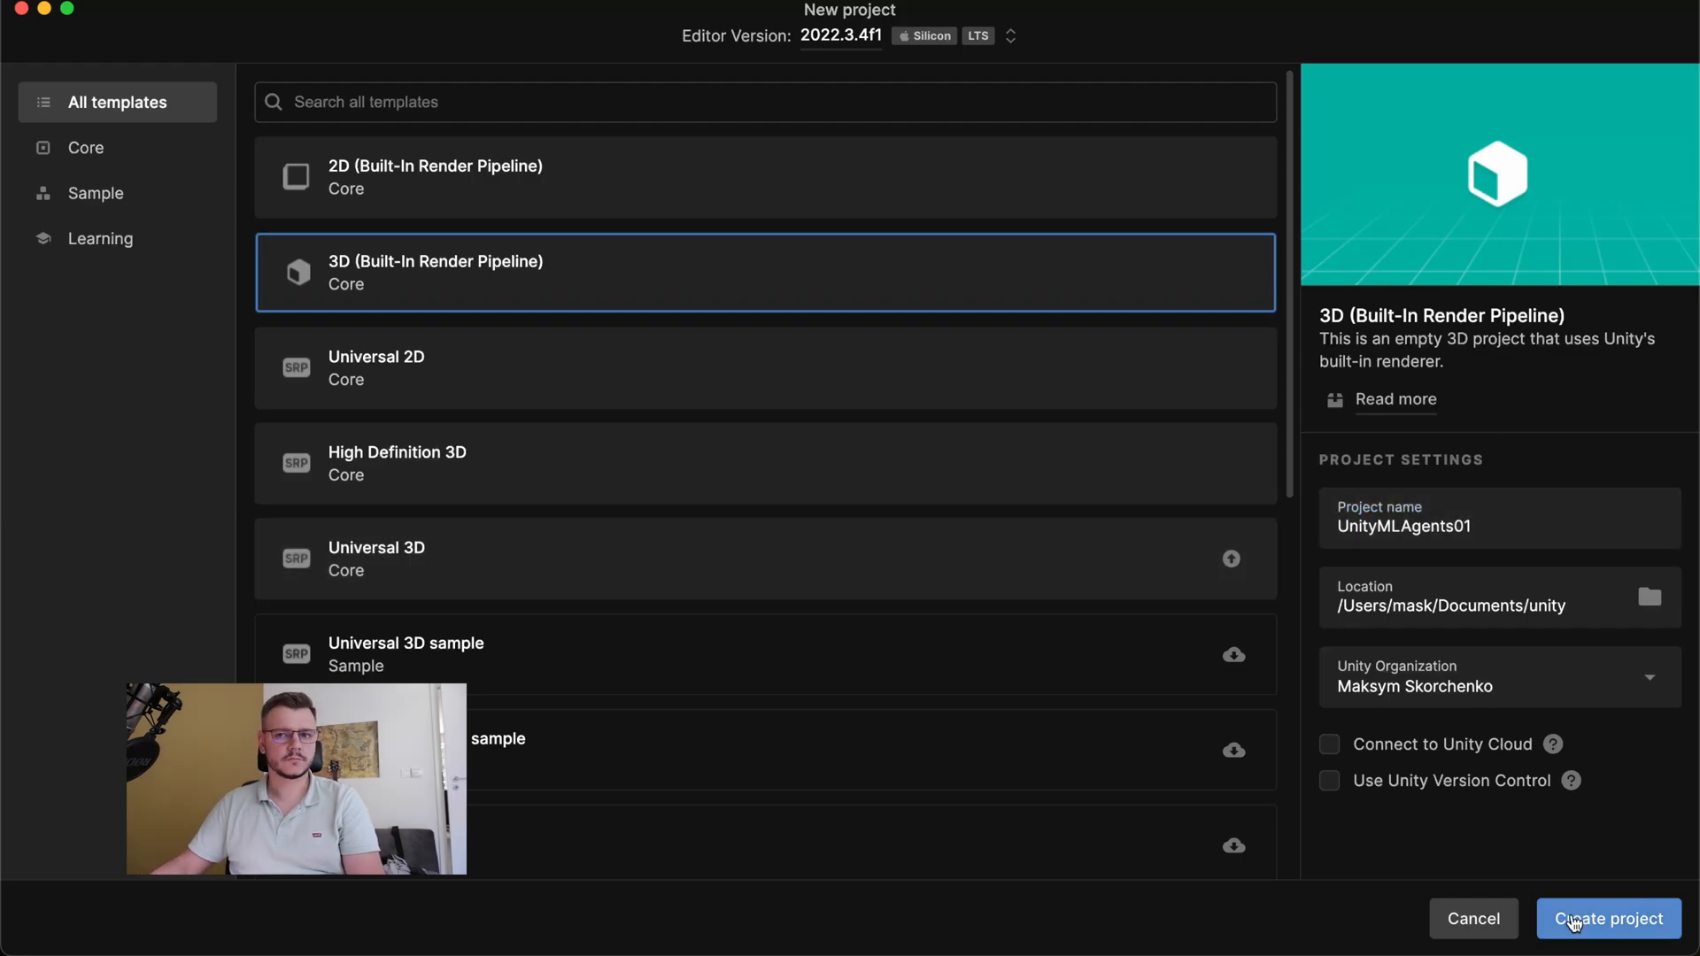
- Create the UnityMLAgents01 project from the 3D Built-In Render Pipeline template
{"action": "left_click", "coordinate": [1607, 919]}
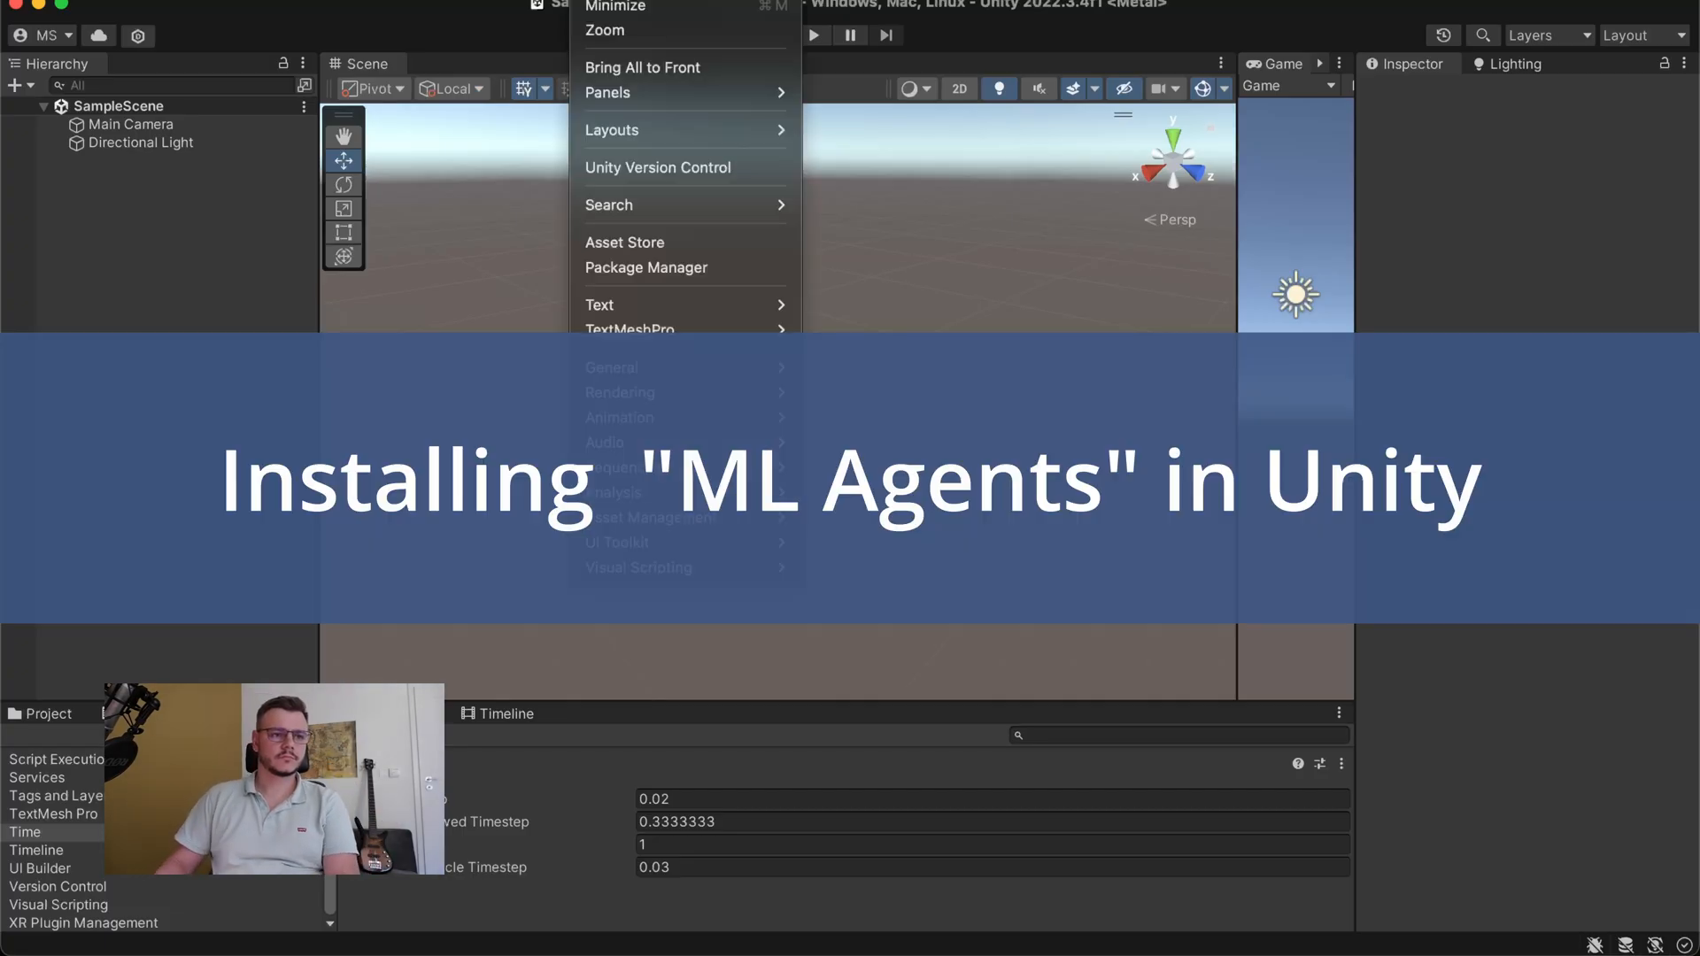
- Search the Package Manager's Unity Registry for 'ml' to find the ML-Agents package
{"action": "left_click", "coordinate": [645, 267]}
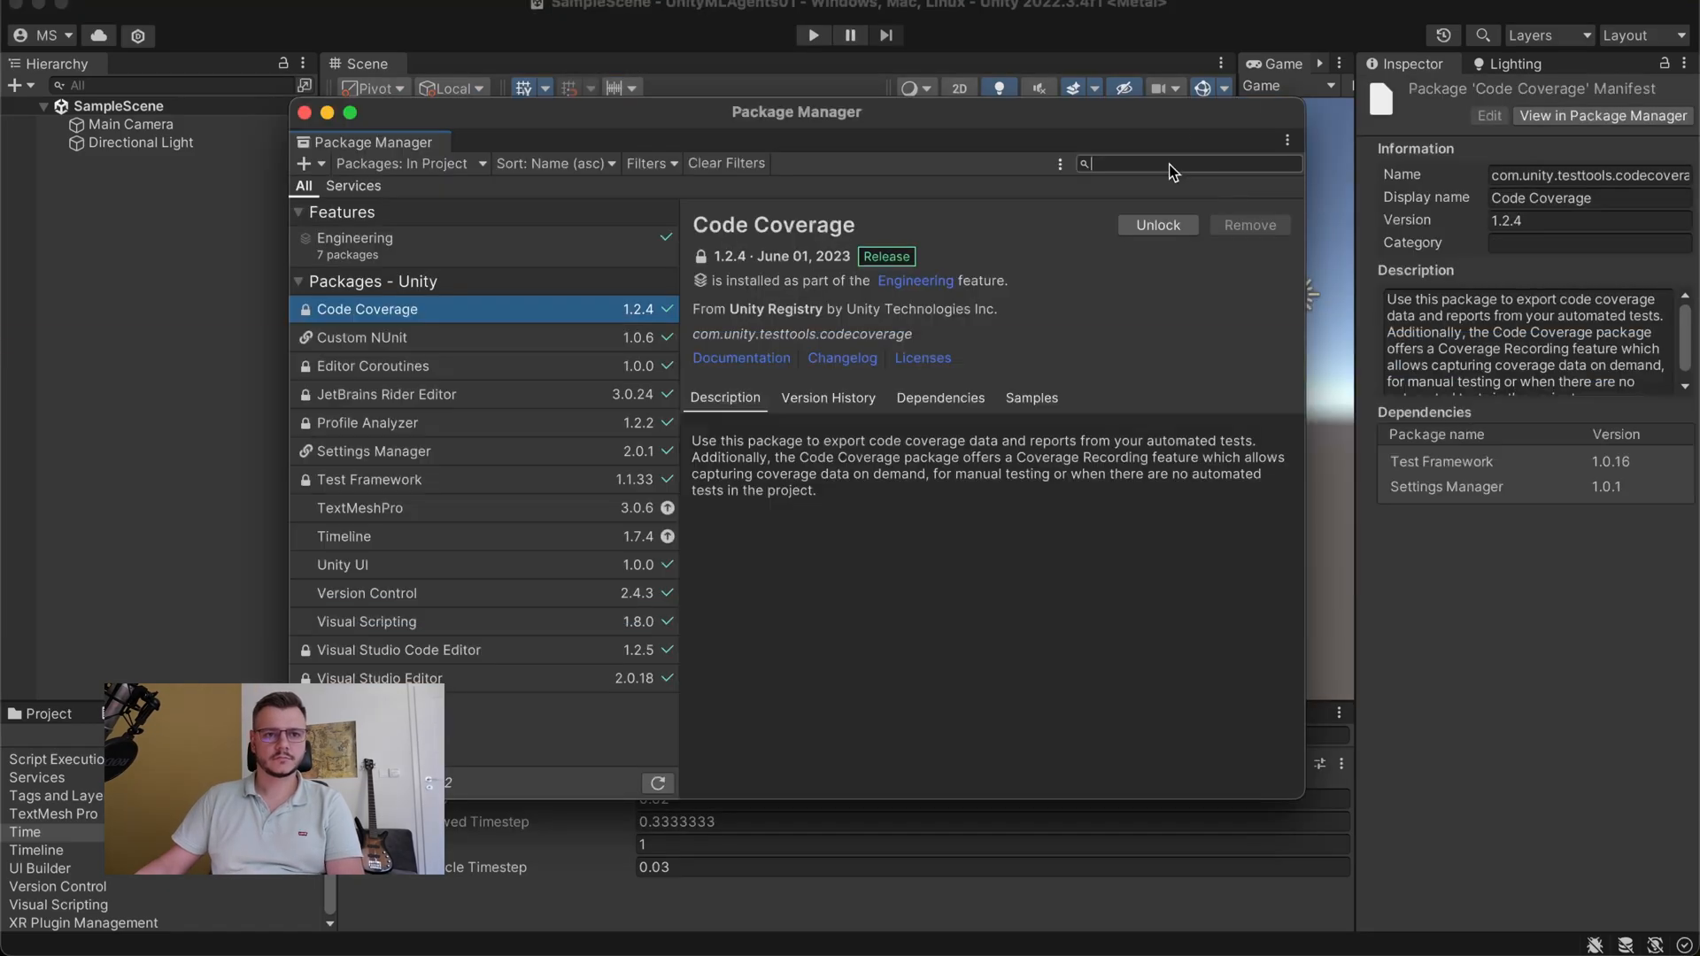
{"action": "type", "text": "ml"}
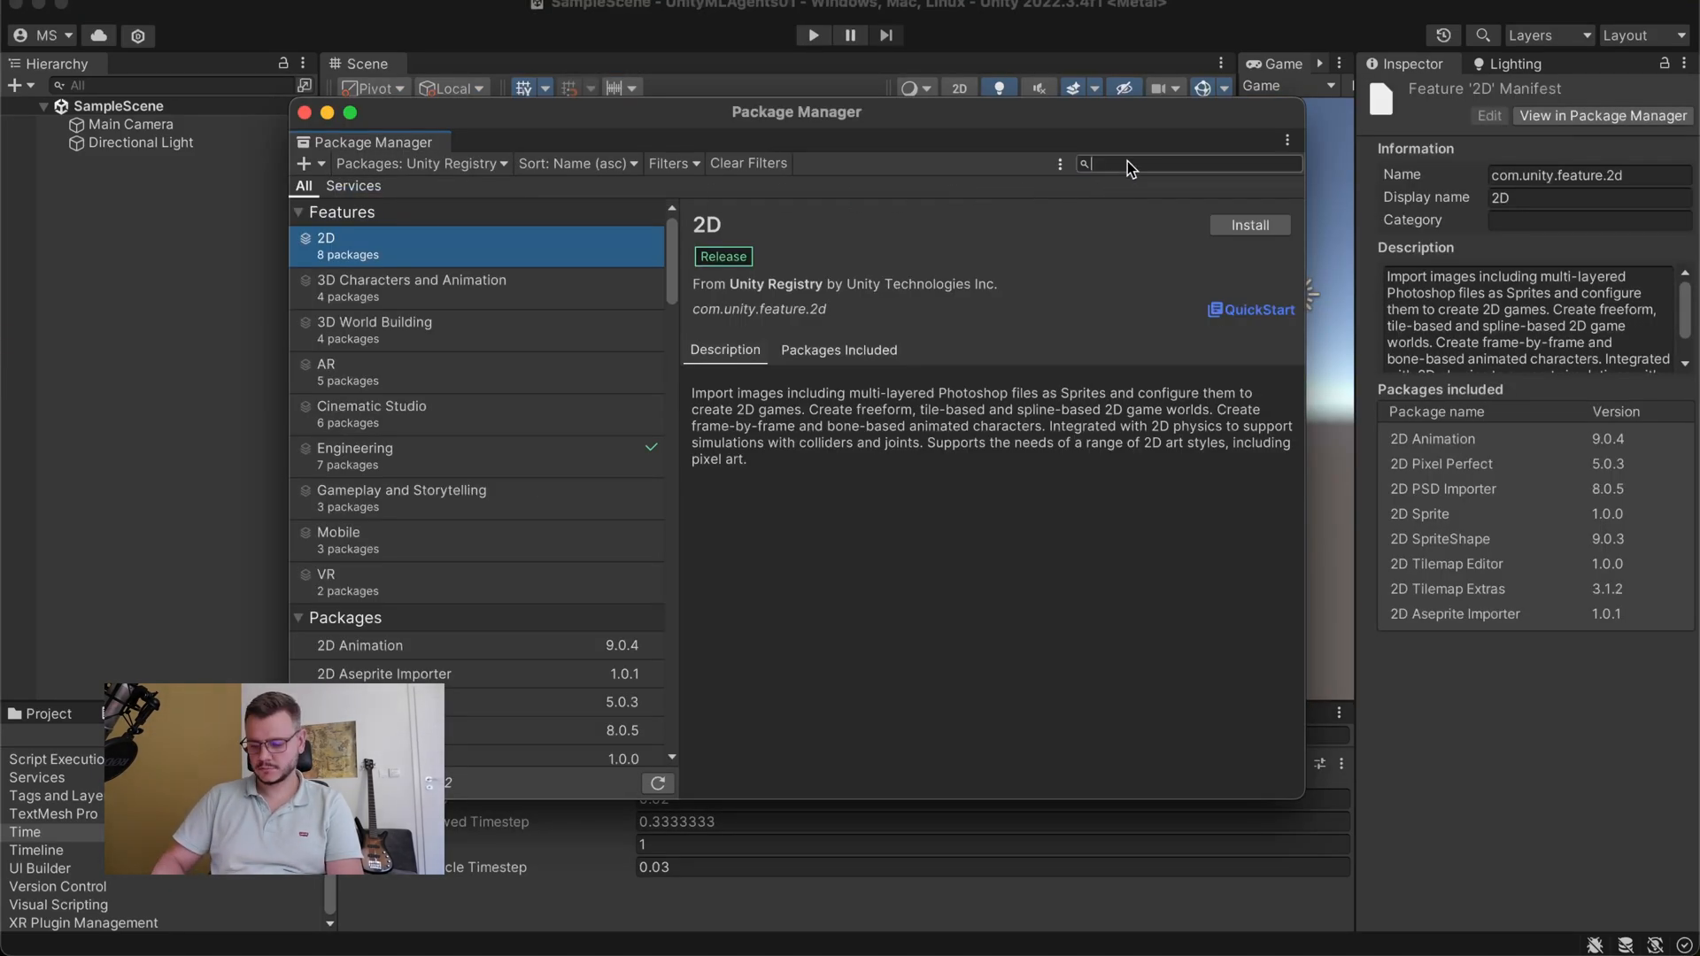
{"action": "type", "text": "ml"}
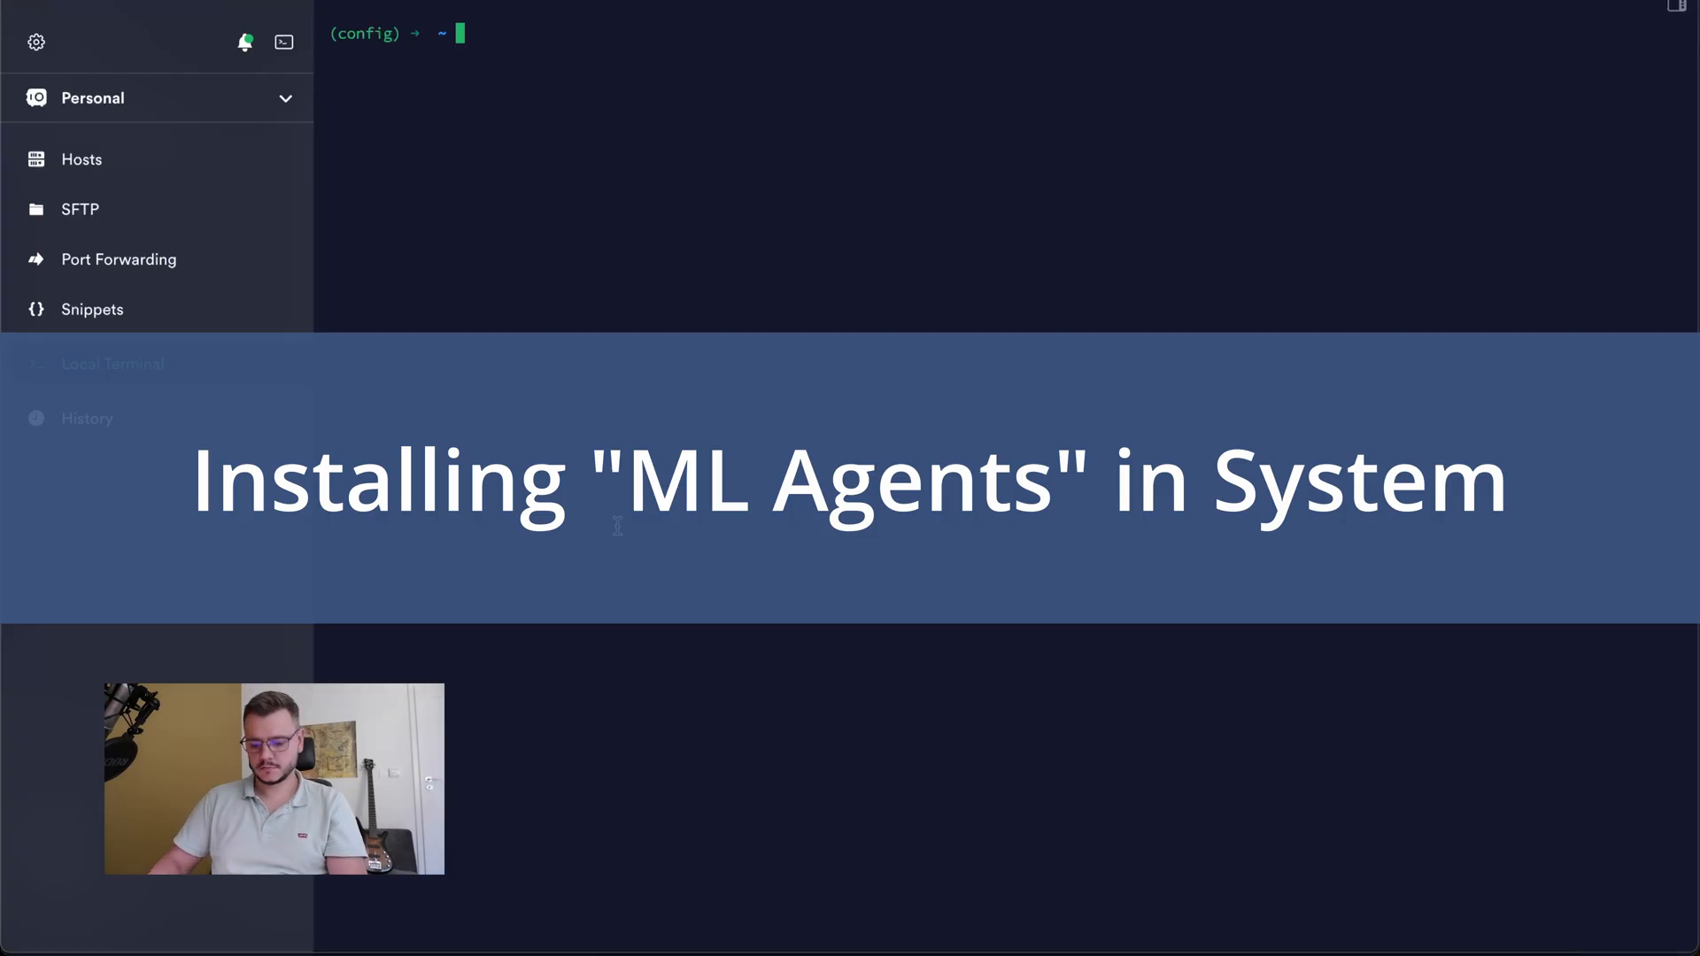
- Navigate the terminal into the UnityMLAgents01 project's Assets folder
{"action": "type", "text": "cd Documents/unity/"}
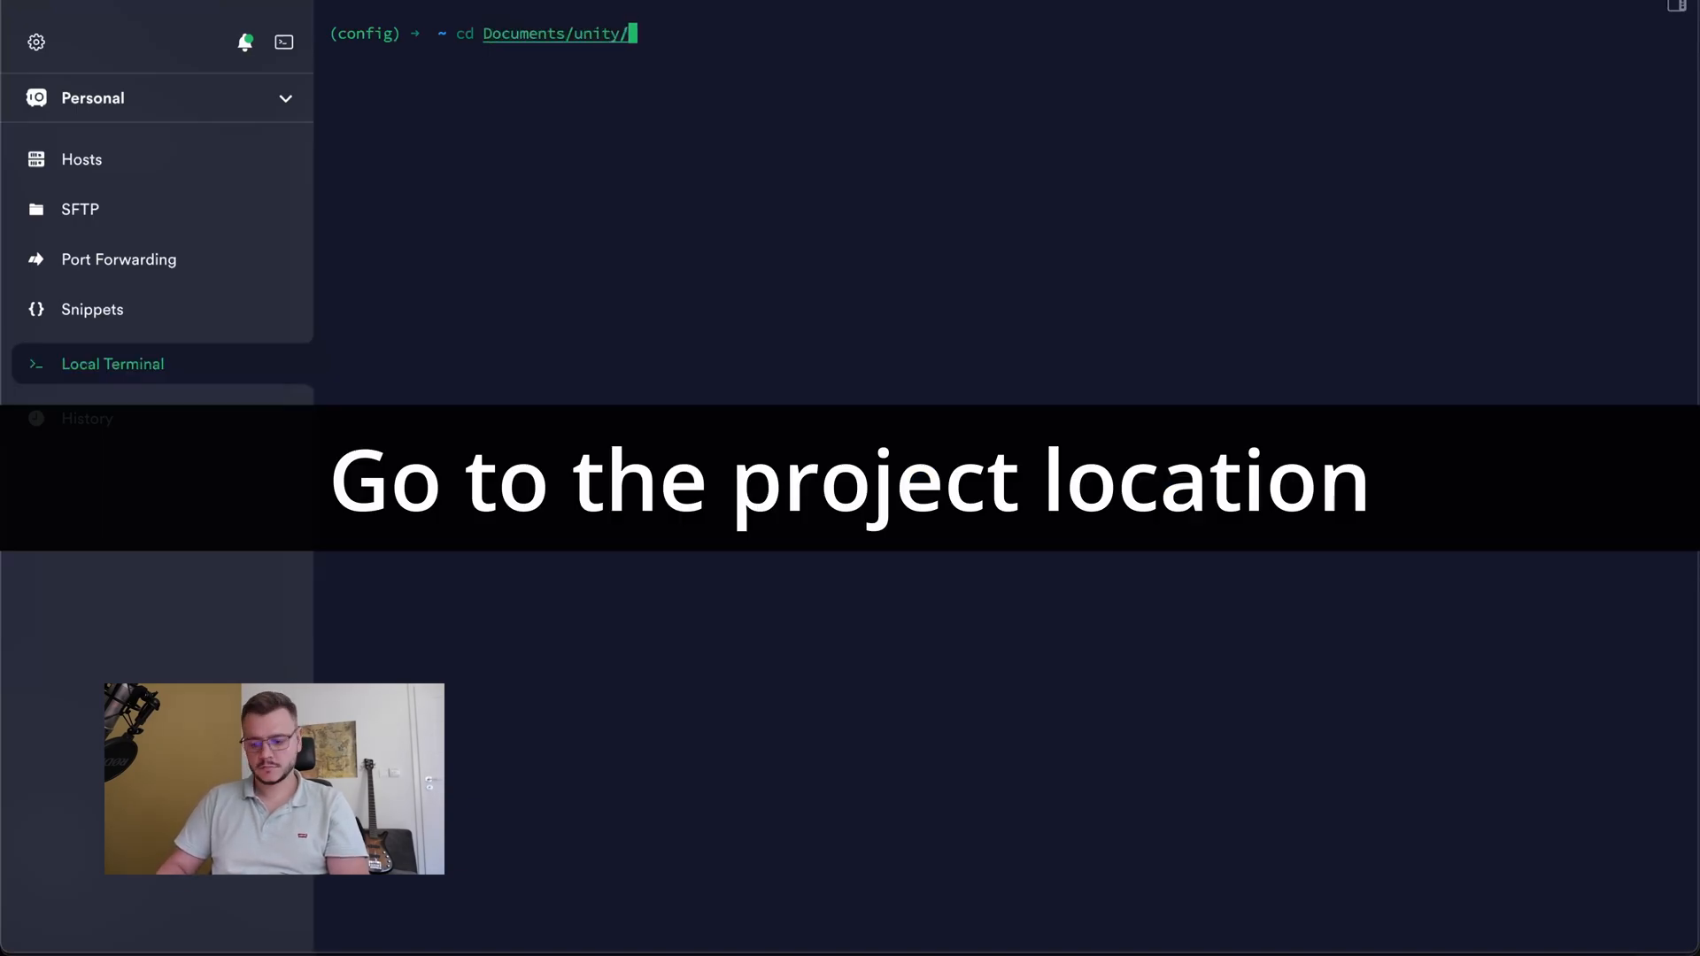
{"action": "type", "text": "UnityM"}
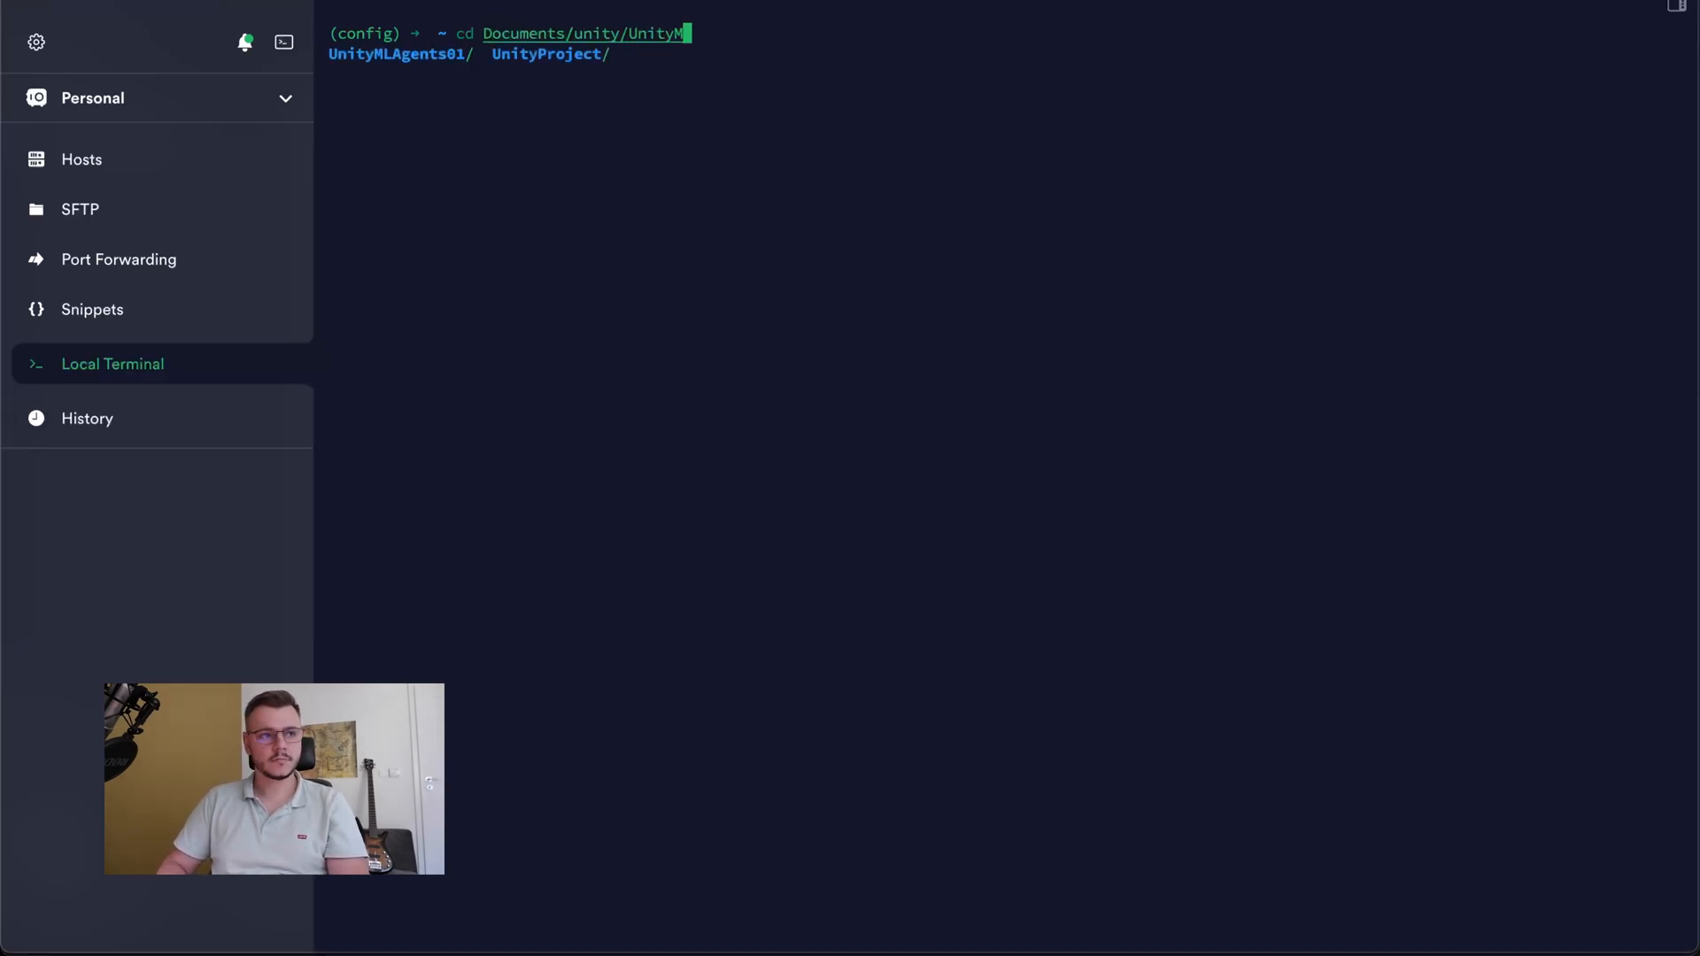
{"action": "key", "text": "Enter"}
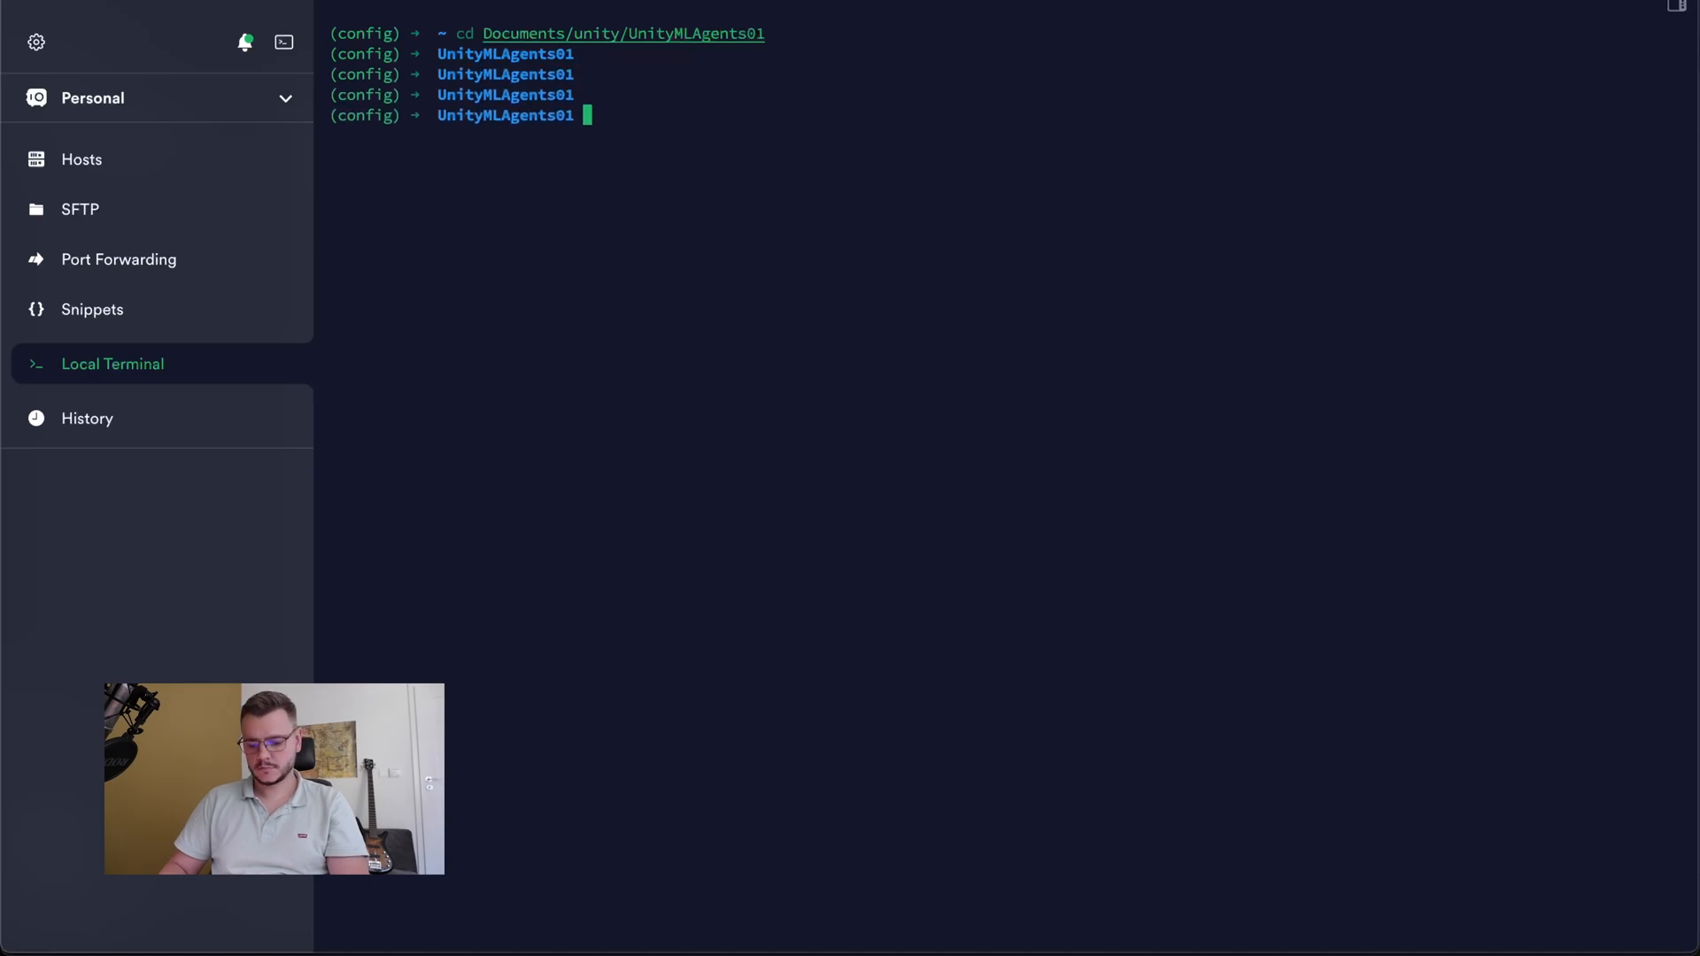
{"action": "type", "text": "cd Assets"}
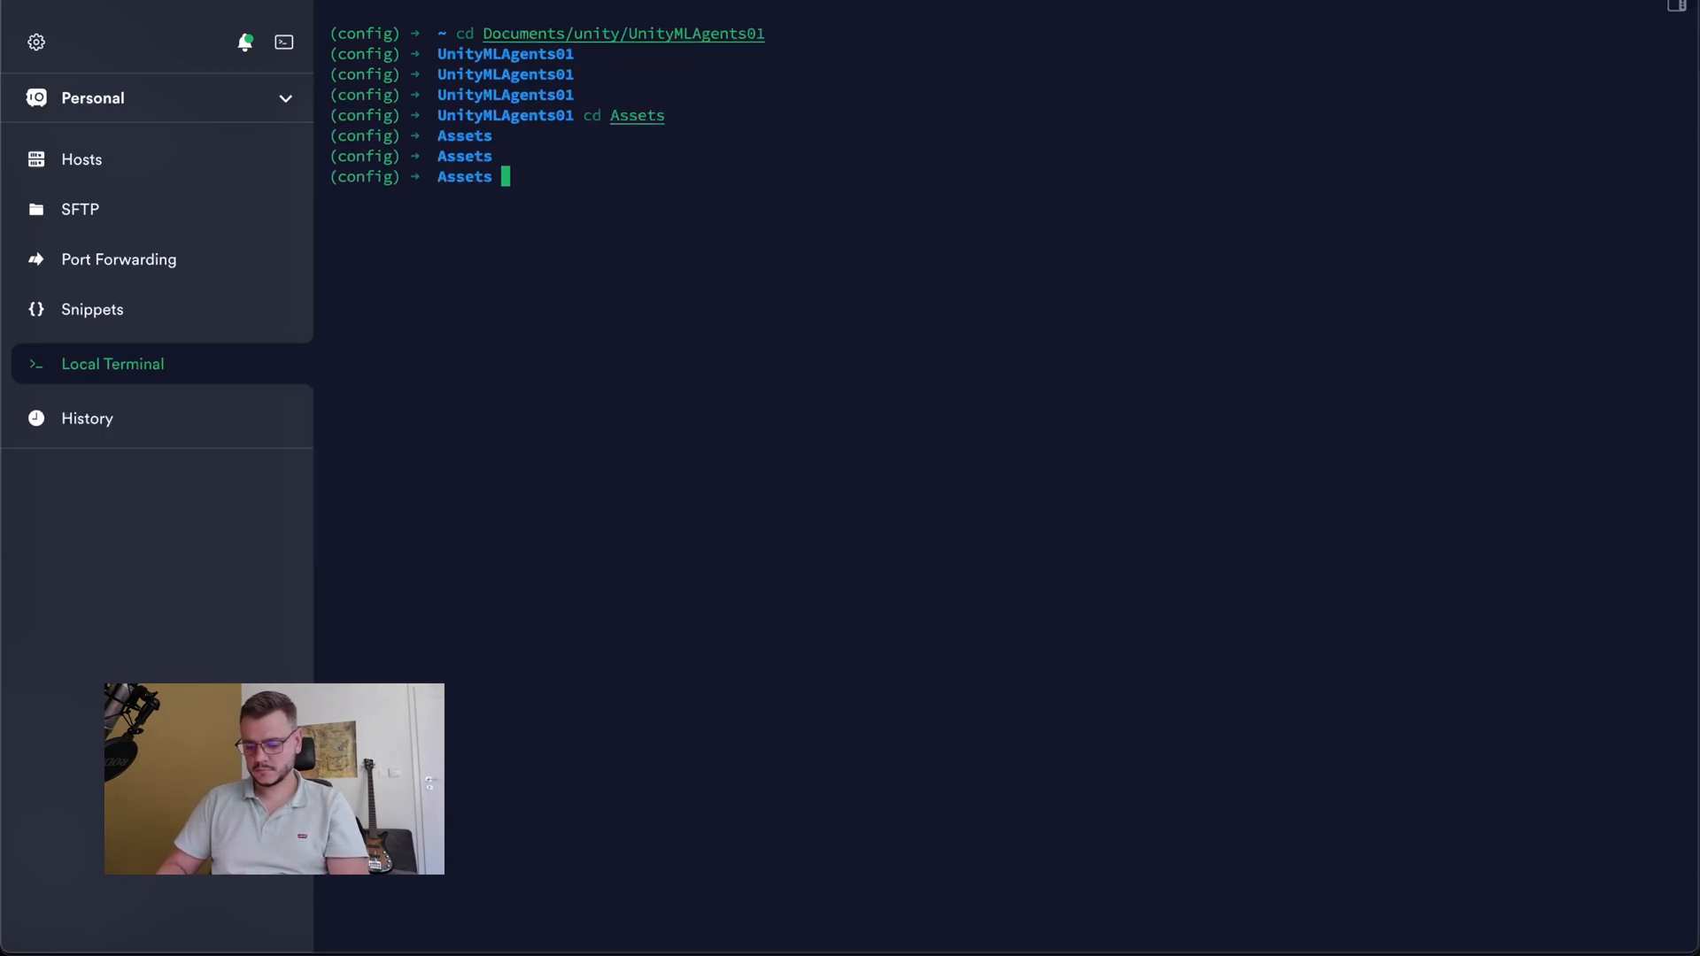
- Make a config folder with an empty config.yaml for the Python 3.9 pipenv environment
{"action": "type", "text": "mkdir config"}
{"action": "type", "text": "t"}
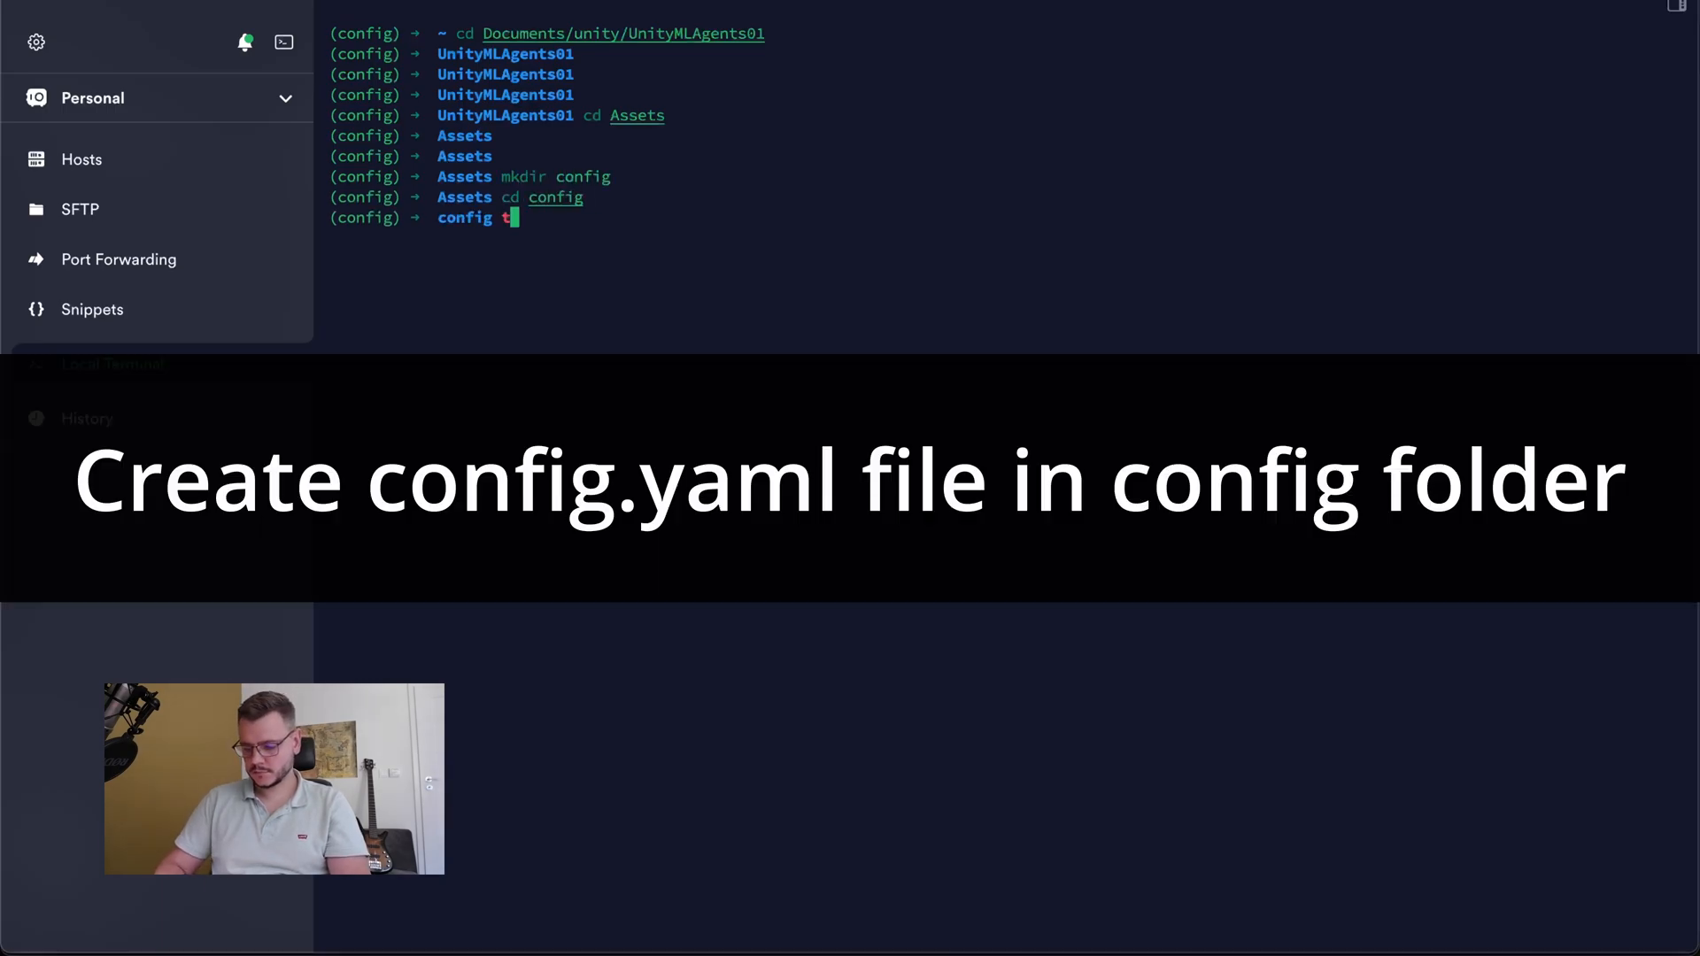
{"action": "type", "text": "ouch config.yaml"}
{"action": "type", "text": "pipenv install --python 3.9"}
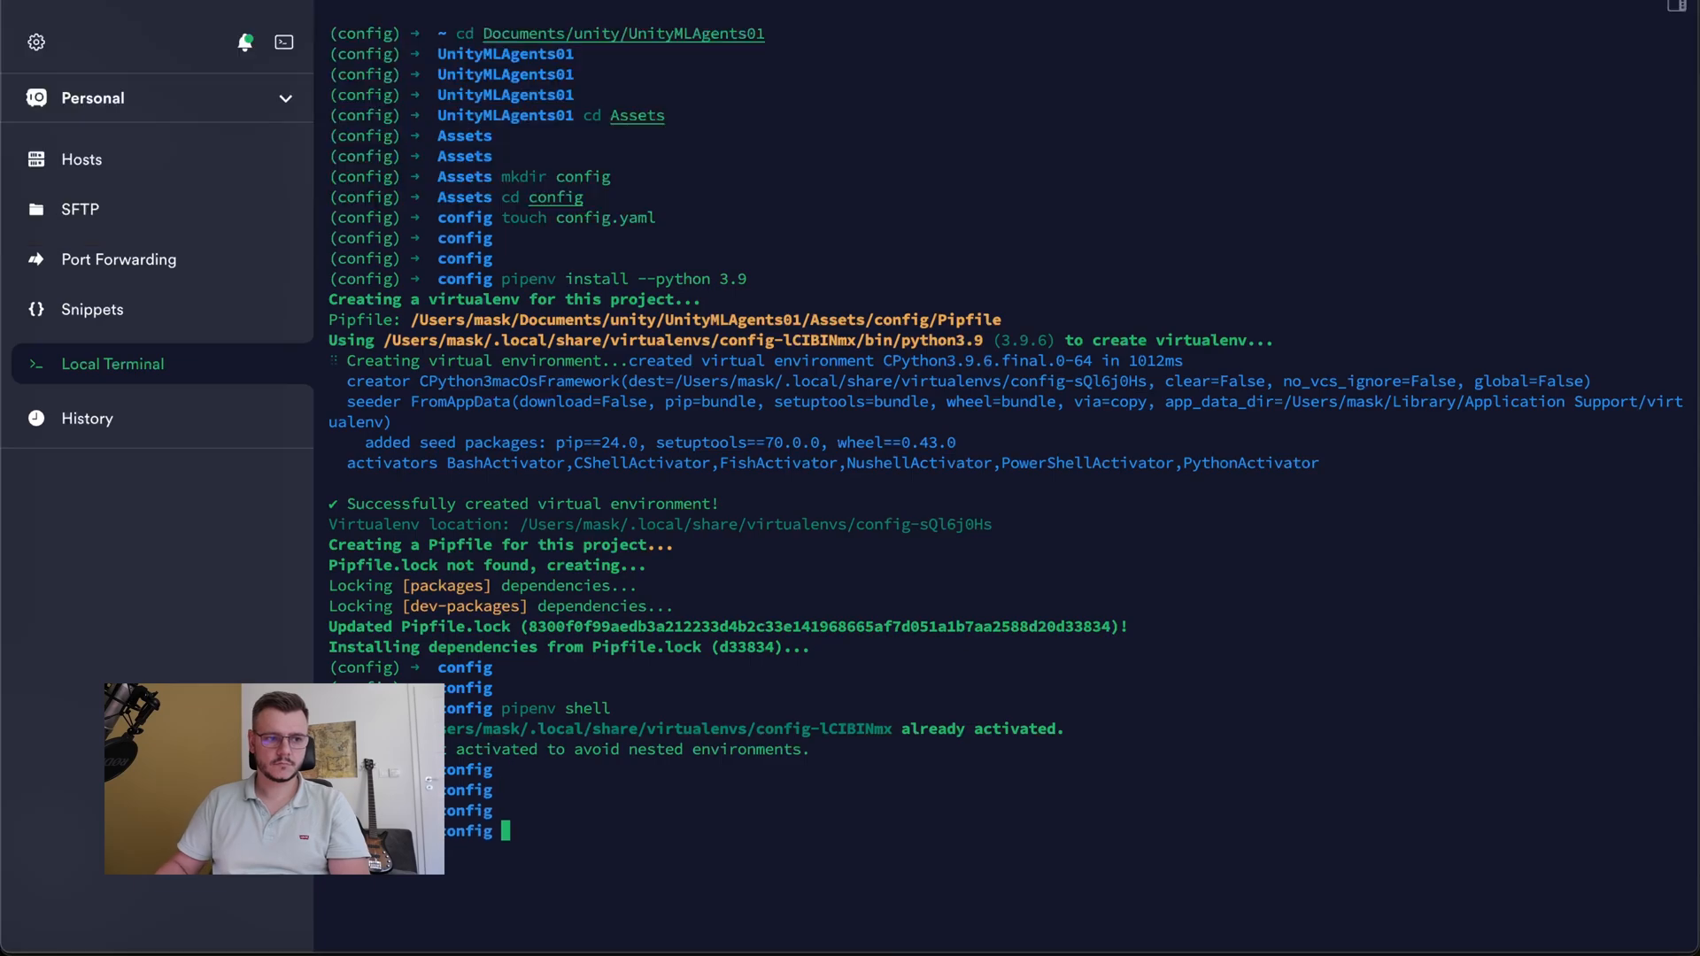
- Run 'pip3 install mlagents' in the config virtual environment
{"action": "type", "text": "pip3"}
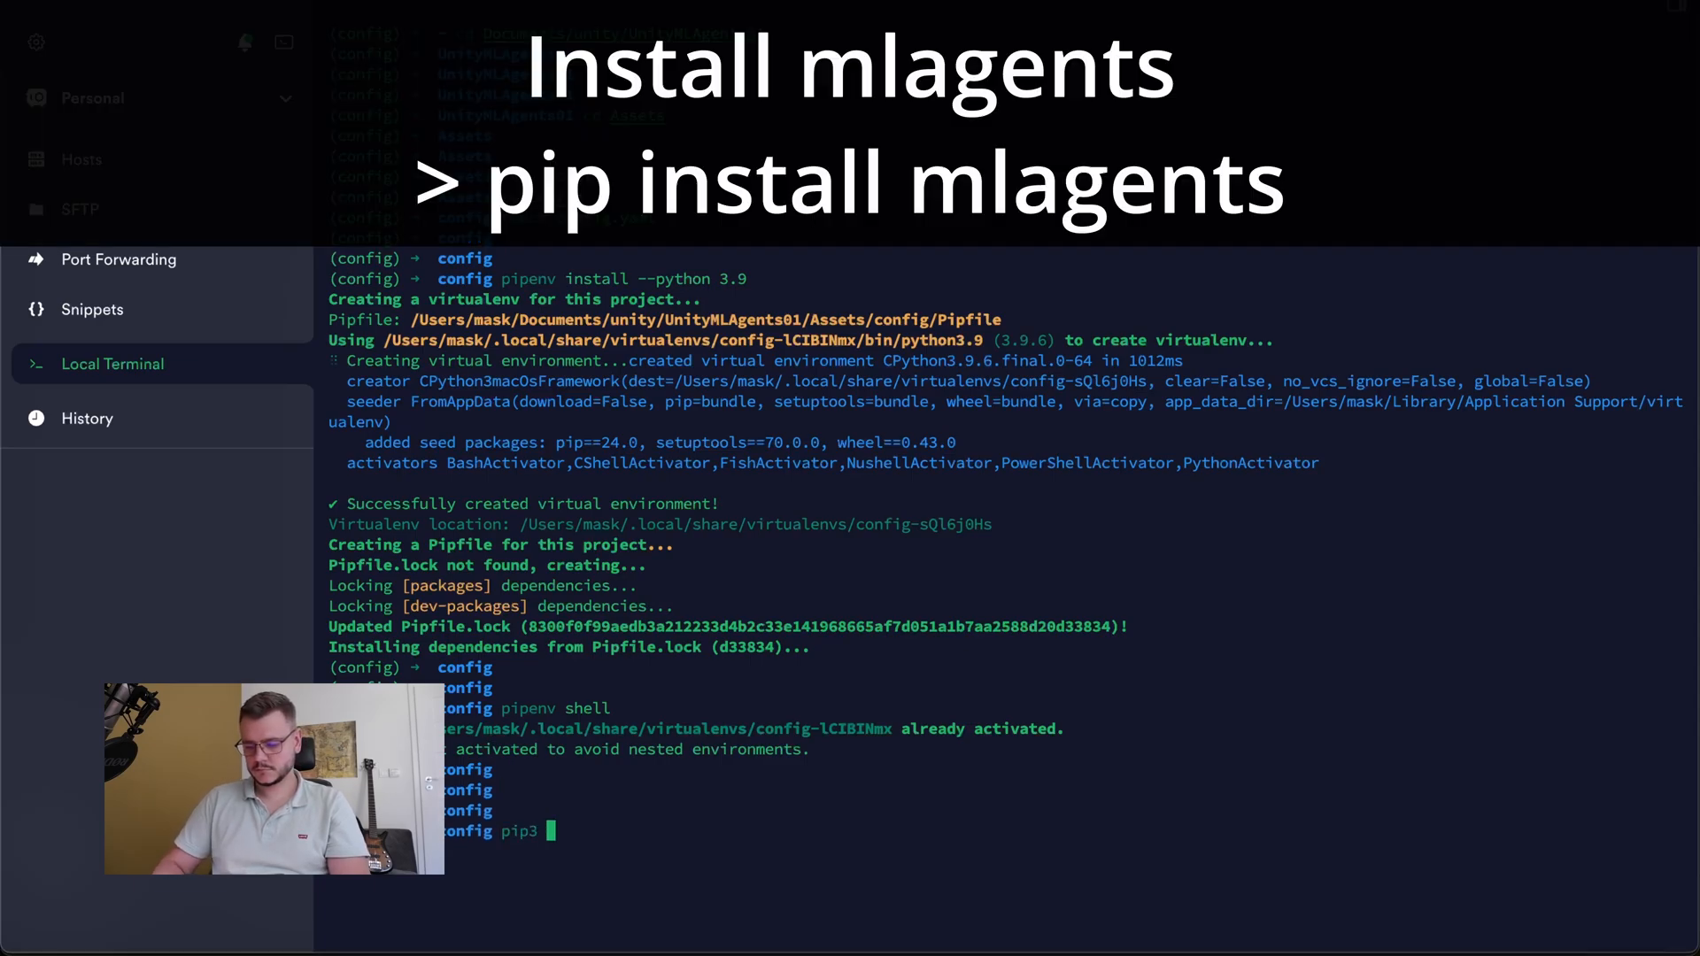
{"action": "type", "text": "install mlagents"}
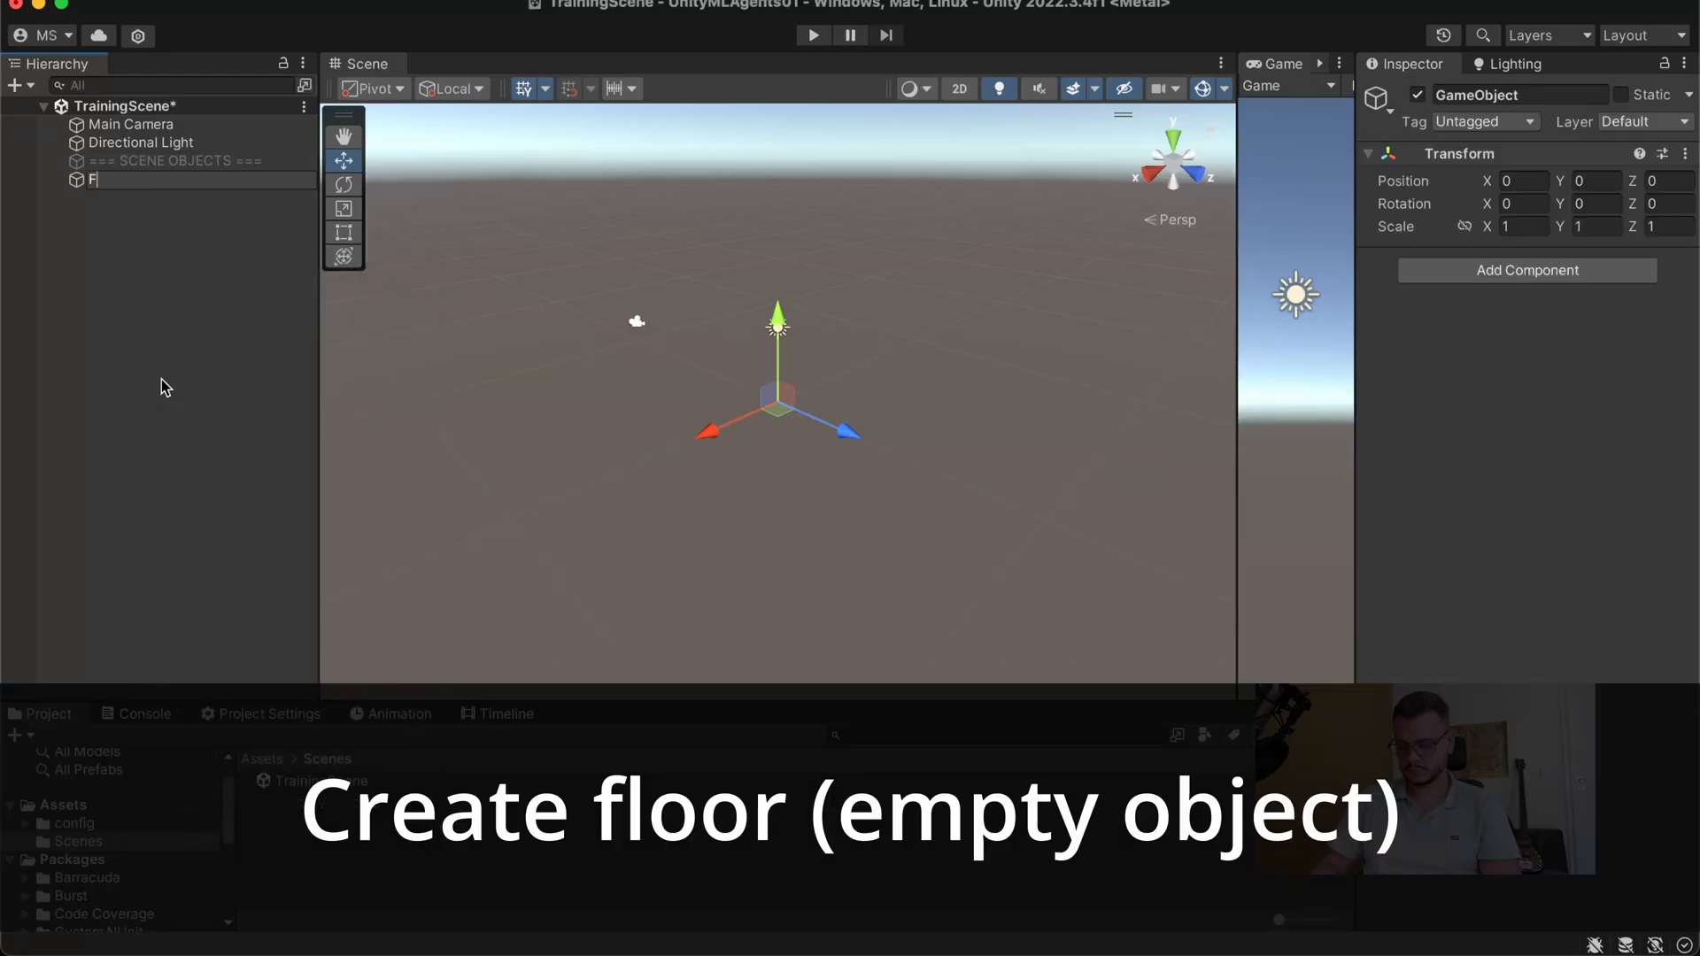
- Name the empty object Floor, add a Plane child and scale it to 100
{"action": "type", "text": "Floor"}
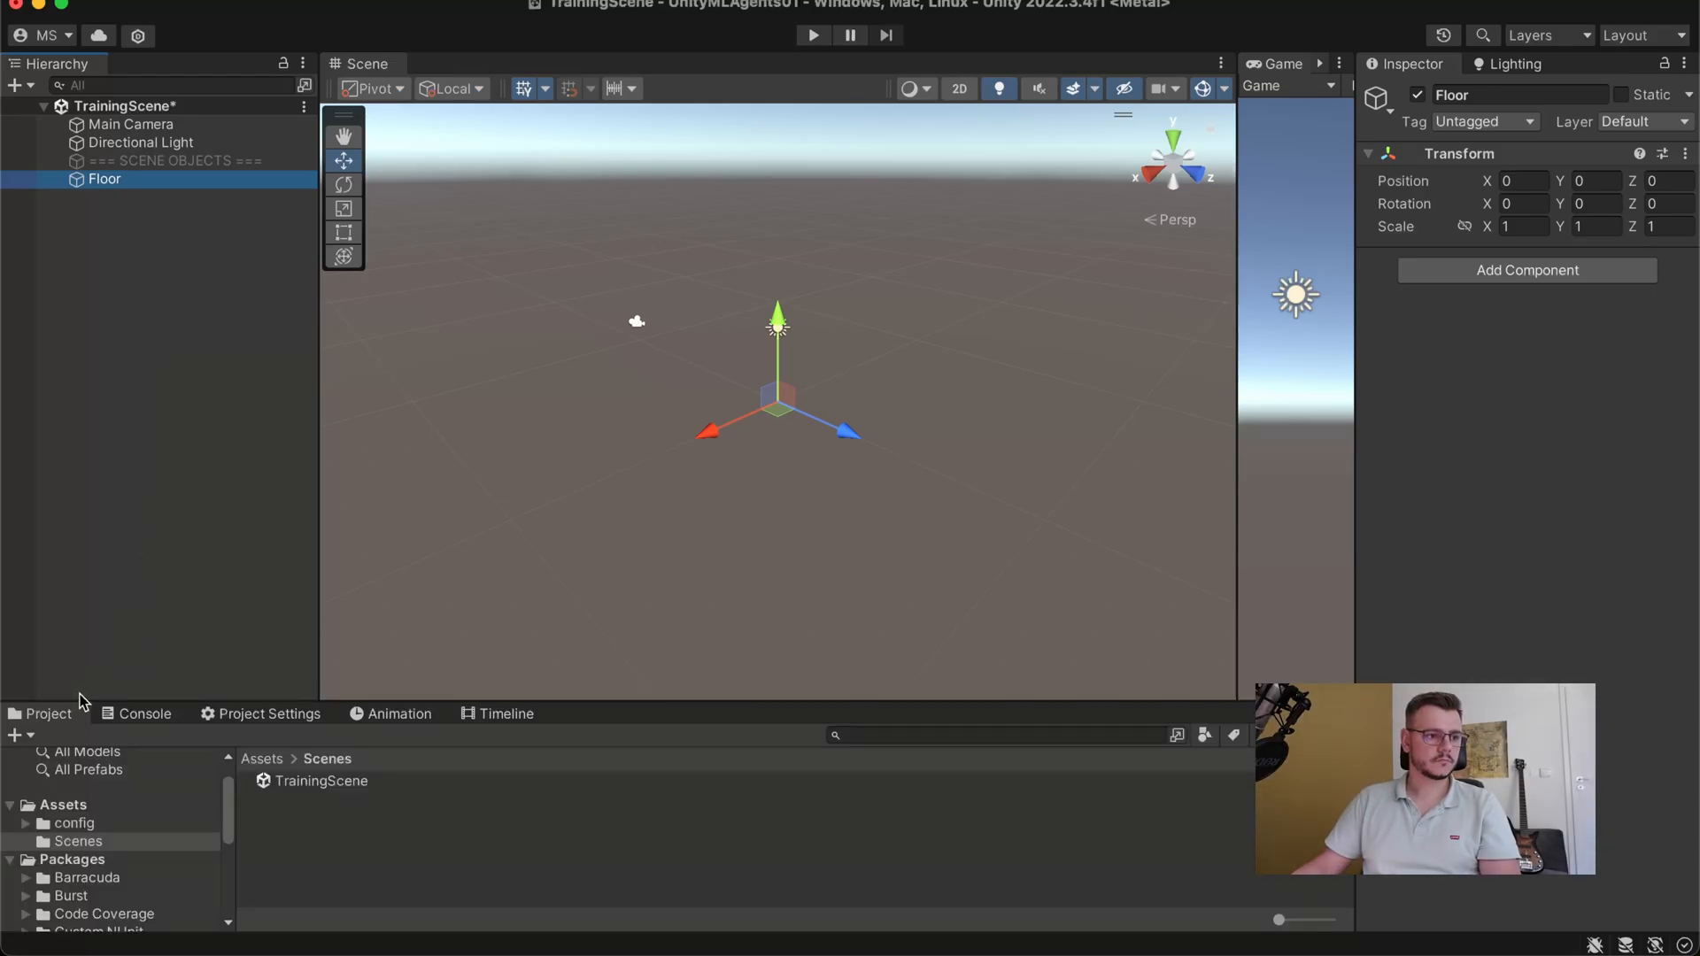
{"action": "right_click", "coordinate": [104, 179]}
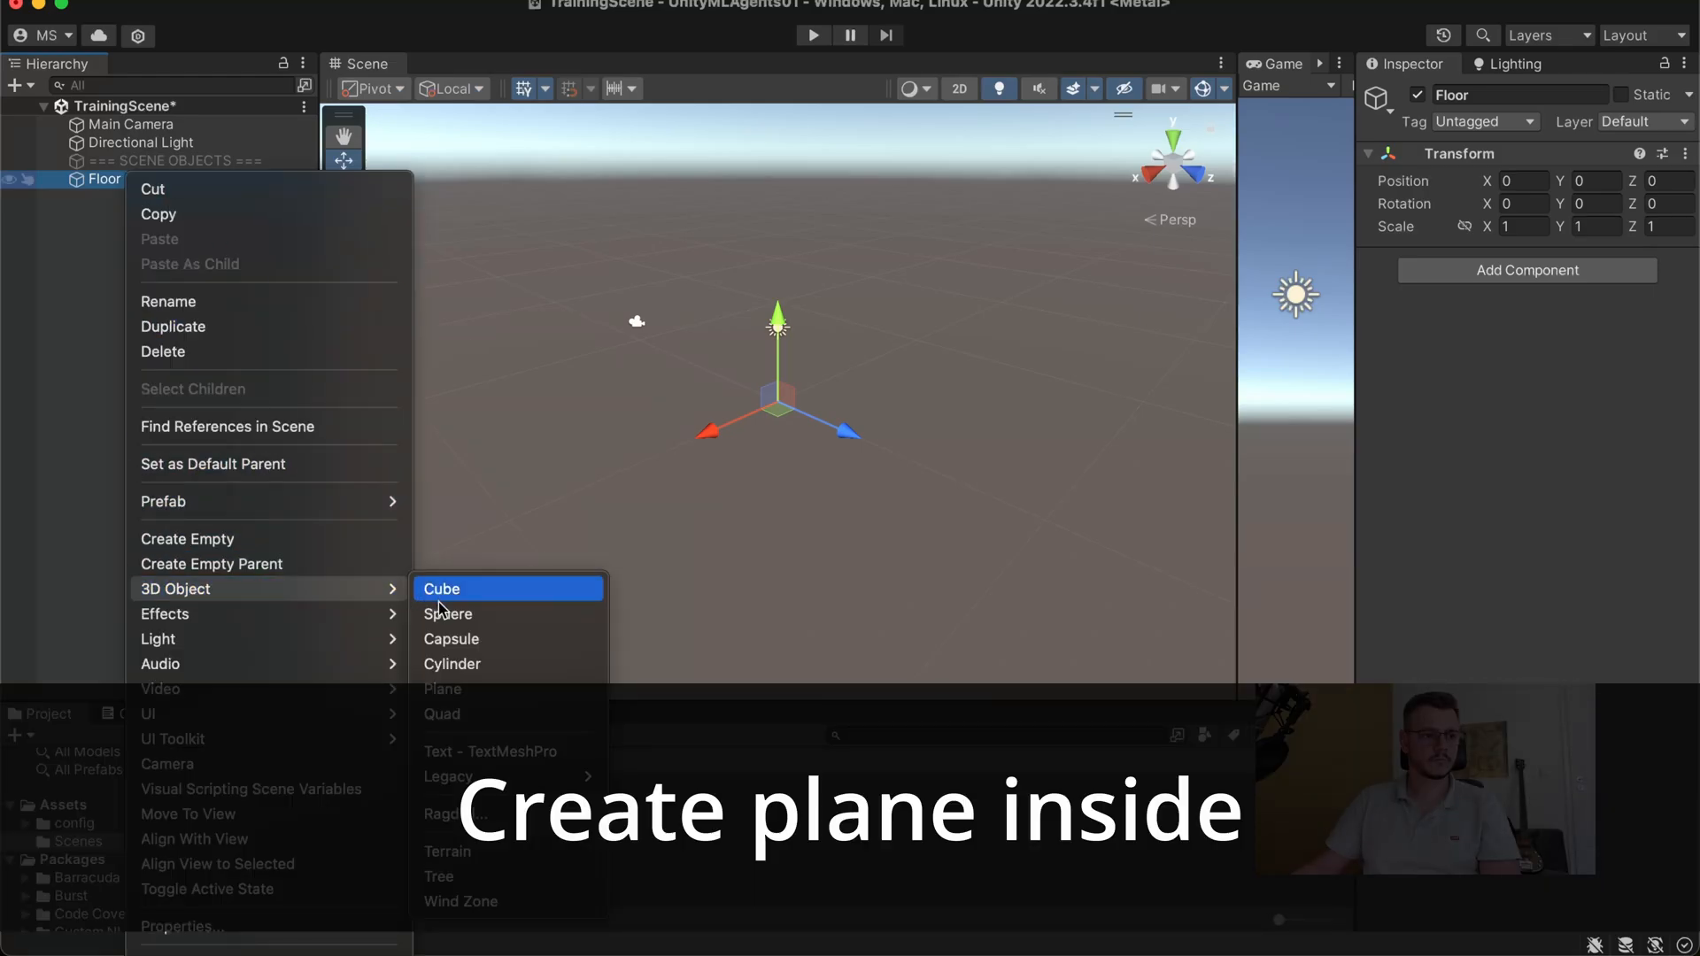
{"action": "left_click", "coordinate": [443, 689]}
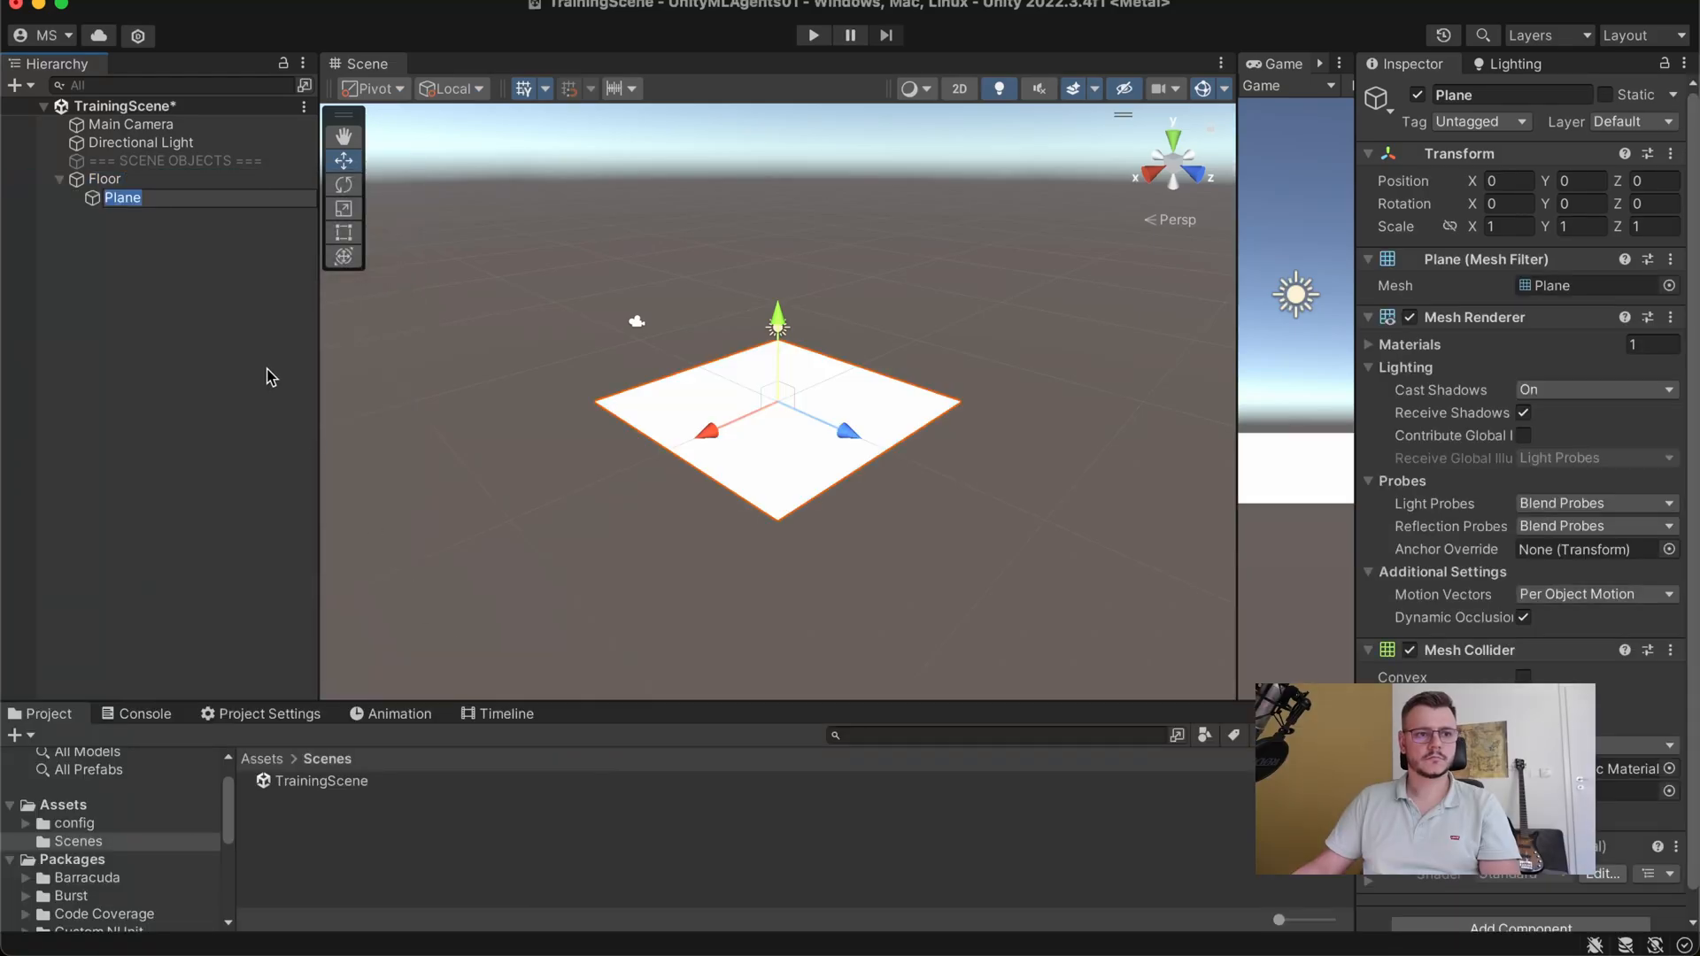
{"action": "left_click", "coordinate": [1507, 226]}
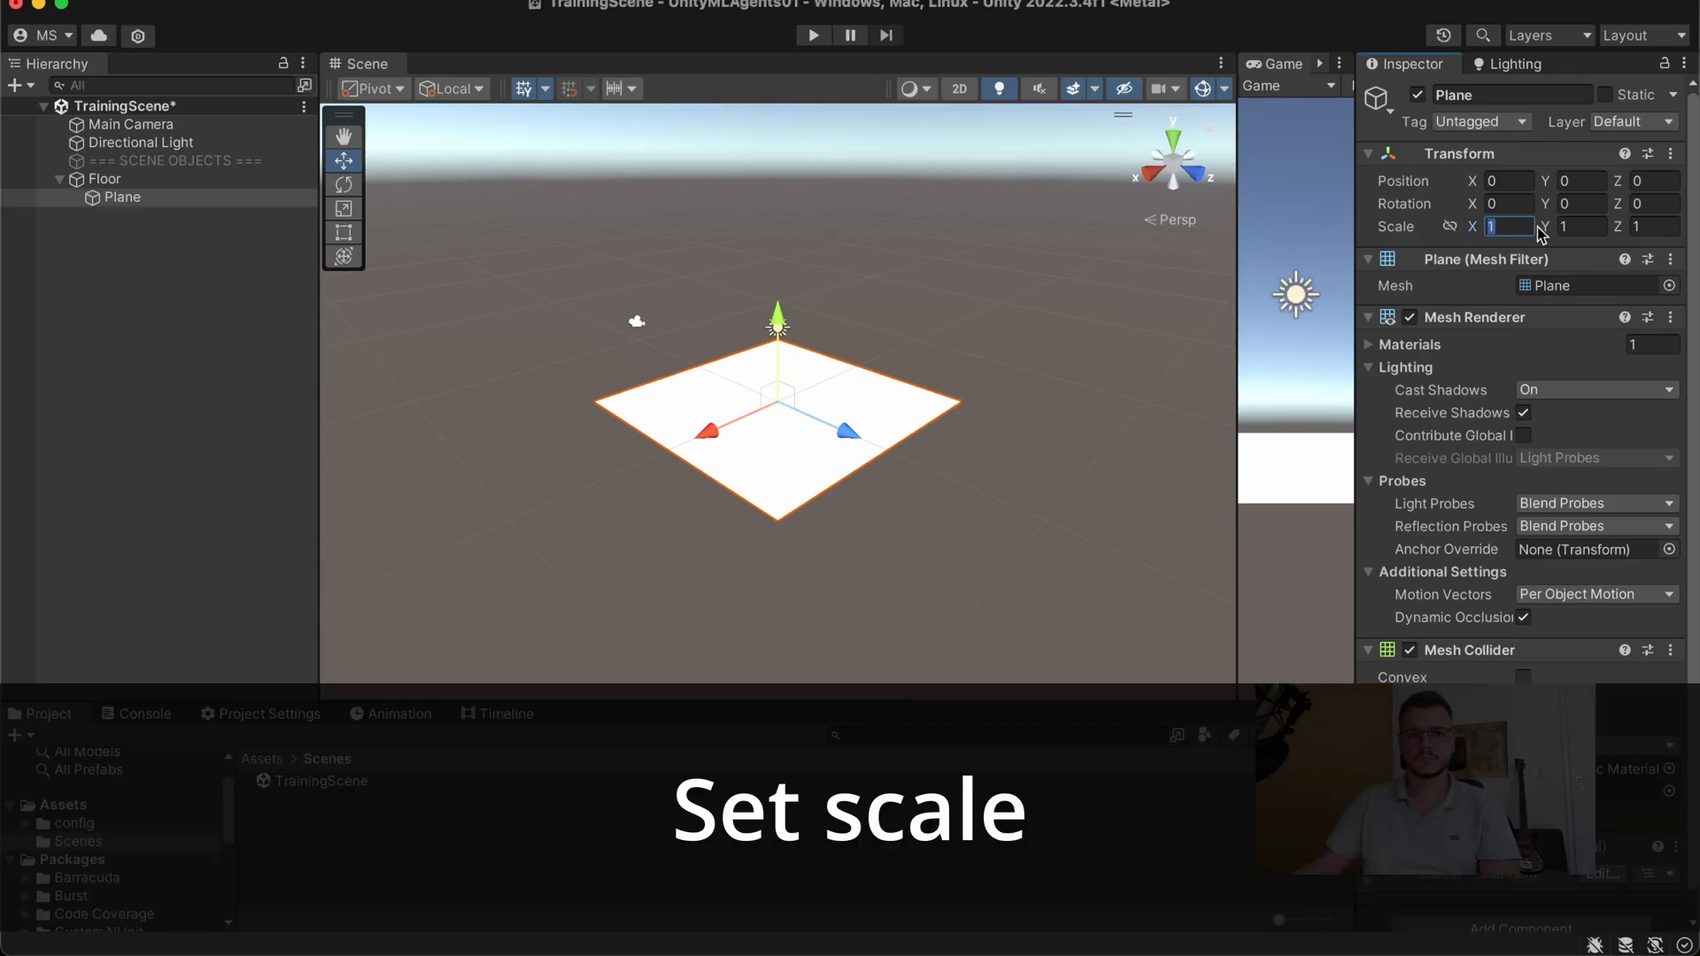
{"action": "type", "text": "100"}
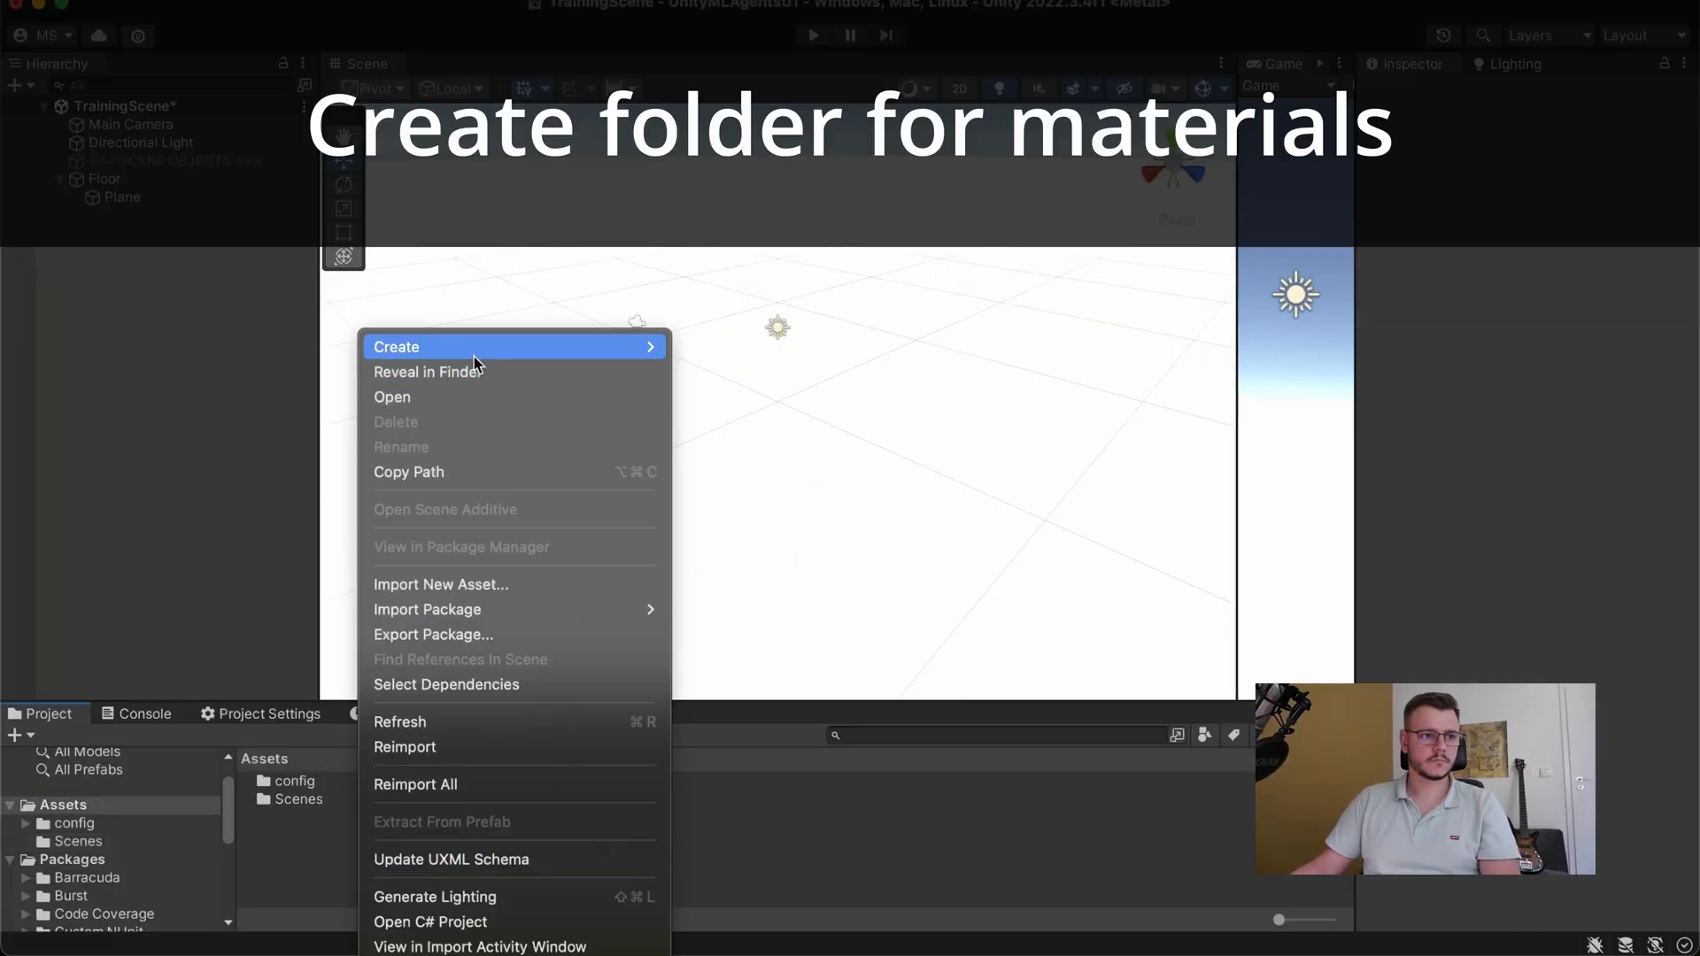
- Create a Materials folder with a blue Floor material for the plane
{"action": "left_click", "coordinate": [395, 346]}
{"action": "type", "text": "Floor"}
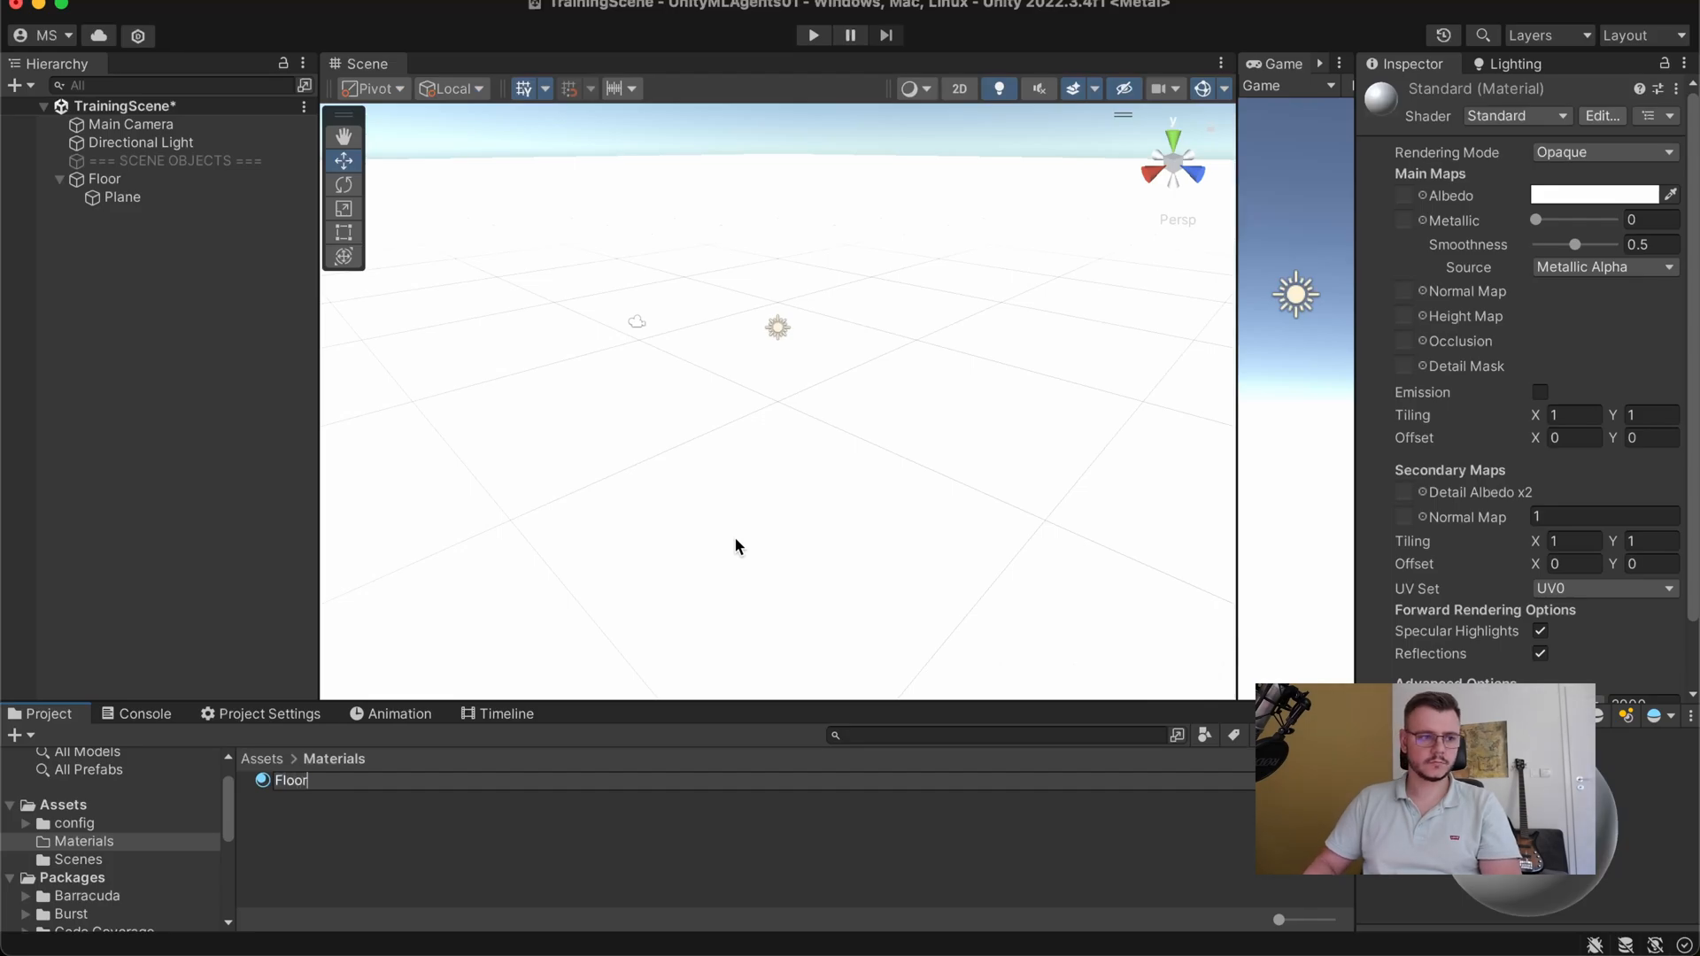
{"action": "left_click", "coordinate": [1595, 194]}
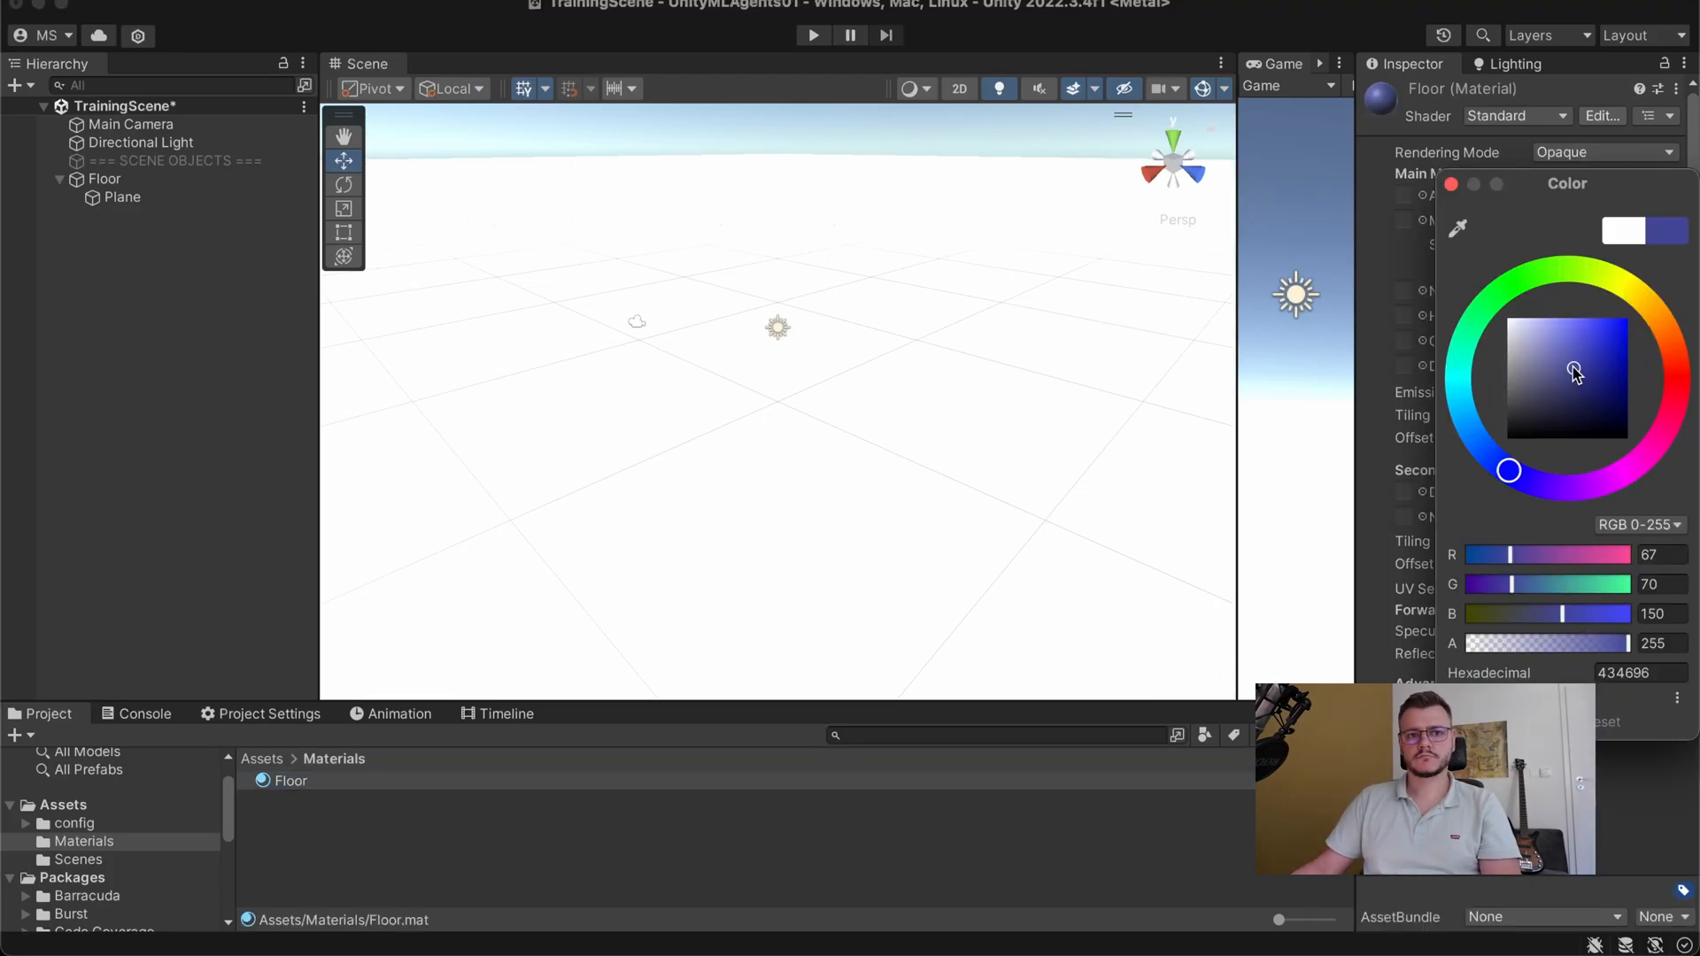
{"action": "left_click", "coordinate": [289, 781]}
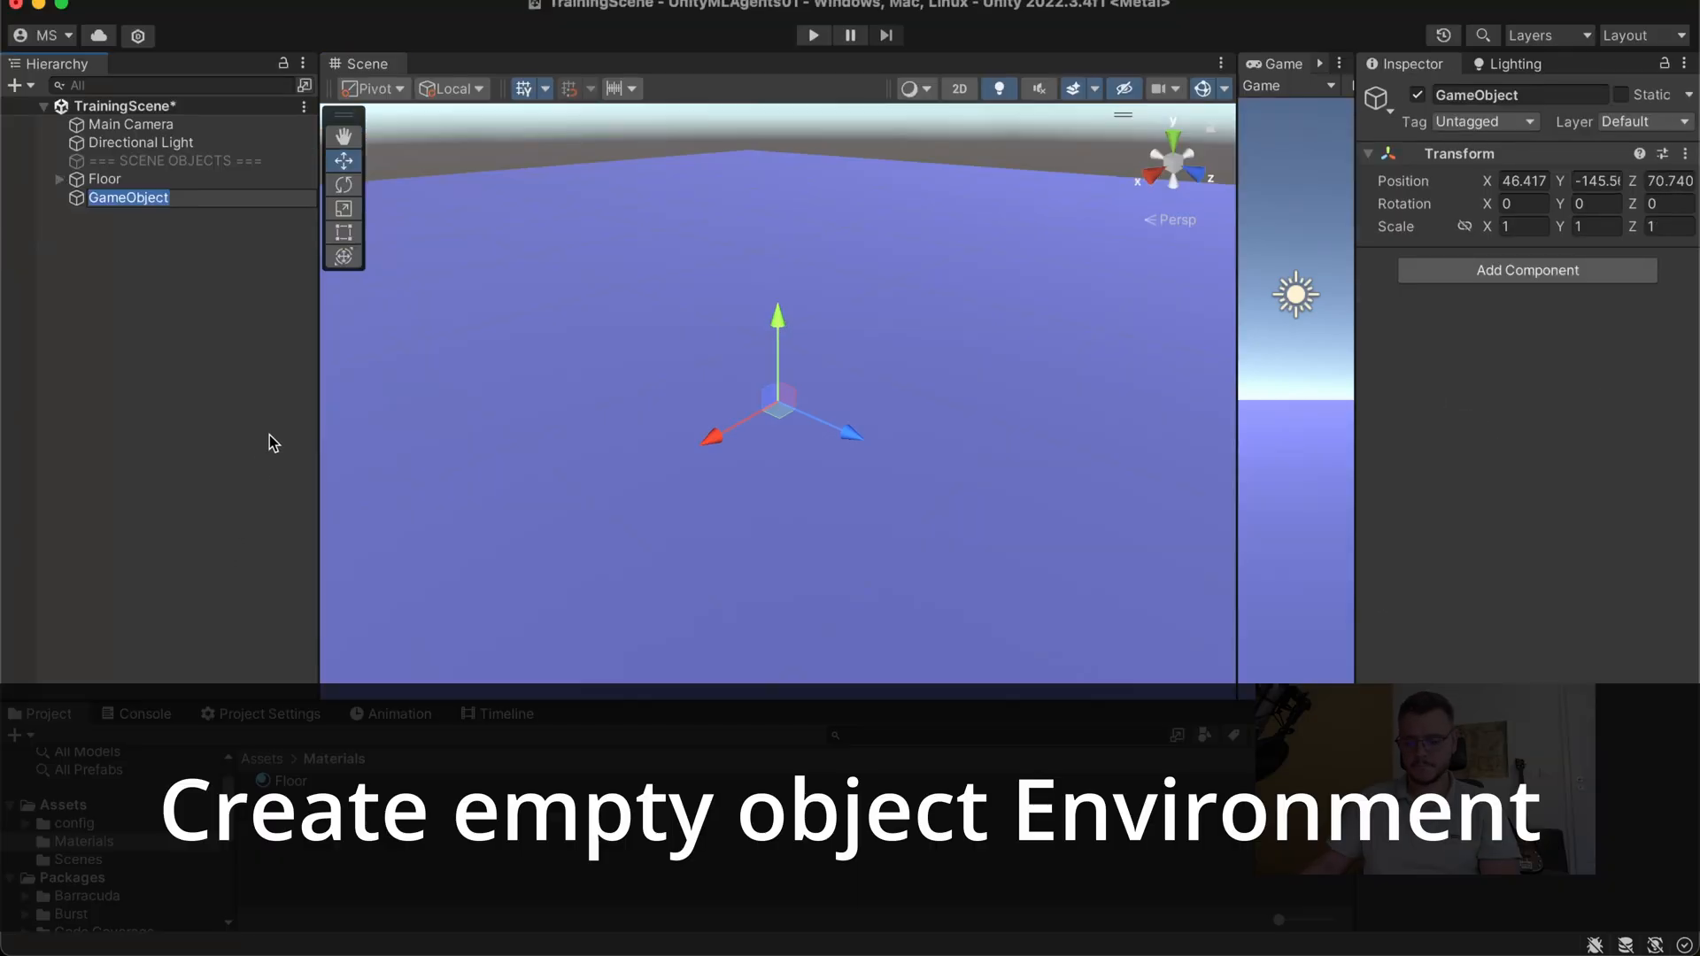
- Name the object Environment and add Agent and Target children, with a capsule for the Agent
{"action": "type", "text": "Environment"}
{"action": "left_click", "coordinate": [1595, 181]}
{"action": "type", "text": "0"}
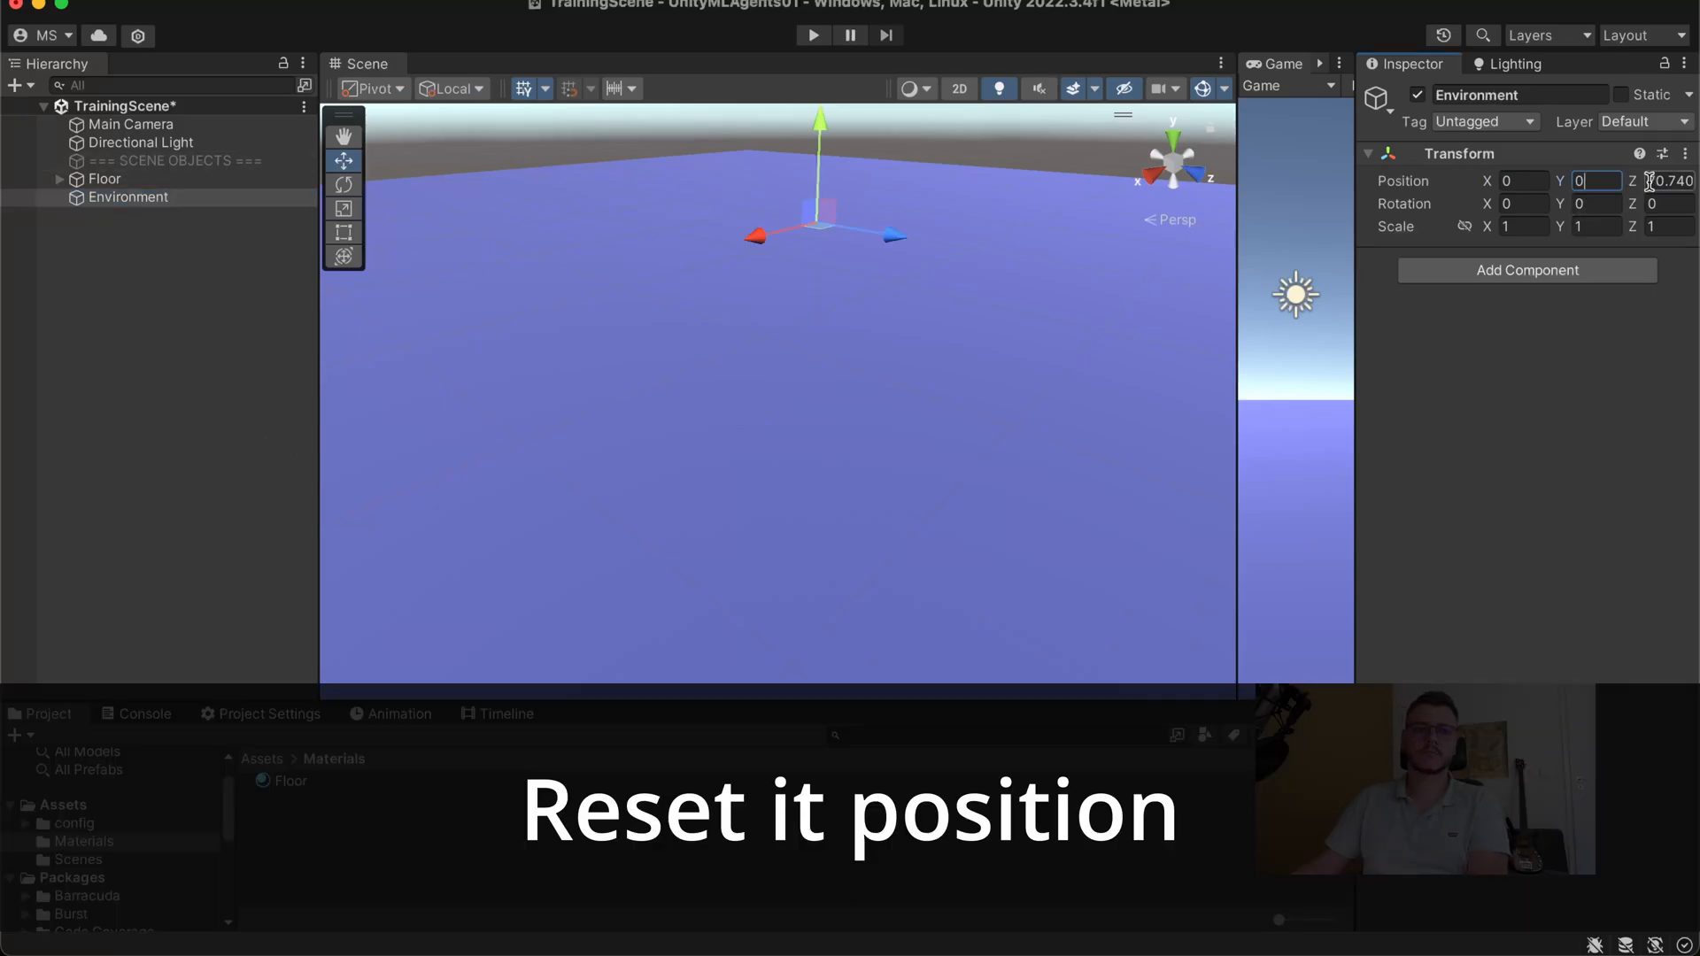
{"action": "right_click", "coordinate": [128, 197]}
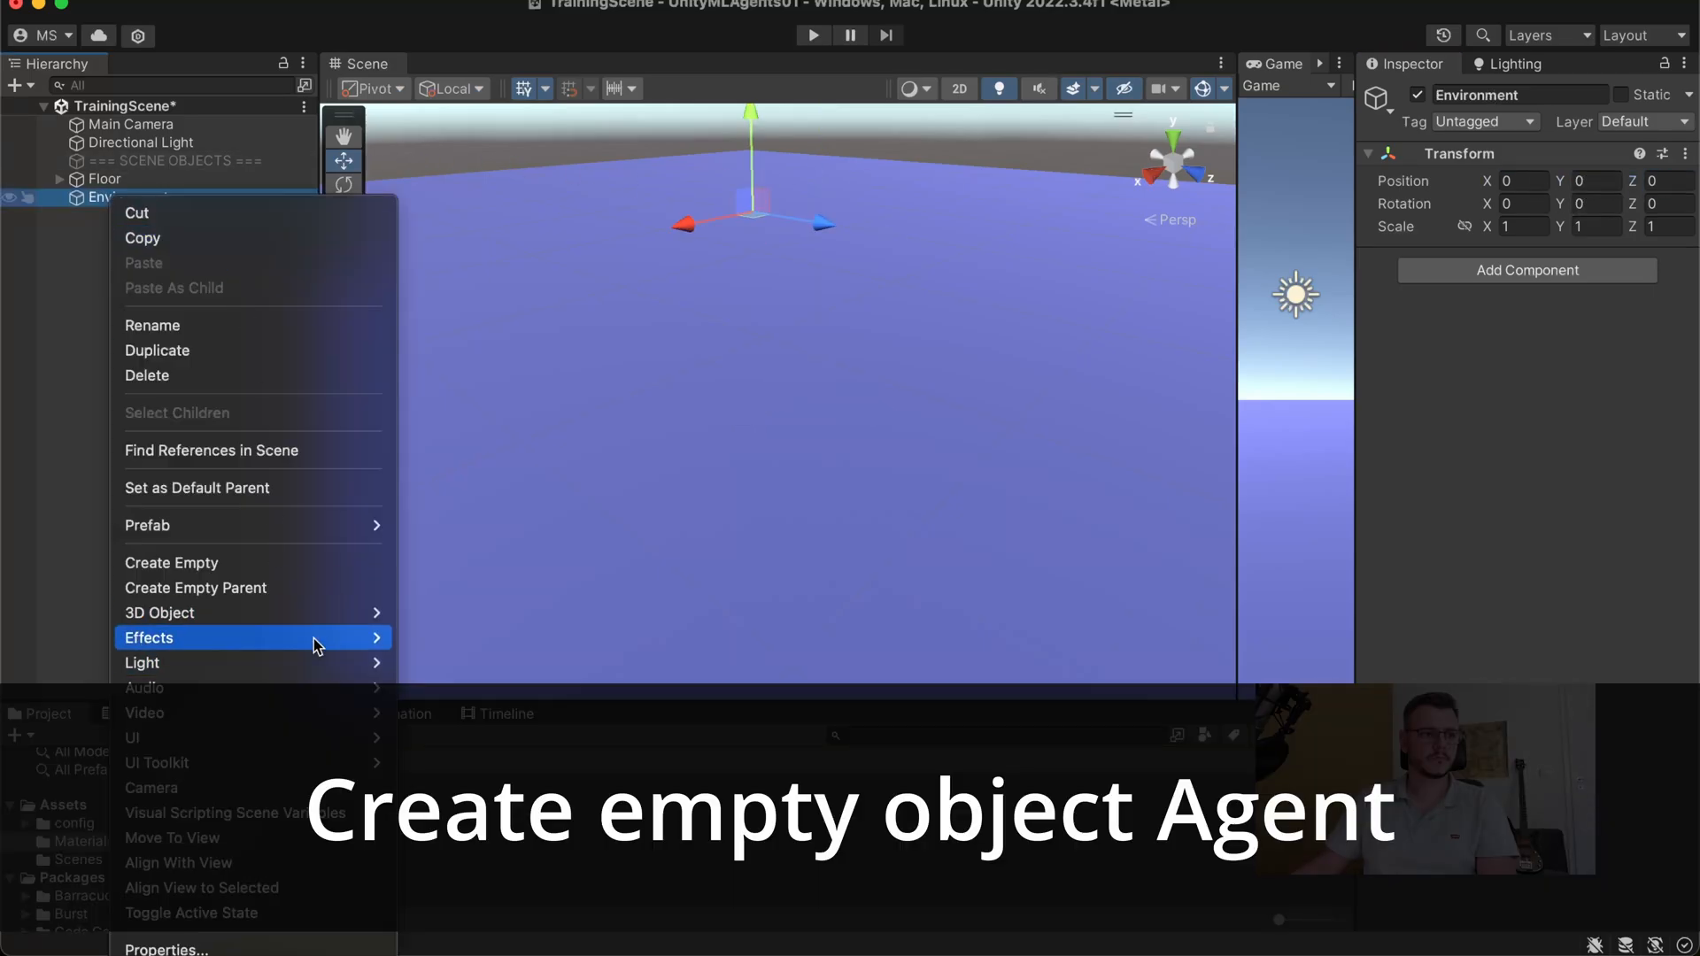
{"action": "left_click", "coordinate": [172, 561]}
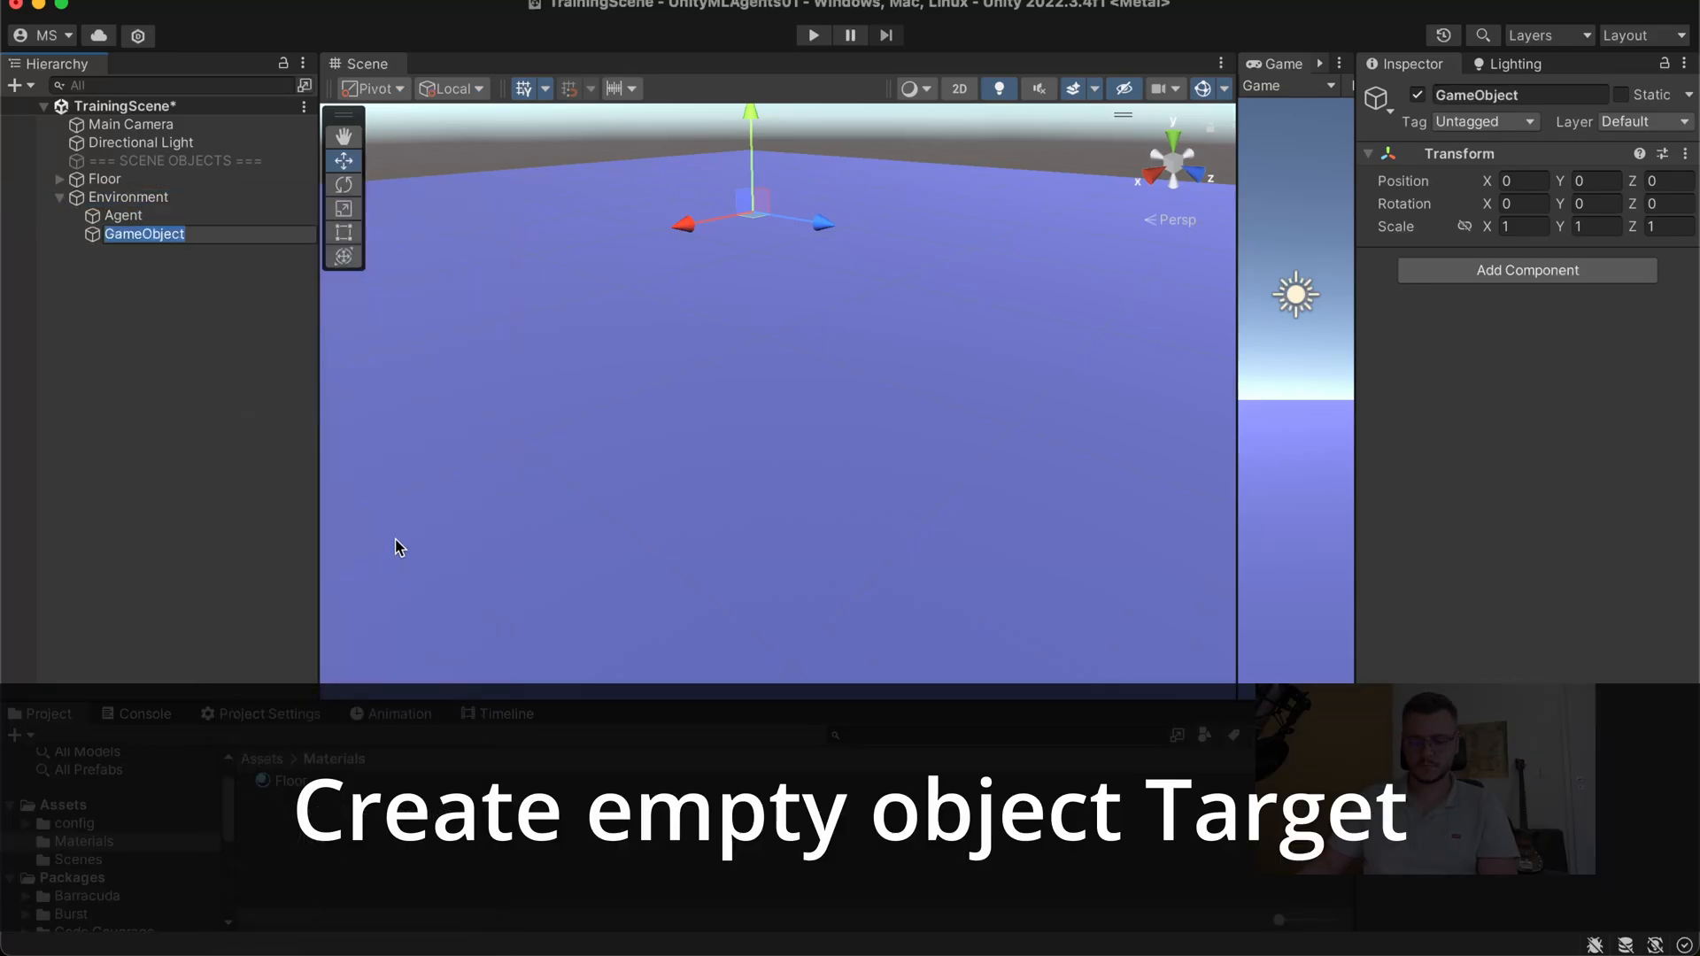
{"action": "right_click", "coordinate": [122, 214]}
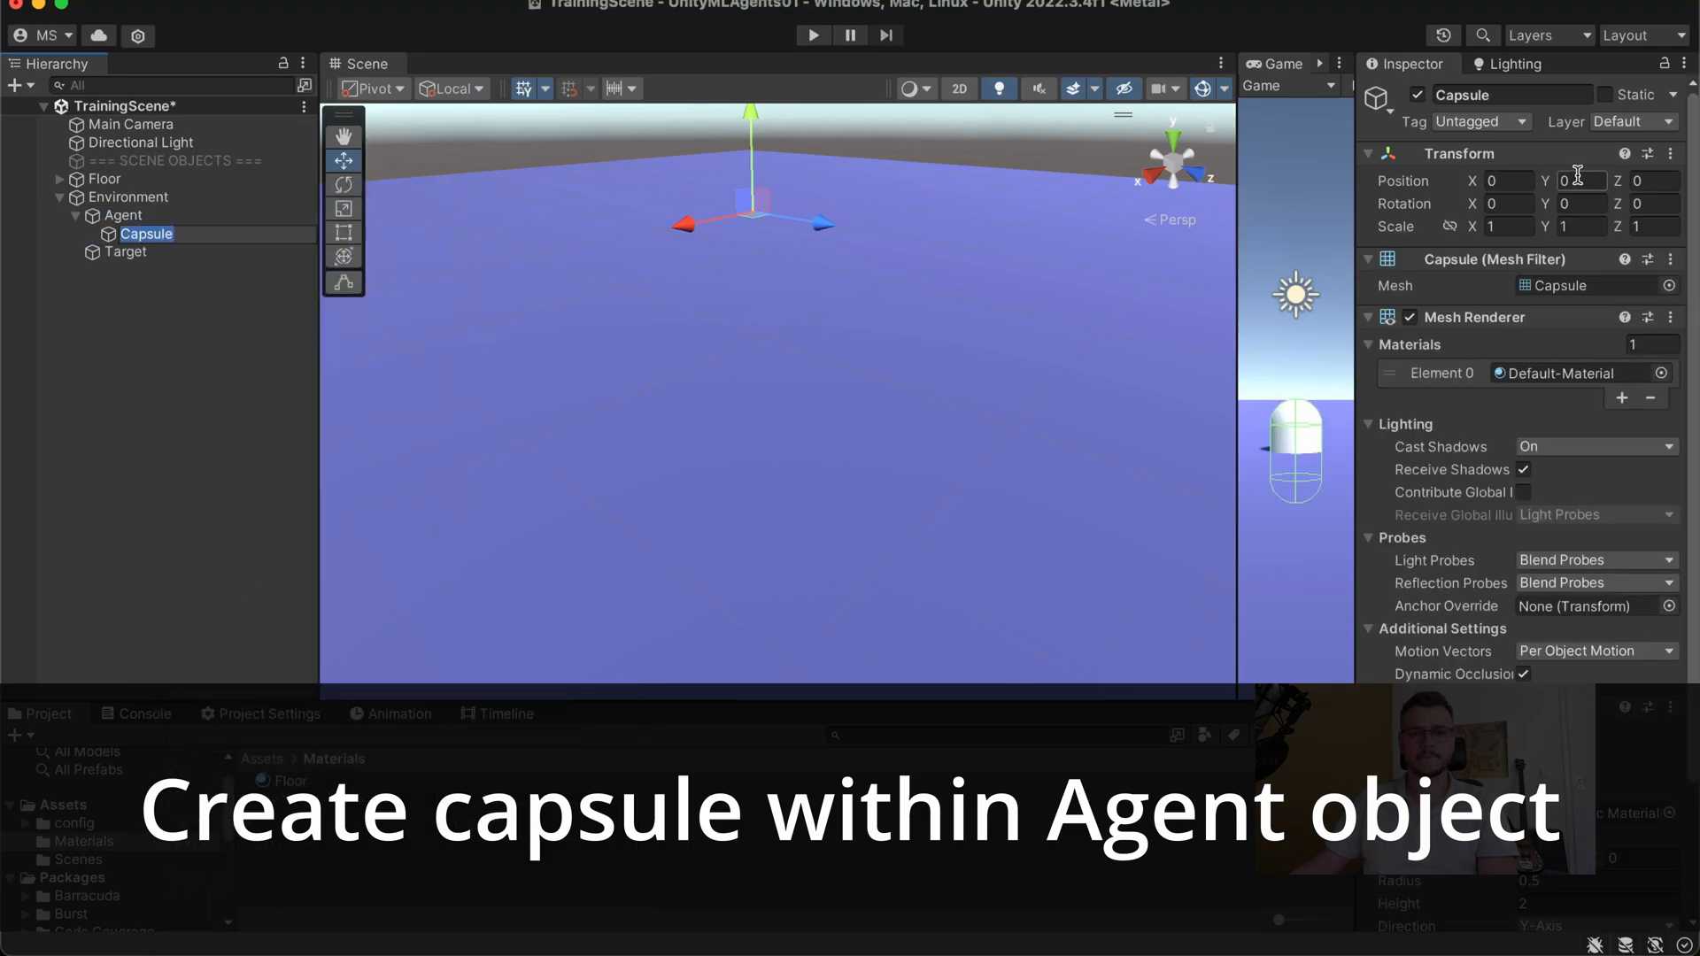
{"action": "left_click", "coordinate": [122, 234]}
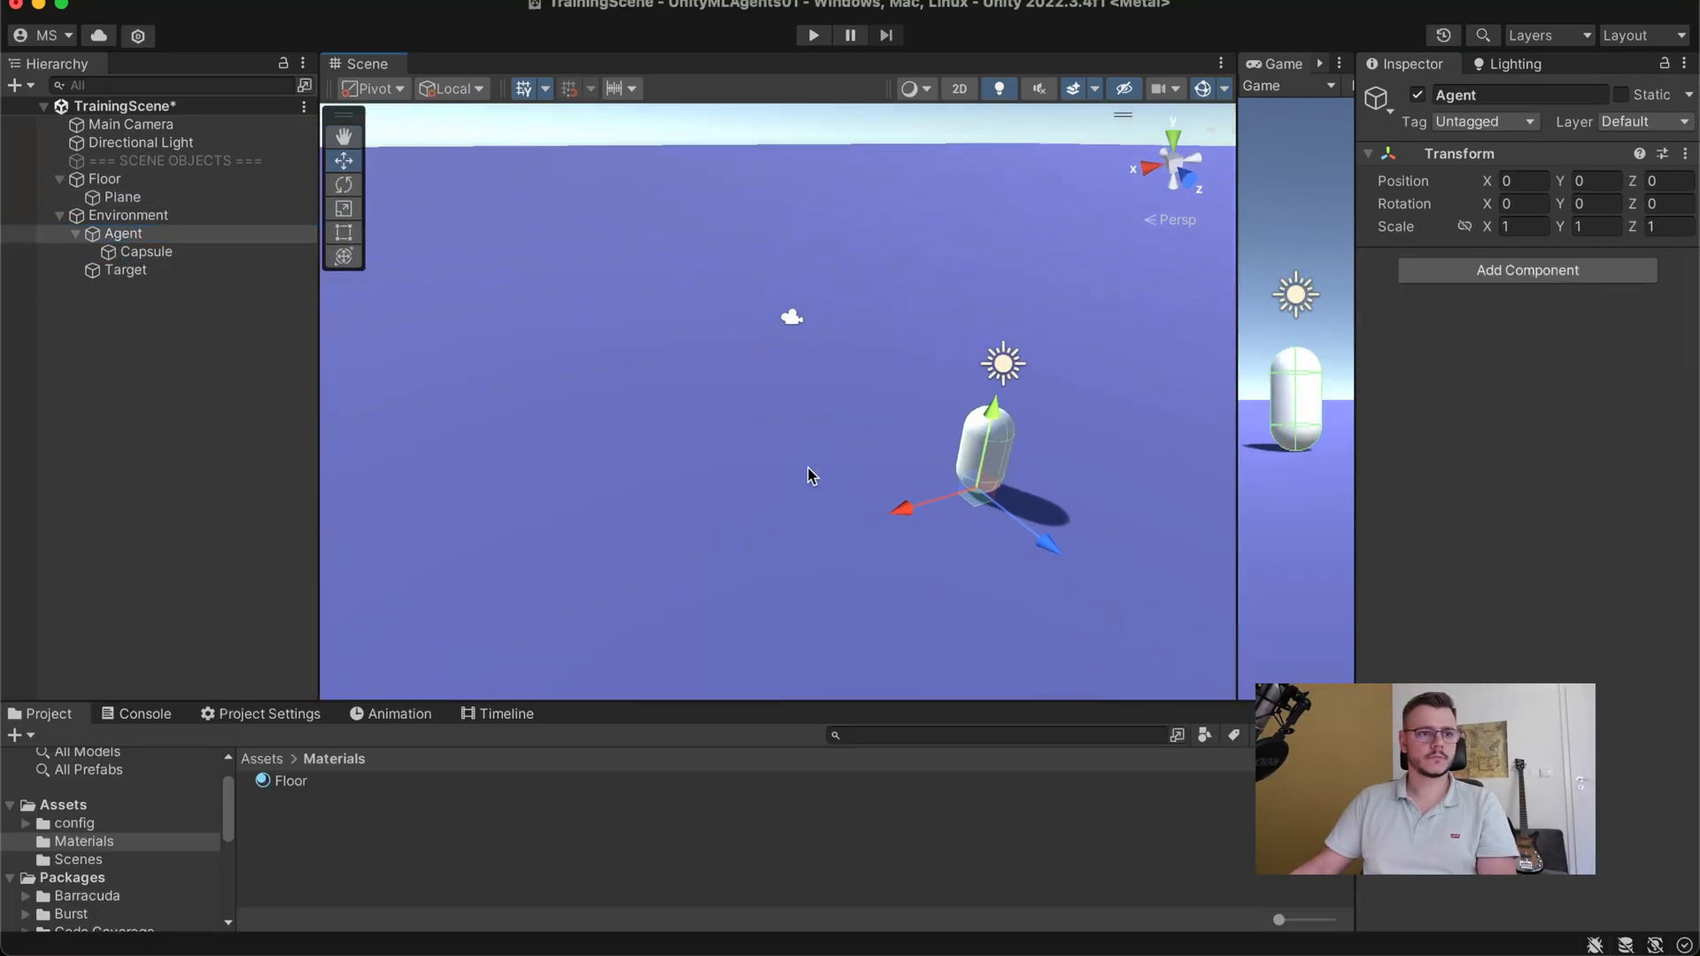
- Add a sphere under Target, colour the Agent material green and apply the Target material to the sphere
{"action": "right_click", "coordinate": [124, 269]}
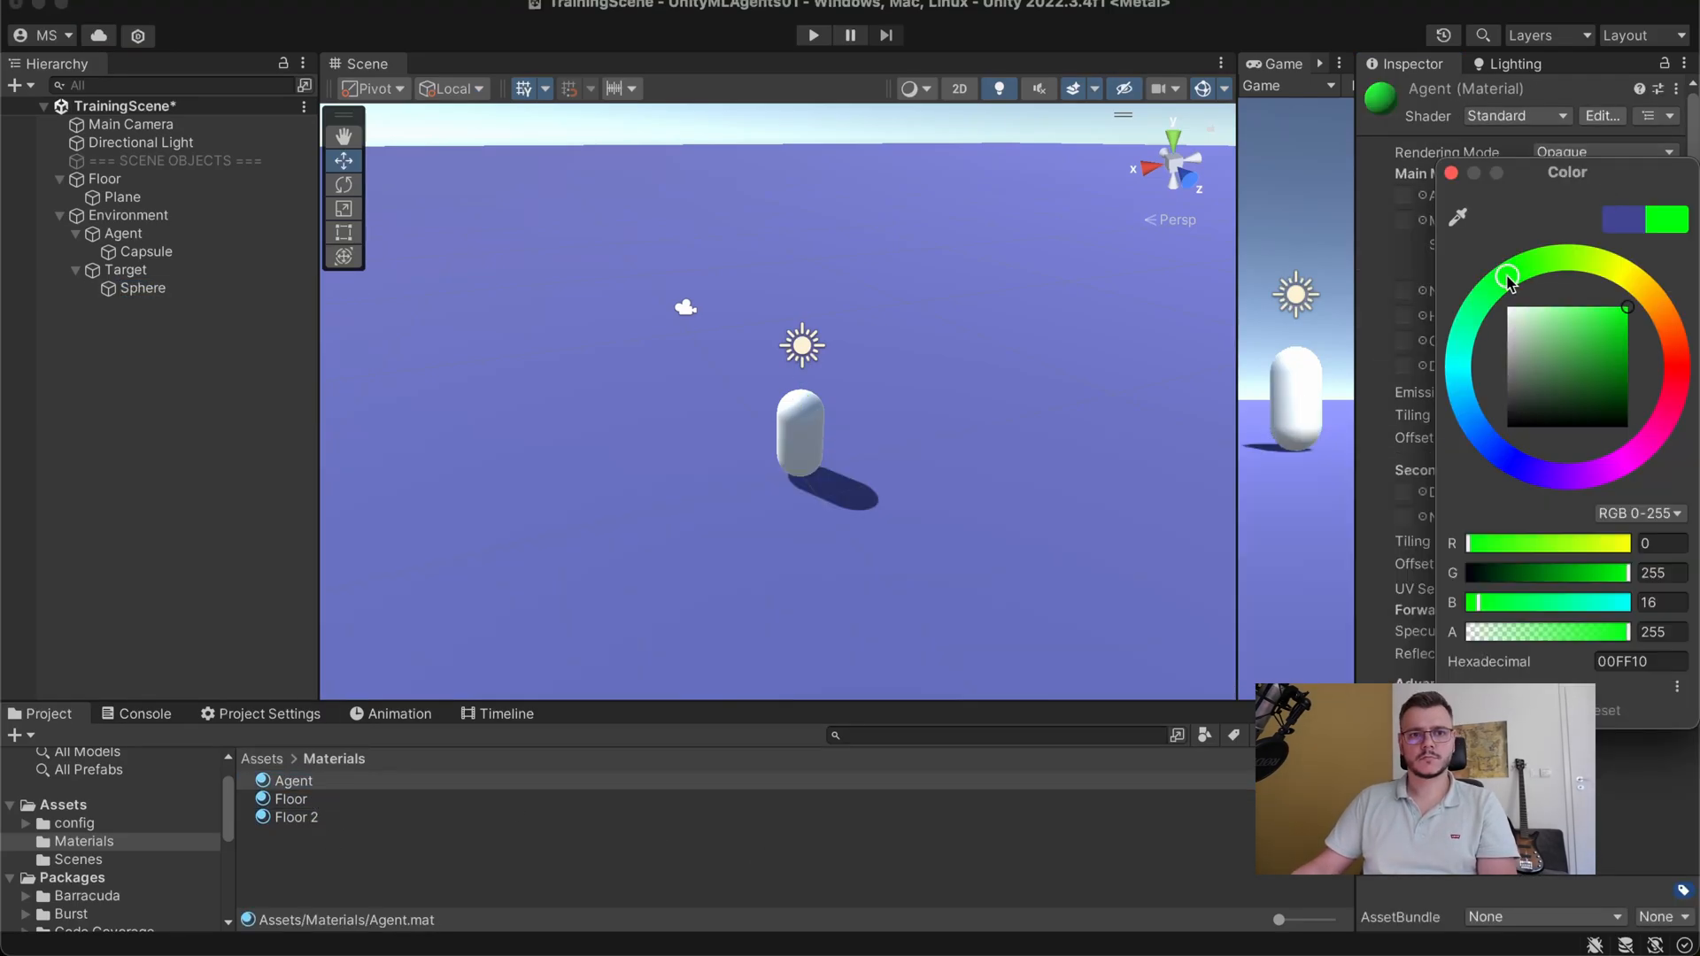
{"action": "left_click", "coordinate": [297, 818]}
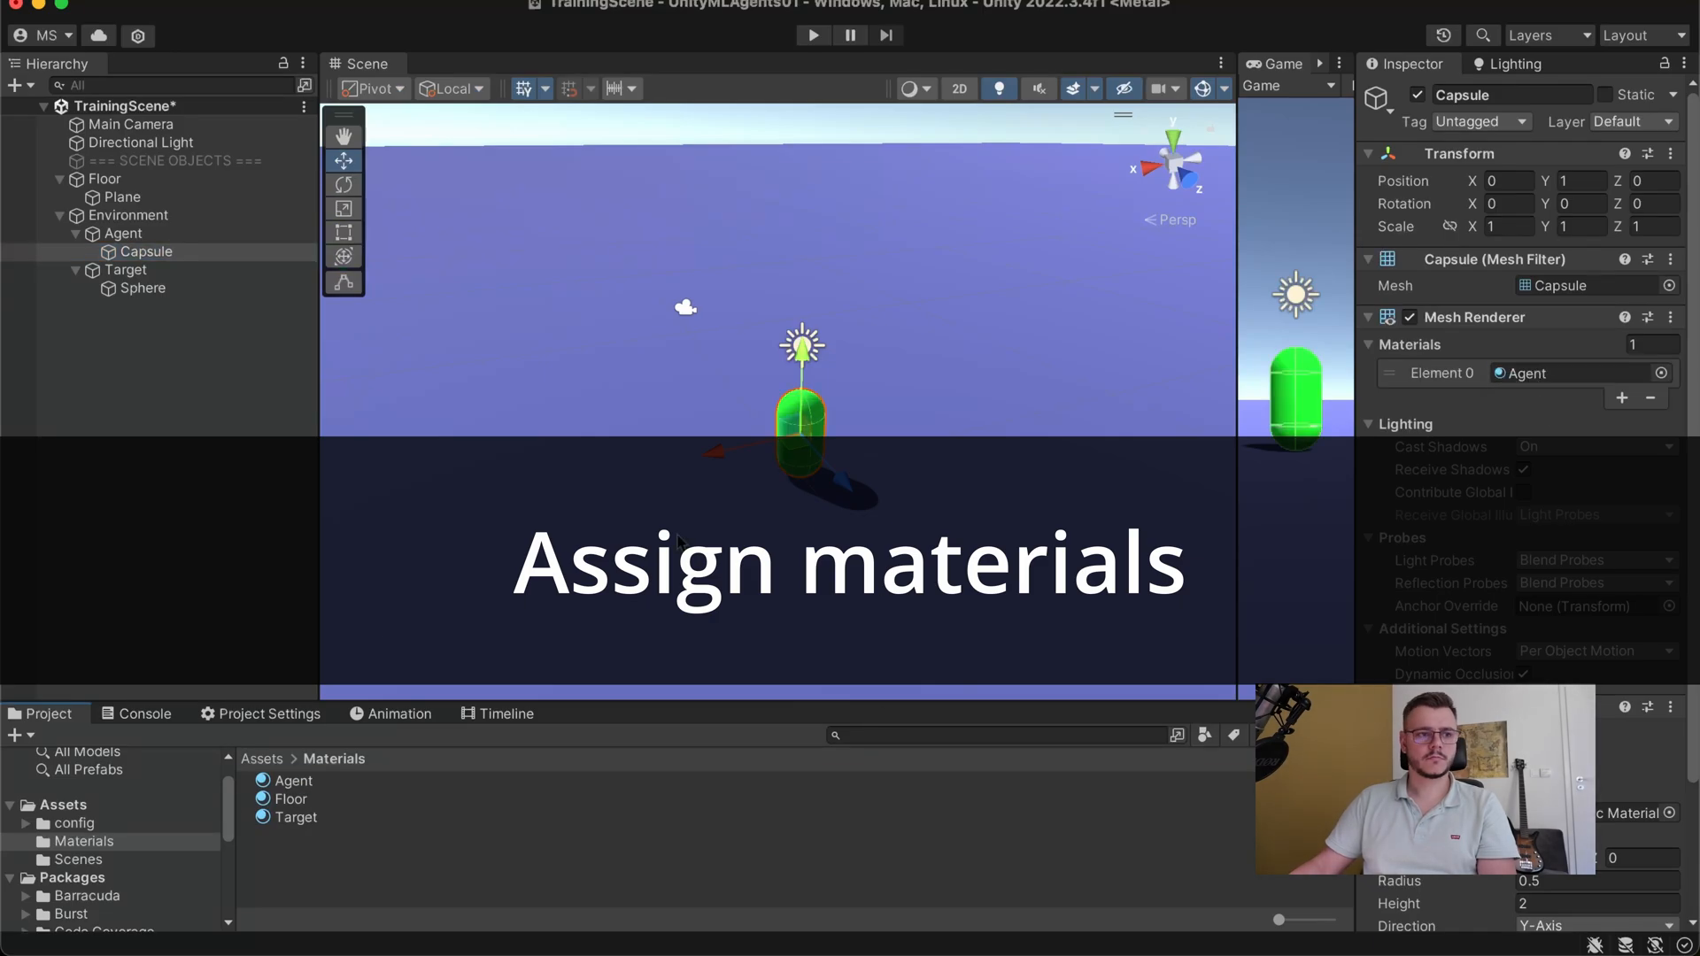
{"action": "left_click", "coordinate": [142, 287]}
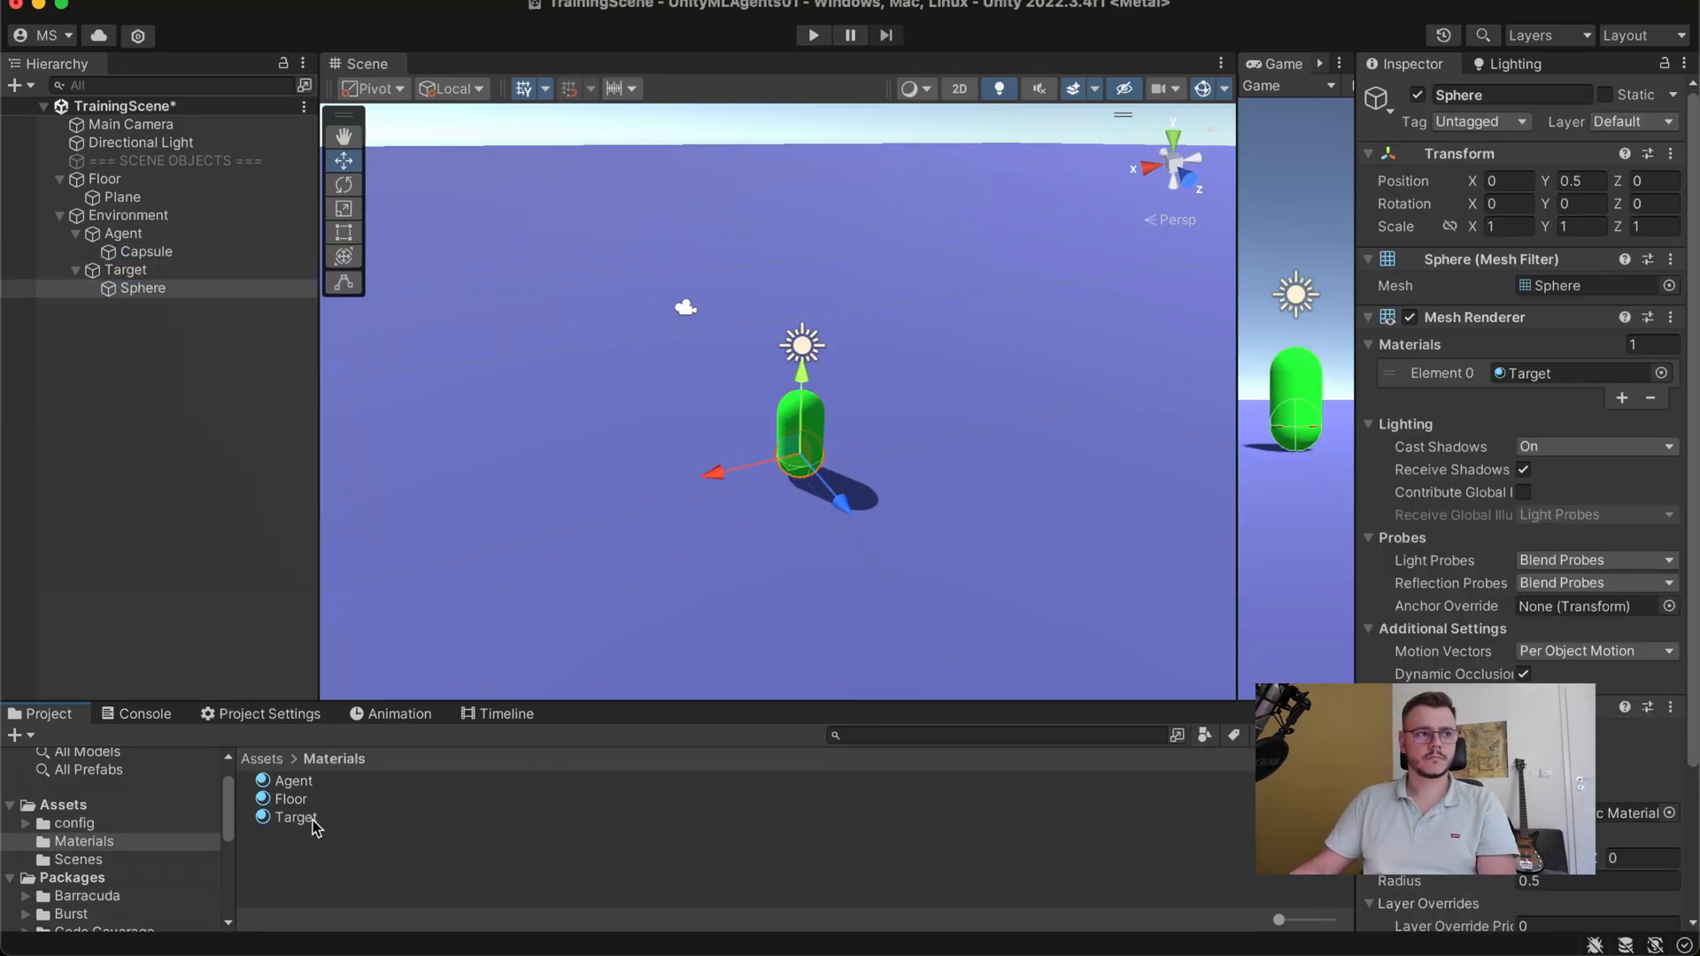
{"action": "left_click", "coordinate": [142, 287]}
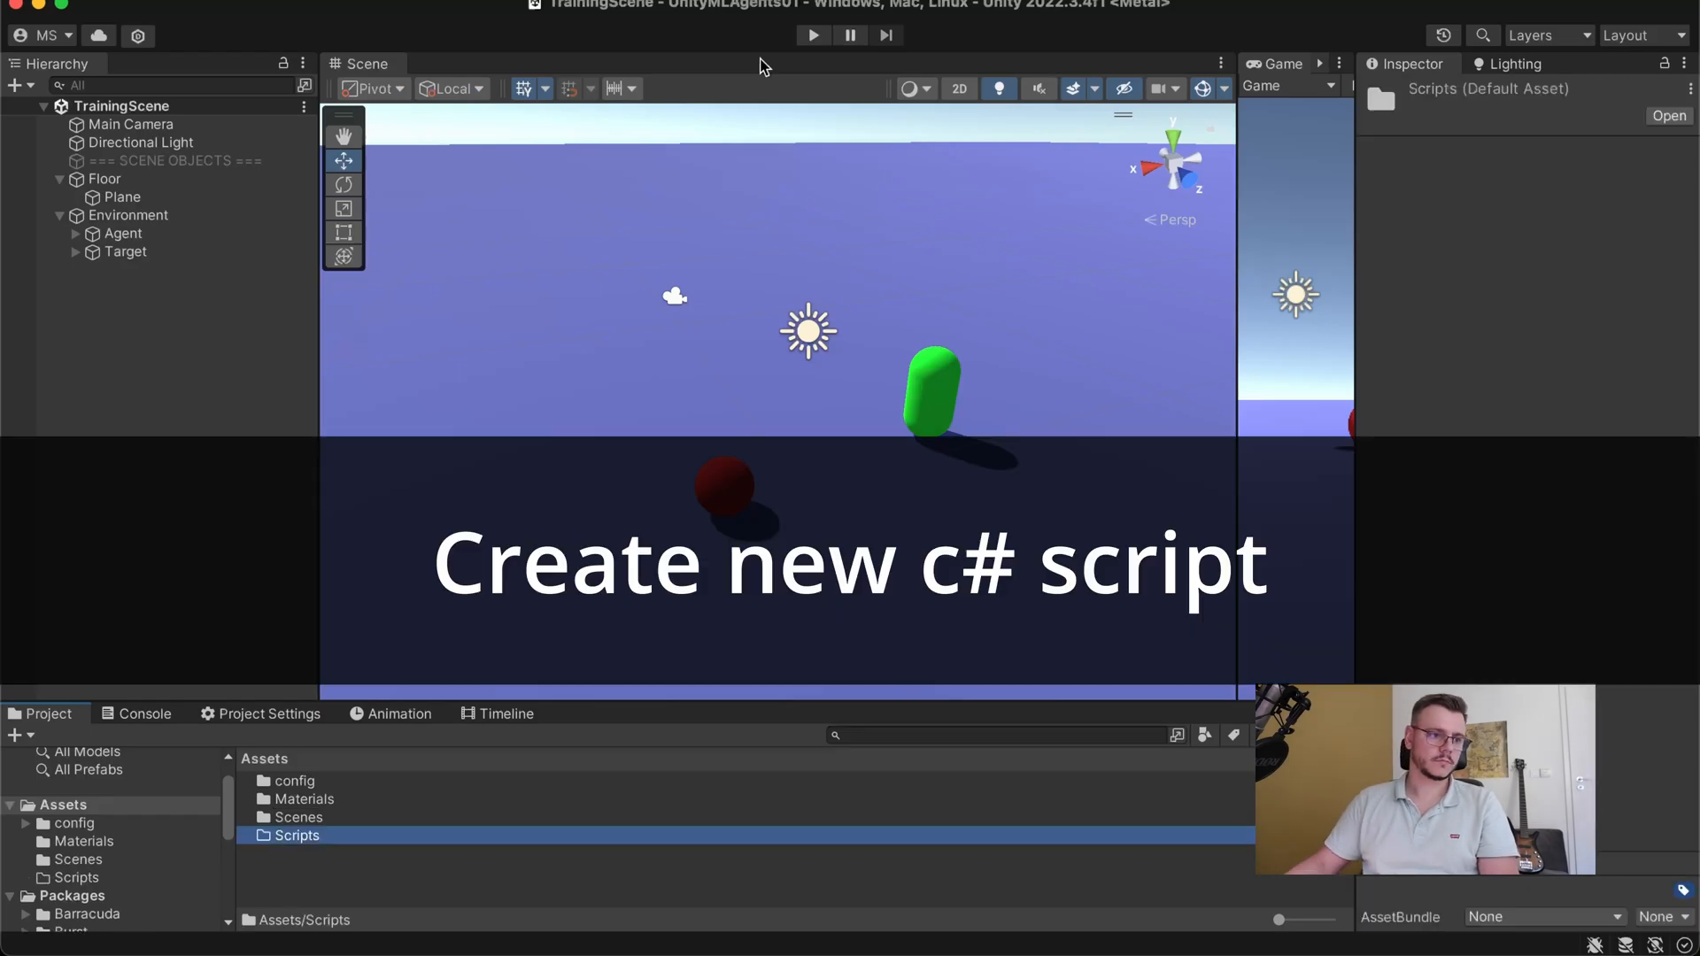
- Create a new C# script inside the Assets/Scripts folder
{"action": "double_click", "coordinate": [297, 834]}
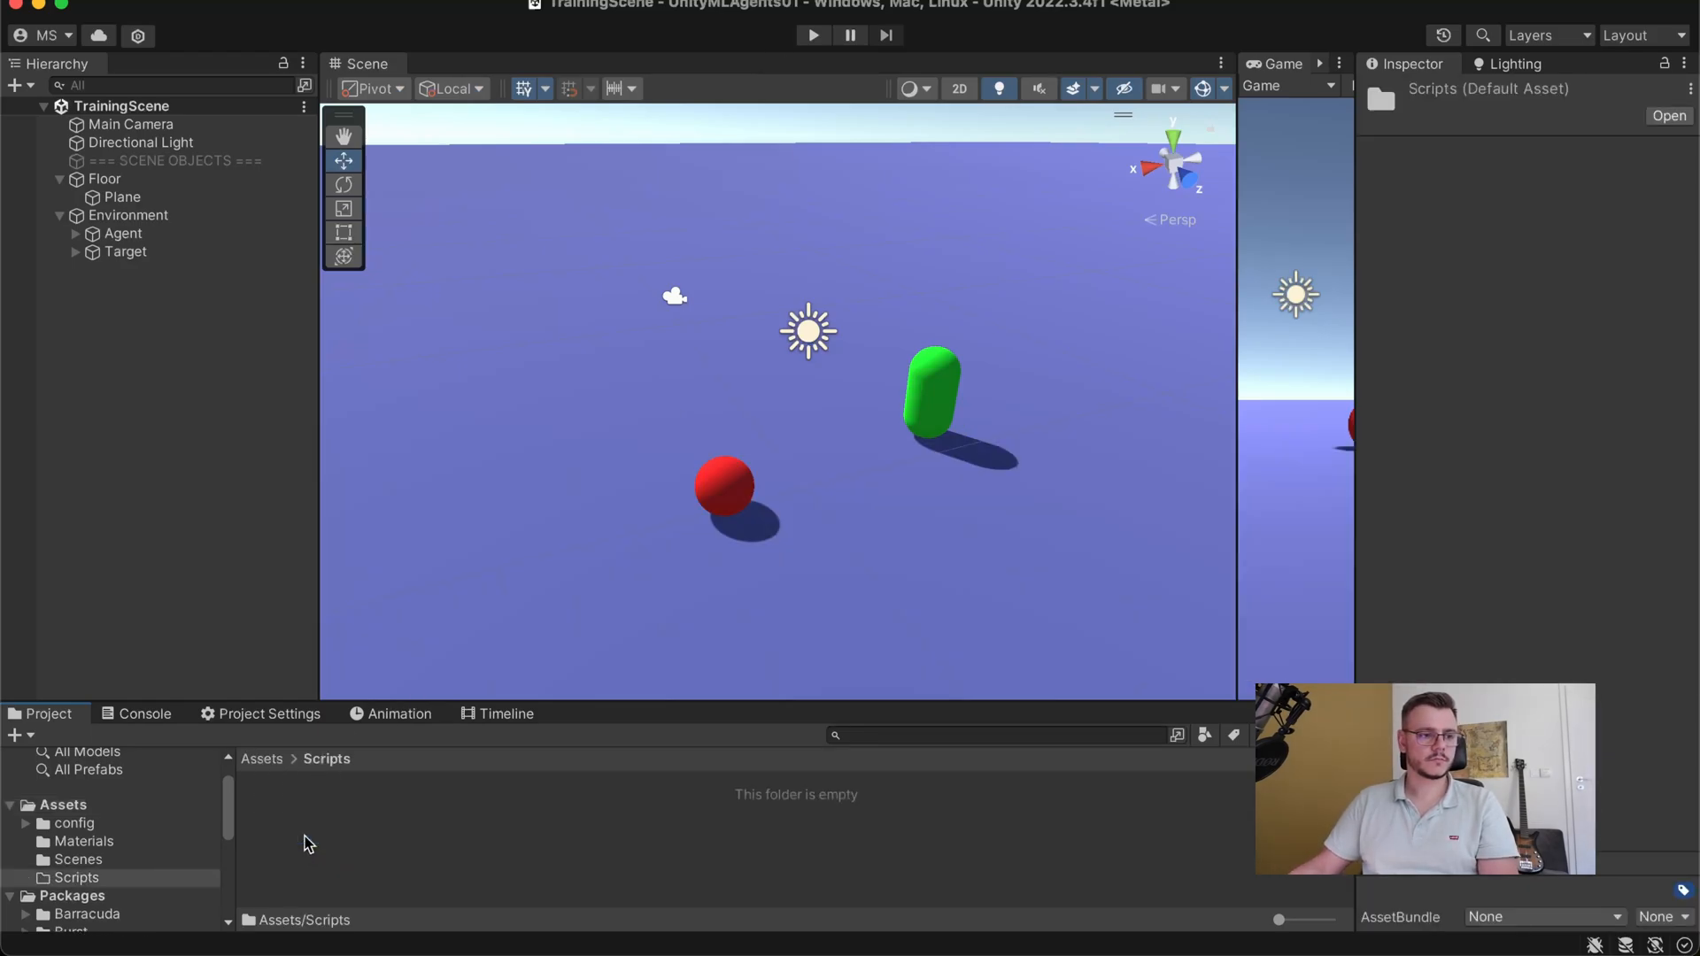
{"action": "right_click", "coordinate": [308, 843]}
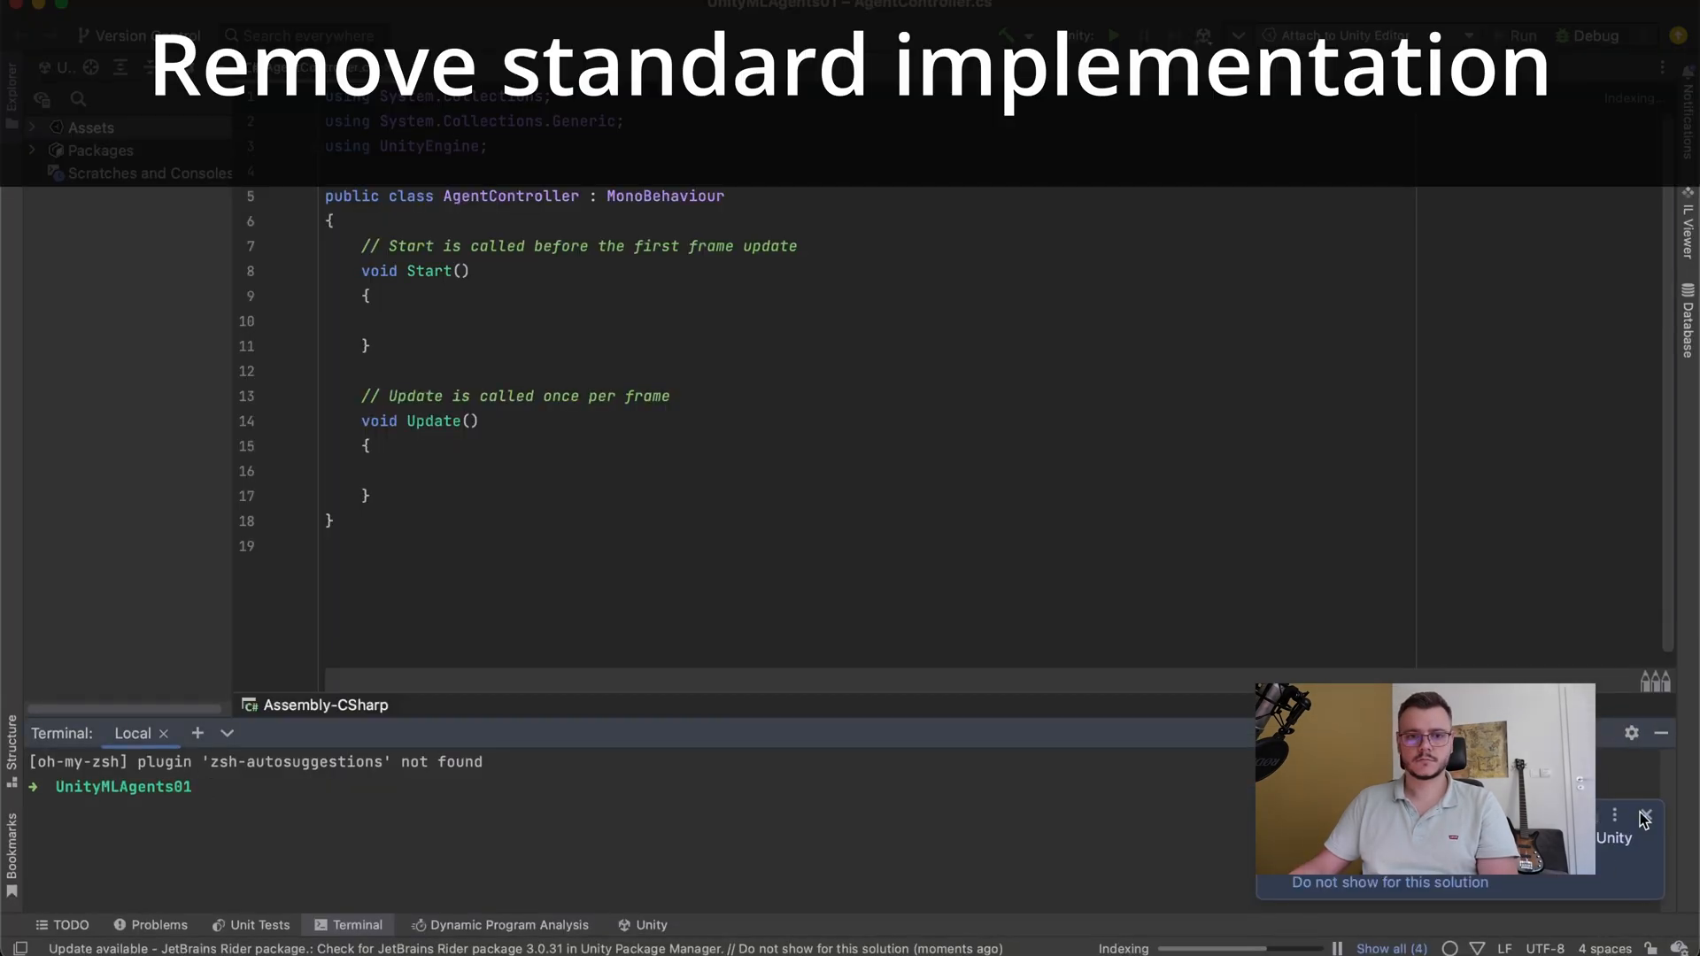
- Delete Start and Update and make AgentController inherit from Agent, then return to Unity
{"action": "left_click_drag", "start_coordinate": [363, 271], "coordinate": [368, 495]}
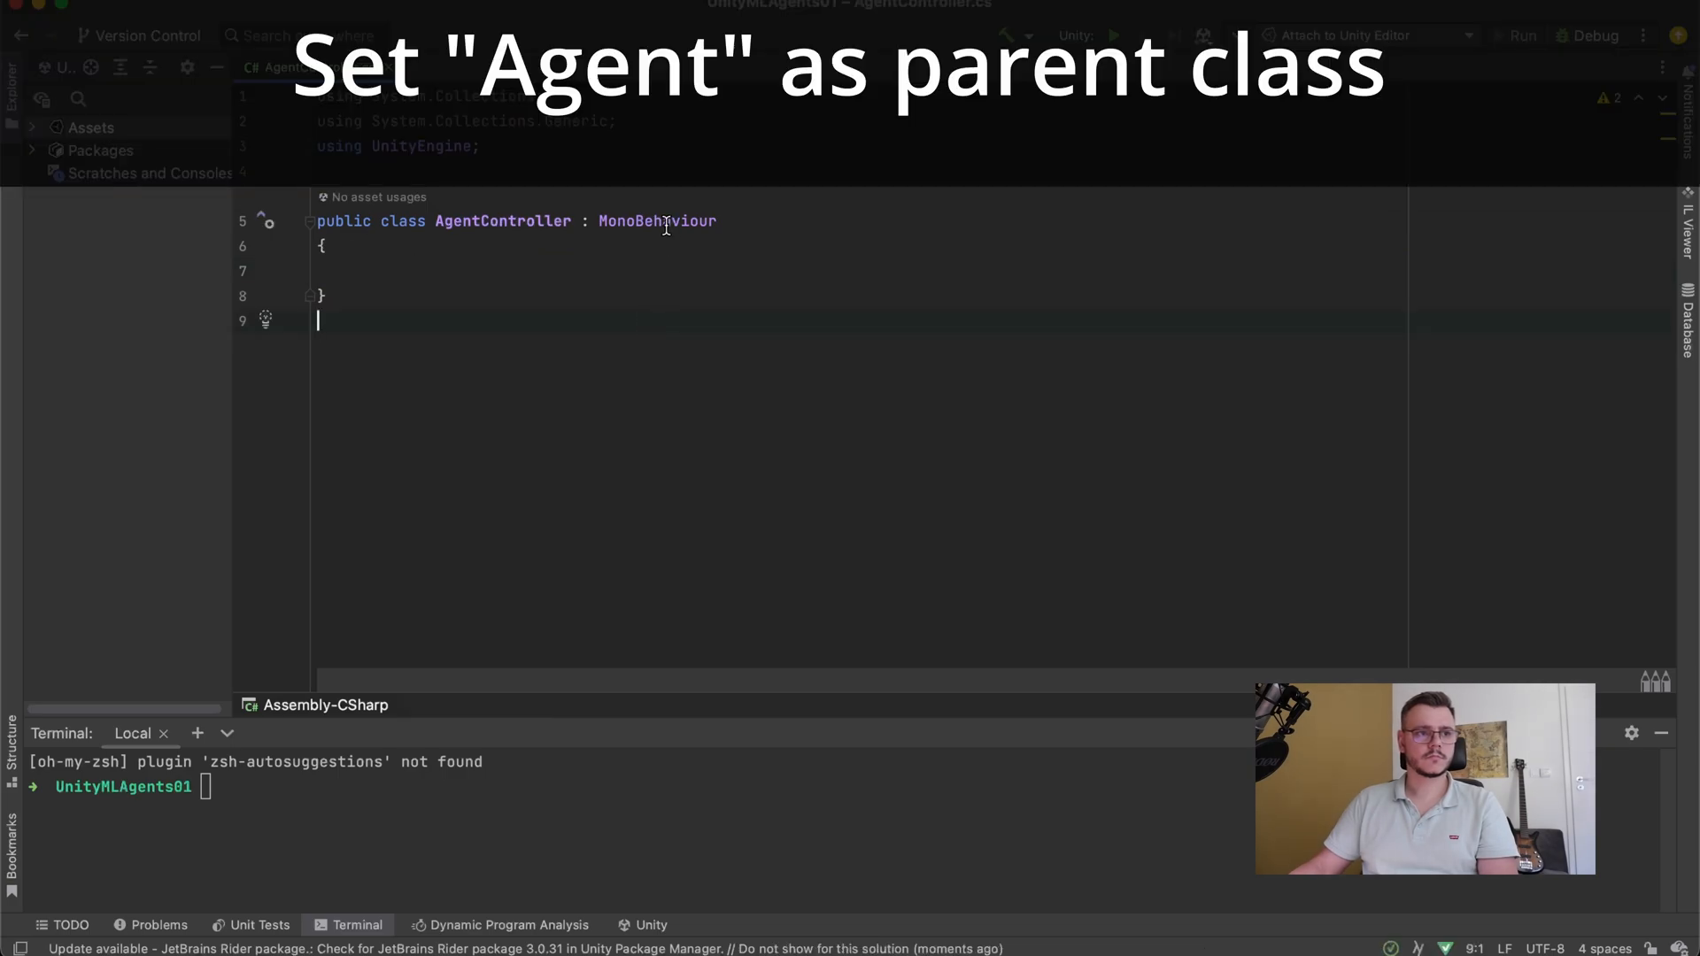
{"action": "type", "text": "Agent"}
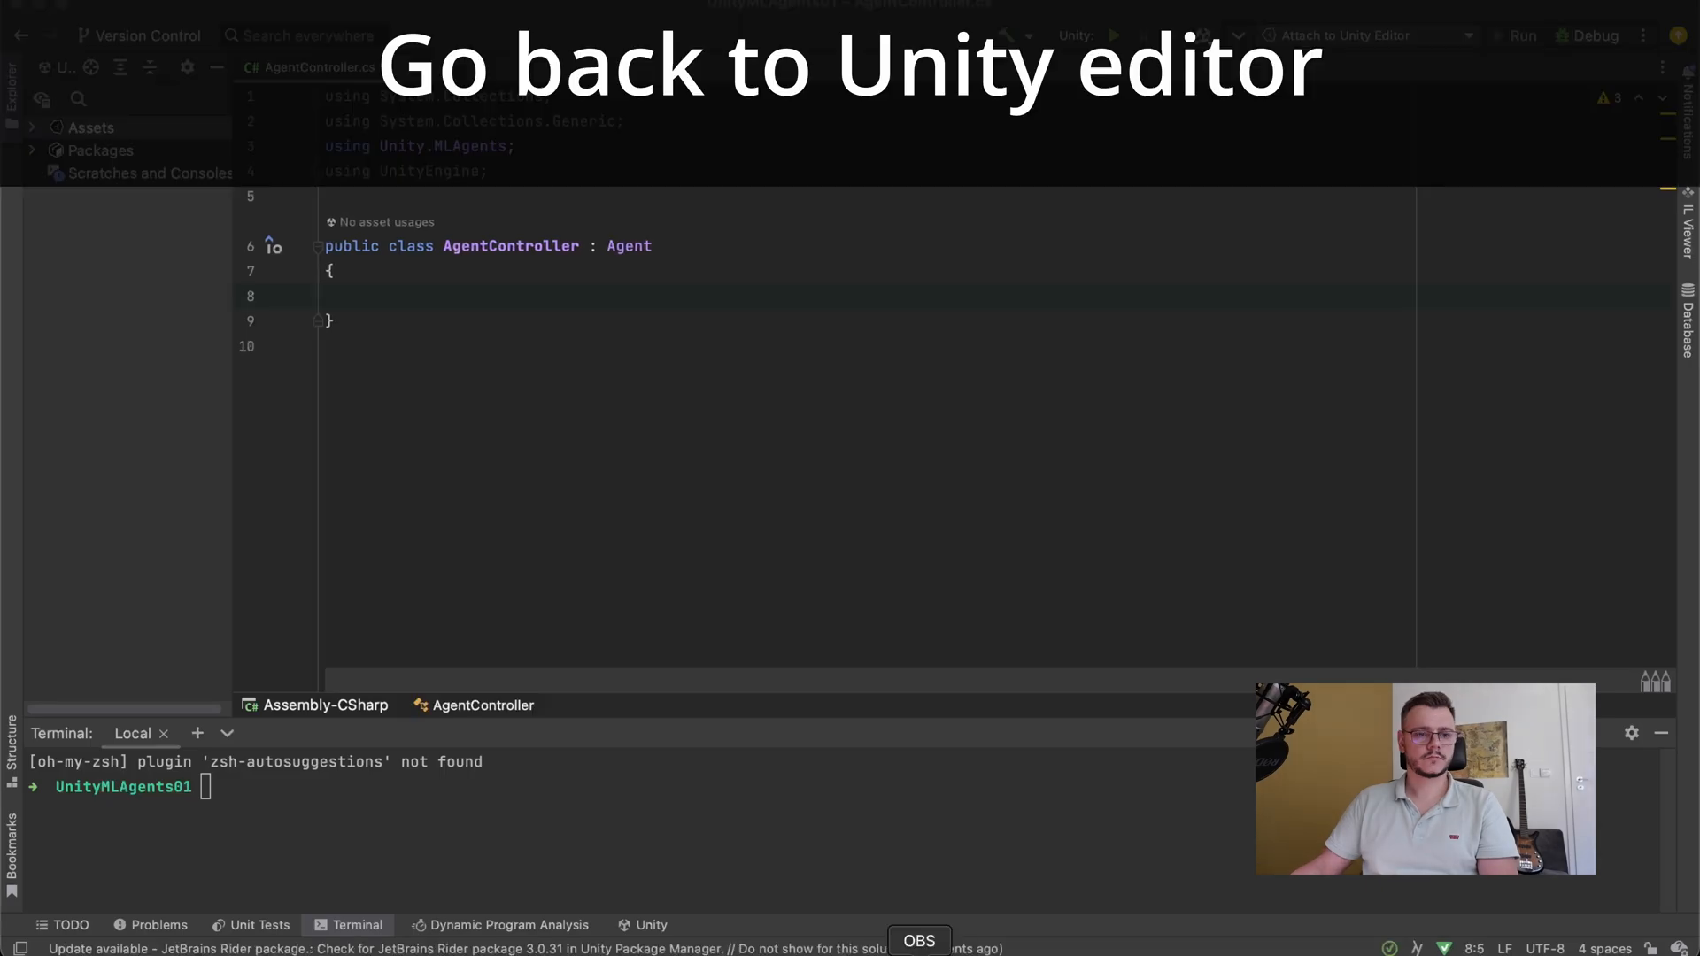
{"action": "key", "text": "cmd+tab"}
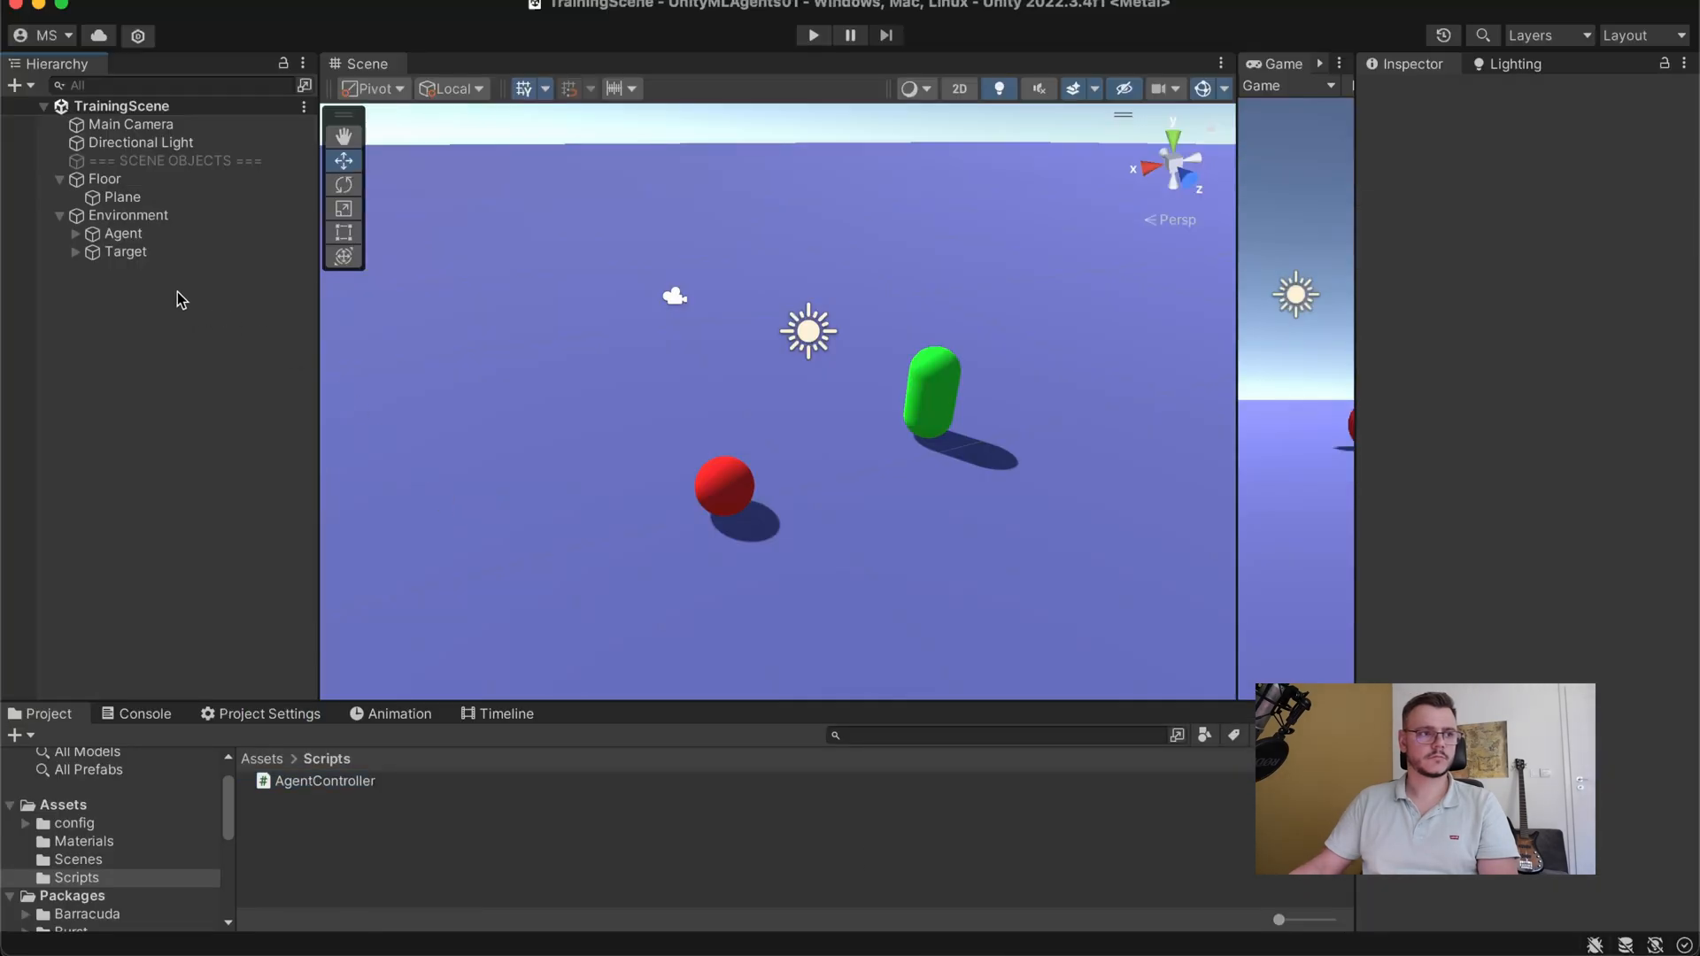
- Attach the Agent Controller script to the Agent object, bringing Behavior Parameters with it
{"action": "left_click", "coordinate": [123, 234]}
{"action": "type", "text": "Age"}
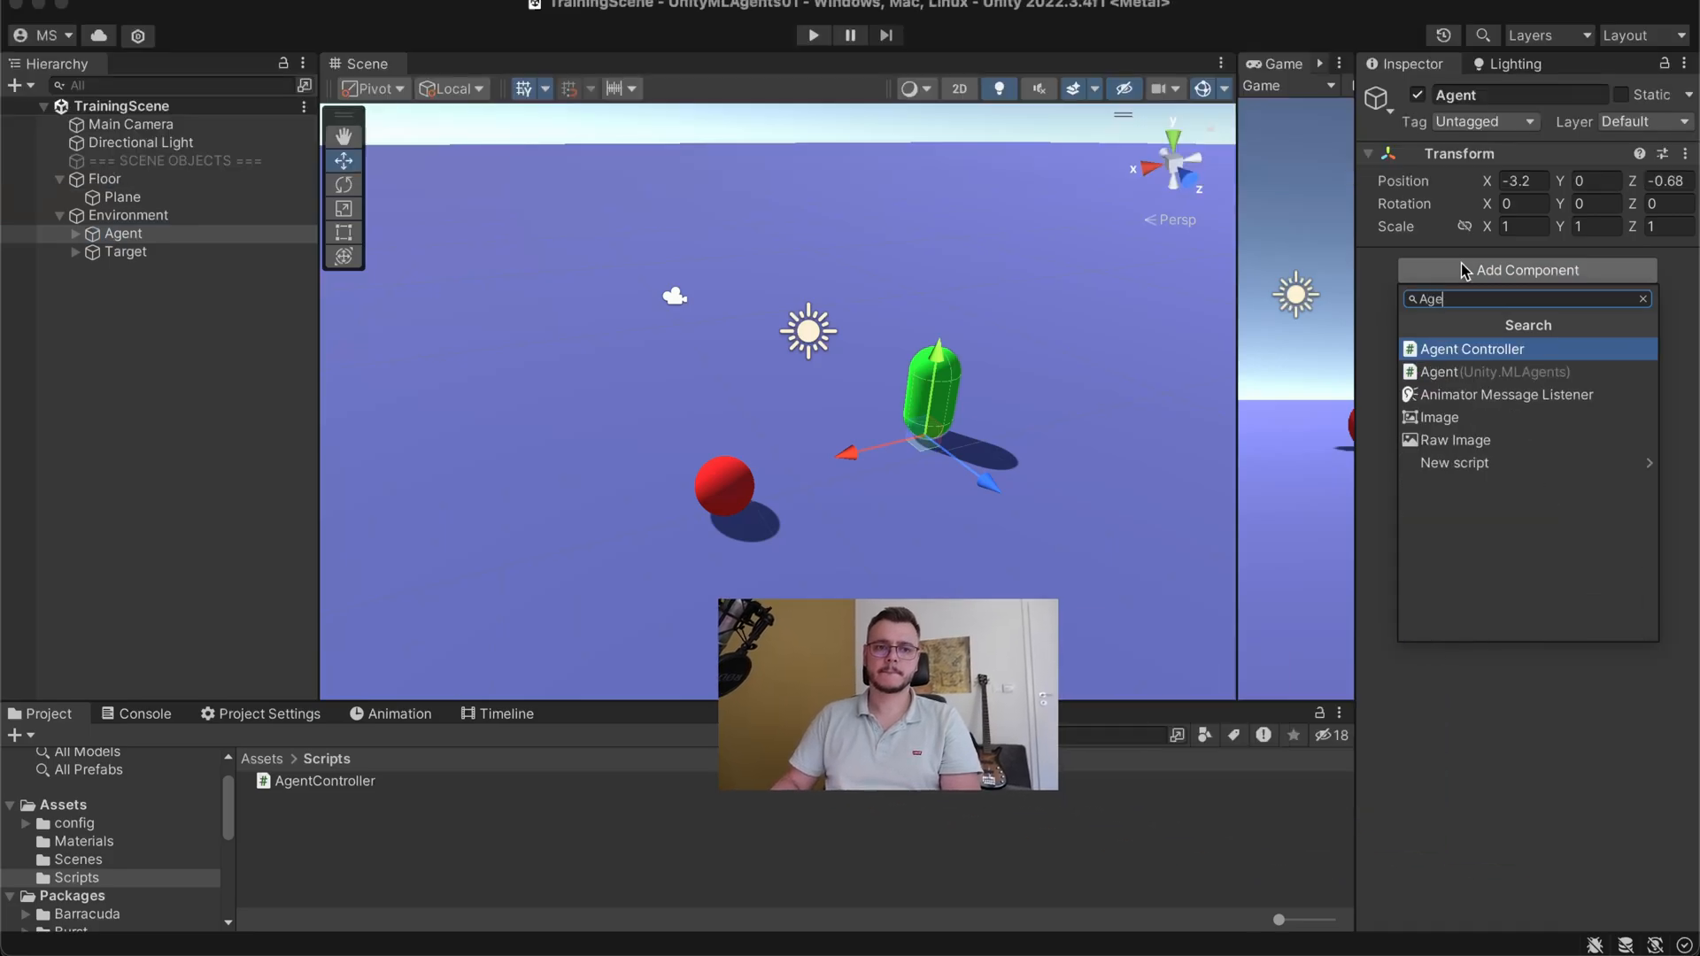
{"action": "left_click", "coordinate": [1471, 349]}
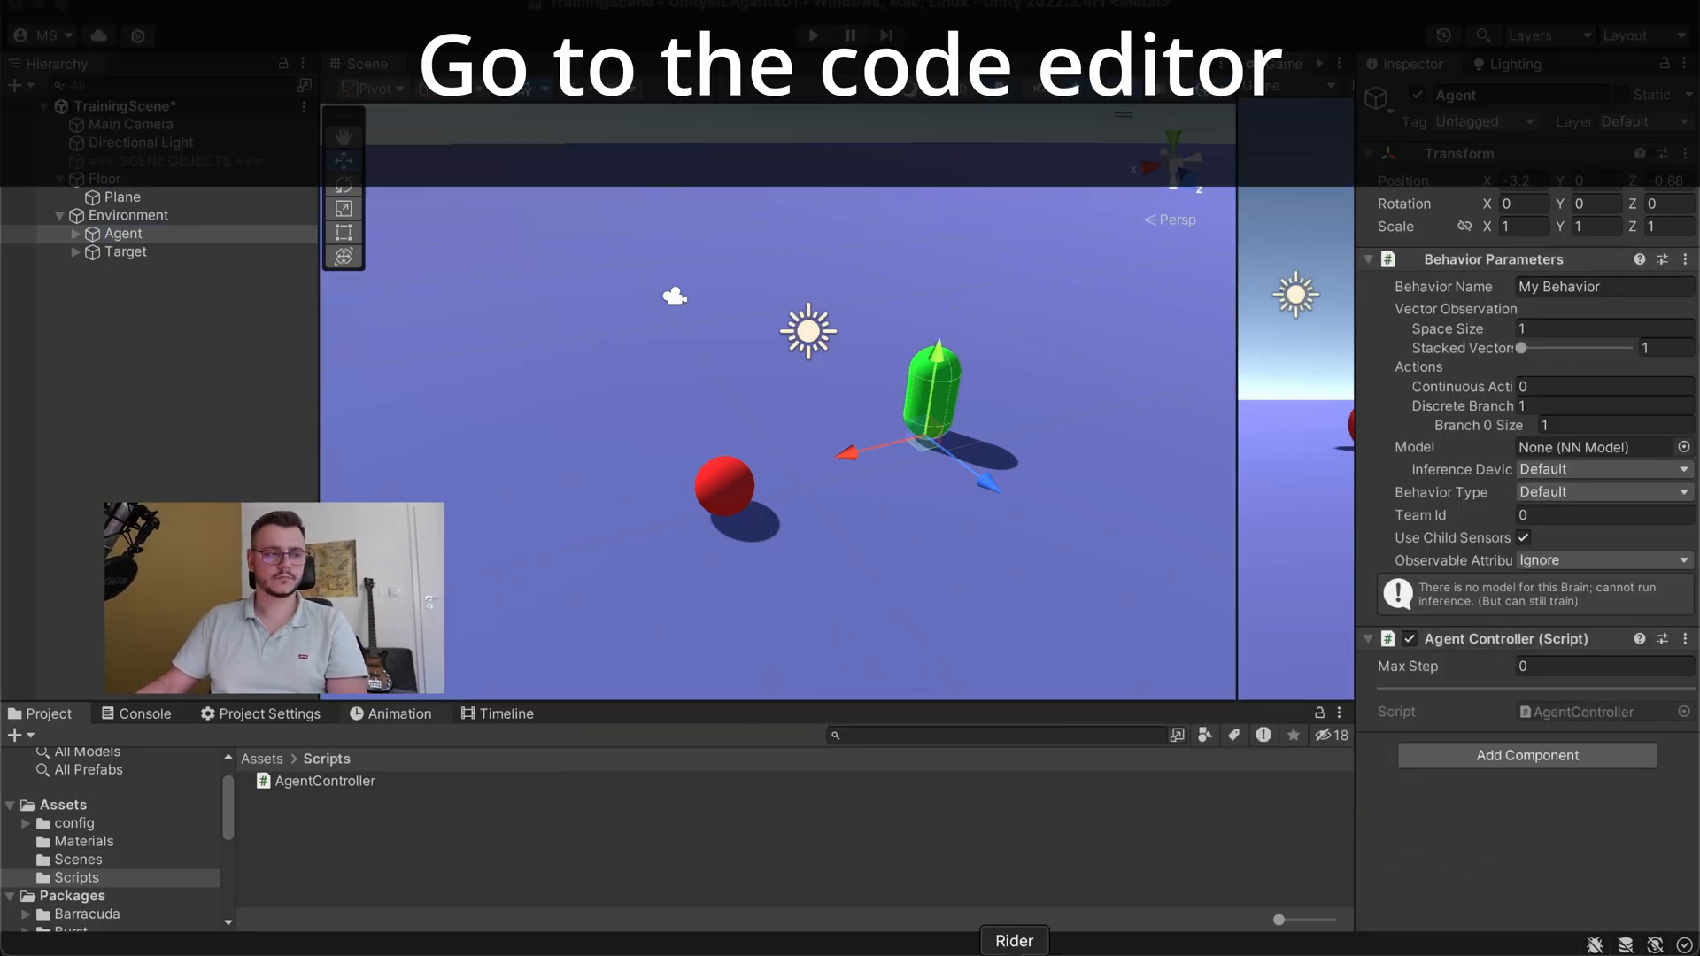
- In config.yaml start a 'behaviors:' section with a trackingAgent entry
{"action": "left_click", "coordinate": [1013, 940]}
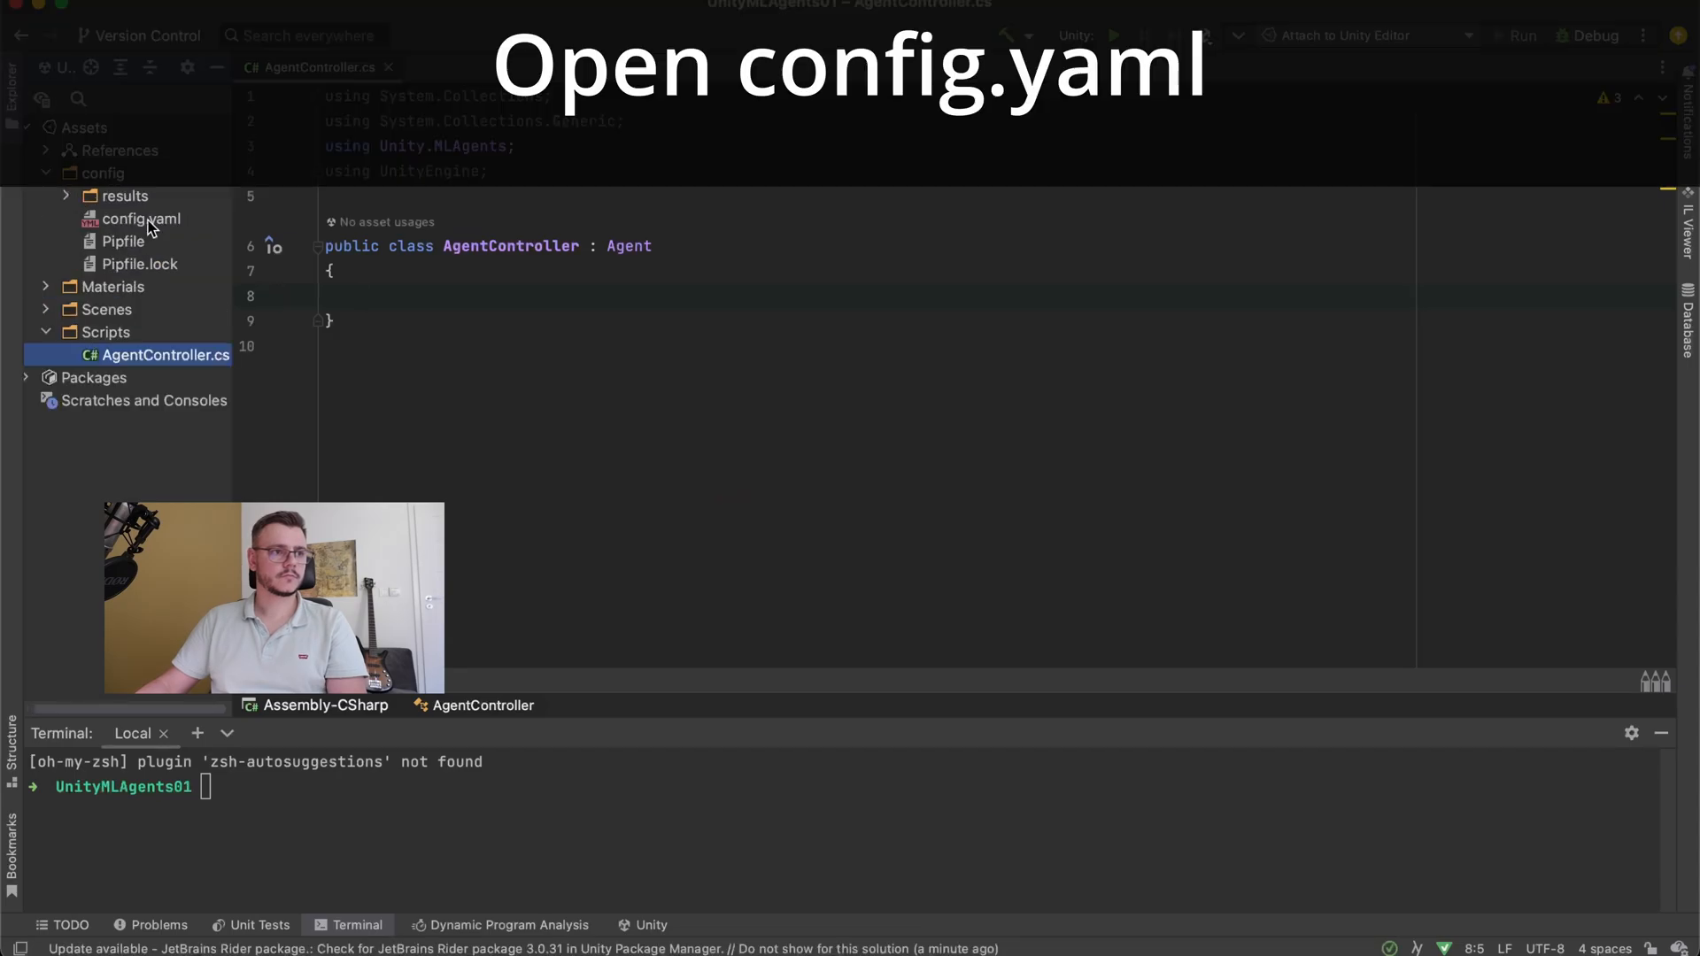
{"action": "double_click", "coordinate": [138, 218]}
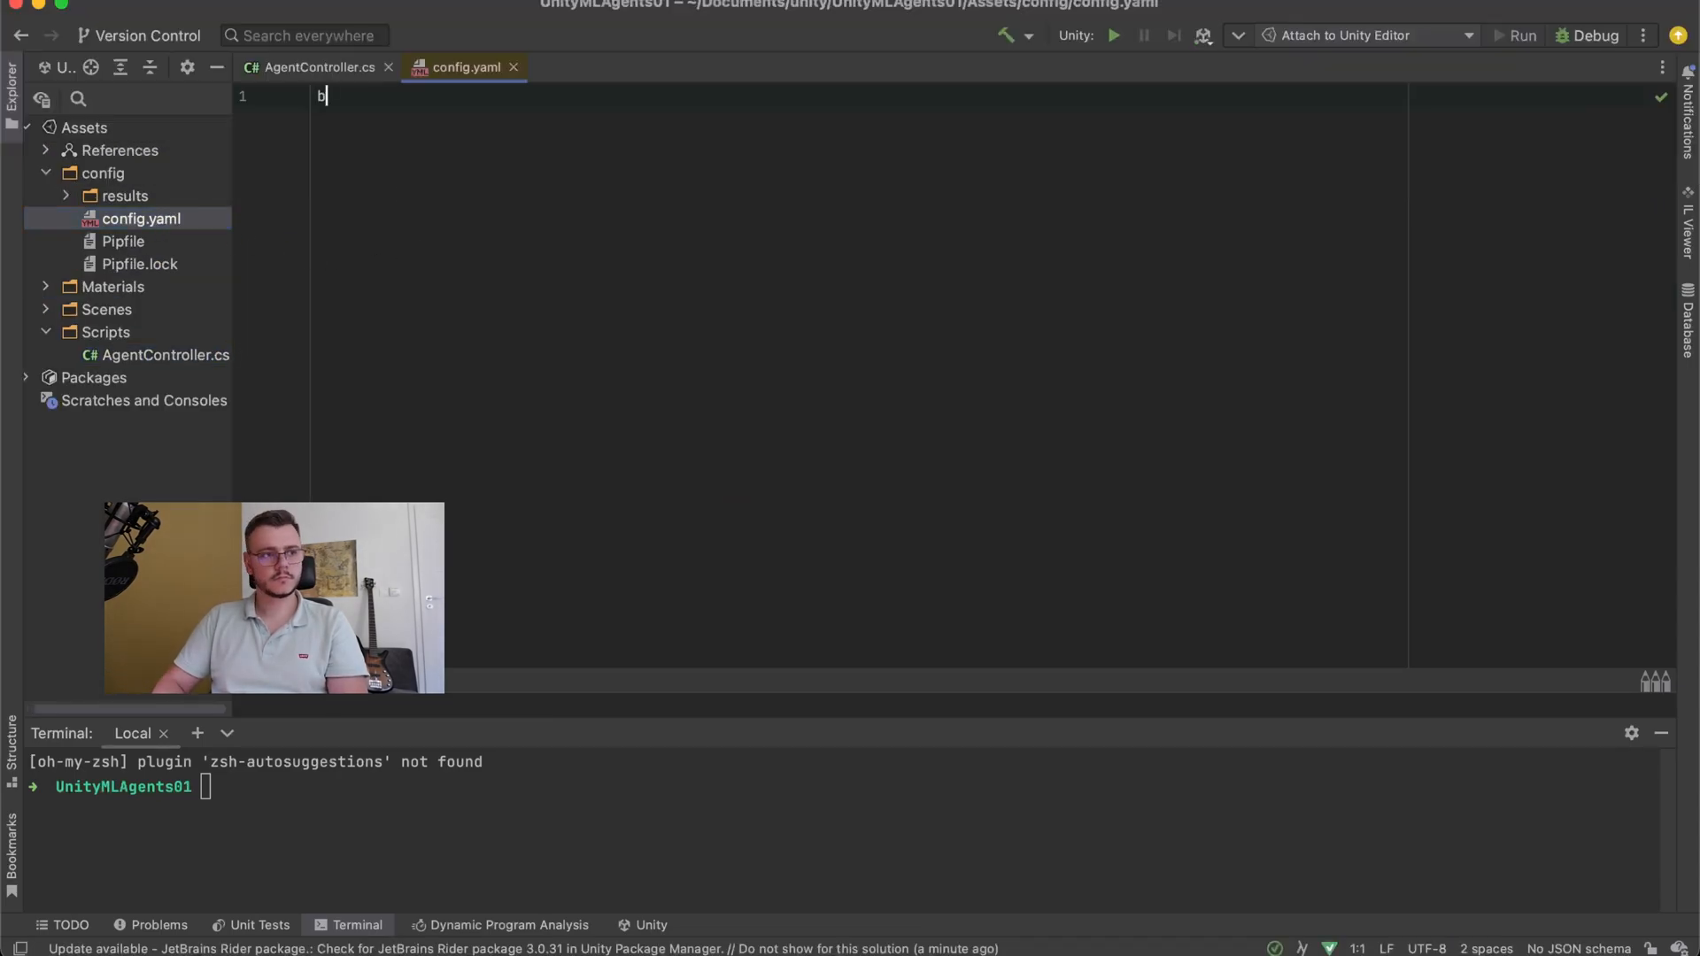
{"action": "type", "text": "ehaviors:"}
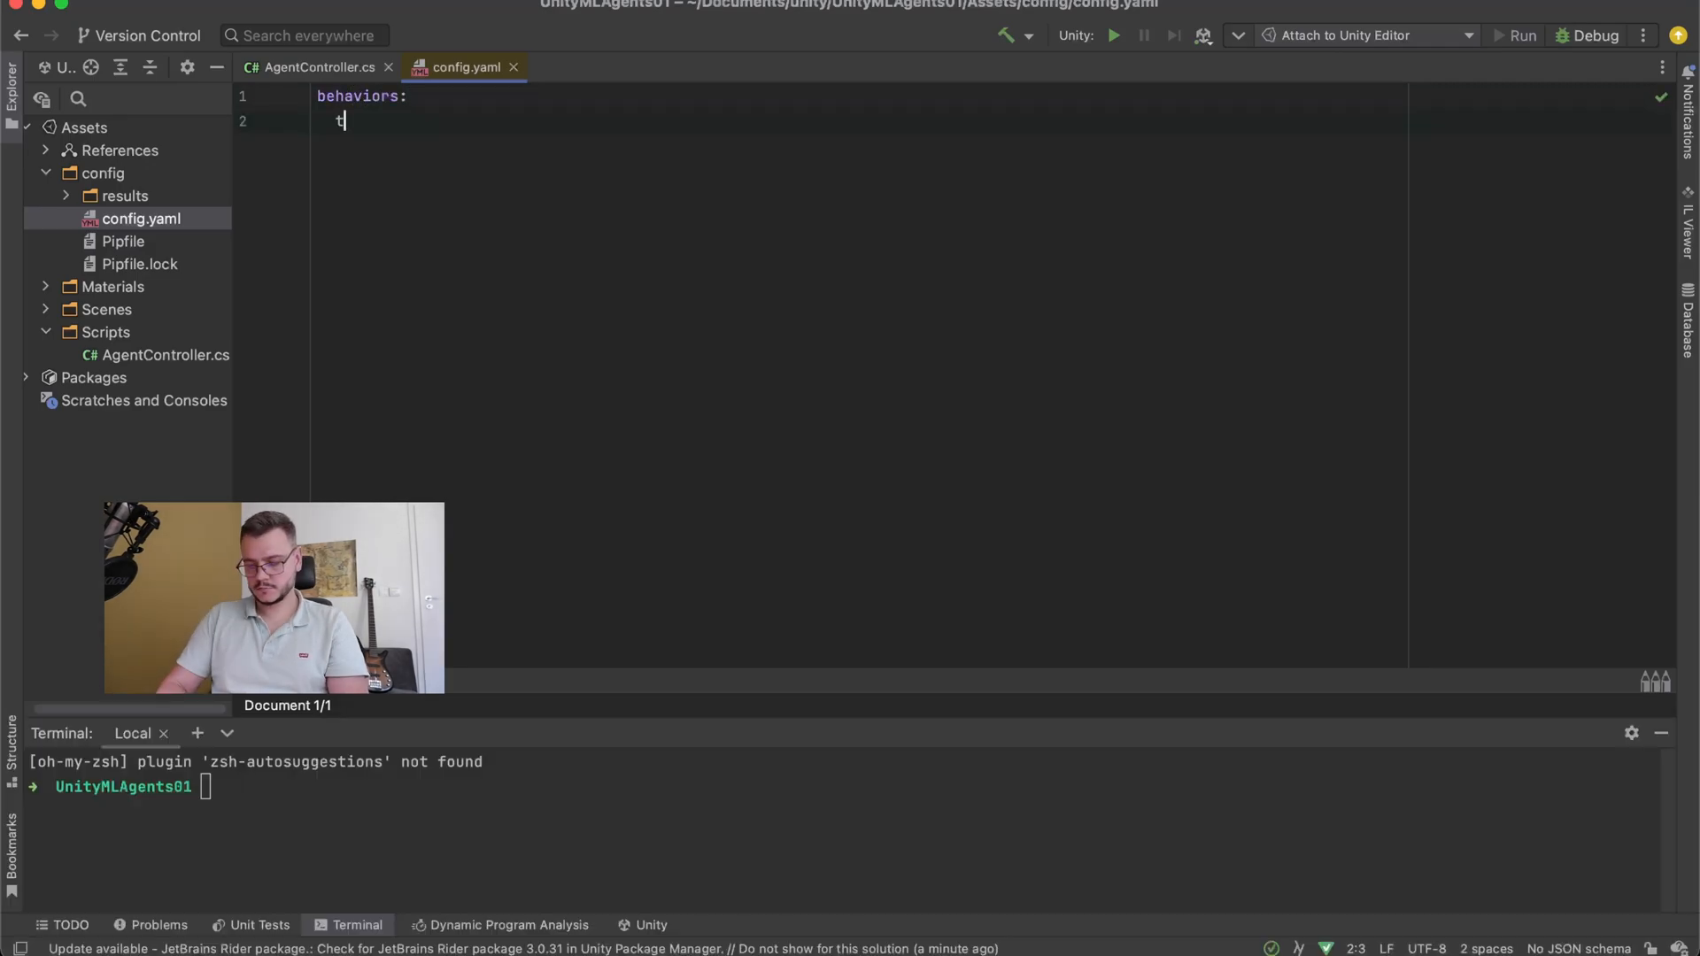
{"action": "type", "text": "trackingAge"}
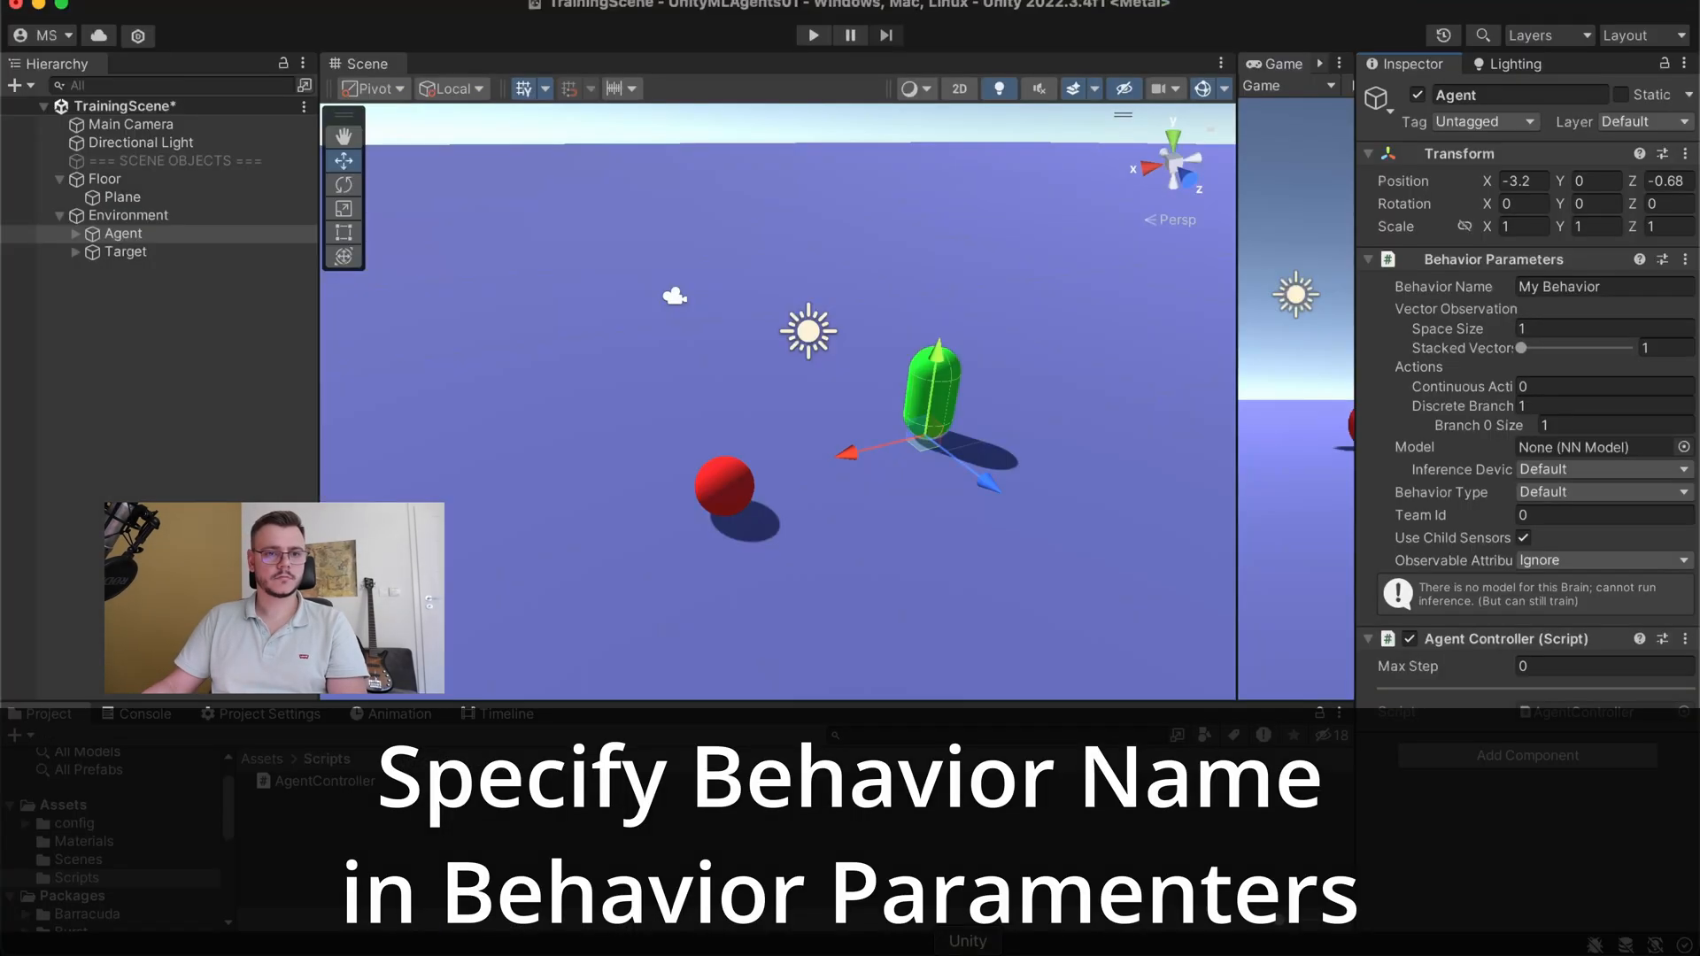
- Name the Agent's behavior trackingAgent and add a Rigidbody to the Target object
{"action": "left_click", "coordinate": [1369, 258]}
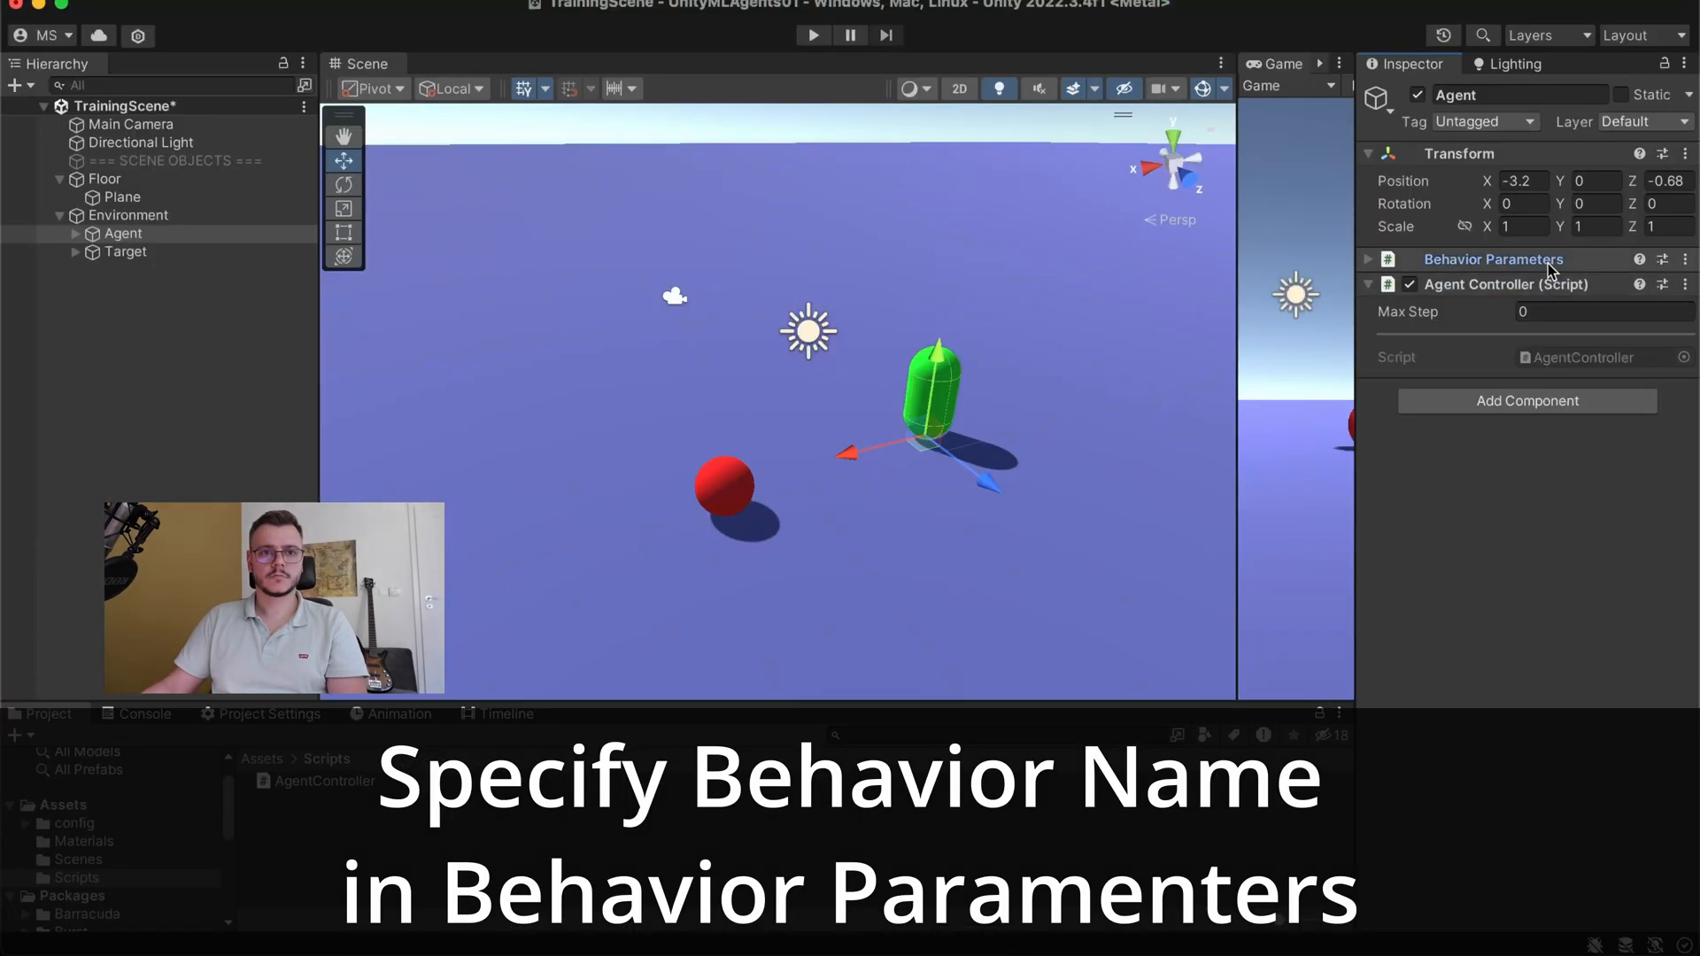
{"action": "type", "text": "trackingAgent"}
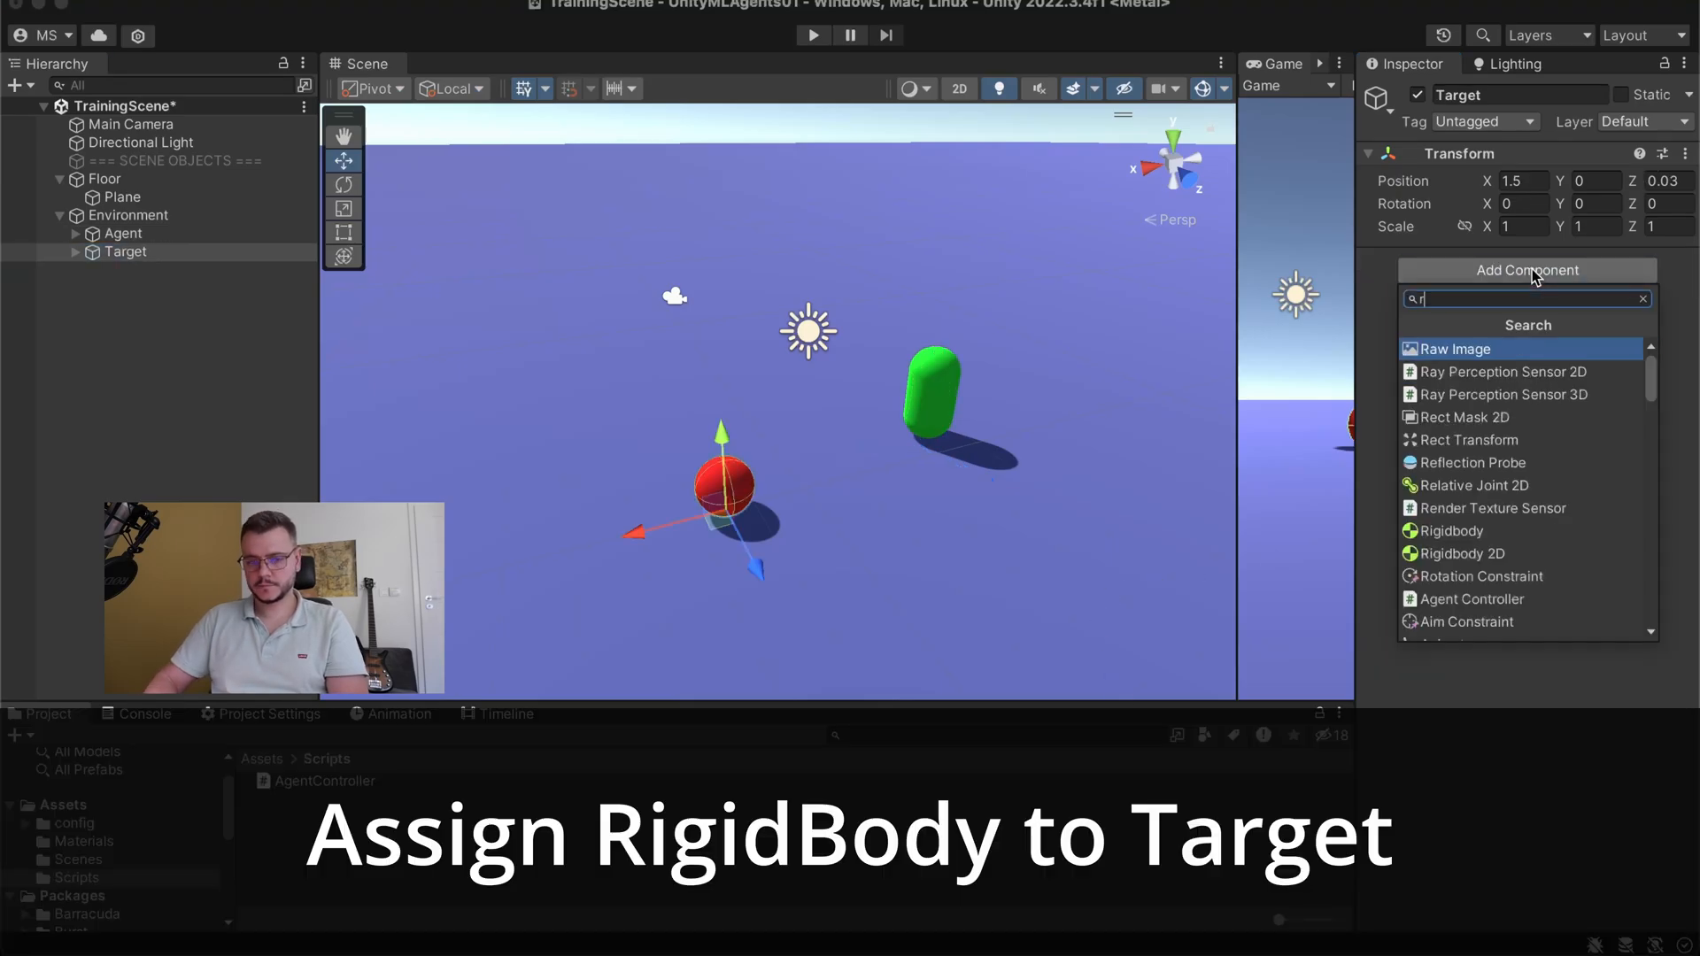
{"action": "type", "text": "i"}
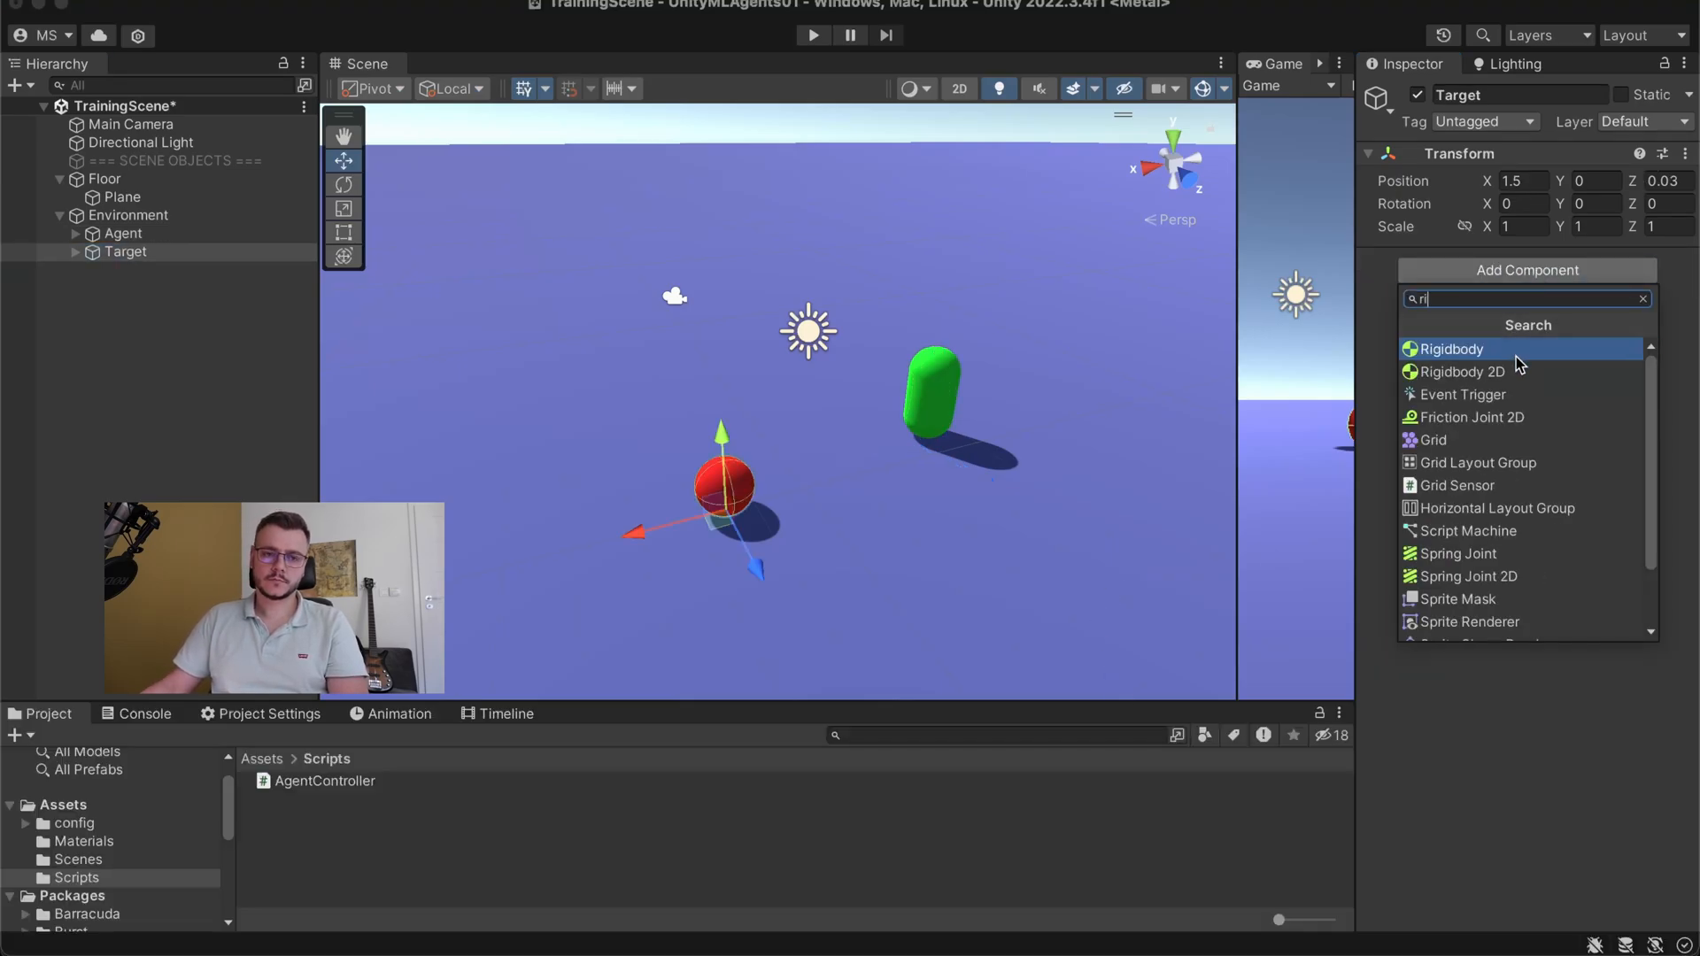
{"action": "left_click", "coordinate": [1450, 348]}
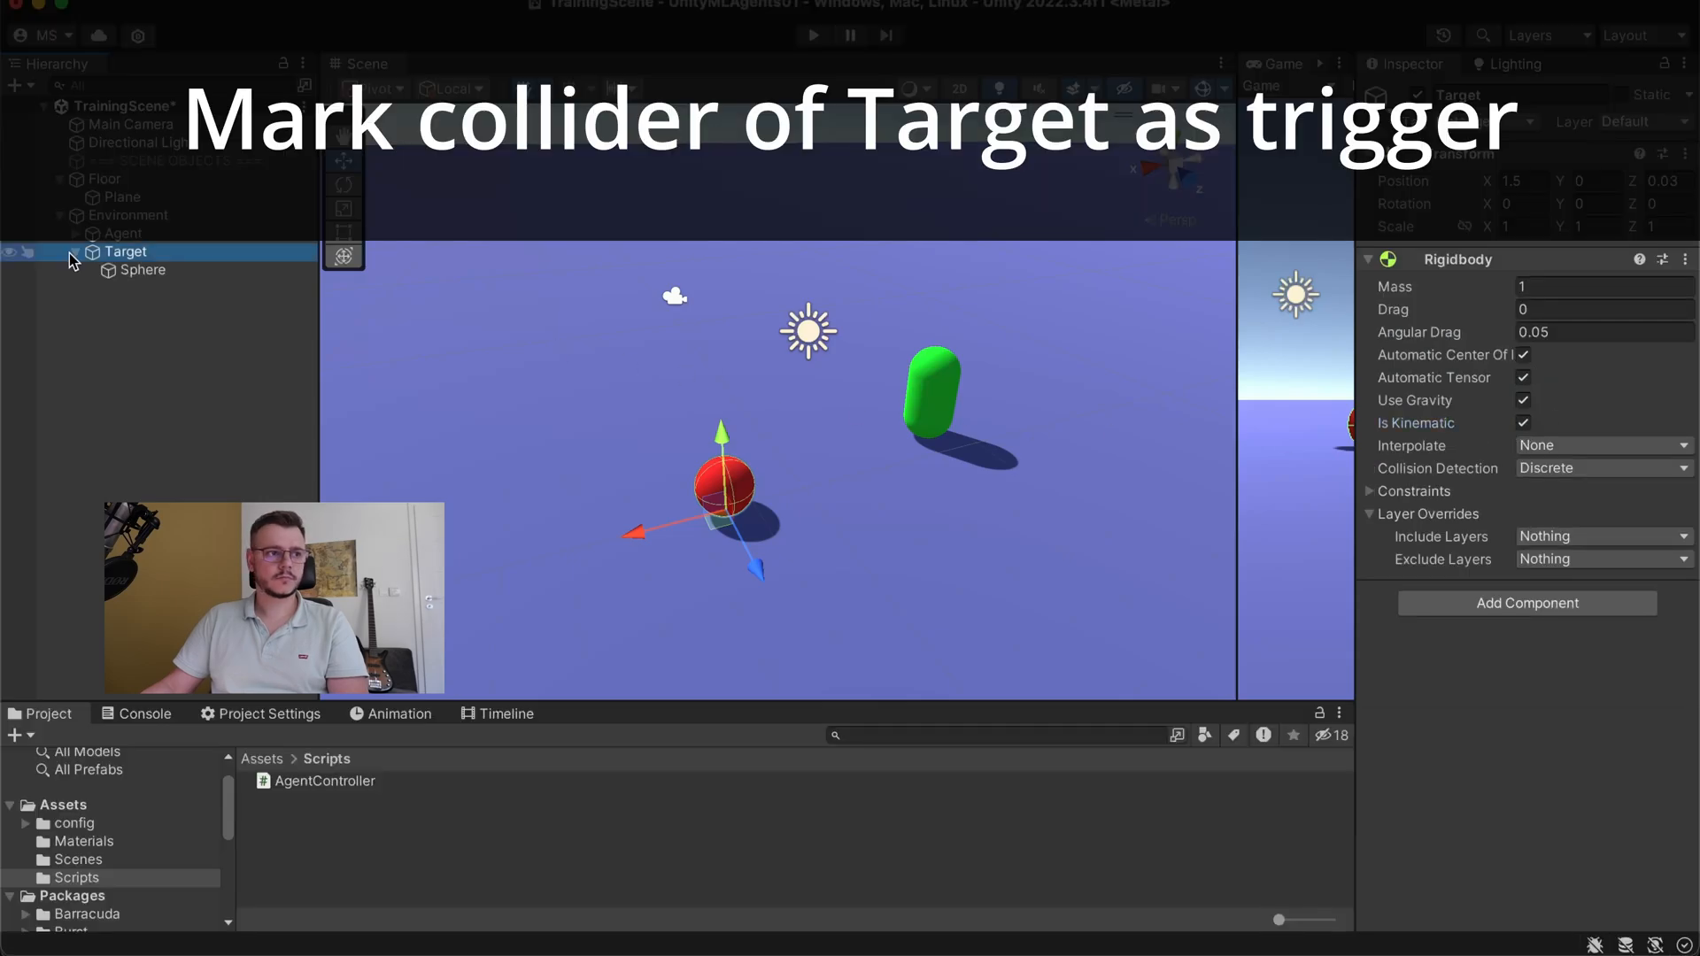
- Make Target's sphere collider a trigger, tag Target as 'Target', and add a Rigidbody to Agent
{"action": "left_click", "coordinate": [142, 270]}
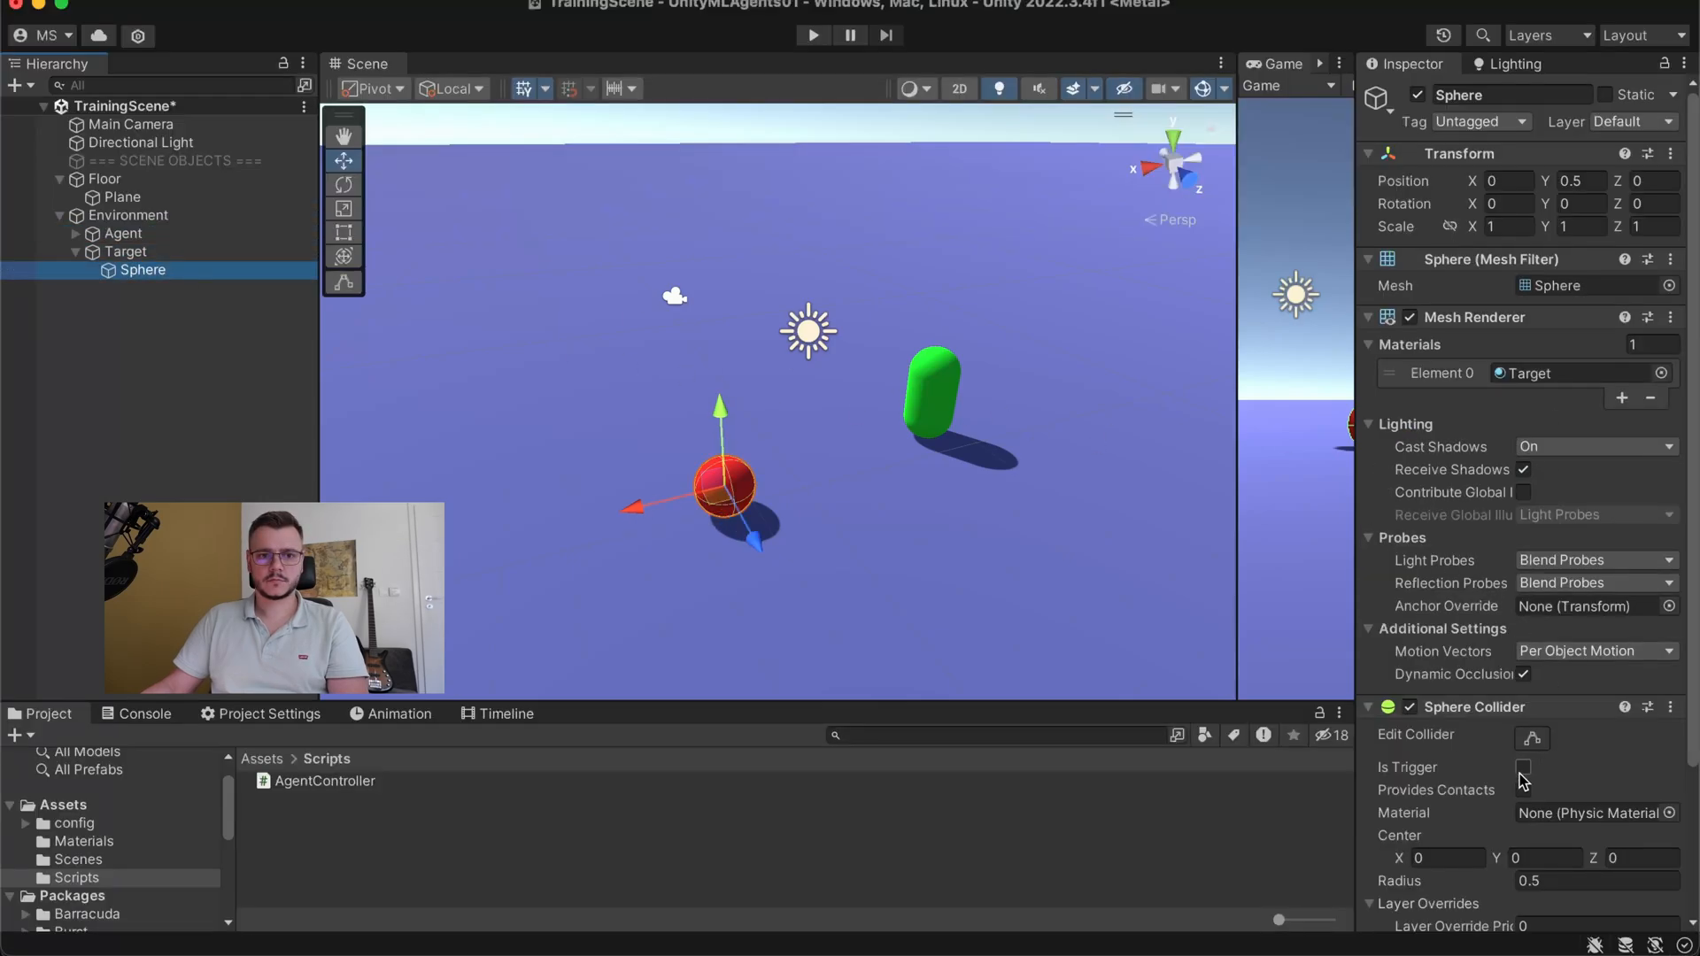
{"action": "left_click", "coordinate": [1478, 122]}
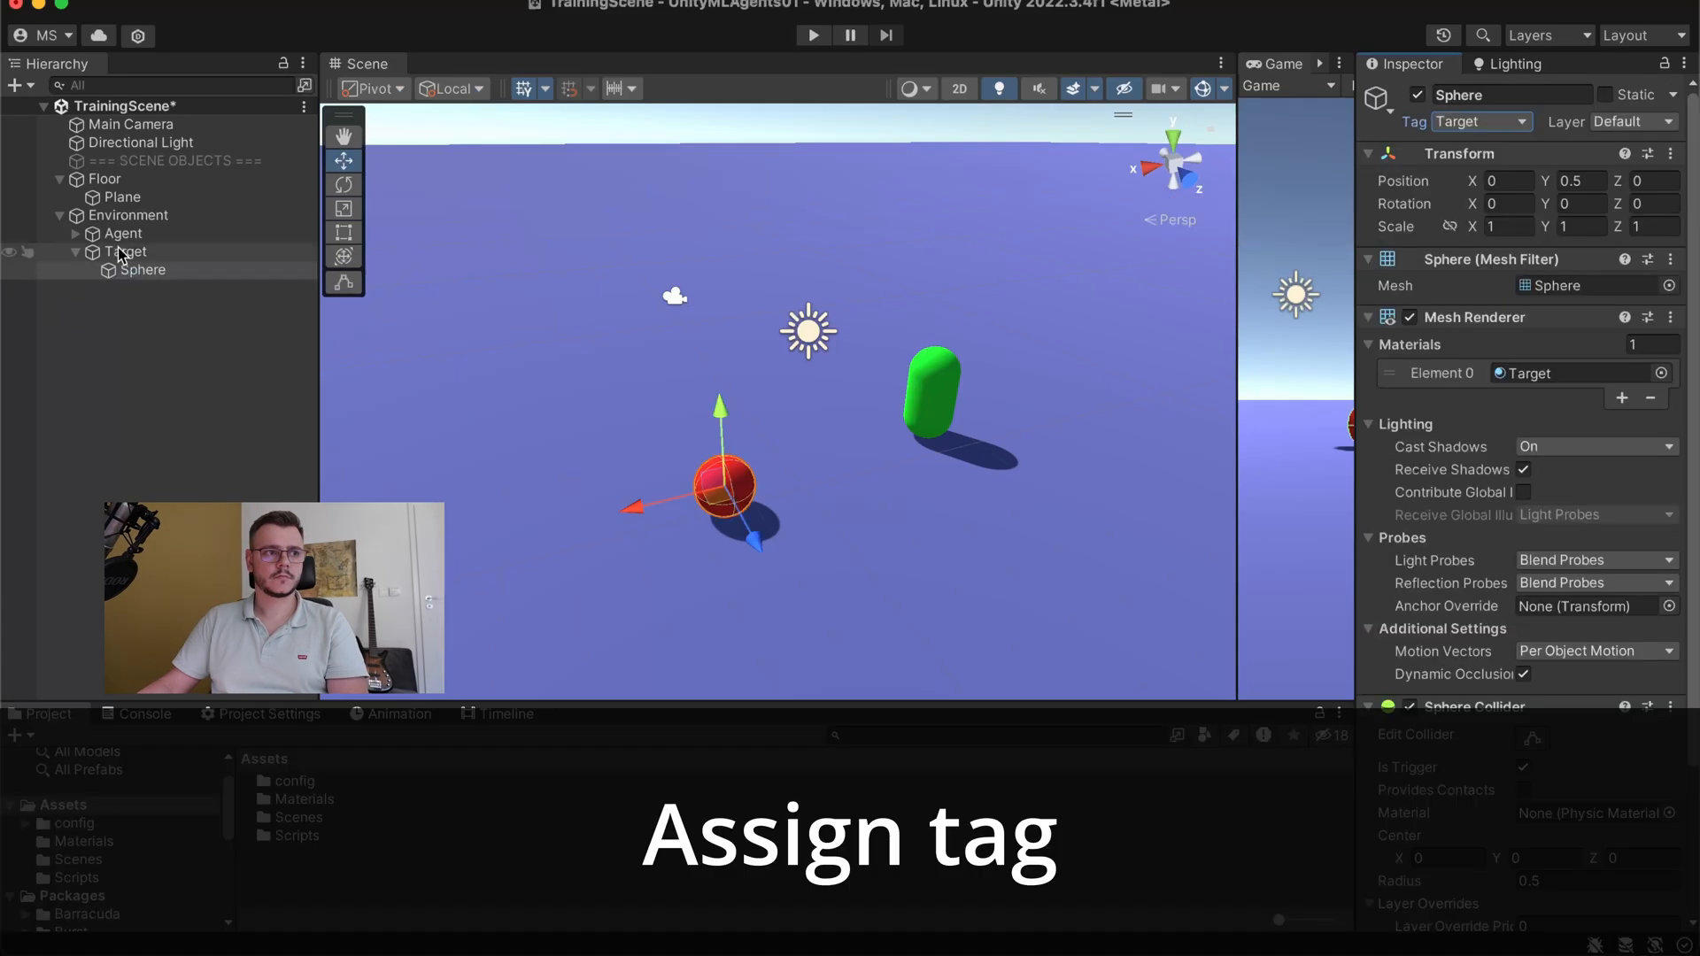
{"action": "left_click", "coordinate": [1480, 122]}
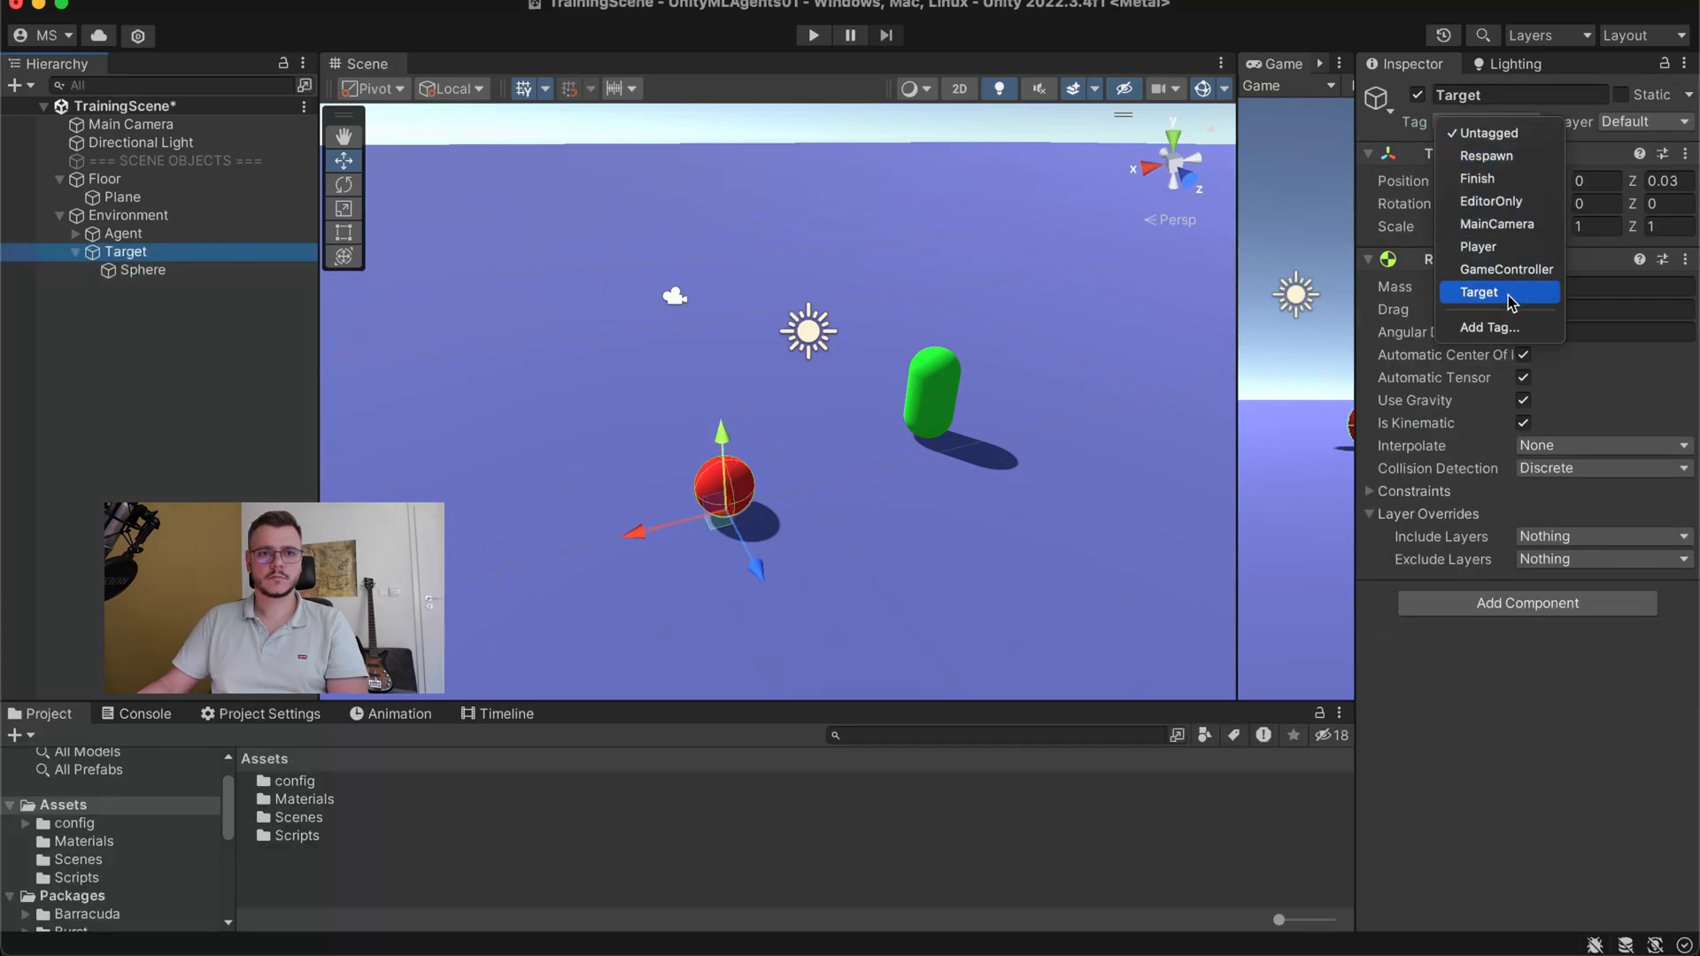
{"action": "left_click", "coordinate": [122, 234]}
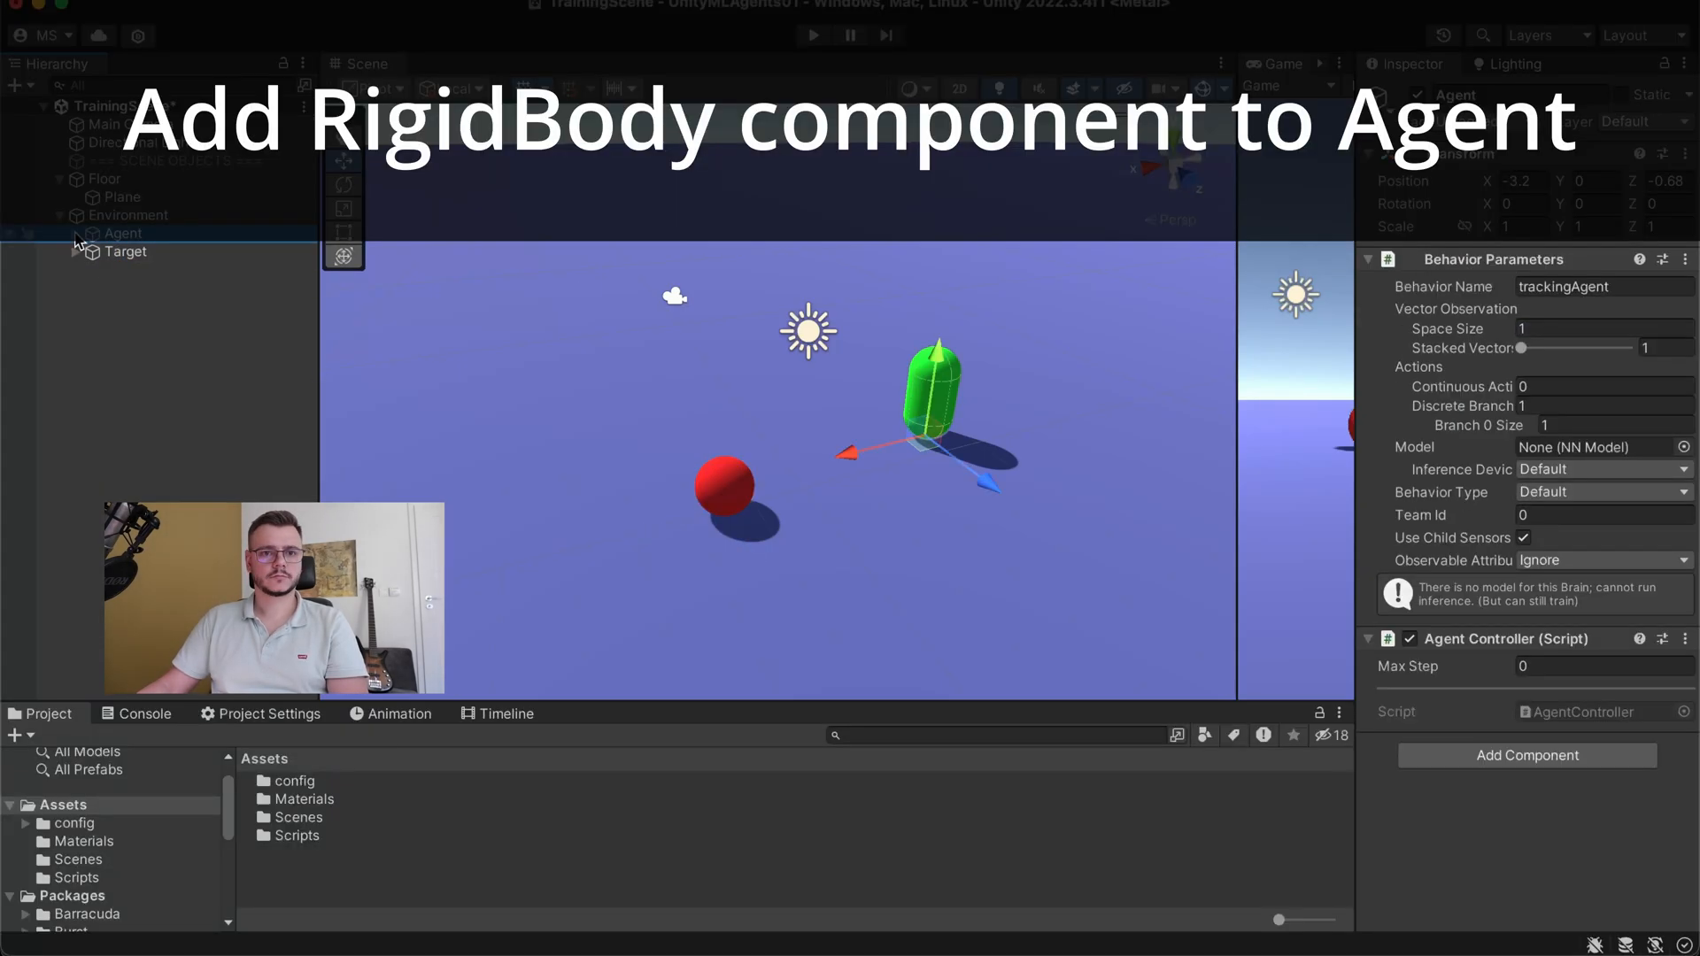
{"action": "type", "text": "ri"}
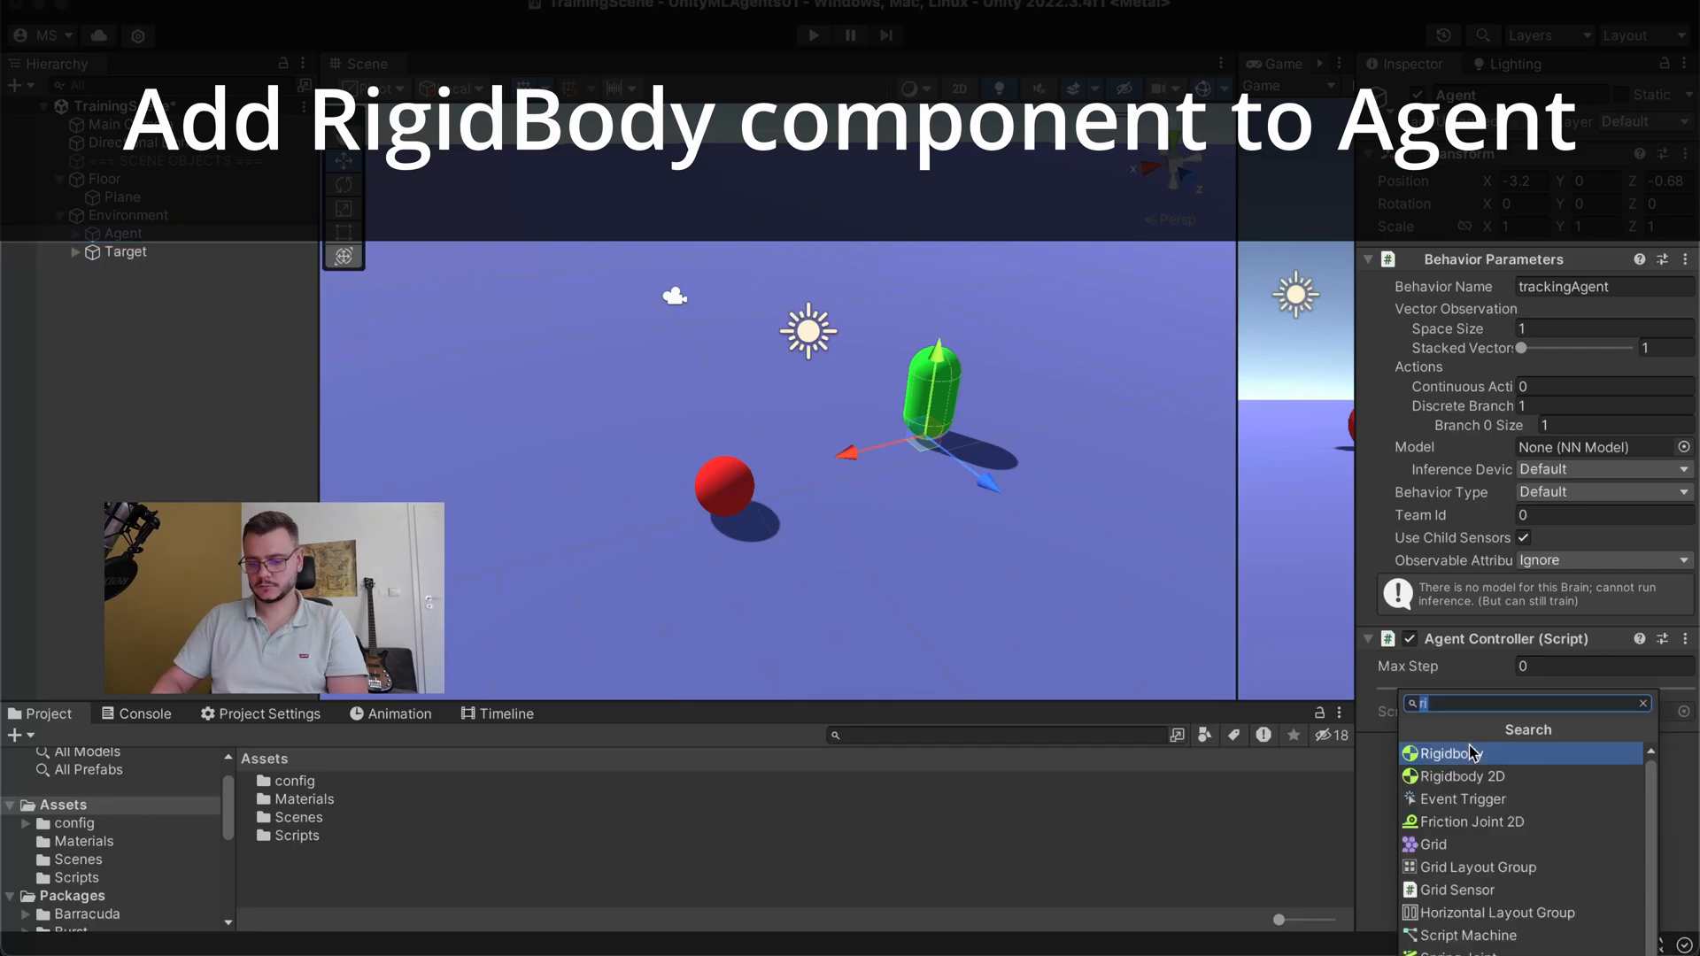
{"action": "left_click", "coordinate": [1447, 752]}
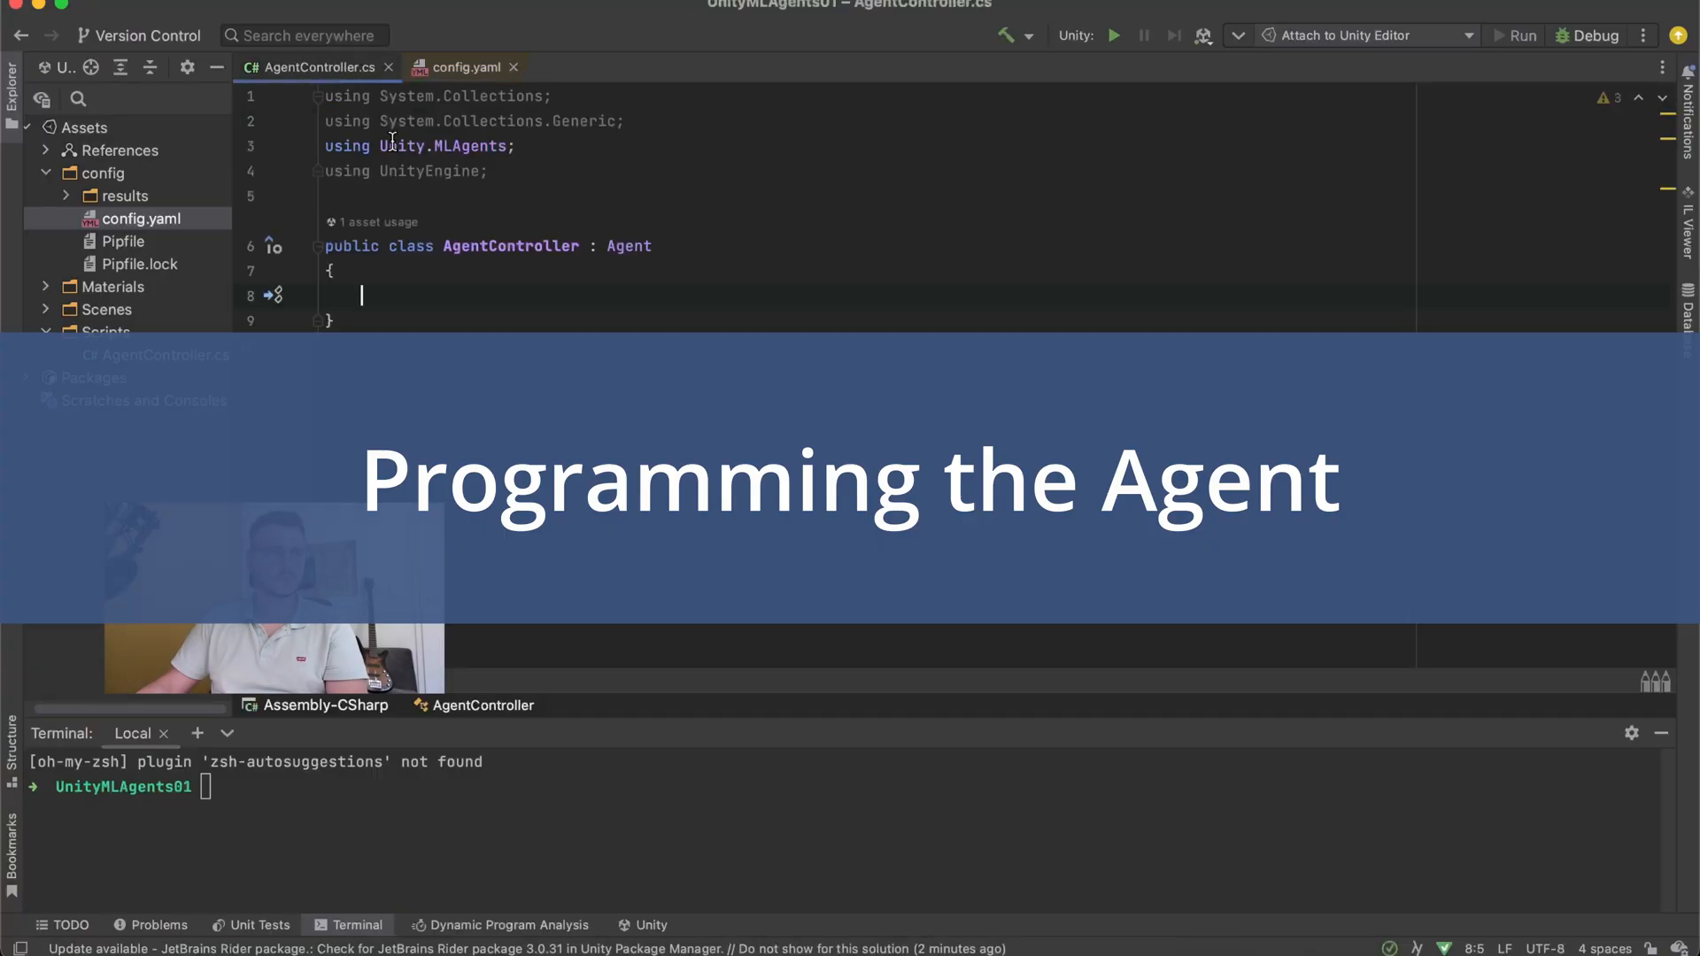
- Insert OnEpisodeBegin, OnActionReceived, CollectObservations and Heuristic overrides via autocomplete
{"action": "type", "text": "o"}
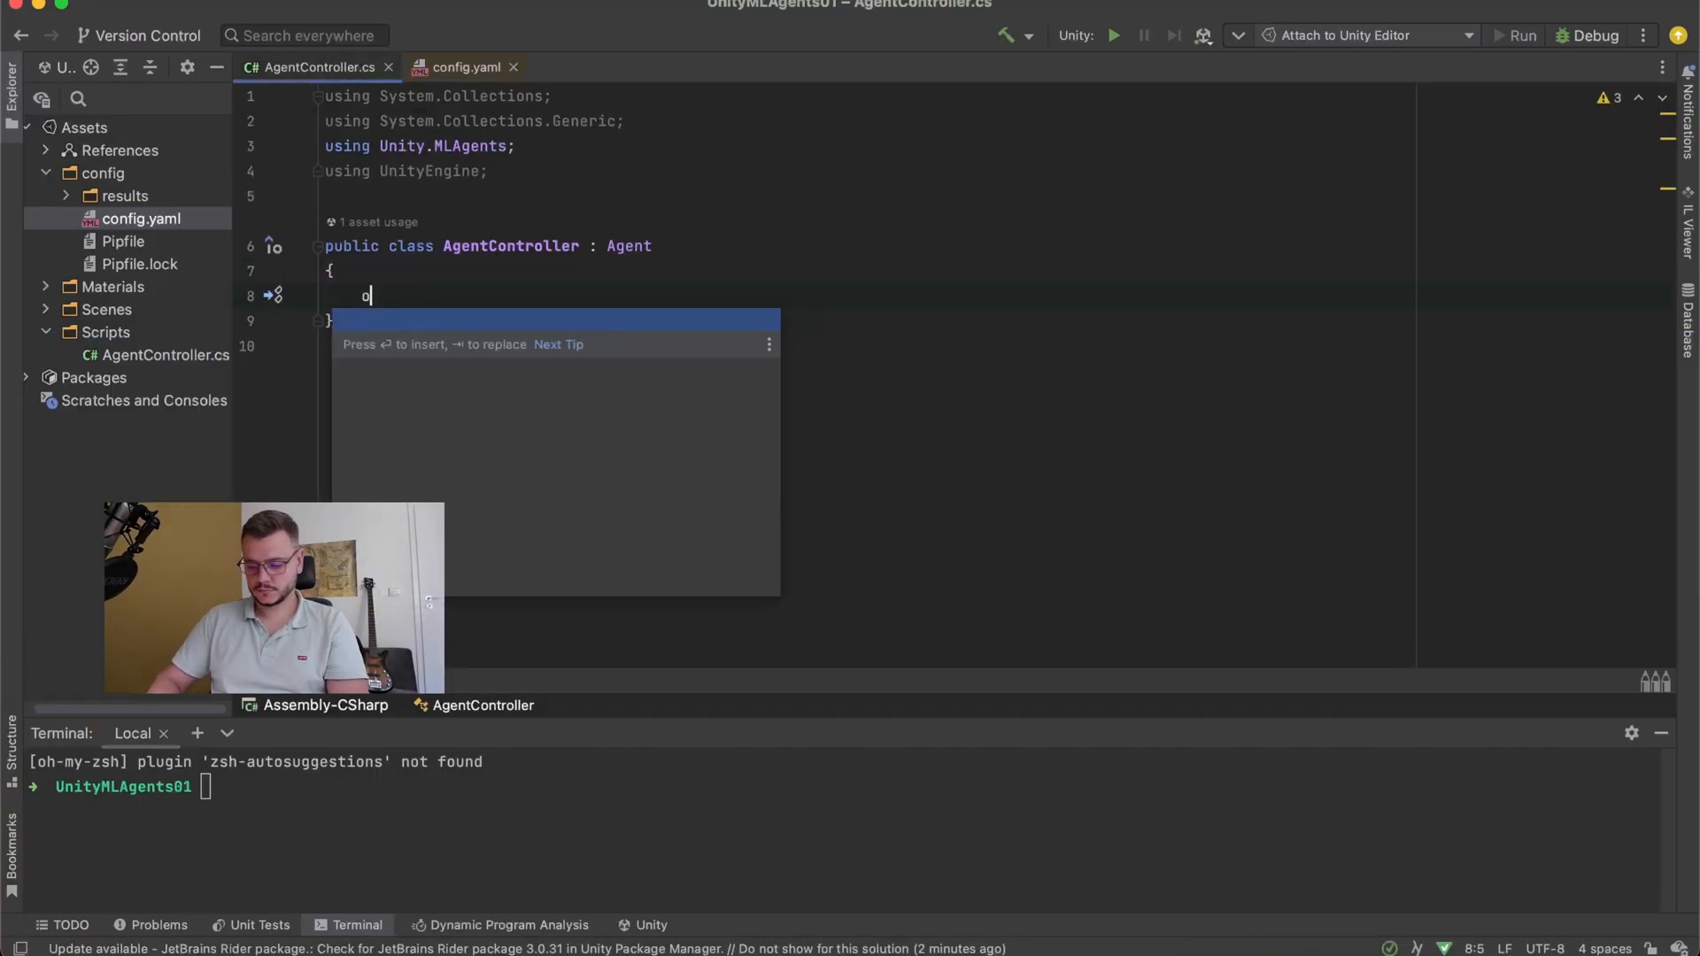
{"action": "type", "text": "nep"}
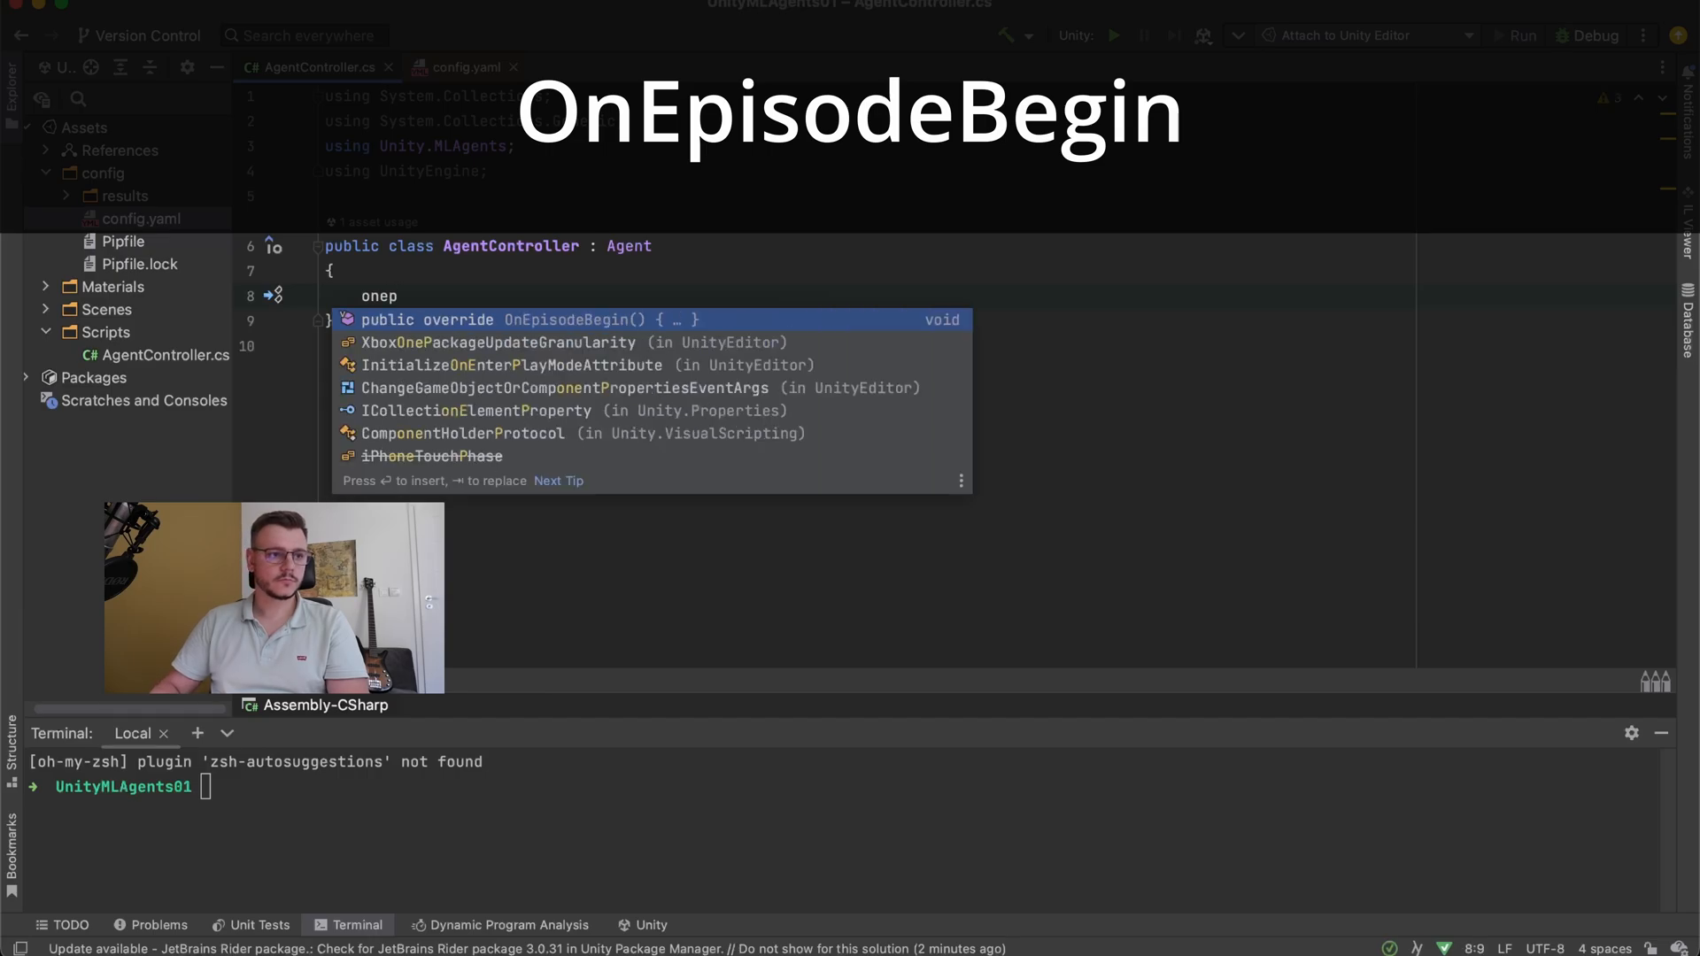
{"action": "key", "text": "Enter"}
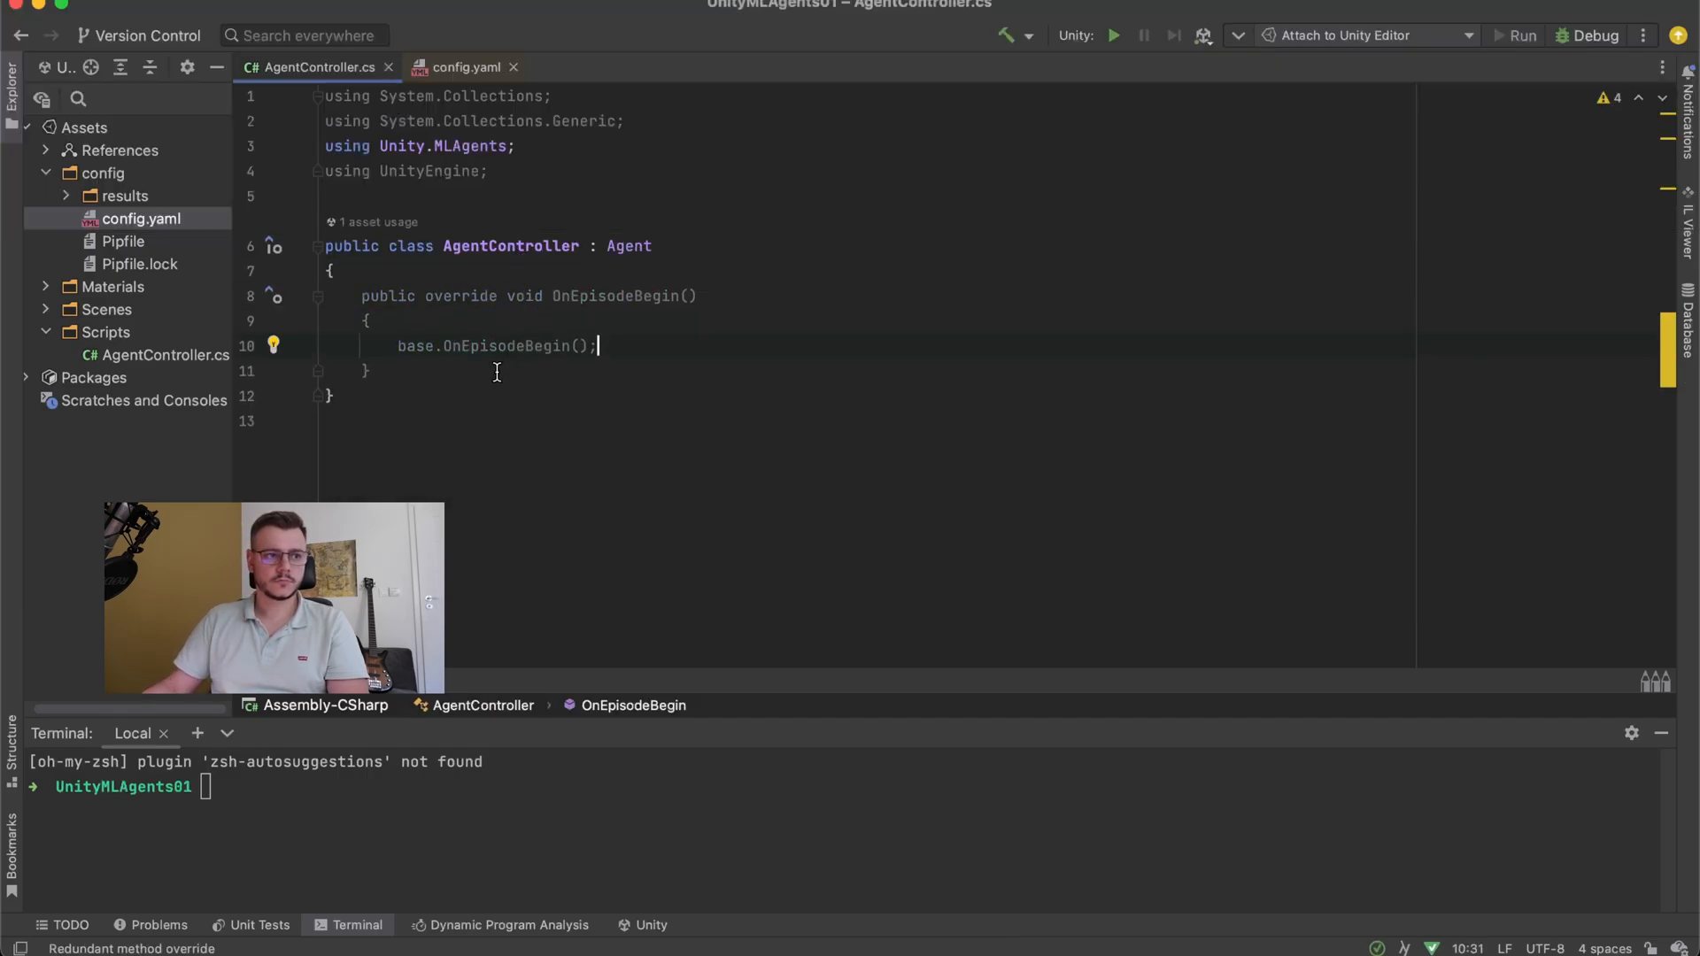
{"action": "type", "text": "onac"}
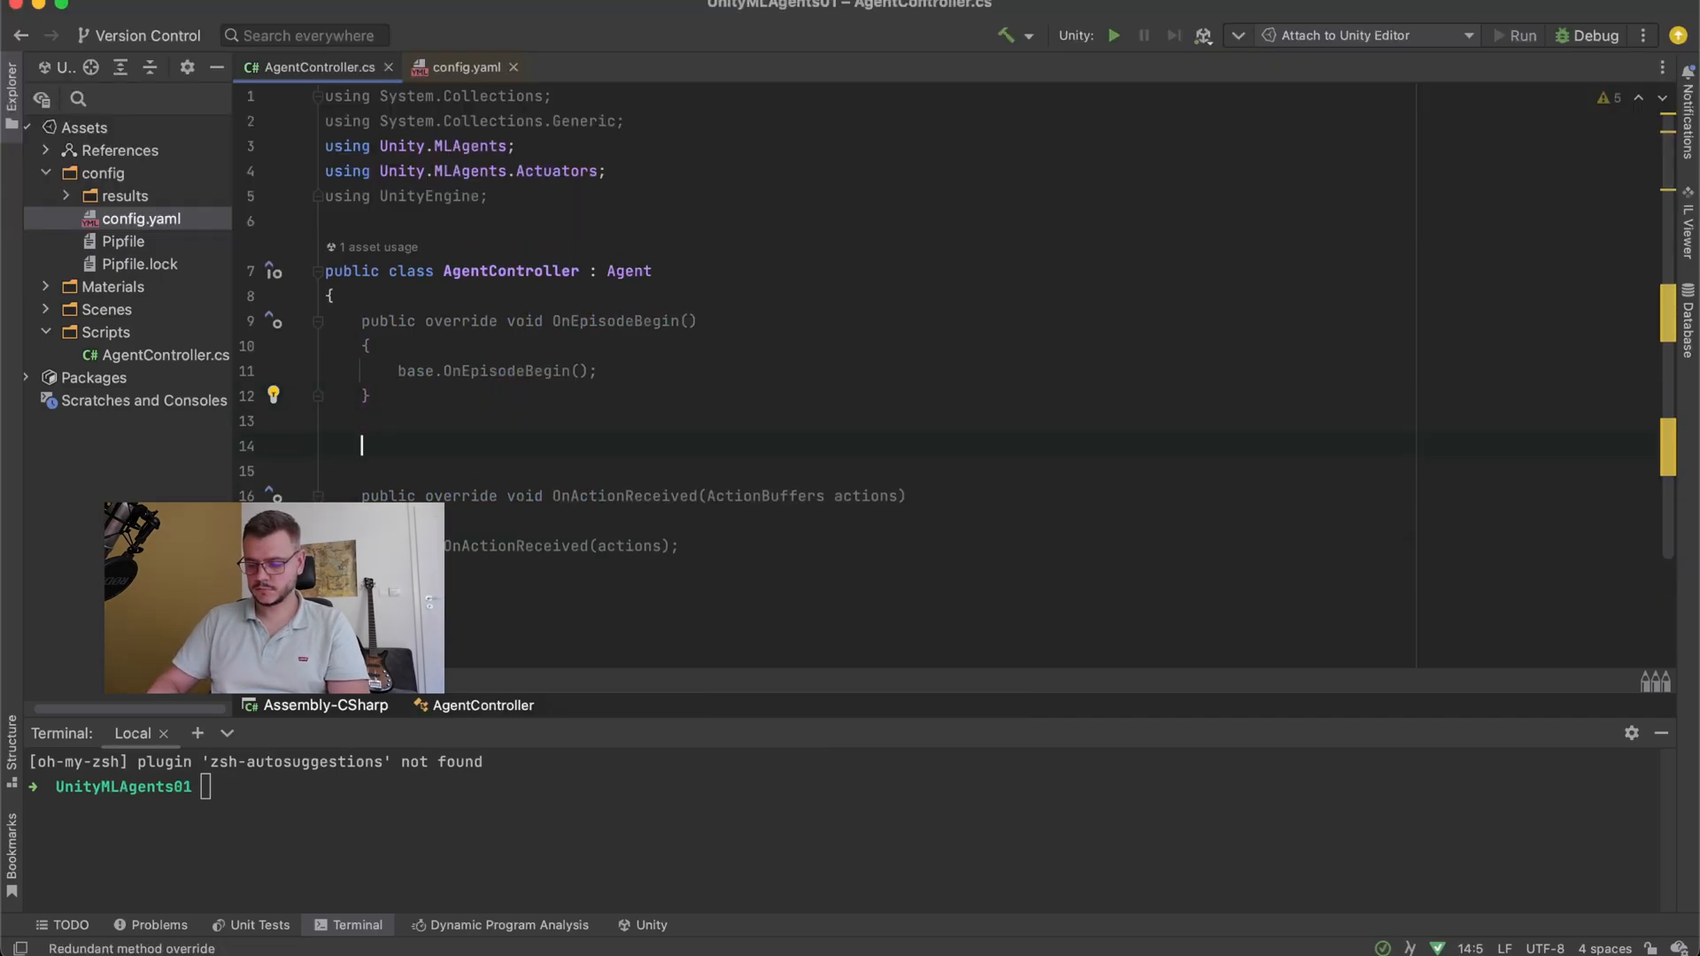
{"action": "type", "text": "obs"}
{"action": "type", "text": "H"}
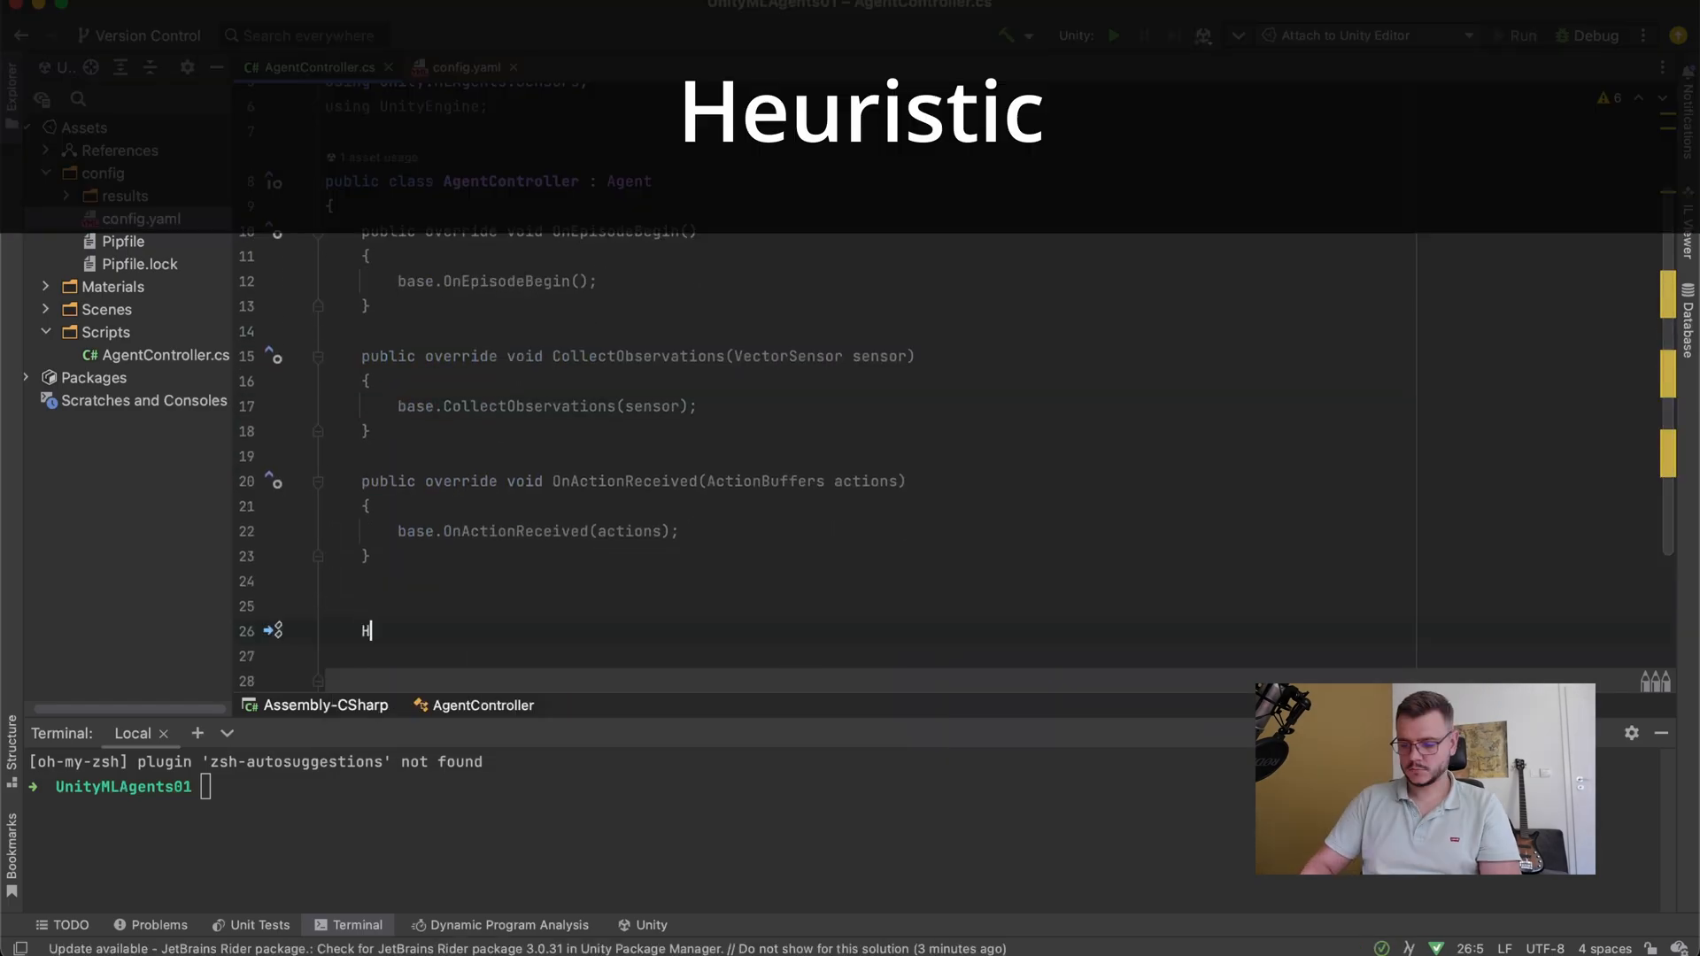
{"action": "type", "text": "eu"}
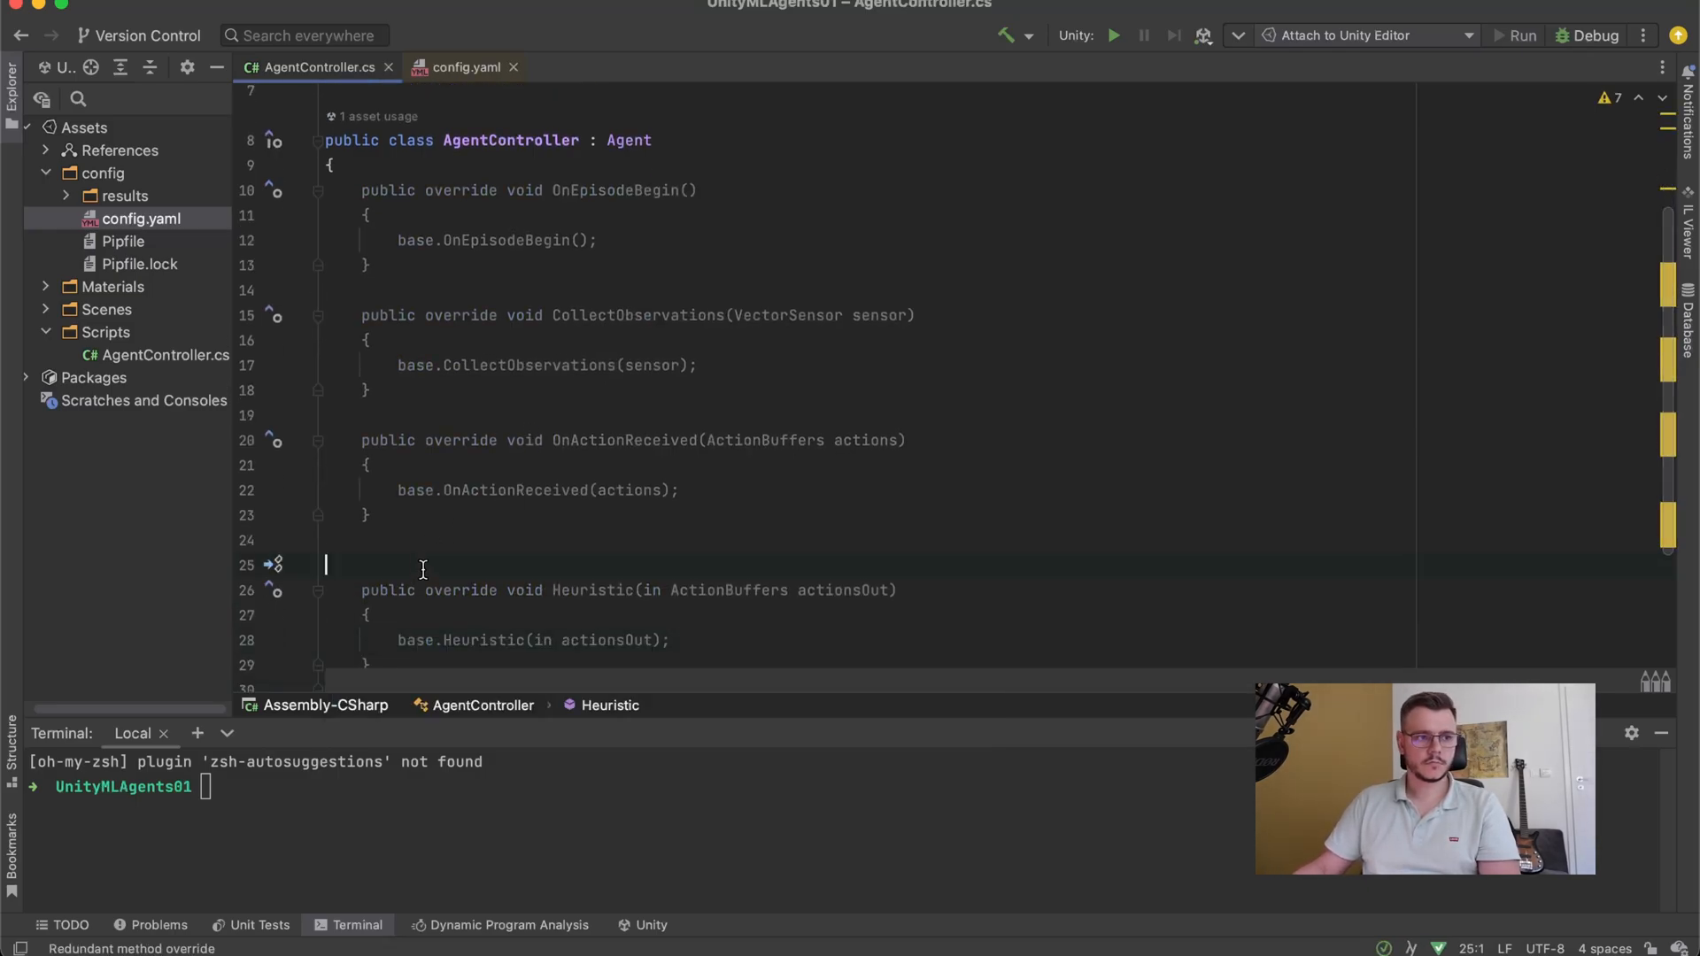
- Add a [SerializeField] private GameObject m_target field to AgentController
{"action": "type", "text": "[se"}
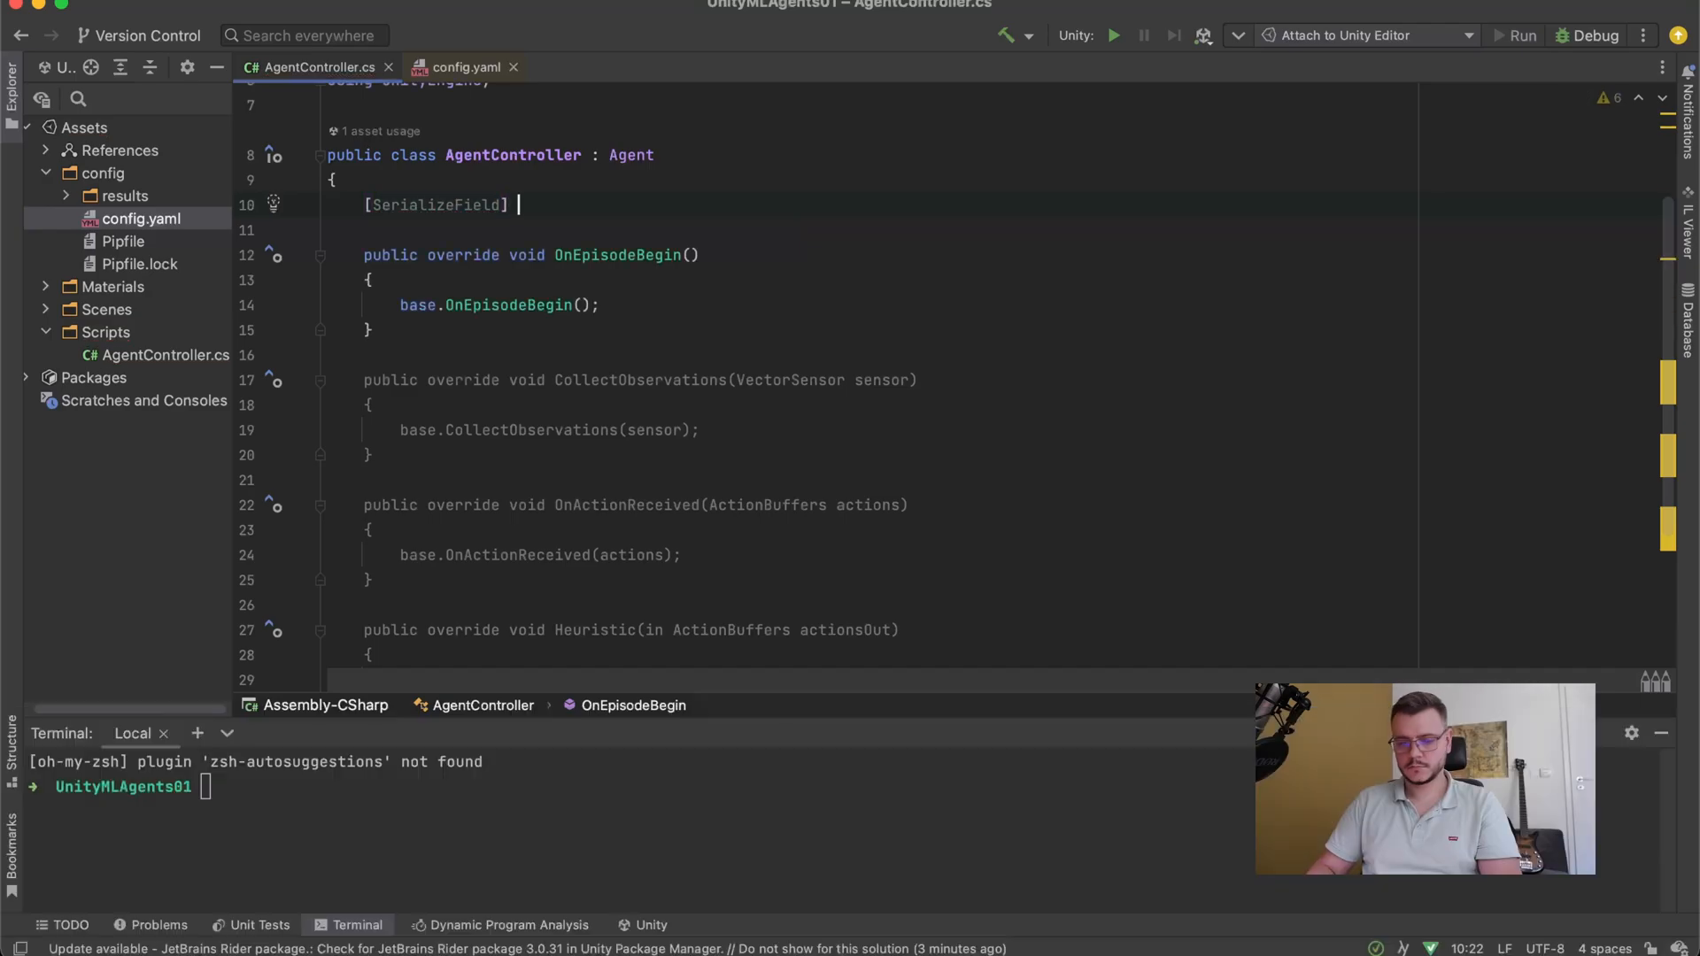
{"action": "type", "text": "private GameObject"}
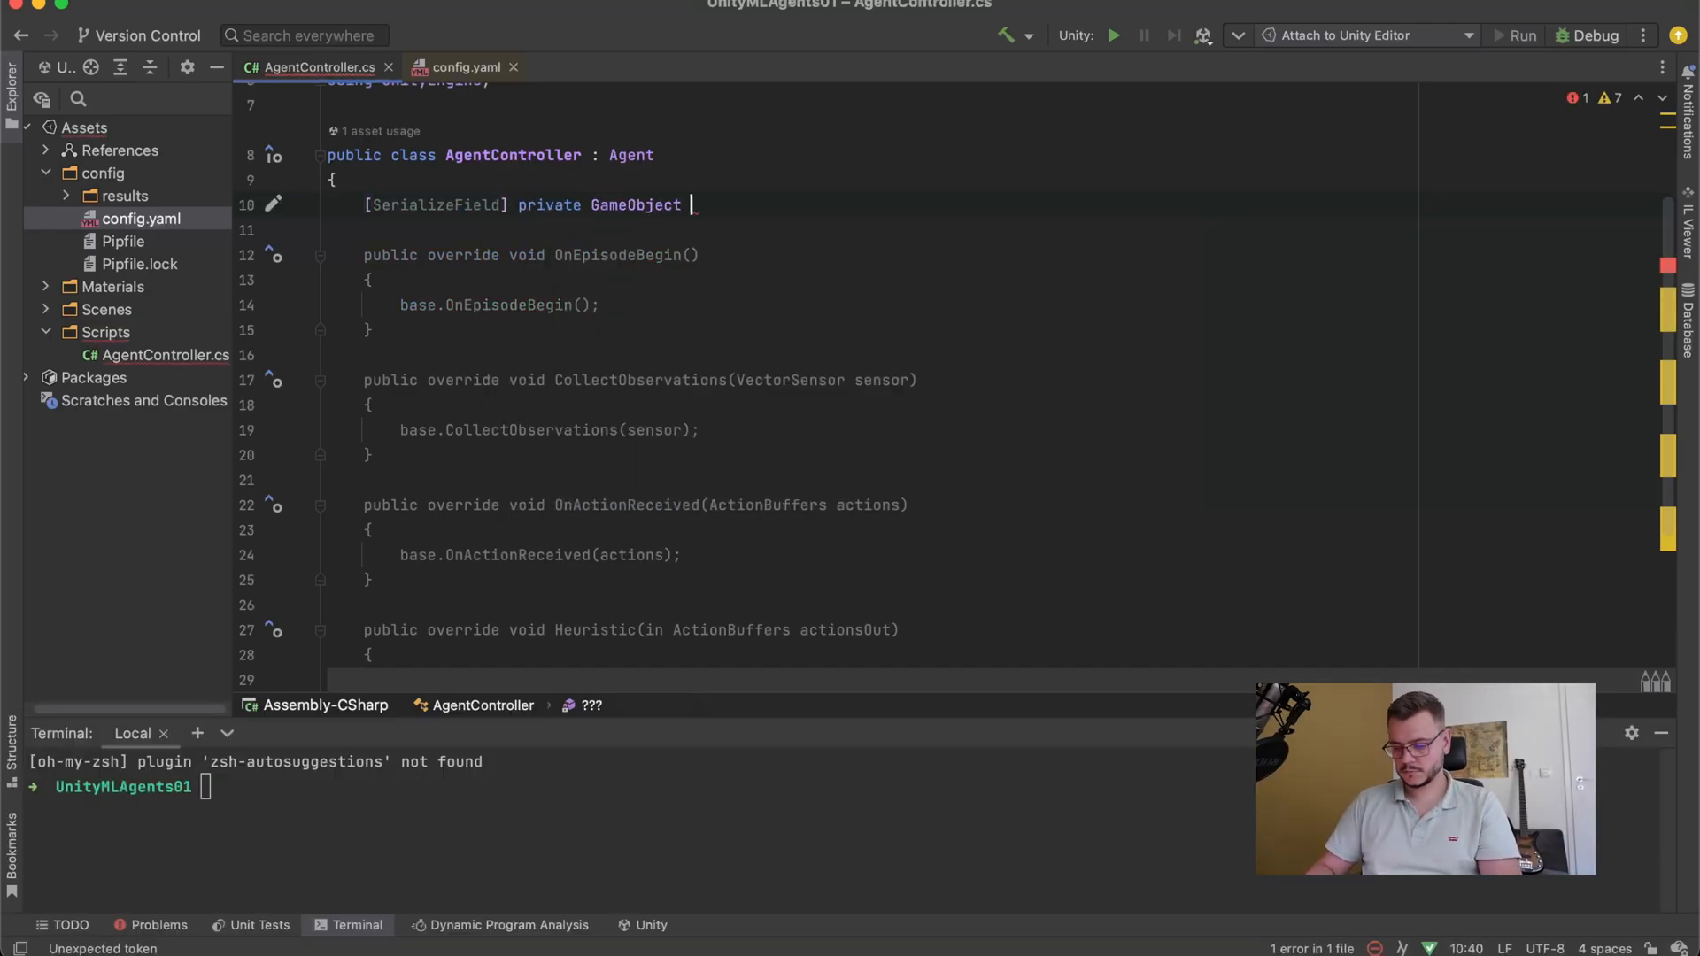
{"action": "type", "text": "m_target;"}
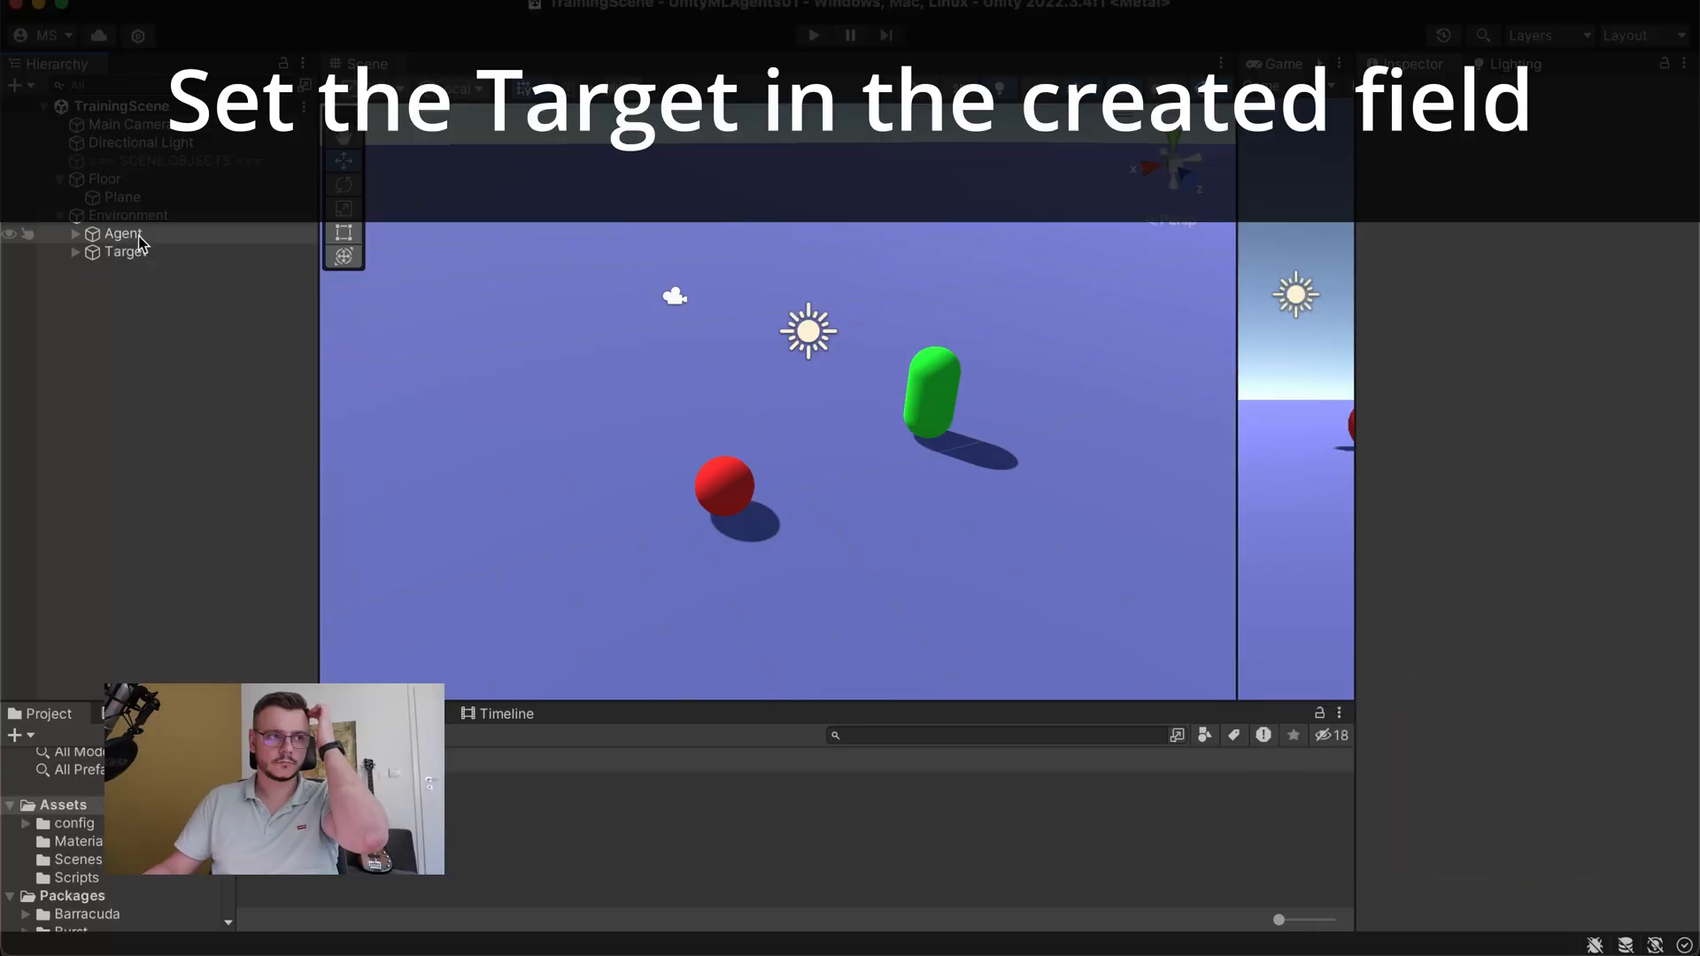
{"action": "left_click", "coordinate": [122, 234]}
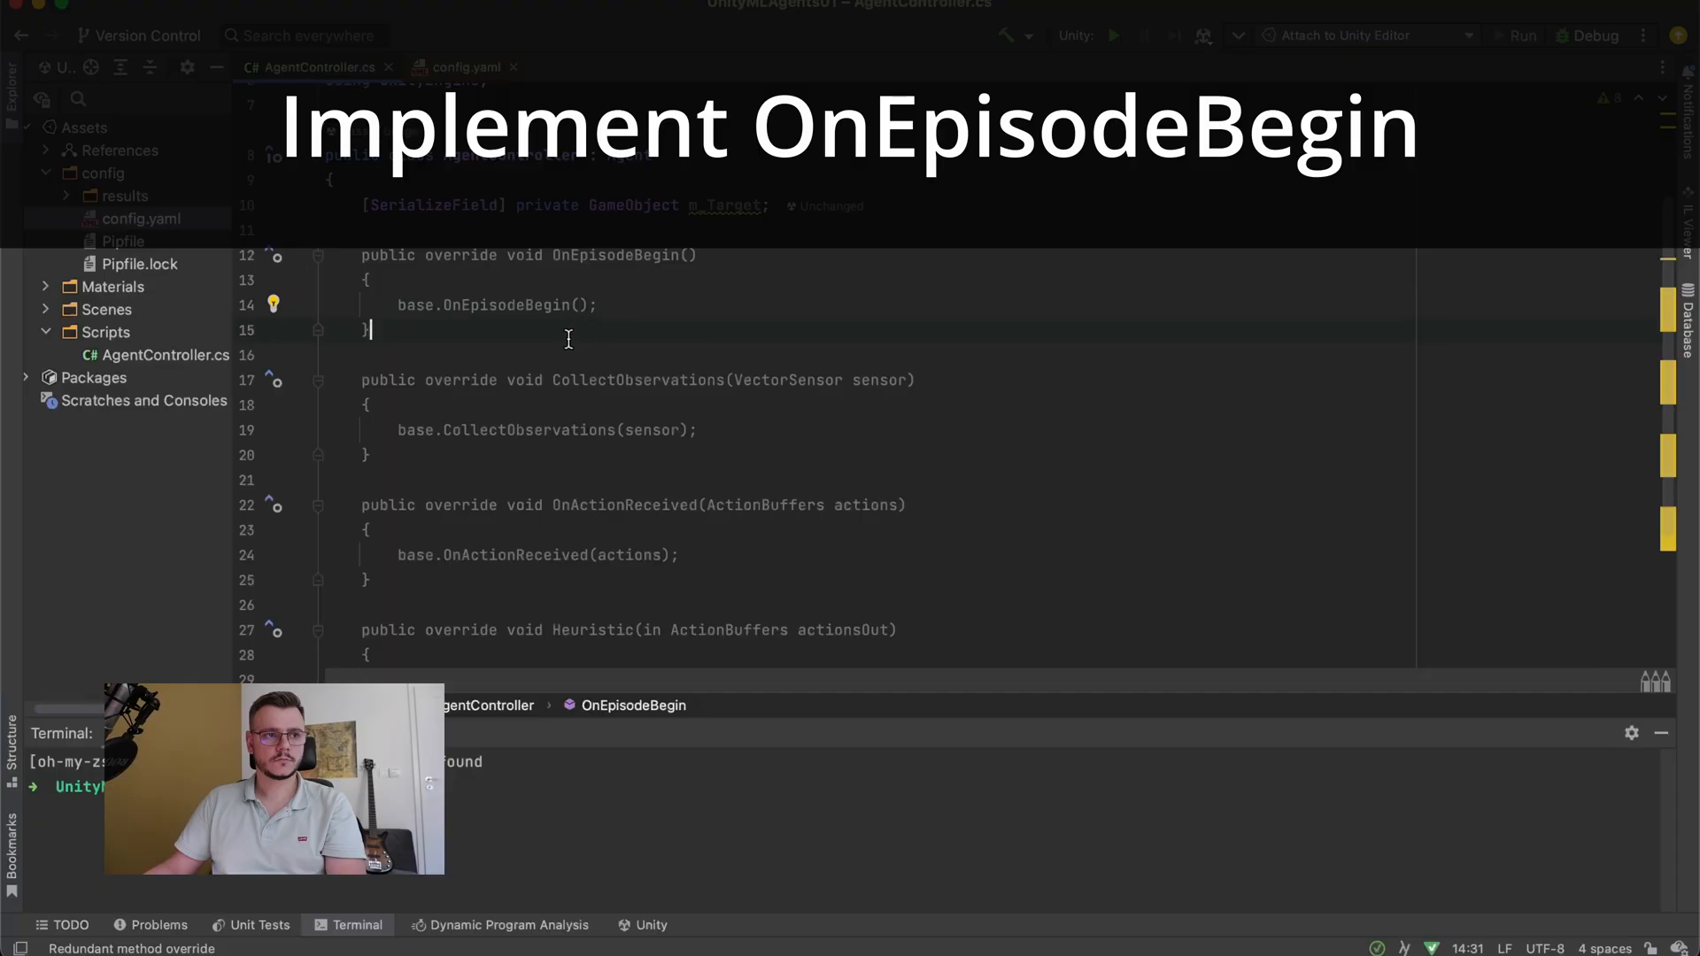
- Replace base.OnEpisodeBegin() with a comment and a random Vector3 for the target's localPosition
{"action": "left_click_drag", "start_coordinate": [399, 304], "coordinate": [595, 305]}
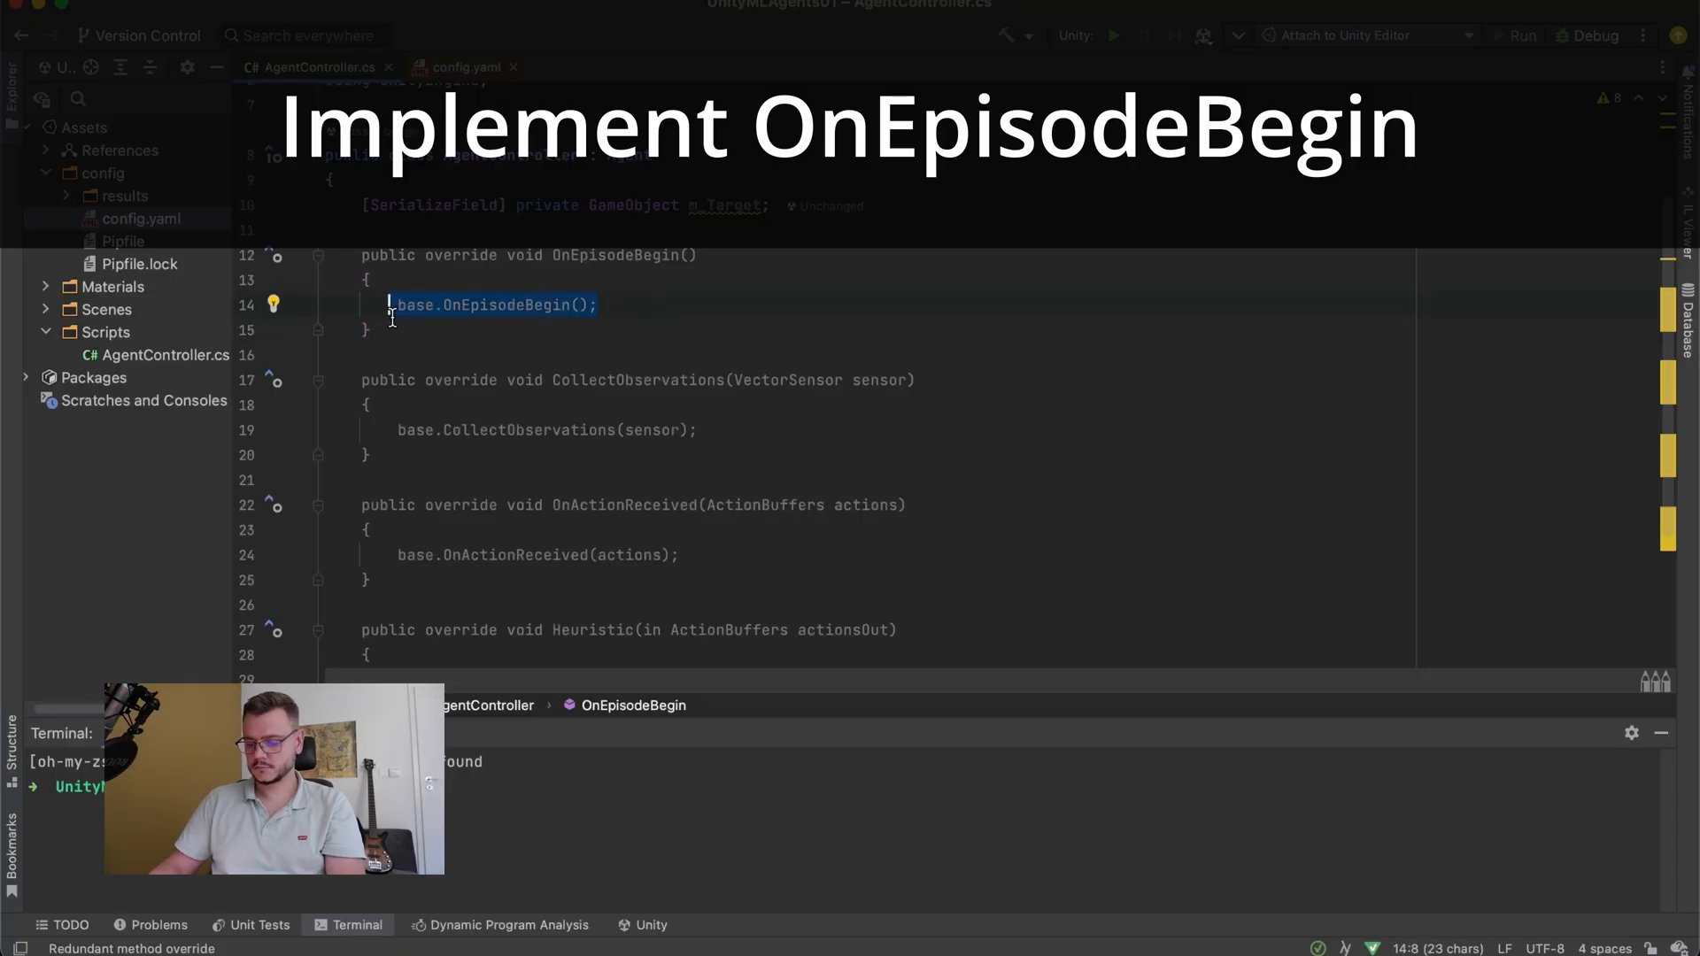
{"action": "type", "text": "// Reset the"}
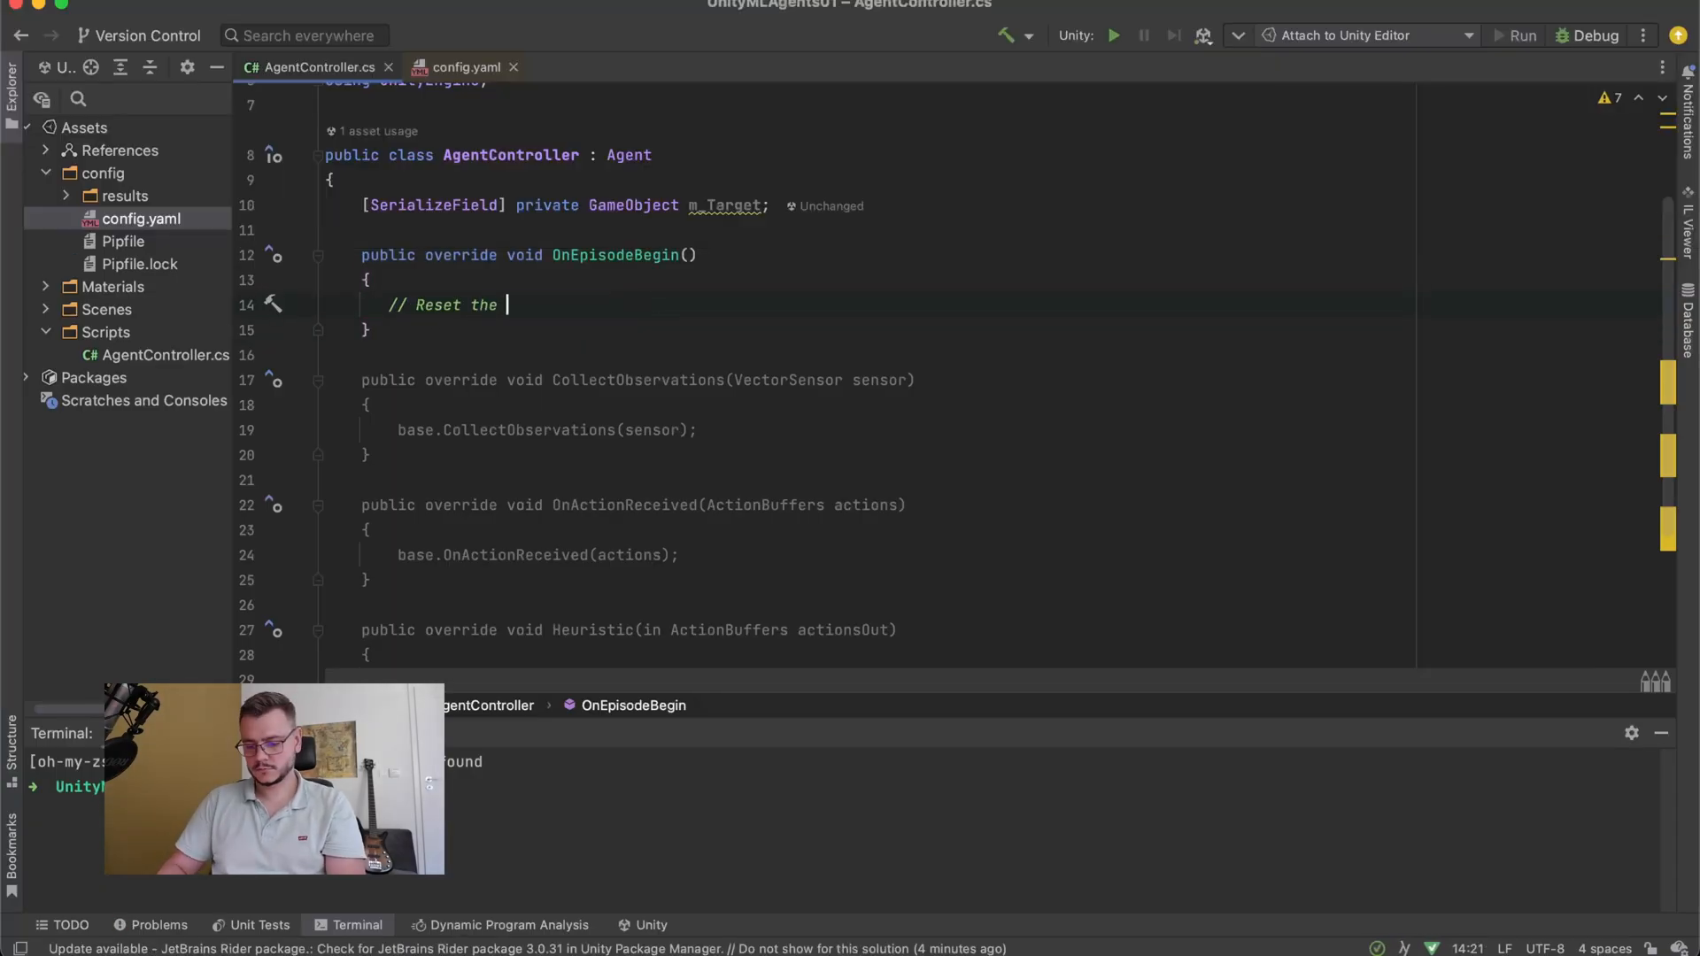
{"action": "type", "text": "starting conditions and make them random"}
{"action": "type", "text": "m_"}
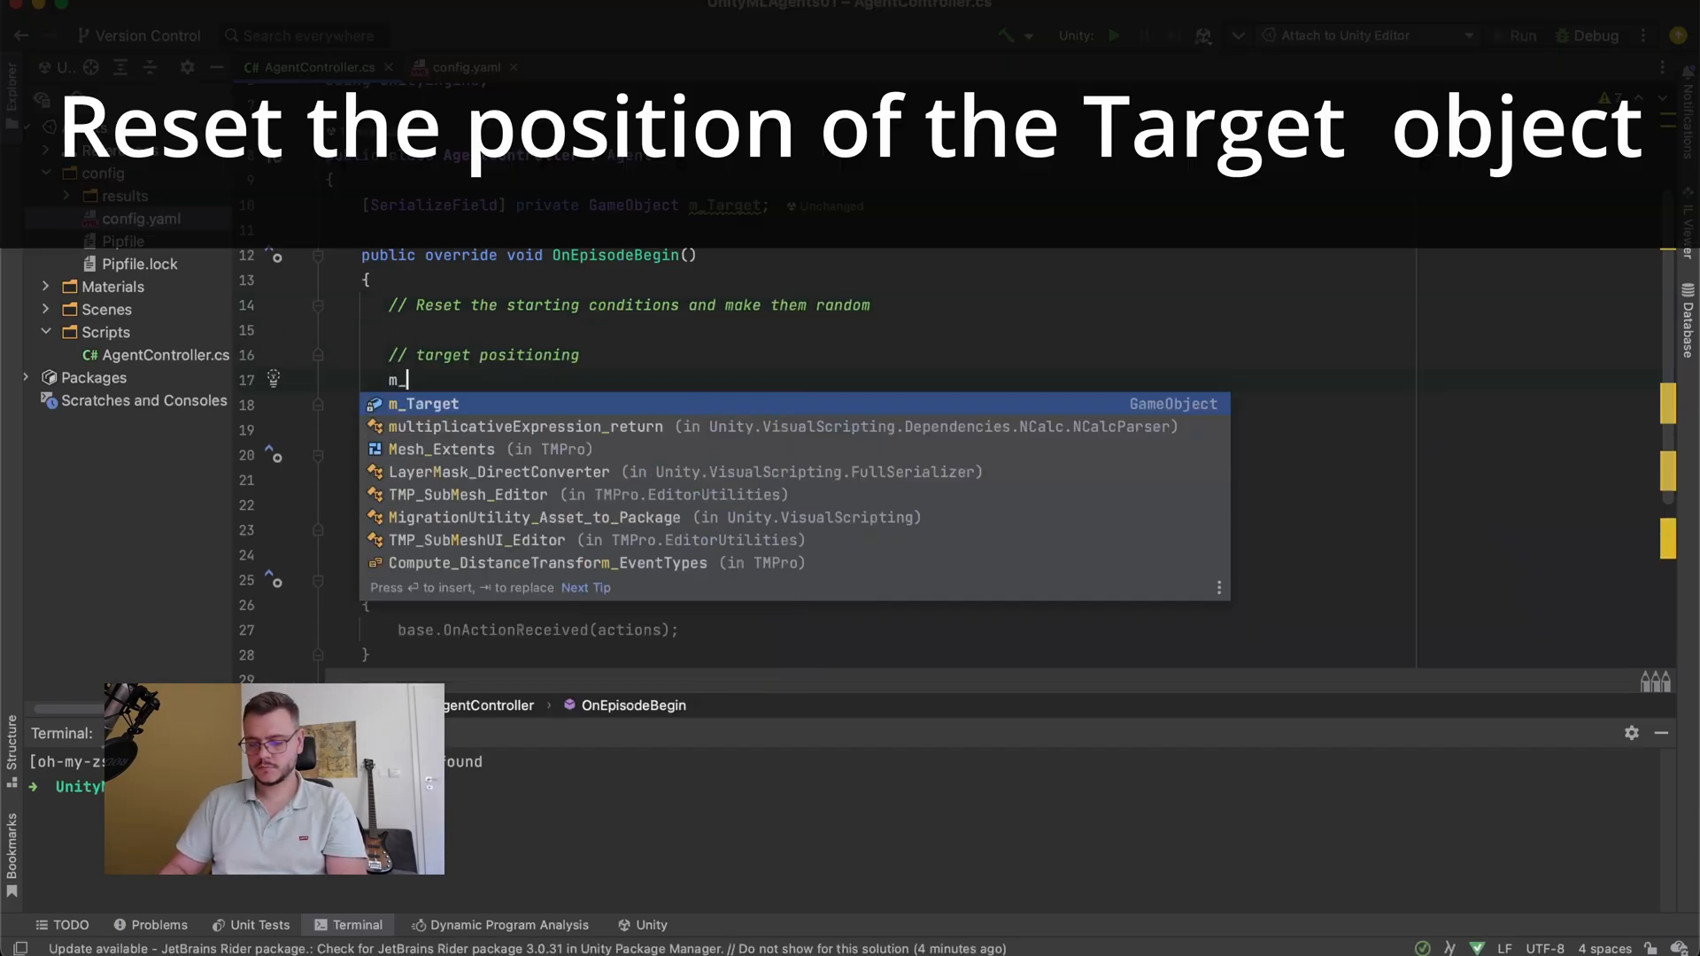
{"action": "type", "text": "Target.lo"}
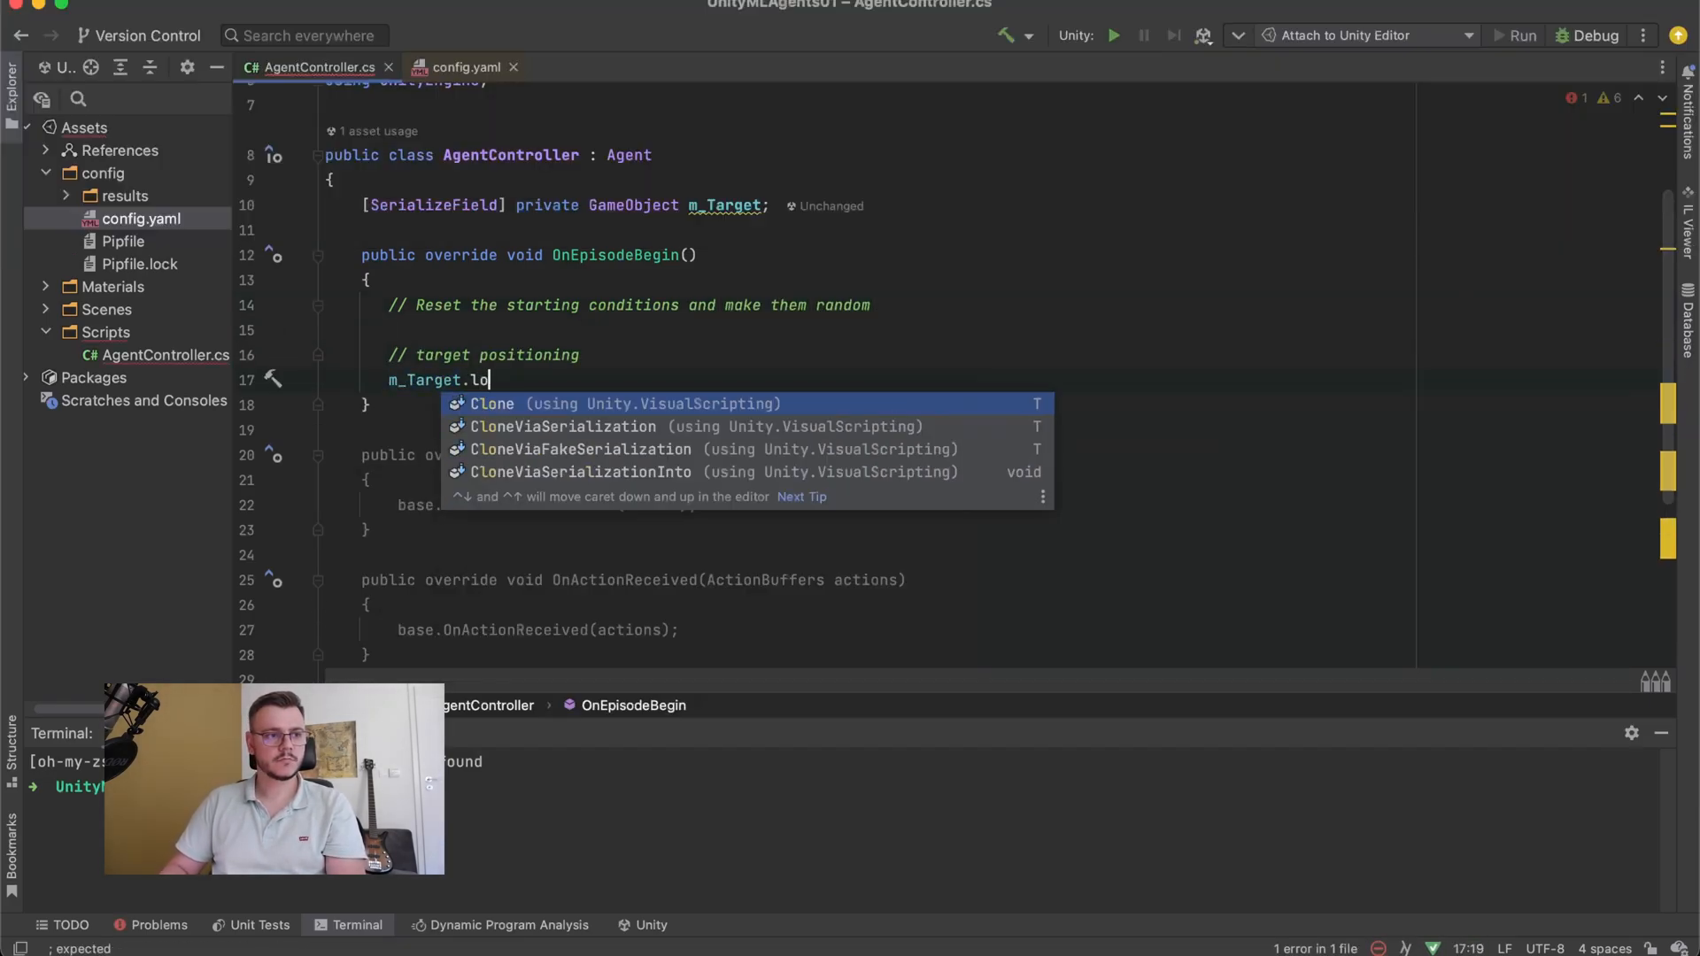
{"action": "type", "text": "transform.localPosition"}
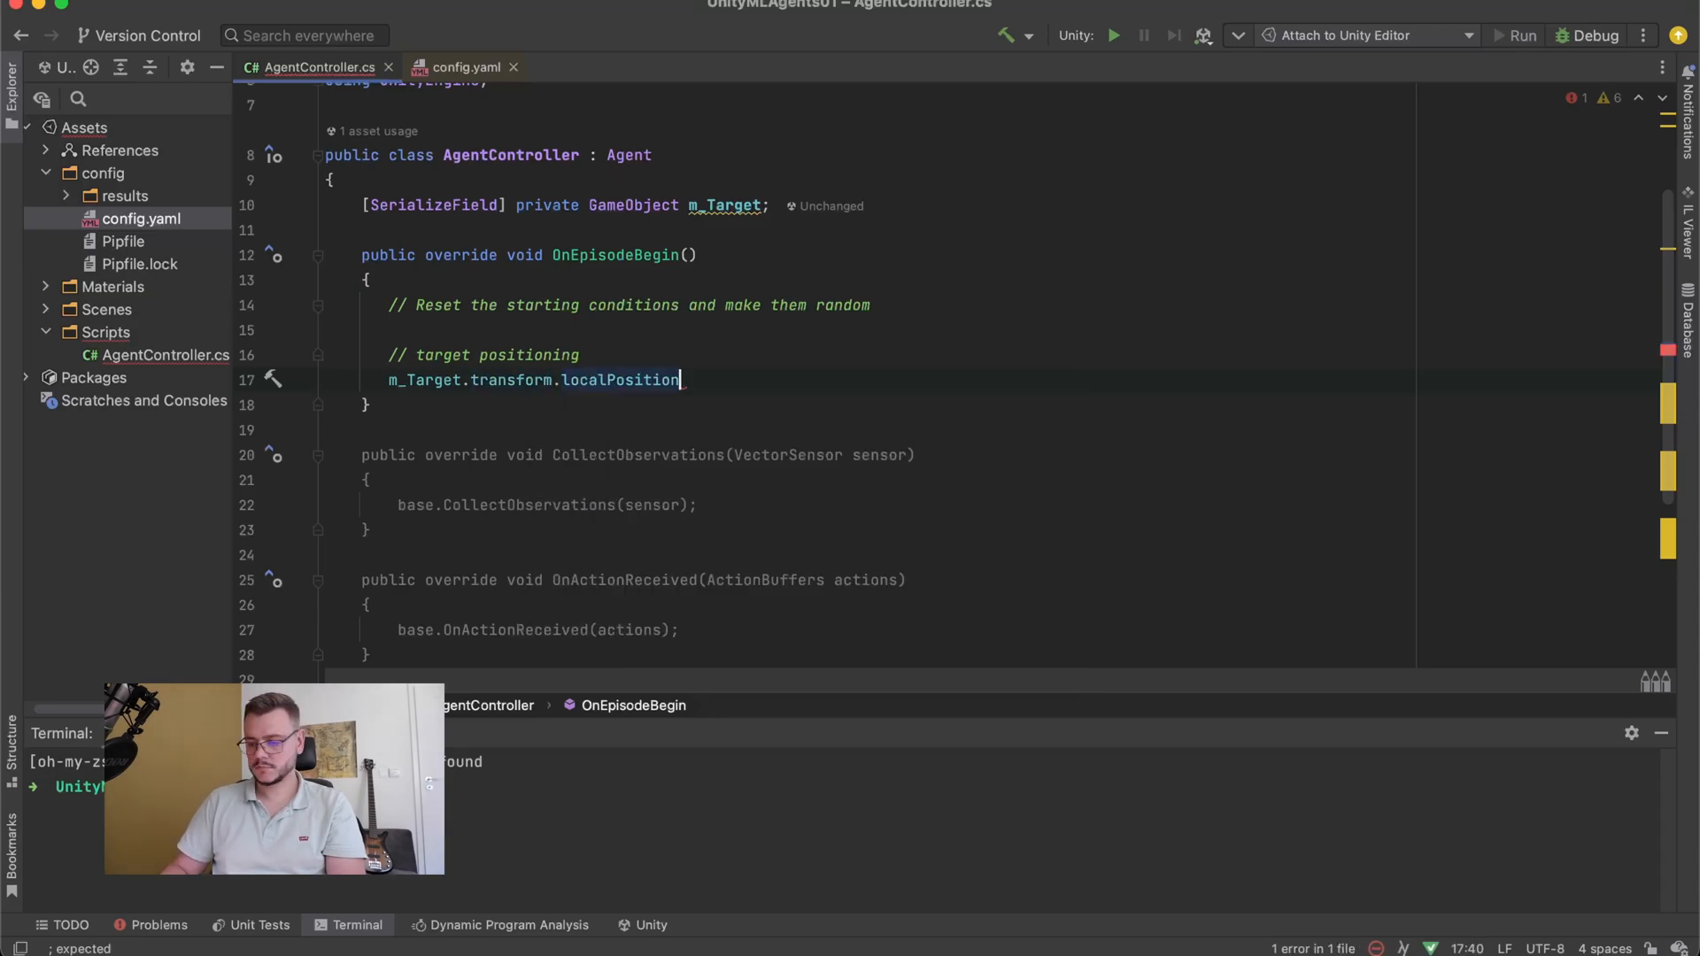
{"action": "type", "text": "= new Vector3()"}
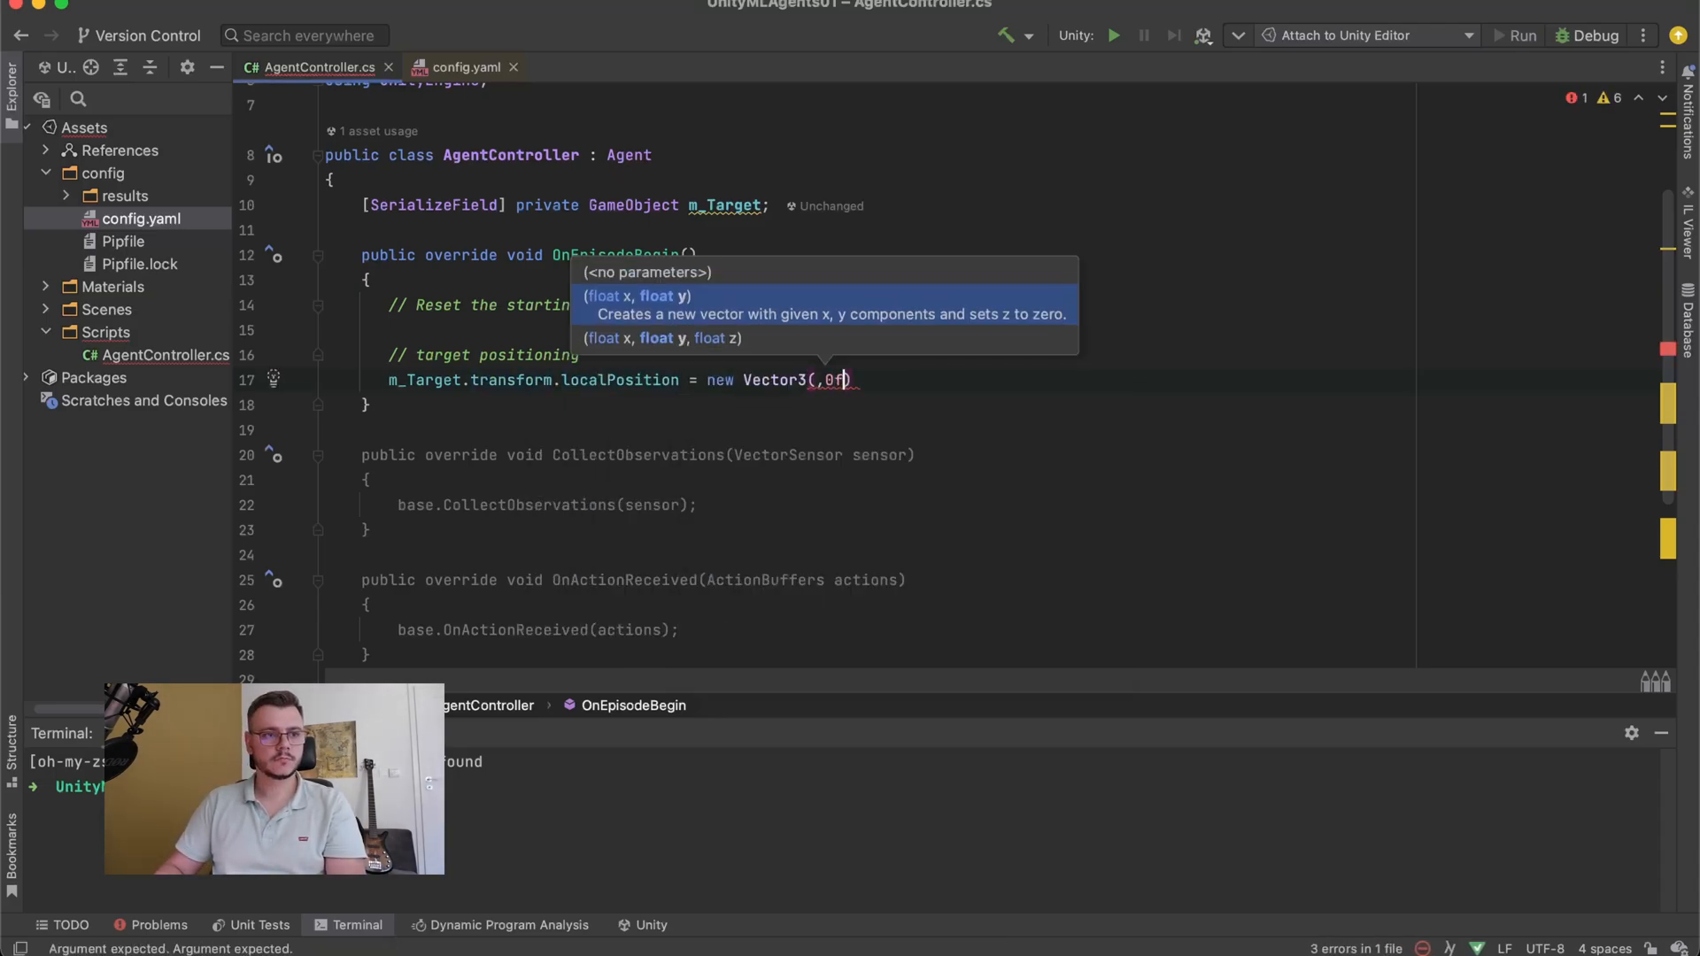
{"action": "type", "text": "Random.Range("}
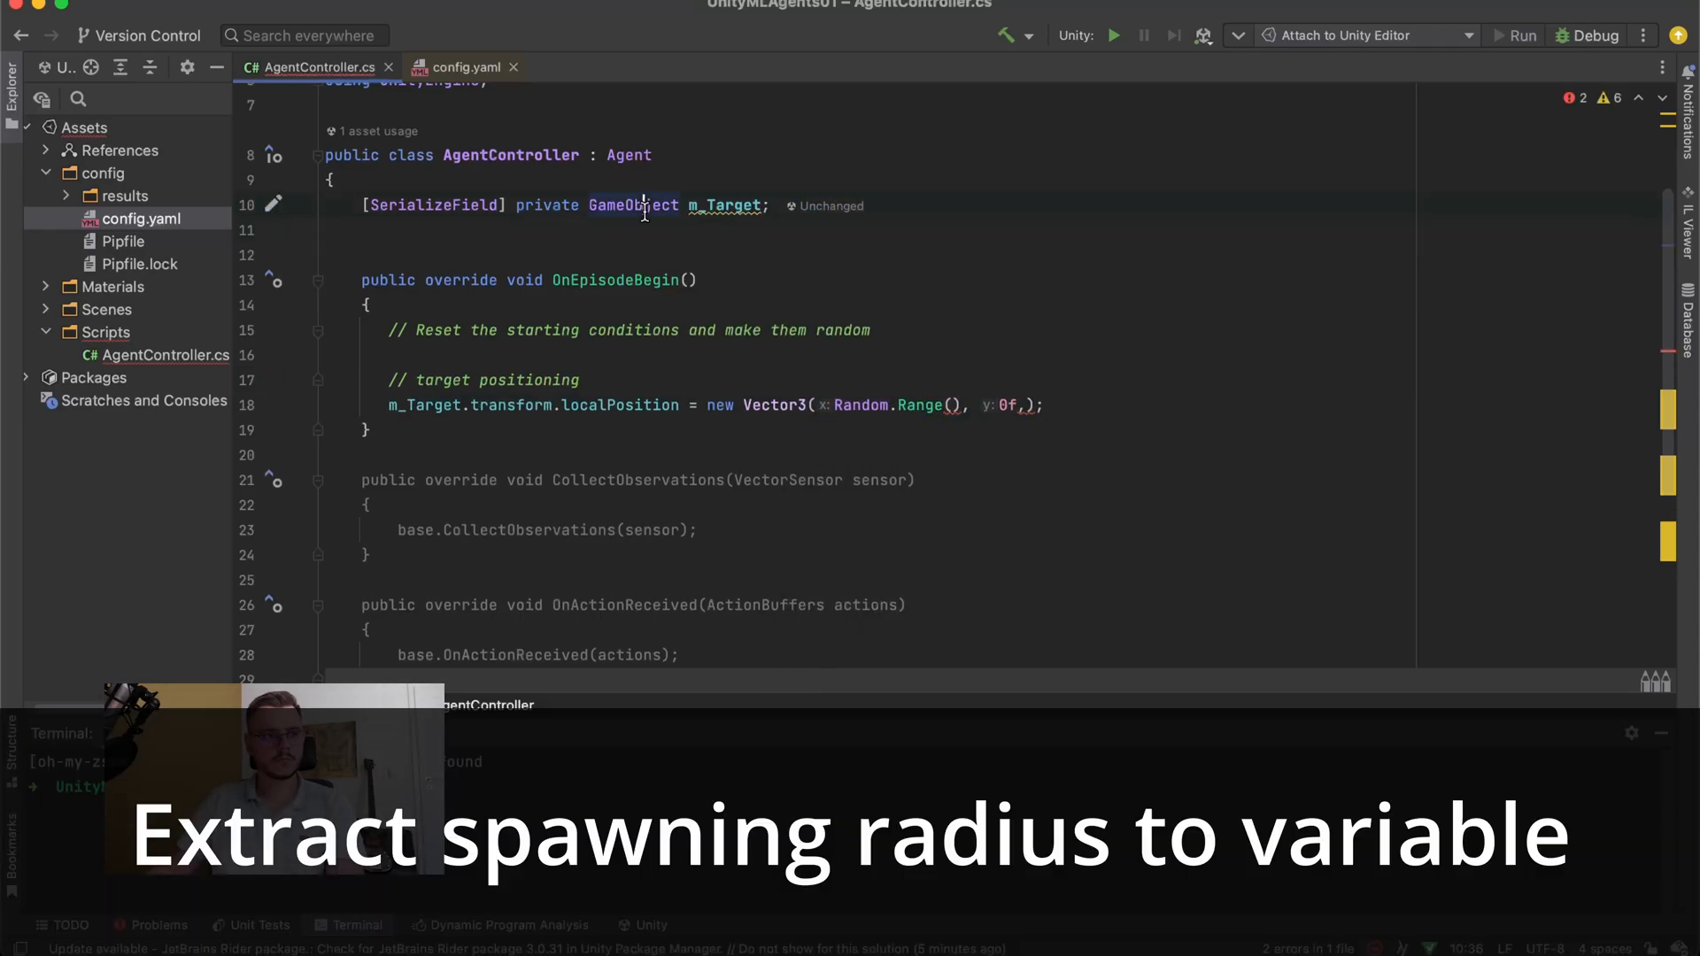
- Add a serialized float m_SpawningRange = 5f and use ±m_SpawningRange in the random positions
{"action": "type", "text": "[SerializeField] private float m_Target;"}
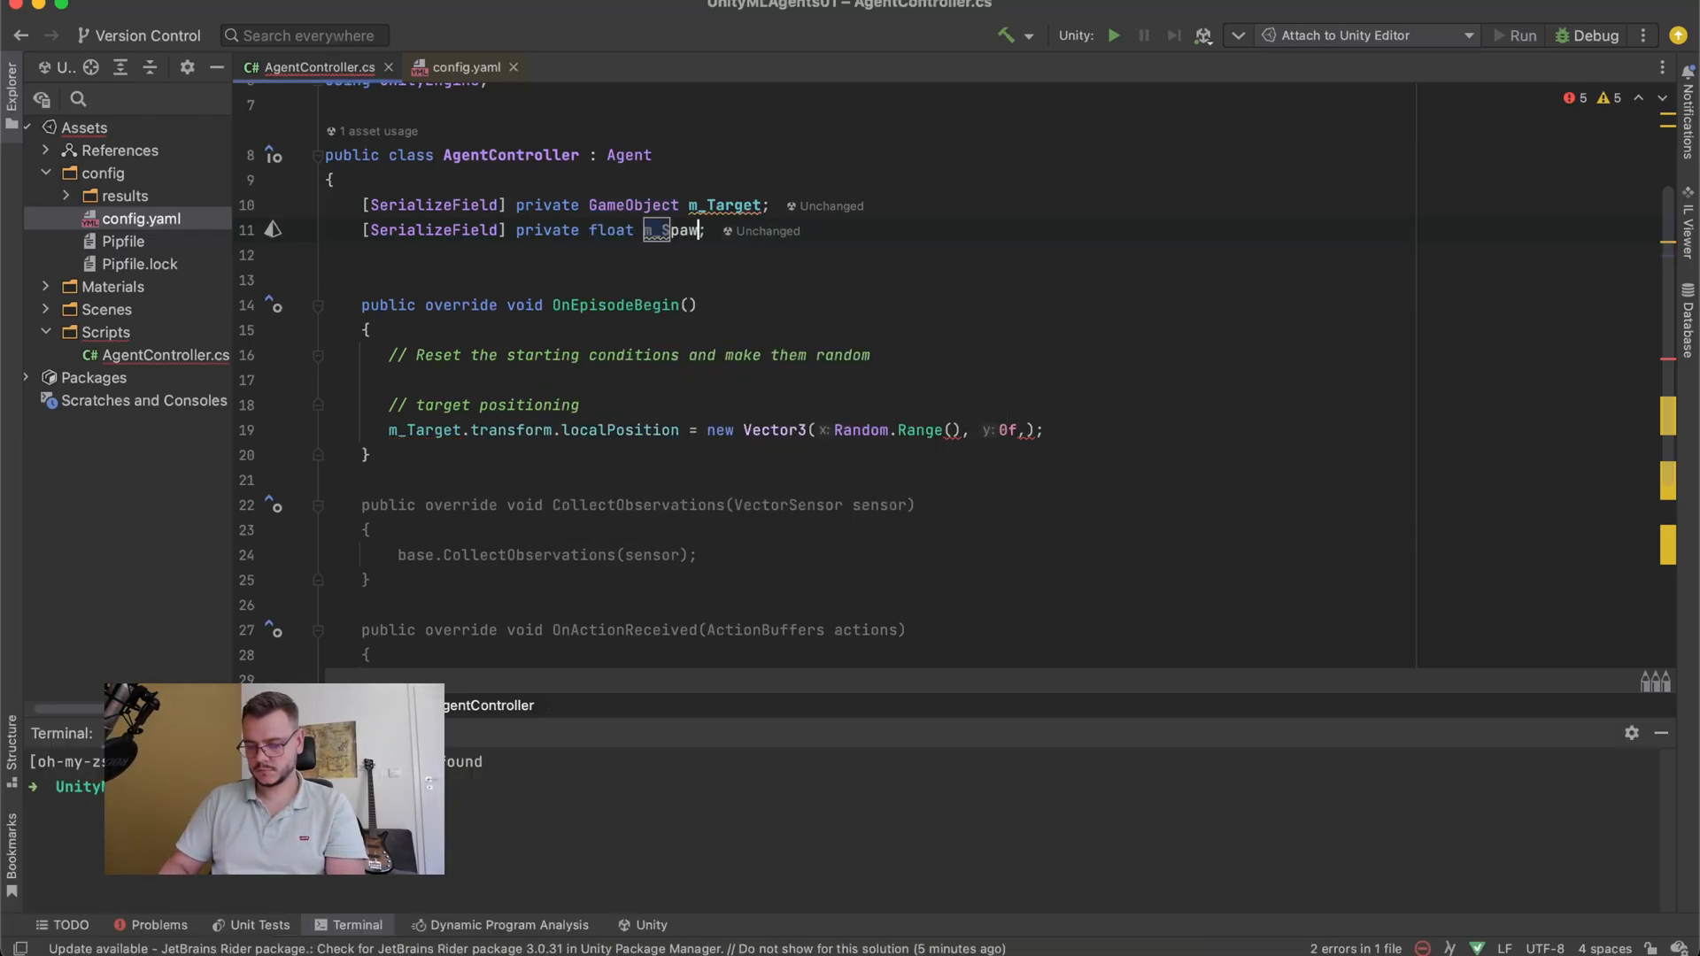
{"action": "type", "text": "ningRange"}
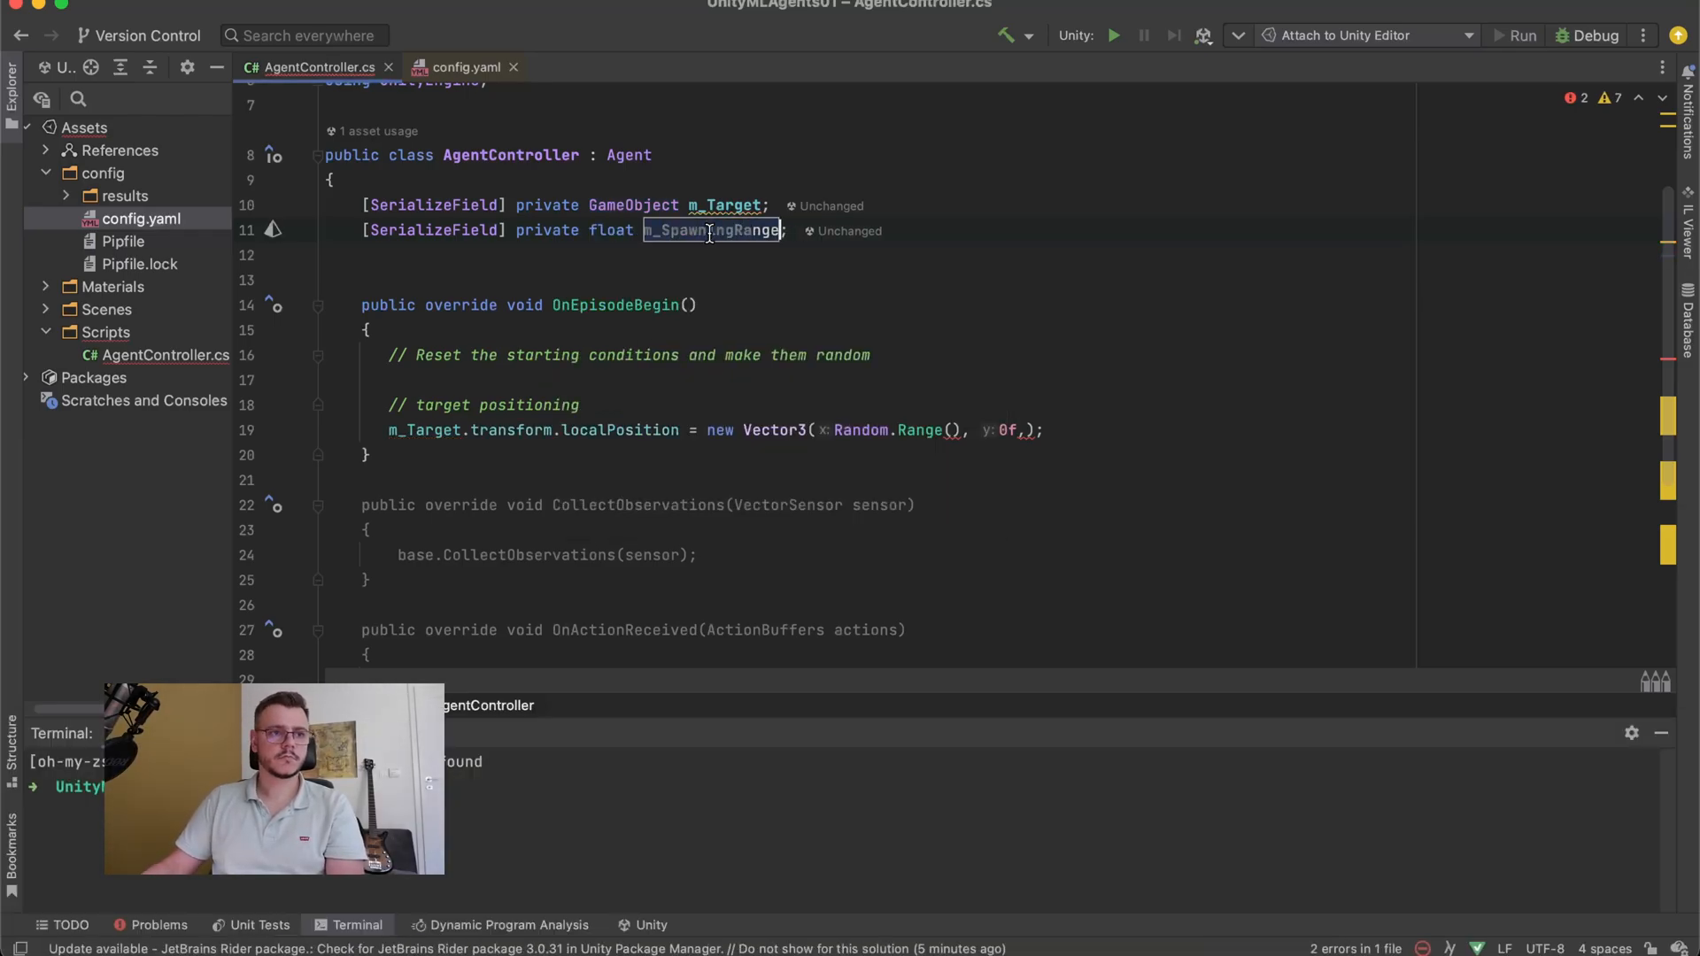
{"action": "type", "text": "-m_SpawningRange,"}
{"action": "type", "text": " = "}
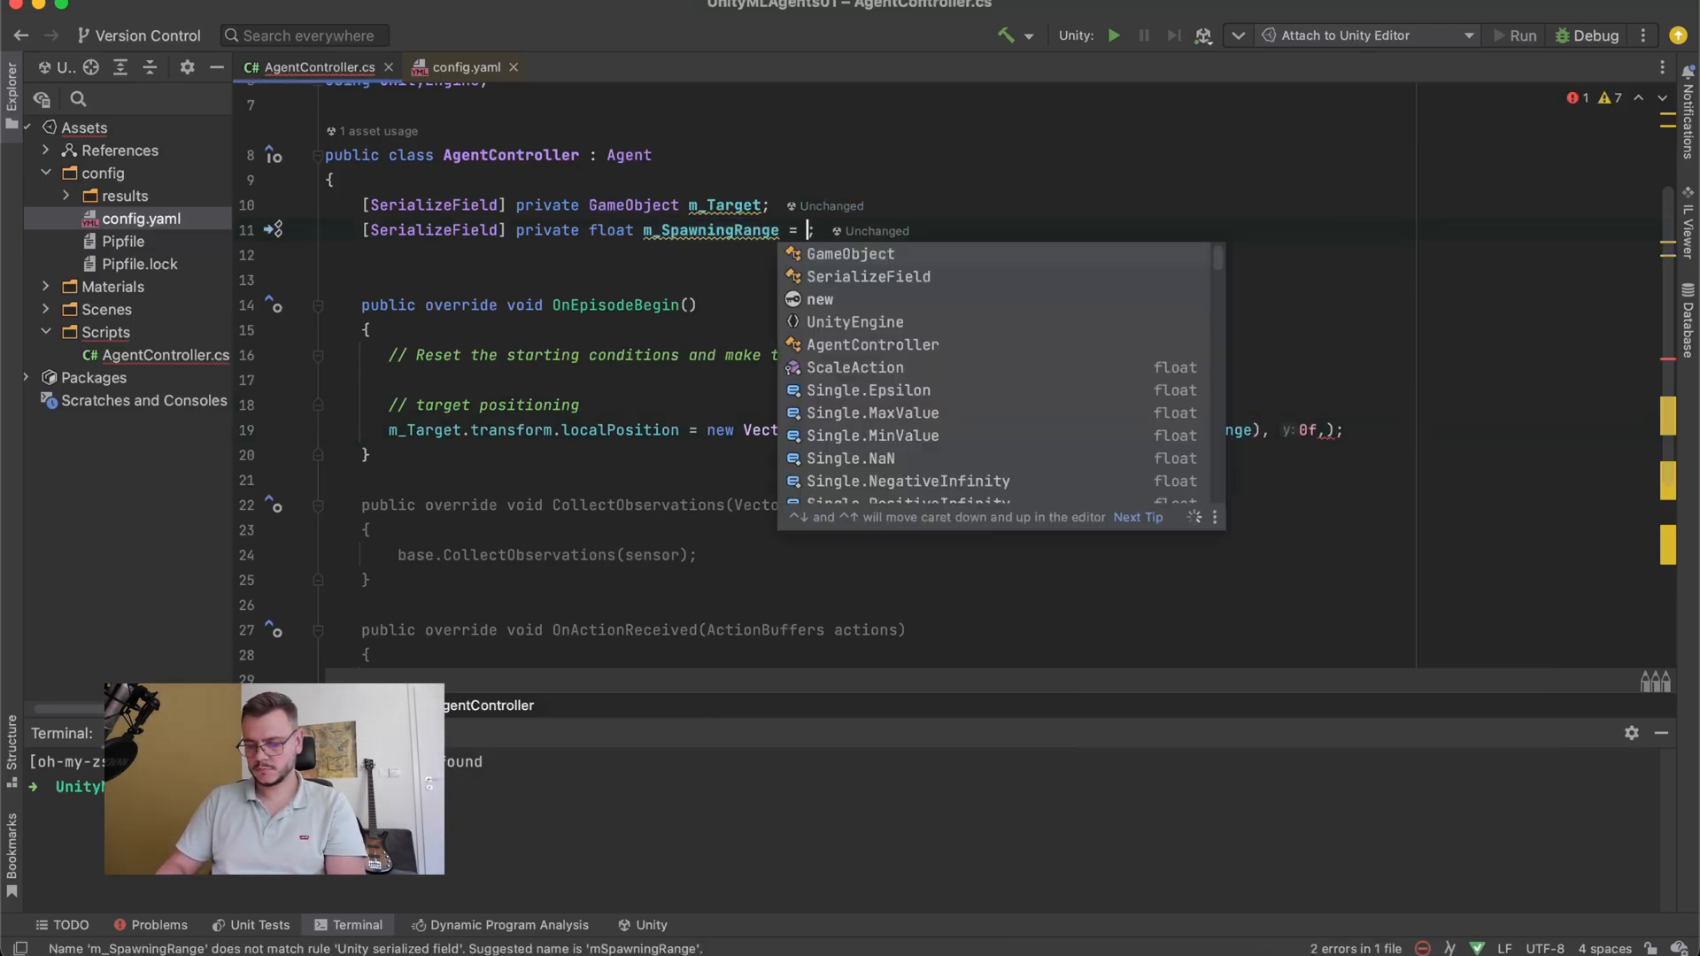
{"action": "type", "text": "5f"}
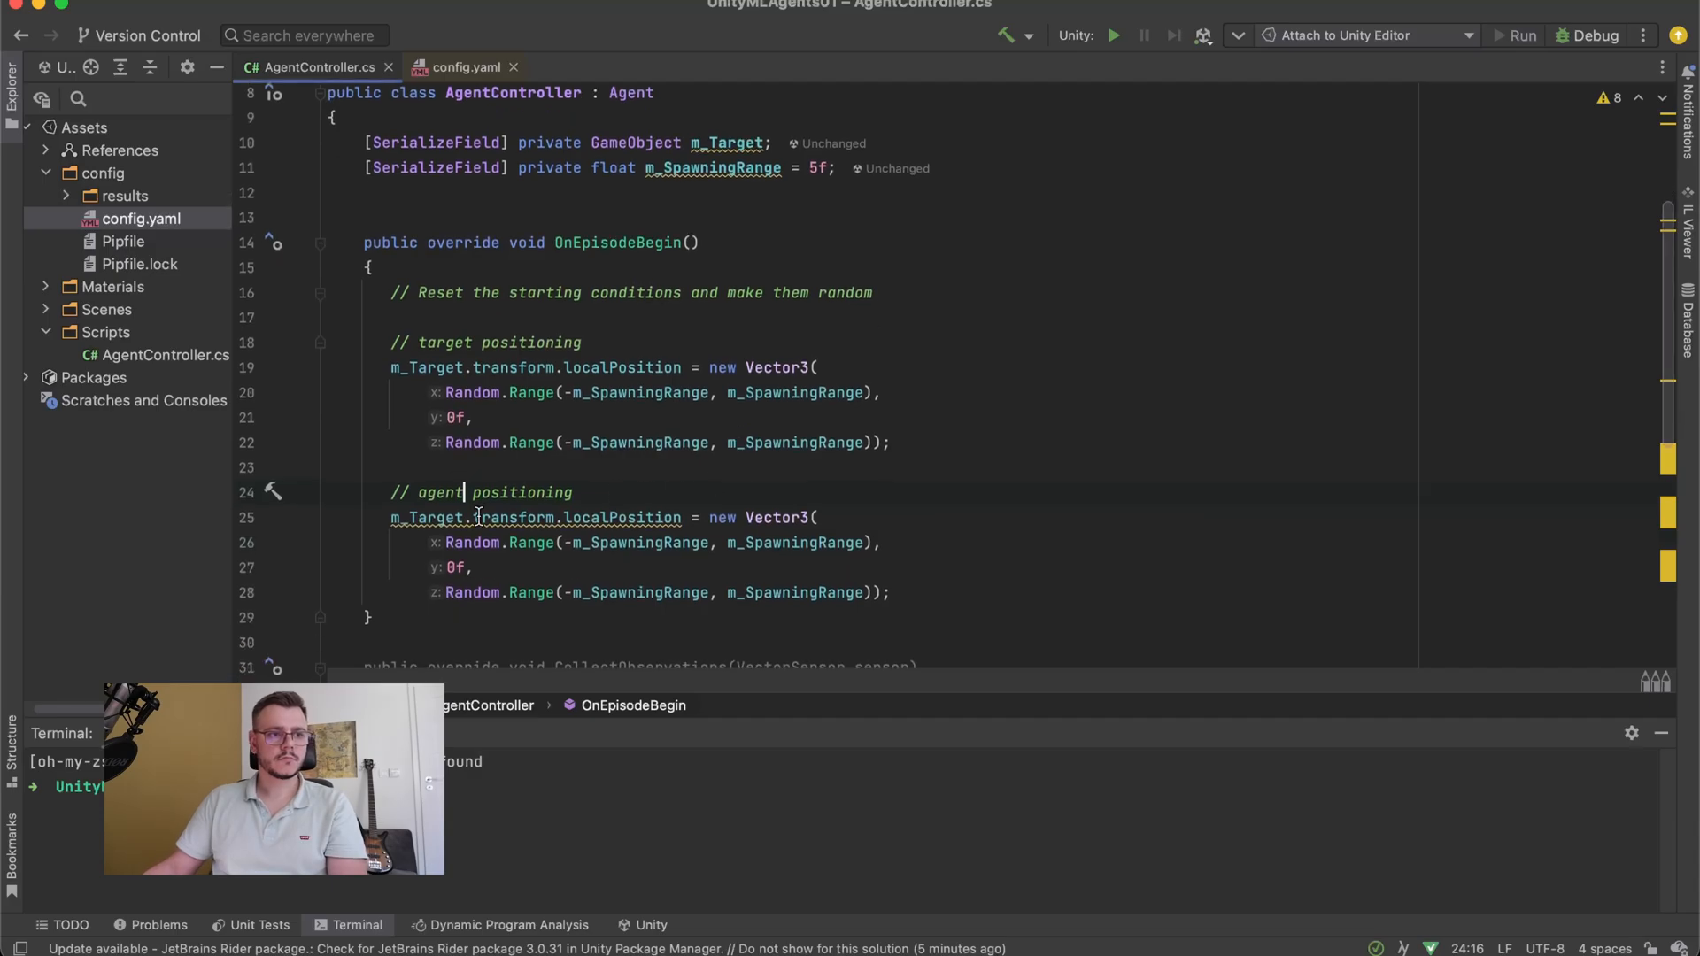
{"action": "type", "text": "gam"}
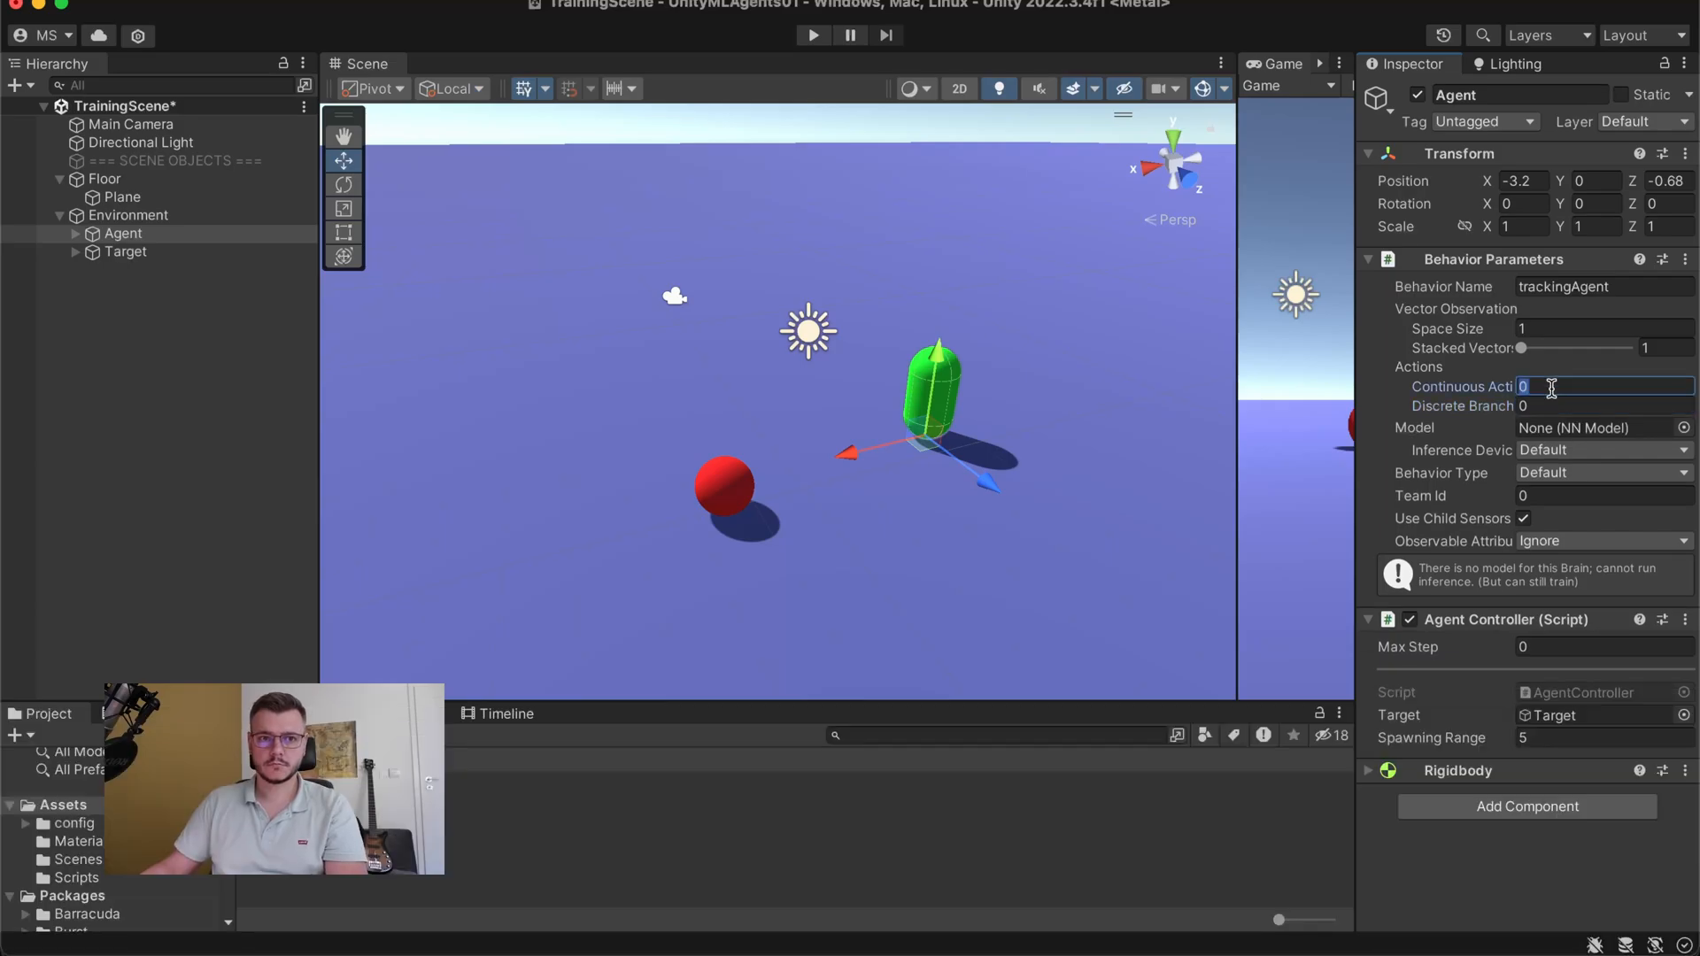
- Set the Agent's Continuous Actions count to 2 in Behavior Parameters
{"action": "type", "text": "2"}
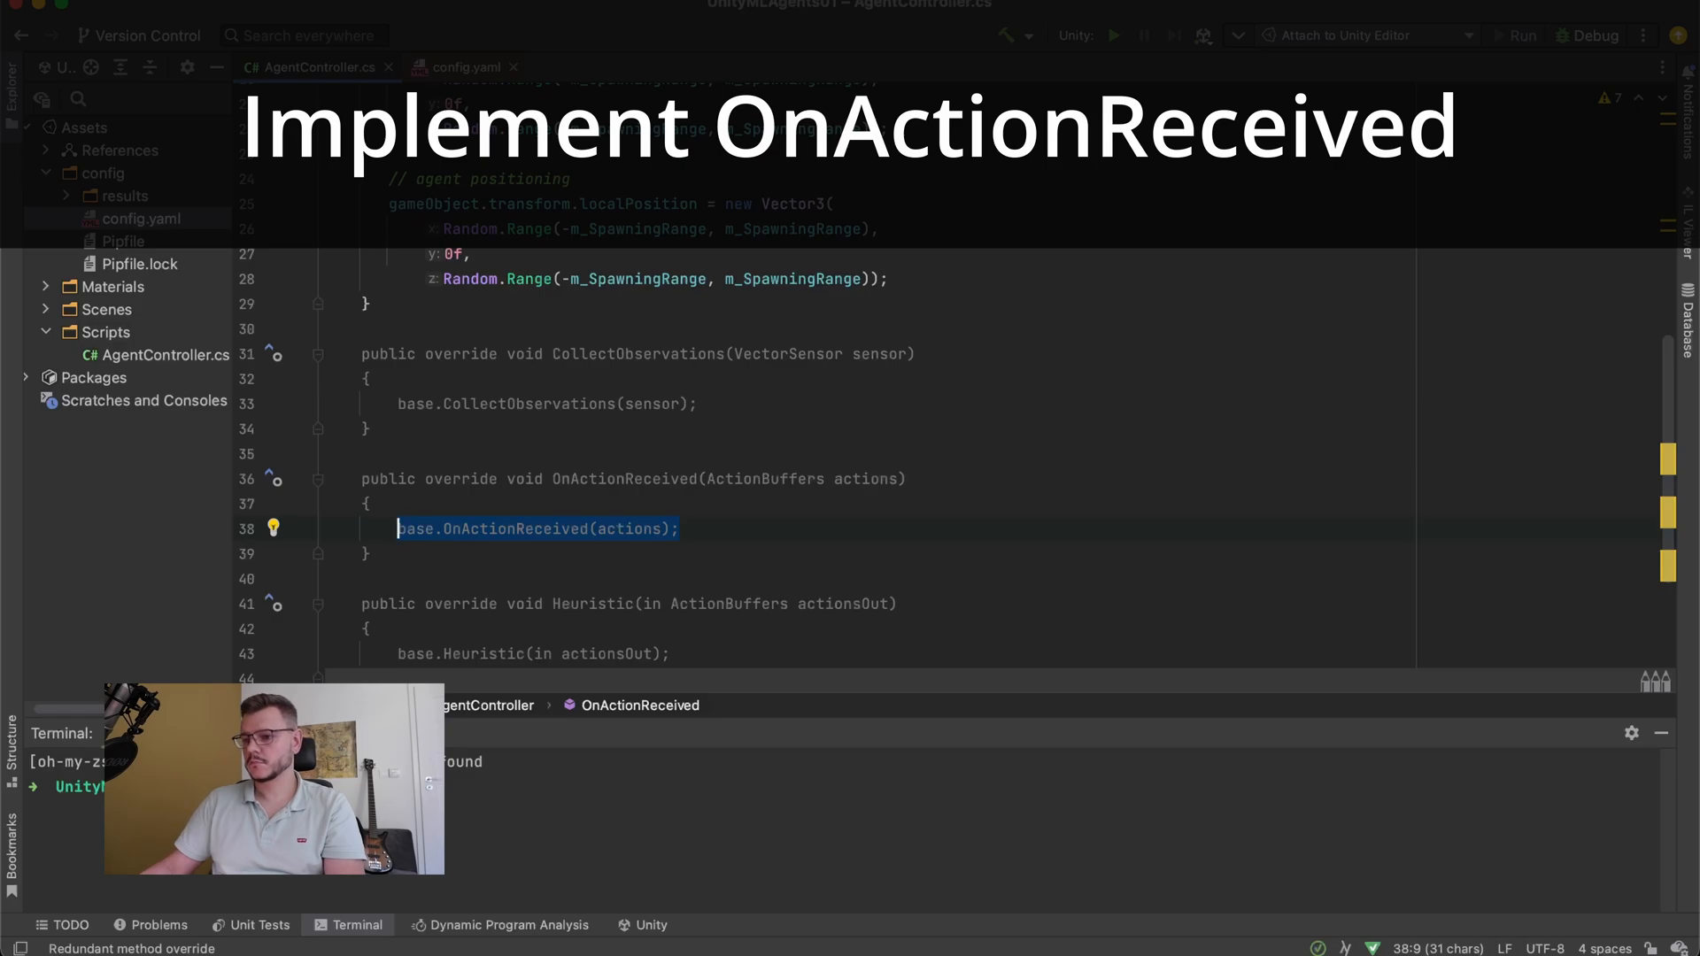
- Read ContinuousActions[0] and [1] into xVelocity and zVelocity variables
{"action": "type", "text": "var"}
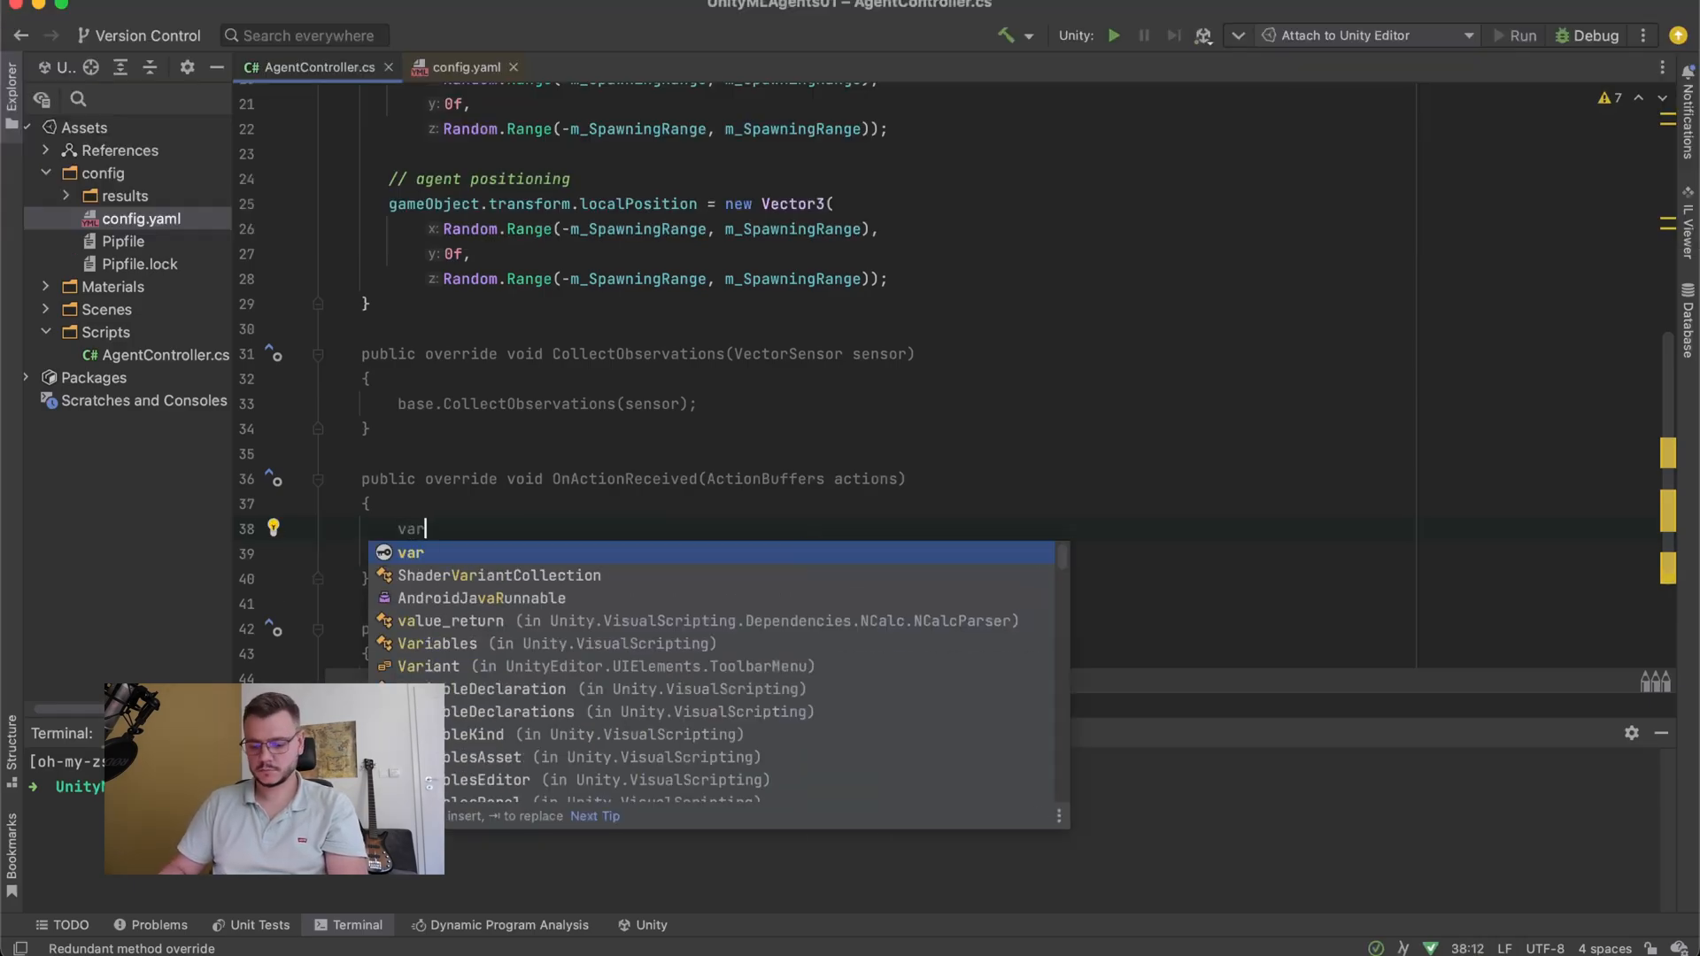
{"action": "type", "text": "_xV"}
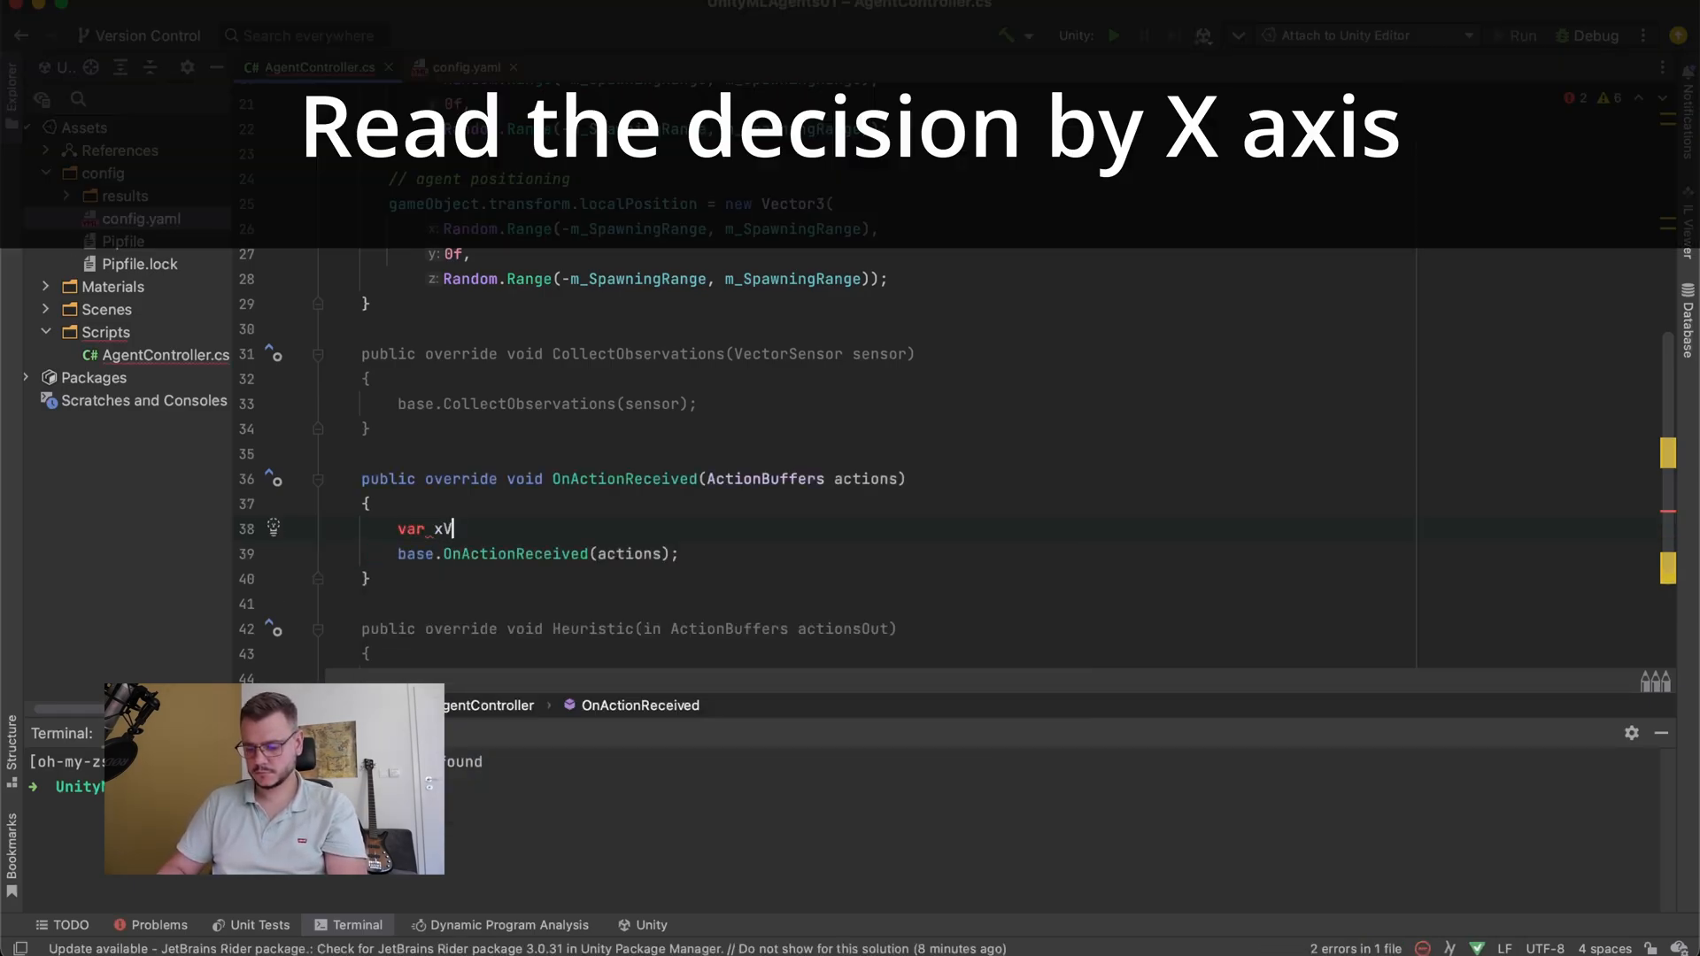
{"action": "type", "text": "Velocity ="}
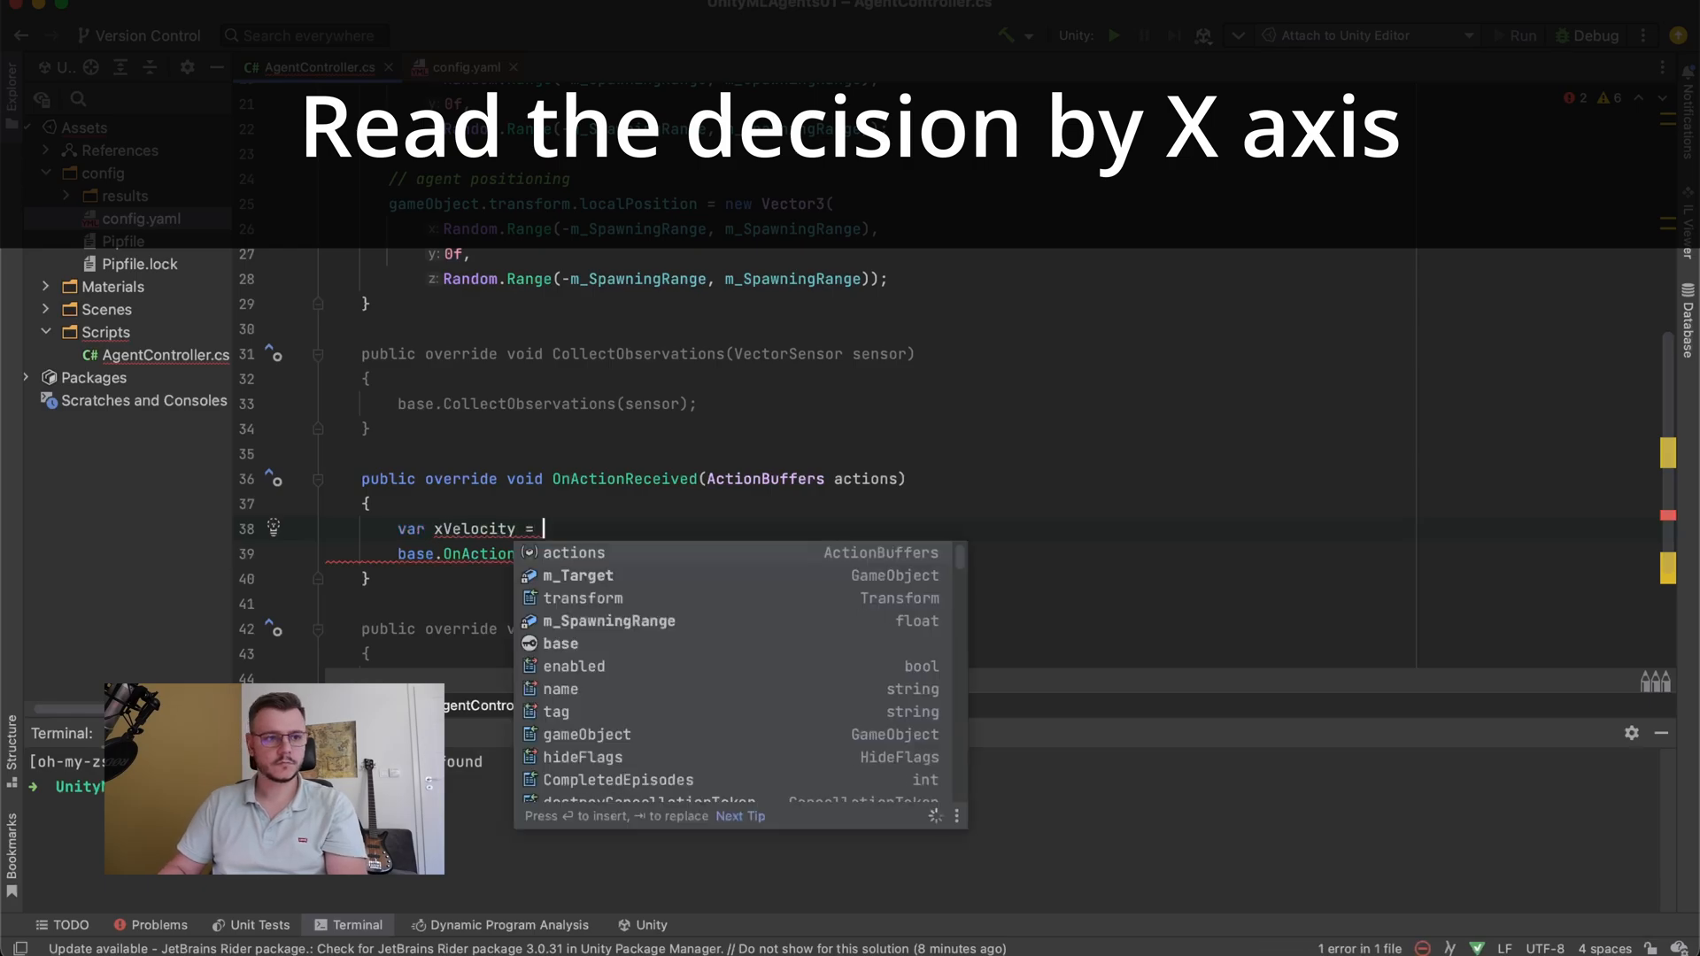
{"action": "type", "text": "actions.ContinuousActions"}
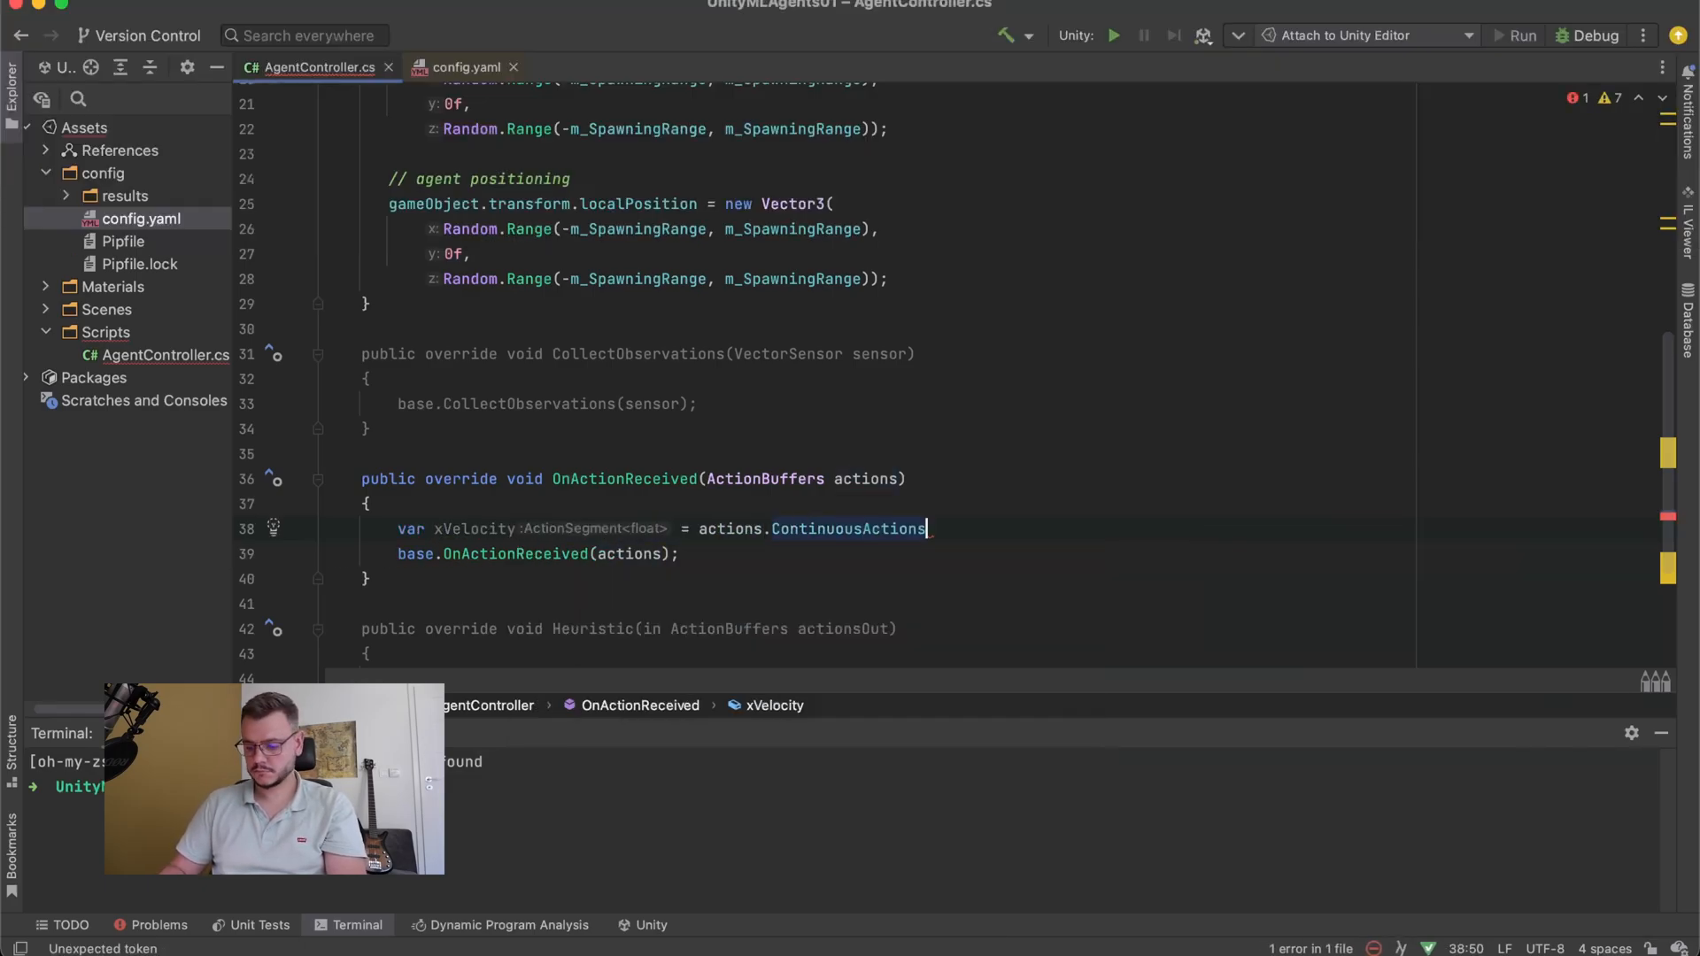
{"action": "type", "text": "[0];"}
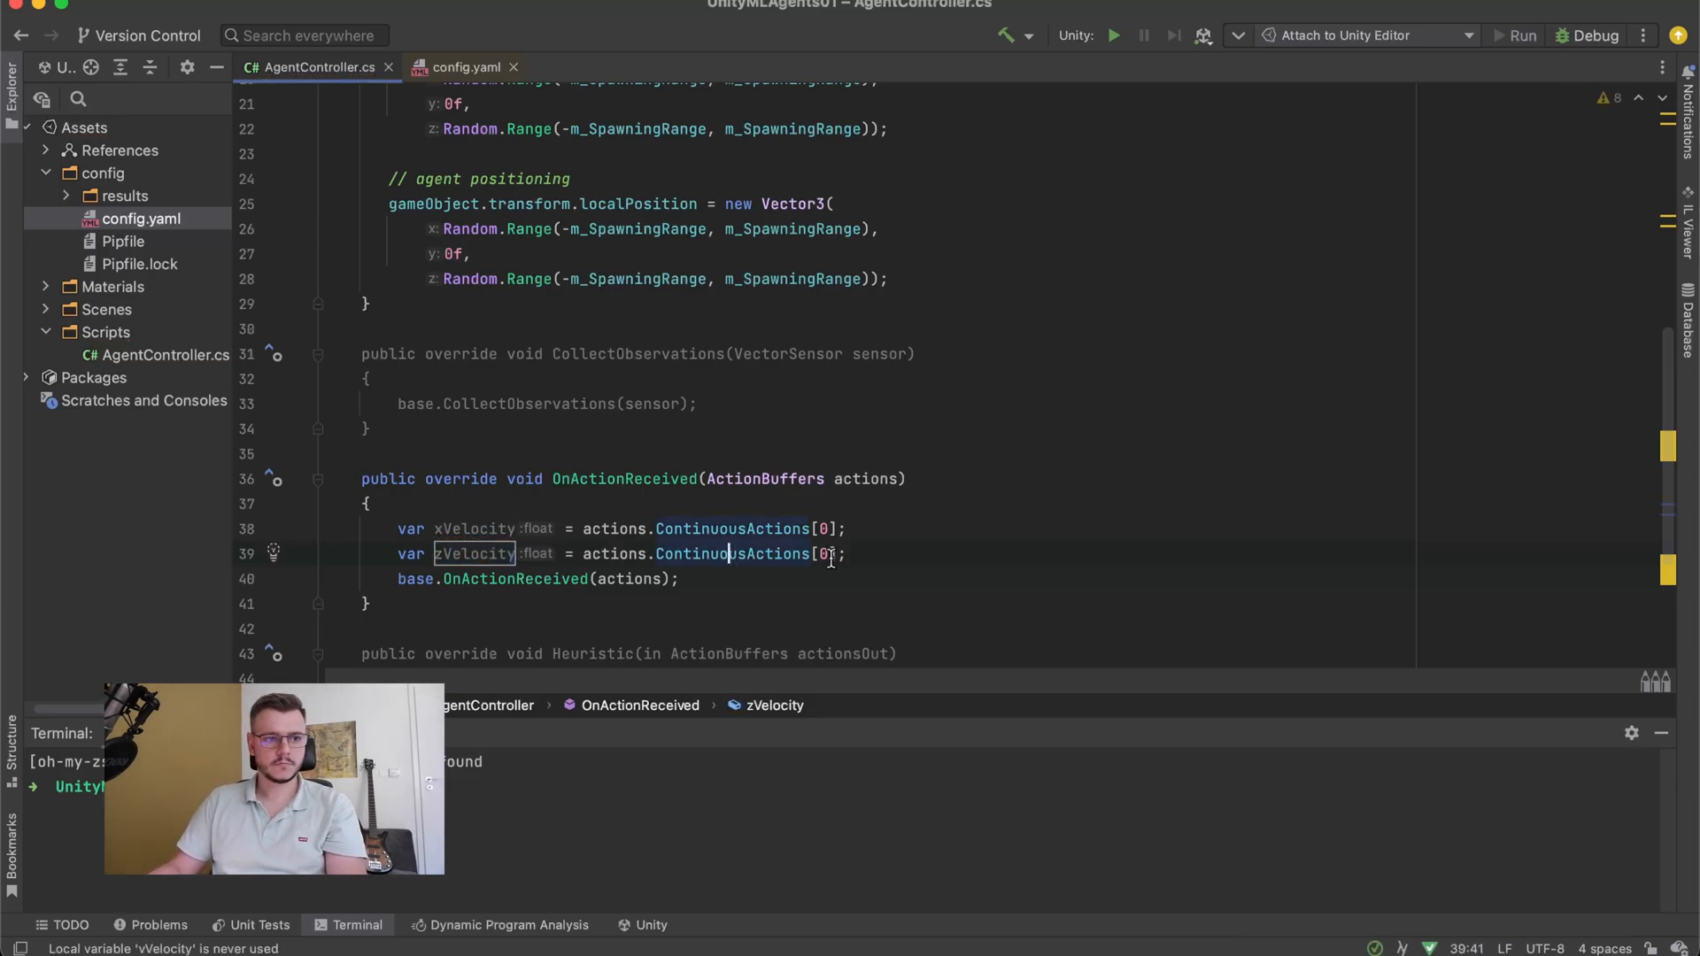
{"action": "type", "text": "1"}
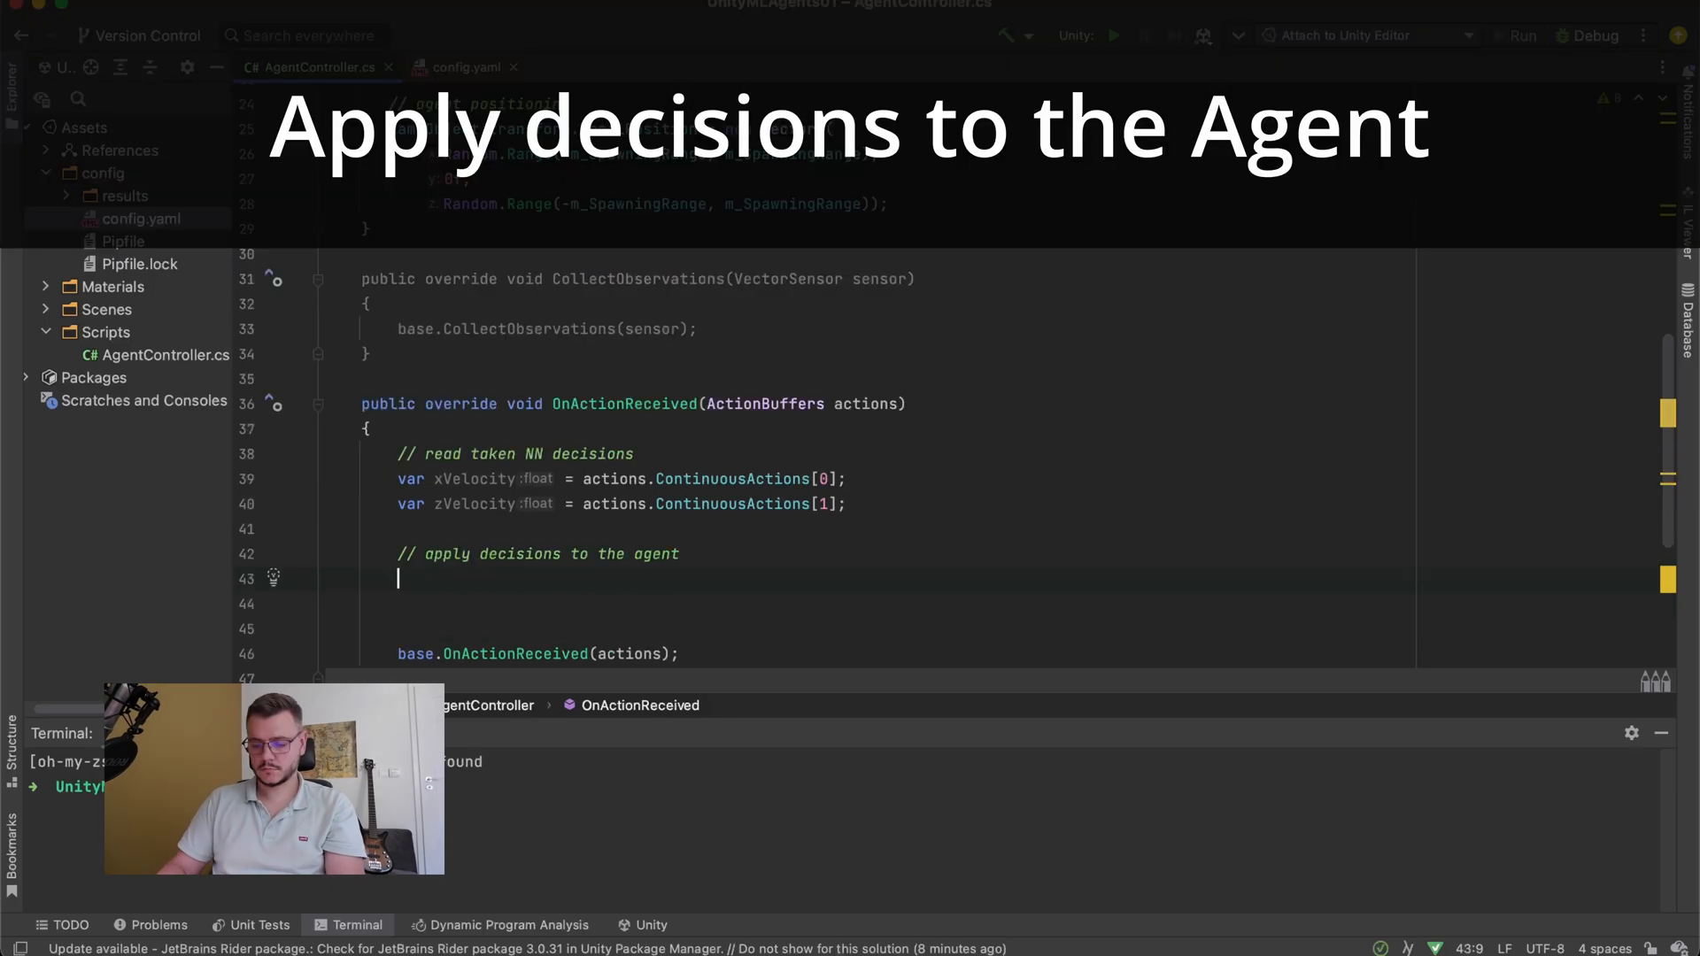
- Compute x and z distances as velocity * m_MaxSpeed * Time.fixedDeltaTime
{"action": "type", "text": "var xDistance = x"}
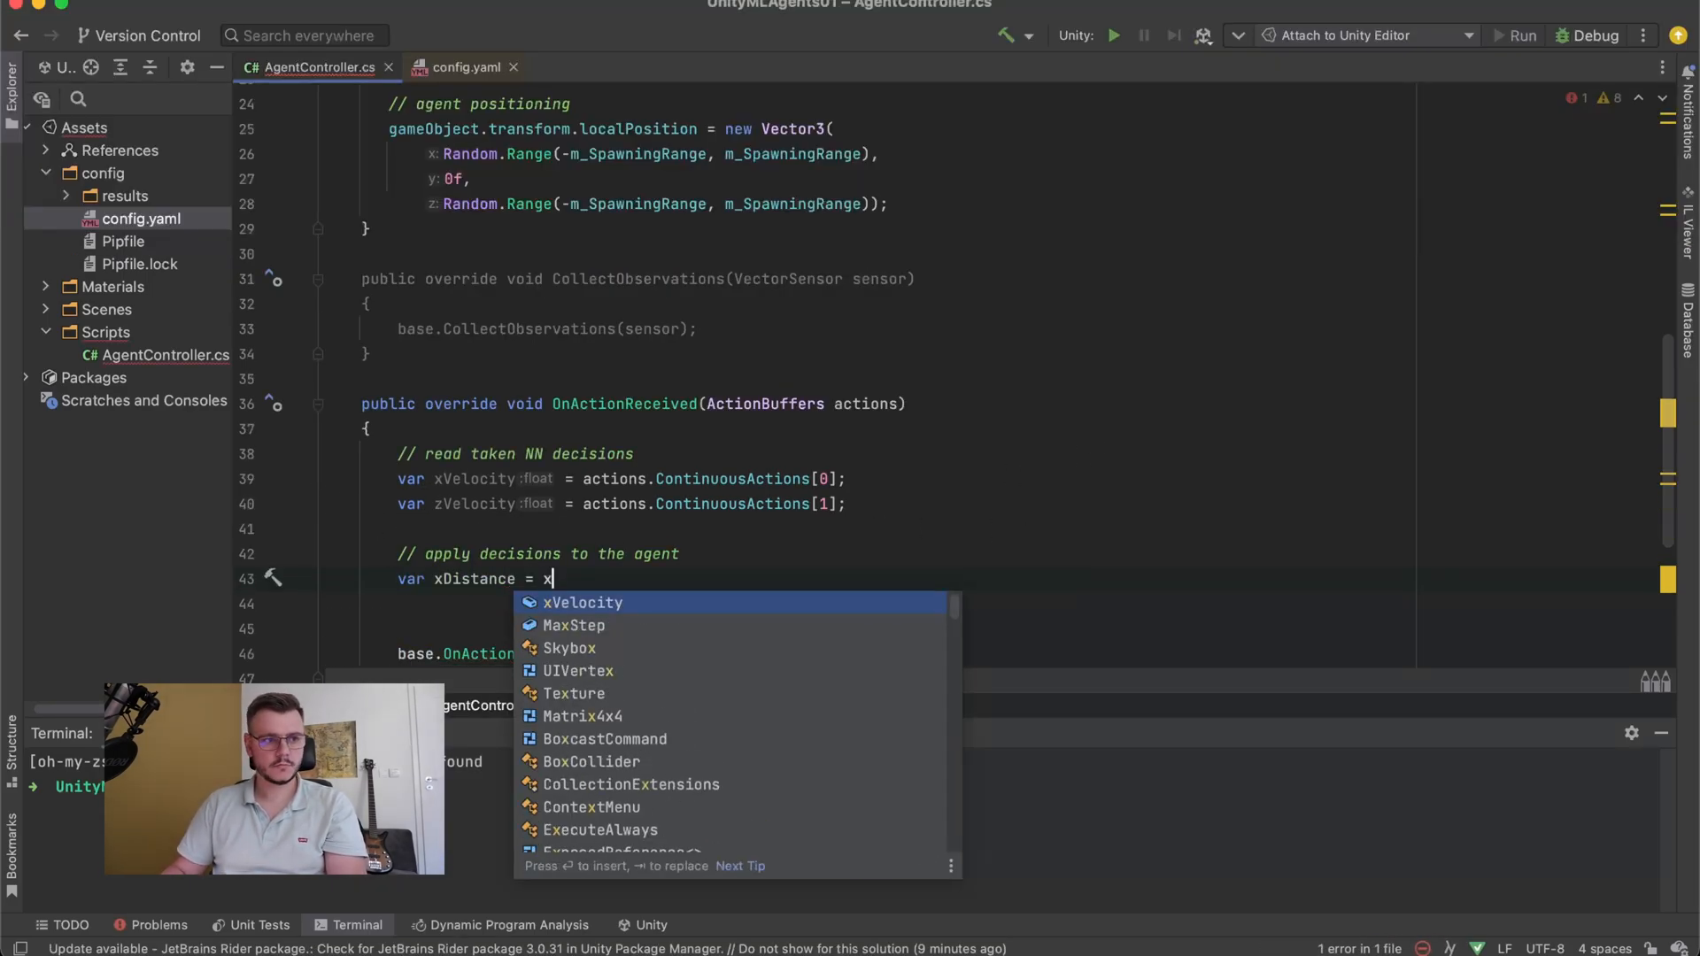
{"action": "type", "text": "Velocity * m"}
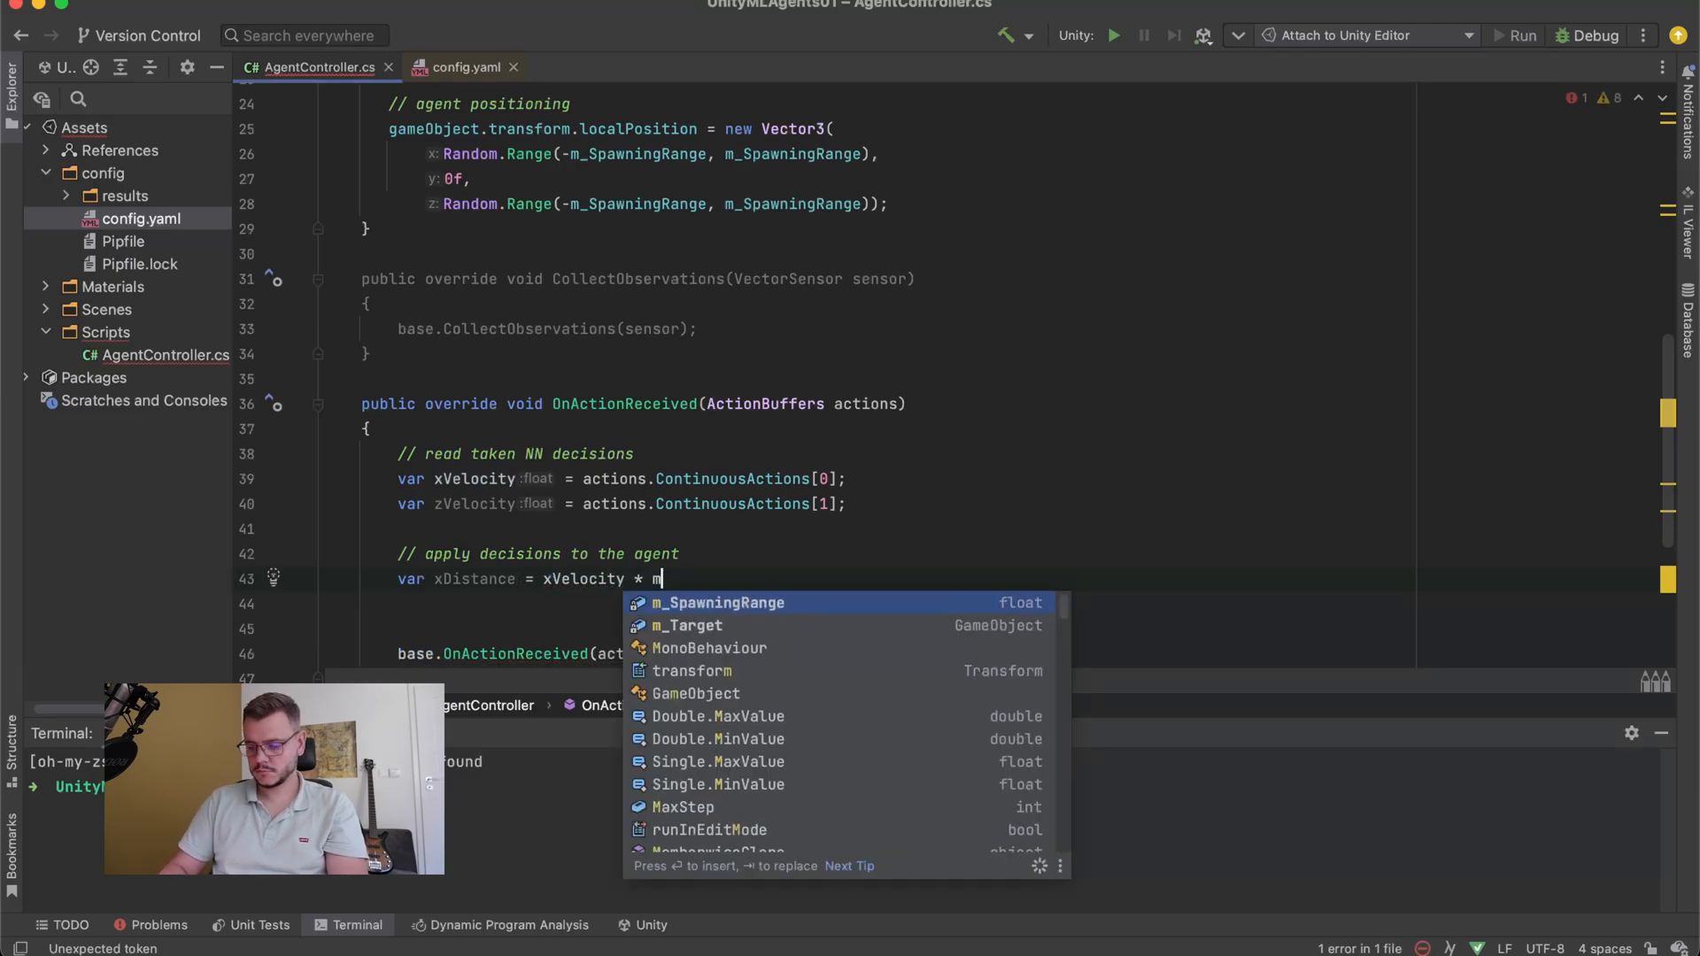
{"action": "type", "text": "_MaxSpeed"}
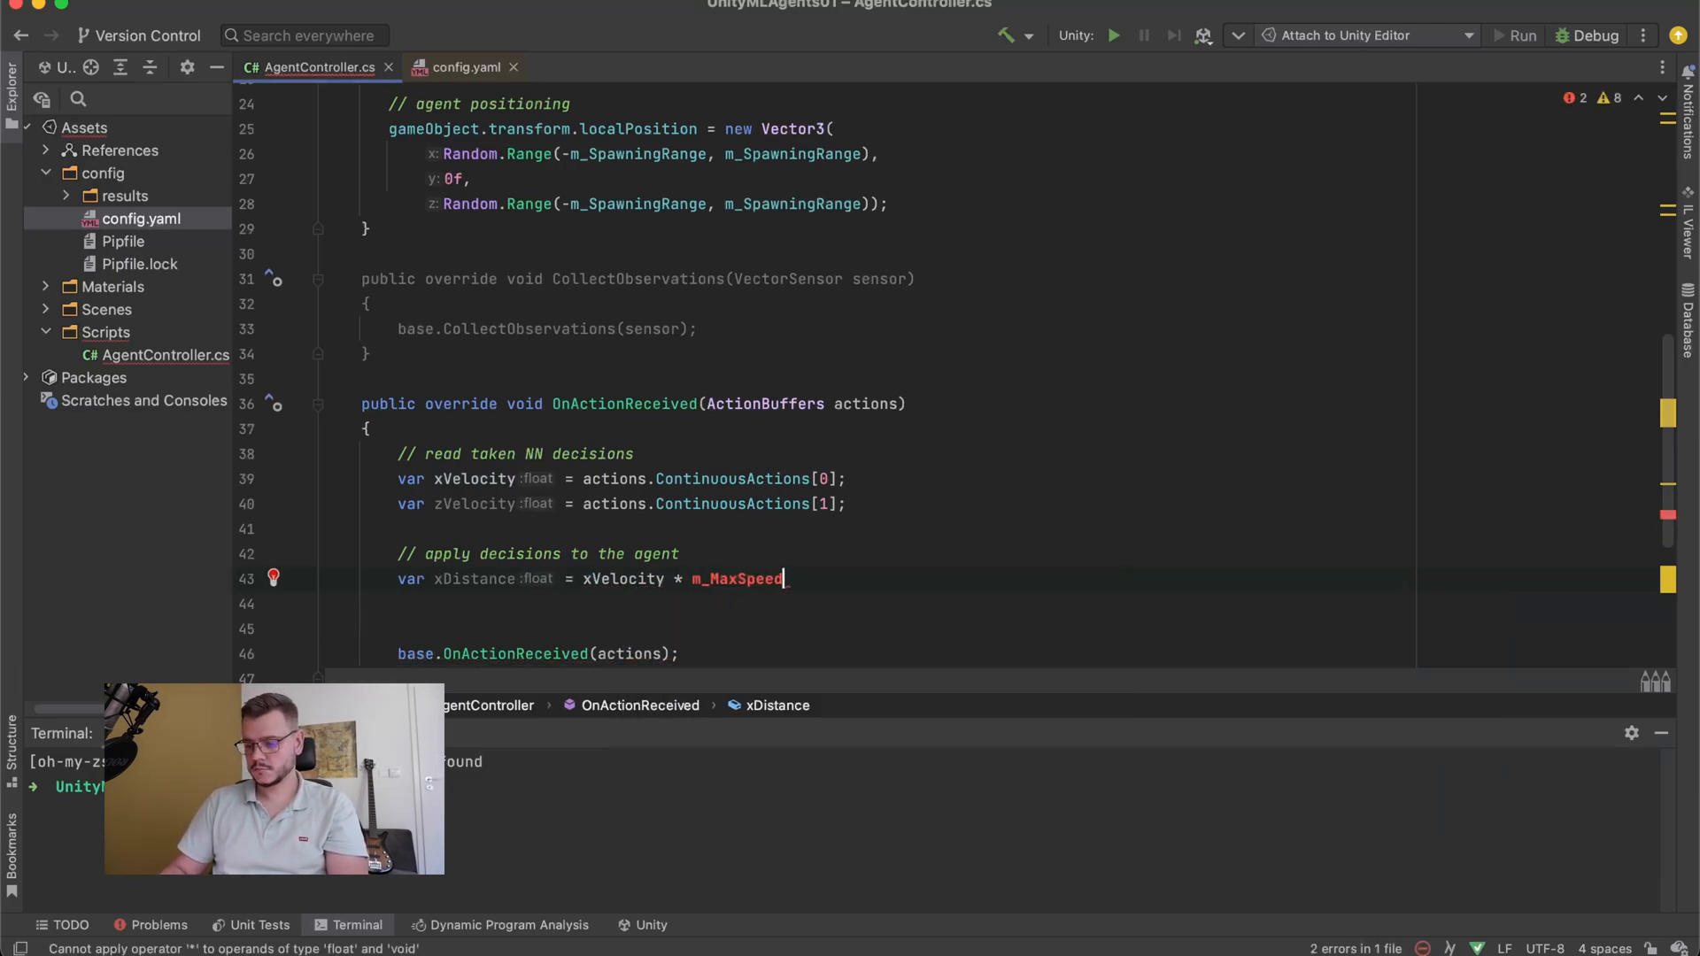
{"action": "type", "text": "* Time.fixedDeltaTime;"}
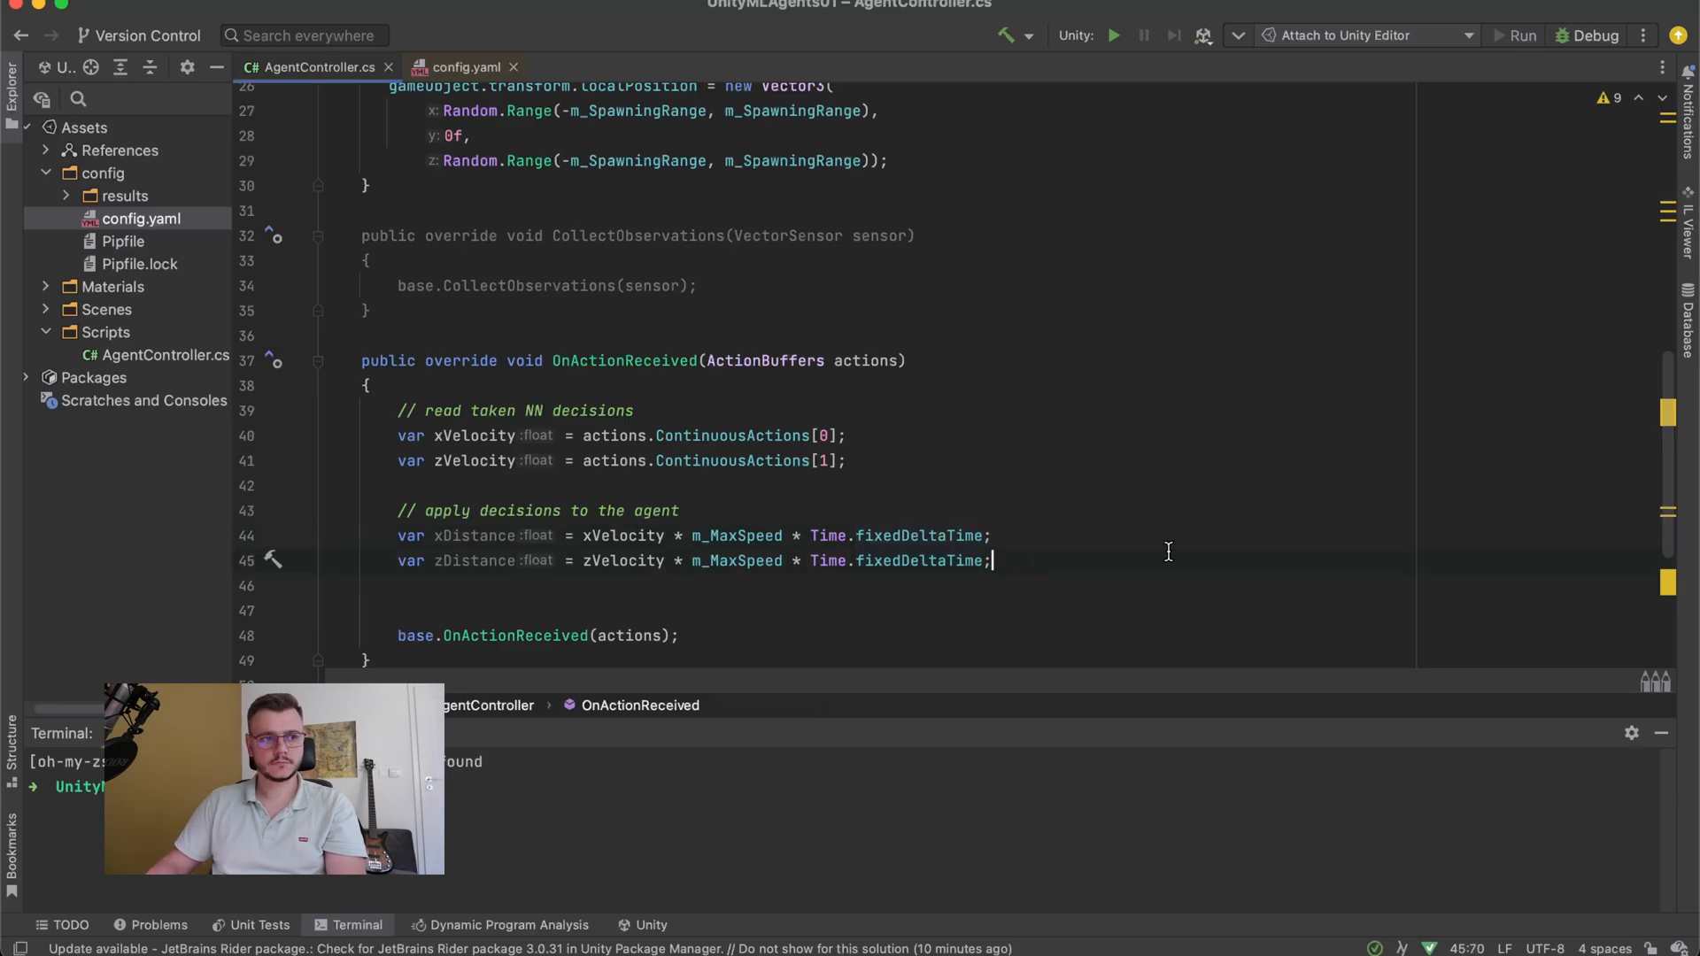
- Move the agent with transform.position += new Vector3(xDistance, 0f, zDistance)
{"action": "type", "text": "transform."}
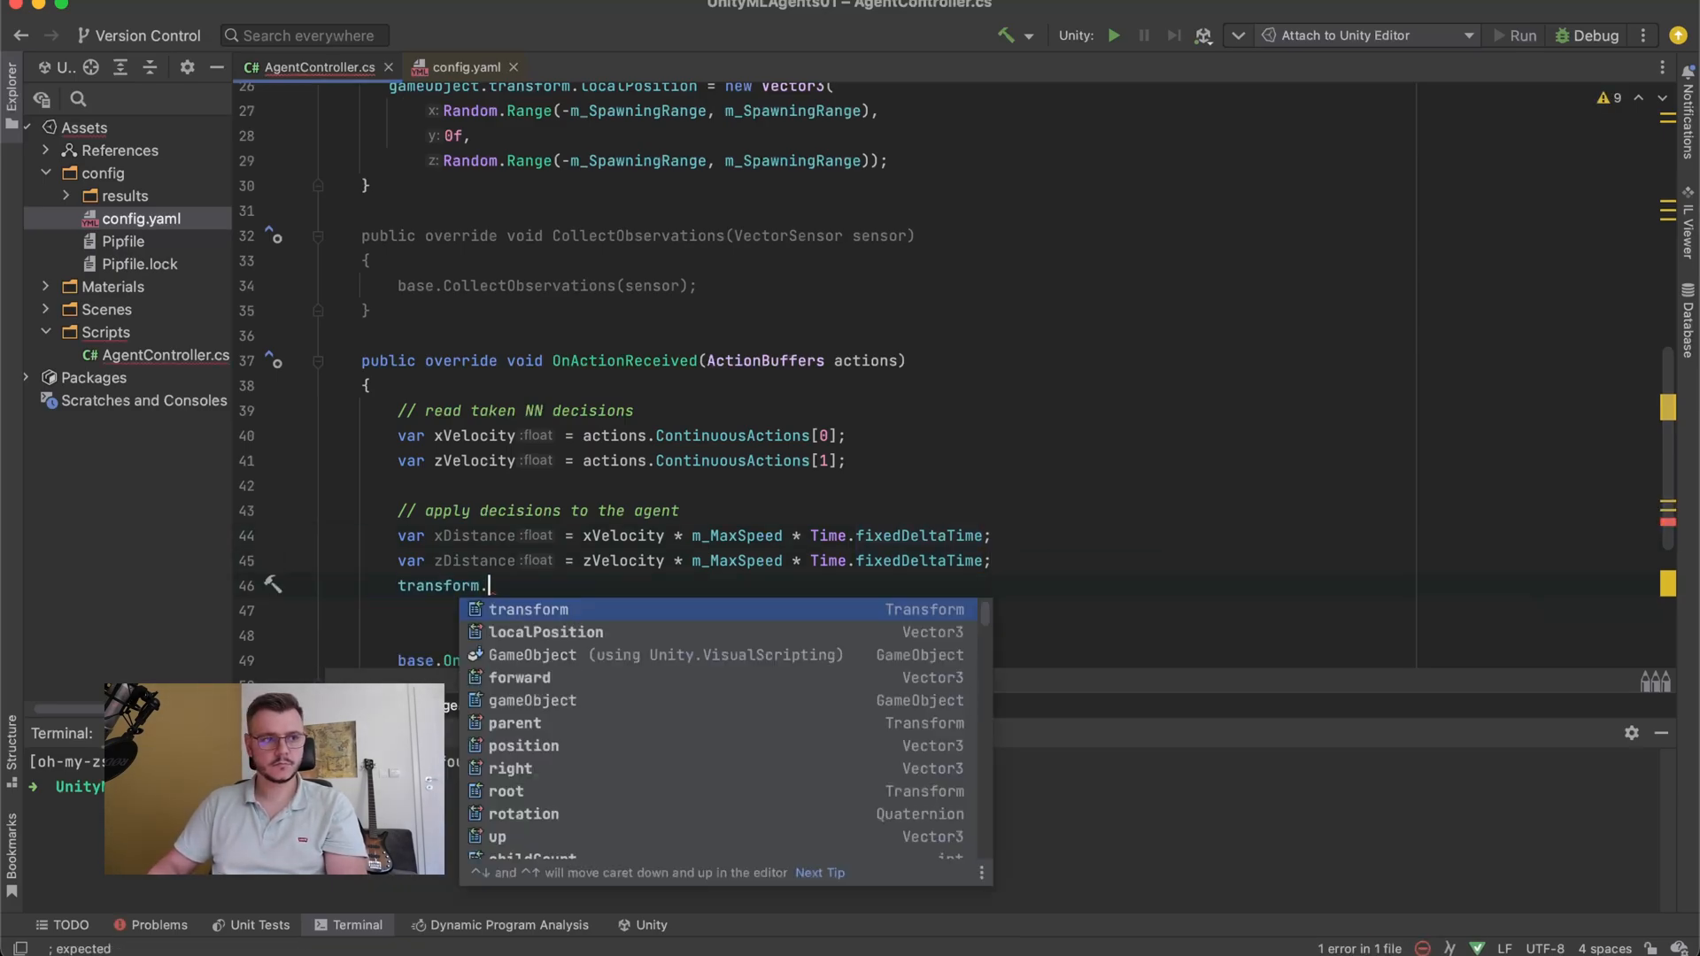
{"action": "type", "text": "position +="}
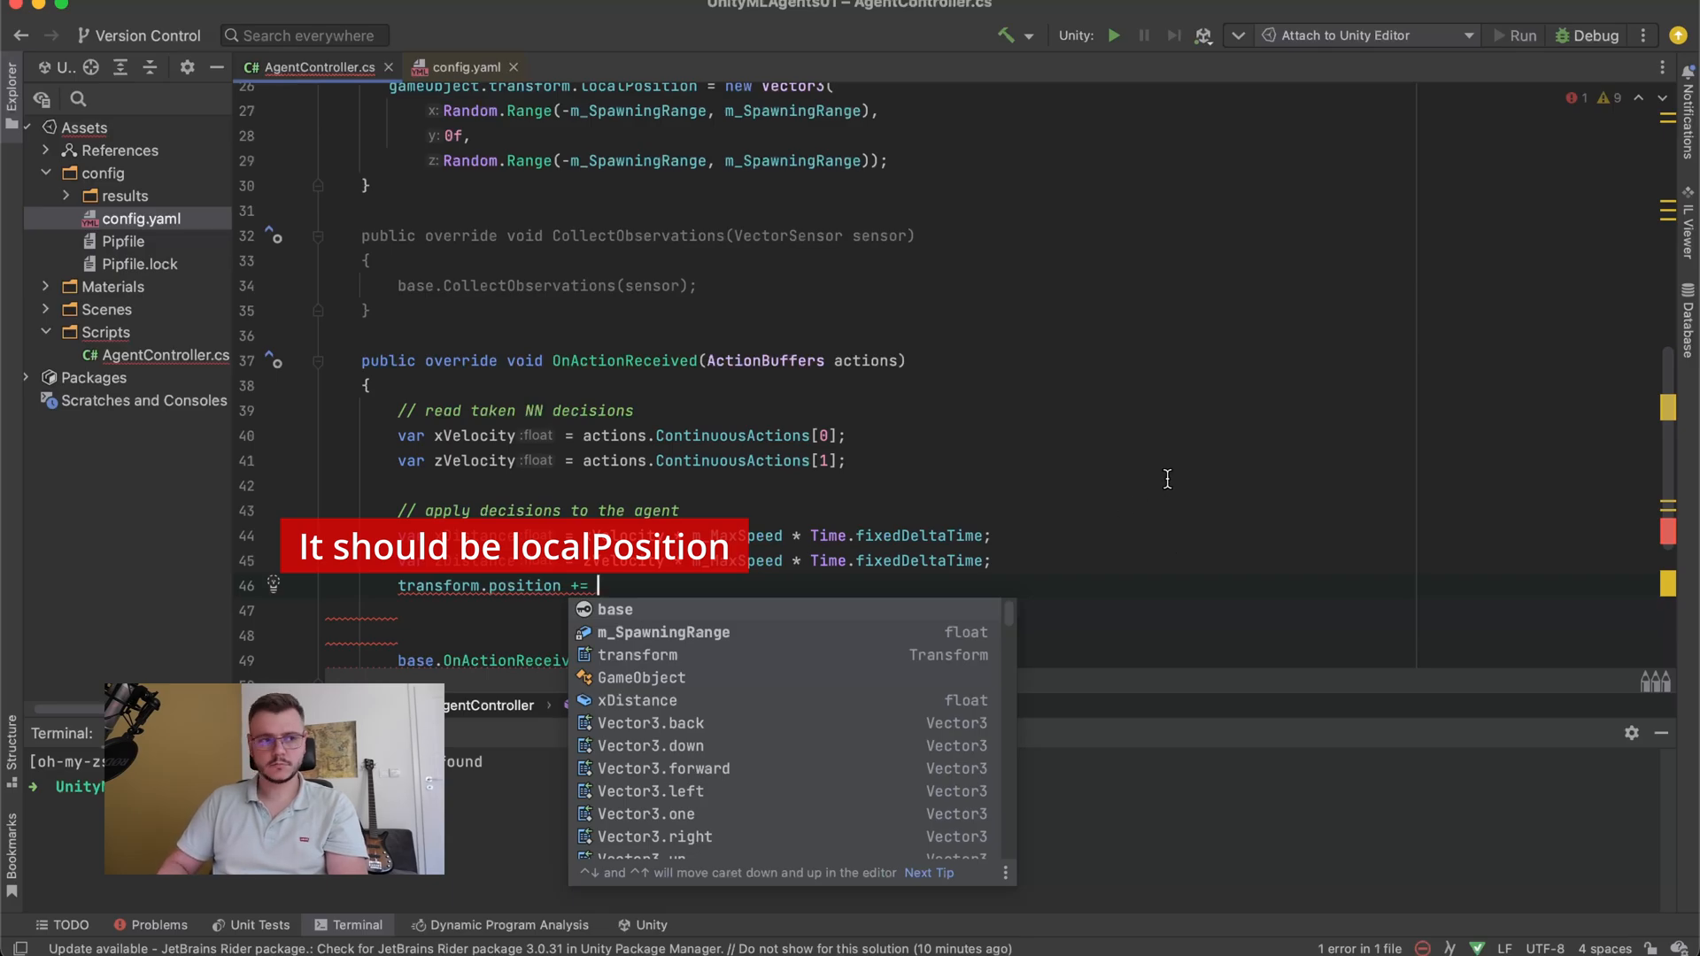
{"action": "type", "text": "new Vector3();"}
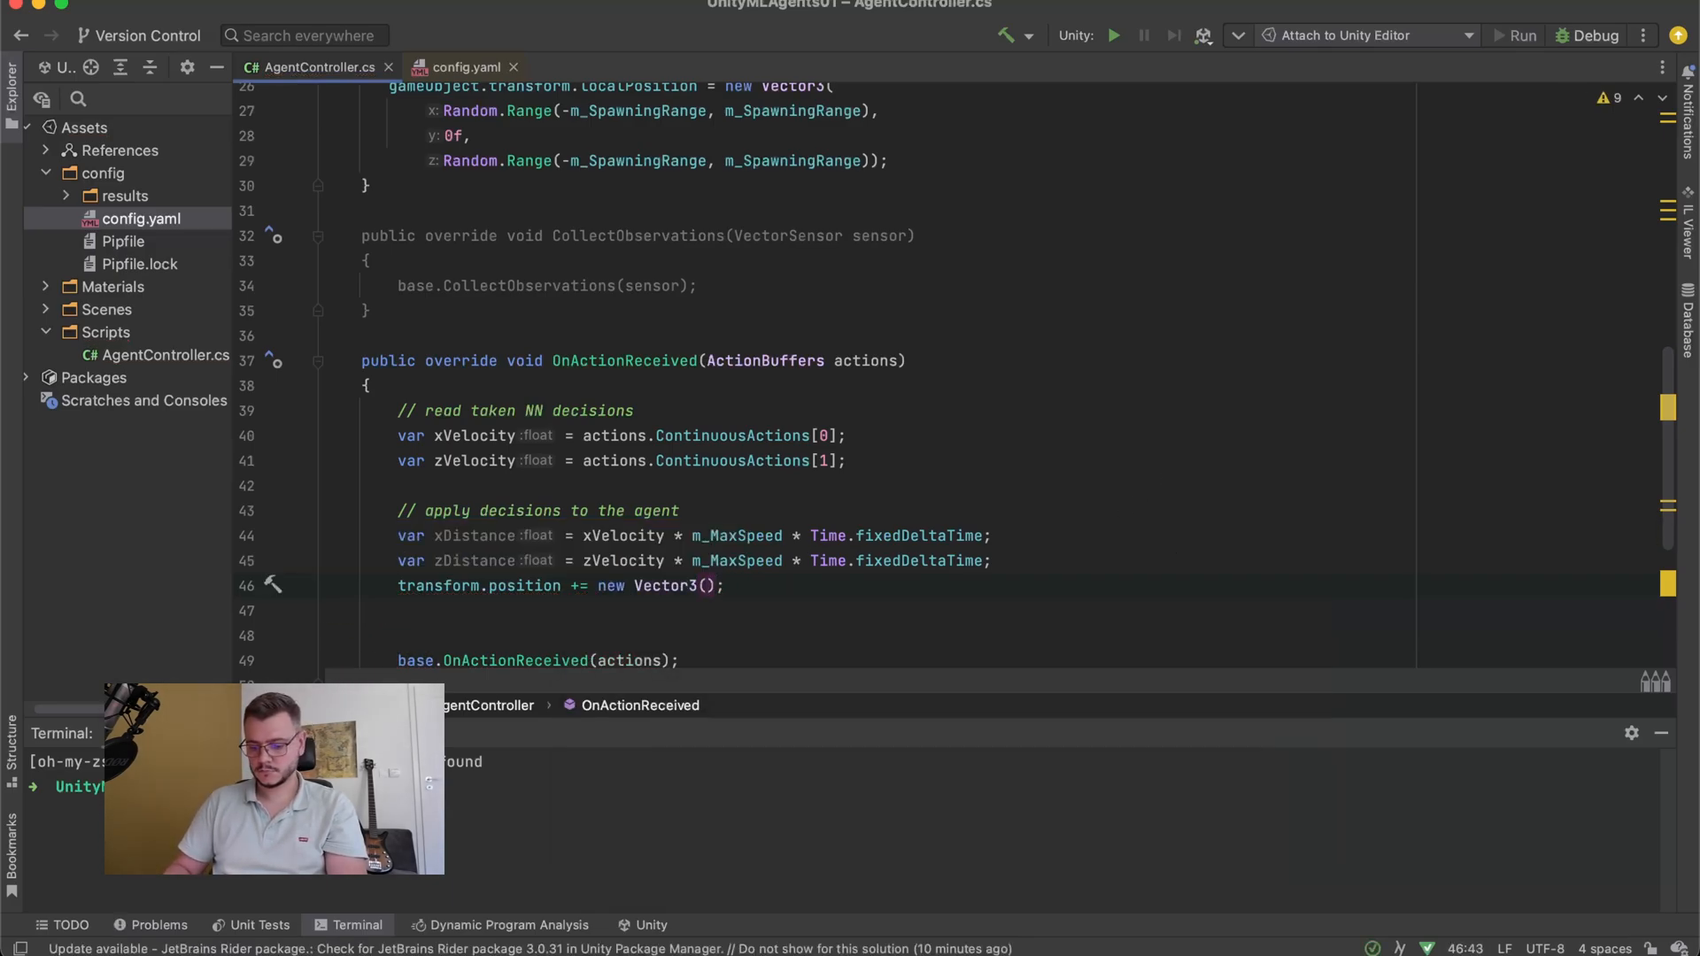
{"action": "type", "text": "xDistance, 0f,"}
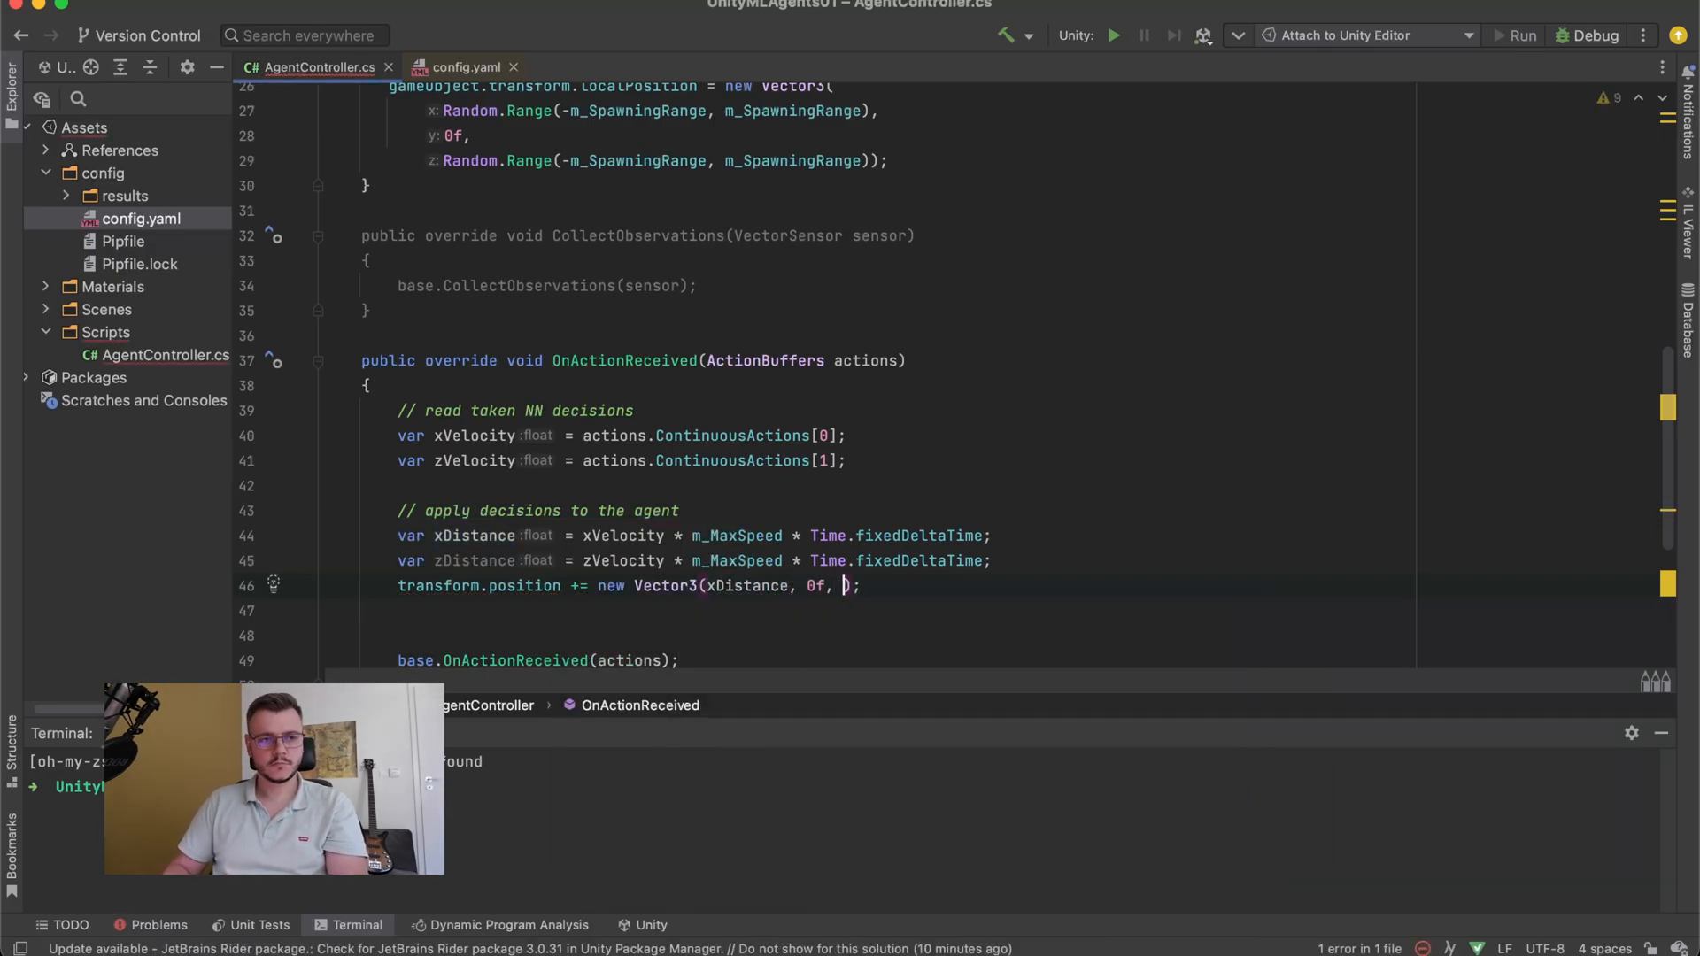
{"action": "type", "text": "zDistance"}
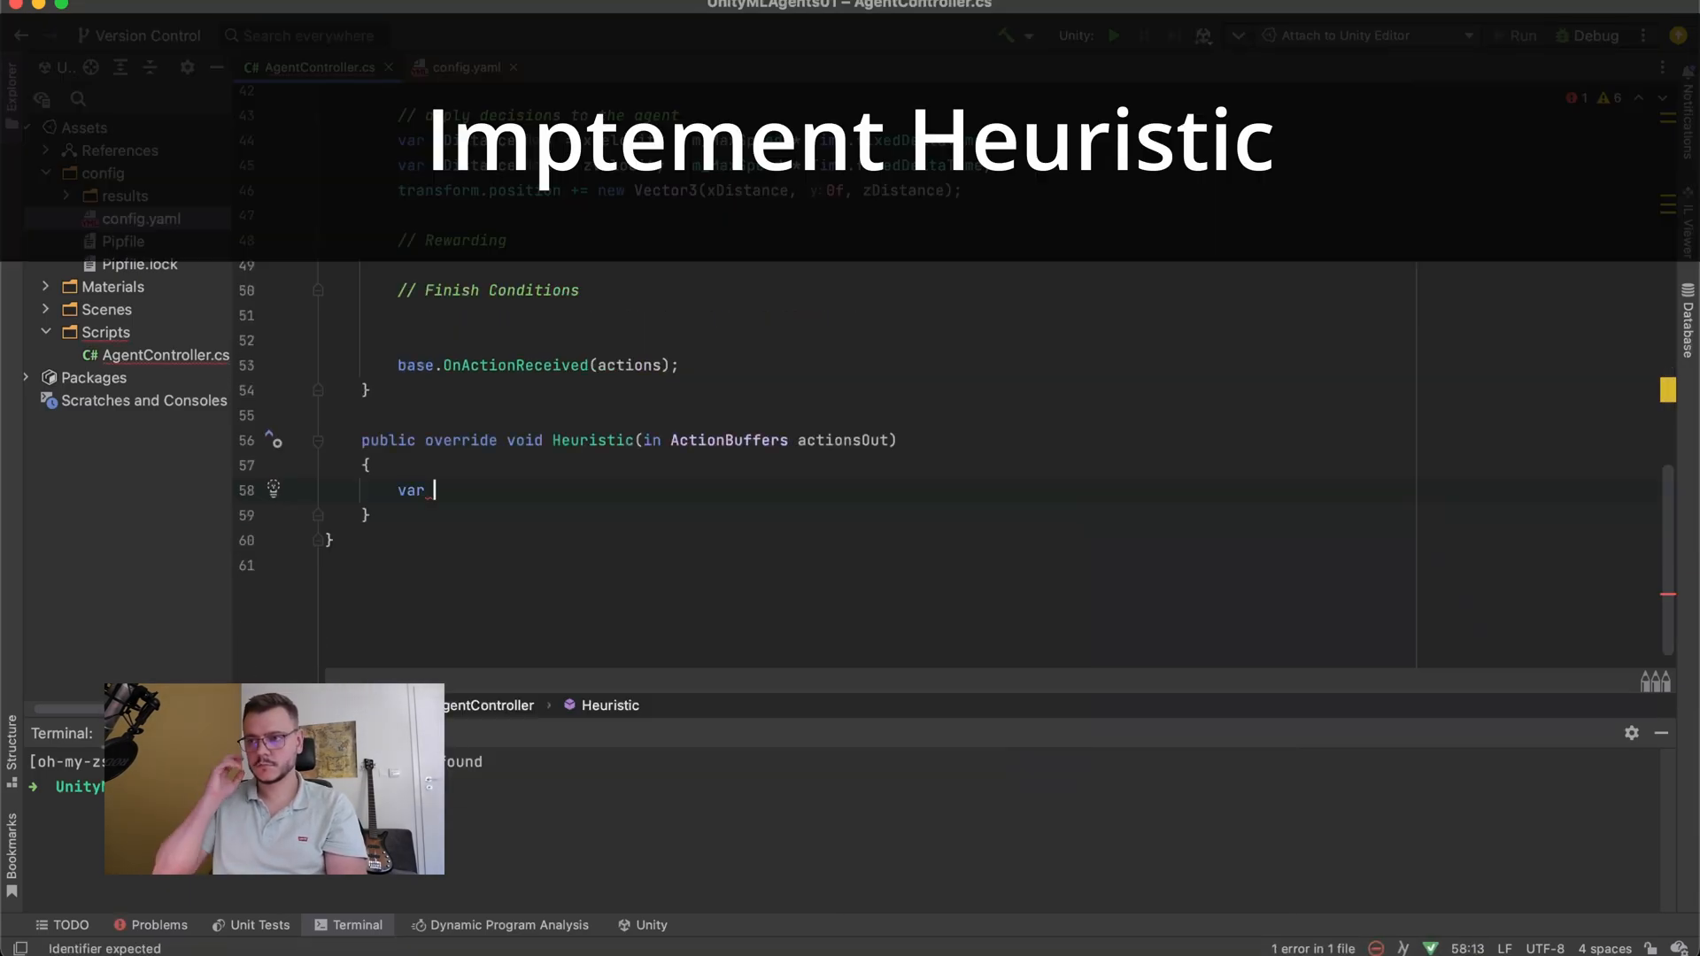
- Write Input.GetAxis("Horizontal") and ("Vertical") into actionsOut.ContinuousActions[0] and [1]
{"action": "type", "text": "continuous"}
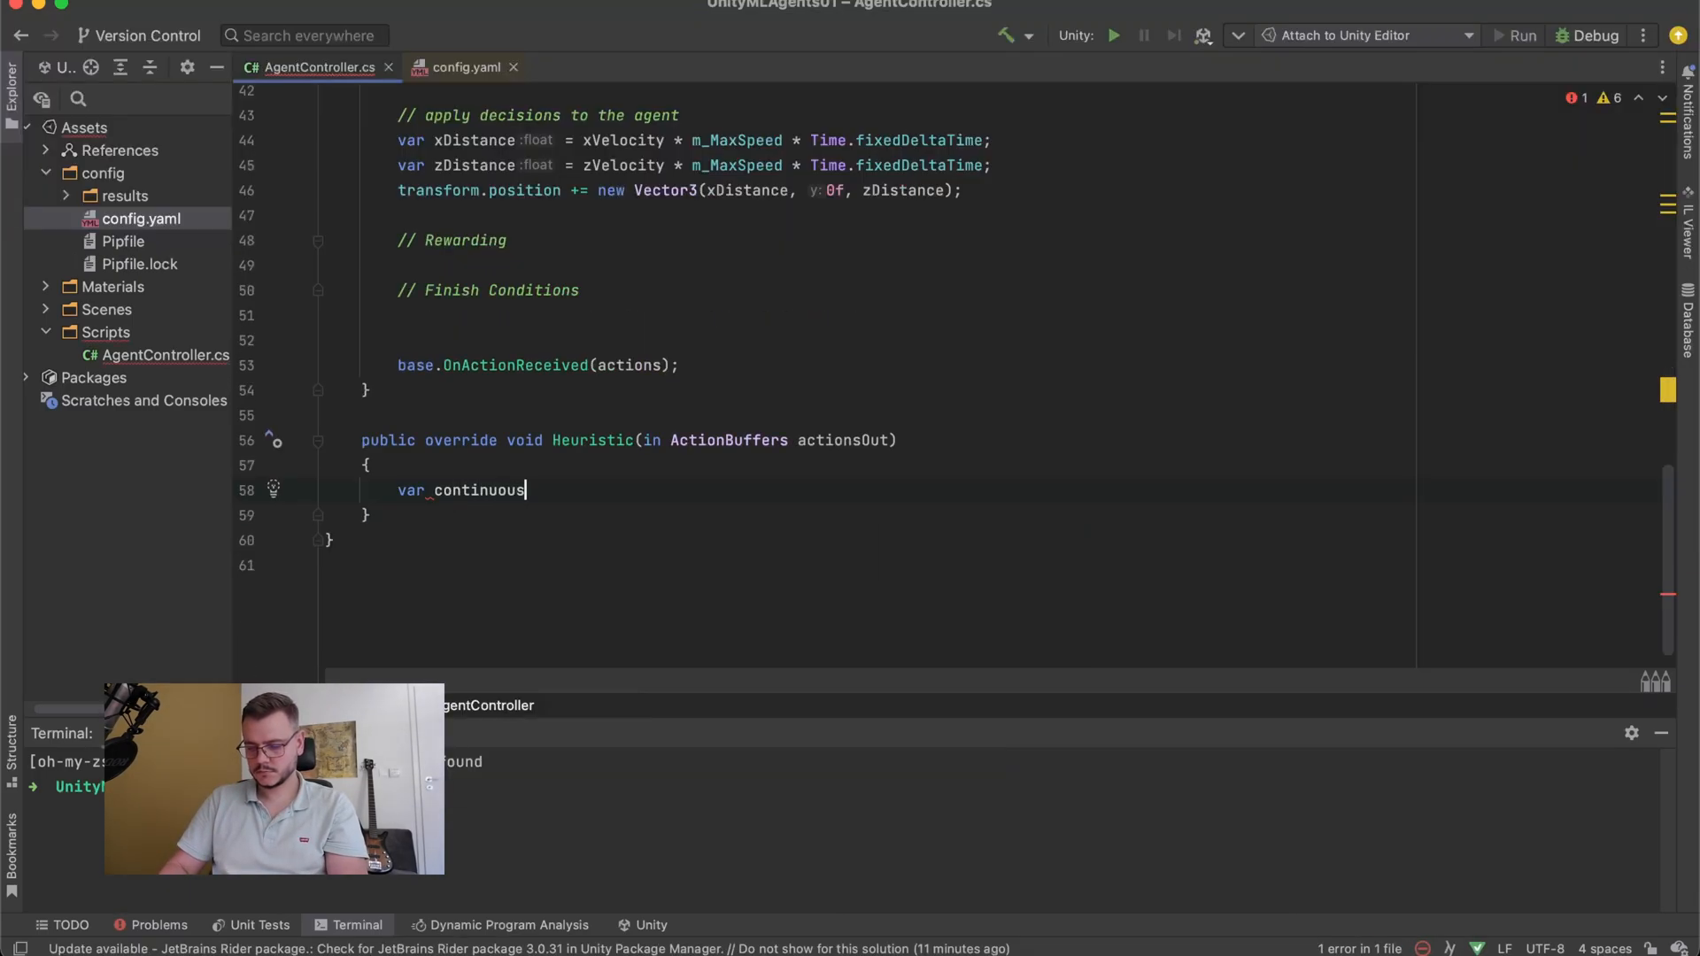
{"action": "type", "text": "ActionsOut ="}
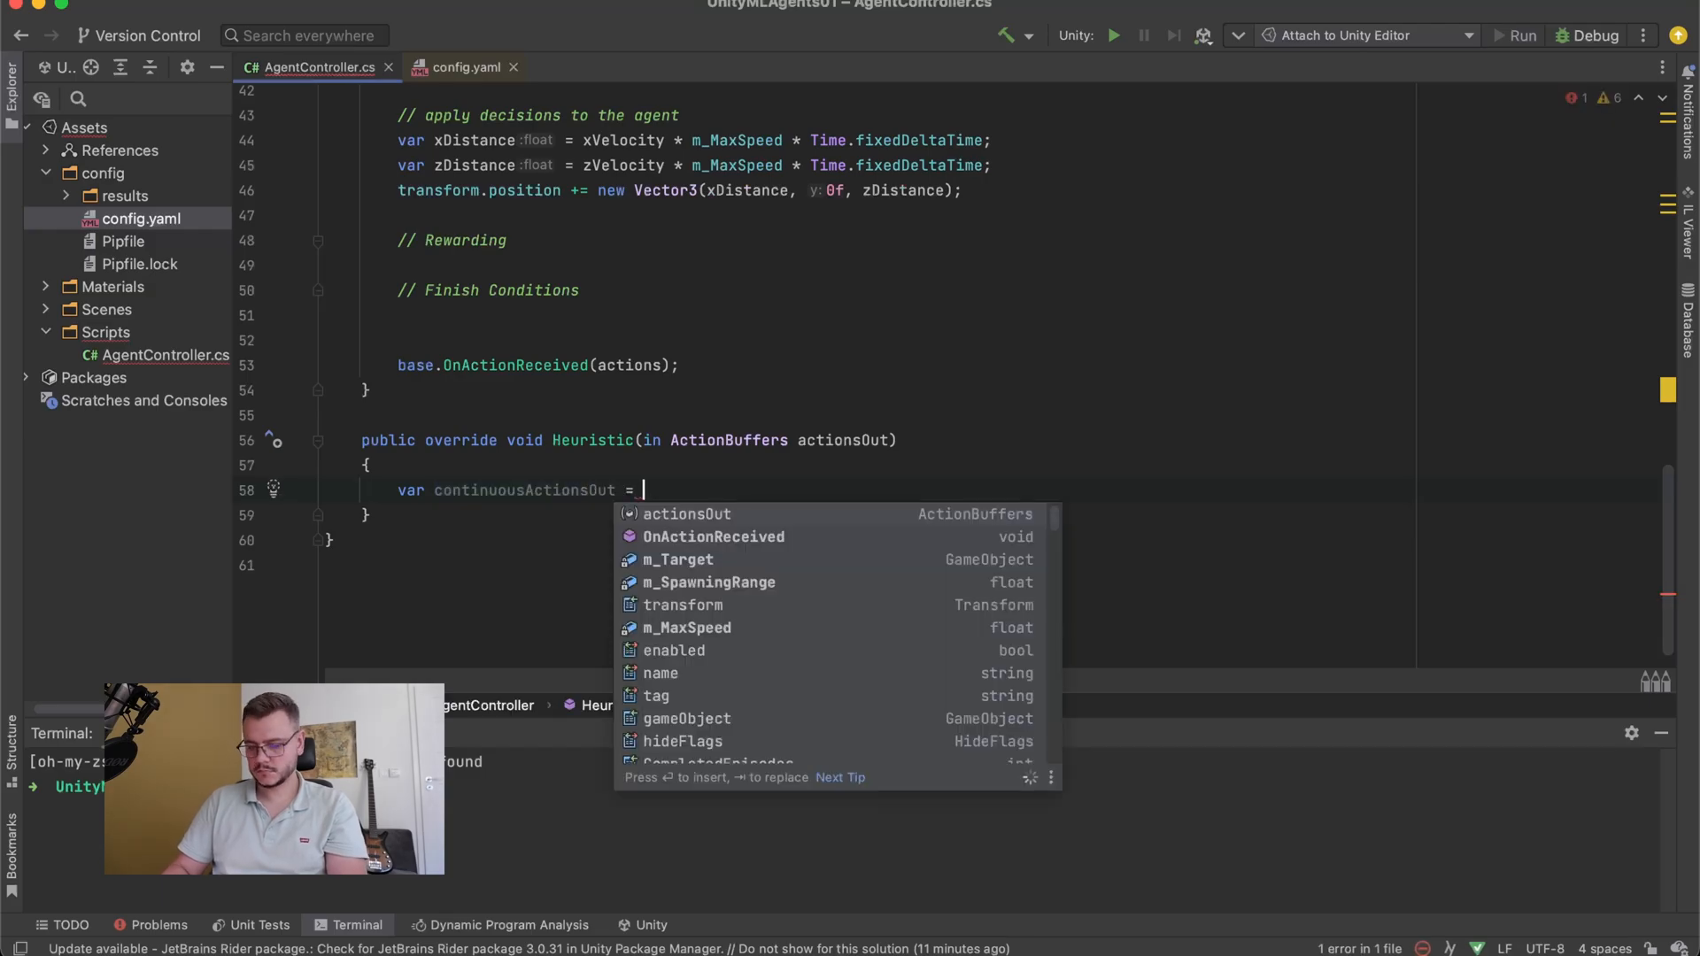
{"action": "type", "text": "actionsOut.ContinuousActions;"}
{"action": "type", "text": "continuousActionsOut[0] ="}
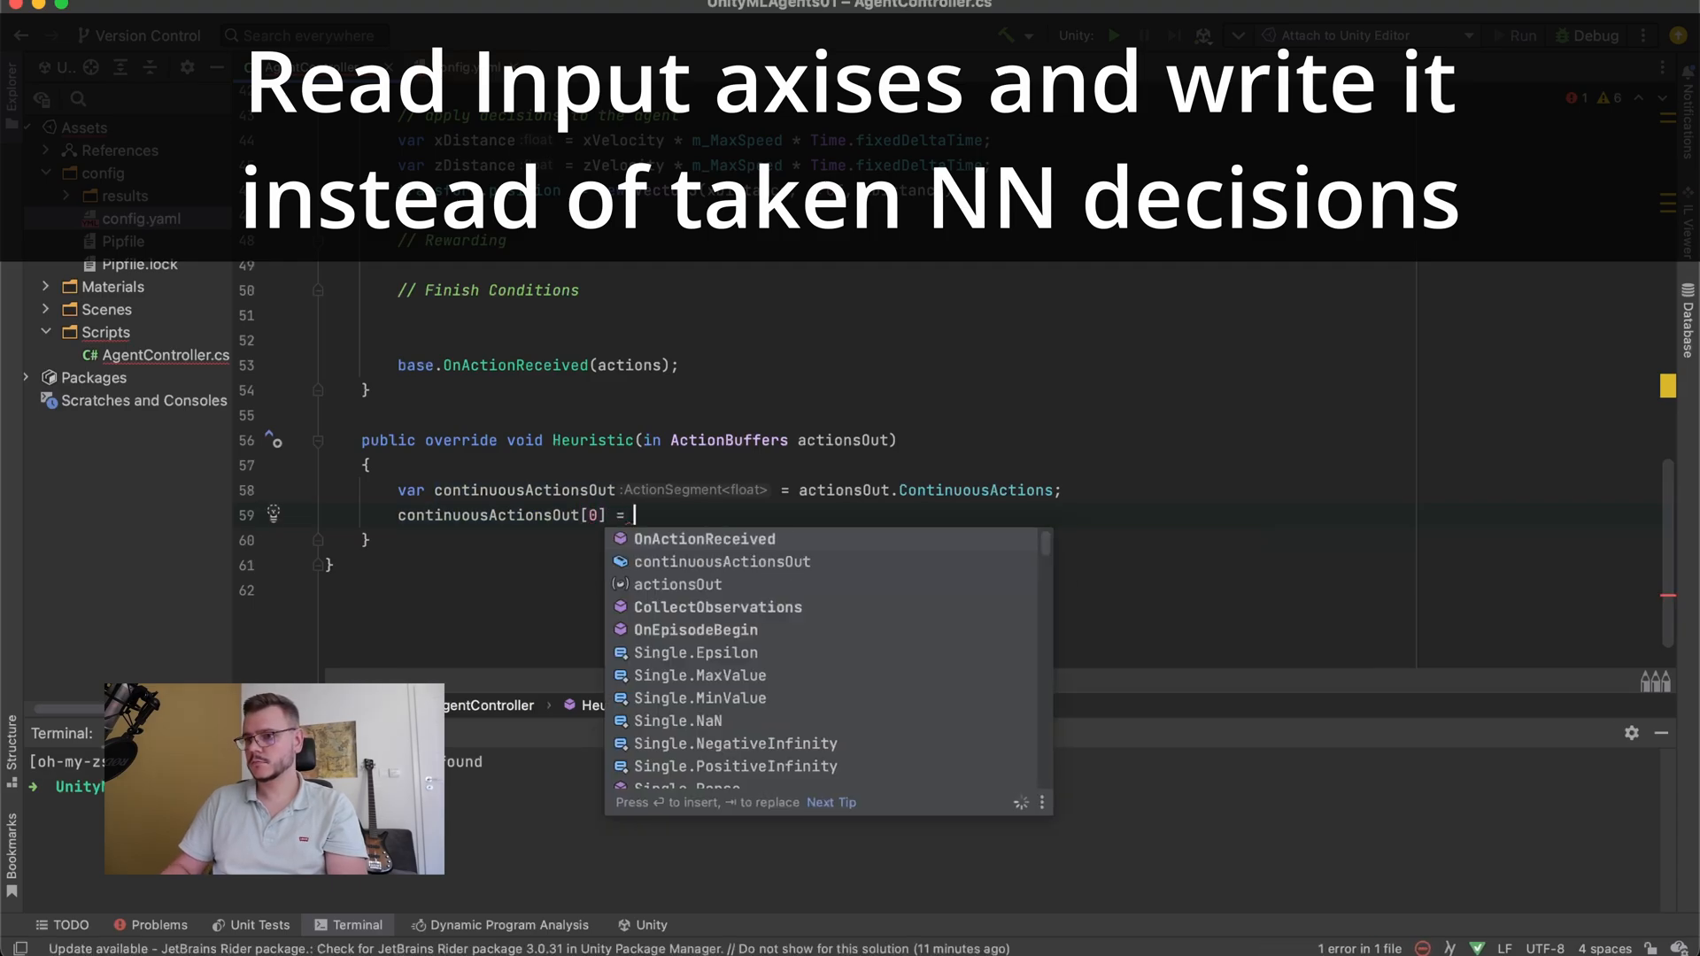
{"action": "type", "text": "Input.GetAxis(\"Horizontal\");"}
{"action": "type", "text": "continuousActionsOut[1] = Input.GetAxis(\"V\");"}
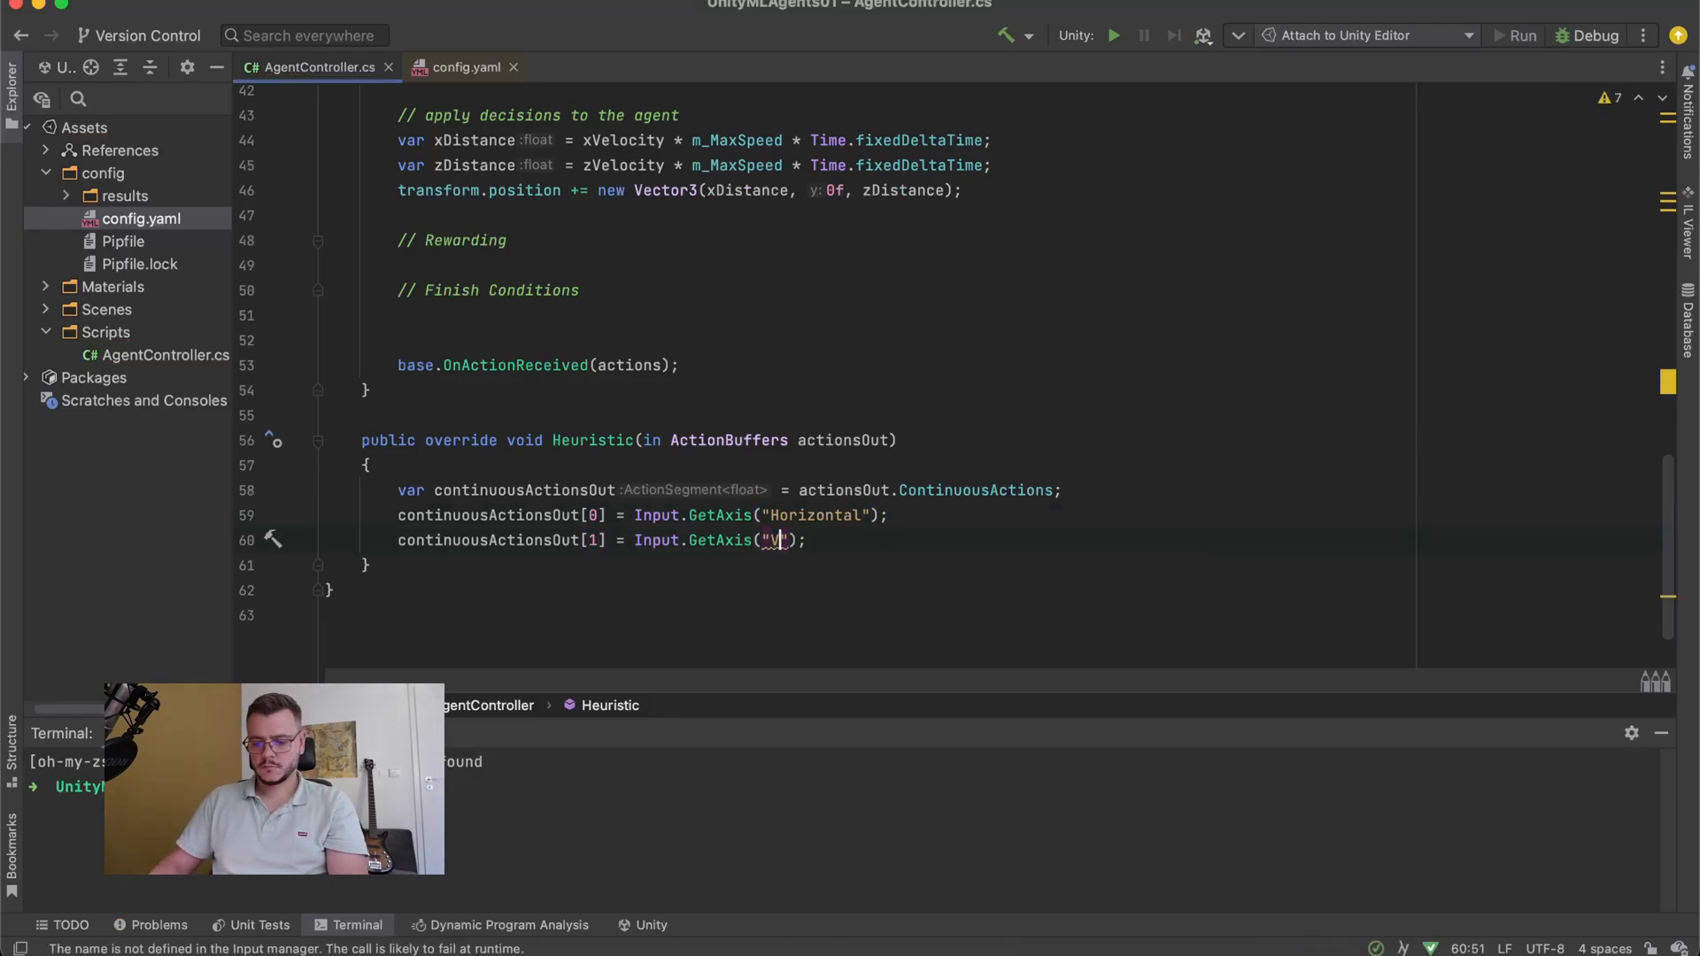
{"action": "type", "text": "ertical"}
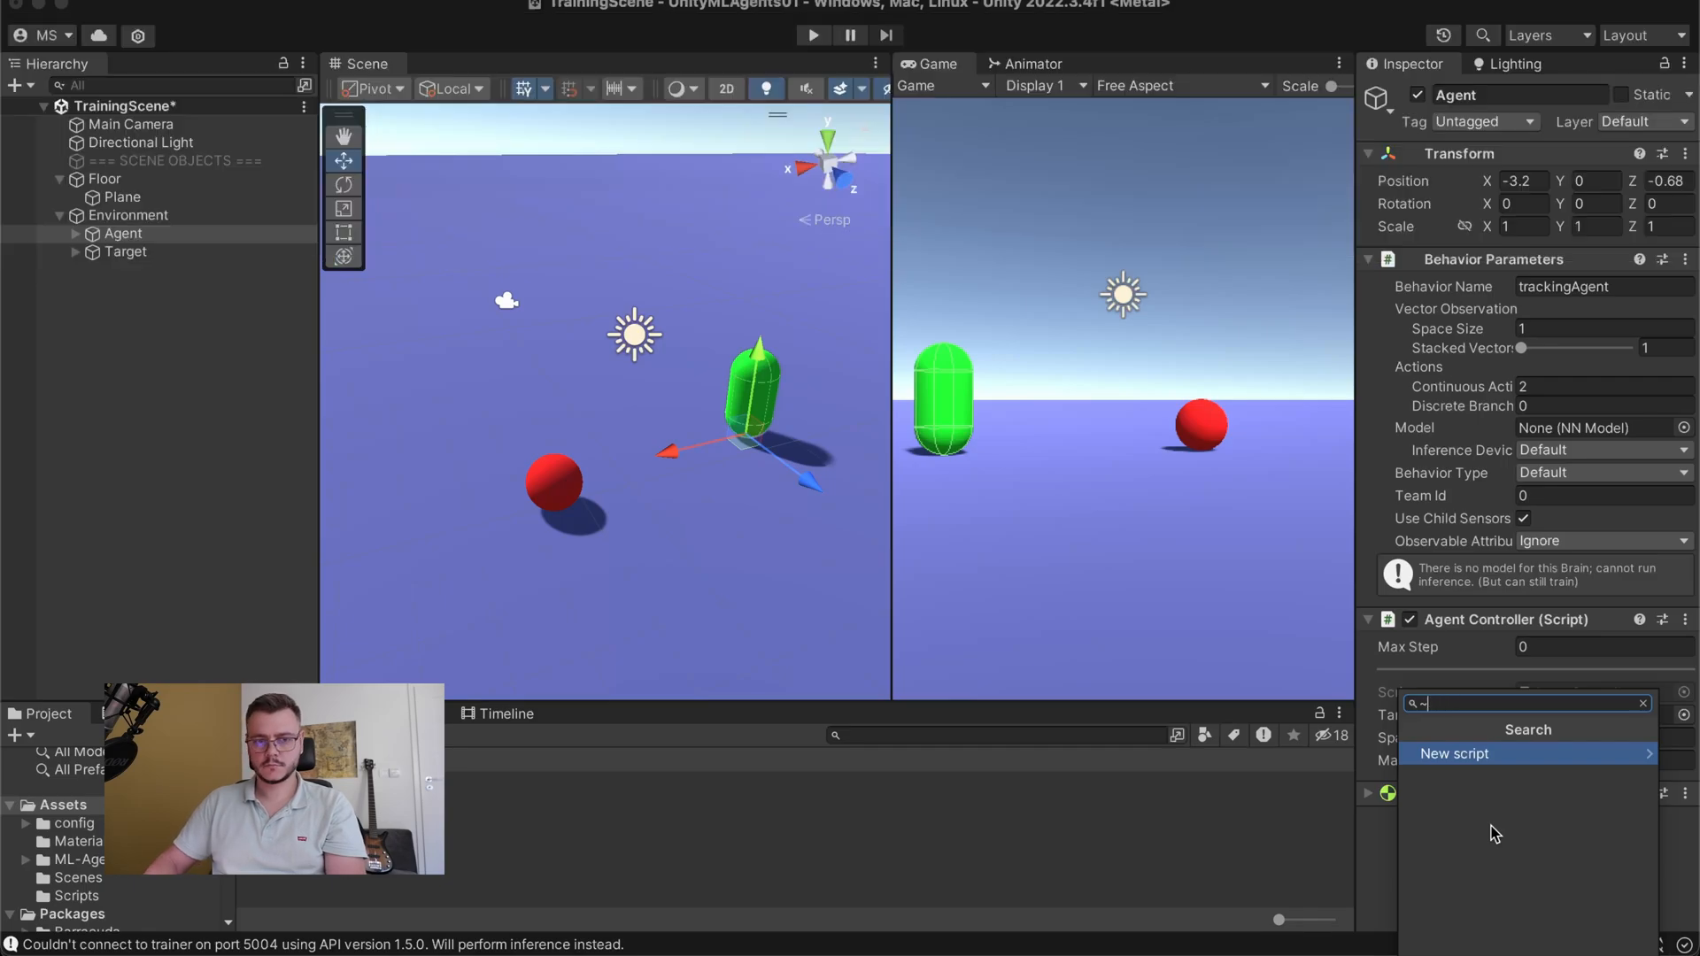
- Add a Decision Requester component to the Agent object
{"action": "type", "text": "Dec"}
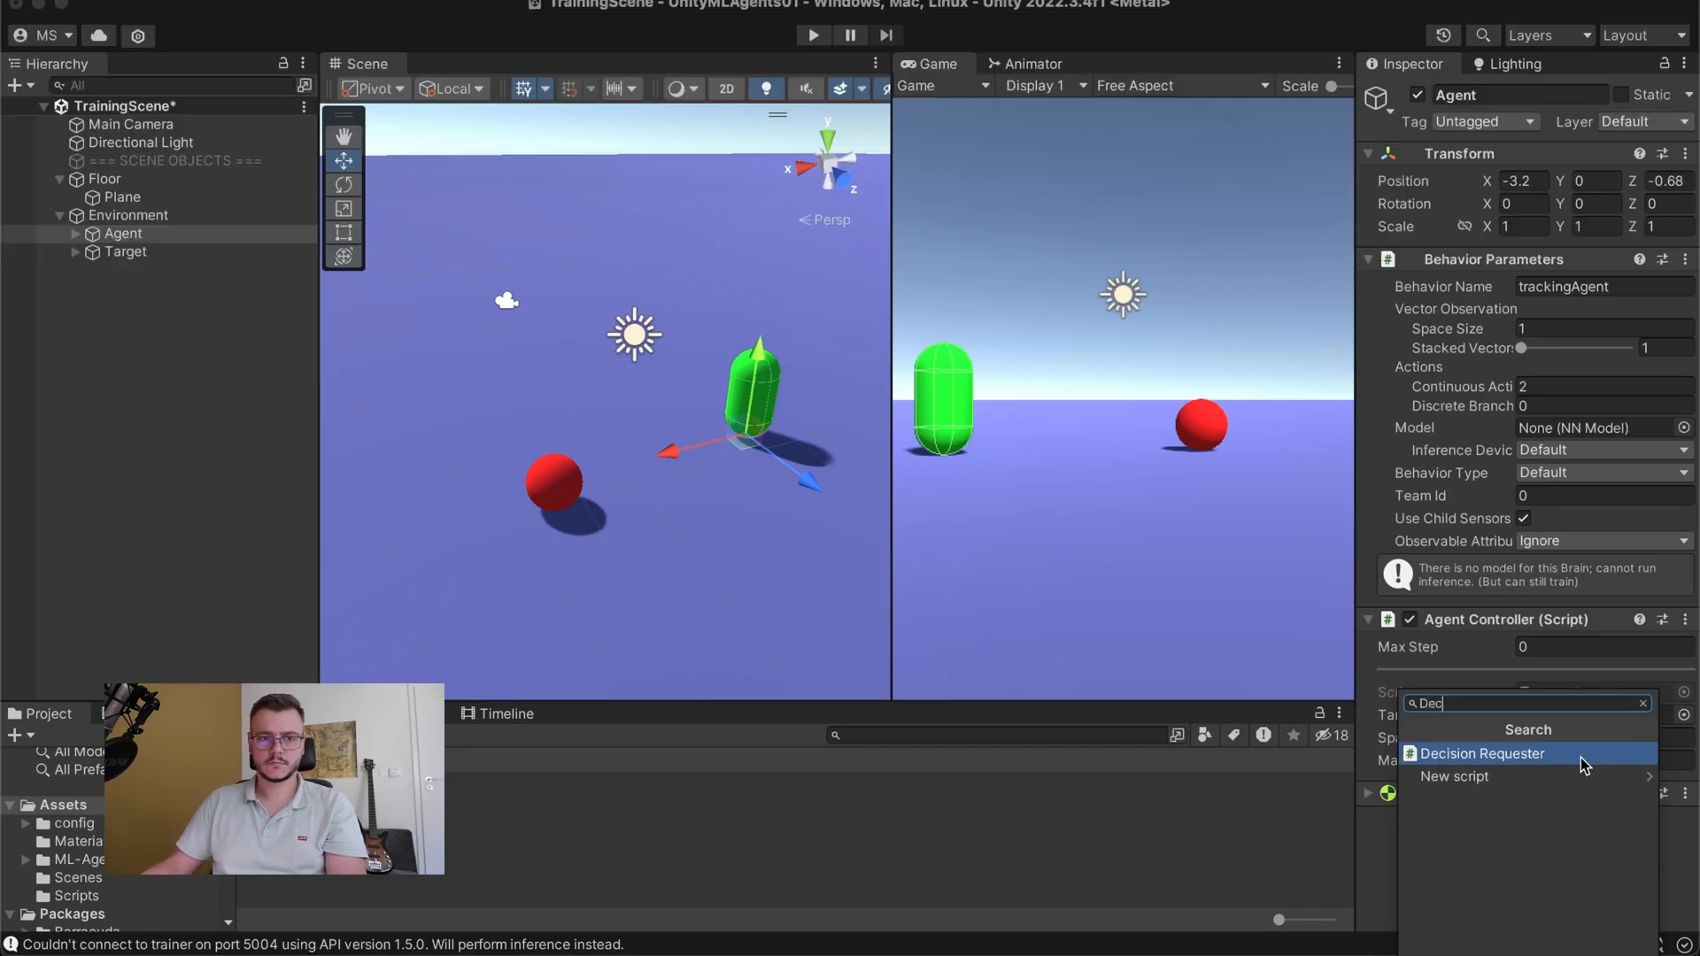
{"action": "left_click", "coordinate": [1481, 754]}
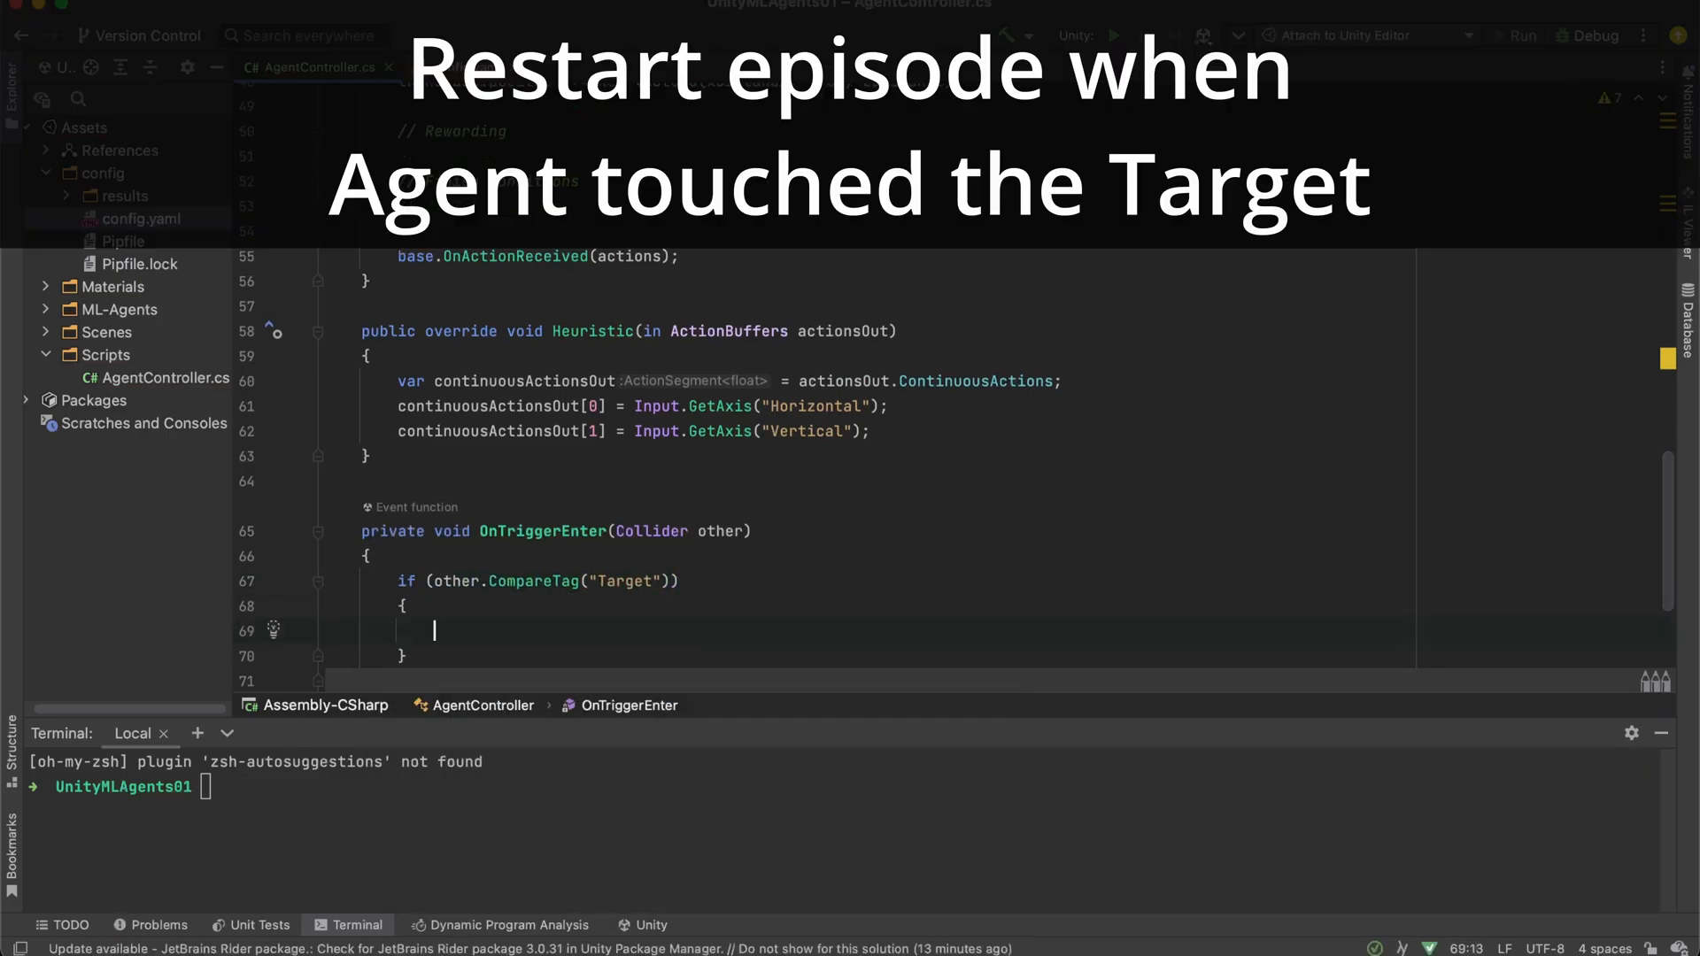
- Call EndEpisode() in OnTriggerEnter when the collider is tagged Target
{"action": "type", "text": "EndEpisode();"}
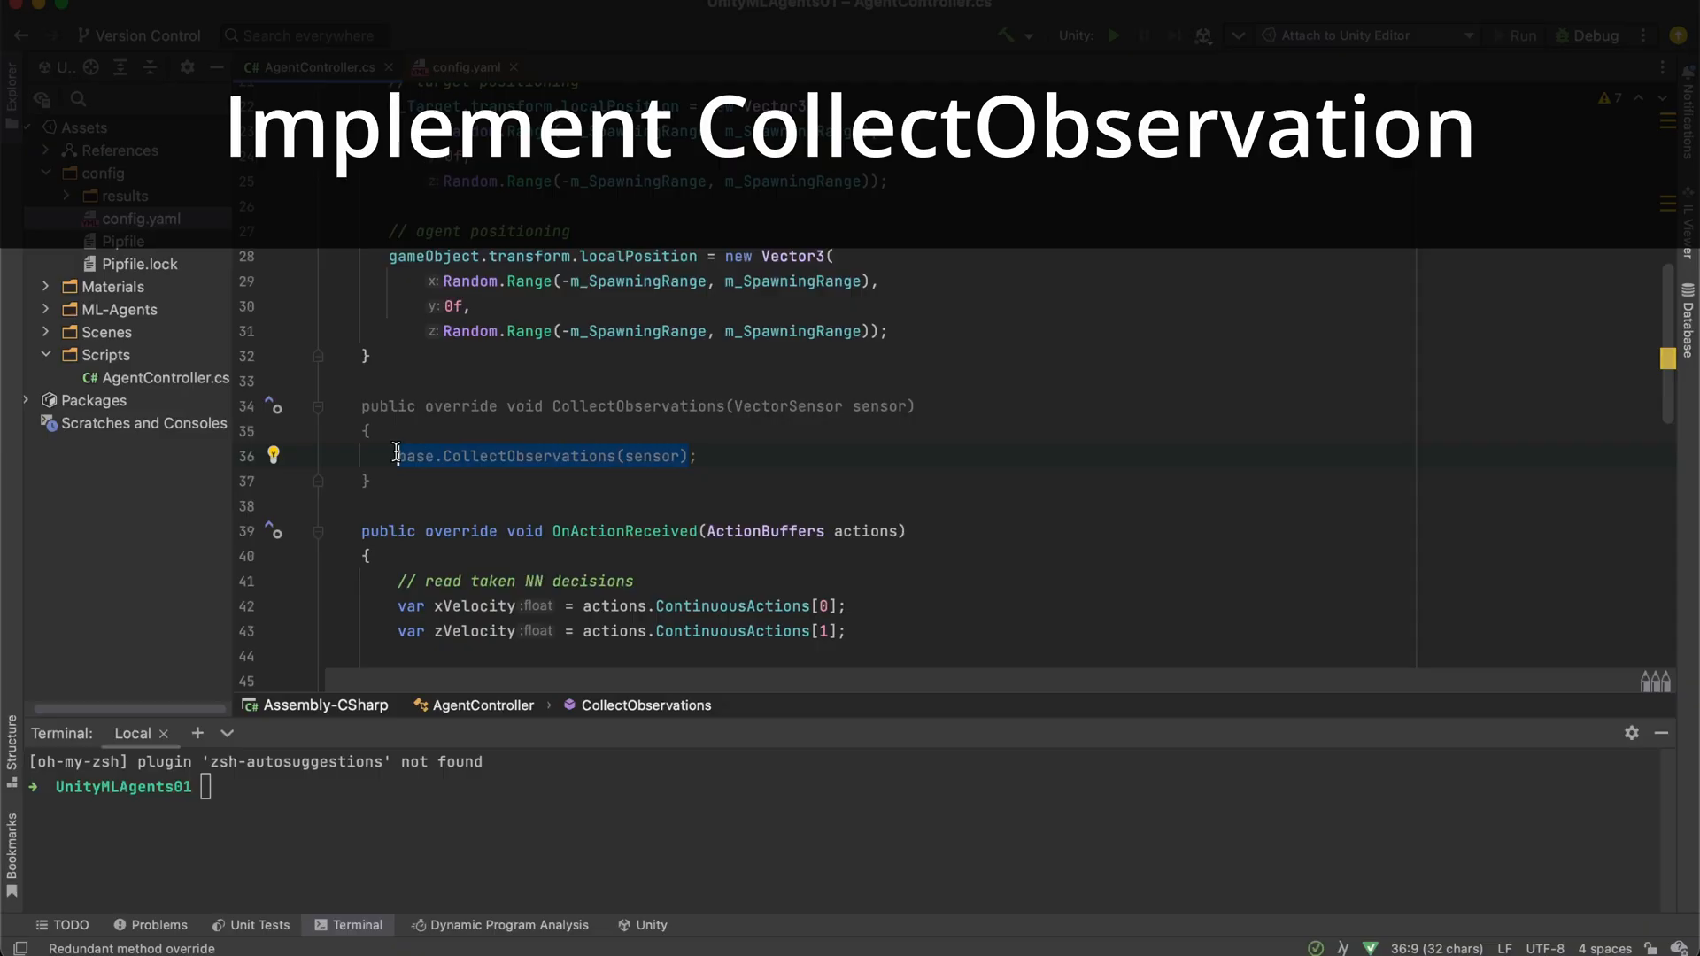
- Compute direction as normalized (m_Target position - transform position) and add it via sensor.AddObservation, commented x y z
{"action": "type", "text": "sensor;"}
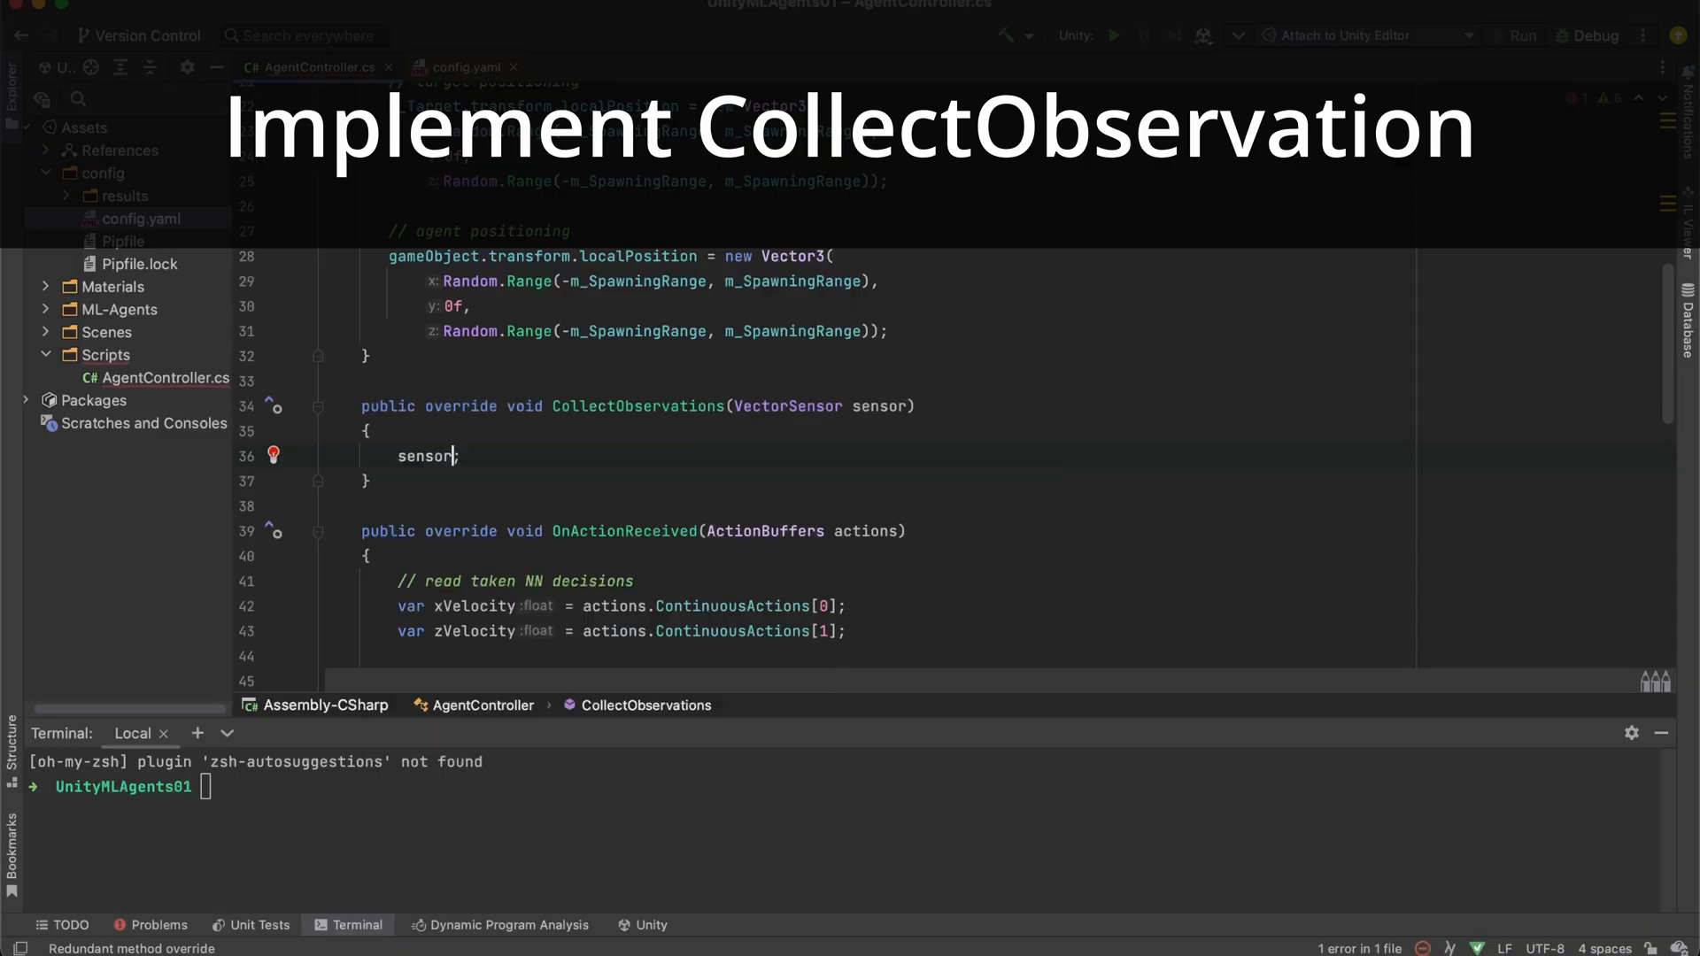
{"action": "type", "text": ".a"}
{"action": "type", "text": "var direction ="}
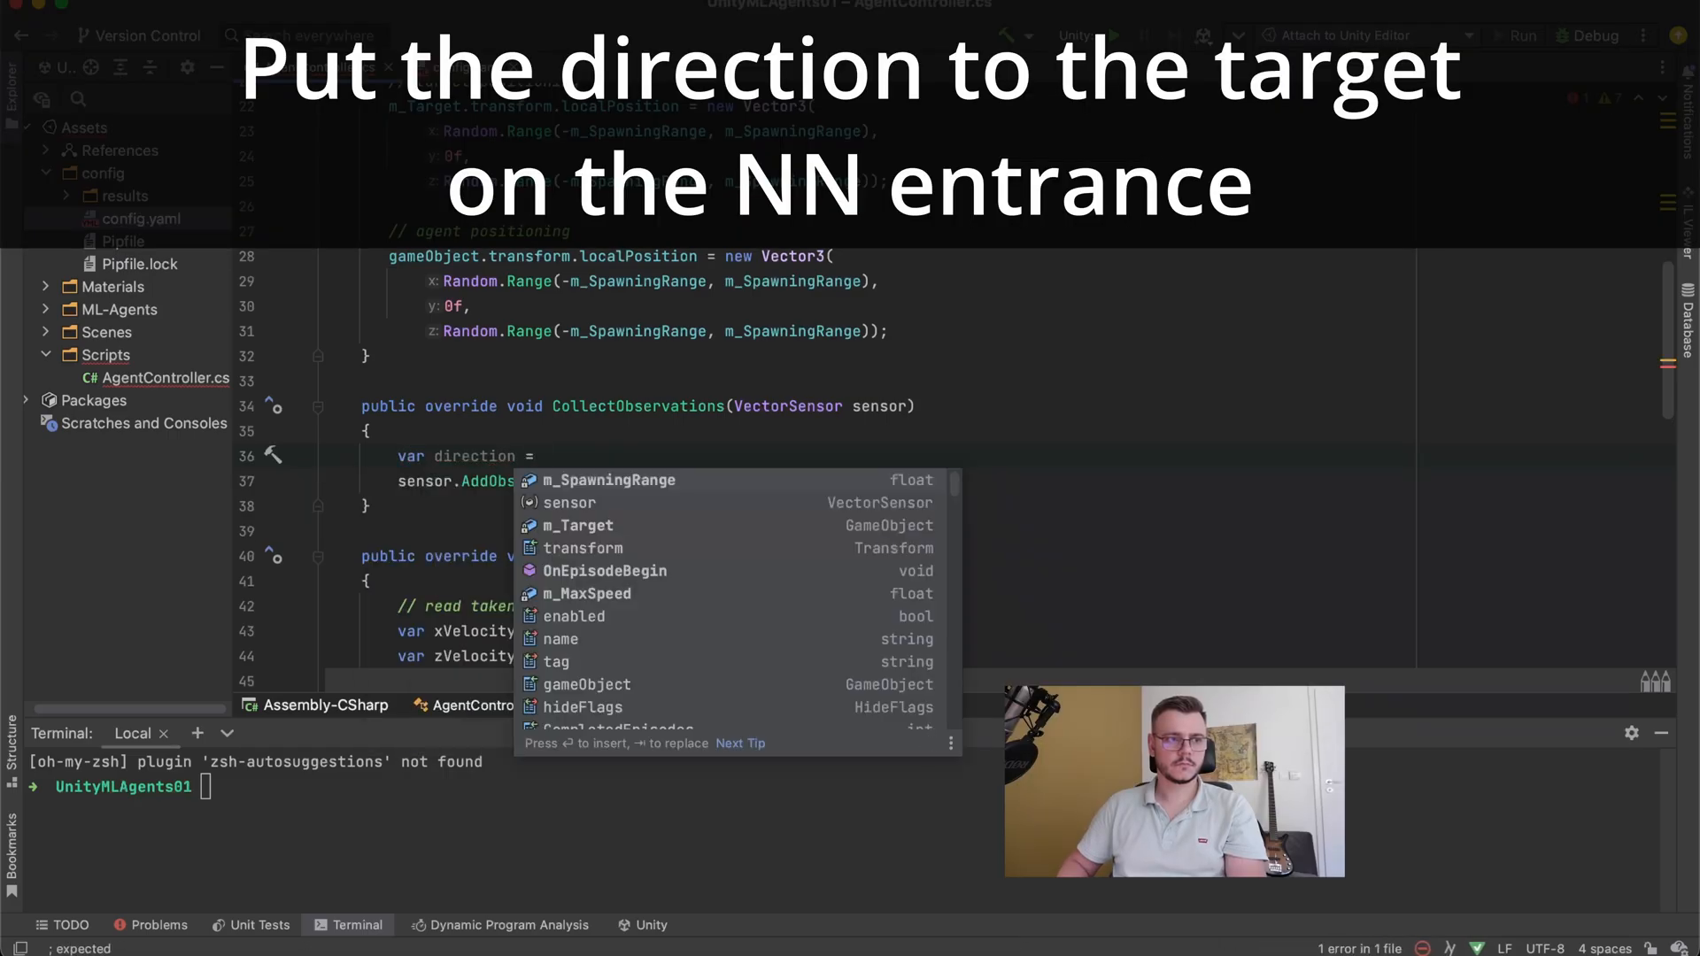
{"action": "type", "text": "m_Target.transform."}
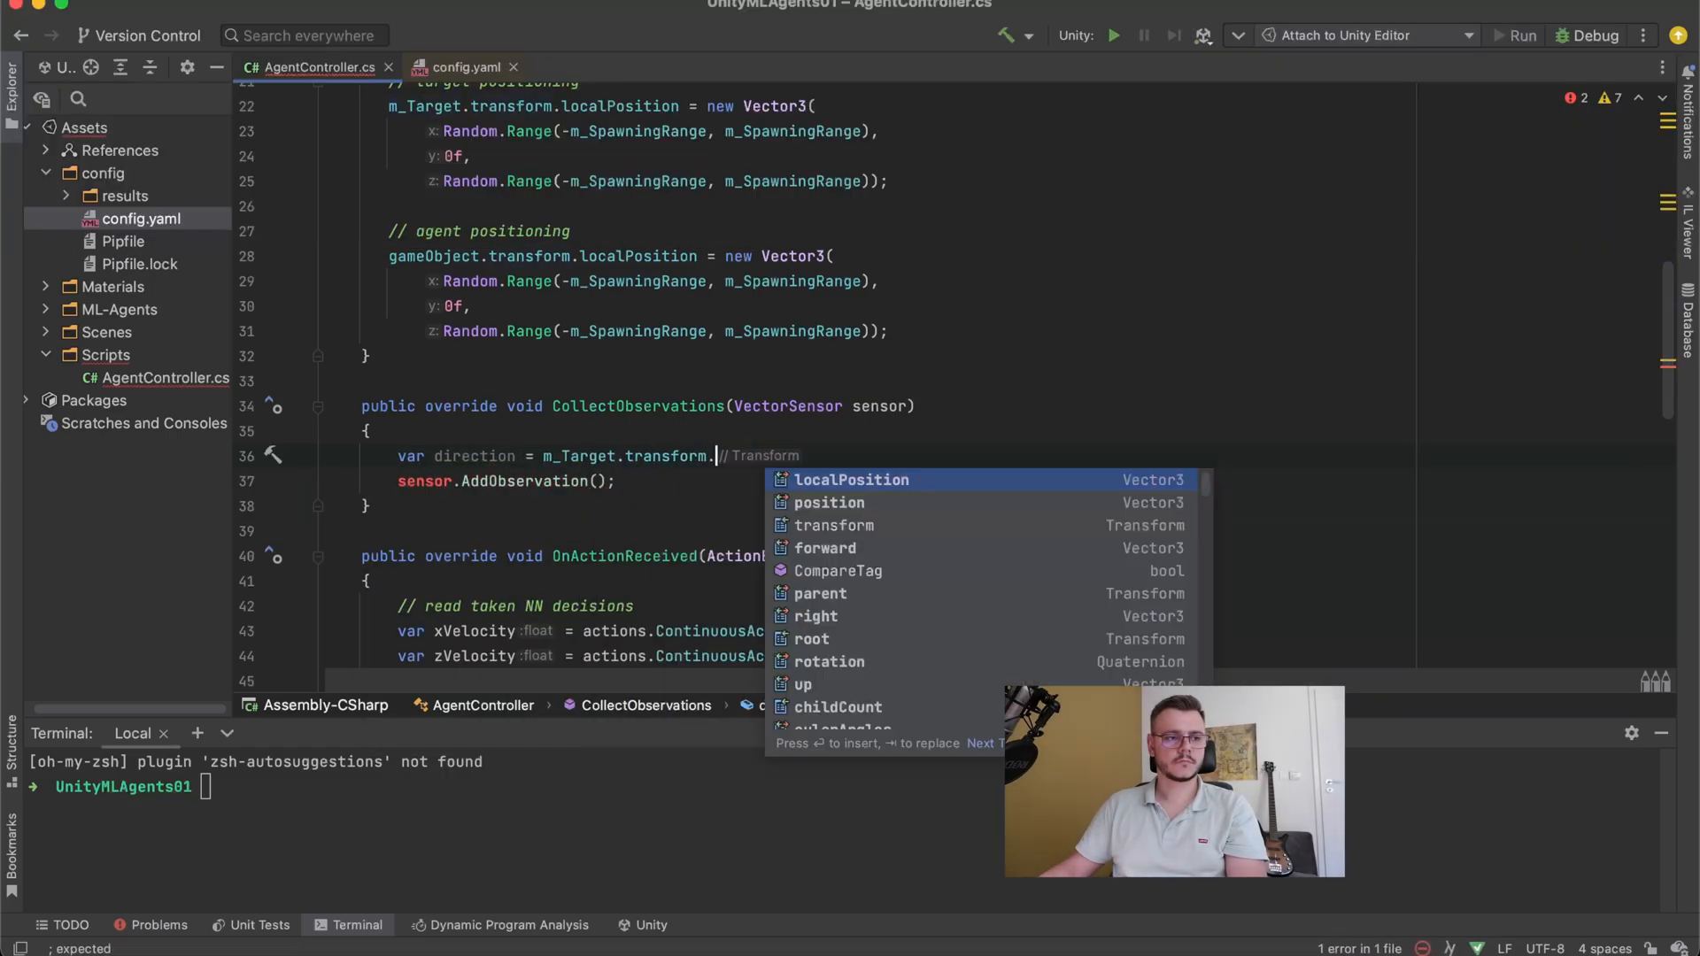
{"action": "type", "text": "position -"}
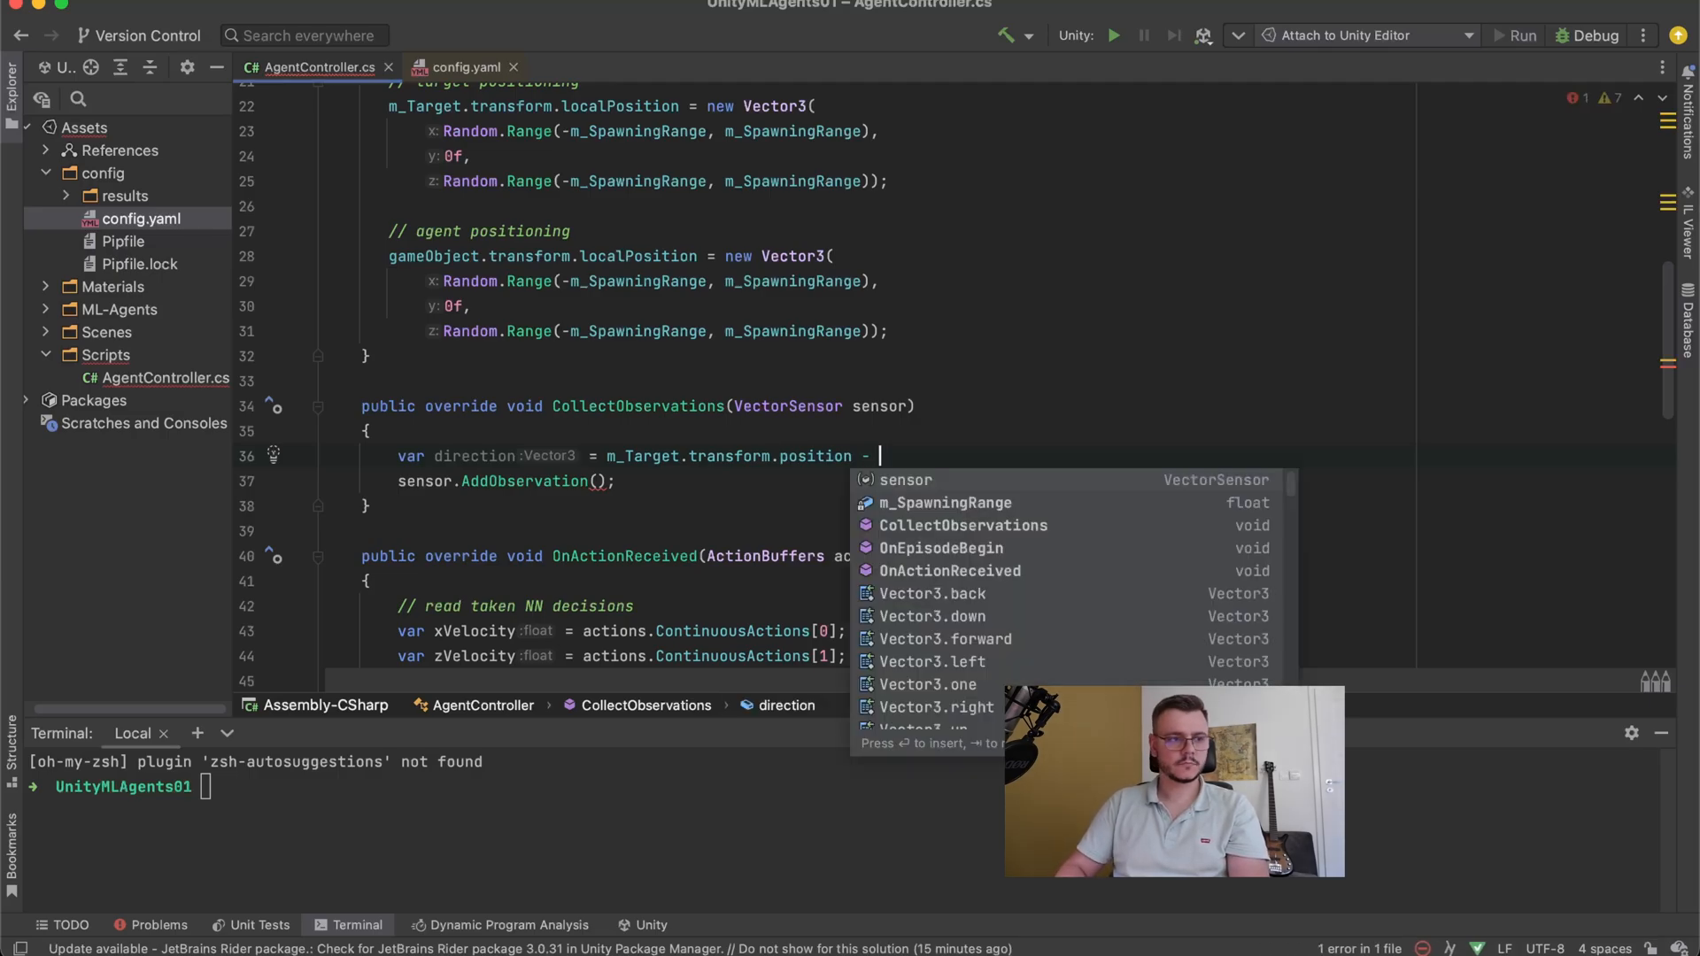
{"action": "type", "text": "transform.position;"}
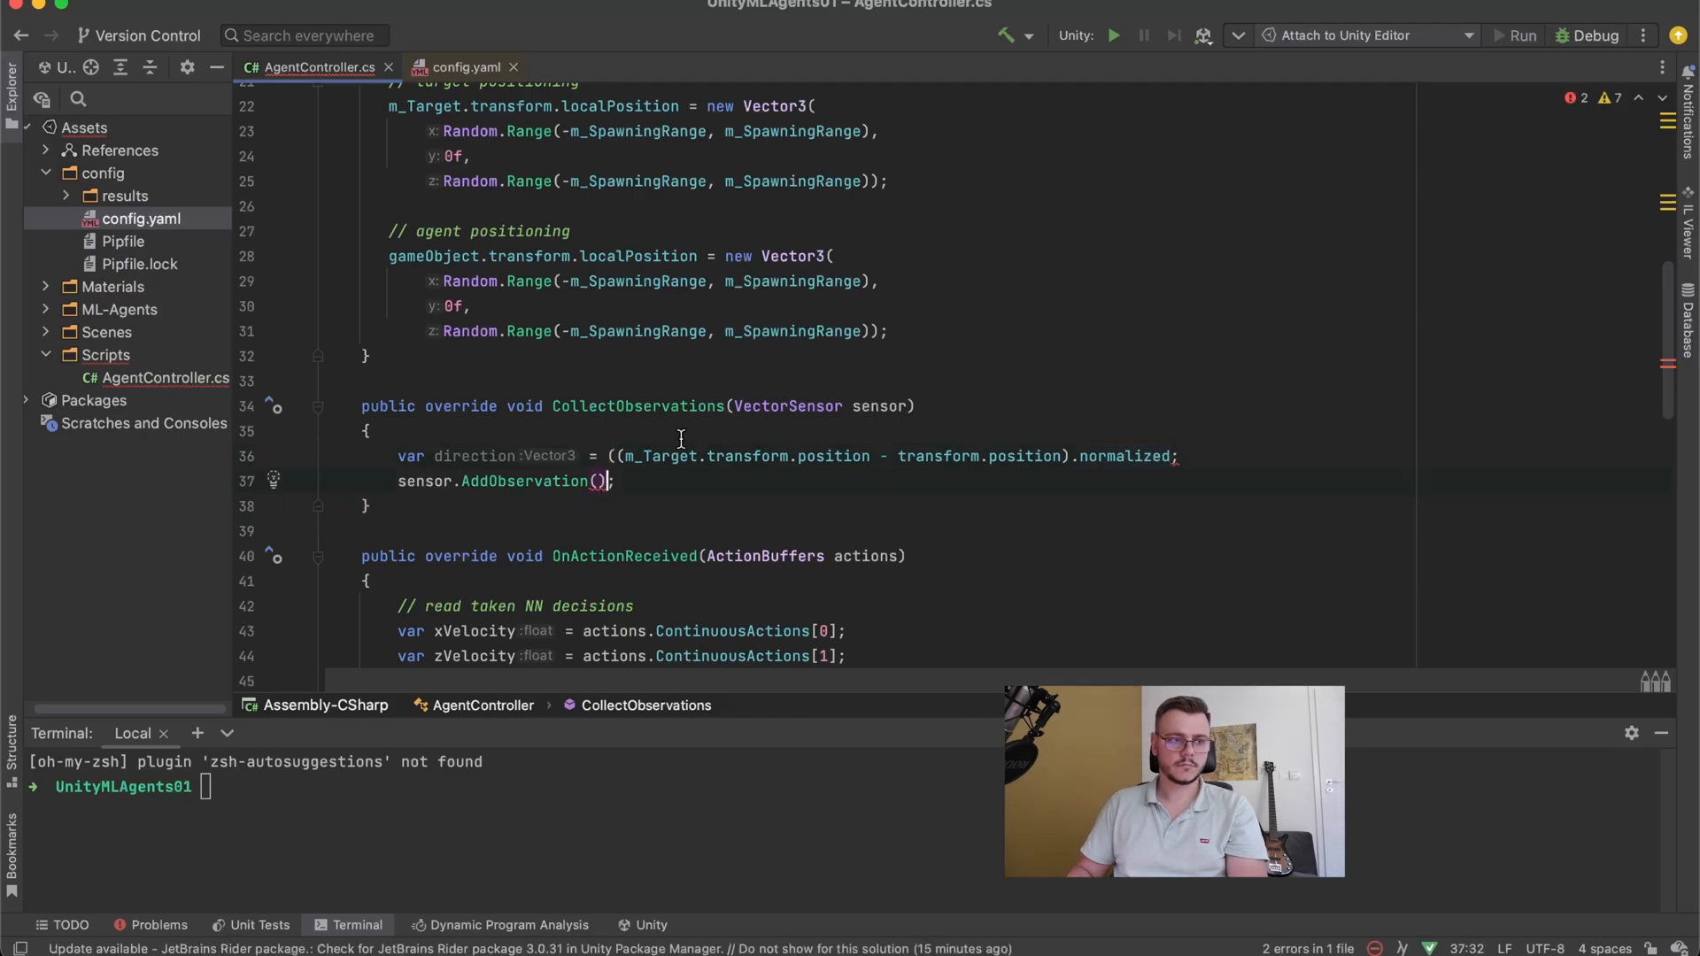
{"action": "type", "text": "direction); //"}
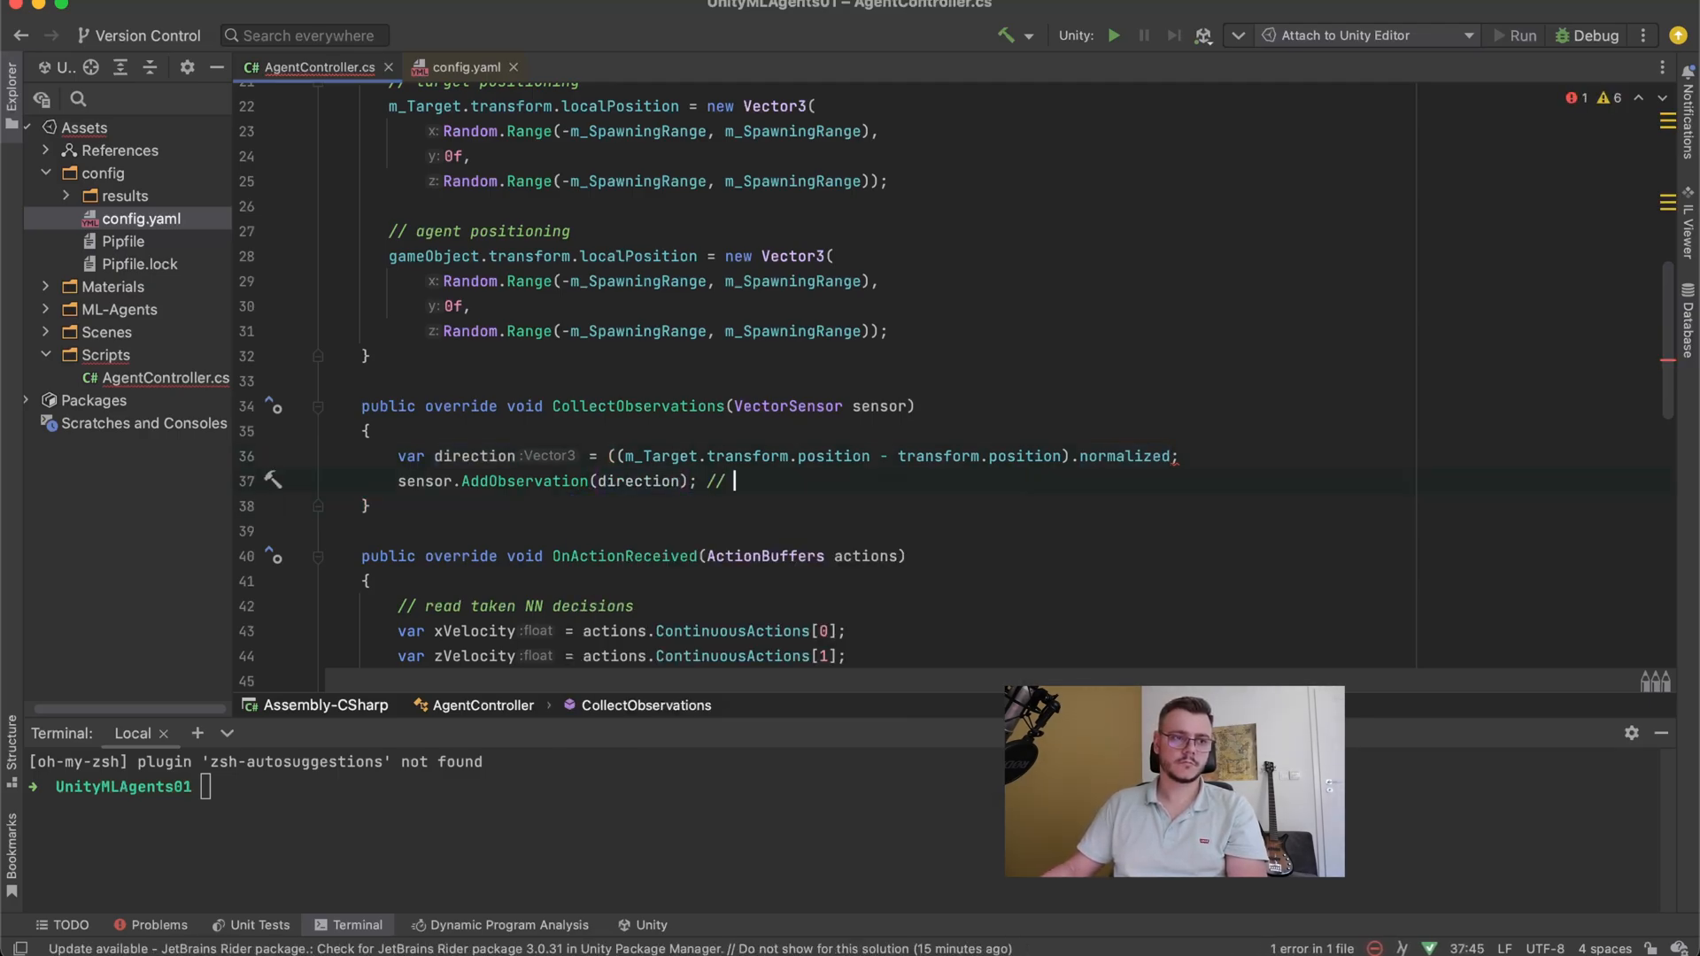
{"action": "type", "text": "x y z"}
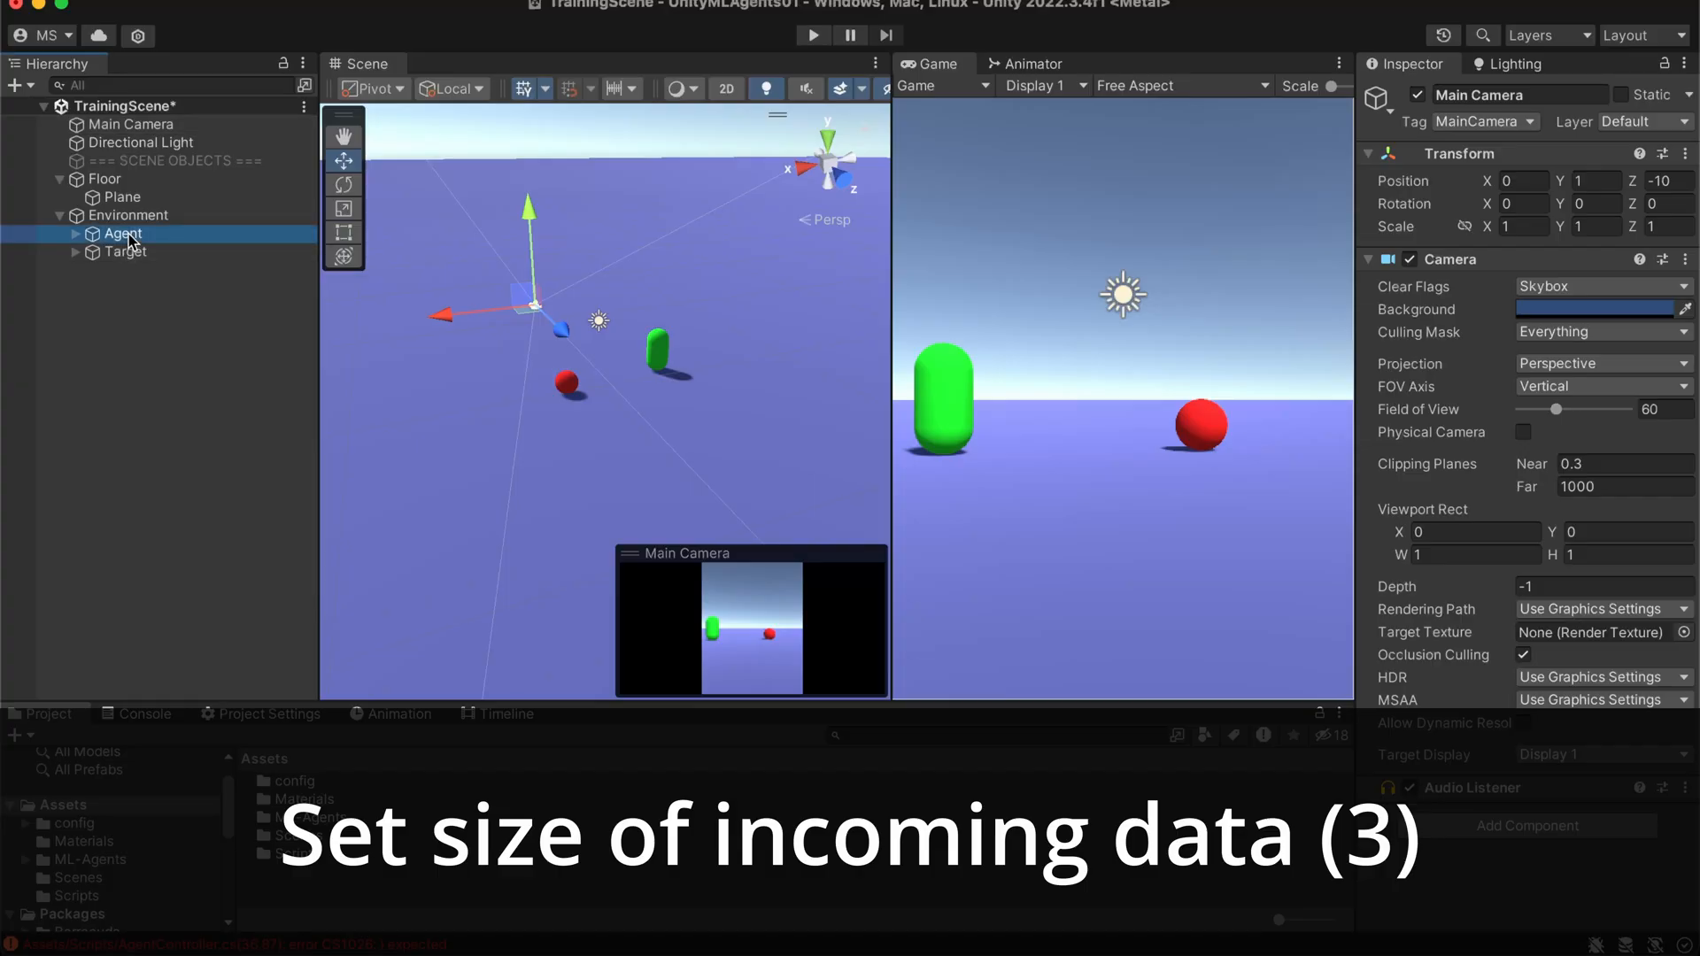
- Select the Agent and set Behavior Parameters Vector Observation Space Size to 3
{"action": "left_click", "coordinate": [122, 233]}
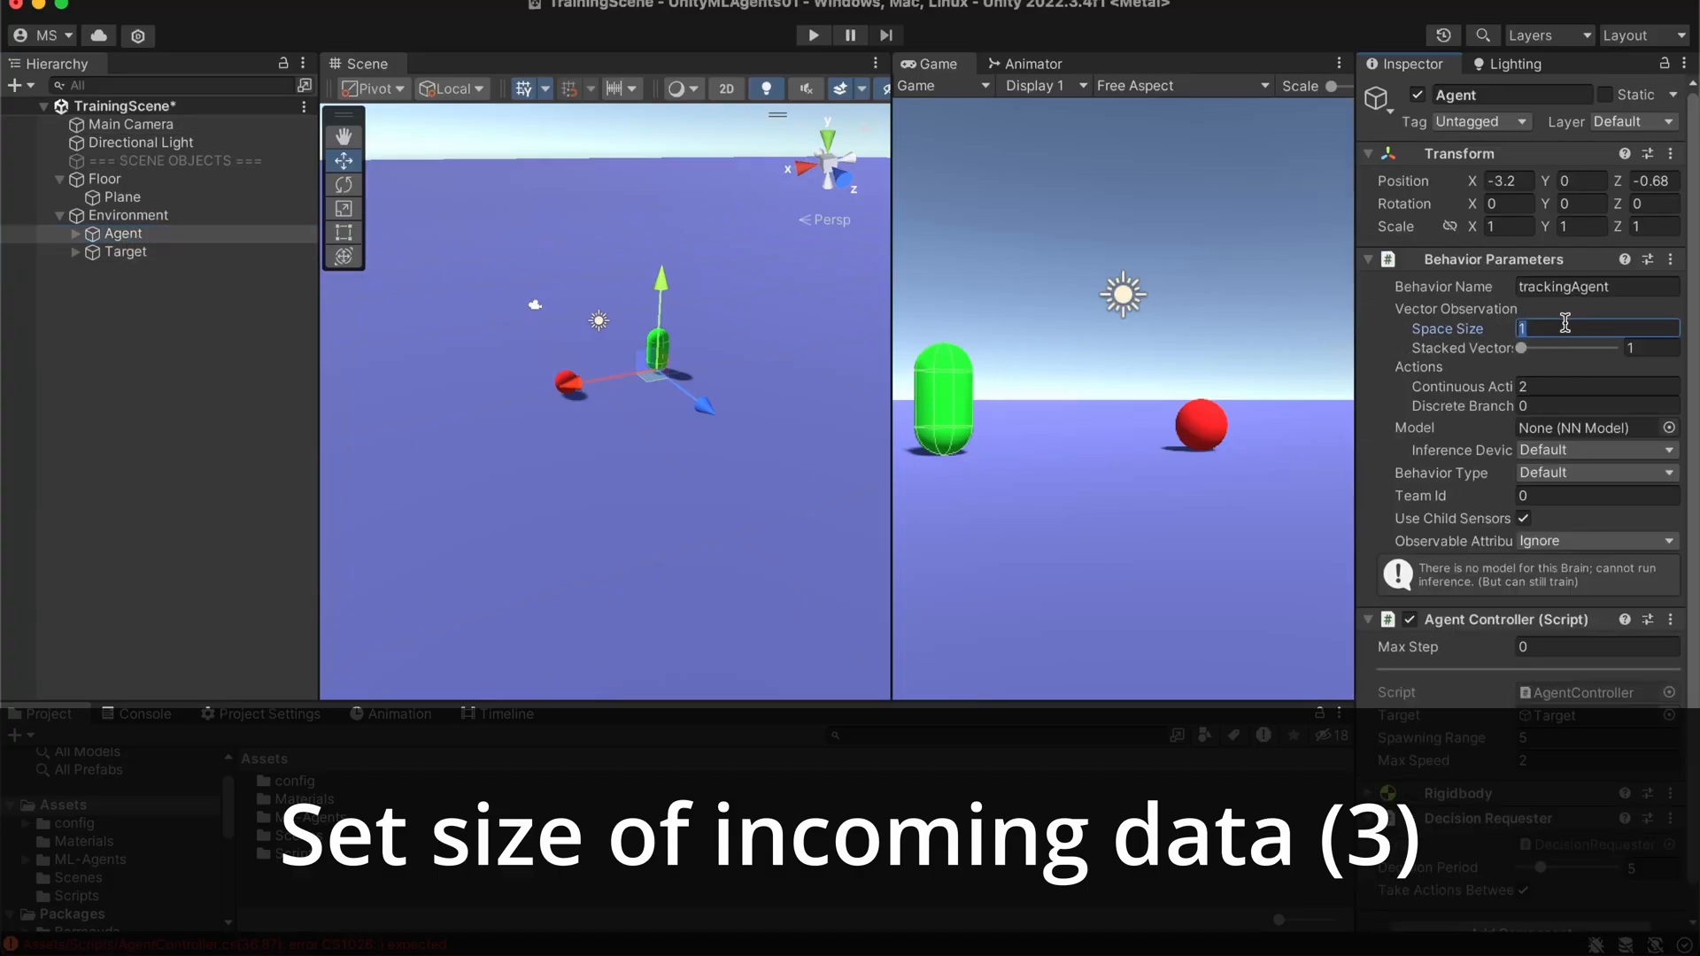
{"action": "type", "text": "3"}
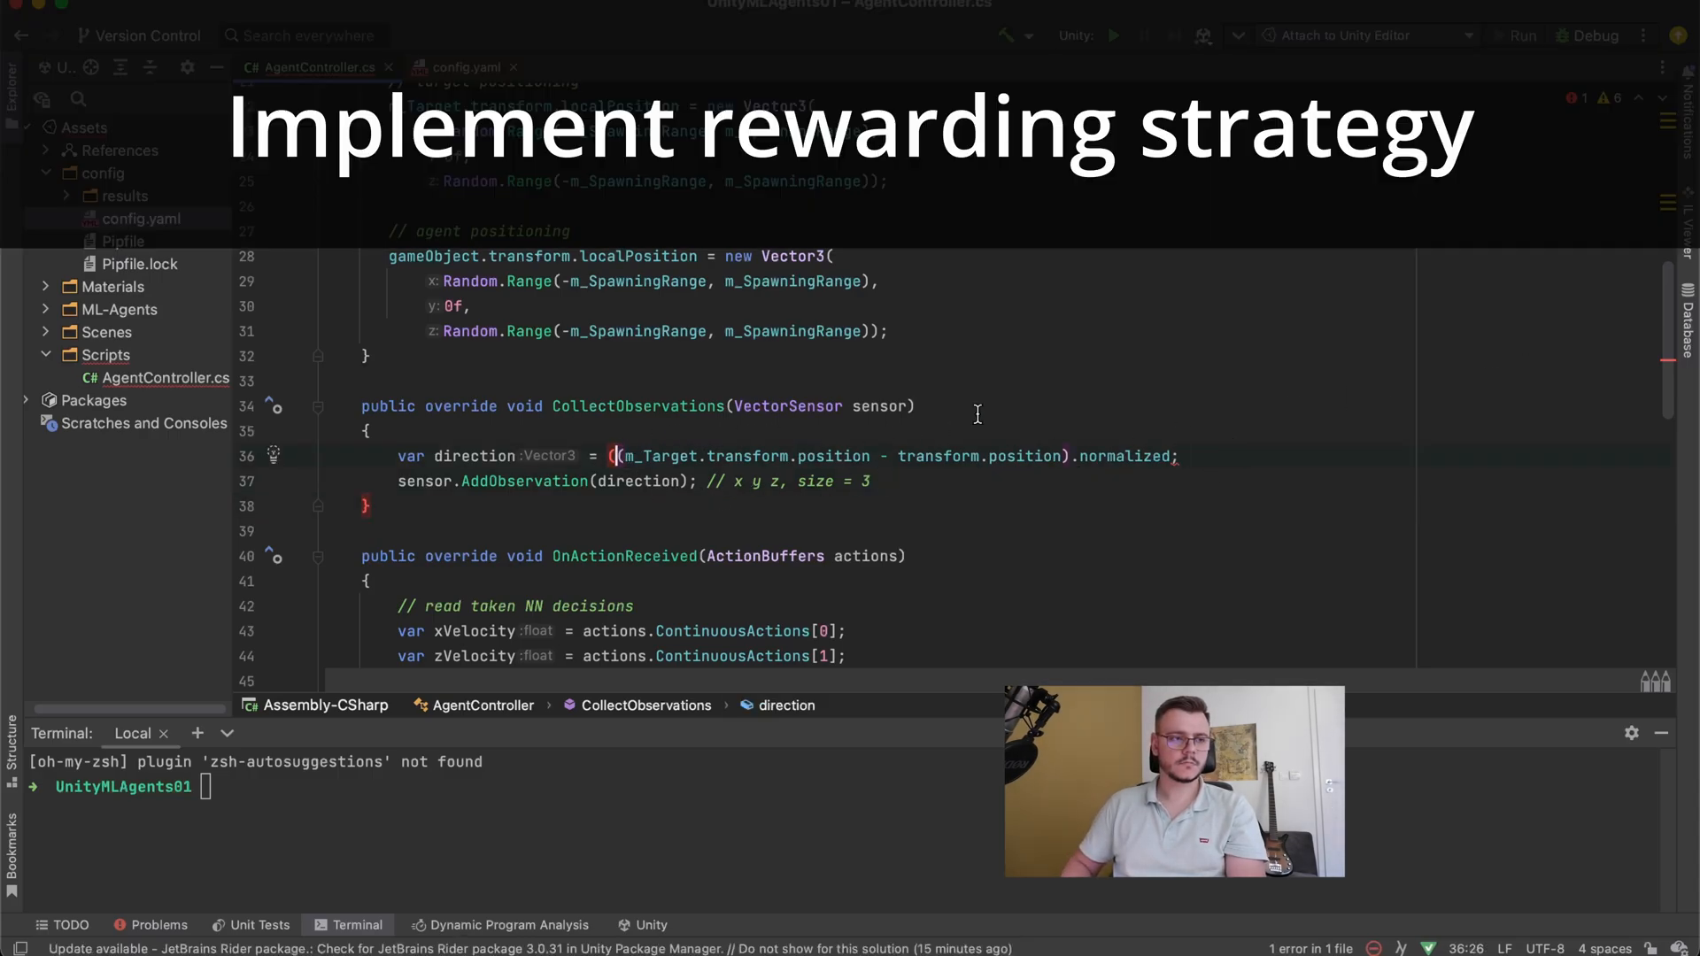
- Declare the field private float m_StartingDistance; in AgentController
{"action": "type", "text": "private float m_St"}
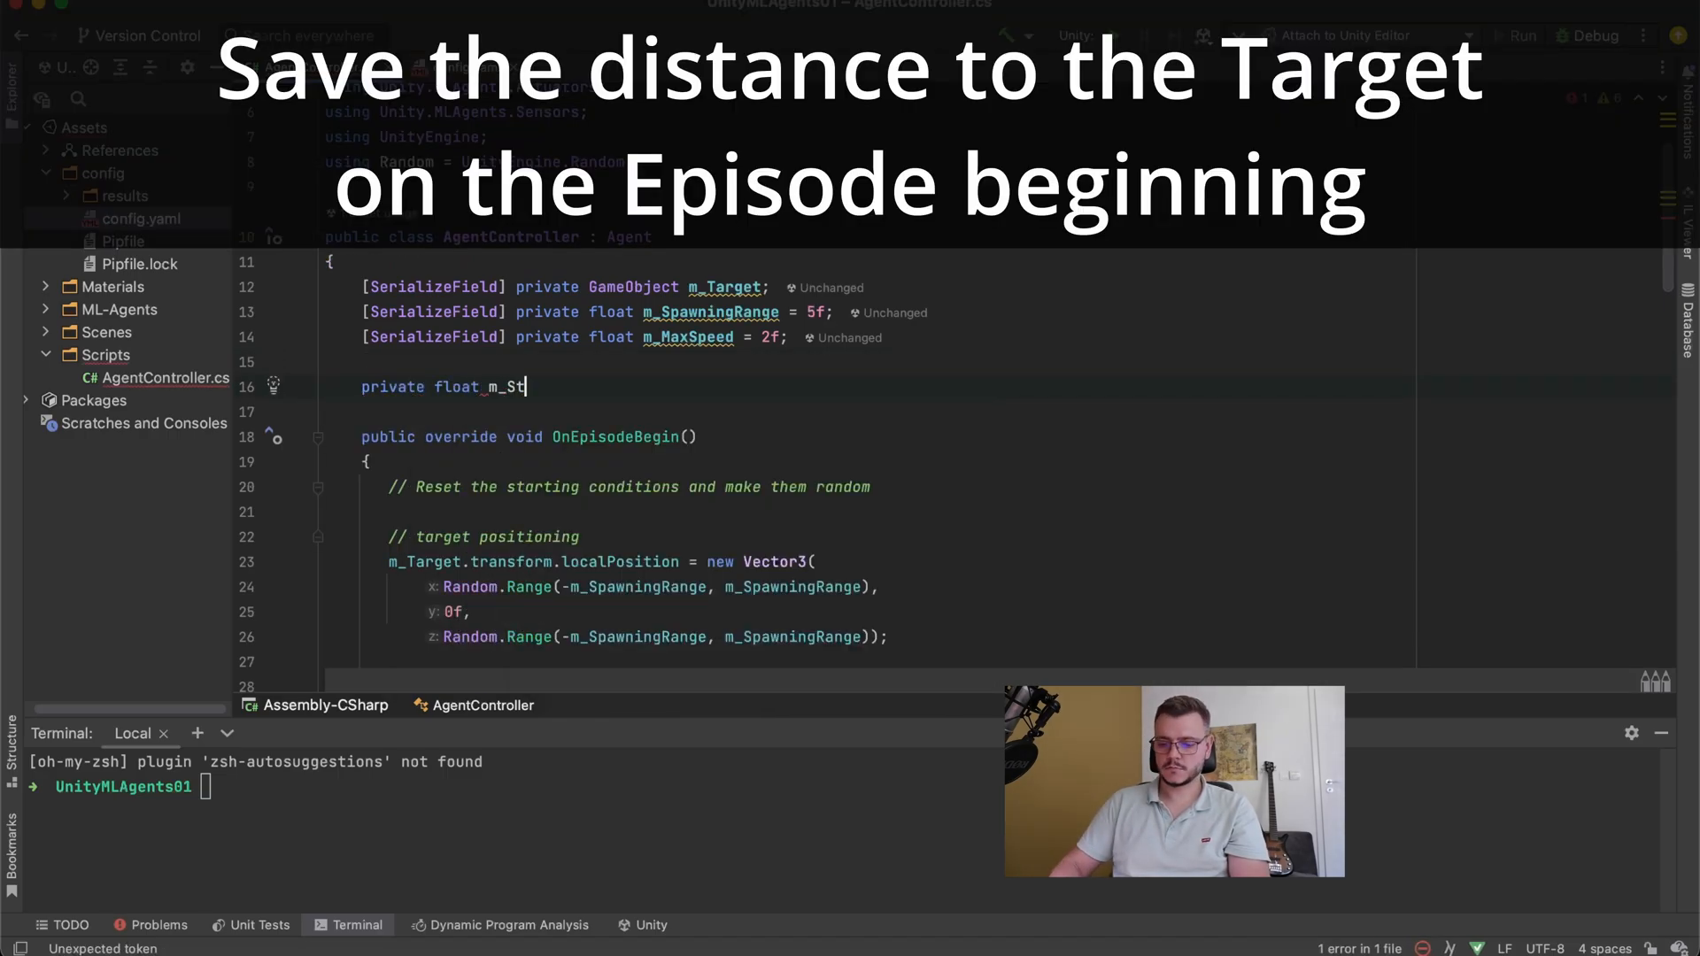
{"action": "type", "text": "artingDist"}
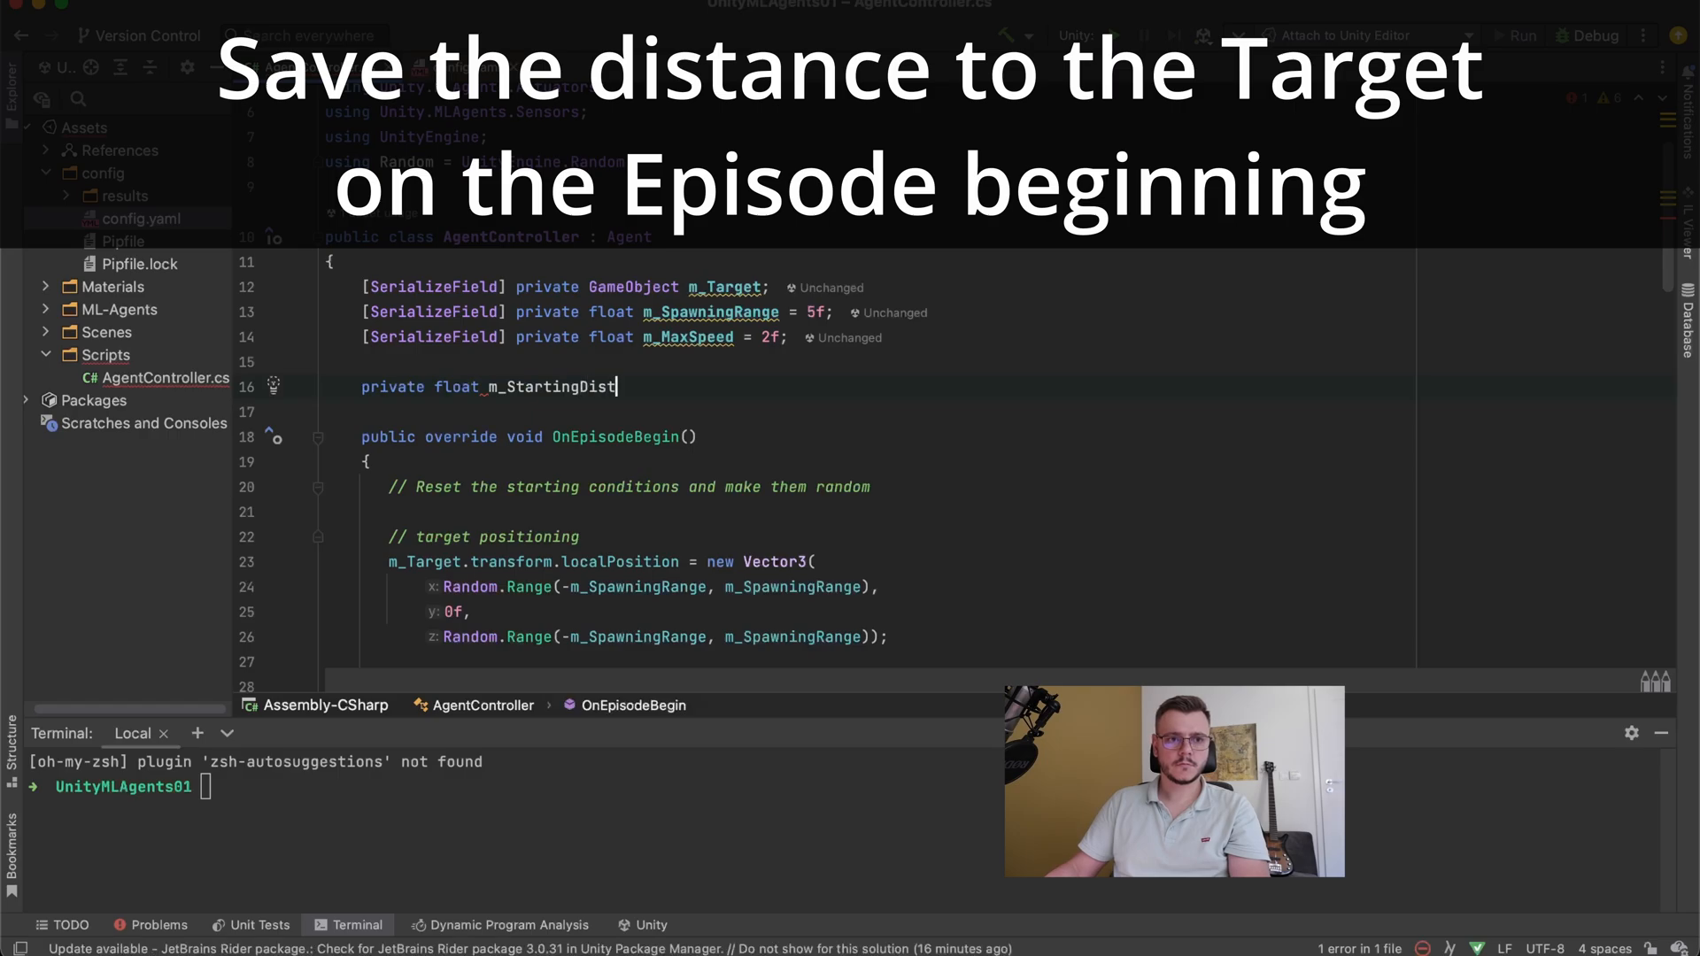
{"action": "type", "text": "ance;"}
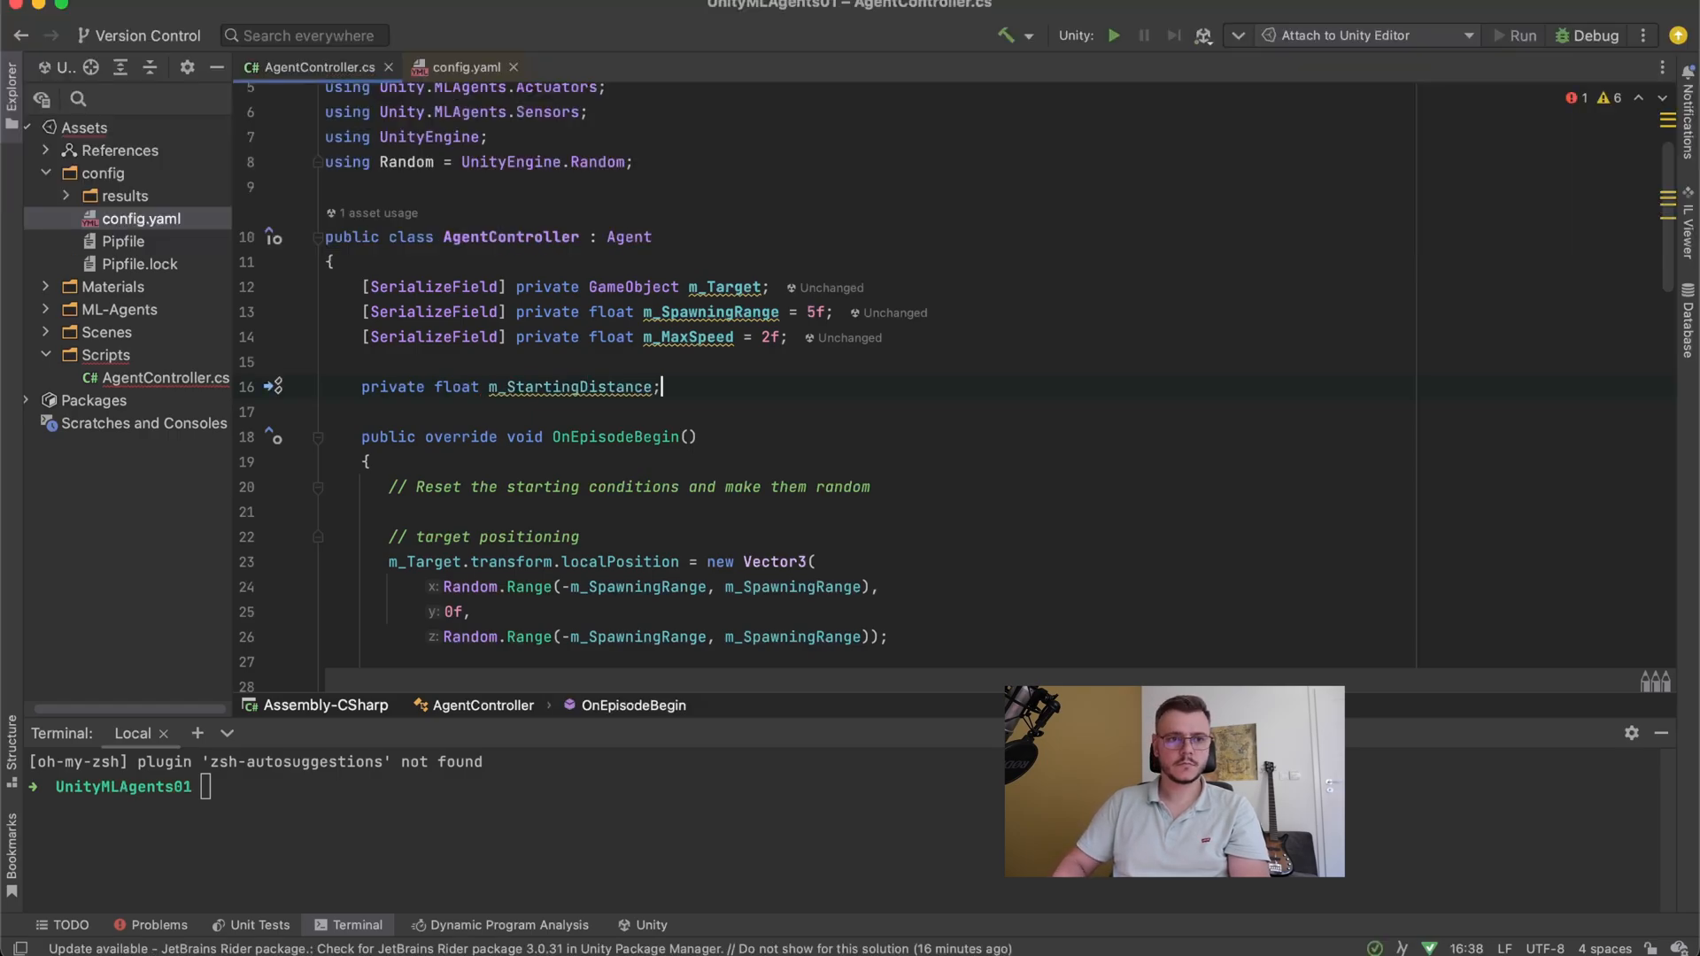
{"action": "type", "text": "private float m_StartingDistance;"}
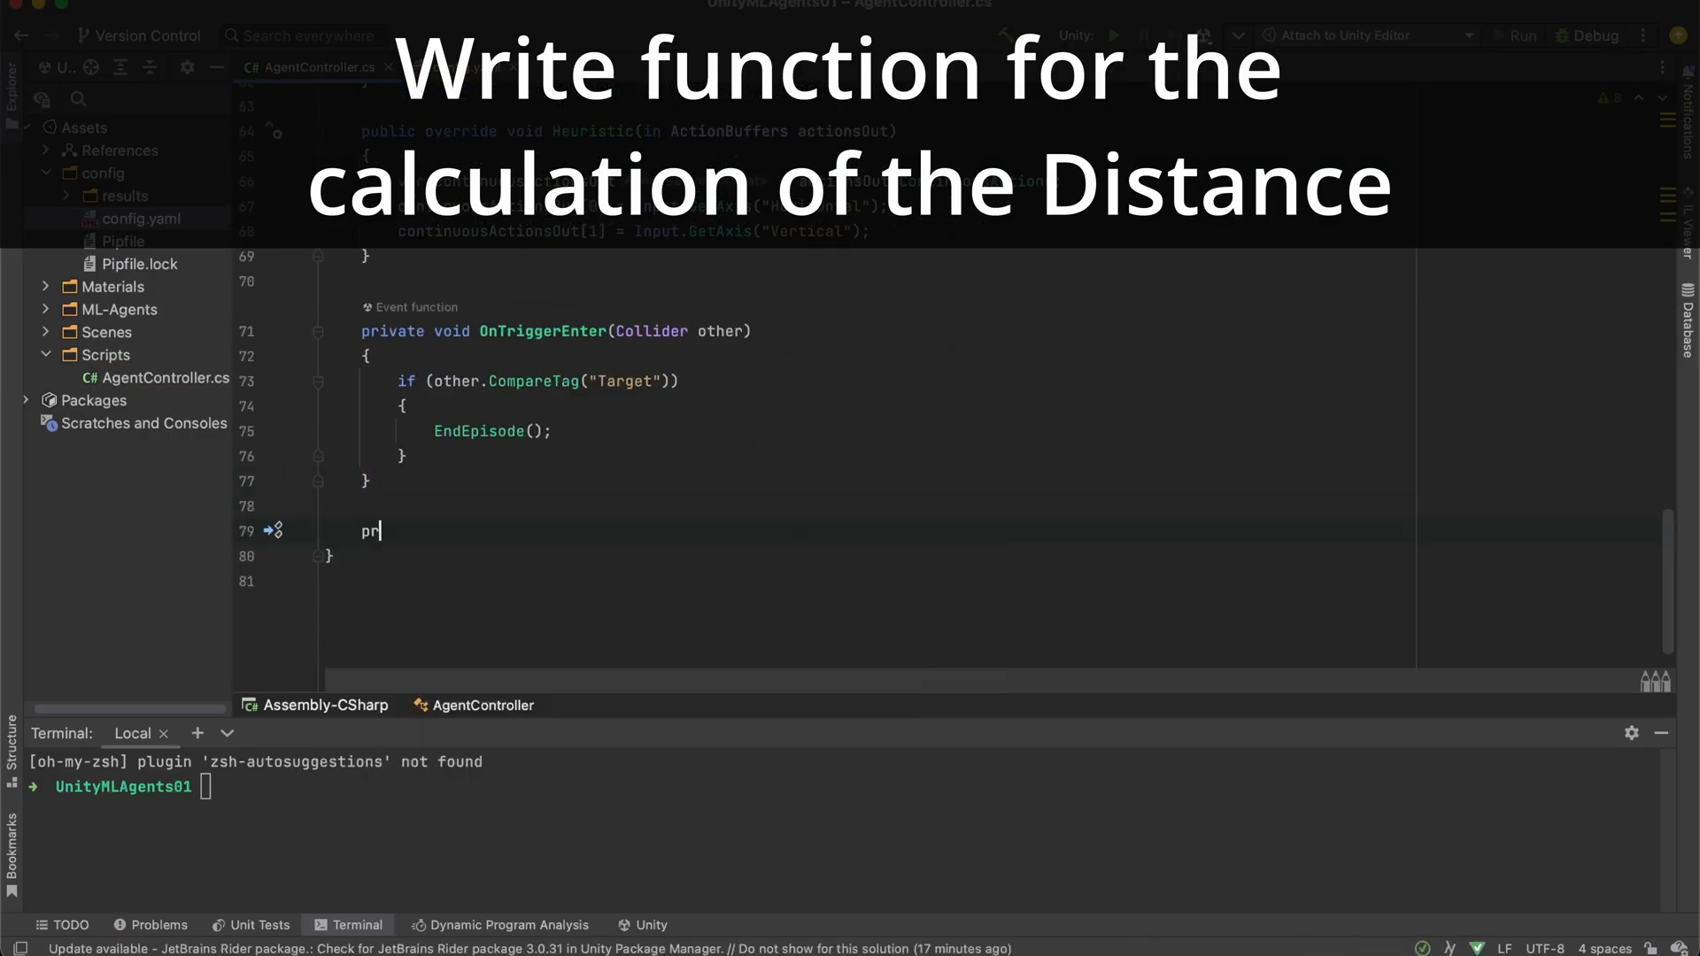
- Write private float GetDistanceToTarget() returning m_Target localPosition minus the agent's localPosition
{"action": "type", "text": "ivate float"}
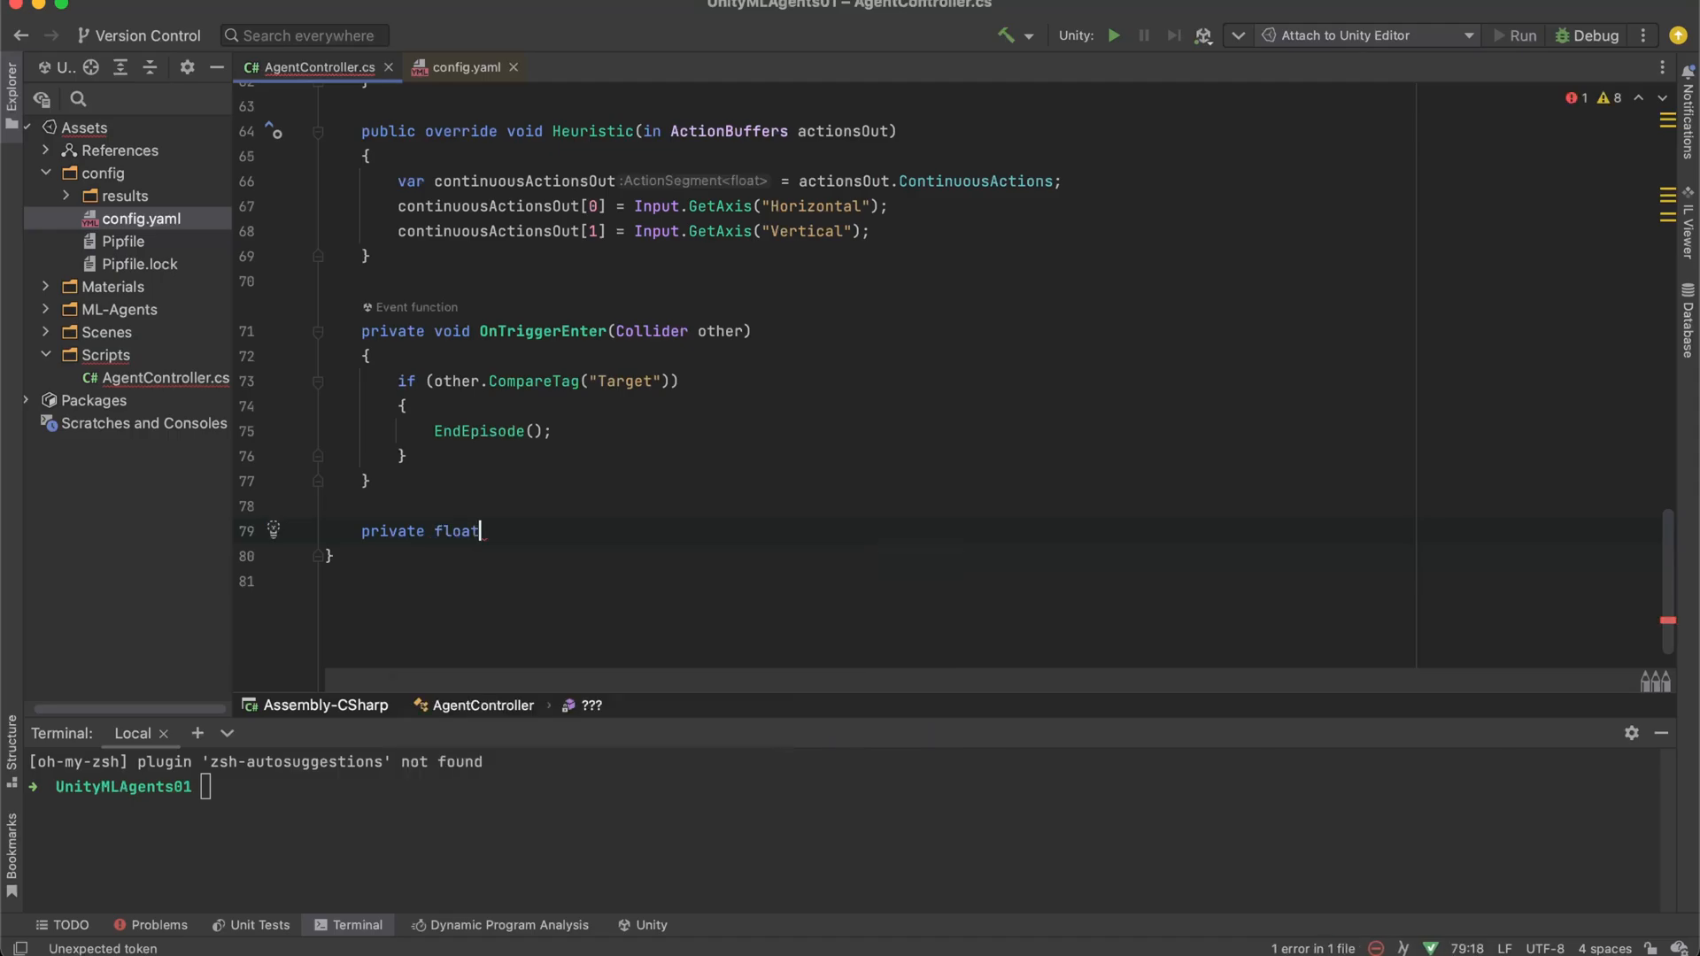
{"action": "type", "text": "GetDistanceToTarge"}
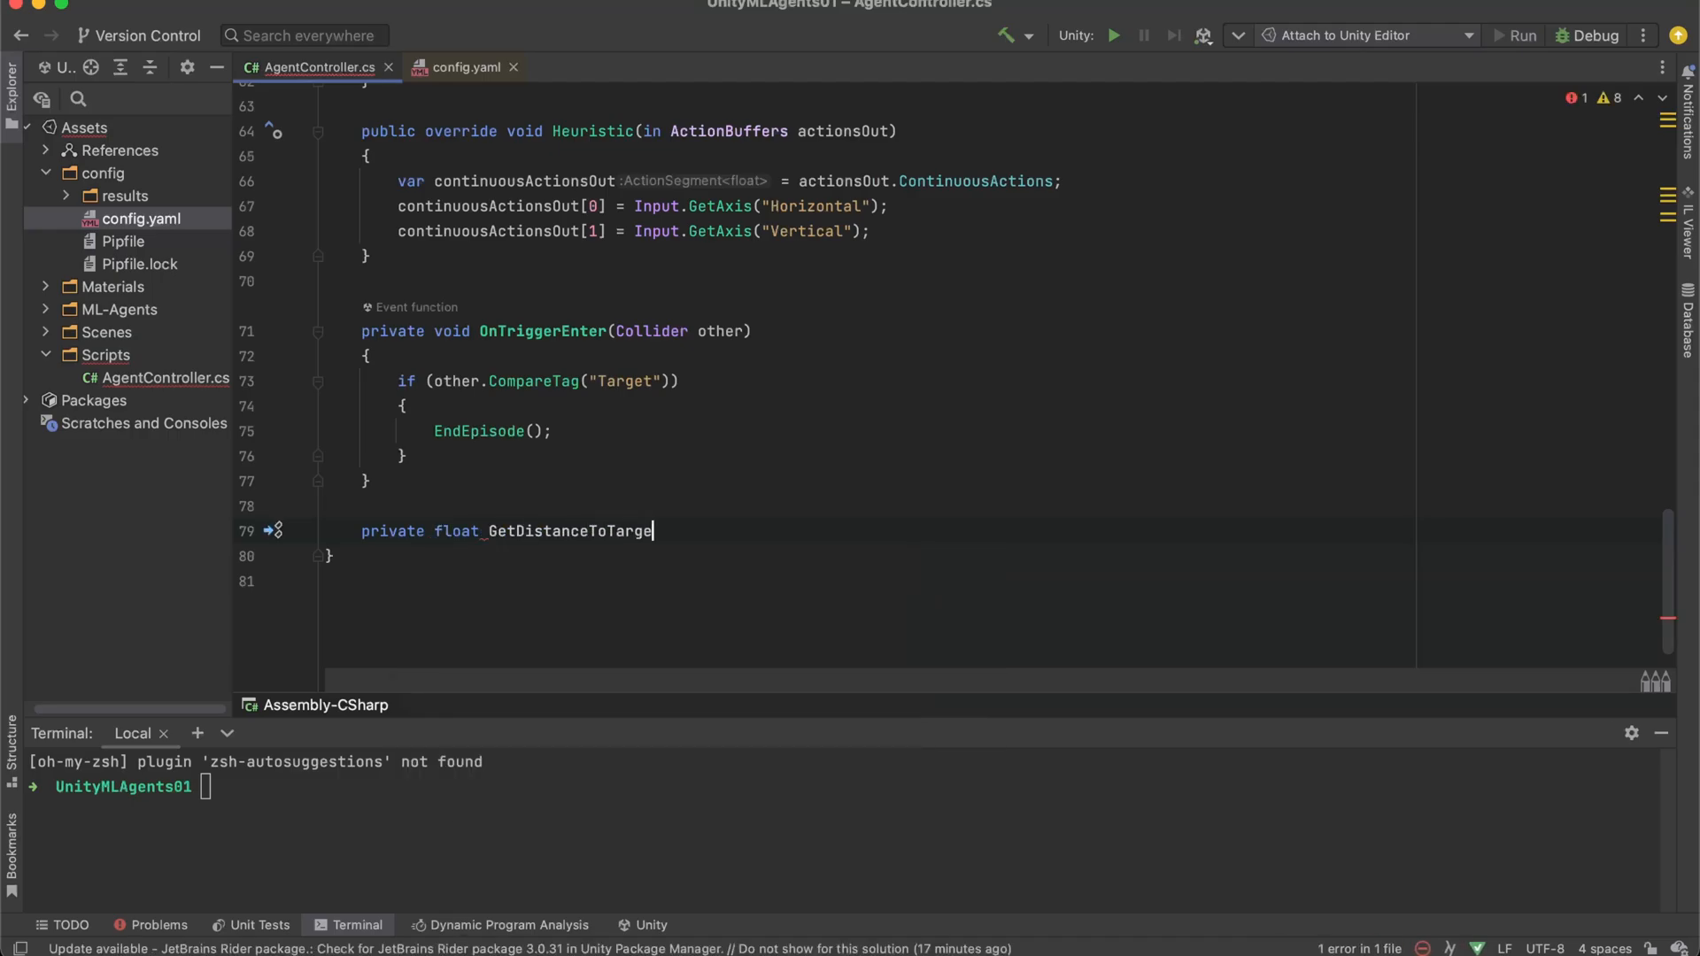
{"action": "type", "text": "t()"}
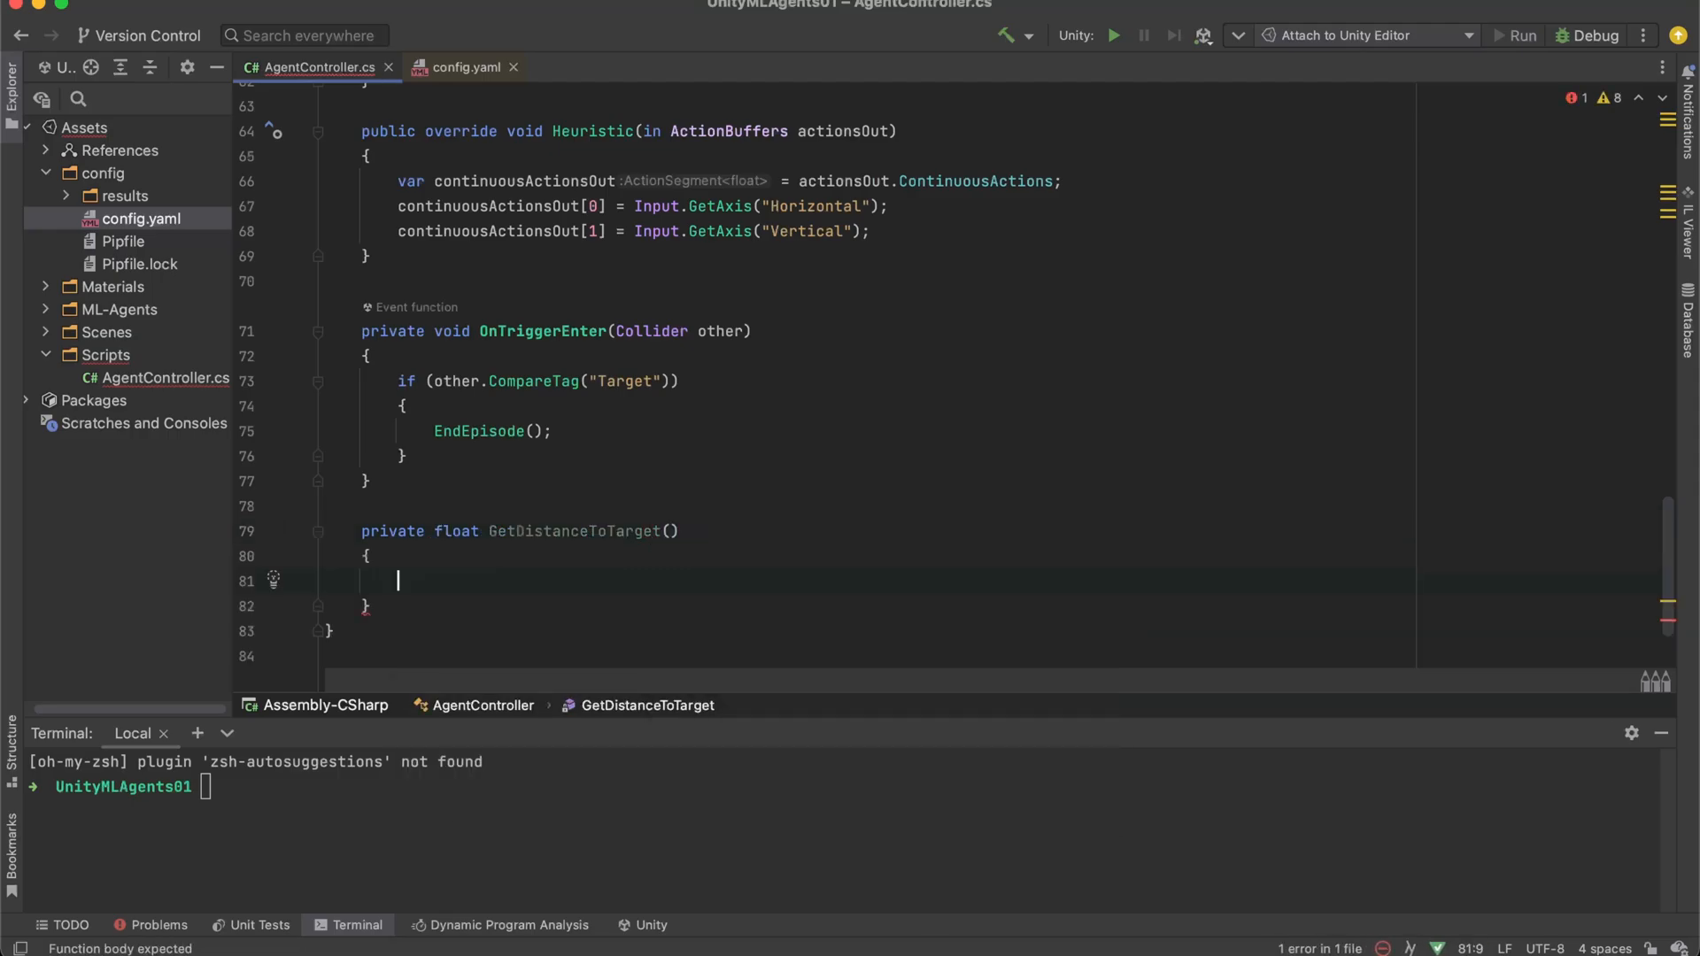
{"action": "type", "text": "return"}
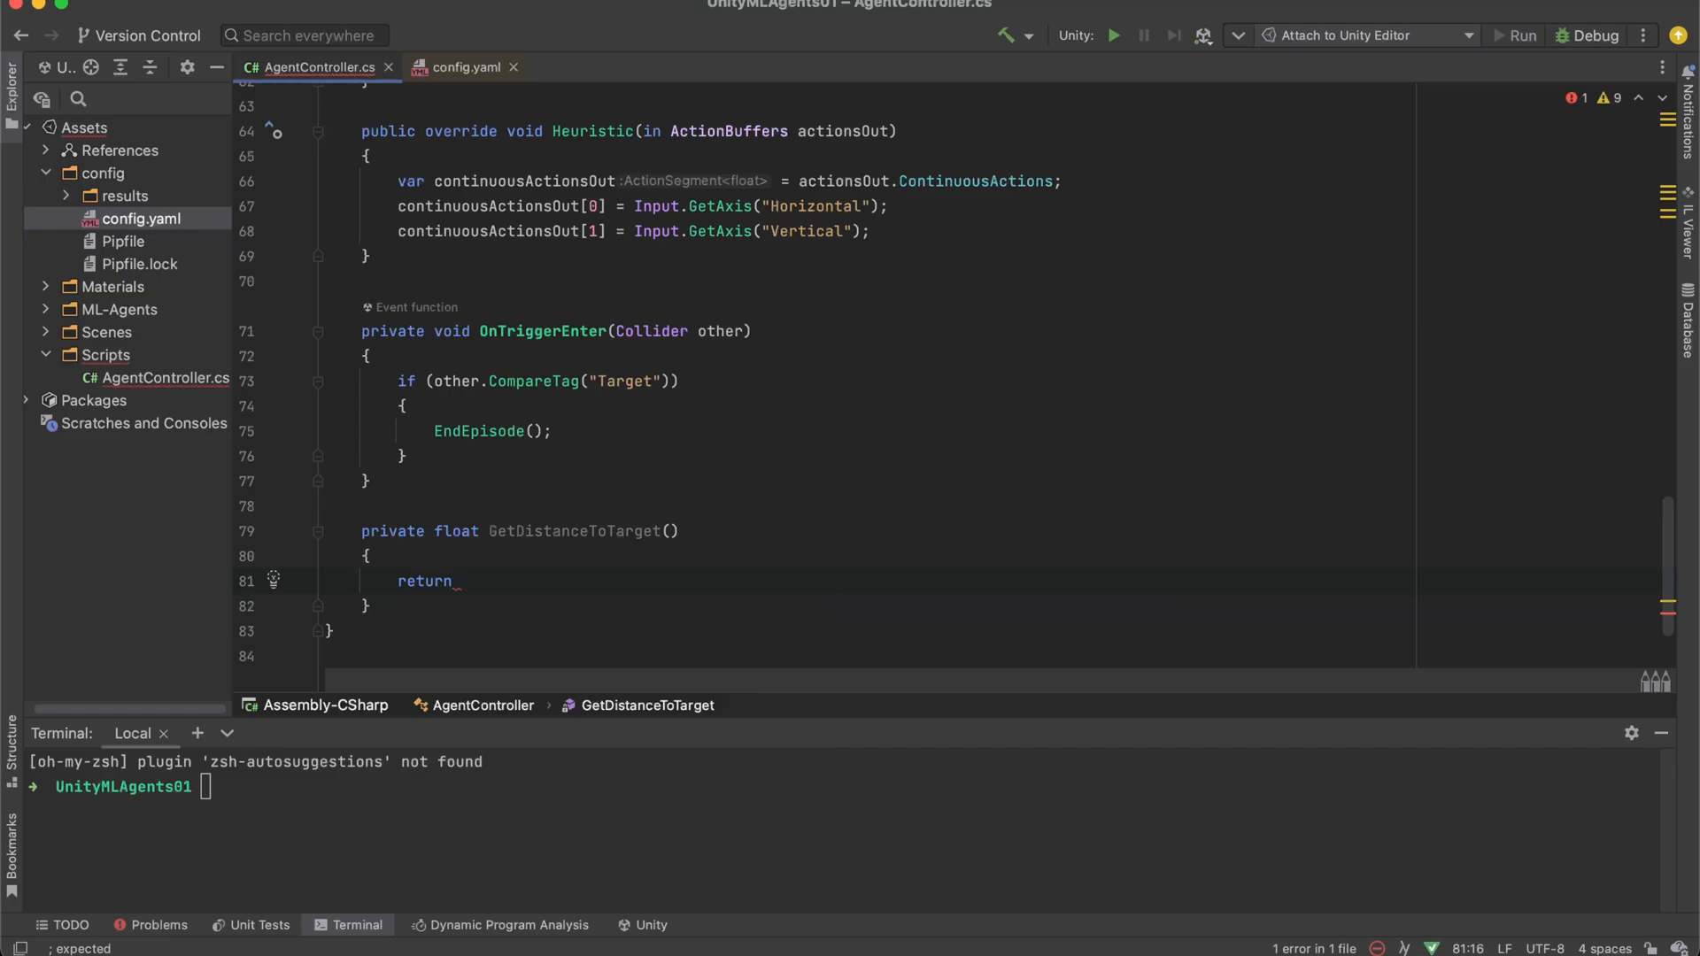
{"action": "type", "text": "m_Target"}
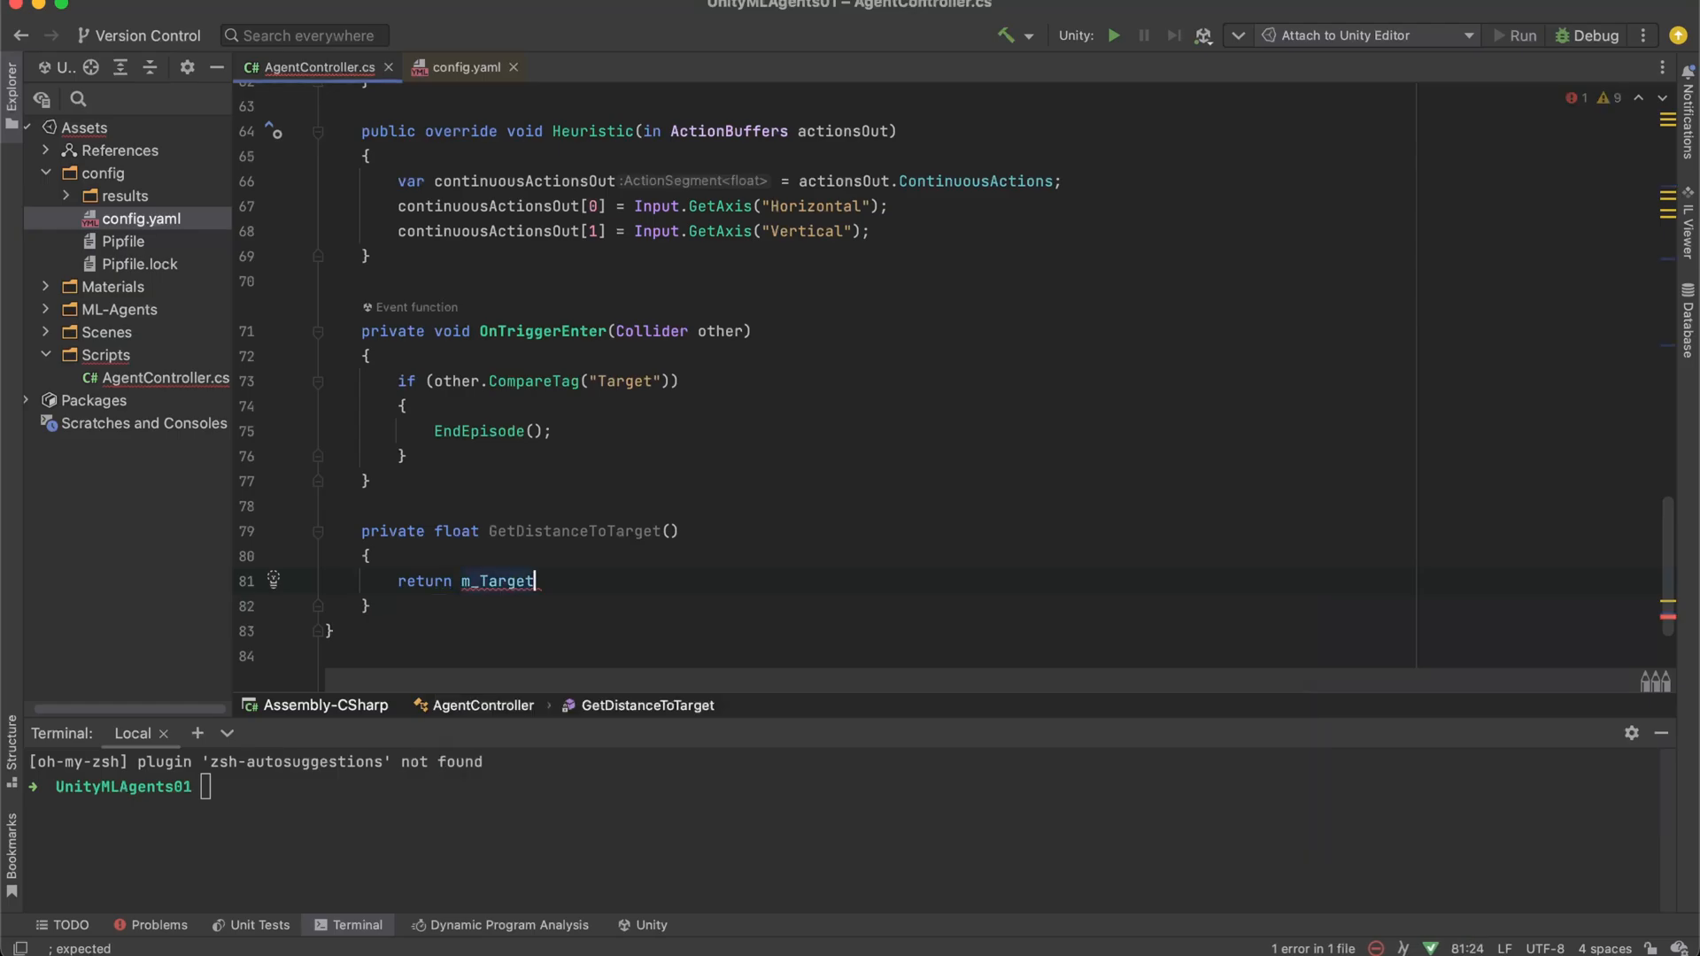
{"action": "type", "text": ".transform.localPosition"}
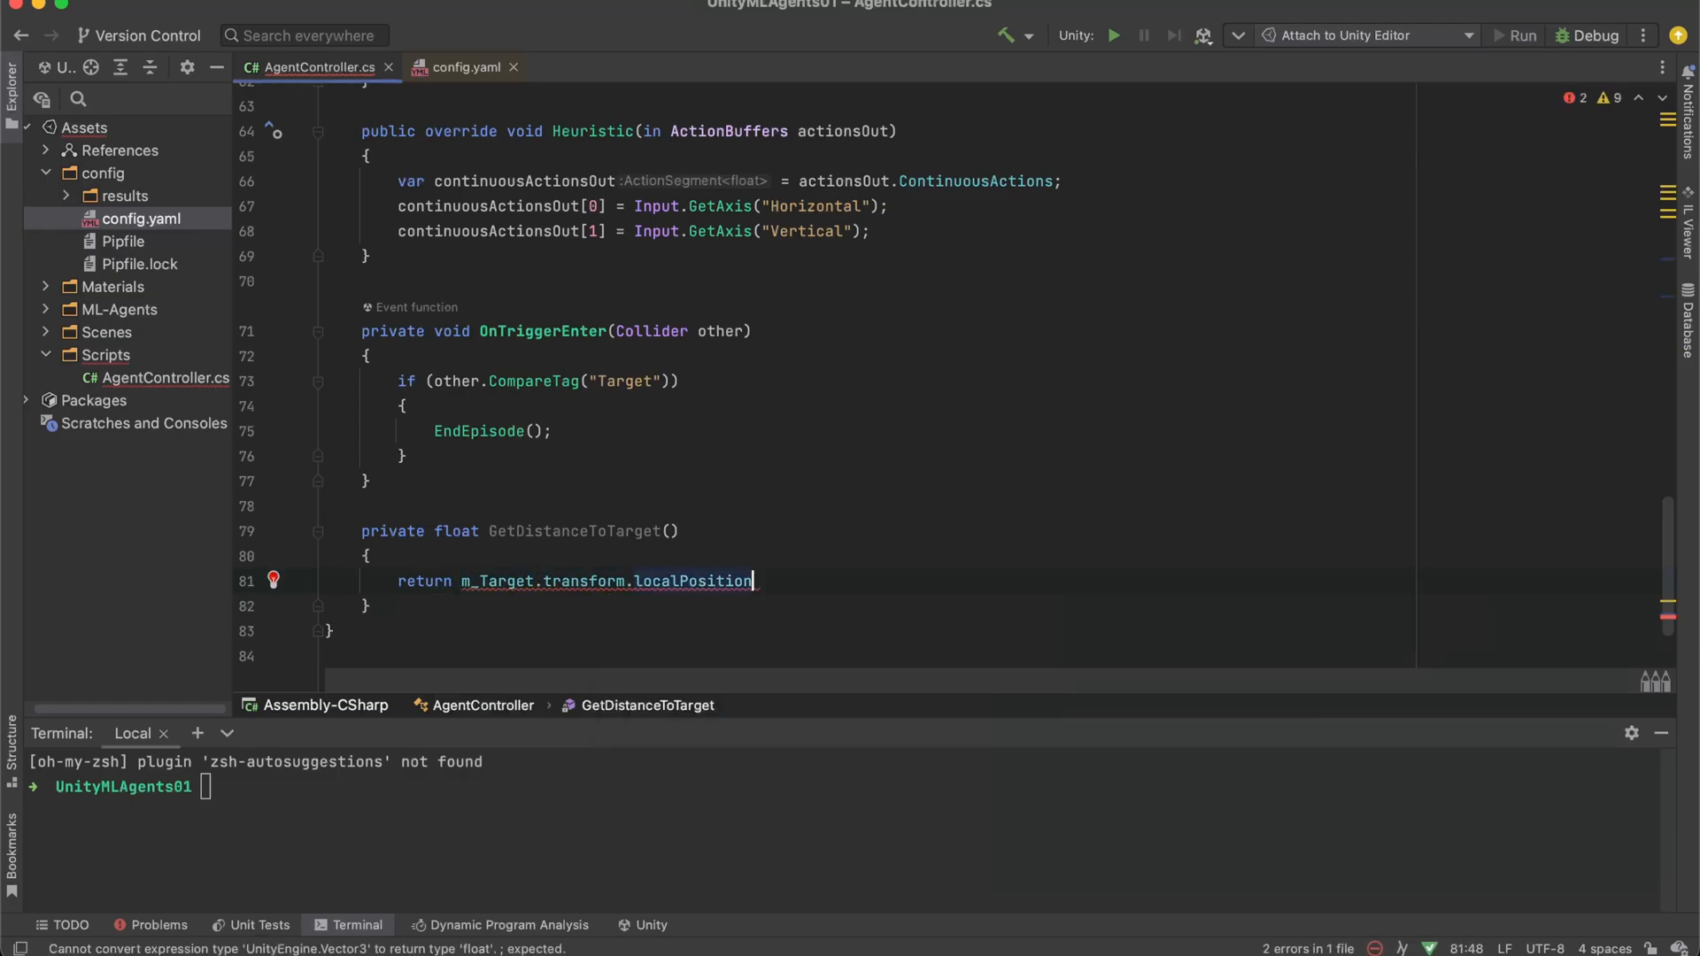
{"action": "type", "text": "- transform.localPosition"}
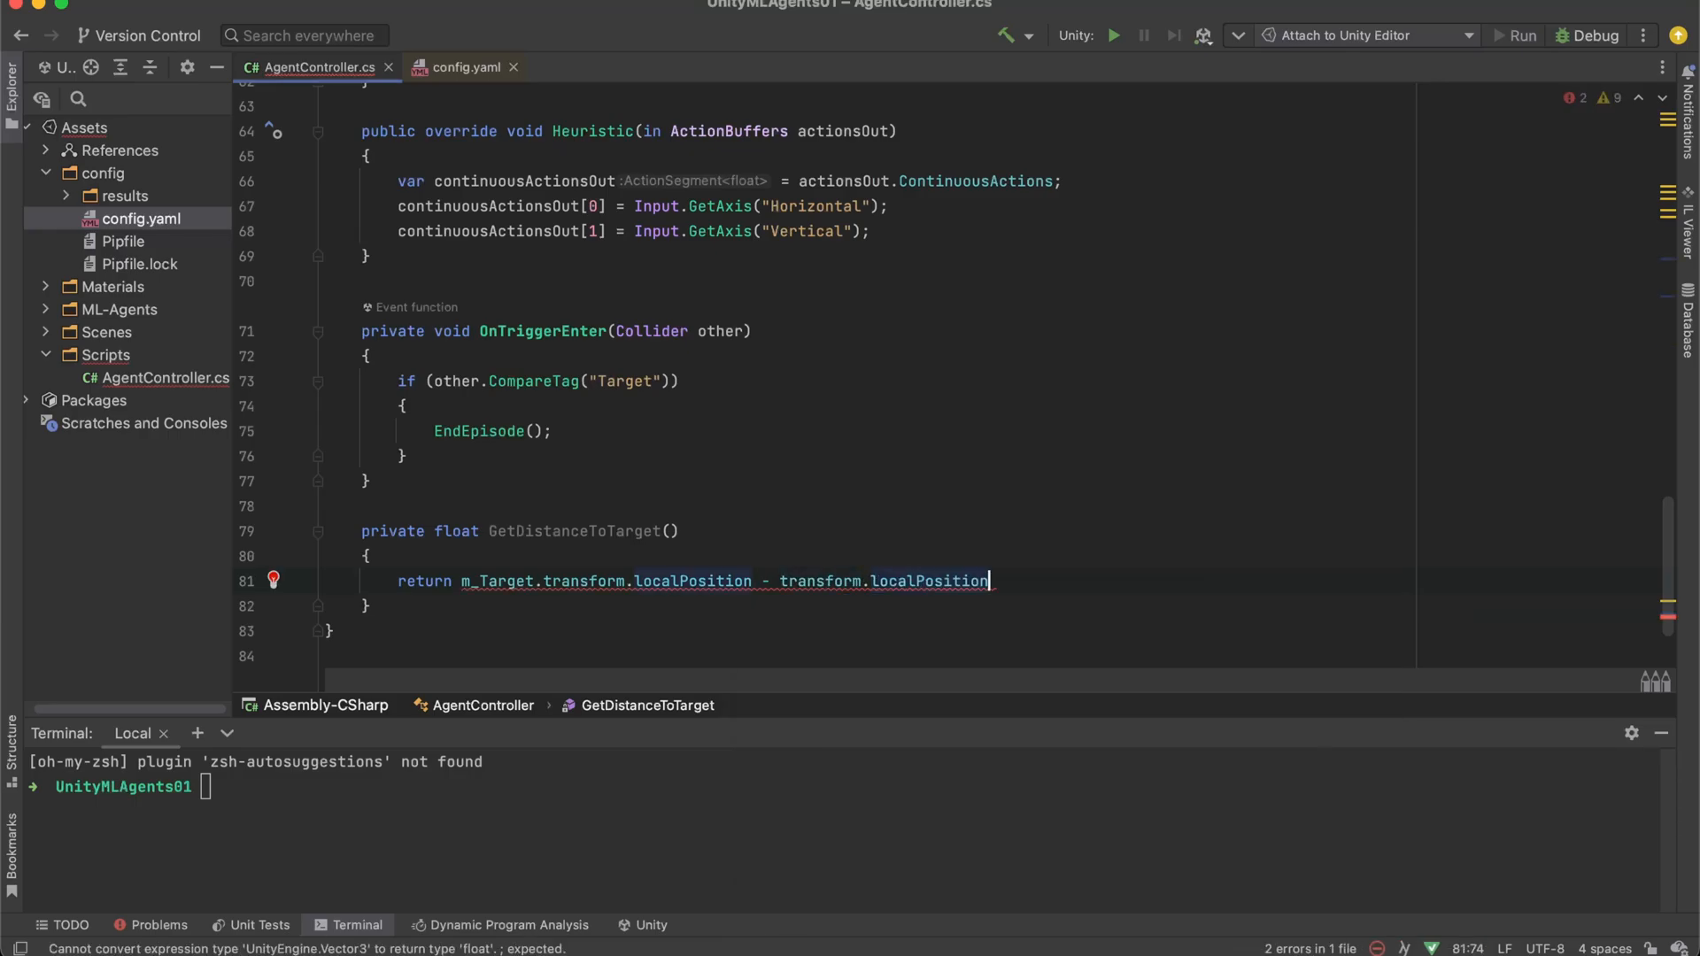
{"action": "type", "text": "("}
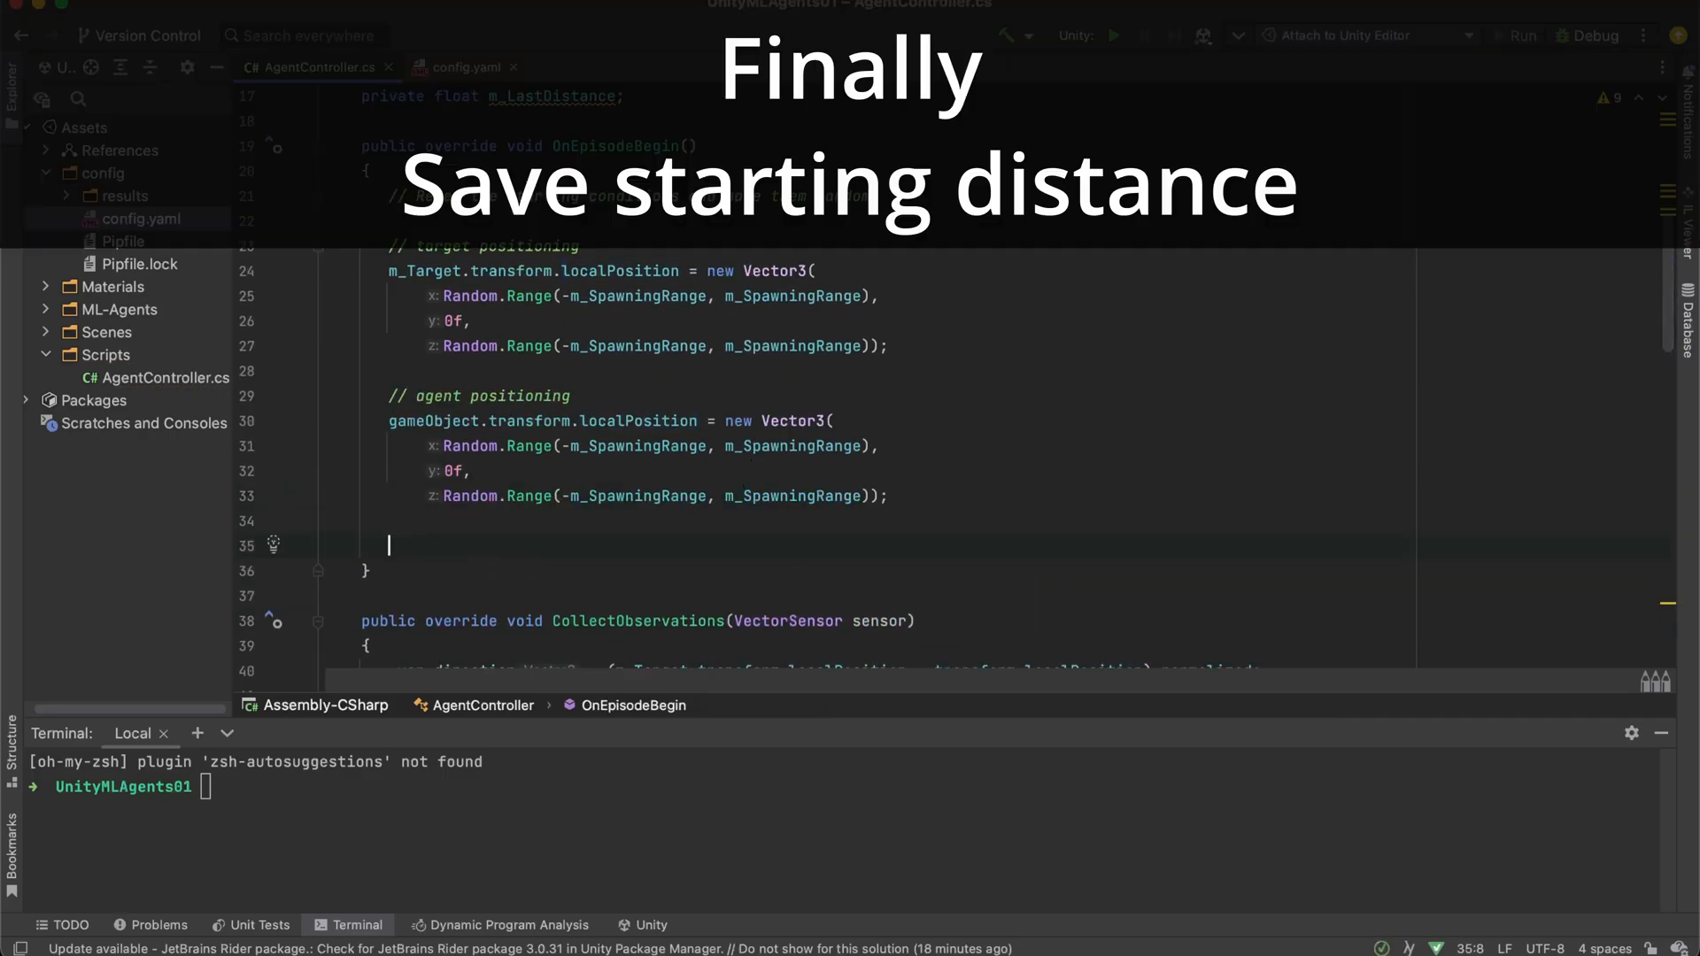
- Add '// starting conditions' in OnEpisodeBegin and begin the m_LastDistance - m_StartingDistance expression
{"action": "type", "text": "// starting conditions"}
{"action": "type", "text": "m"}
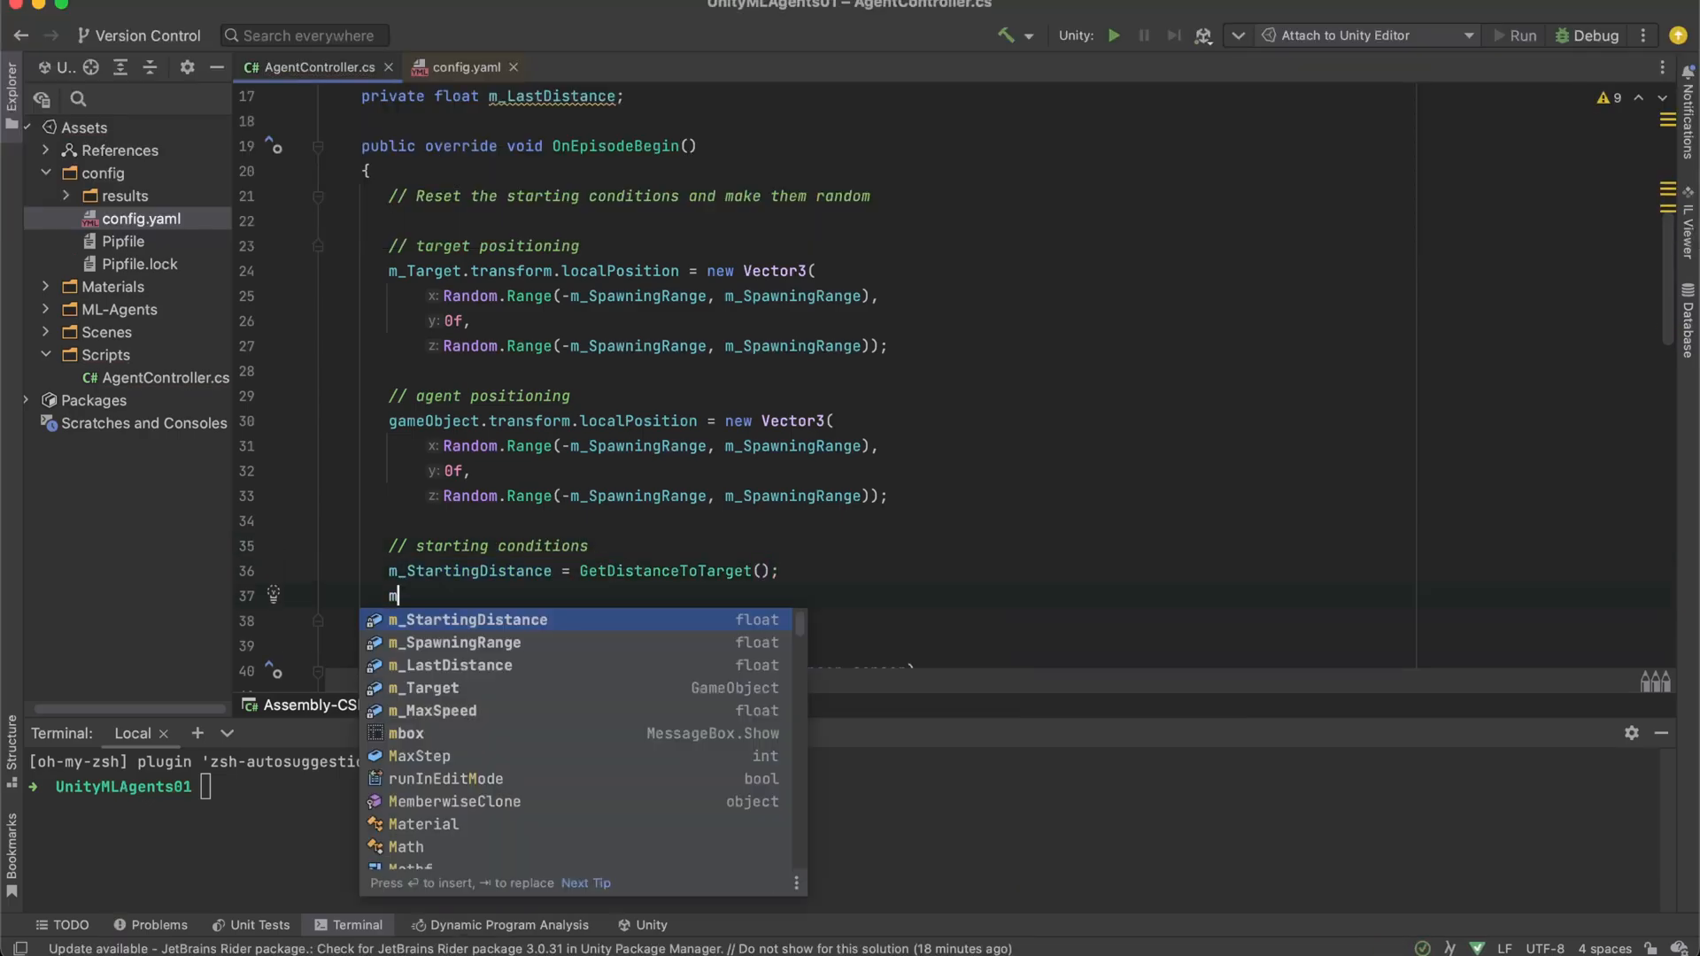
{"action": "type", "text": "_LastDistance - m_StartingDistance"}
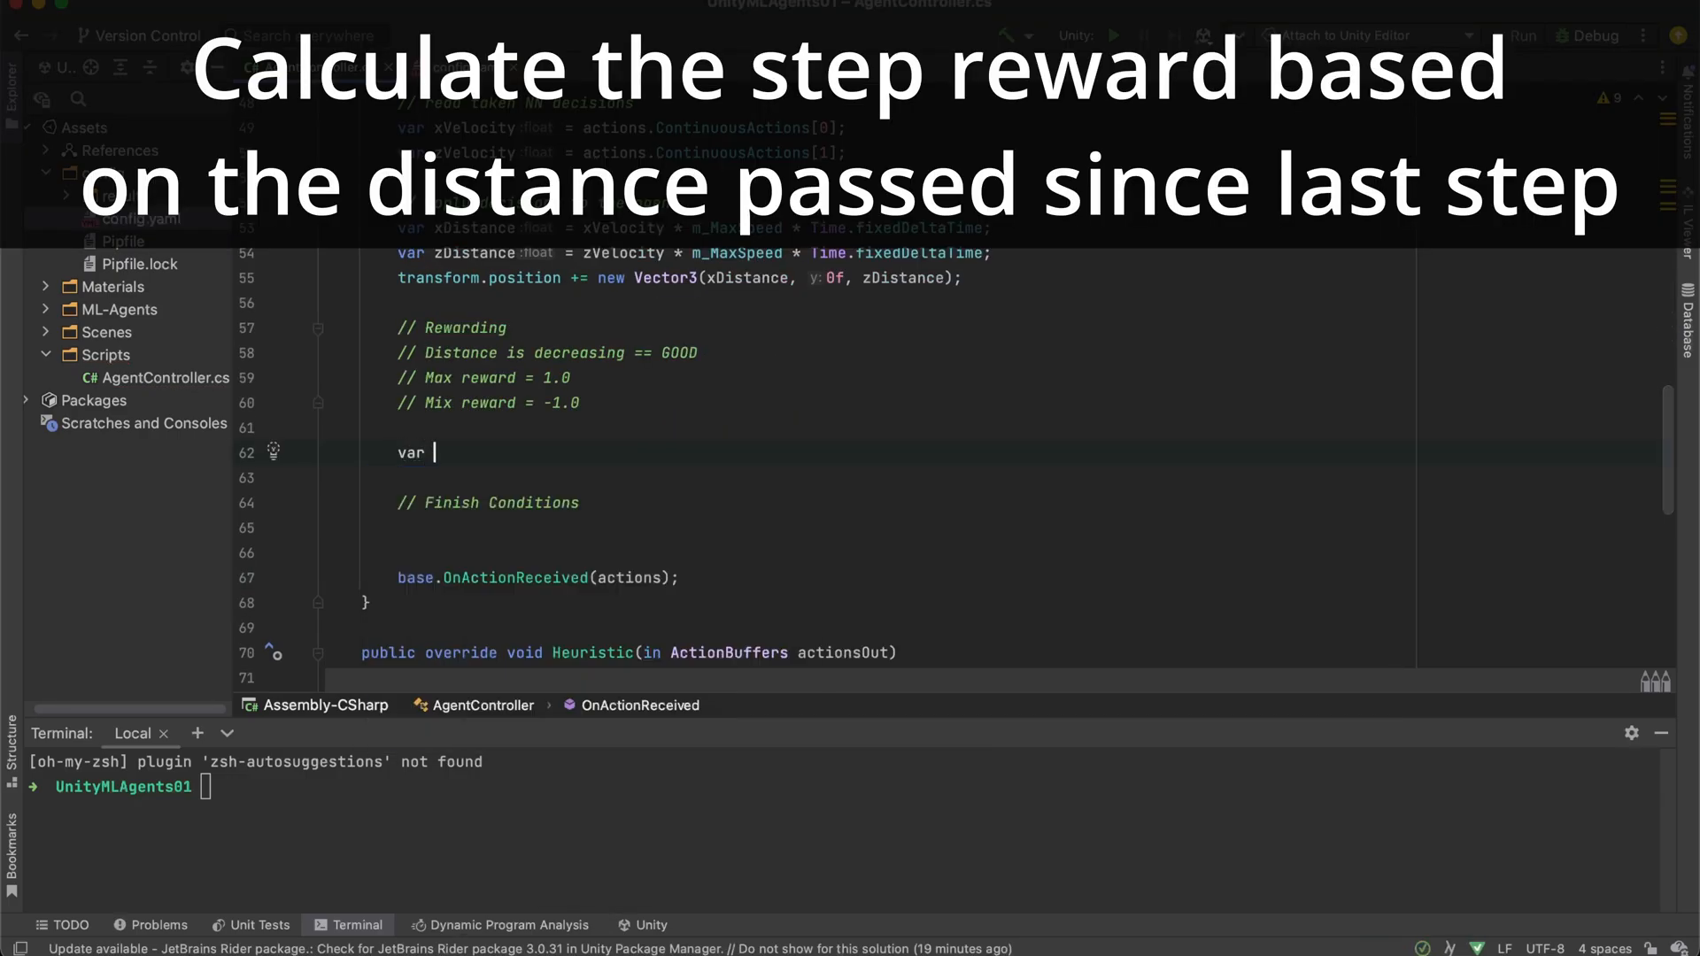
- Declare newDistance = GetDistanceToTarget() and var deltaDistance from m_LastDistance and newDistance
{"action": "type", "text": "newDistance ="}
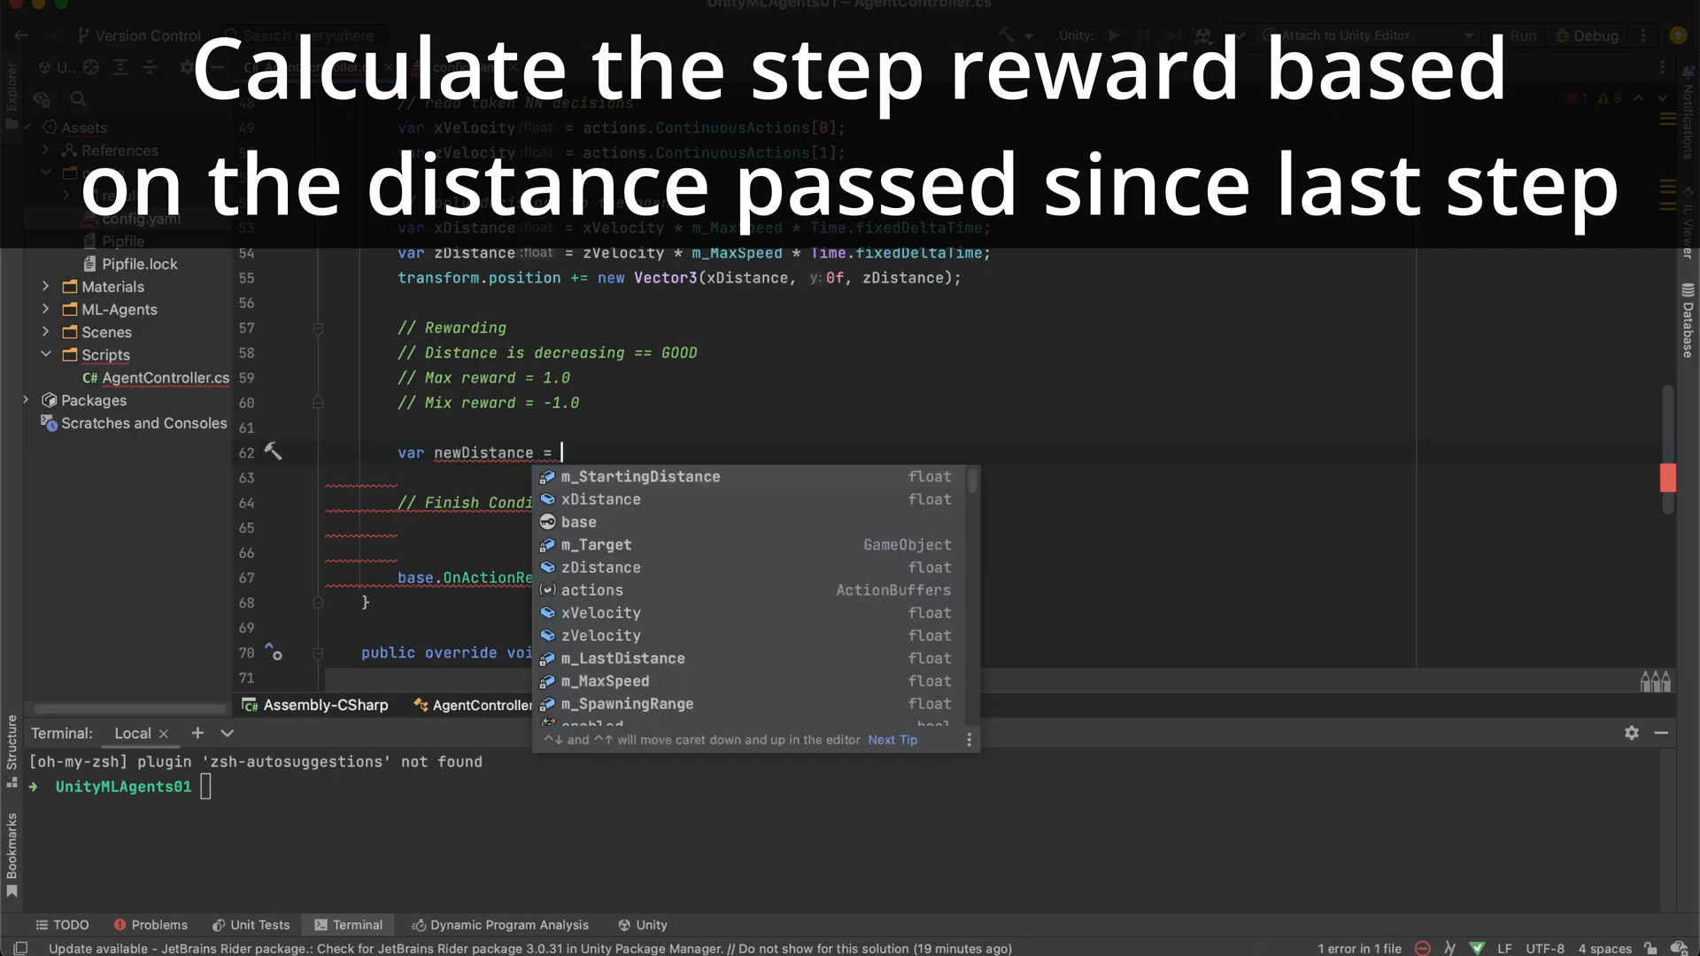
{"action": "type", "text": "GetDistanceToTarget();"}
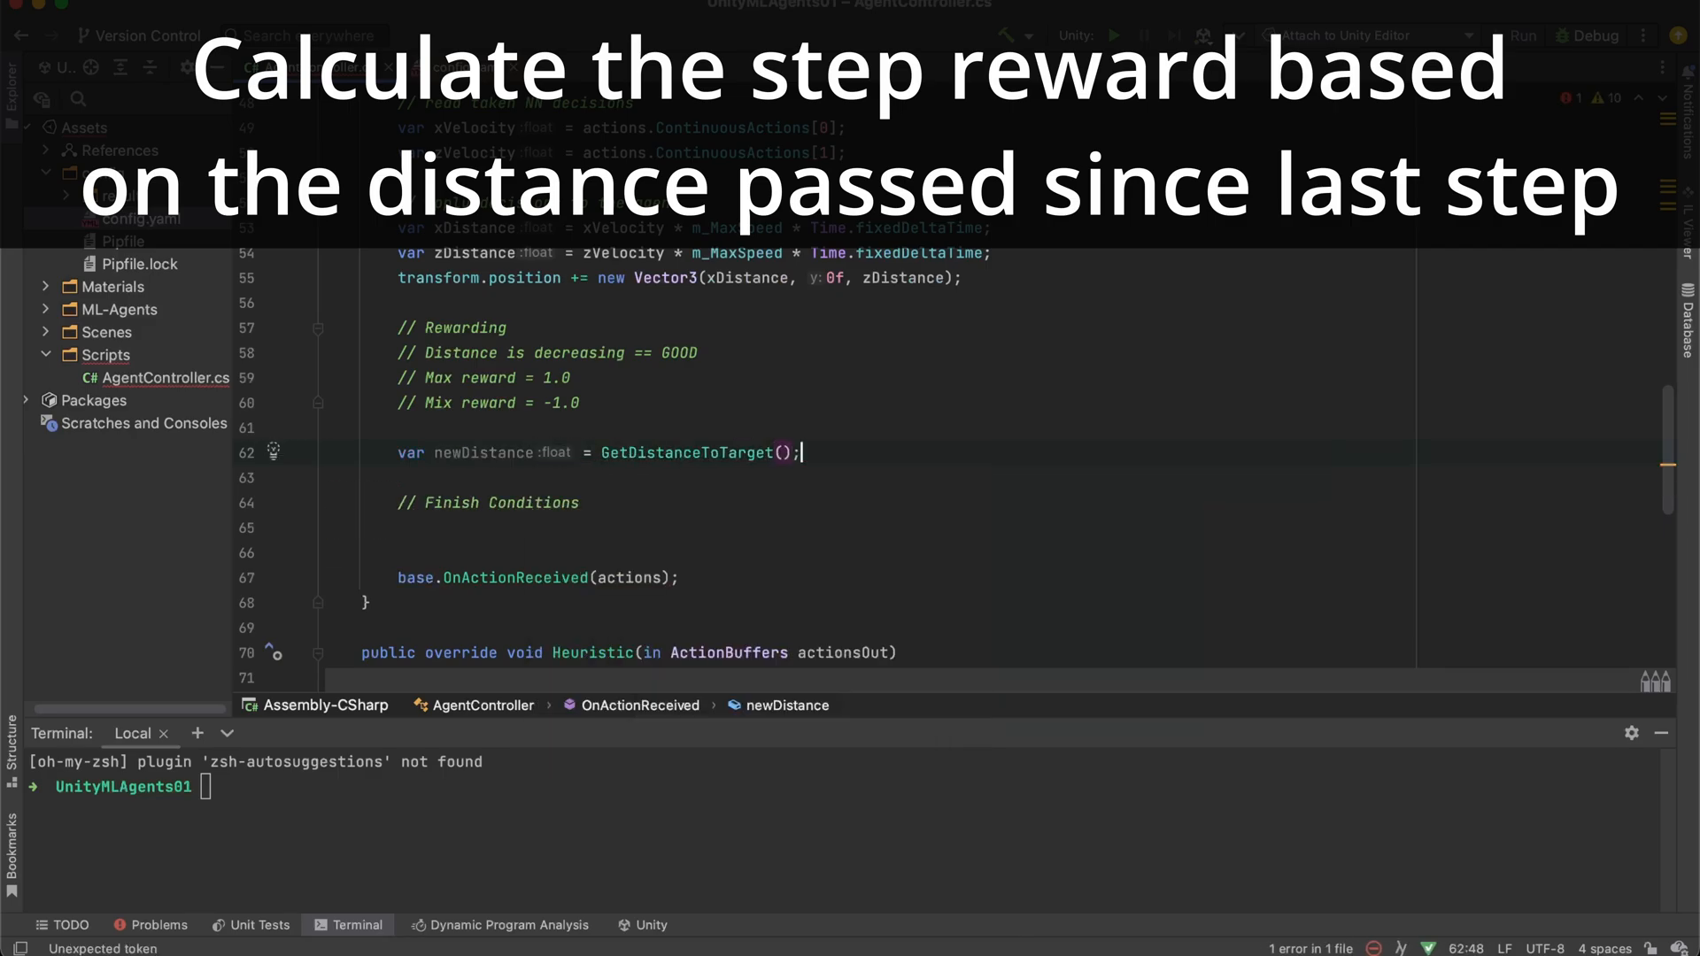
{"action": "type", "text": "m_LastDistance = newDistance;"}
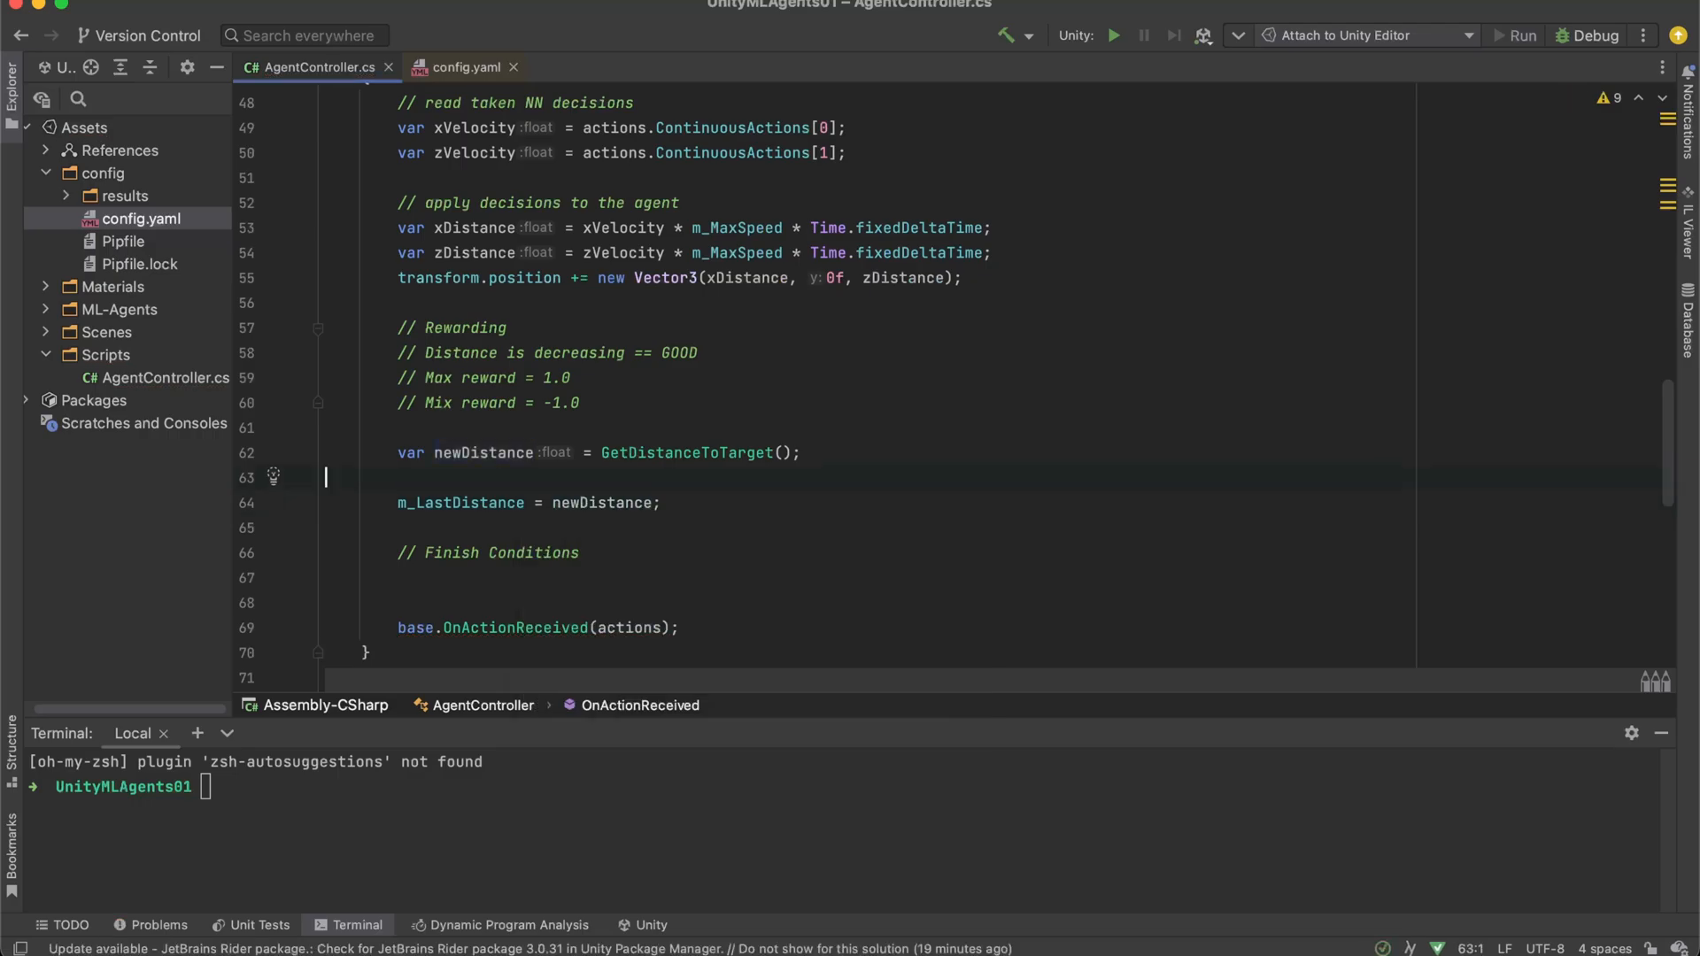
{"action": "type", "text": "var"}
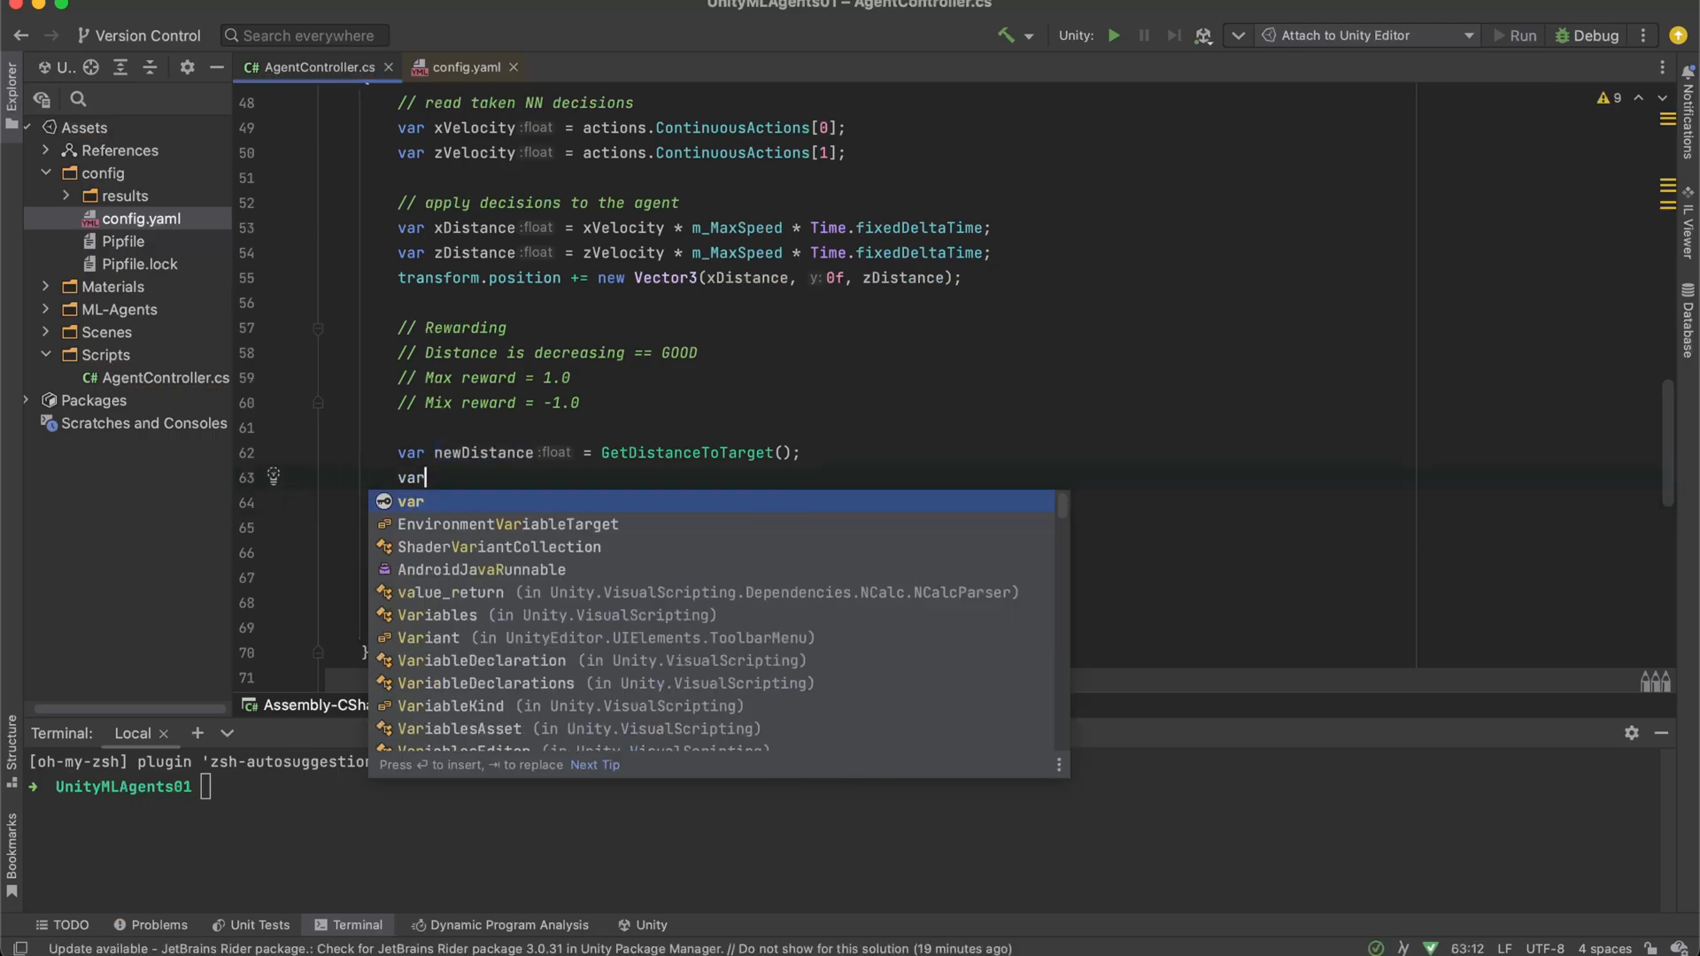
{"action": "type", "text": "deltaDistance :float ="}
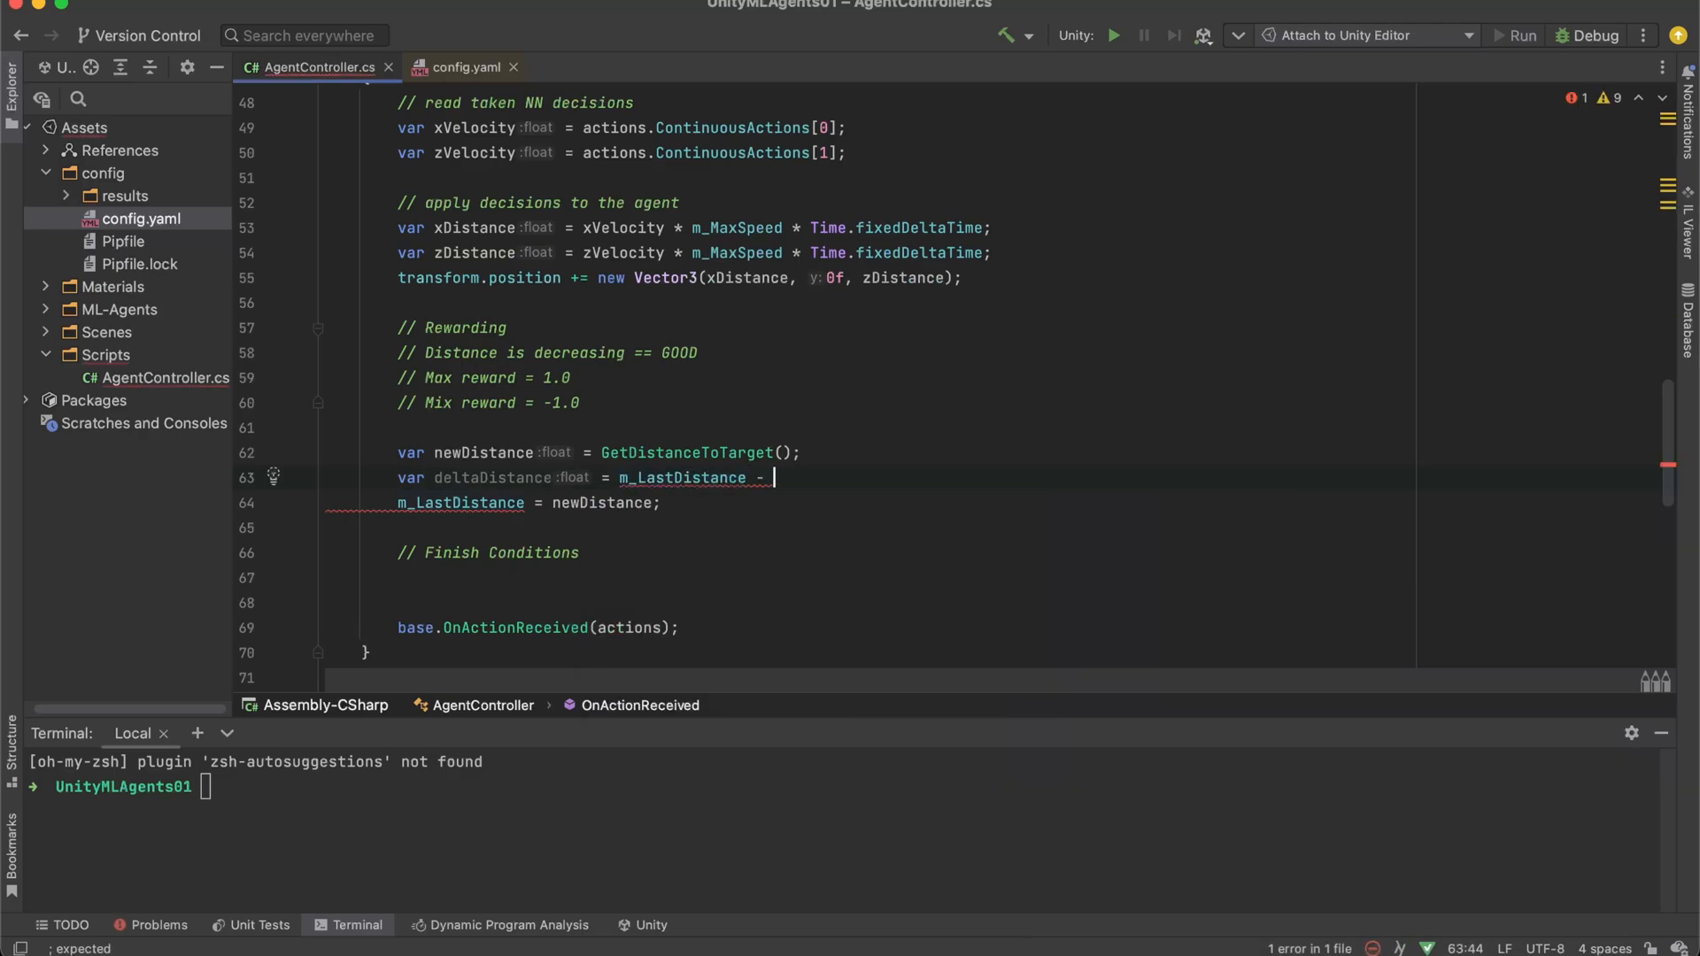
{"action": "type", "text": "newDistance"}
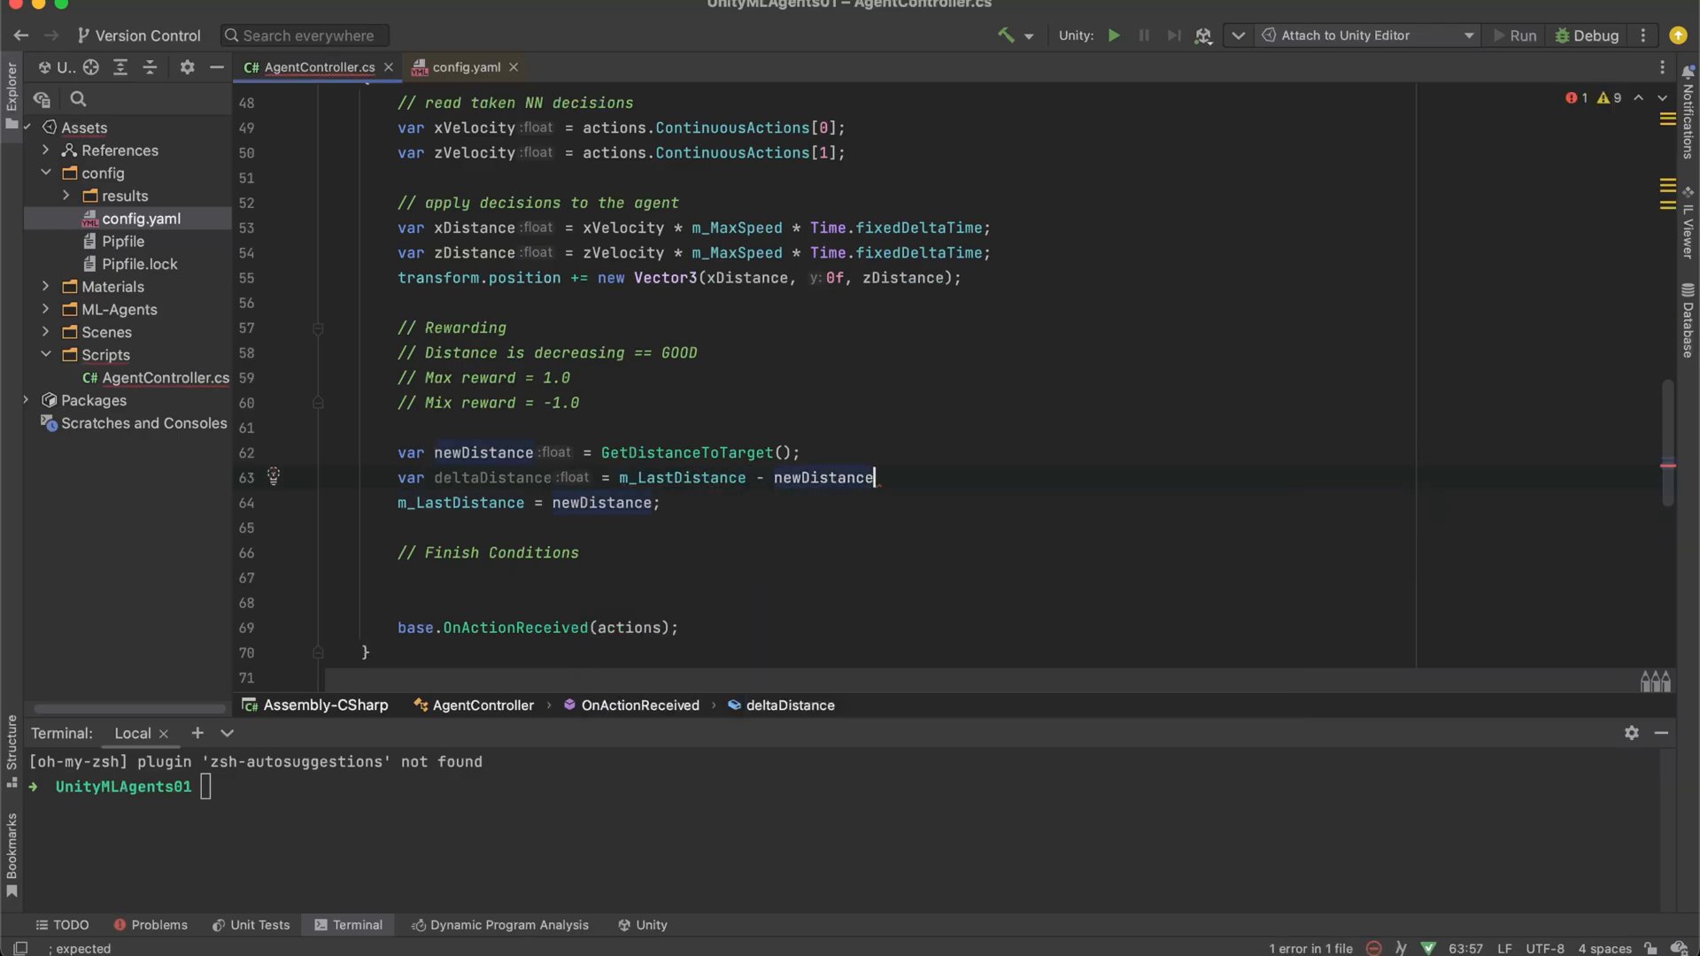
- Declare deltaReward as deltaDistance / m_StartingDistance and call AddReward(deltaReward)
{"action": "type", "text": "var s"}
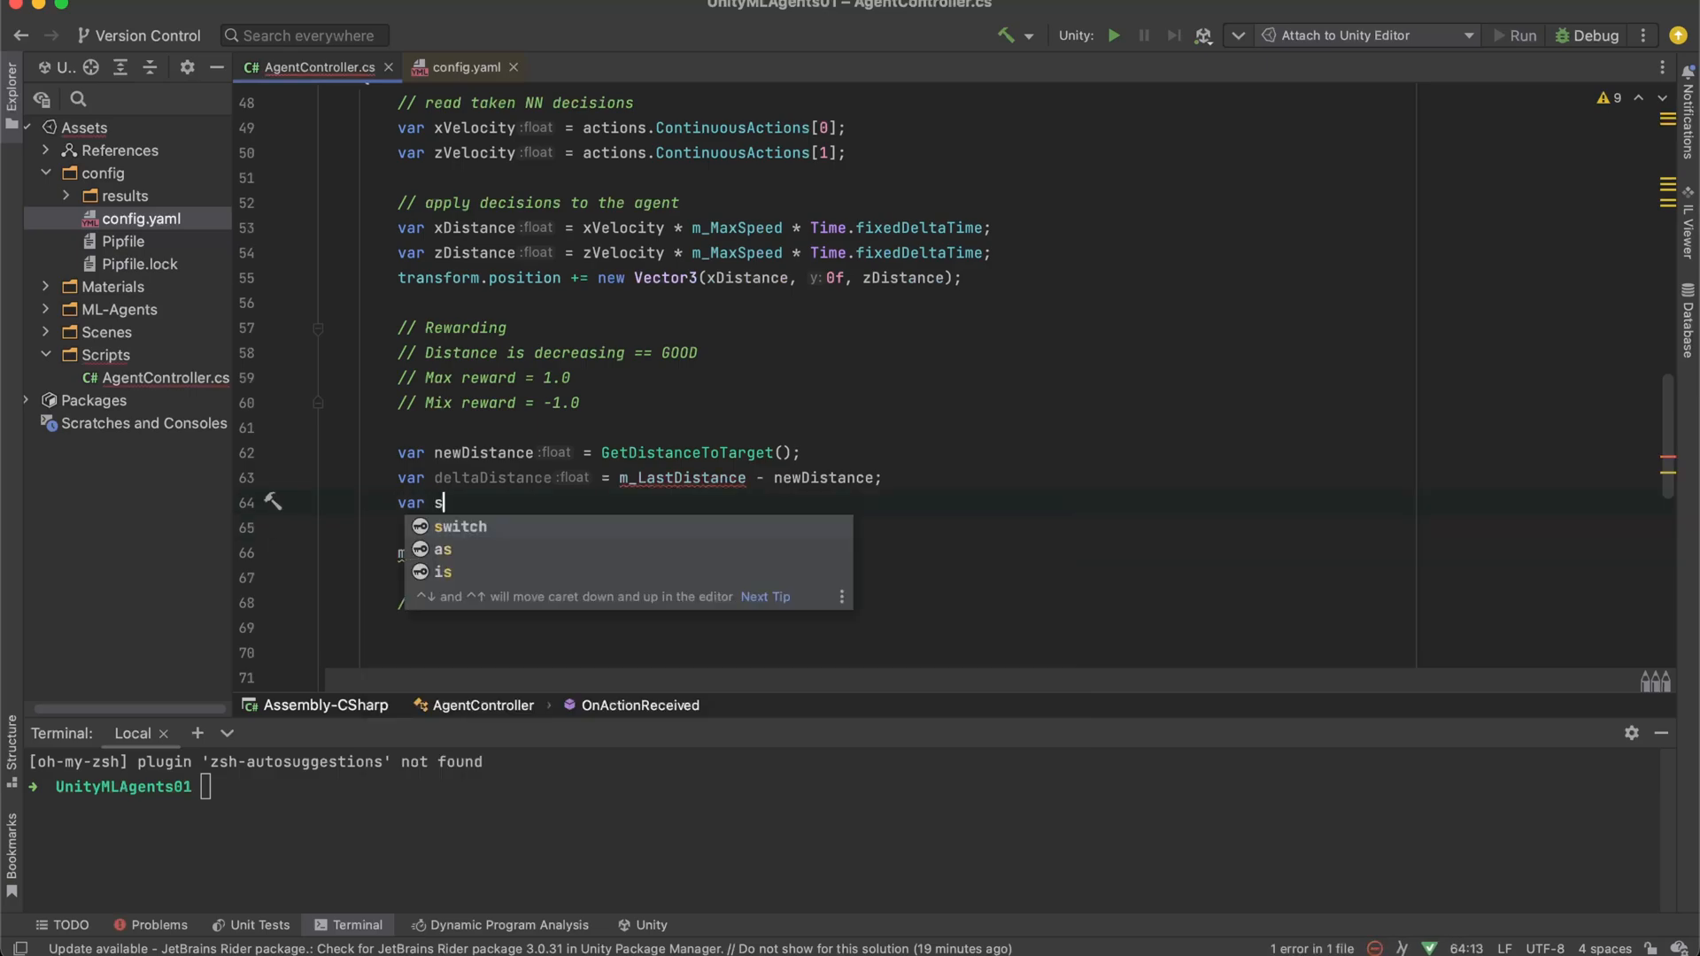
{"action": "type", "text": "r"}
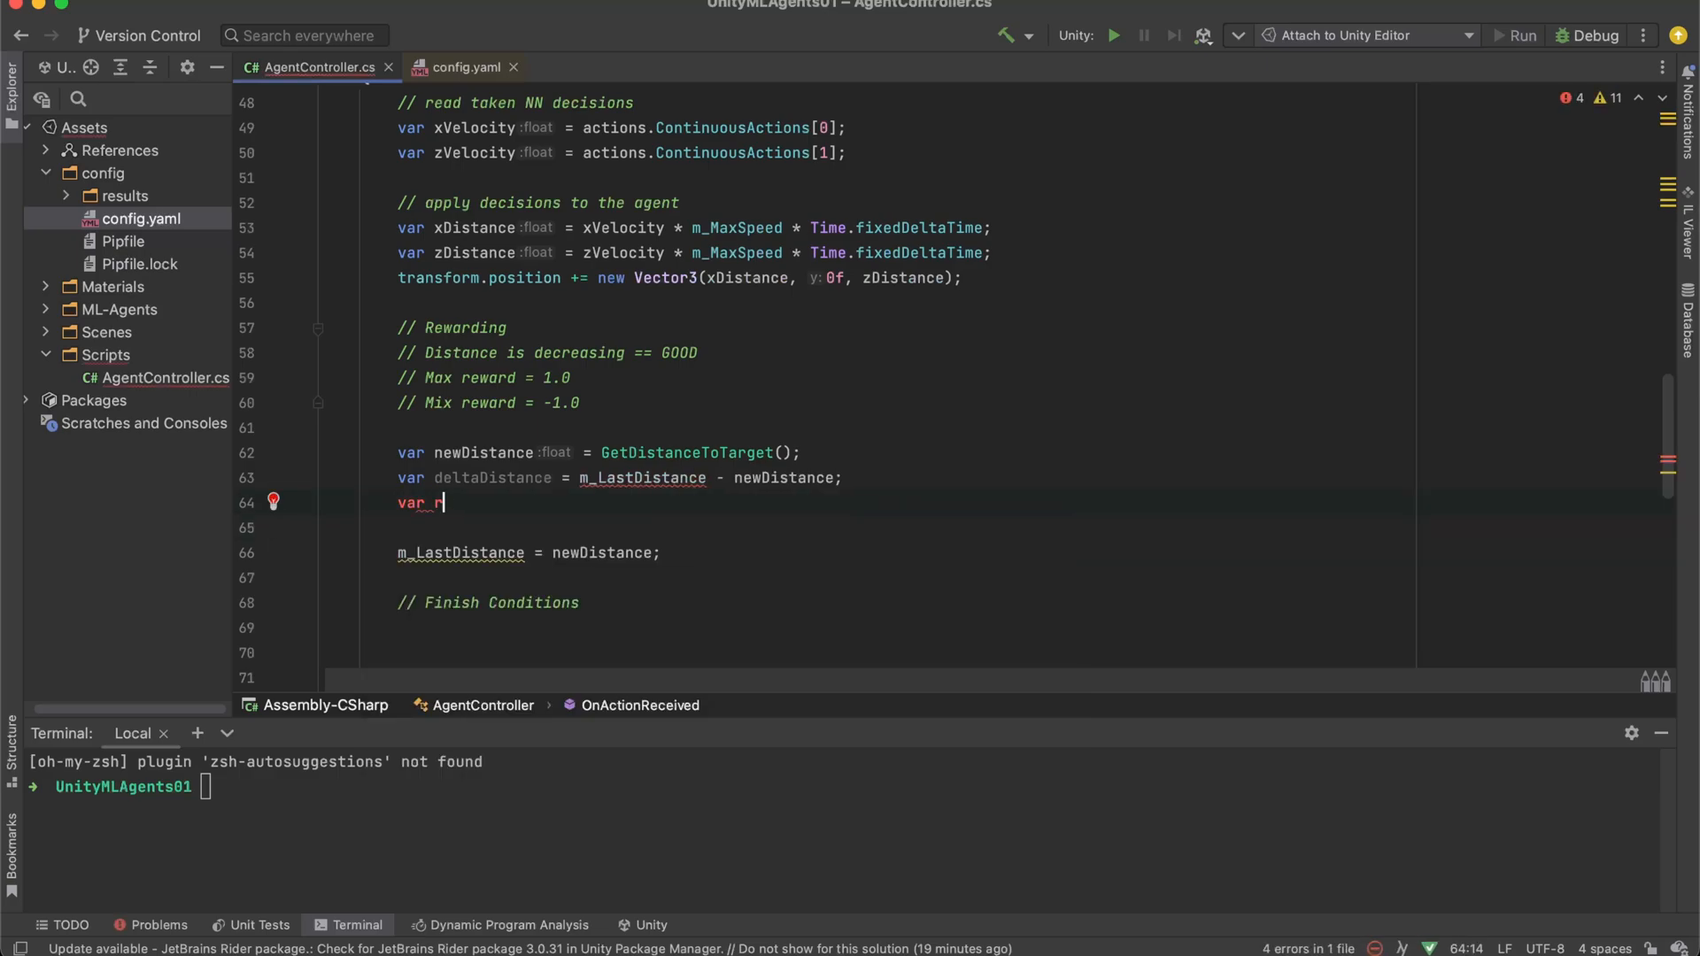
{"action": "type", "text": "deltaReward :float = deltaDistance"}
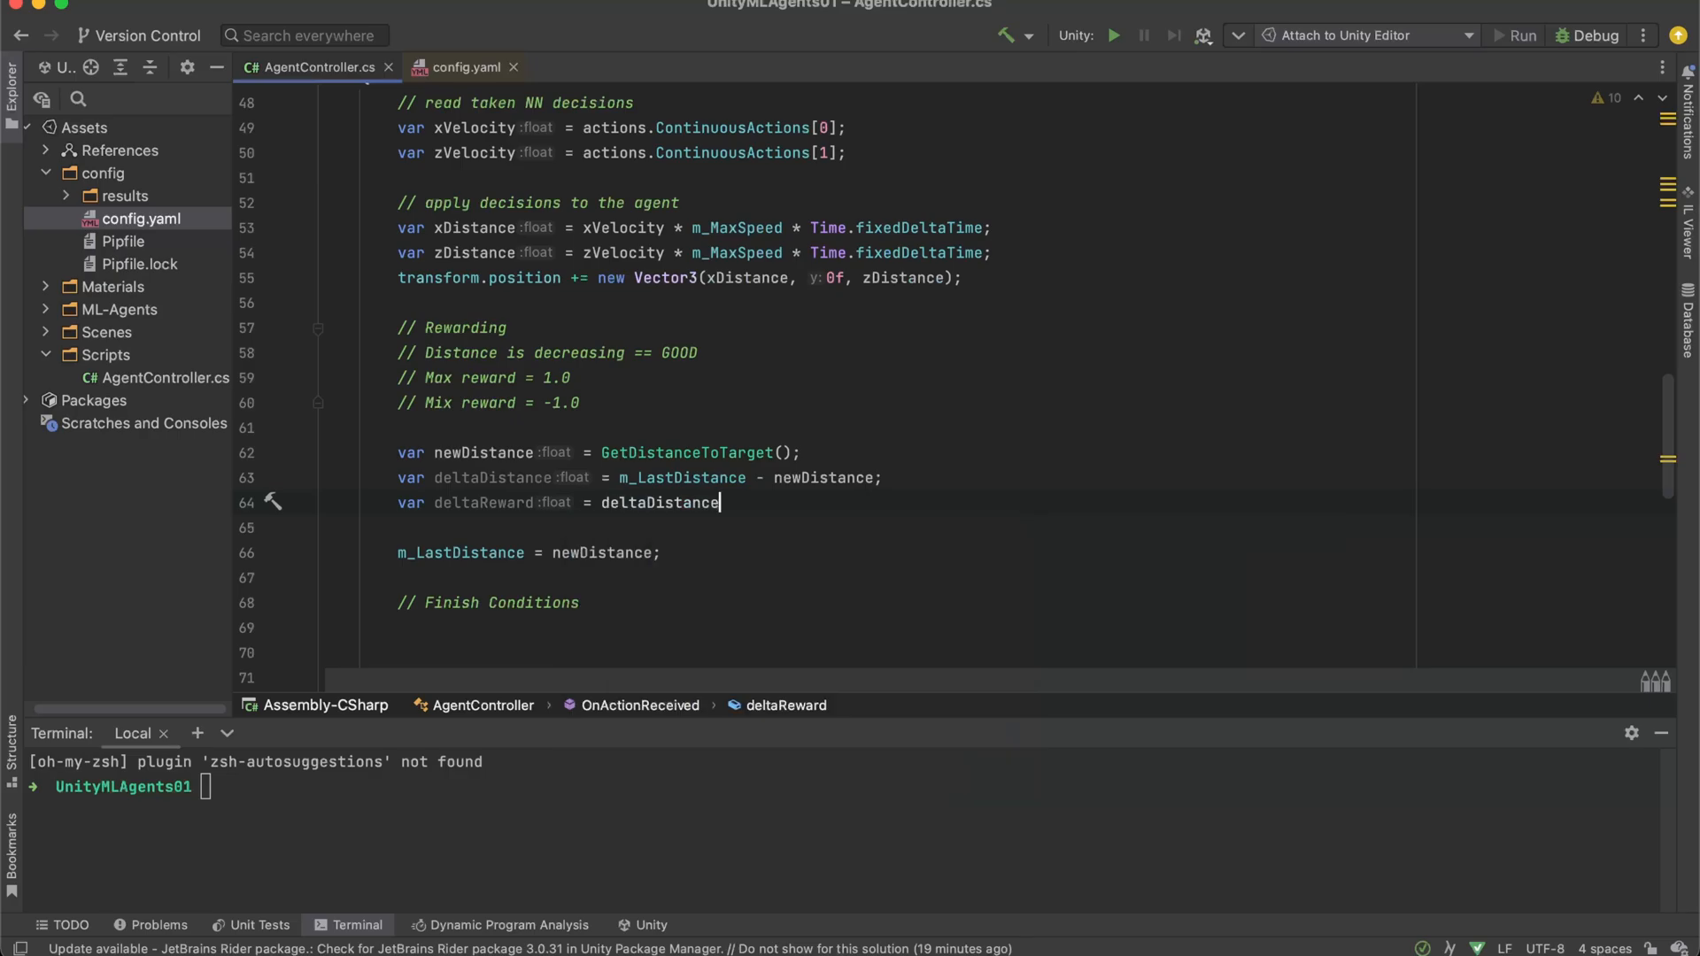
{"action": "type", "text": "/ m_StartingDistance"}
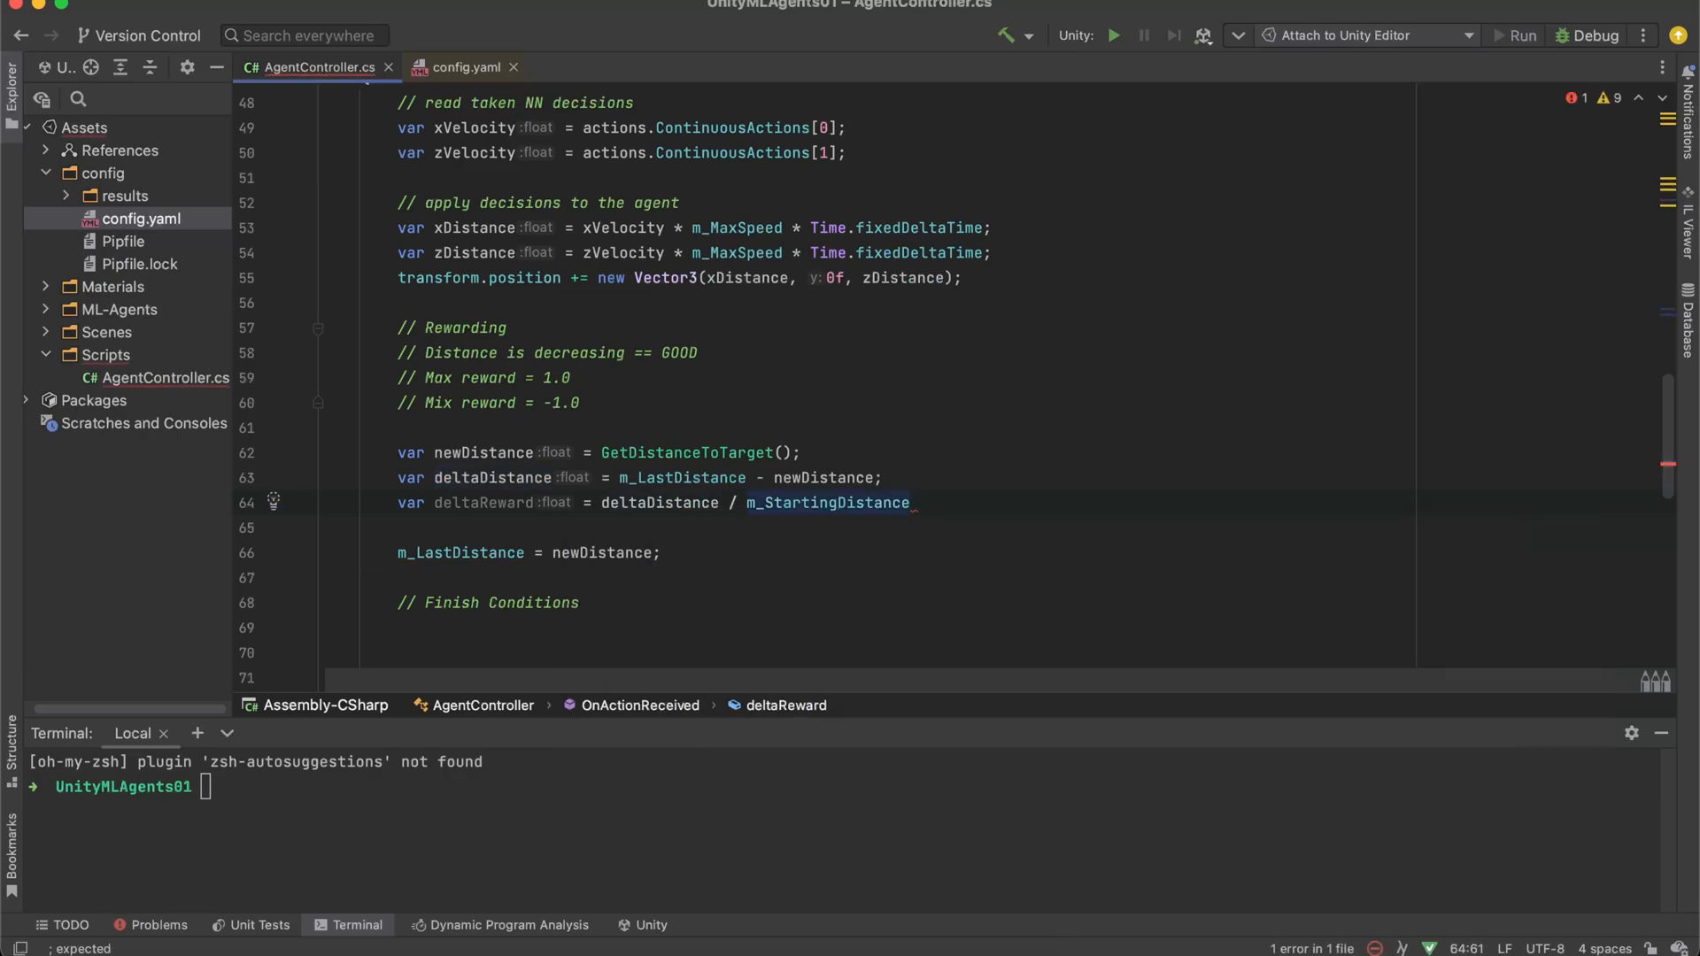
{"action": "type", "text": ";"}
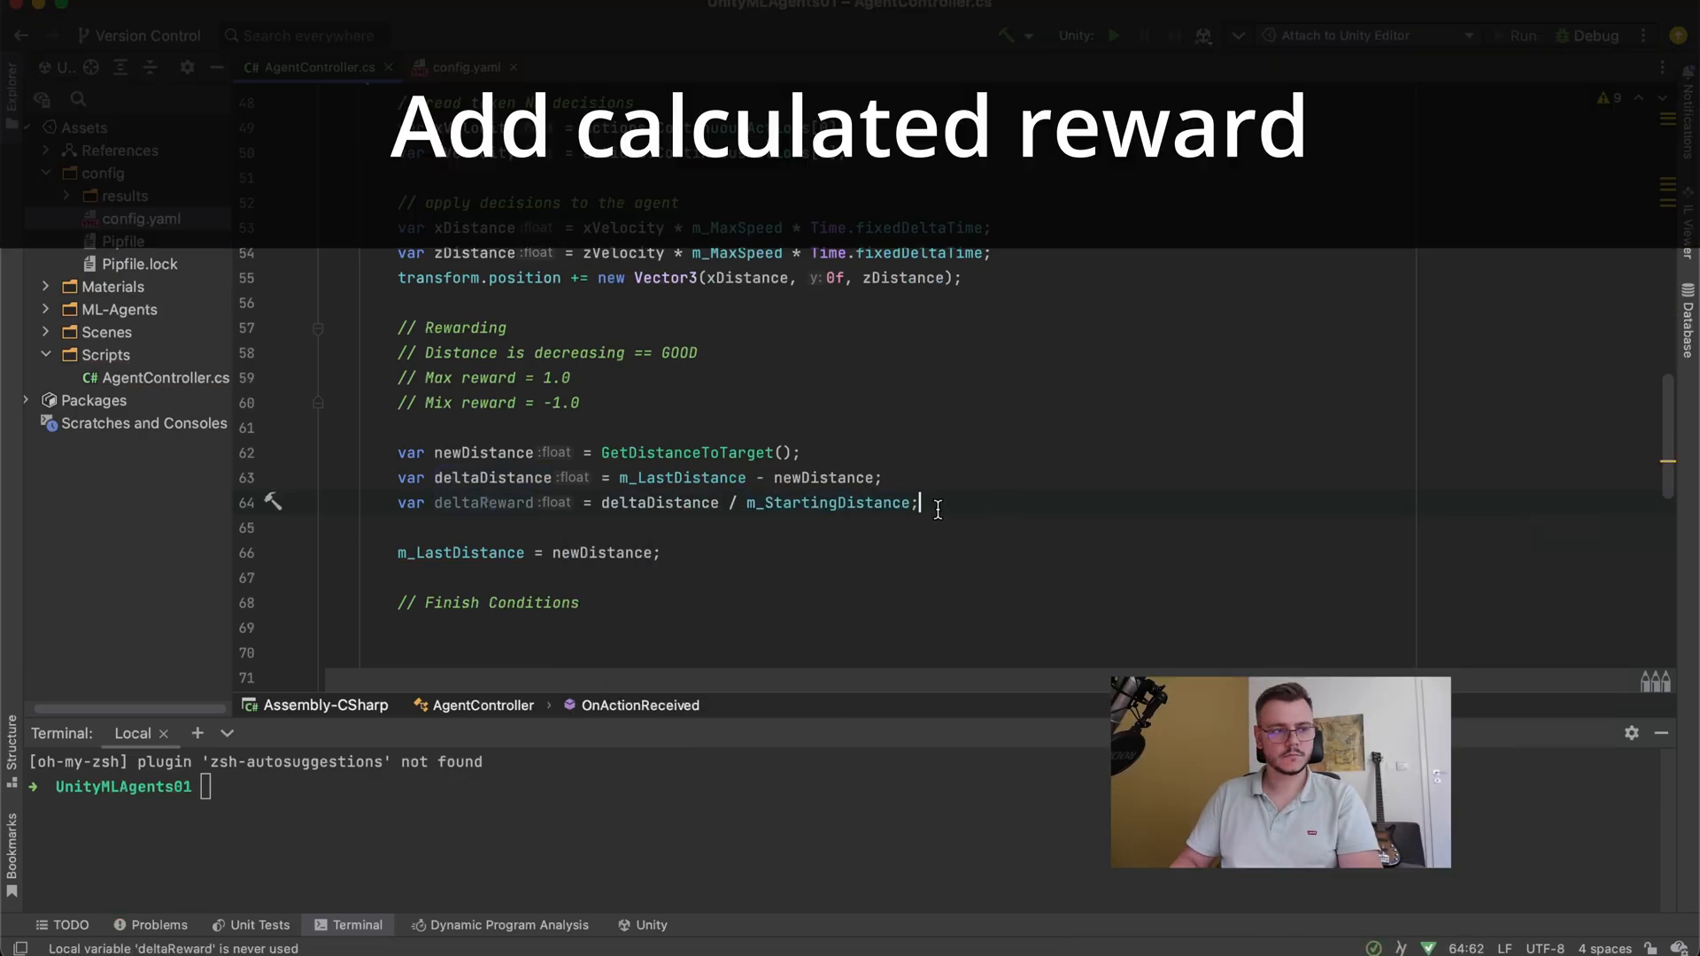
{"action": "type", "text": "Add"}
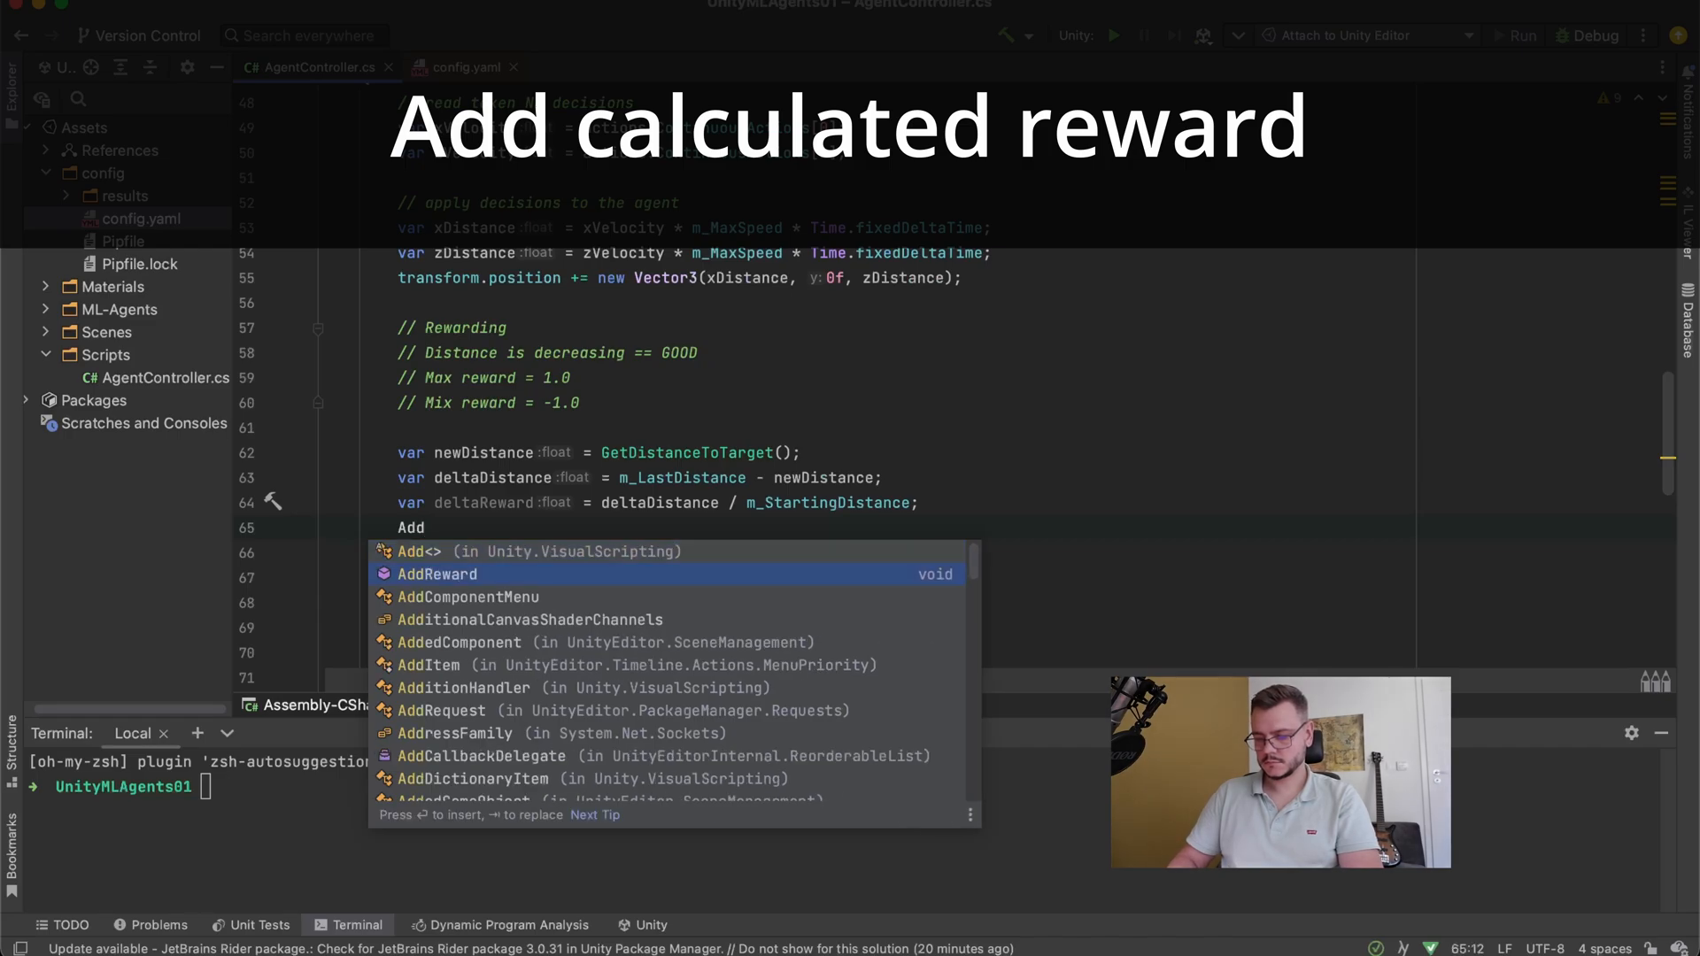
{"action": "left_click", "coordinate": [437, 573]}
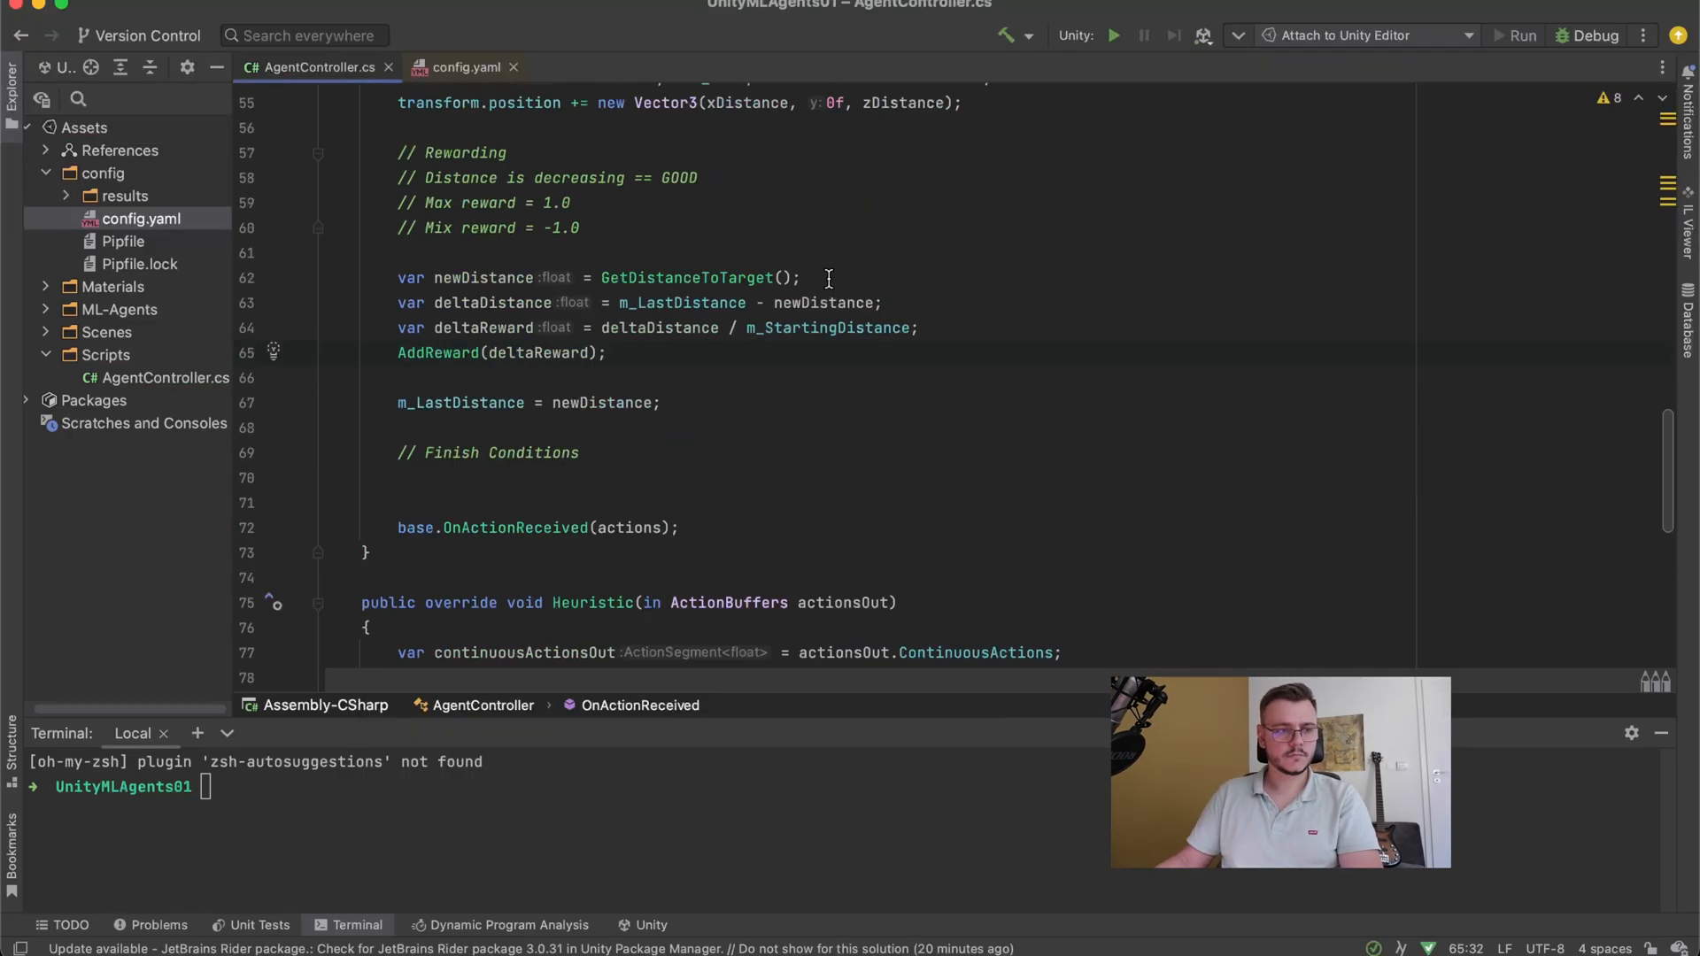
- Write if (newDistance > m_StartingDistance * 2f) { EndEpisode(); } and start a '// Time Limit' comment
{"action": "type", "text": "if"}
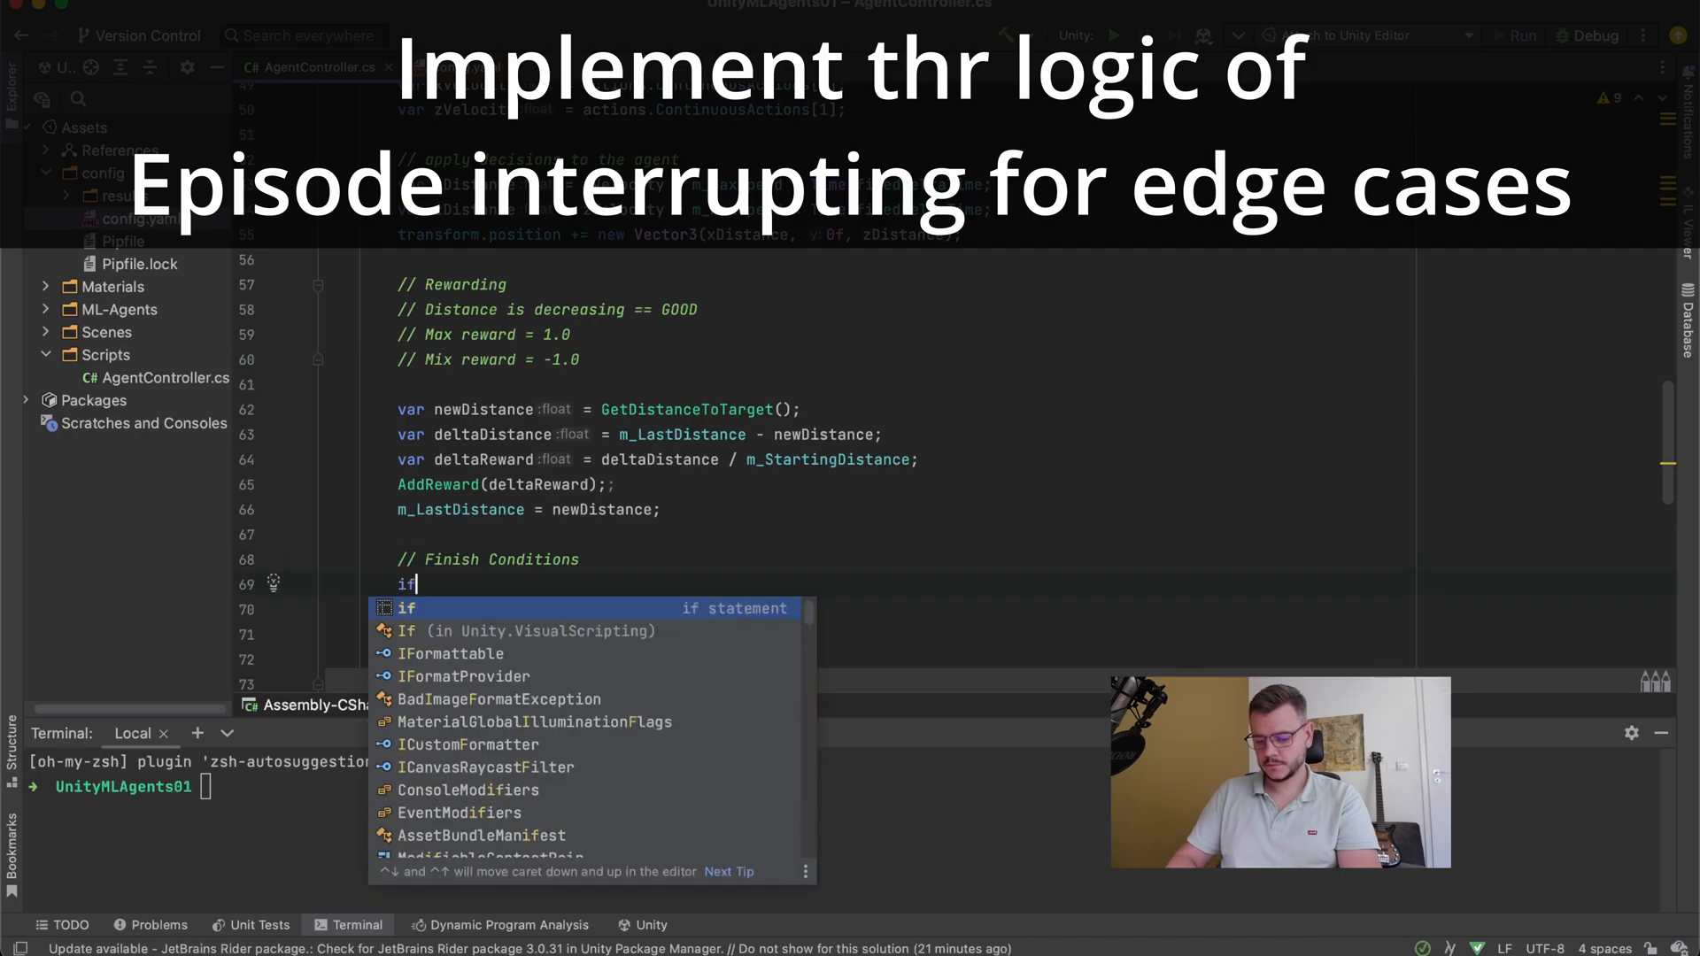
{"action": "type", "text": "("}
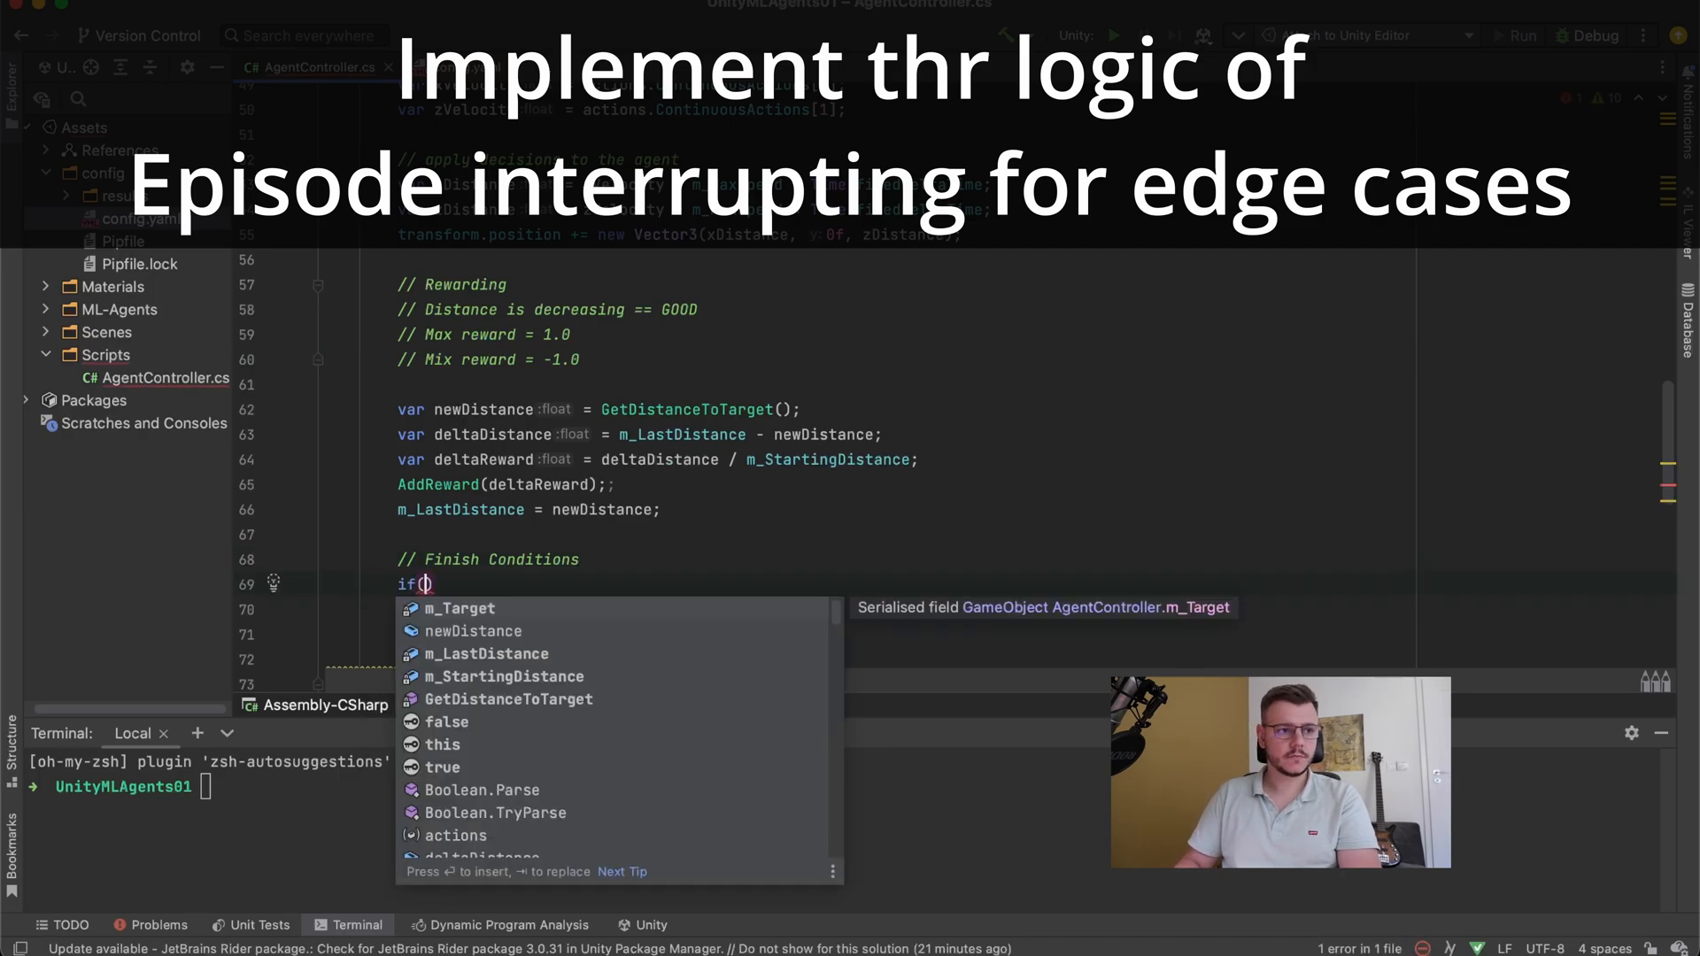
{"action": "type", "text": "newDistance"}
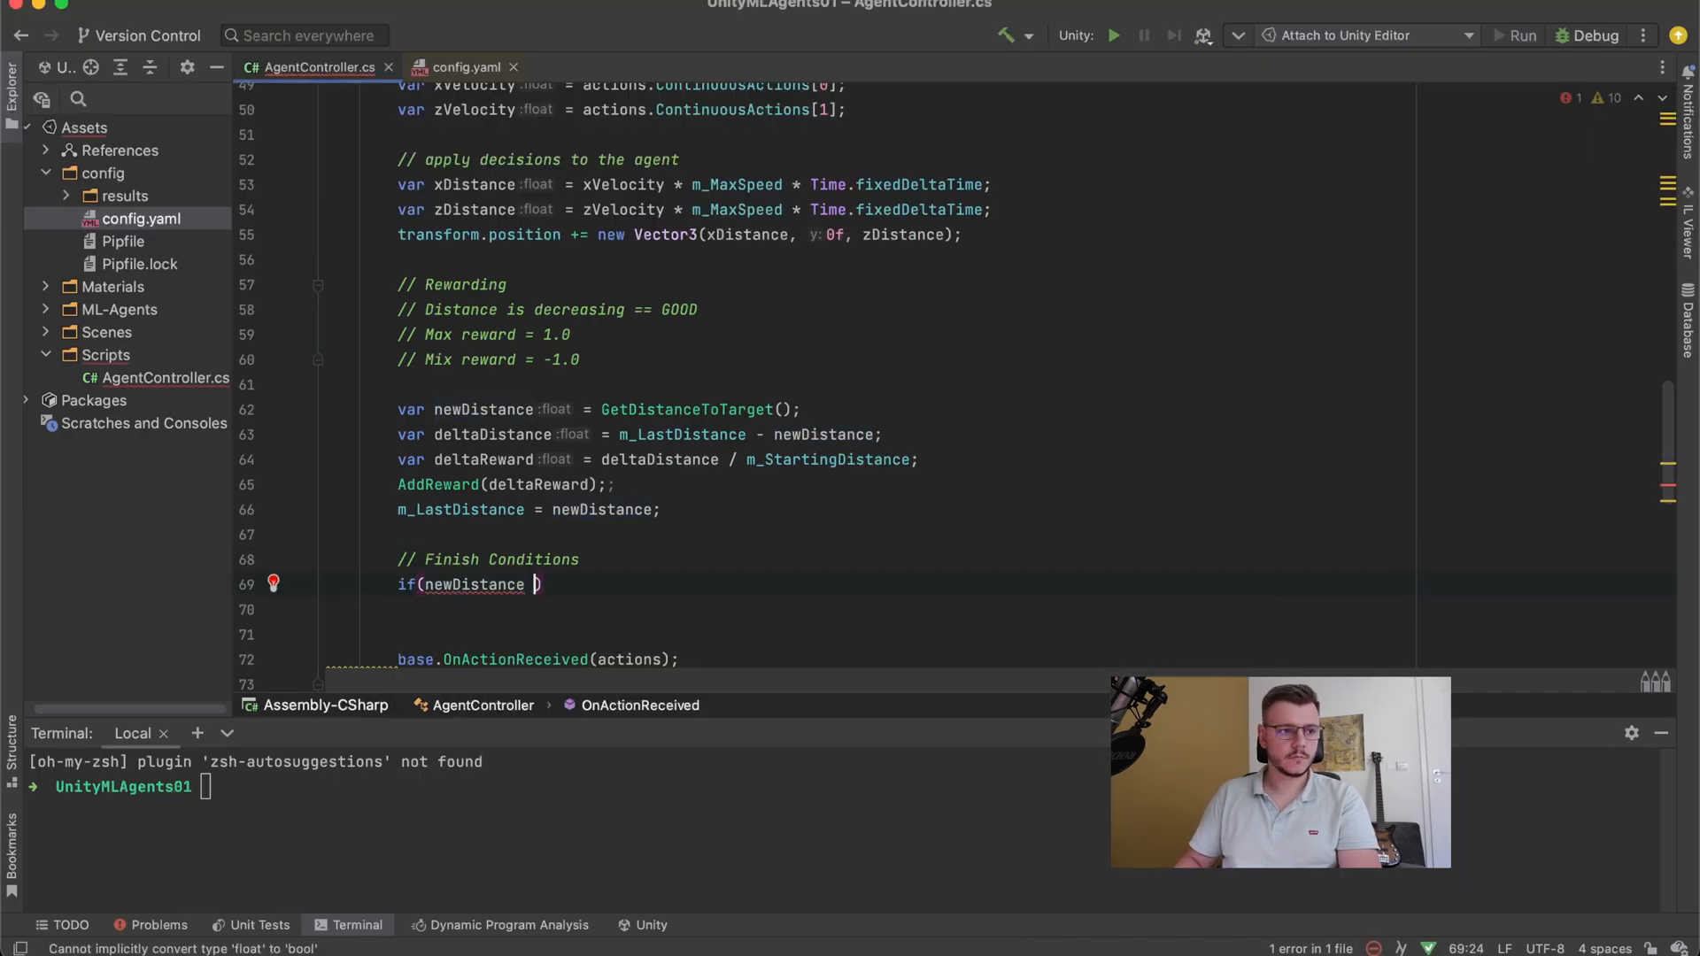
{"action": "type", "text": ">"}
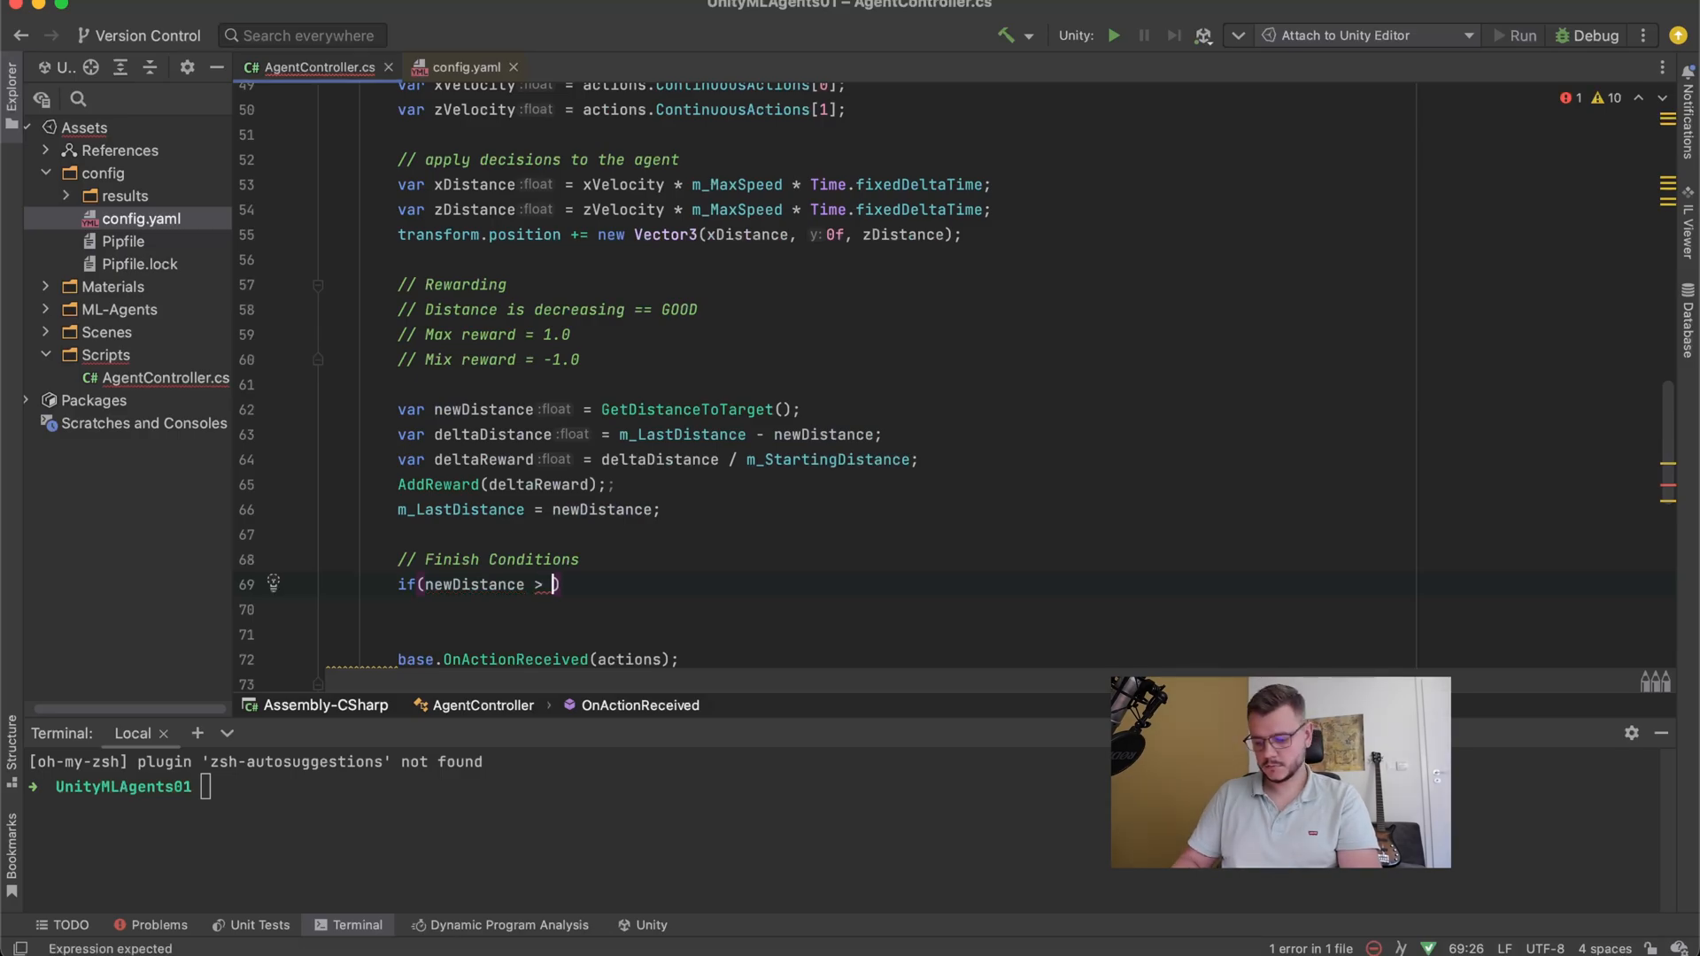
{"action": "type", "text": "startingDistance"}
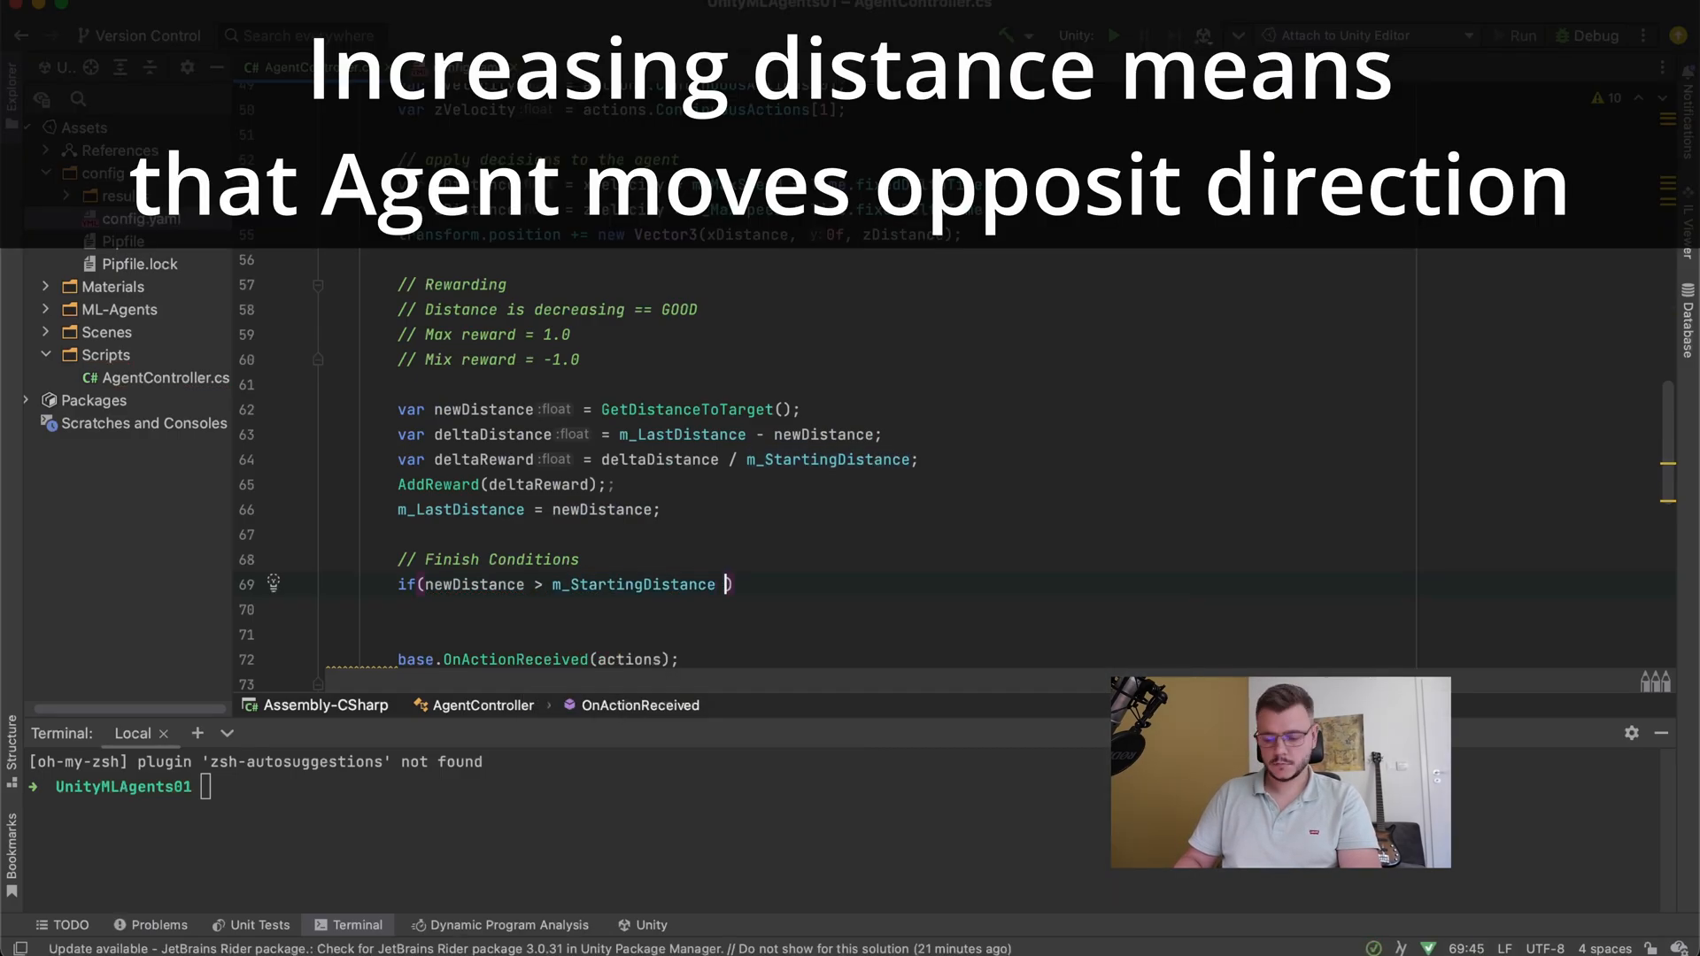
{"action": "type", "text": "* 2f"}
{"action": "type", "text": "// reward < -1.0"}
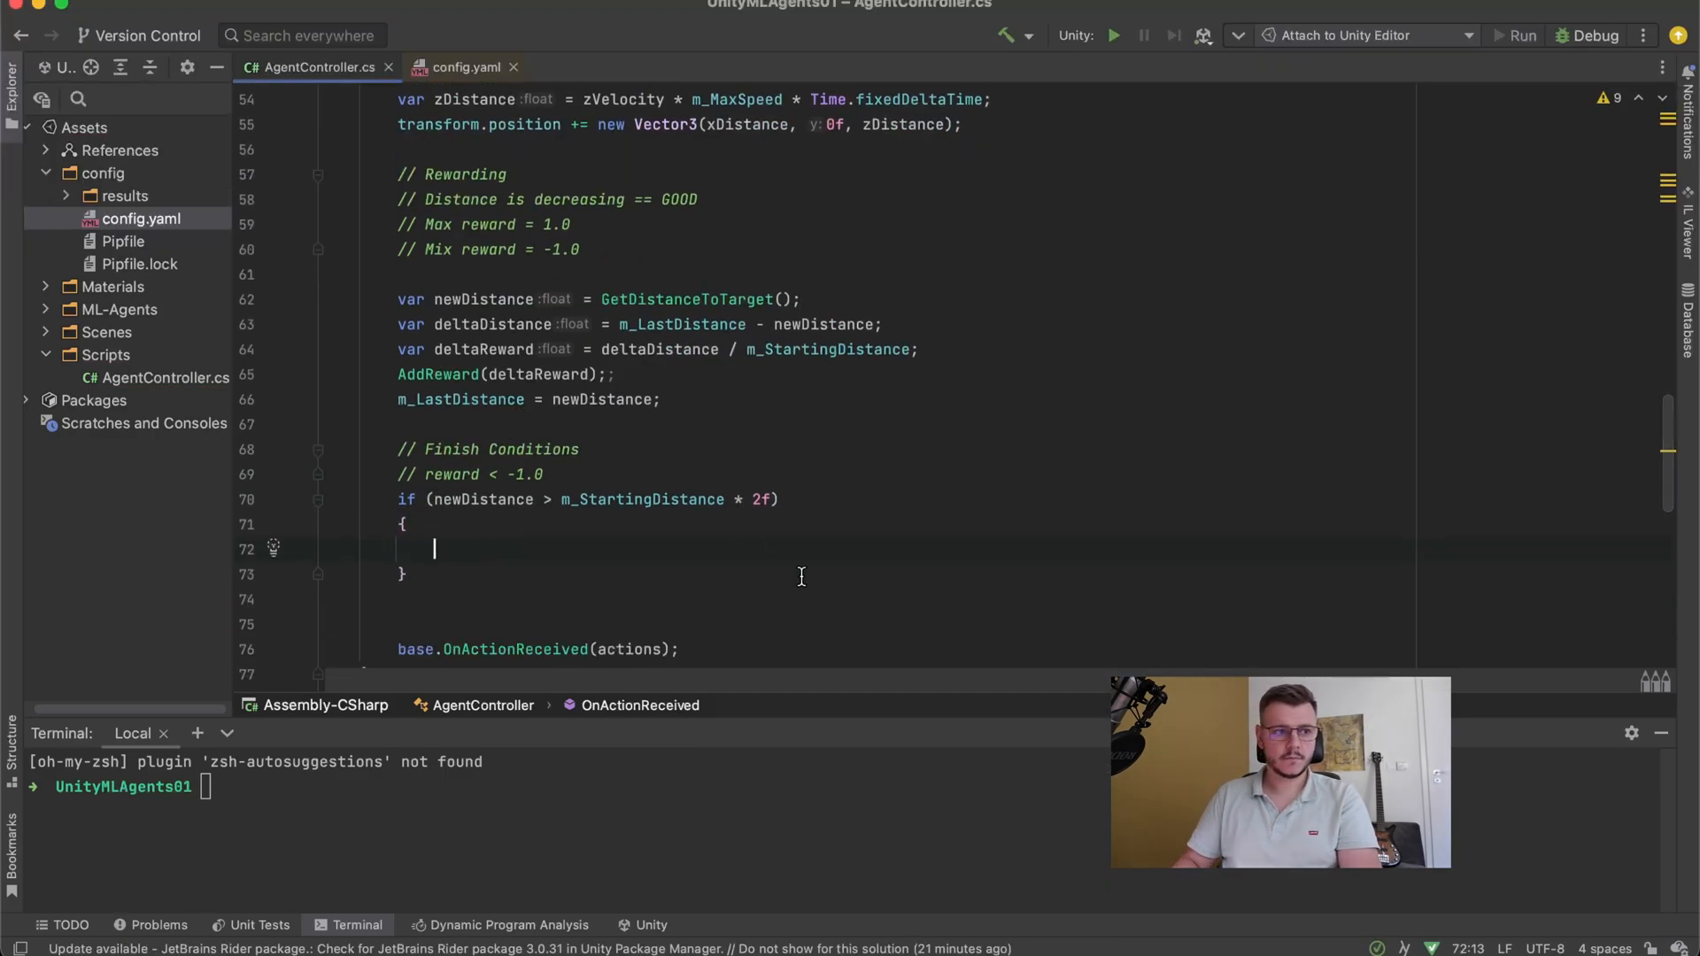
{"action": "type", "text": "EndEpisode();"}
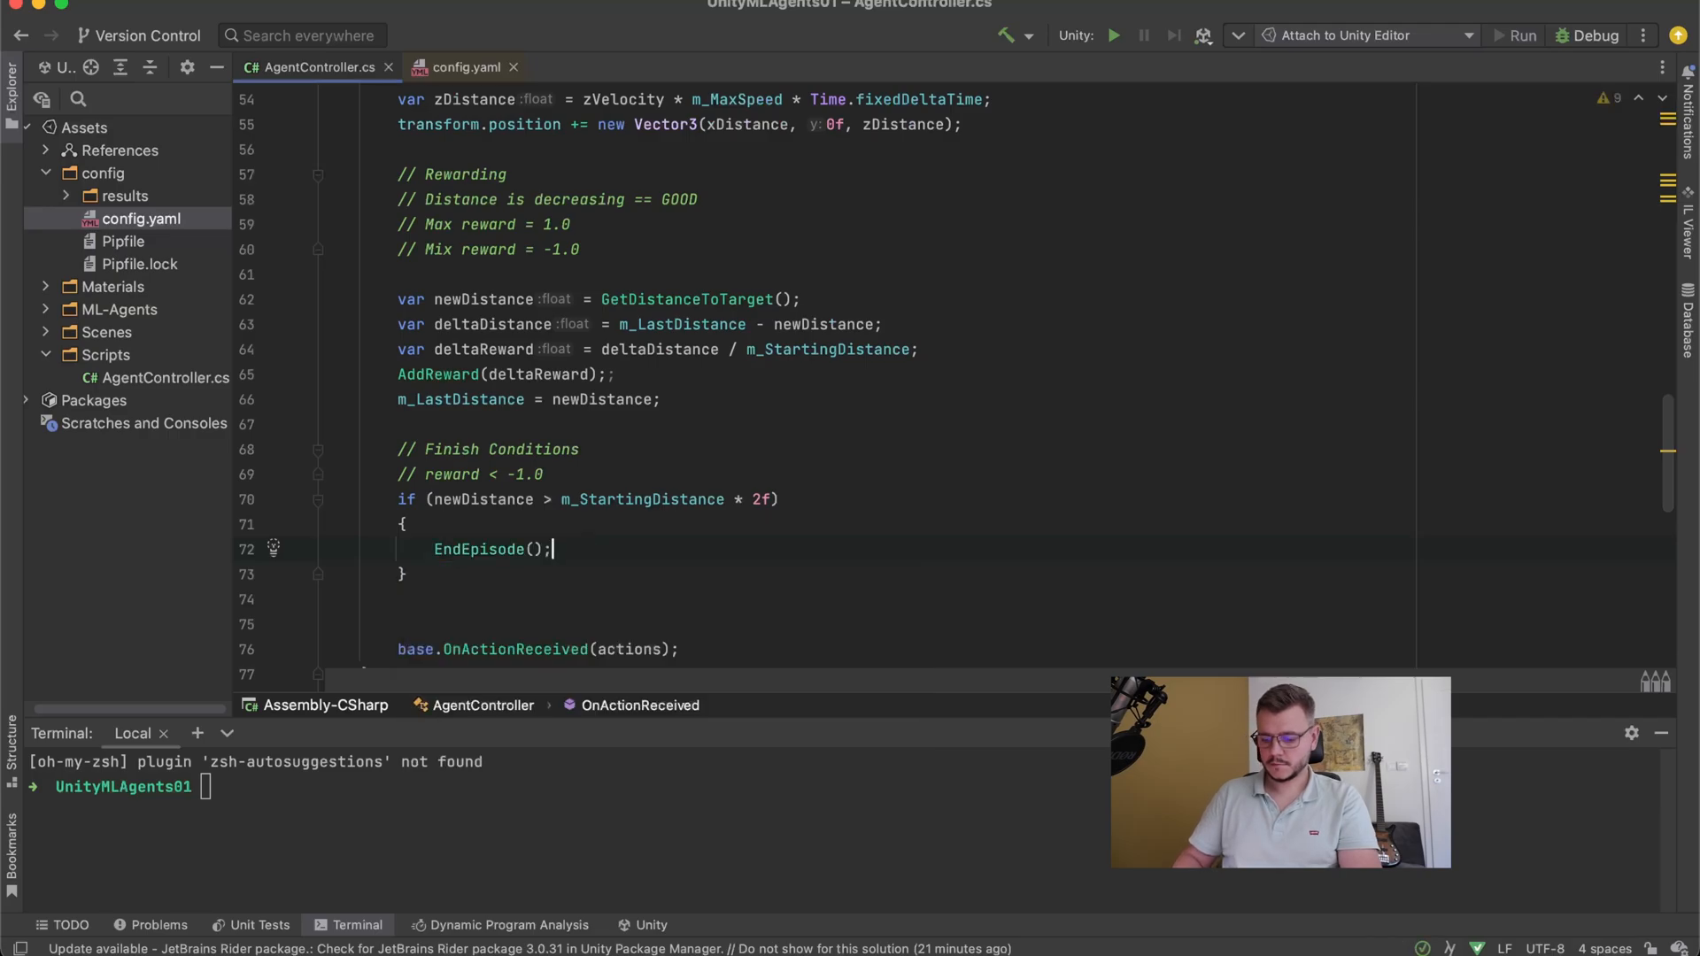
{"action": "scroll", "scroll_direction": "down", "scroll_amount": 3}
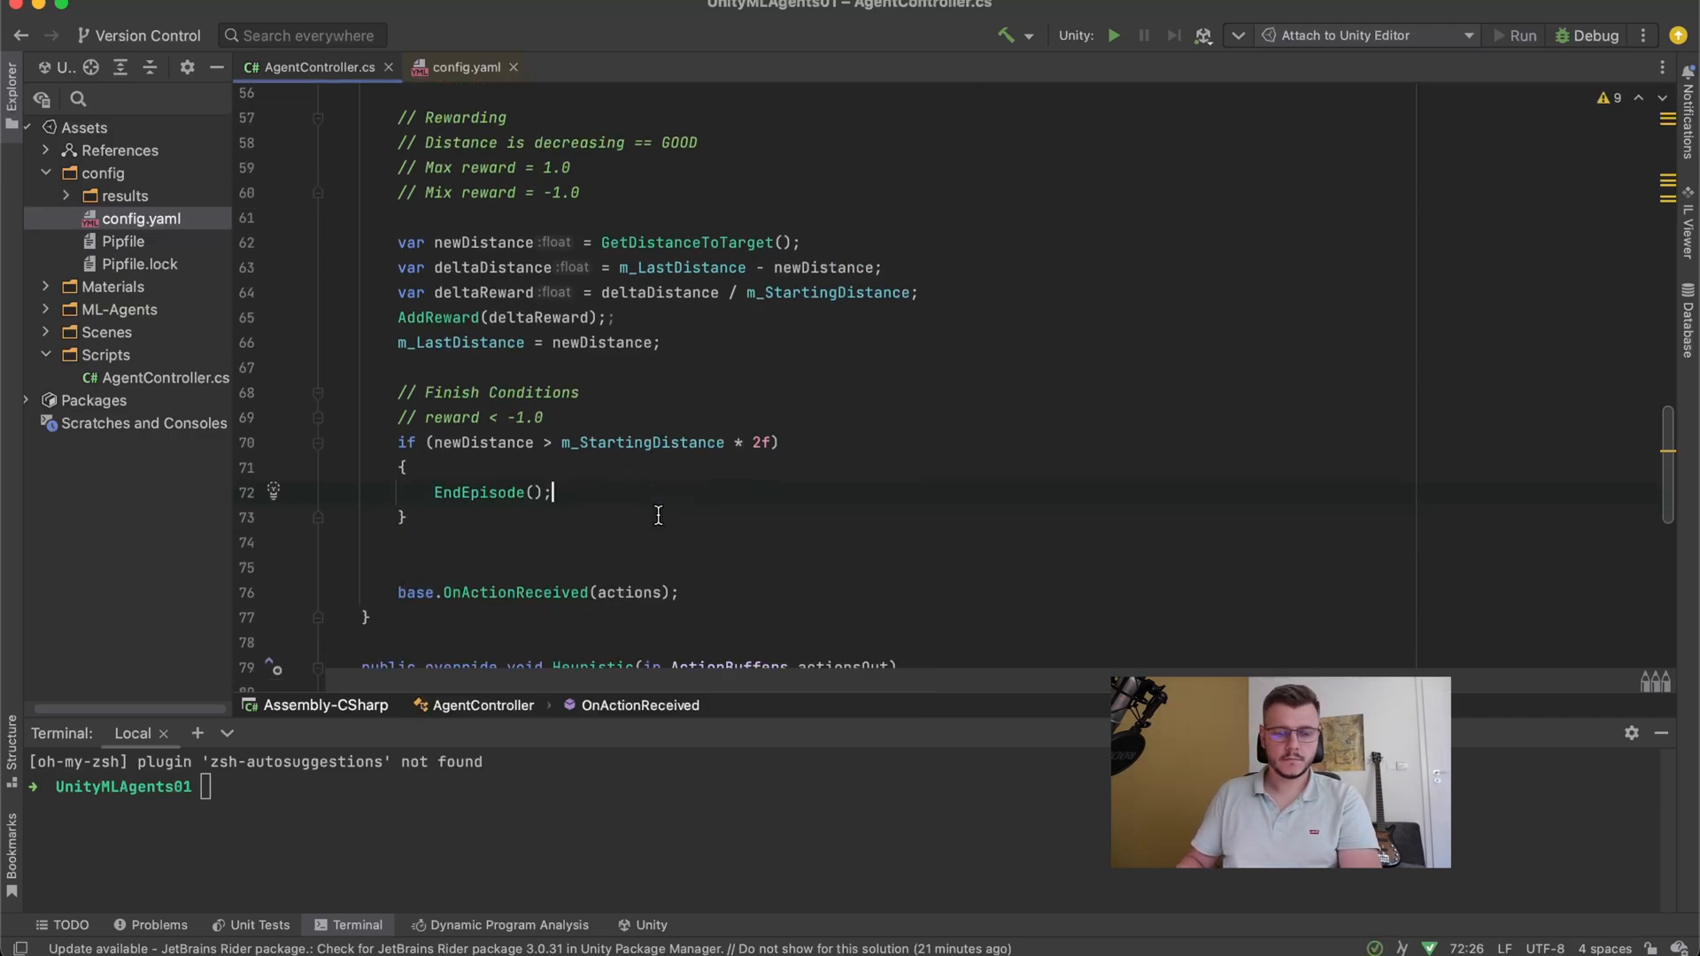
{"action": "type", "text": "// Time Limit"}
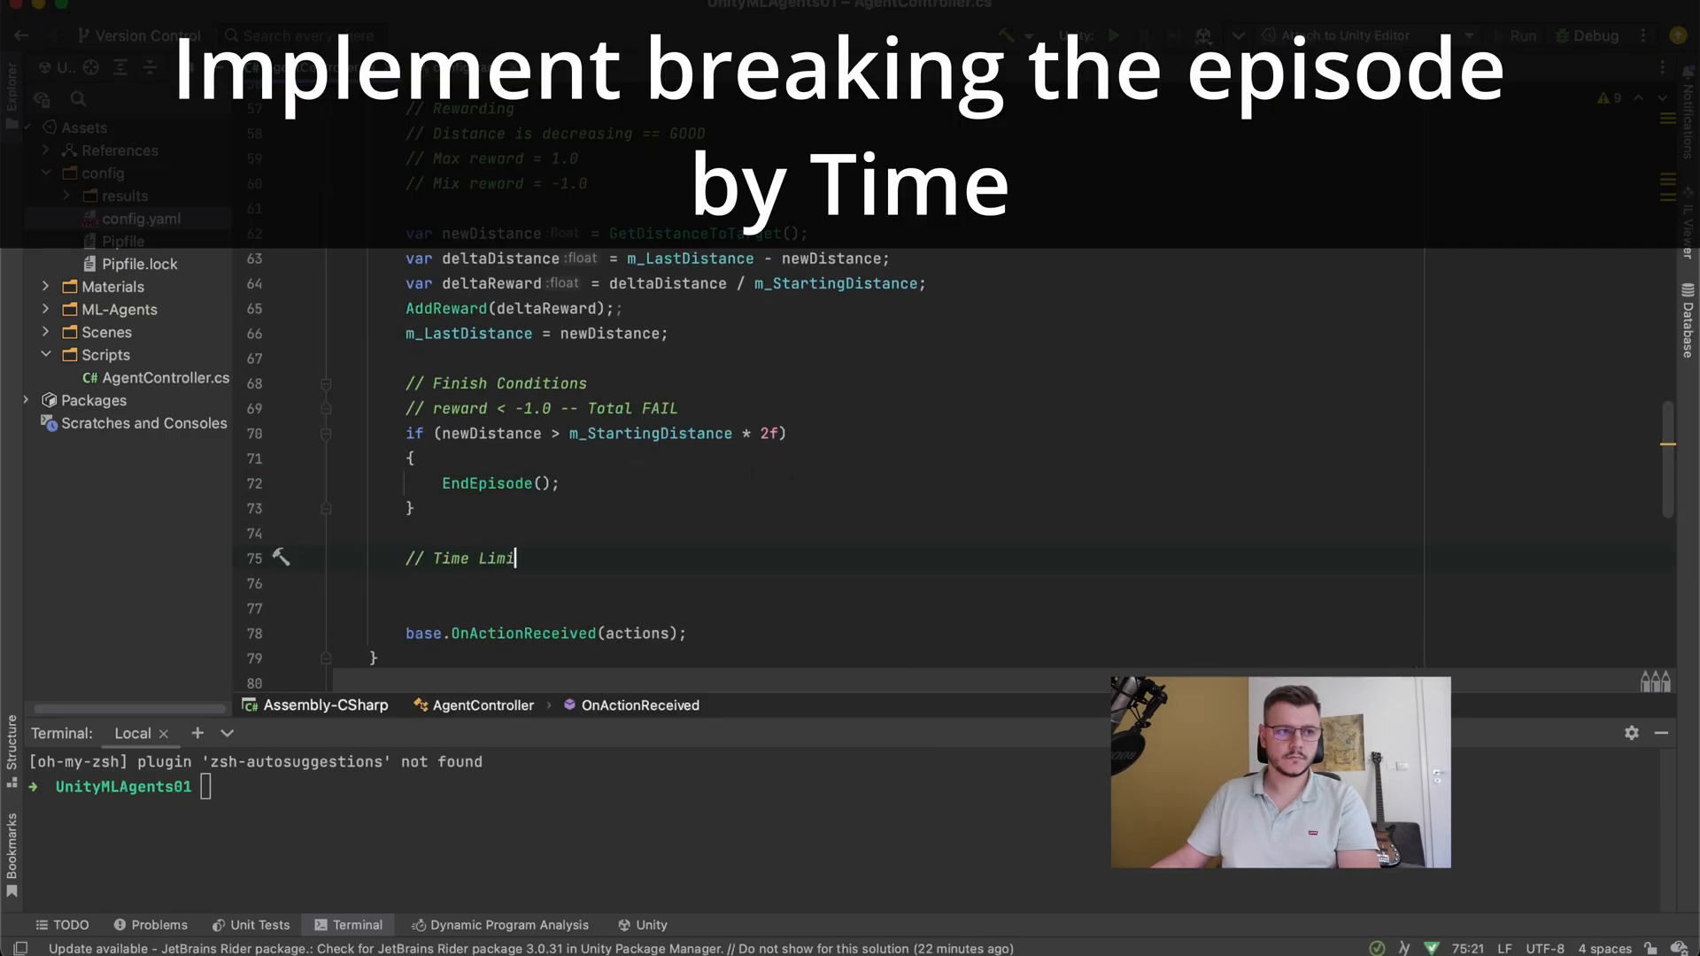
- Add an if-block ending the episode past m_TimeLimit, set m_TimeLimit = 30f // seconds, and declare m_LastDistance
{"action": "key", "text": "enter"}
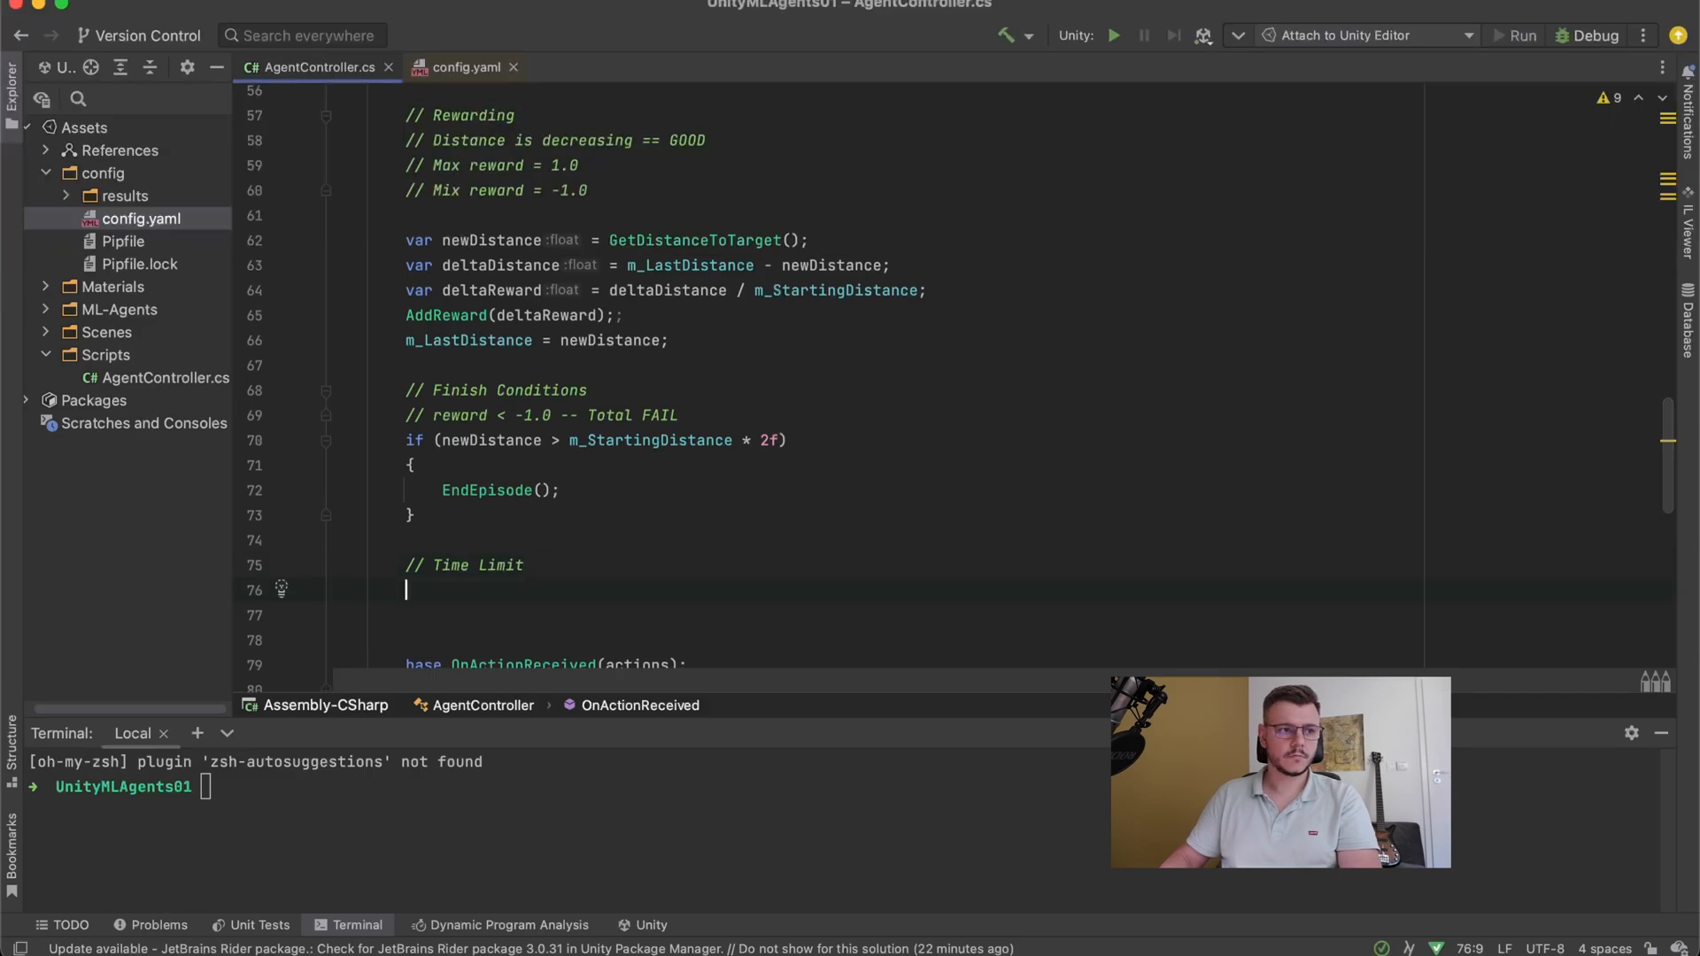
{"action": "type", "text": "if(passedTime >"}
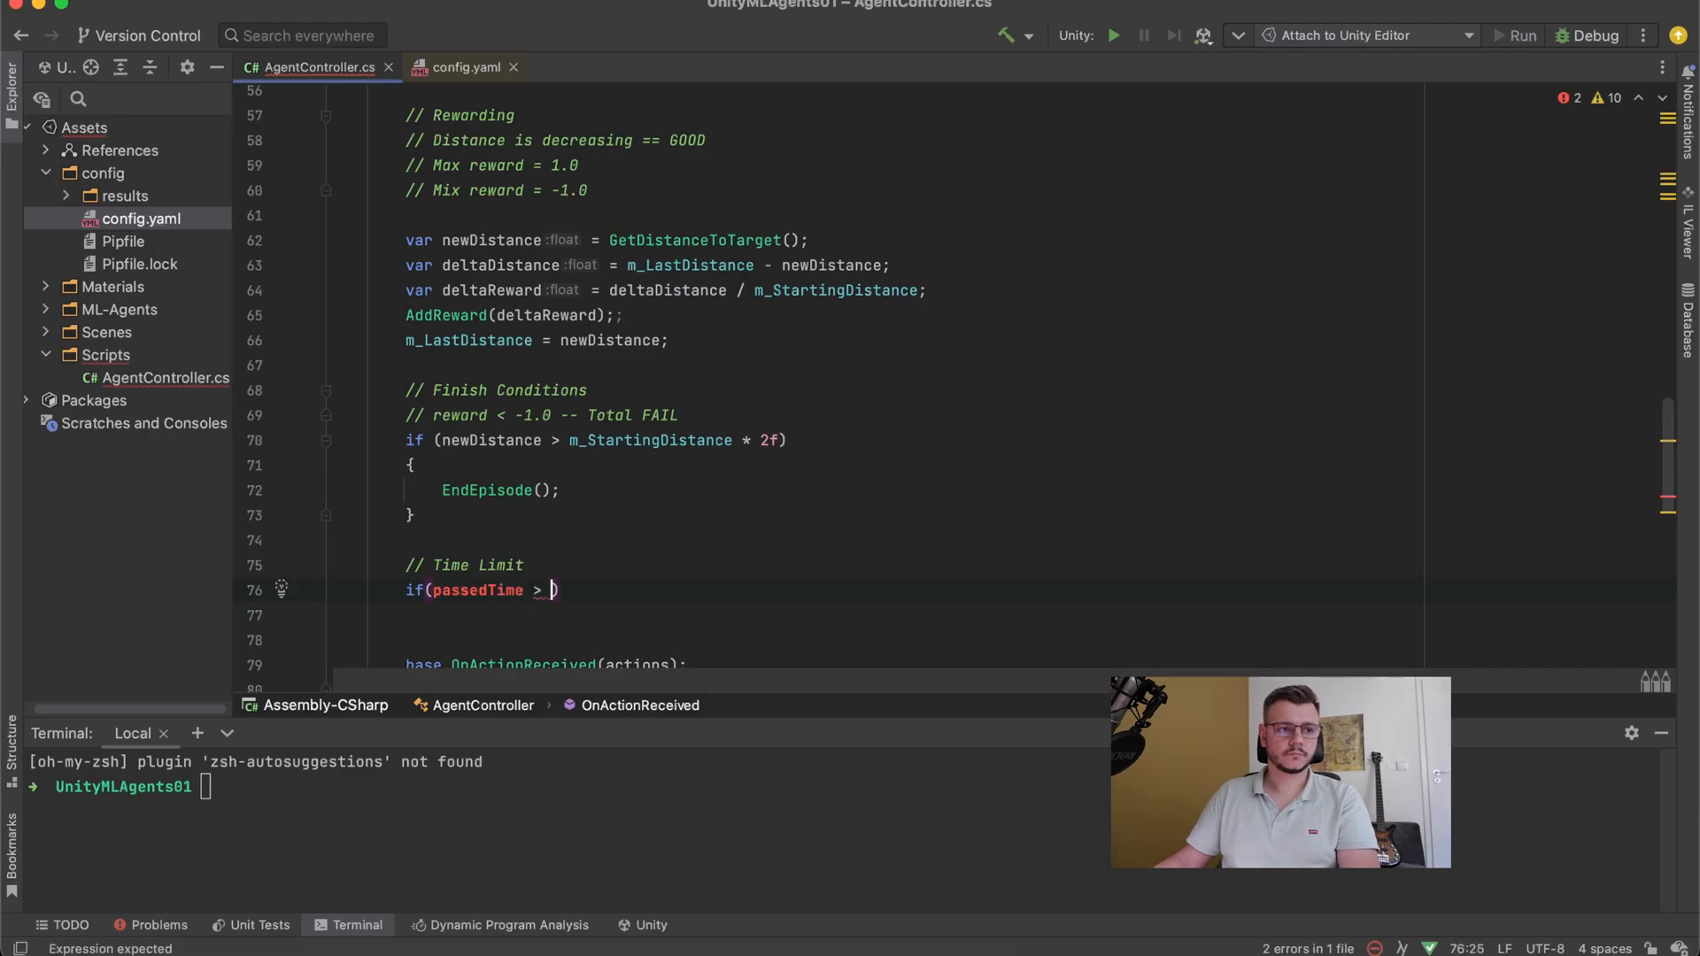
{"action": "type", "text": "m_TimeLimit"}
{"action": "left_click", "coordinate": [908, 614]}
{"action": "type", "text": "{"}
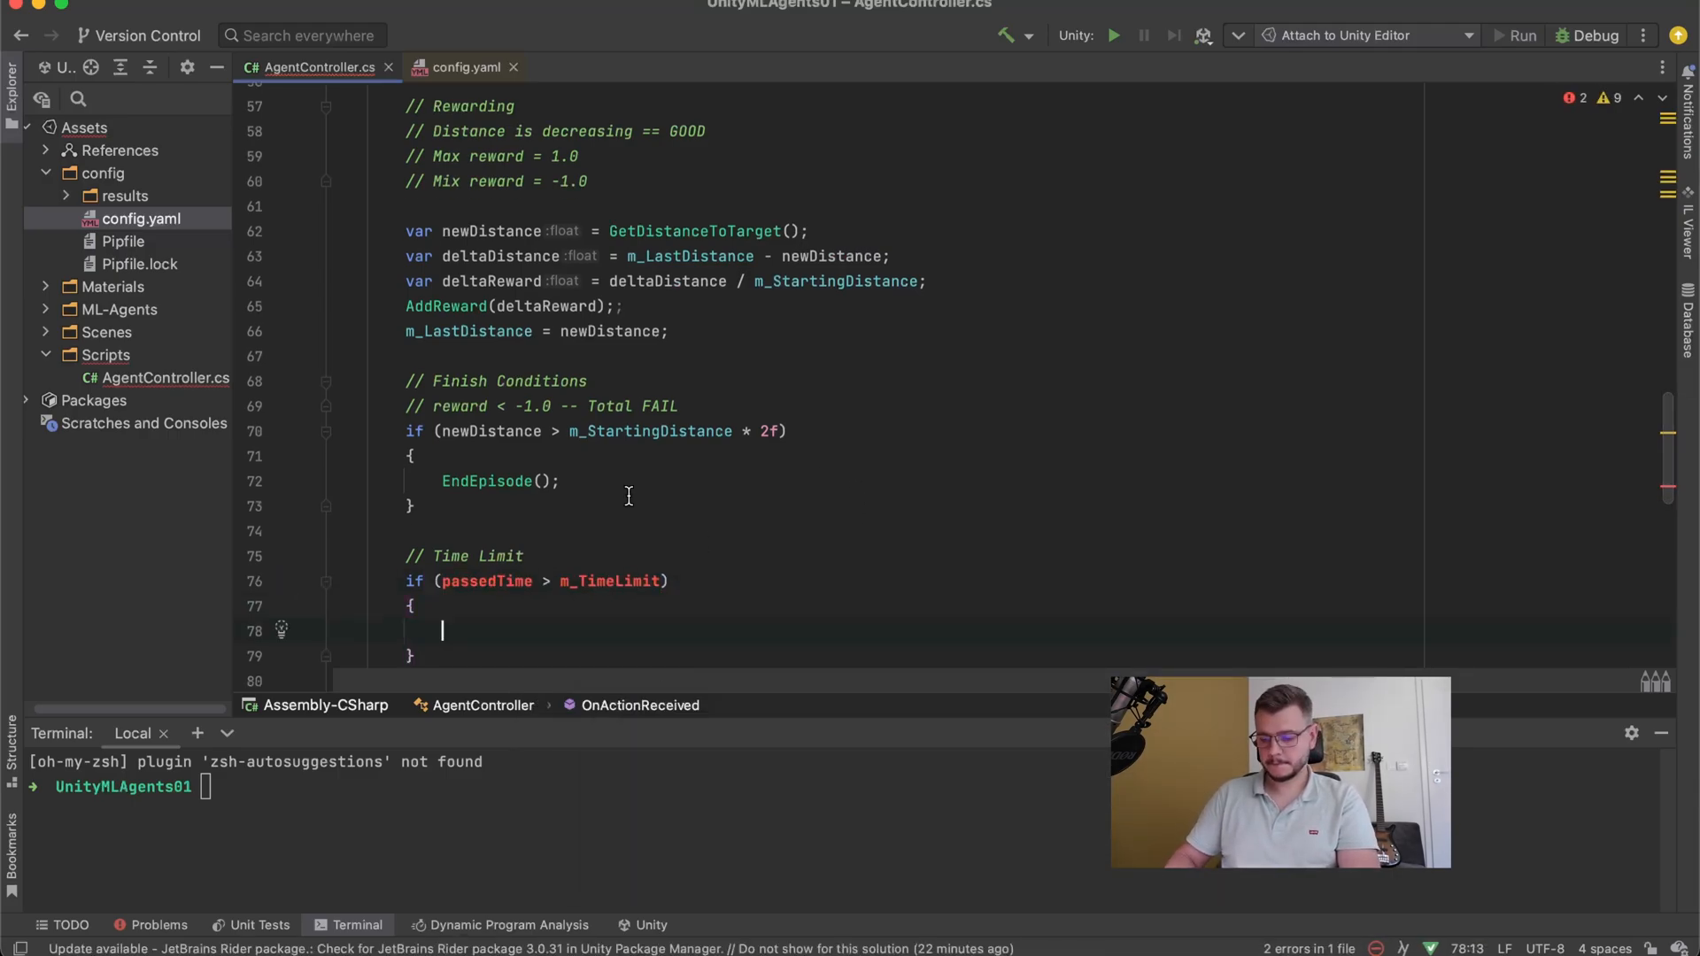
{"action": "type", "text": "EndEpisode();"}
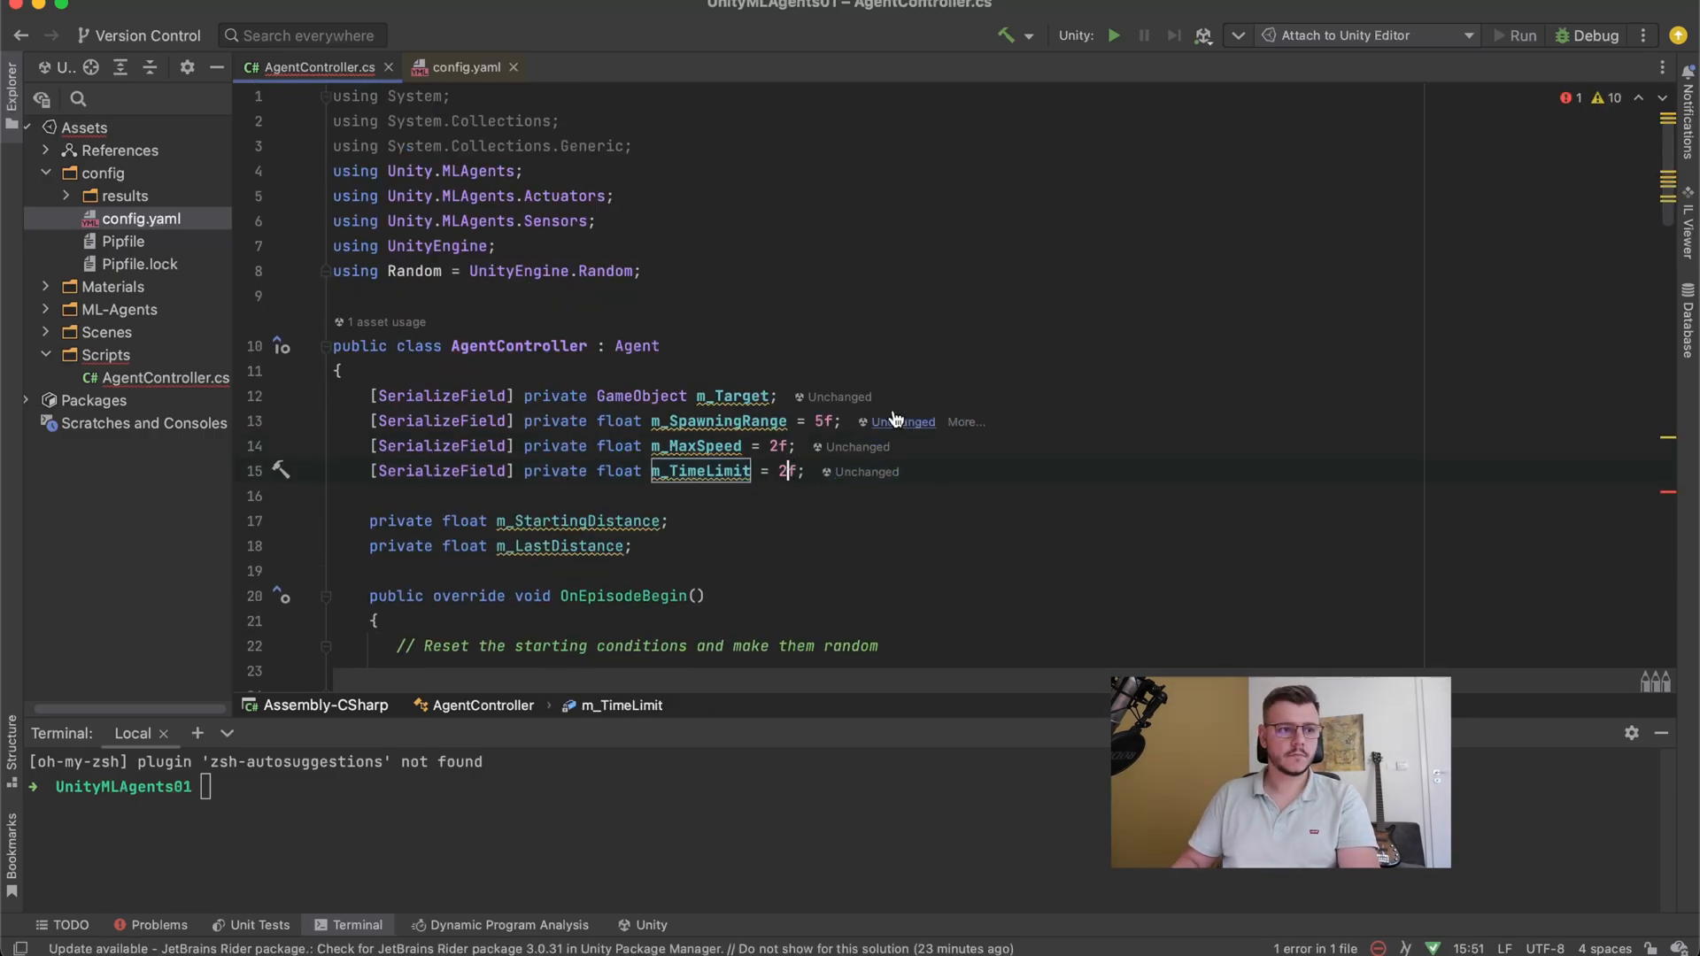
{"action": "type", "text": "30f; //"}
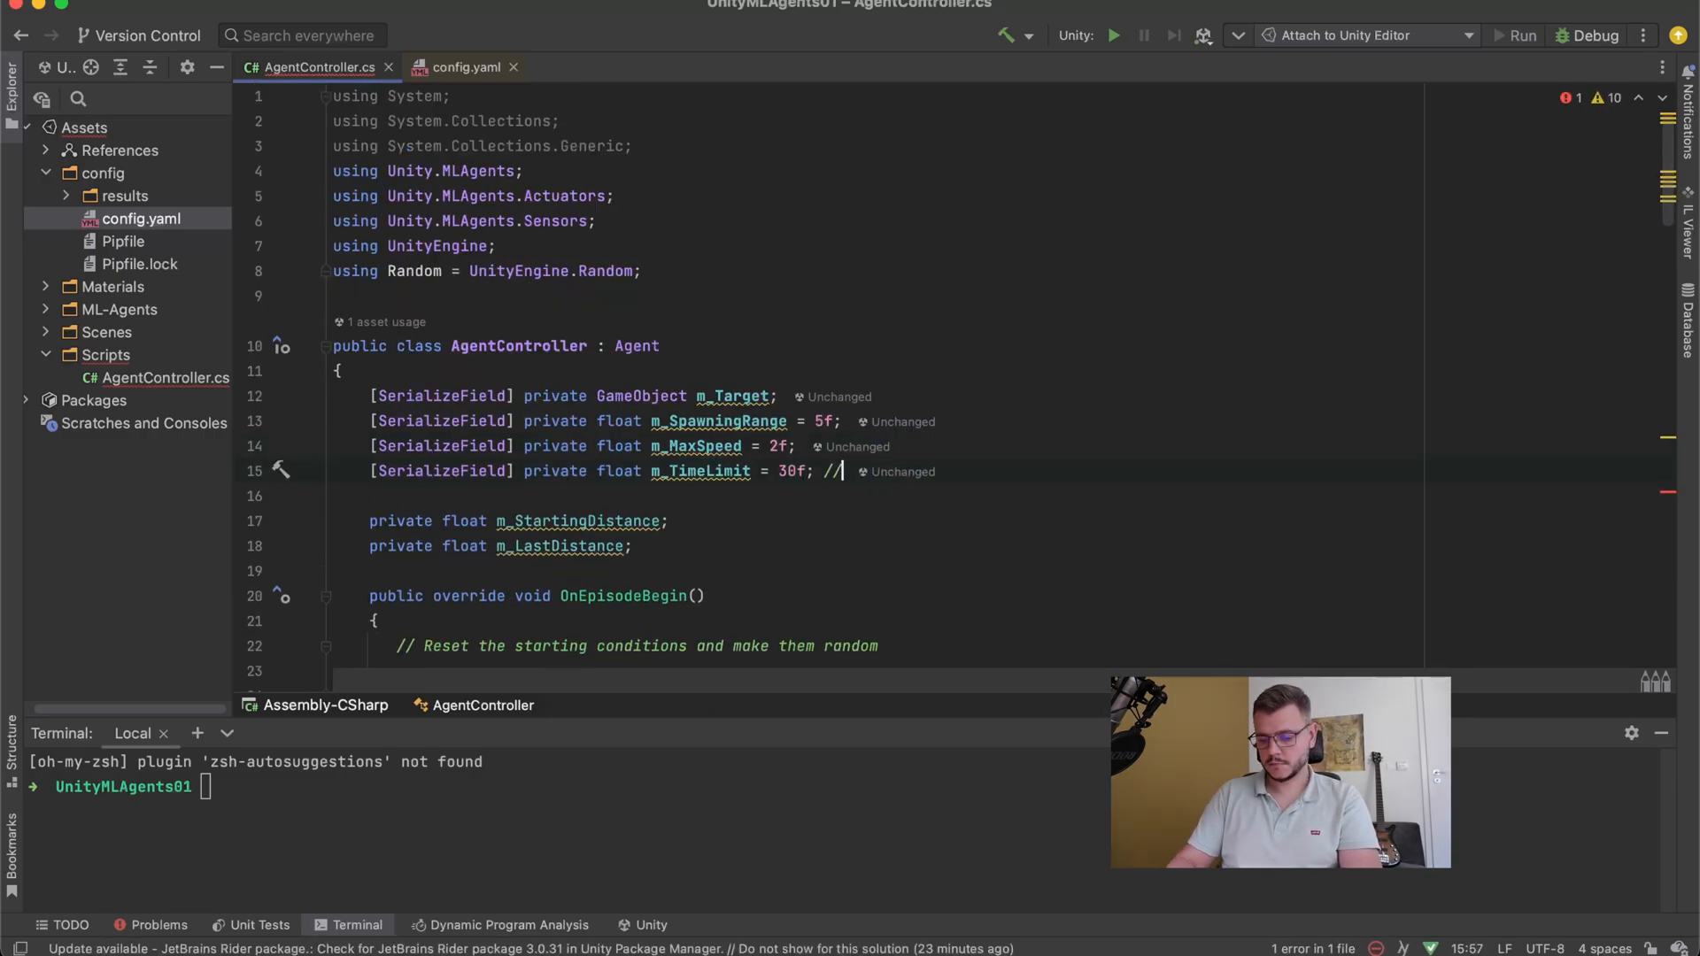
{"action": "type", "text": "seconds"}
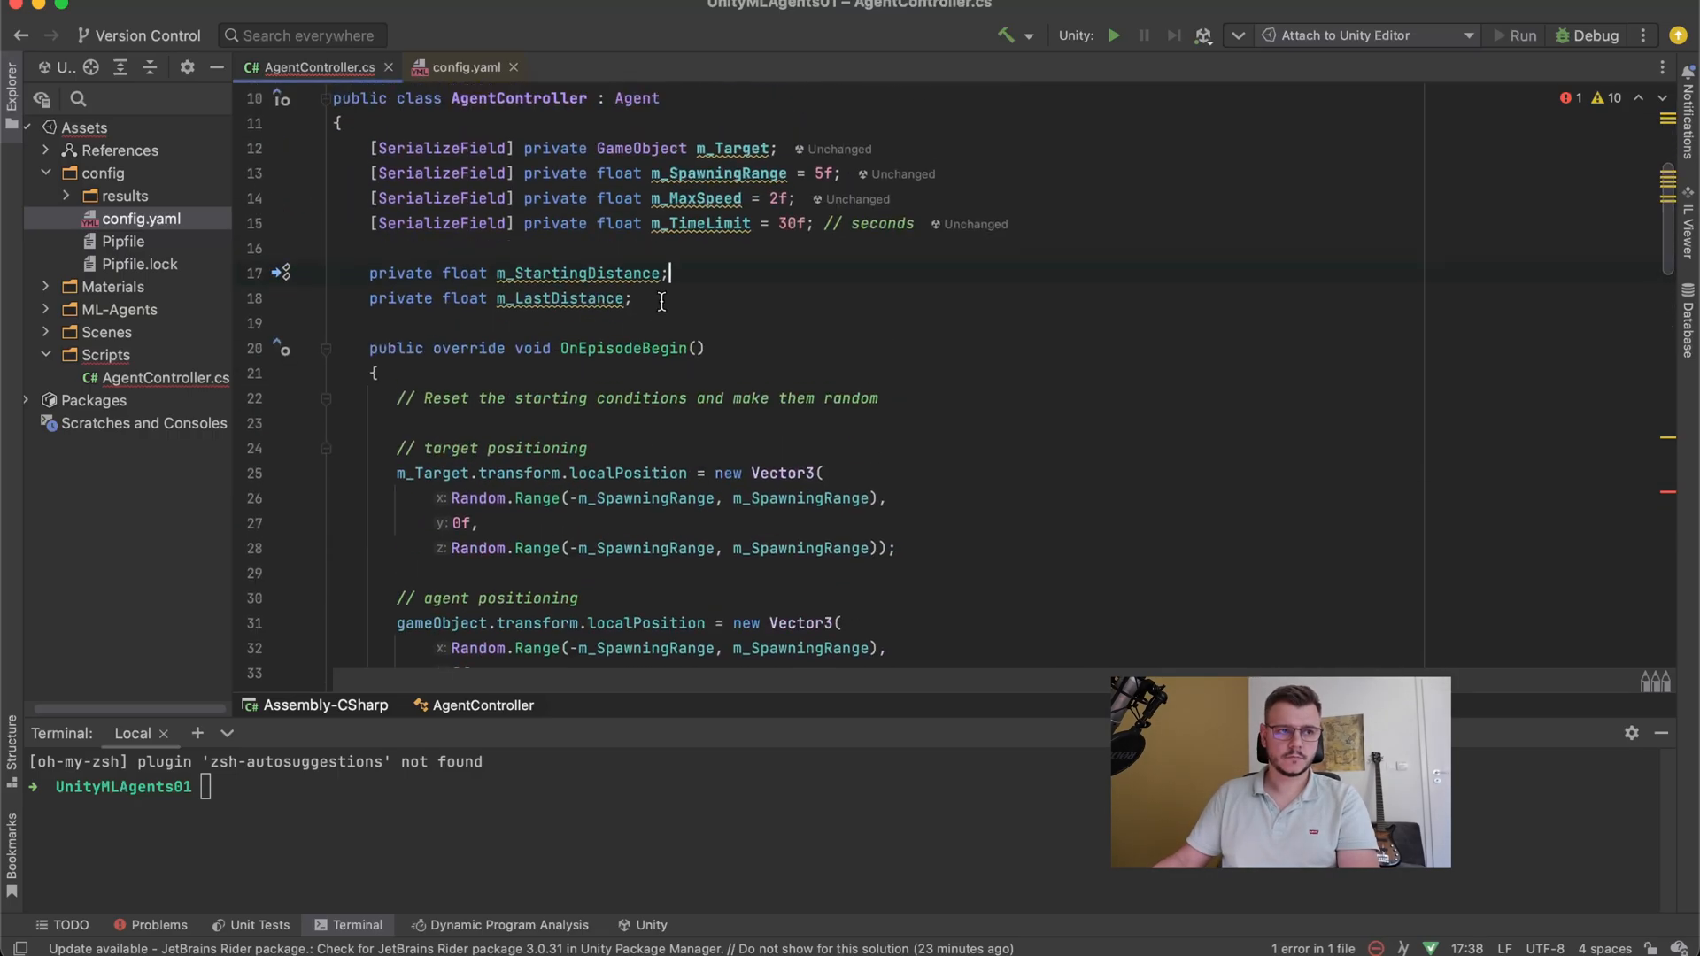
{"action": "type", "text": "private float m_LastDistance;"}
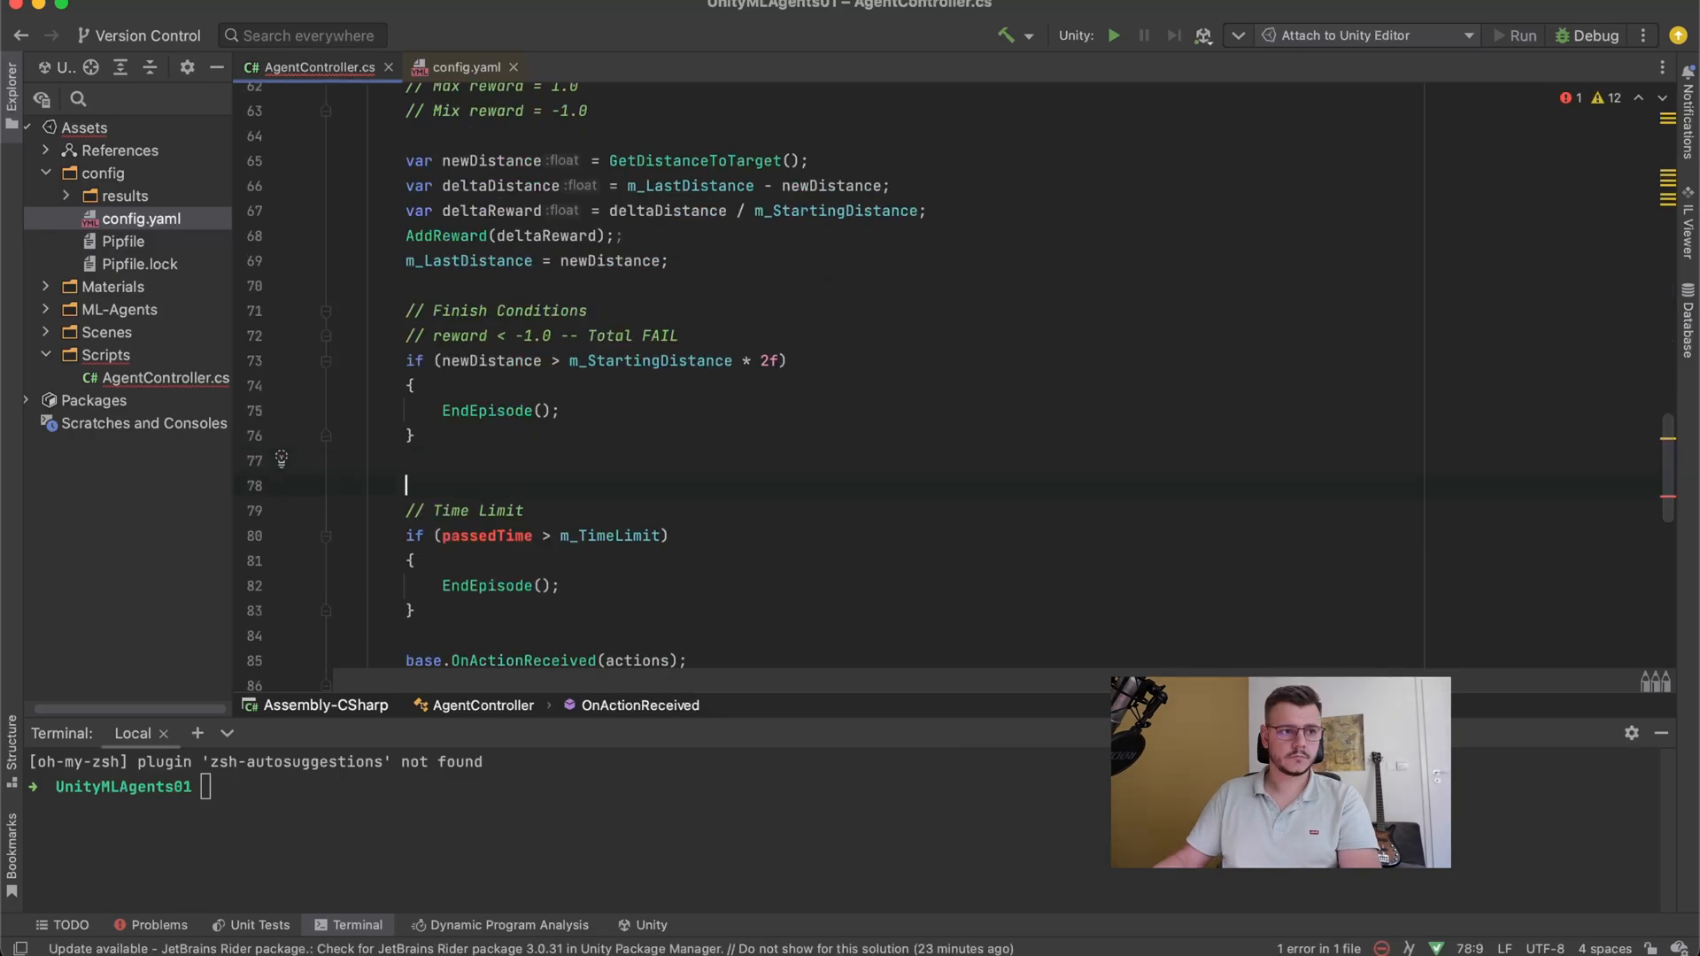
- Add var passedTime = Time.time - m_StartingTime; above the time-limit check
{"action": "type", "text": "var passedTime ="}
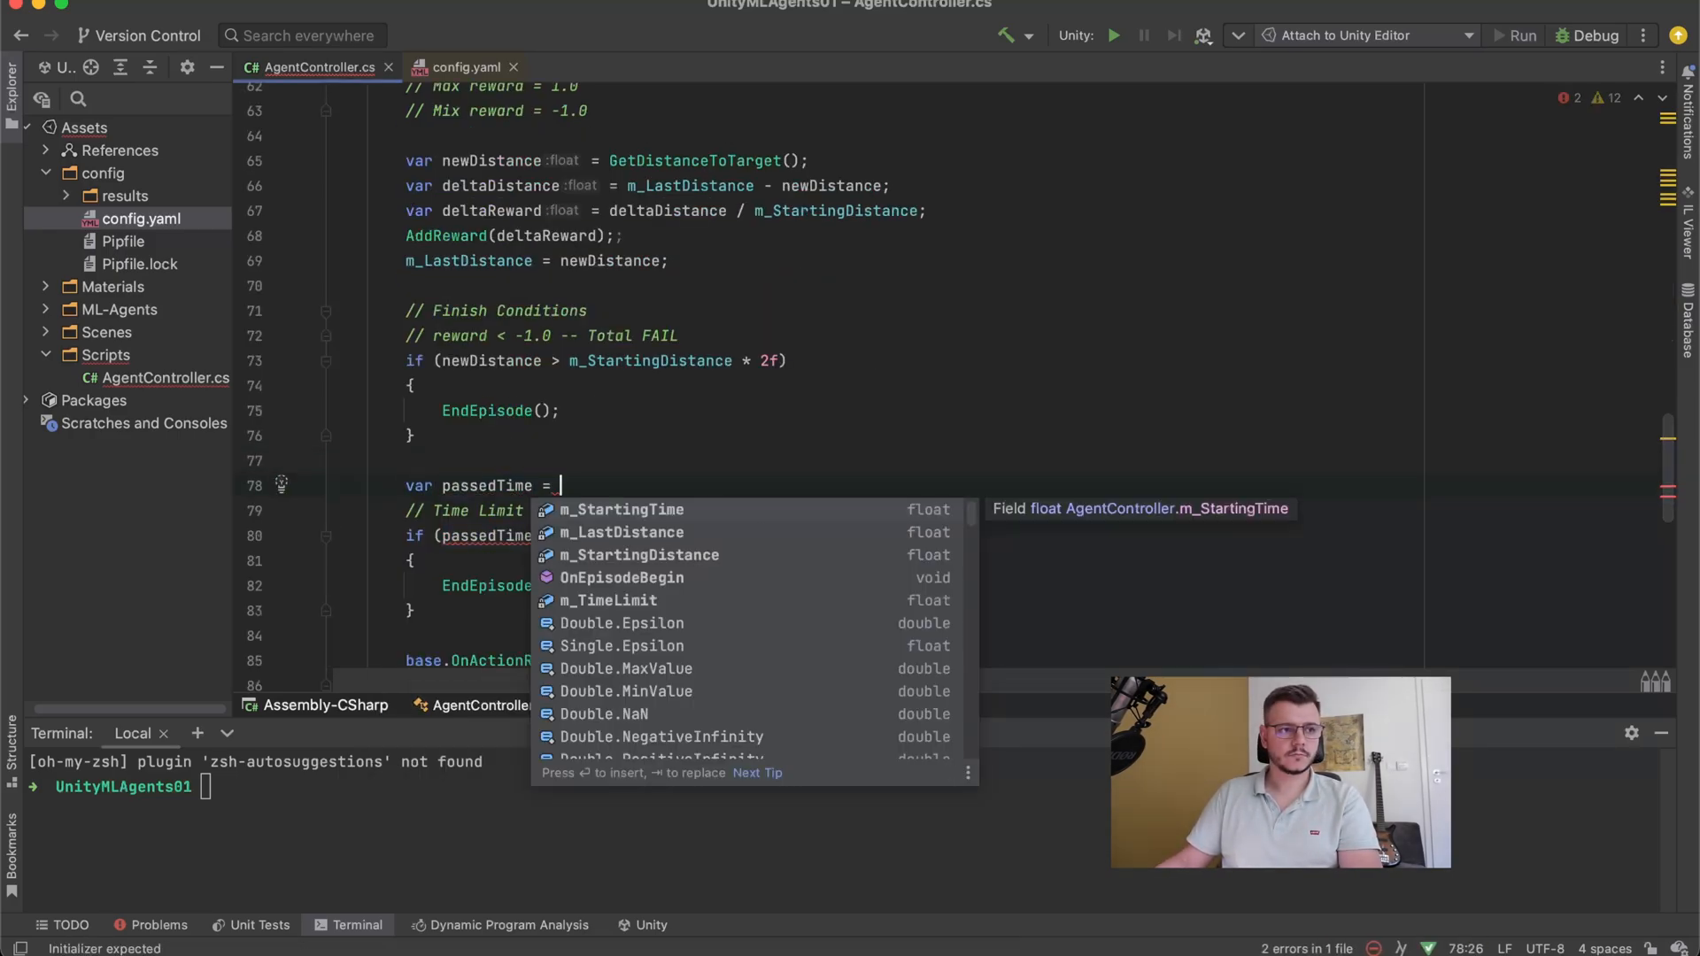
{"action": "type", "text": "Time.time"}
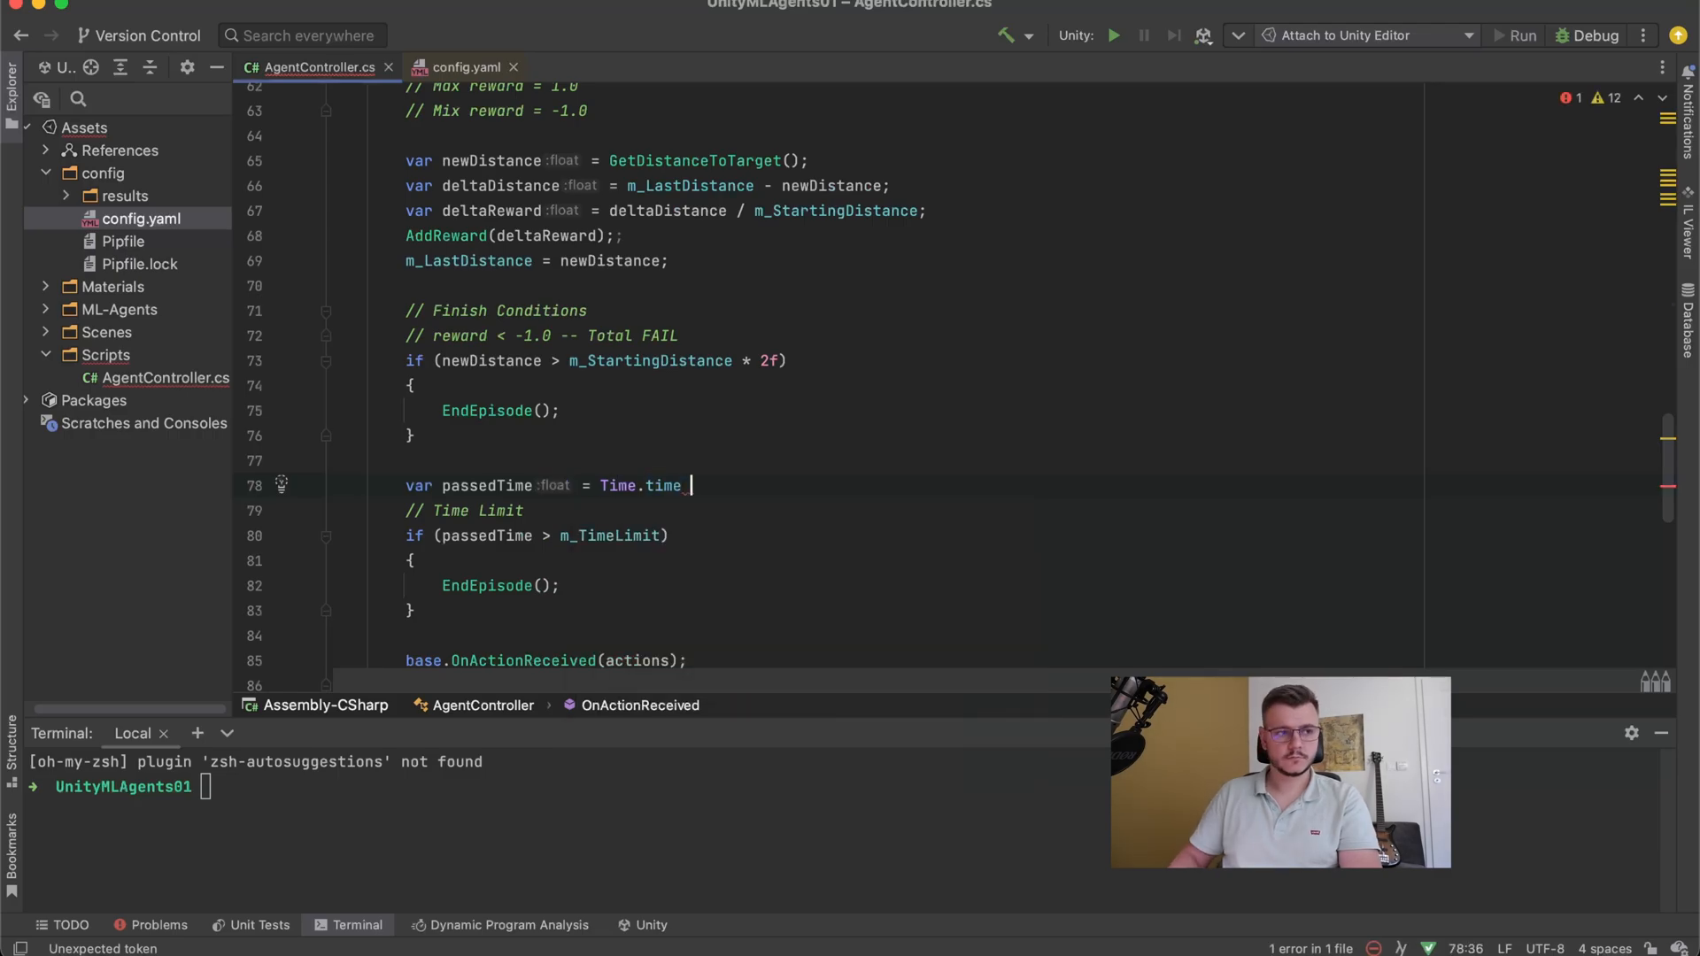
{"action": "type", "text": "- m_StartingTime;"}
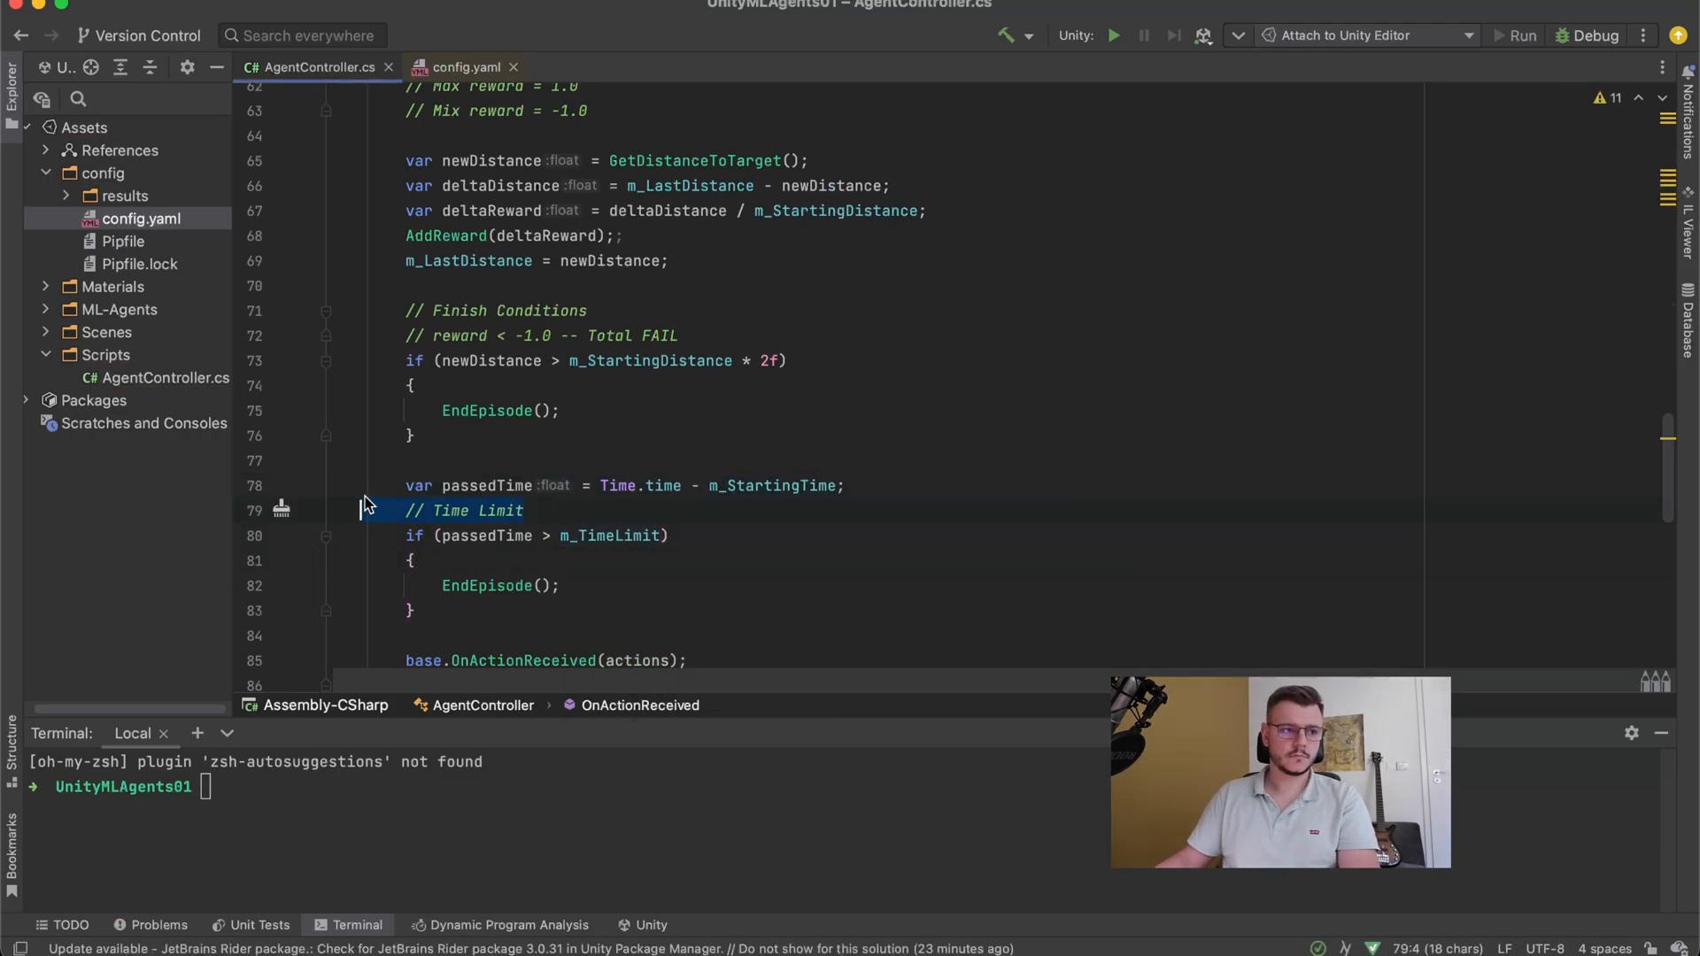
{"action": "left_click", "coordinate": [465, 66]}
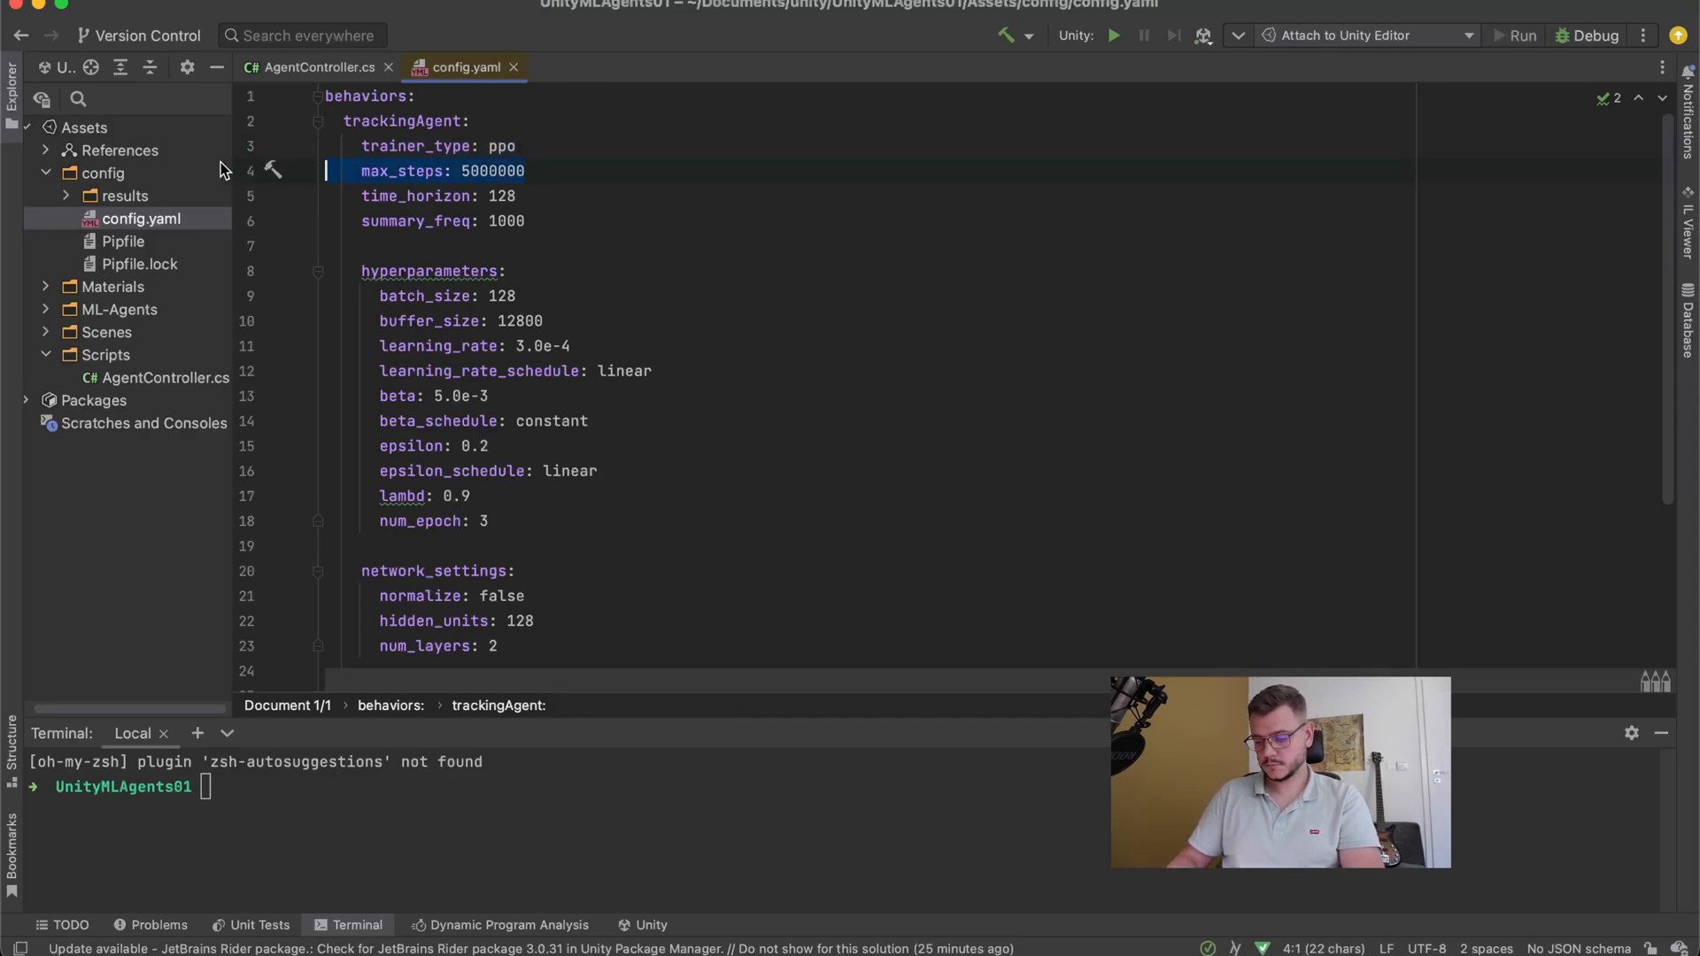
{"action": "mouse_move", "coordinate": [552, 191]}
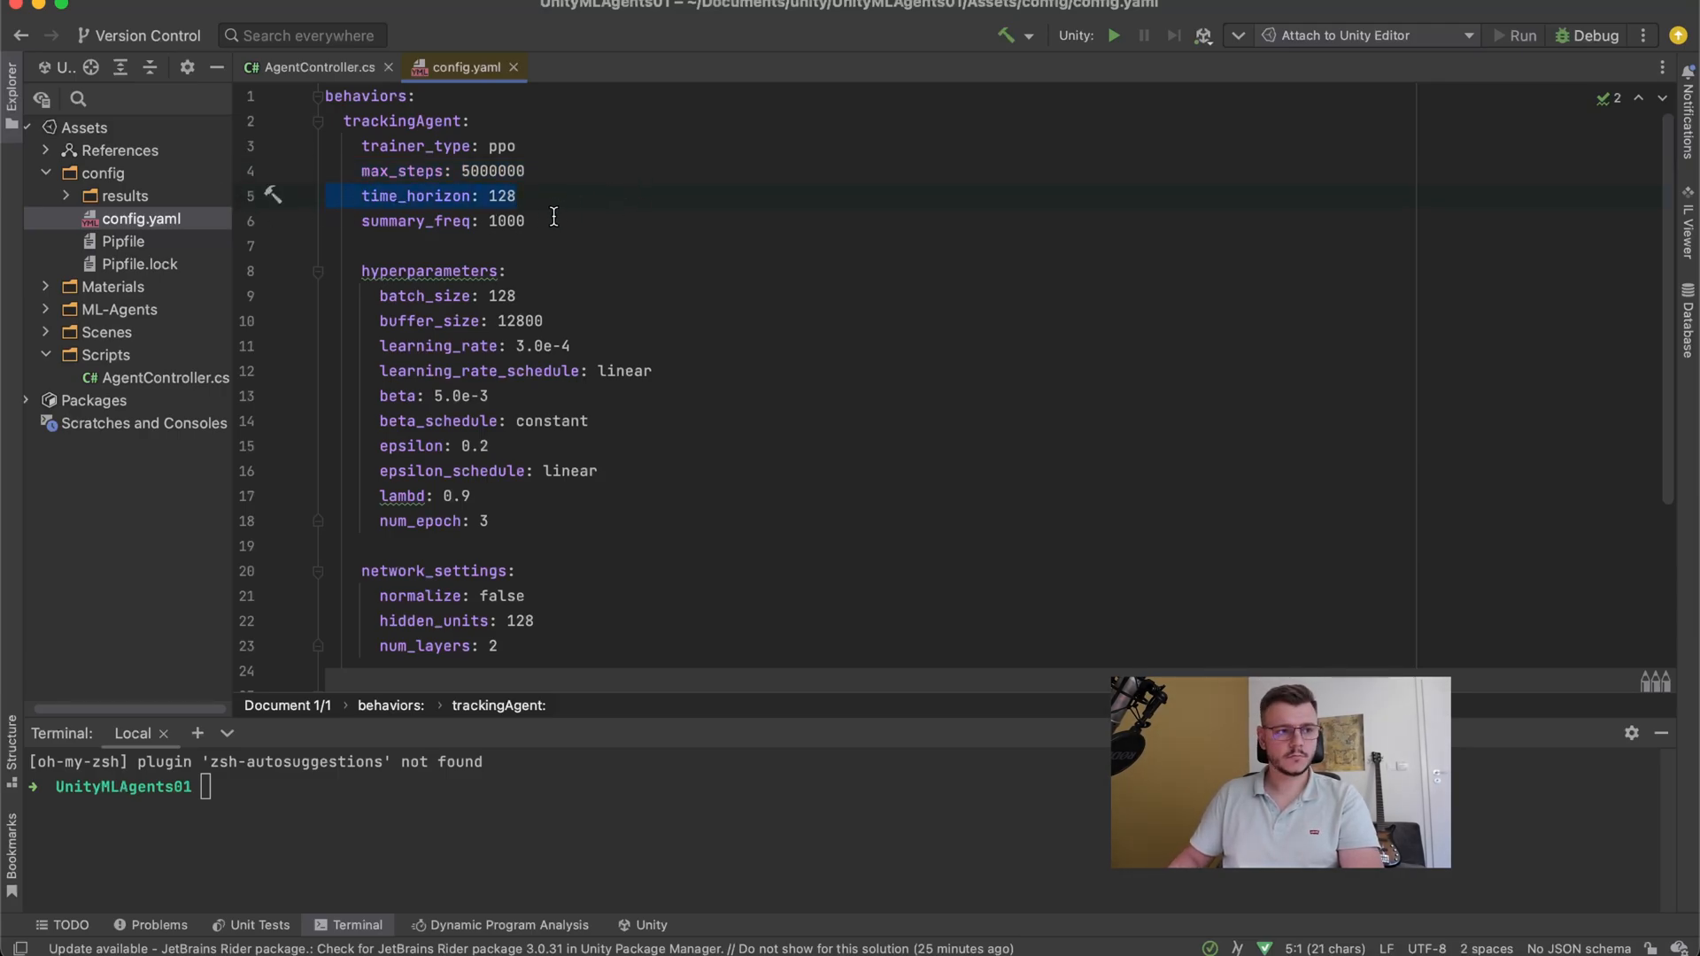
- Review time_horizon and summary_freq, then comment hidden_units as 'qty neurons per layer'
{"action": "left_click", "coordinate": [471, 221]}
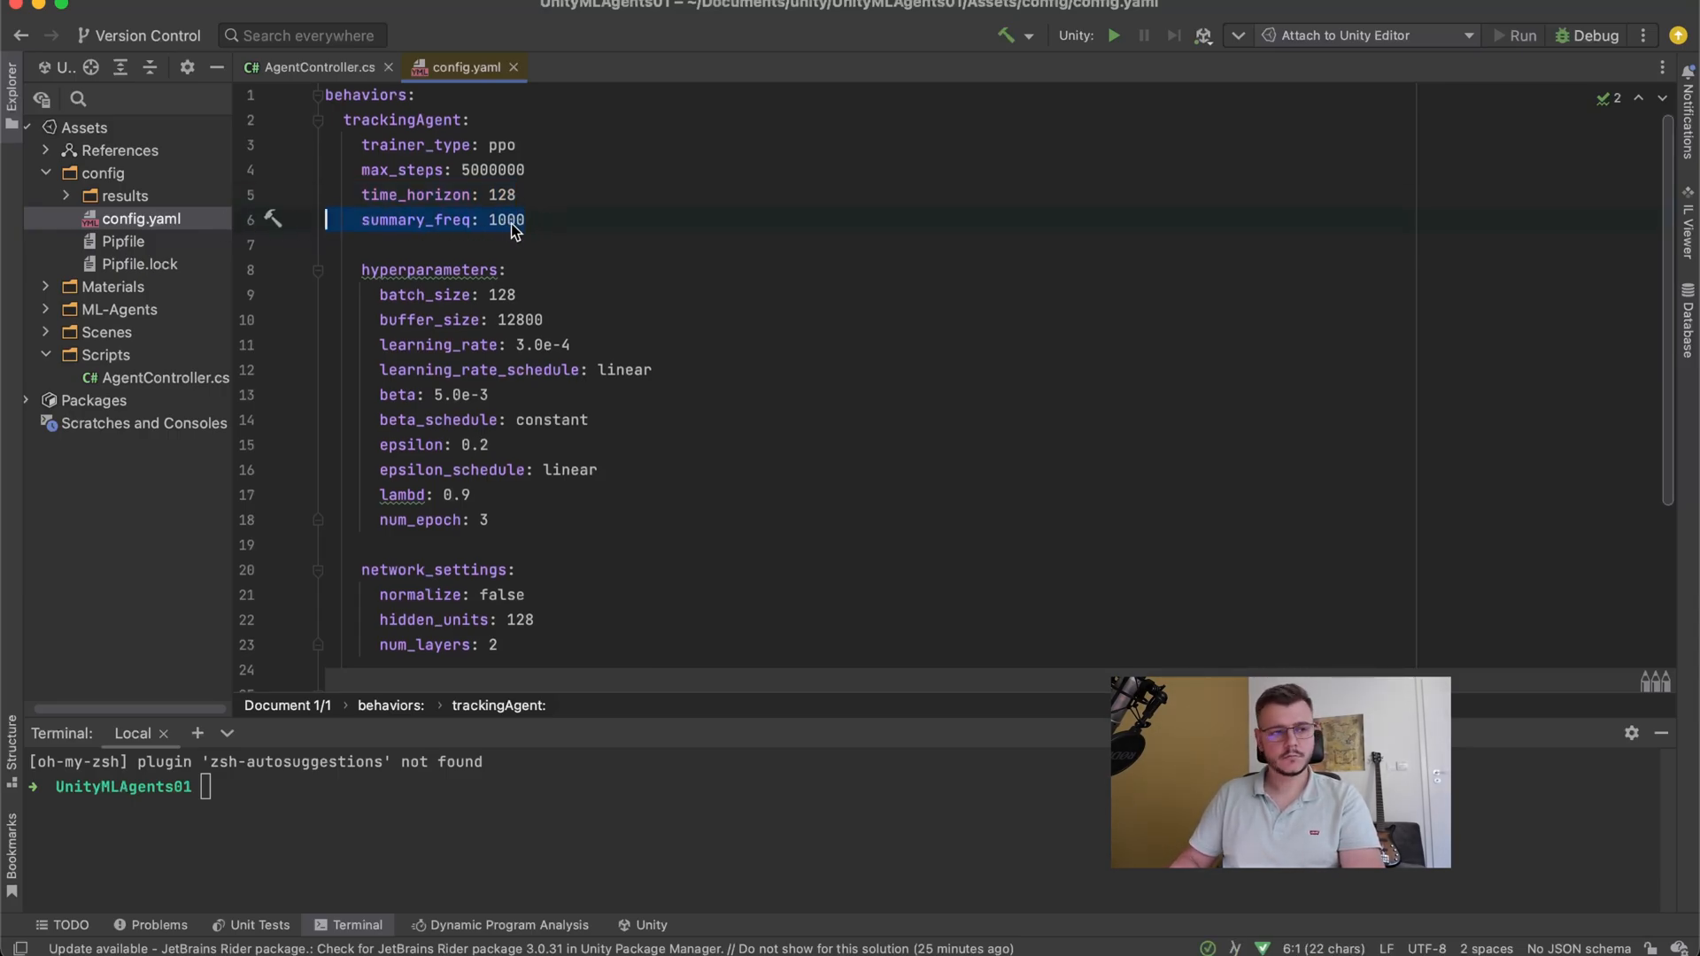
{"action": "left_click", "coordinate": [526, 455]}
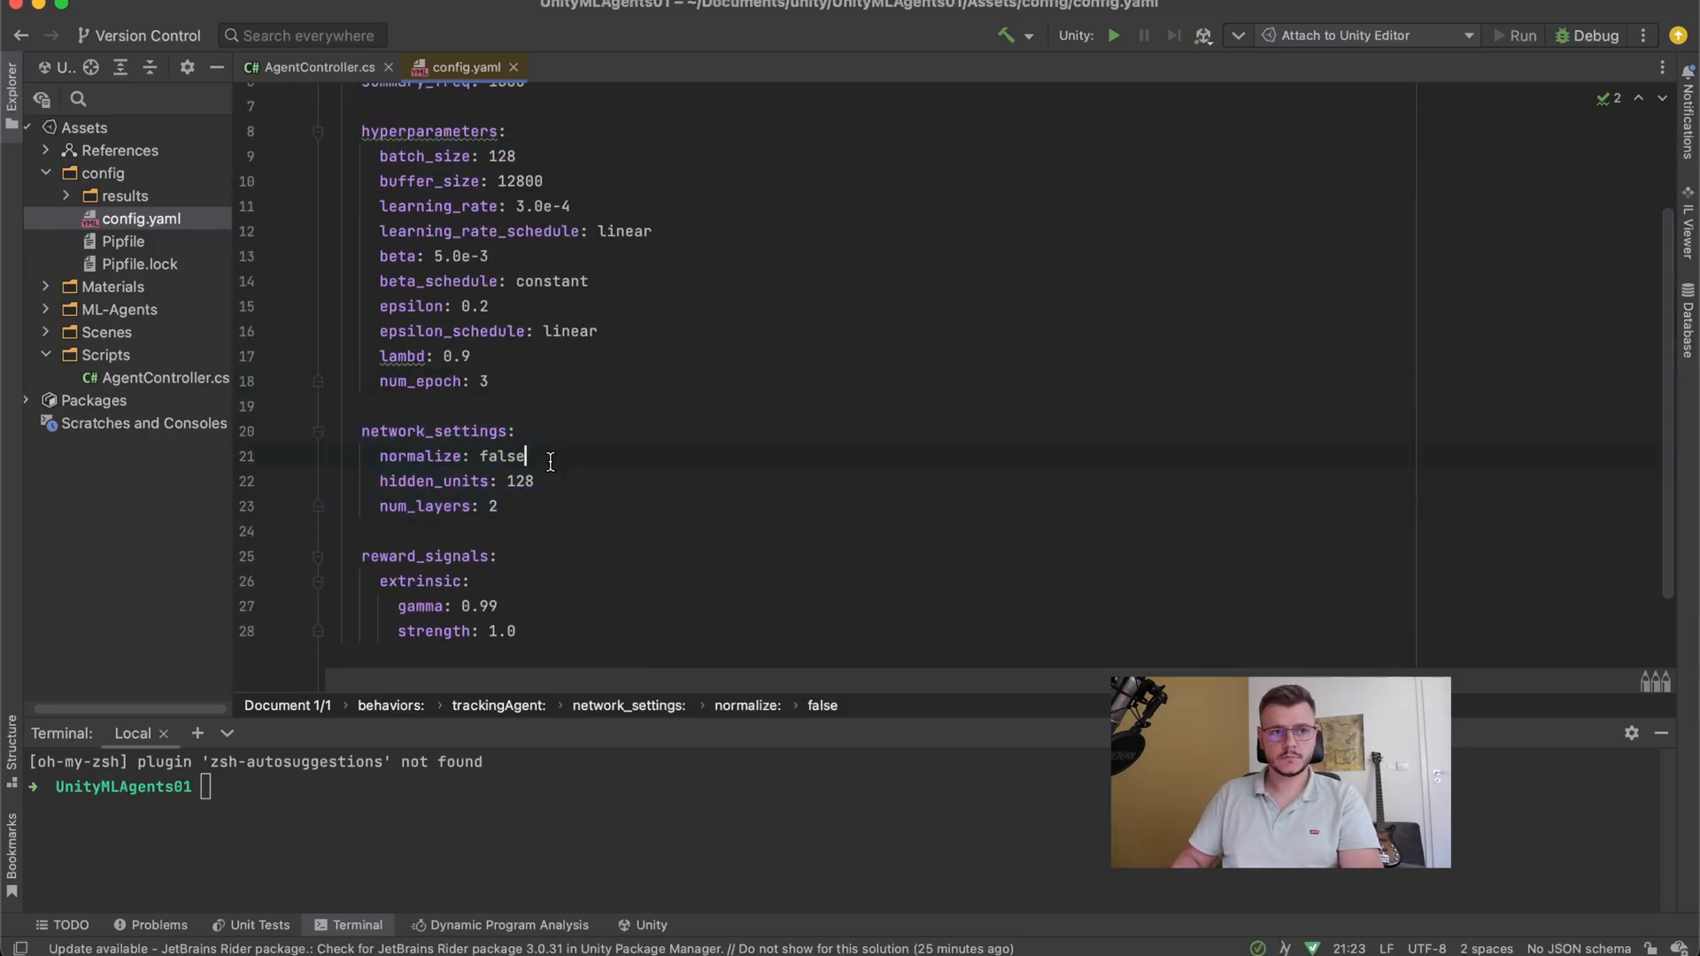
{"action": "double_click", "coordinate": [519, 480]}
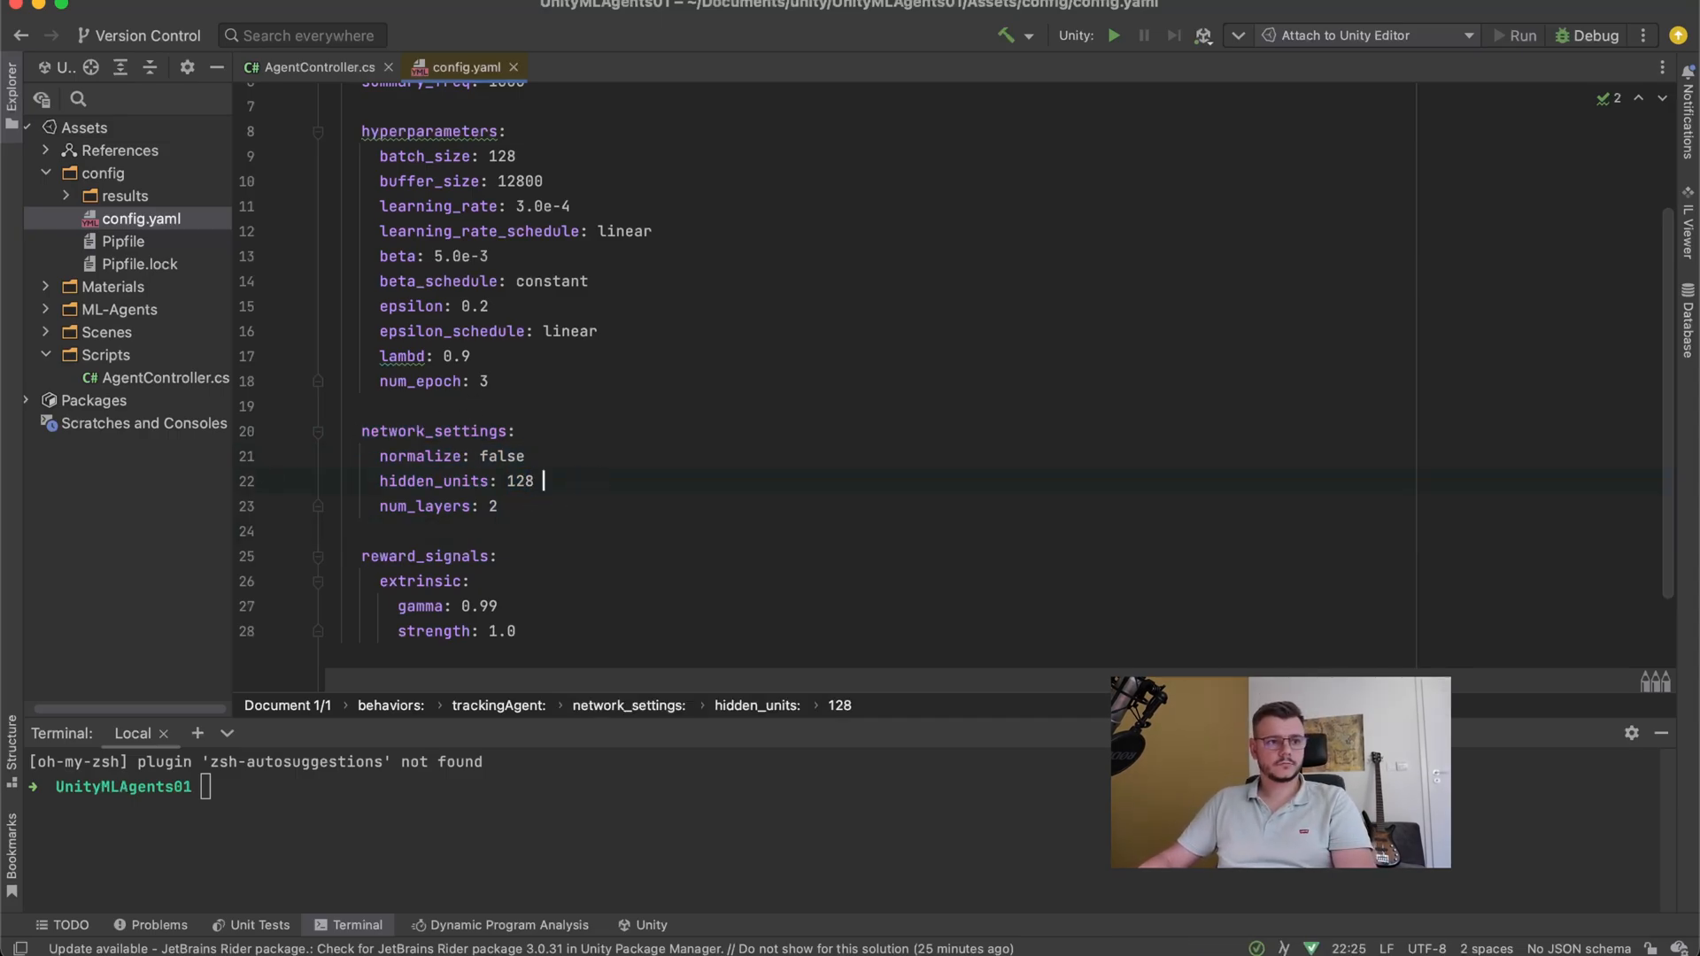
{"action": "type", "text": "// q"}
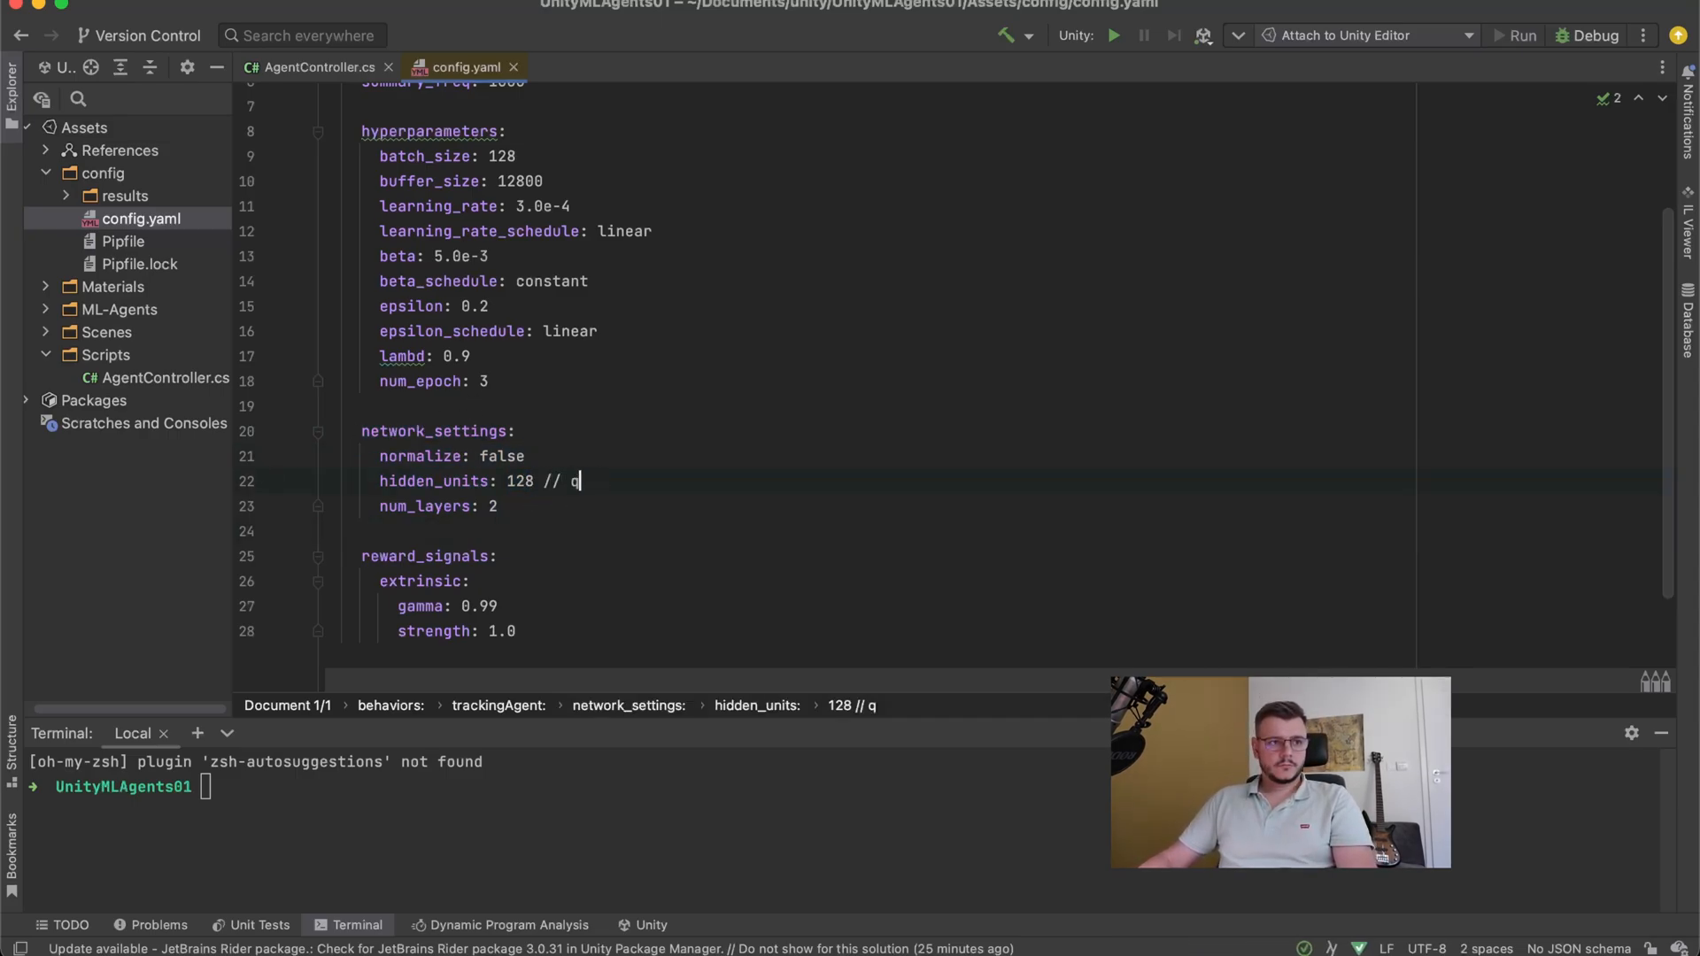
{"action": "type", "text": "ty neurons per la"}
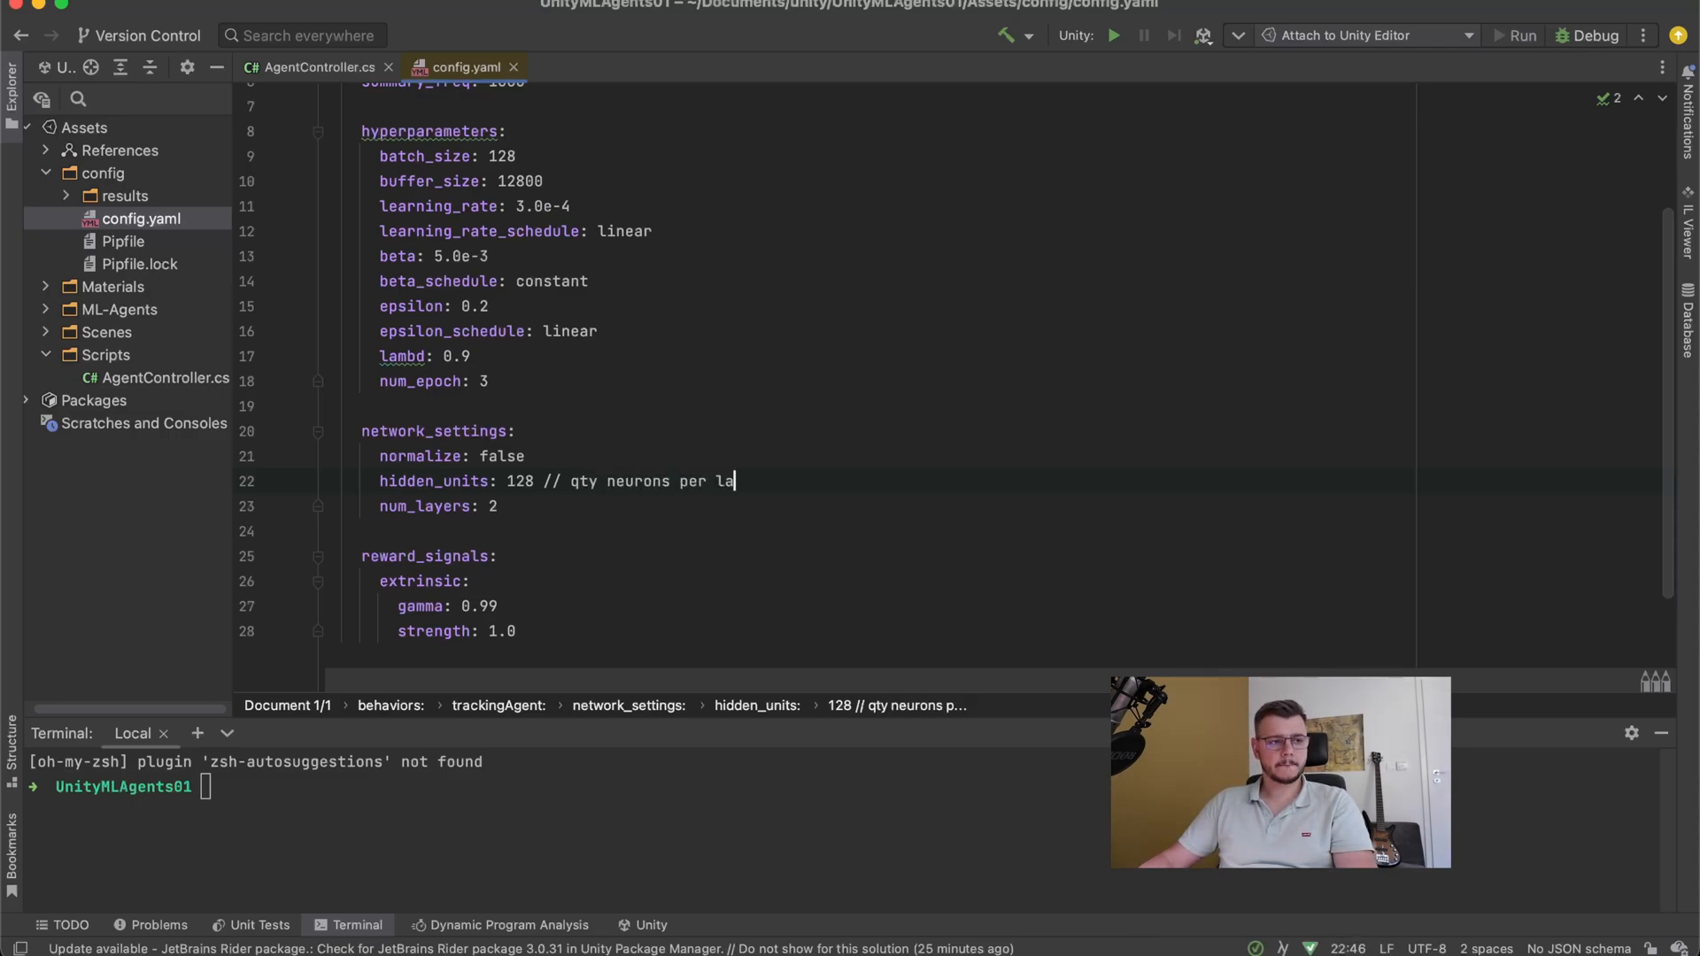
{"action": "type", "text": "yer"}
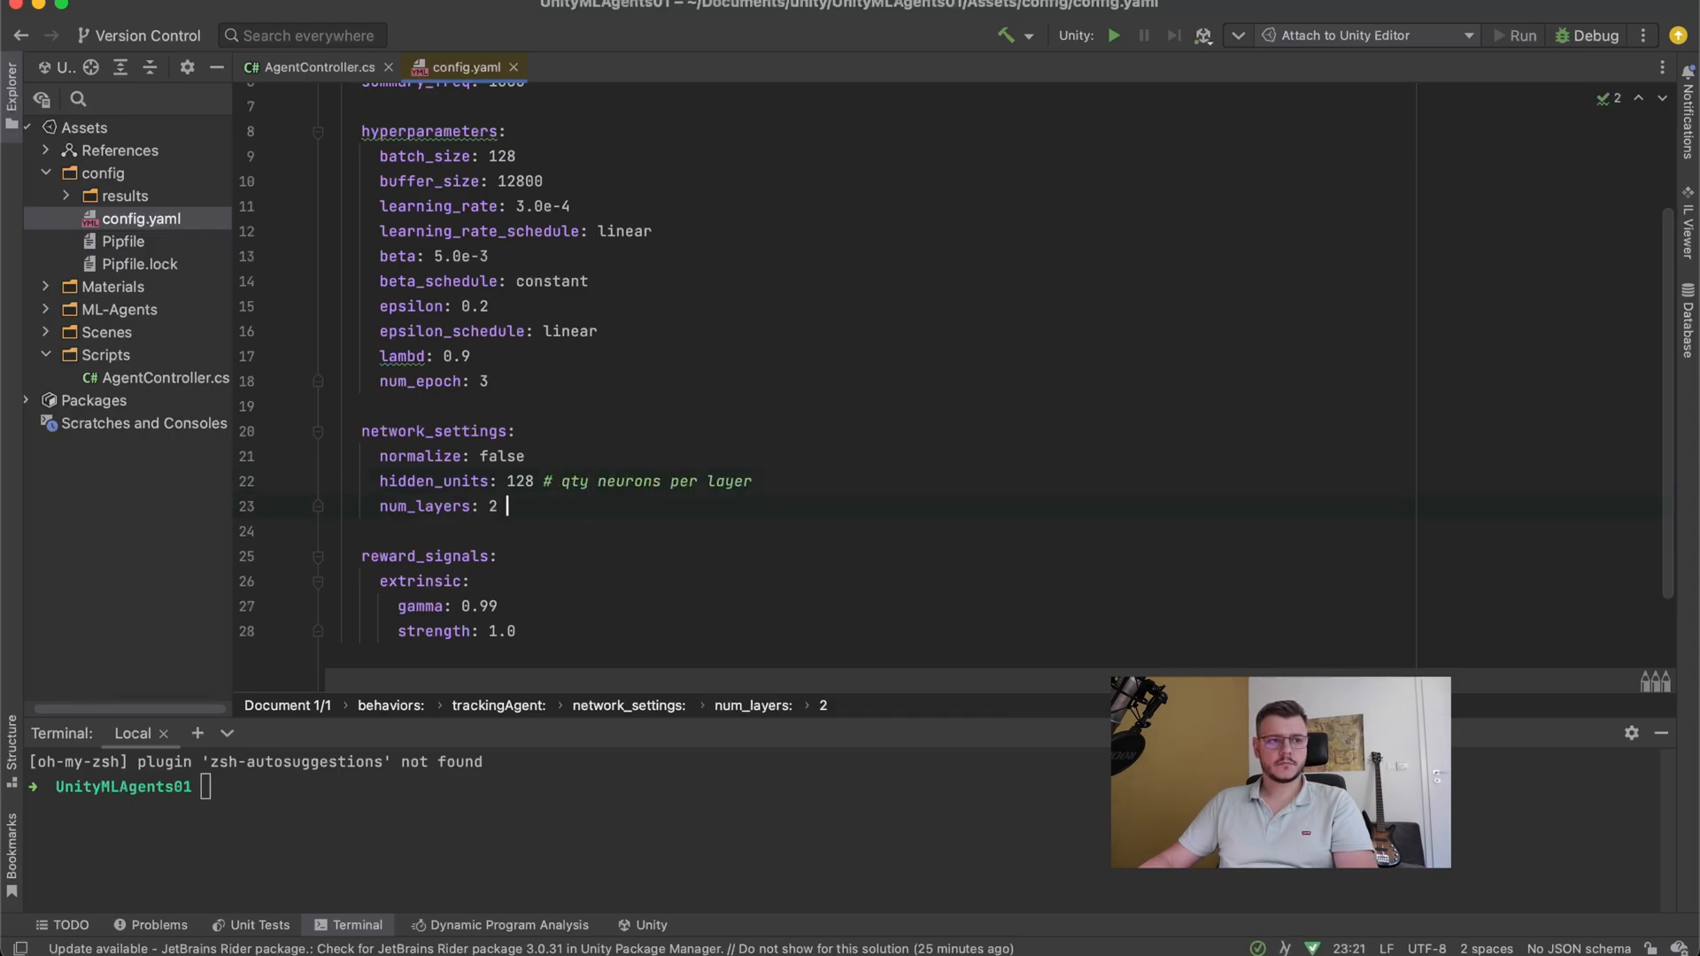
- Comment num_layers in config.yaml as '# layers num'
{"action": "type", "text": "# lo"}
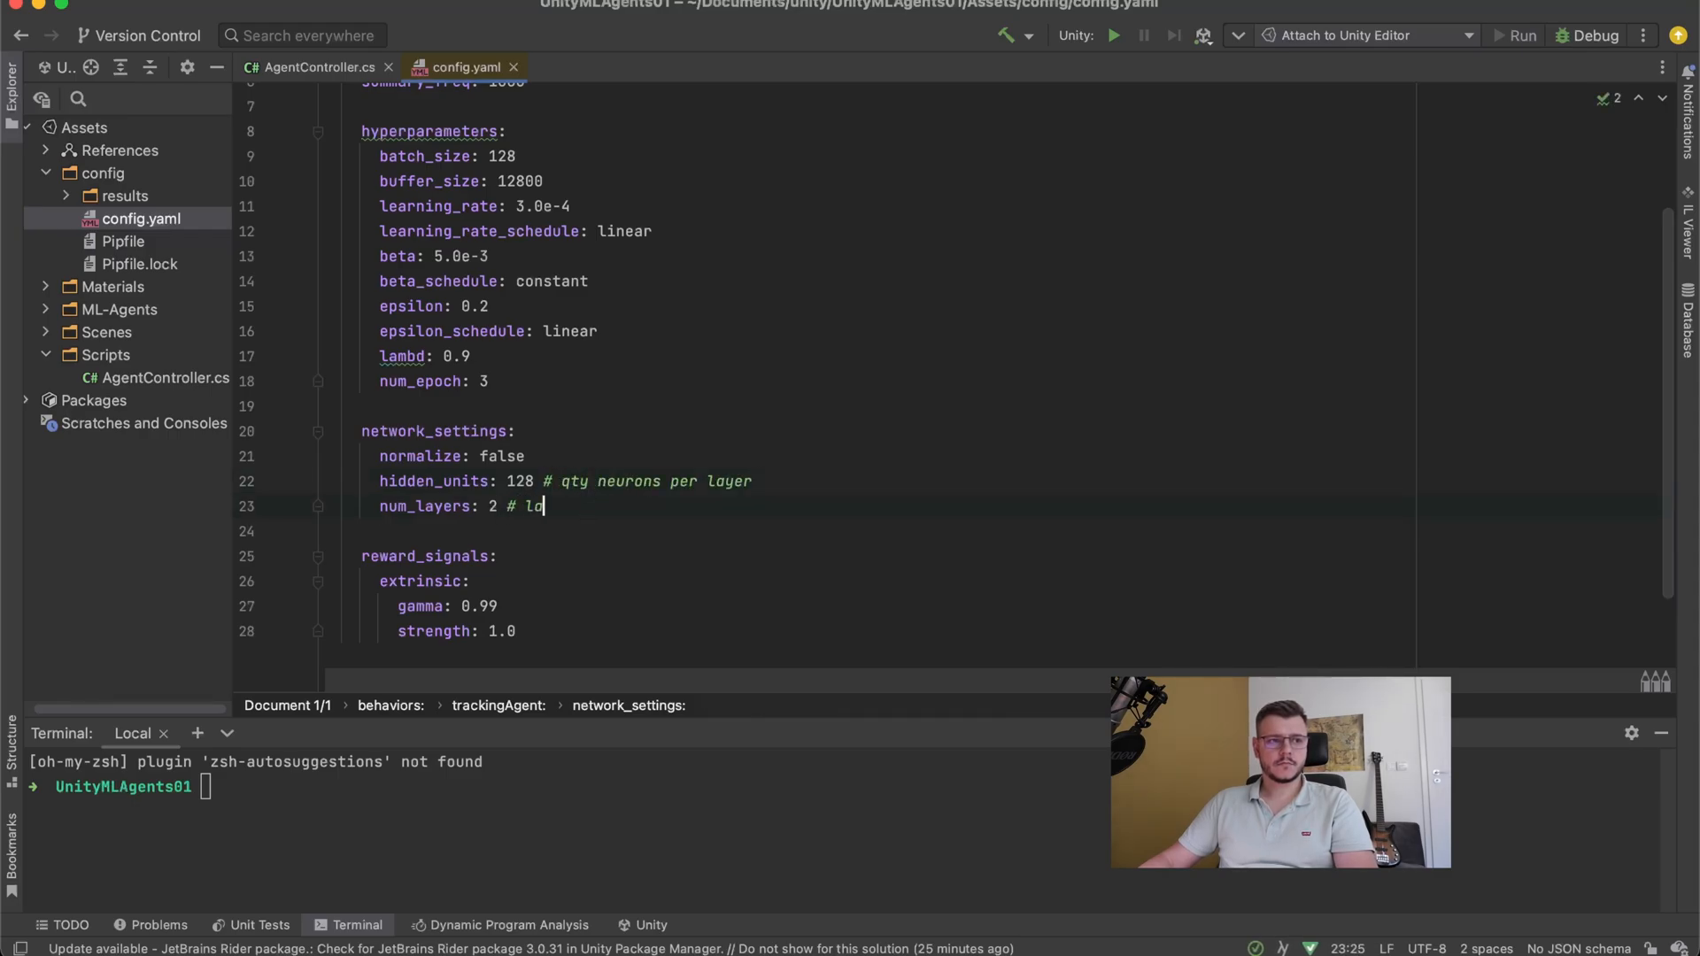
{"action": "type", "text": "ayers num"}
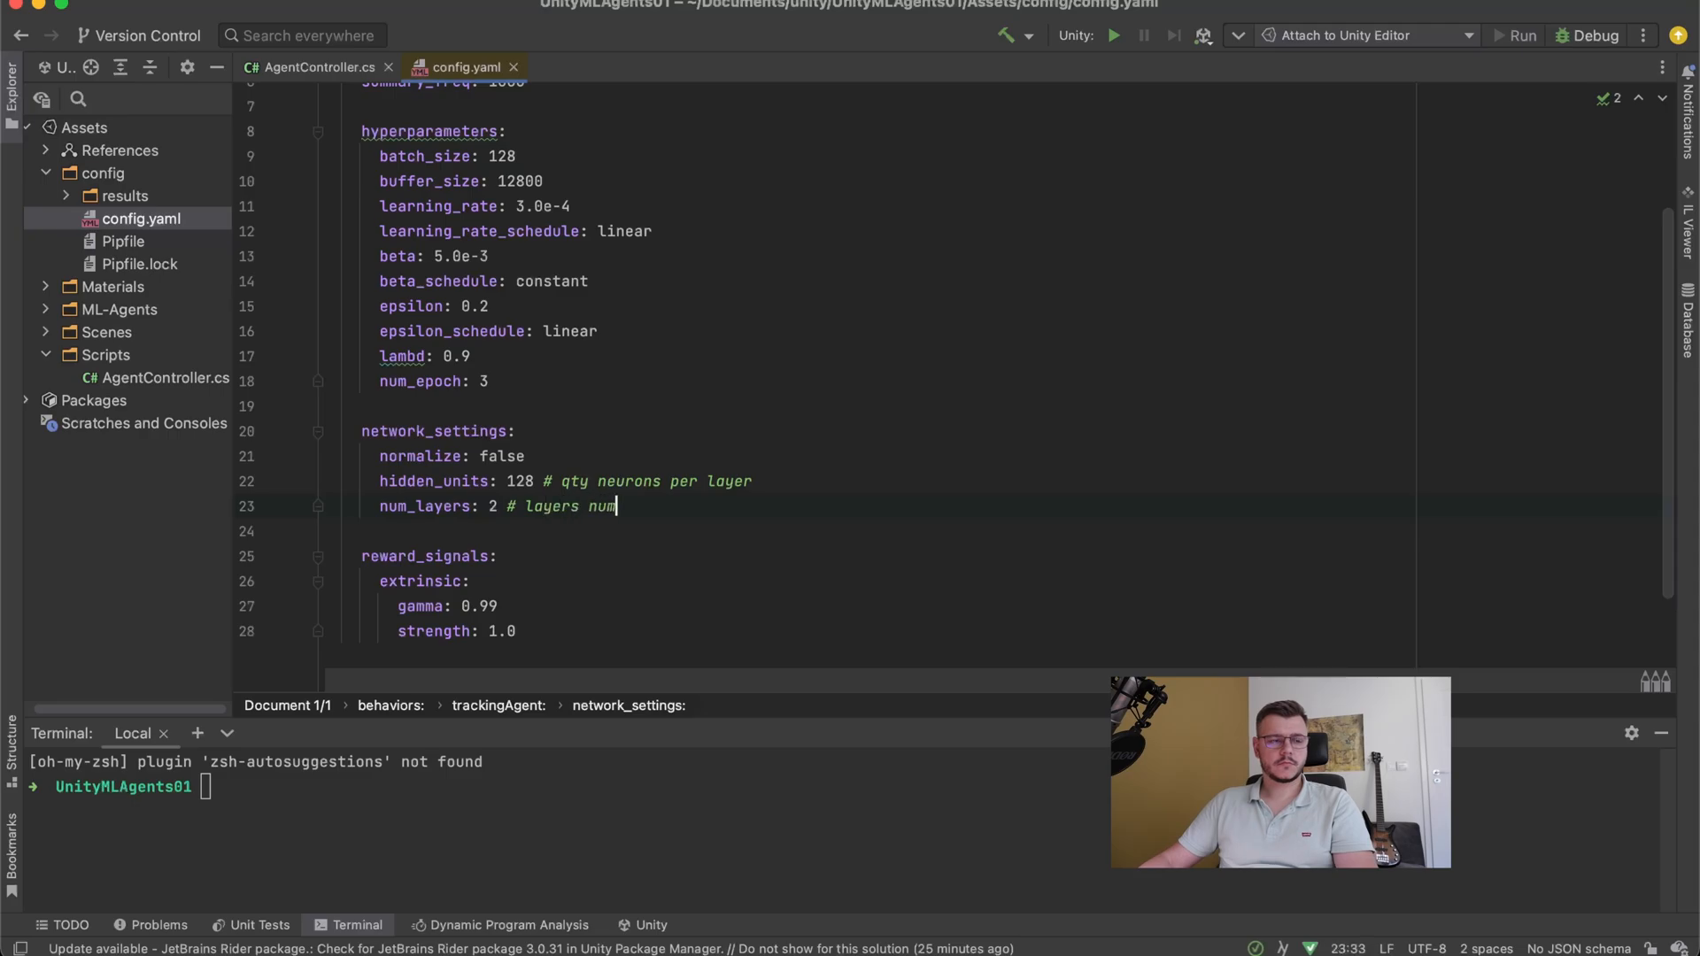
{"action": "type", "text": ","}
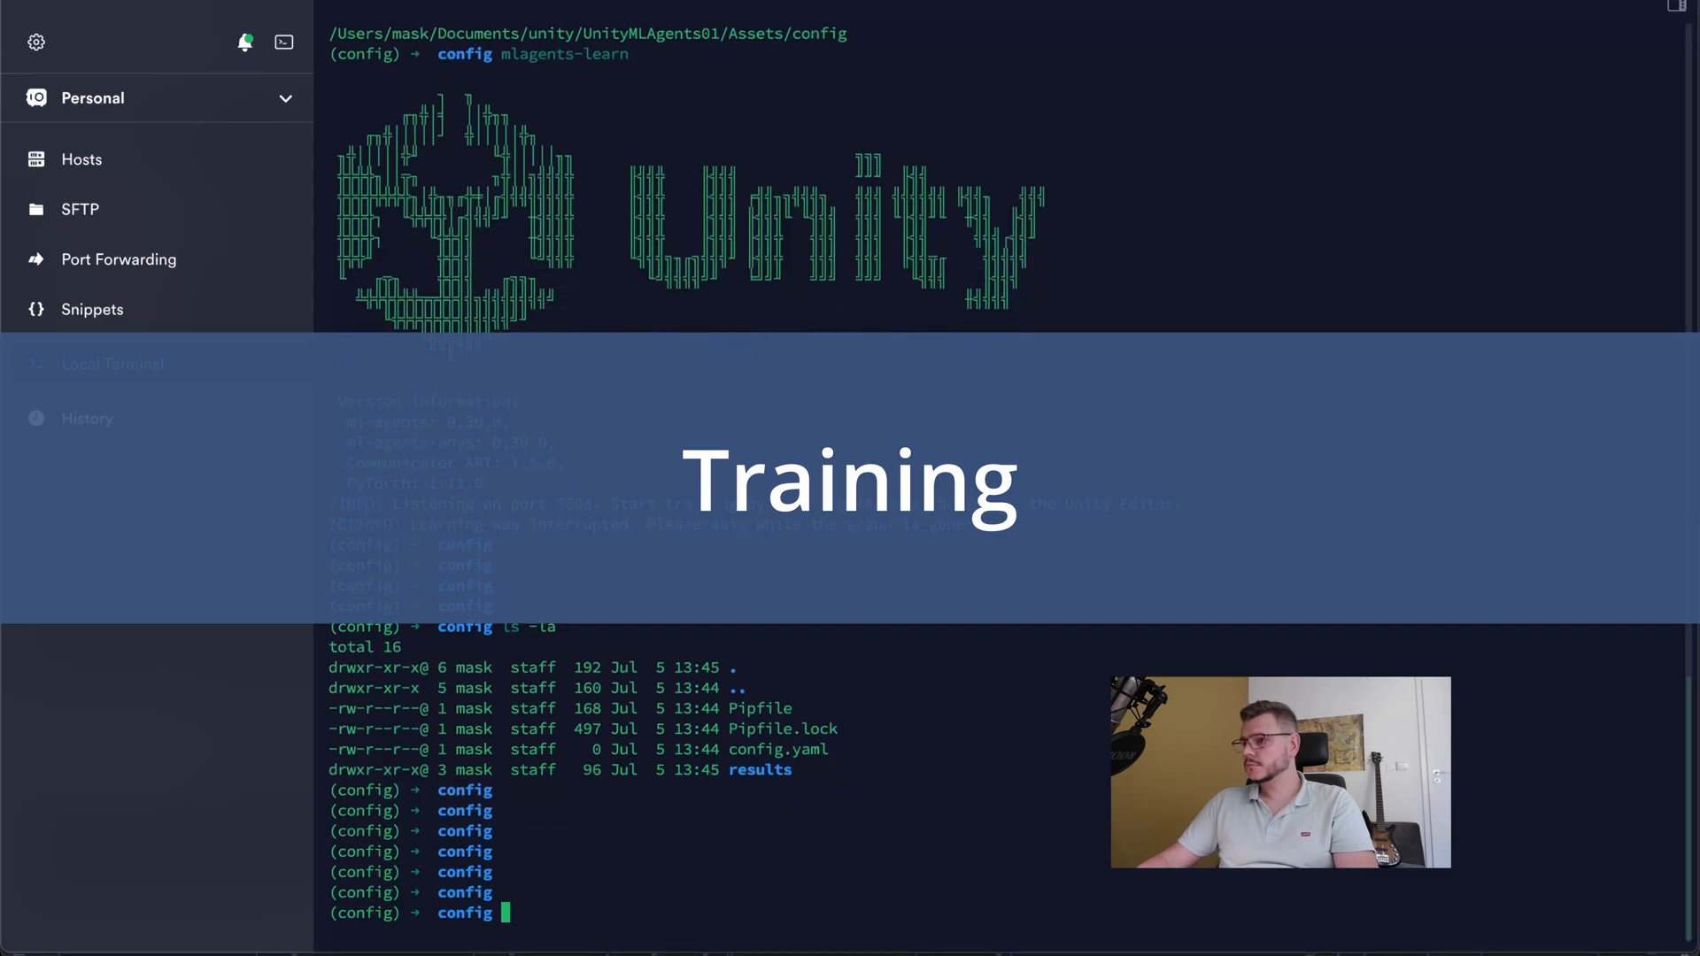
- Enter 'mlagents-learn config.yaml --run-id=run1' in the terminal, correcting the mistyped run id
{"action": "type", "text": "mlagents-learn"}
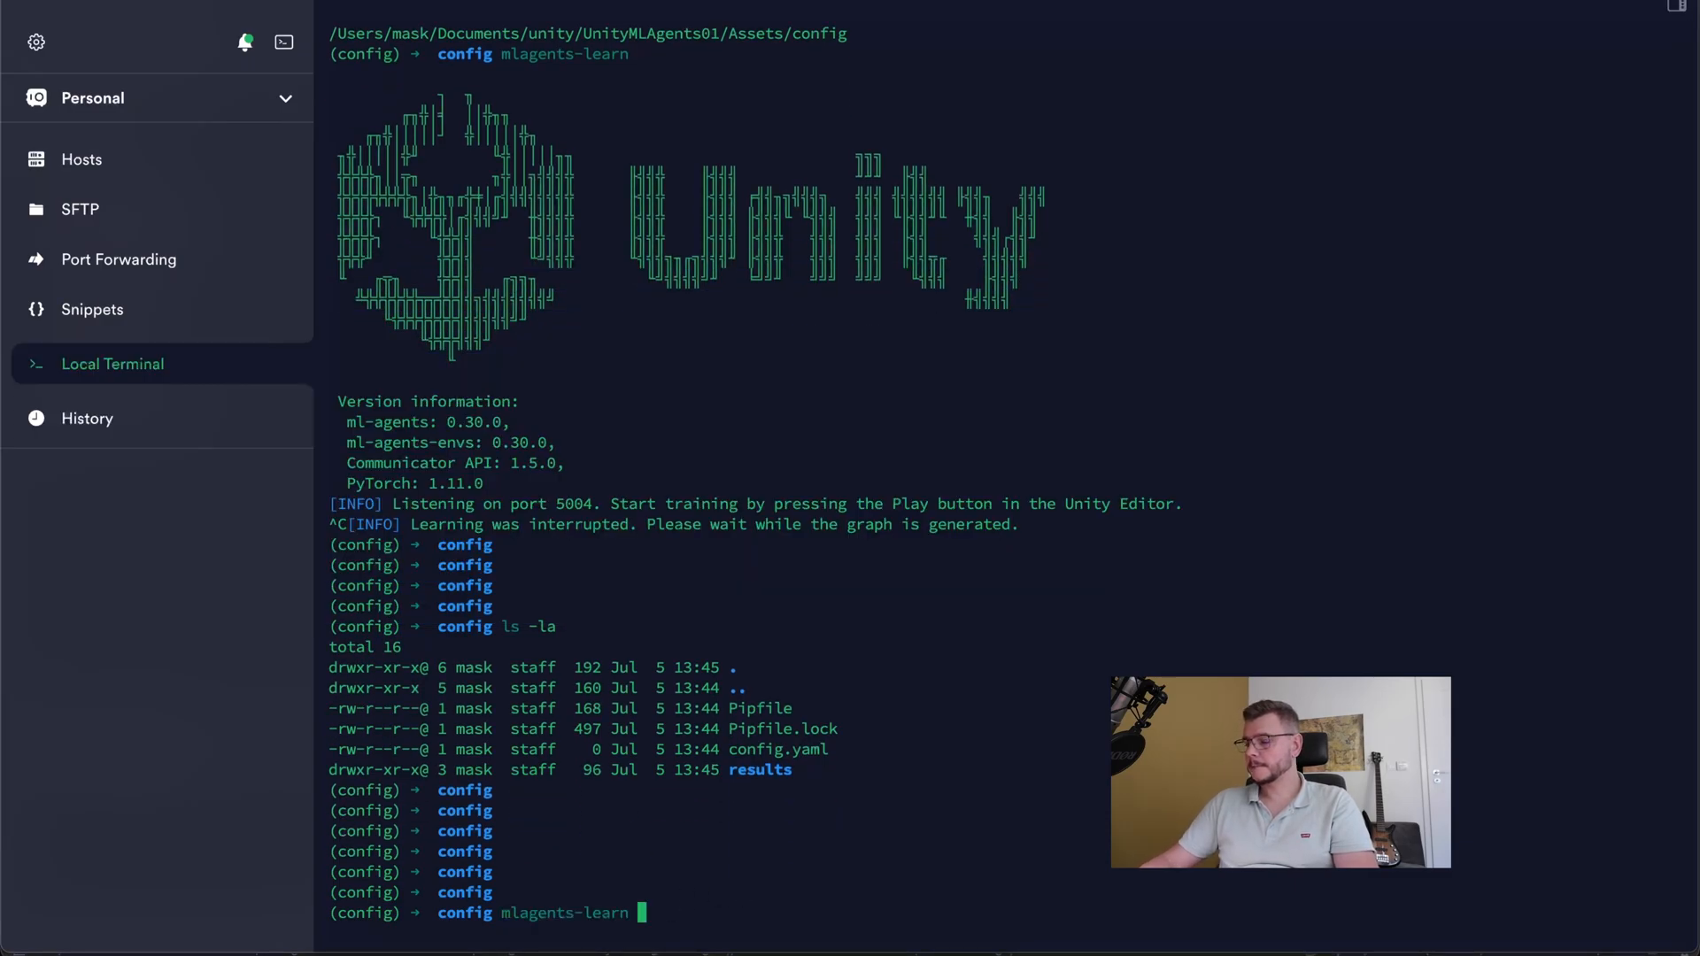
{"action": "type", "text": "config.yaml --run-id=rund2"}
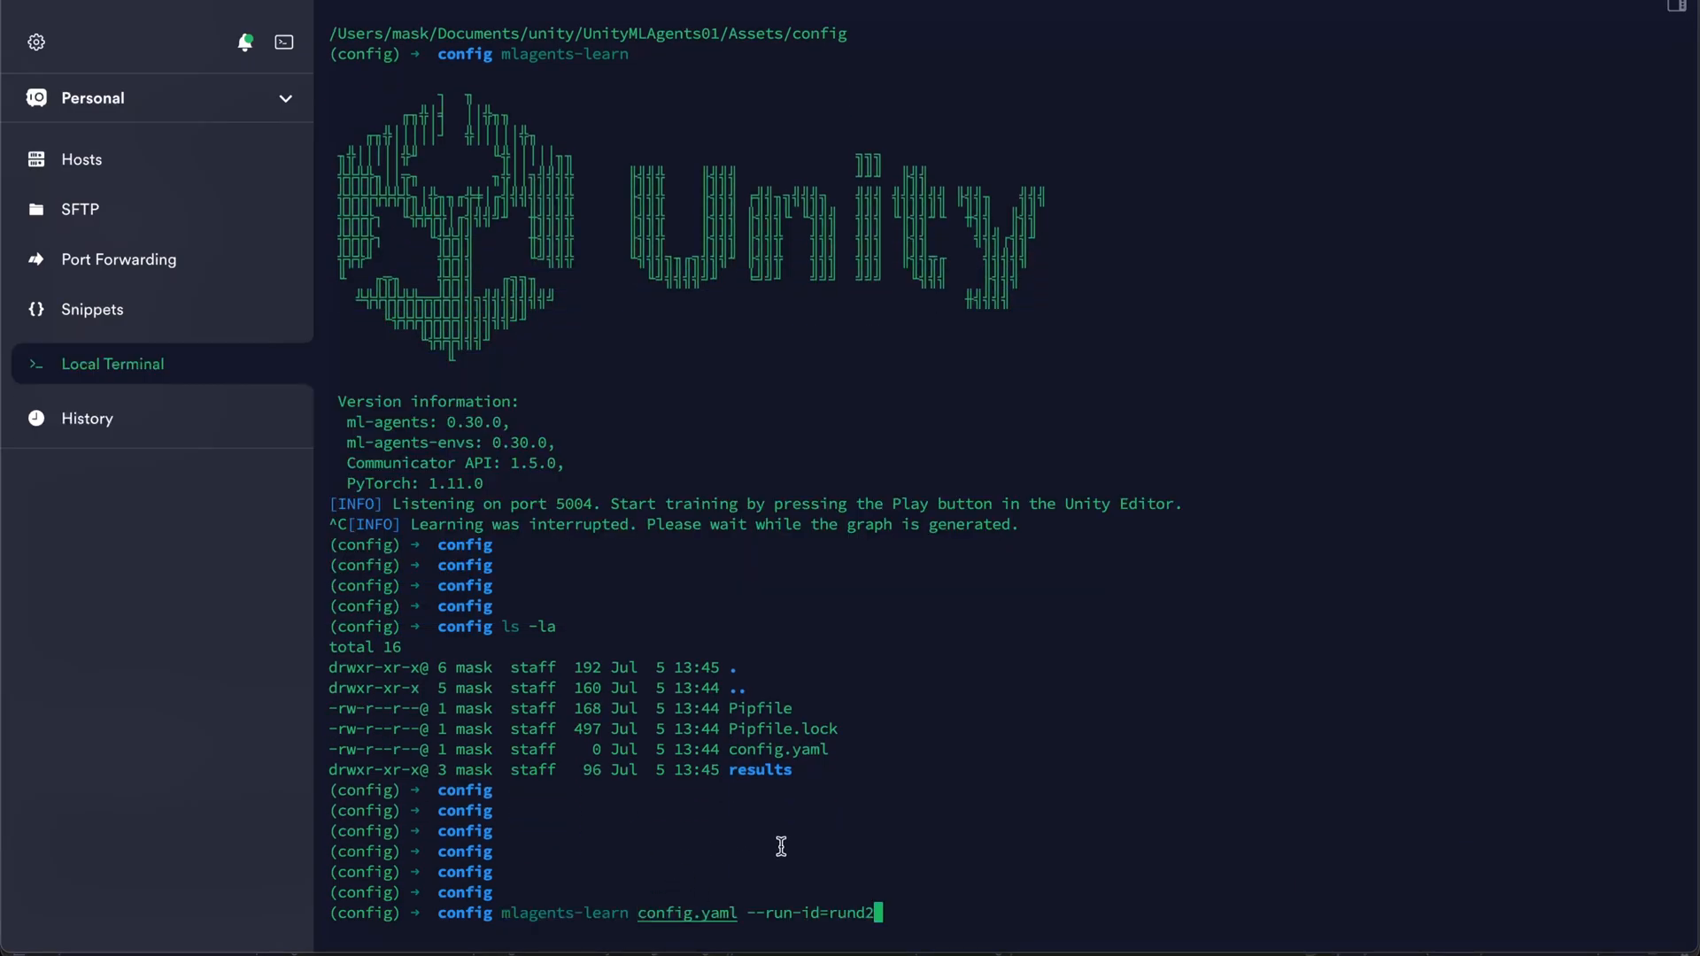
{"action": "key", "text": "Backspace"}
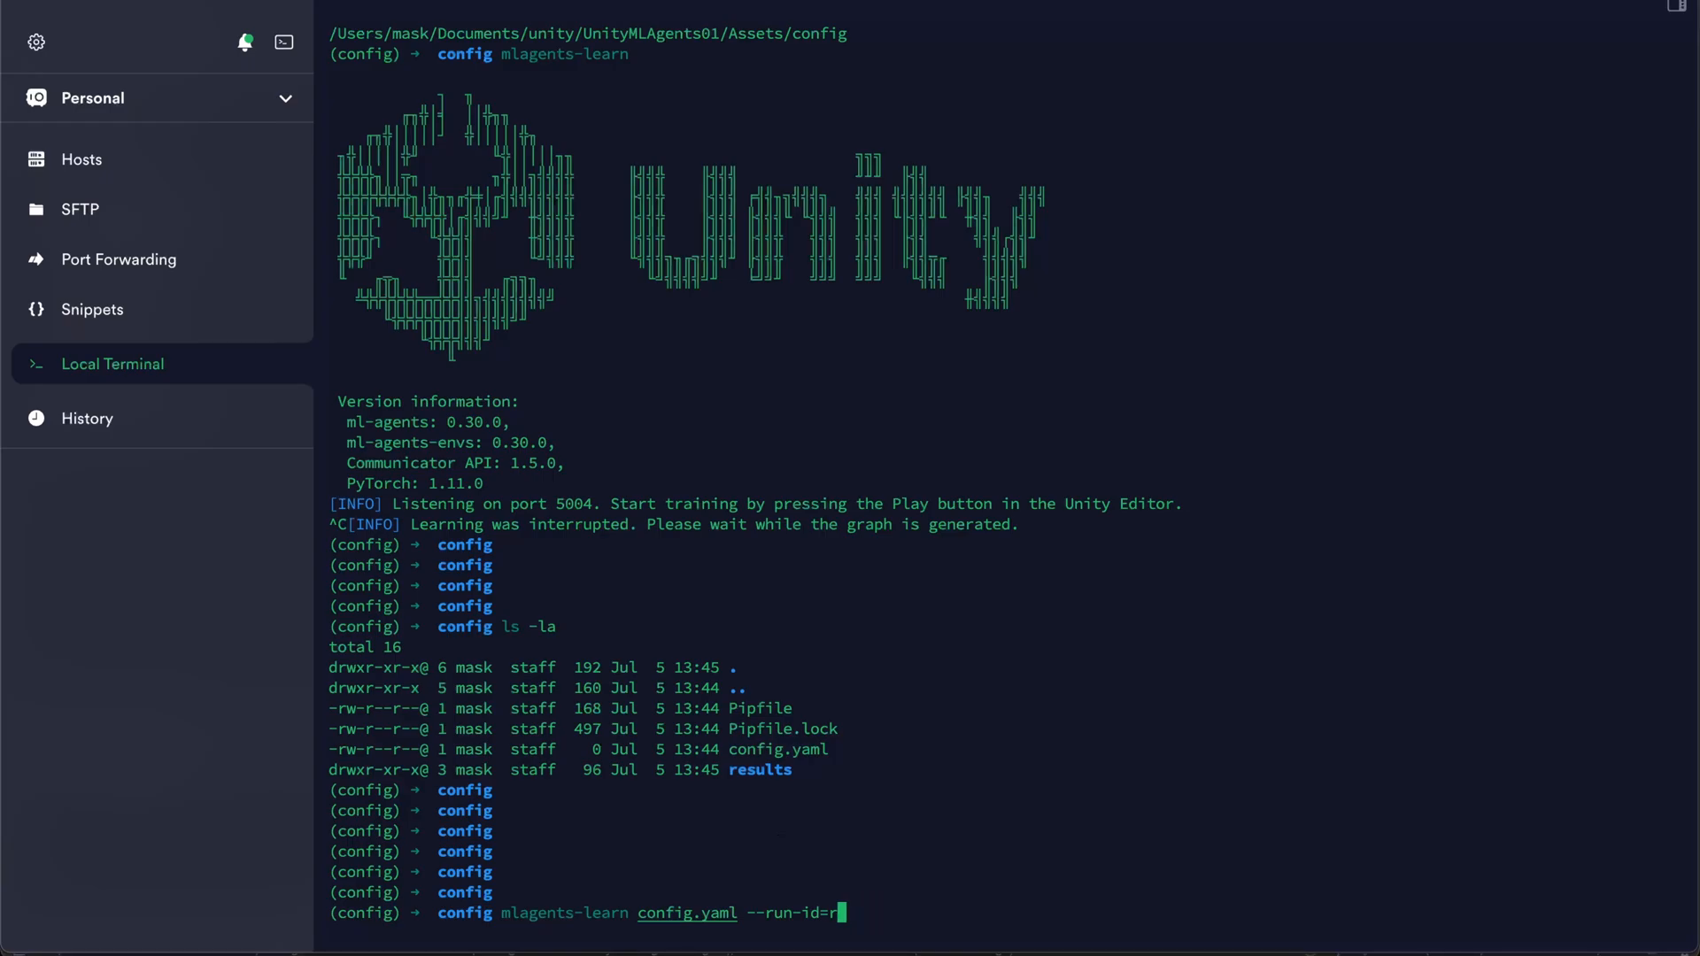
{"action": "type", "text": "un1"}
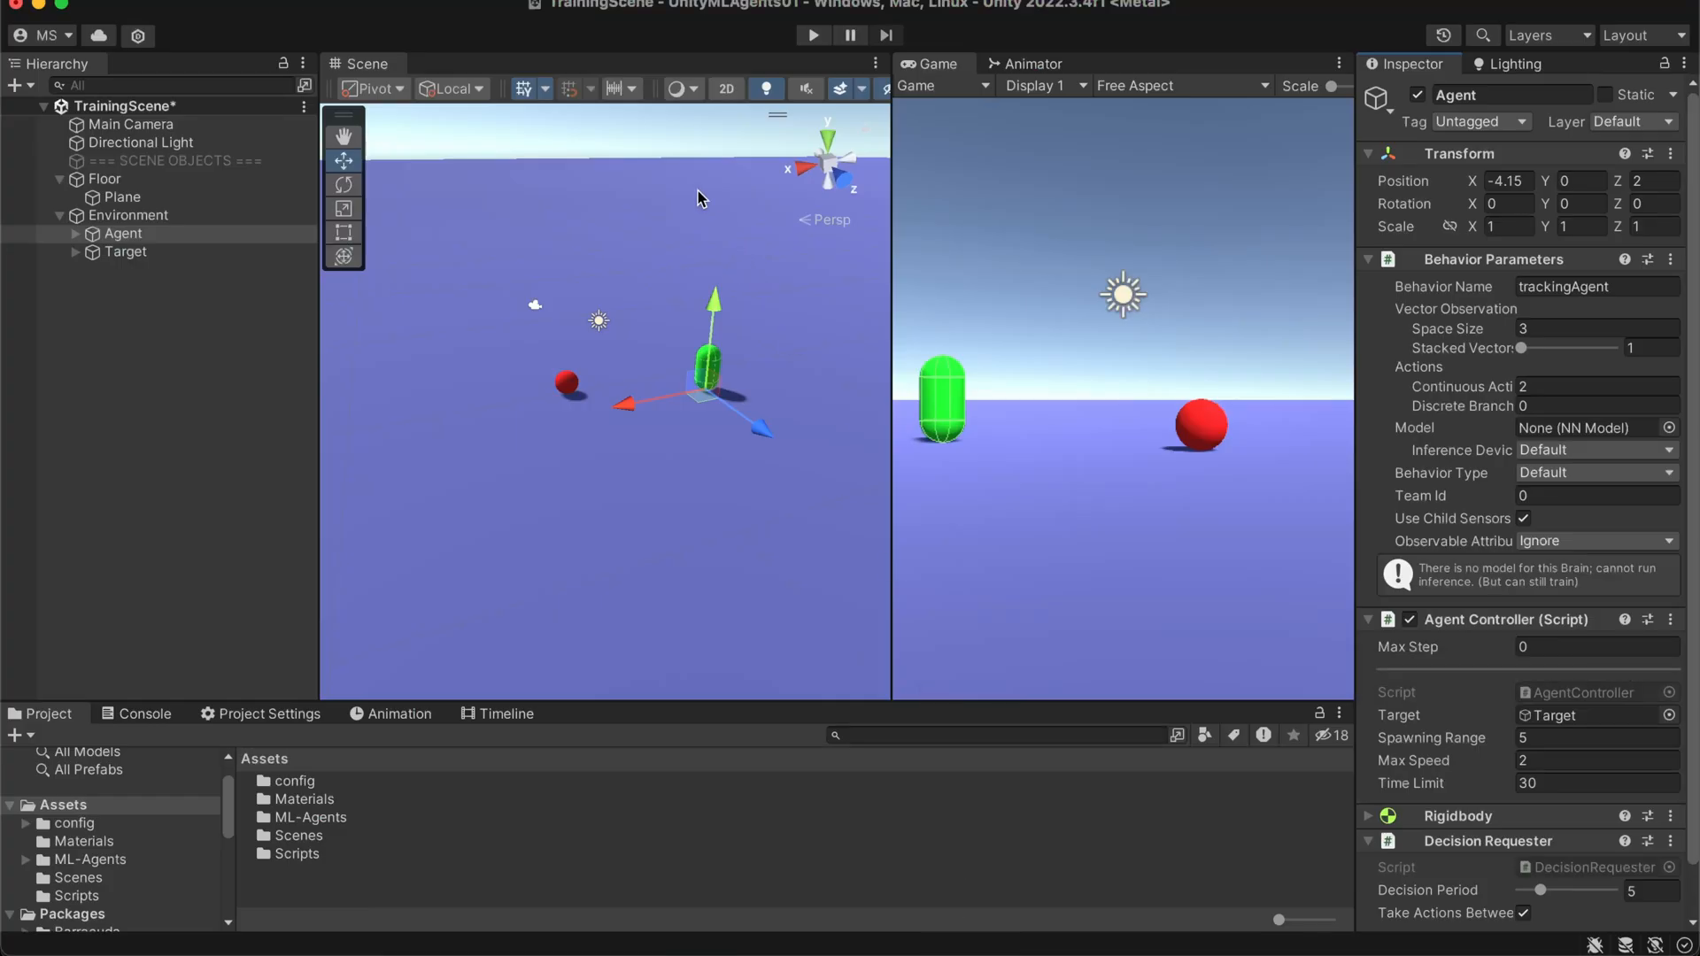
- Run the TrainingScene in Play mode and try Time Scale values 1 and 20 in Project Settings > Time
{"action": "left_click", "coordinate": [812, 35]}
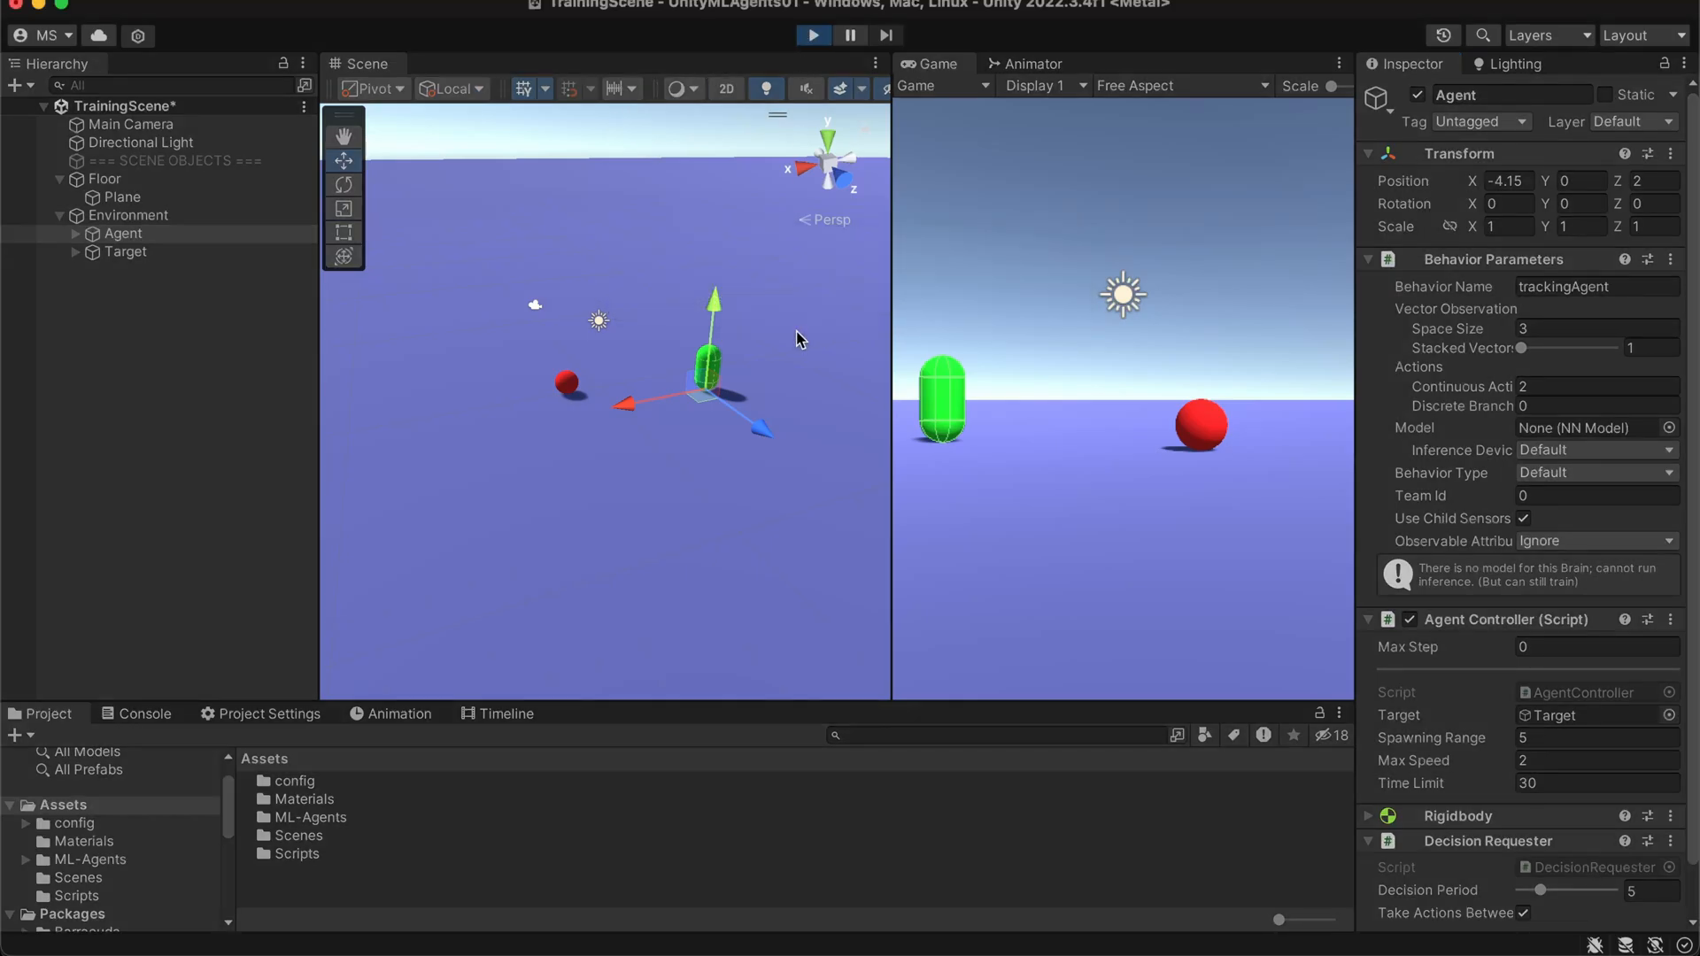
{"action": "left_click_drag", "start_coordinate": [710, 379], "coordinate": [660, 384]}
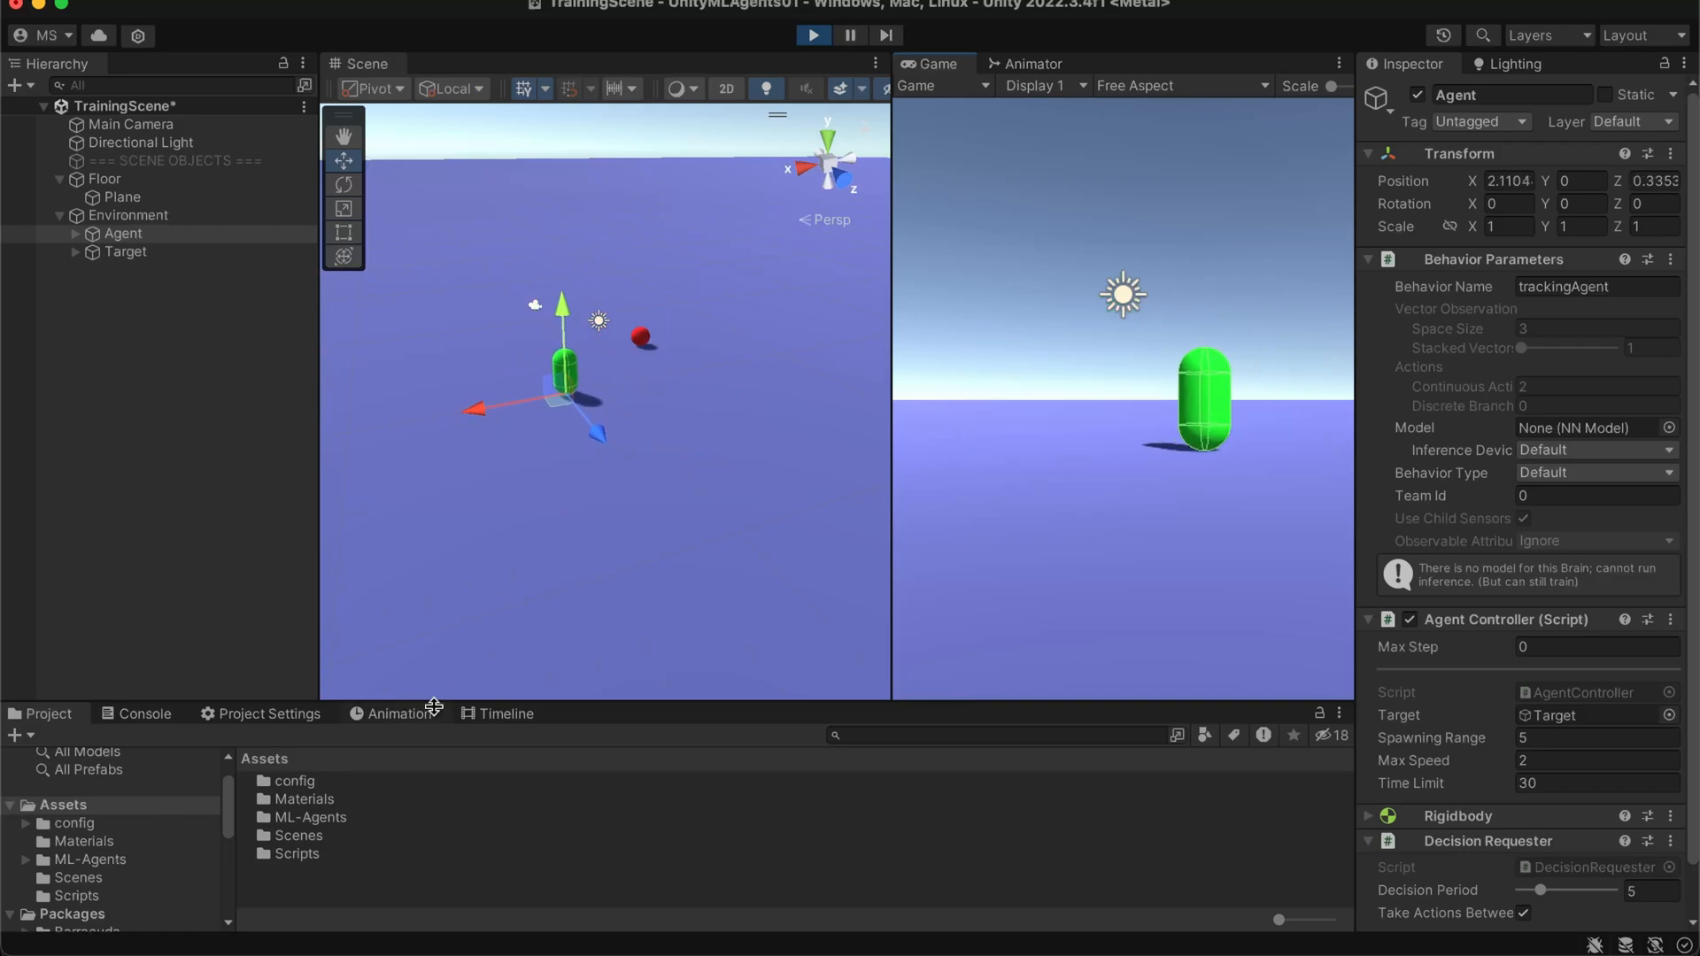
{"action": "left_click", "coordinate": [267, 714]}
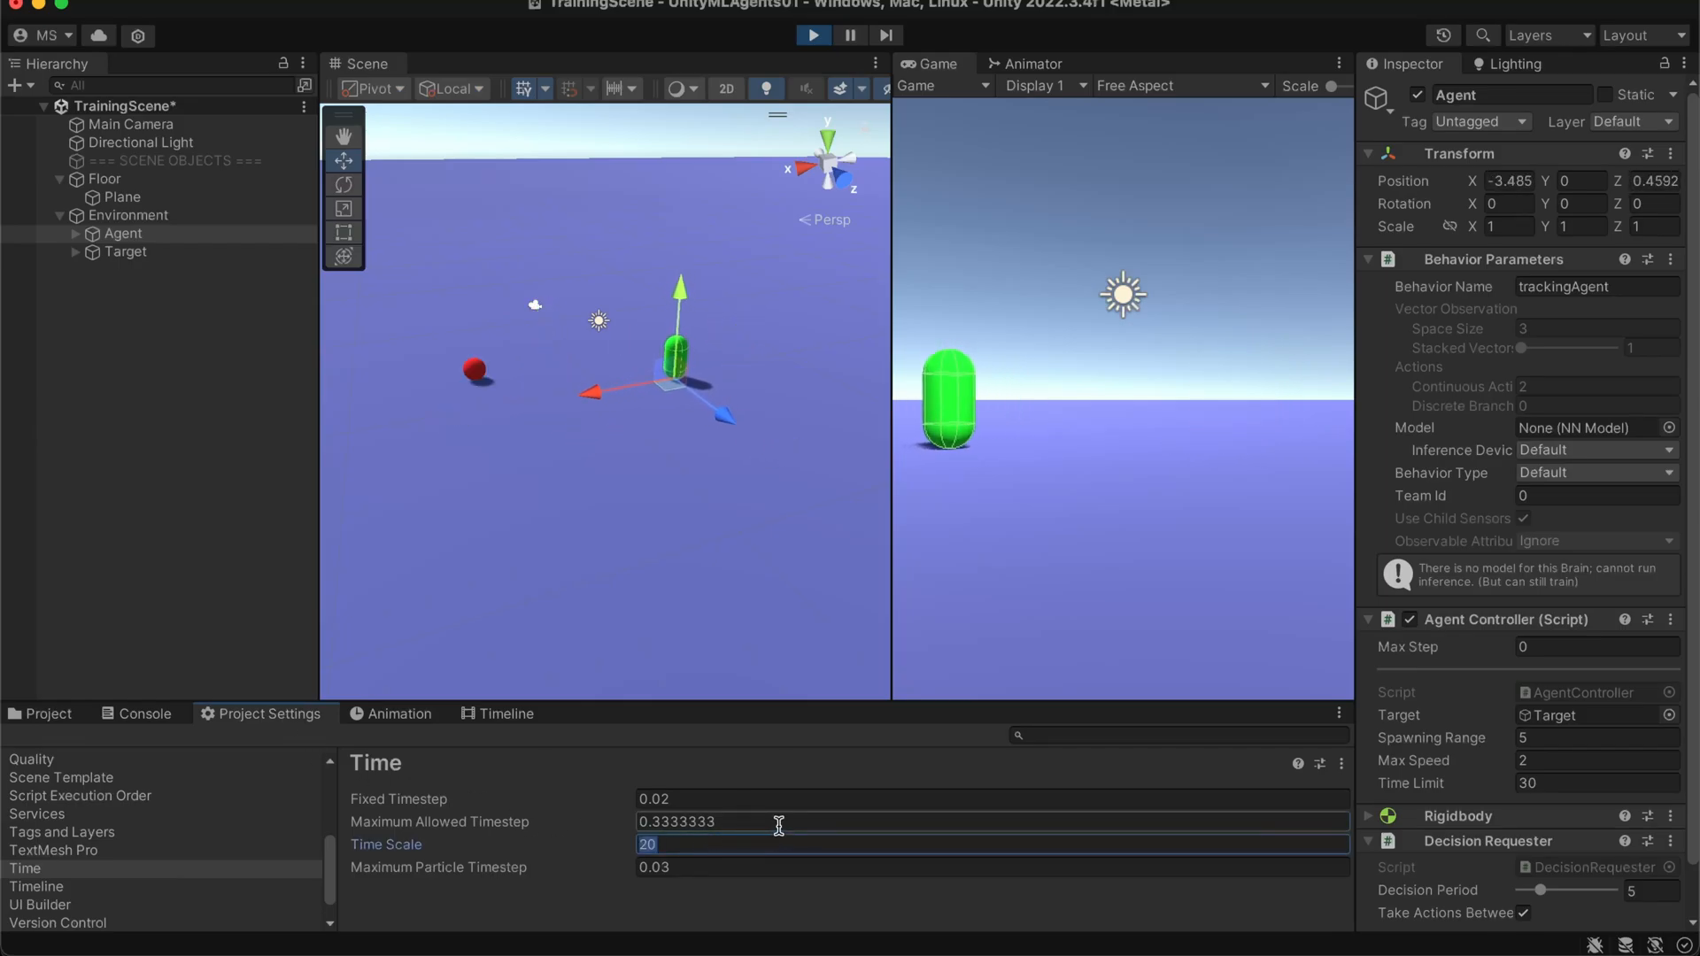
{"action": "type", "text": "1"}
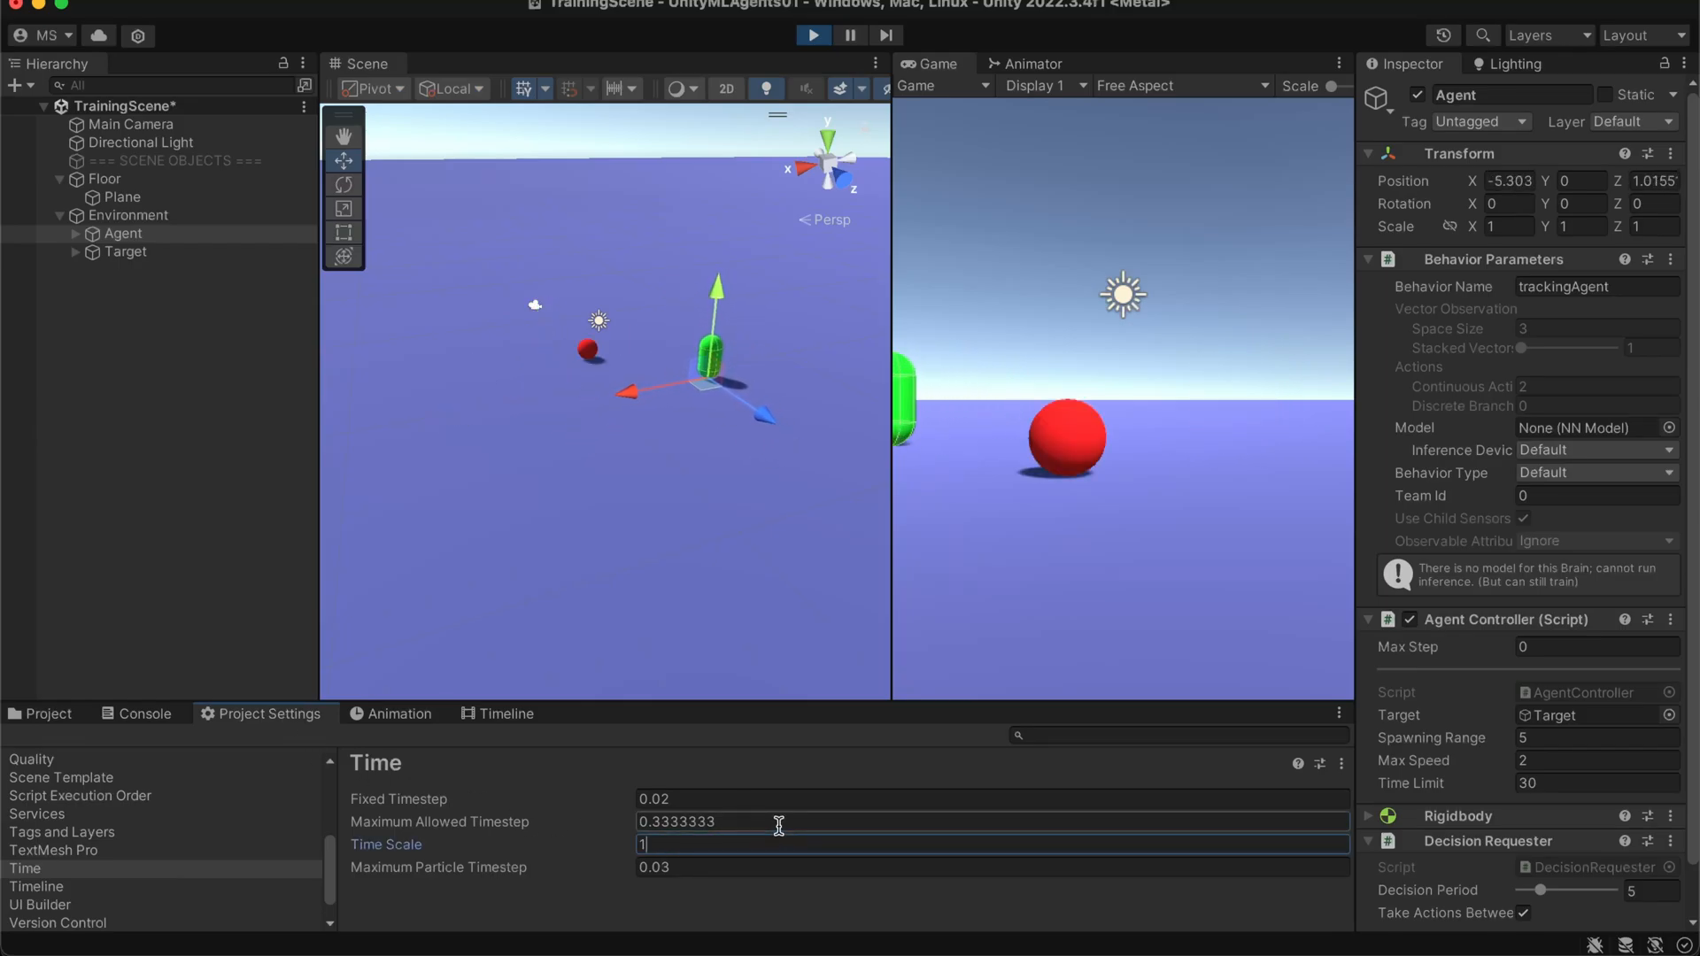
{"action": "type", "text": "20"}
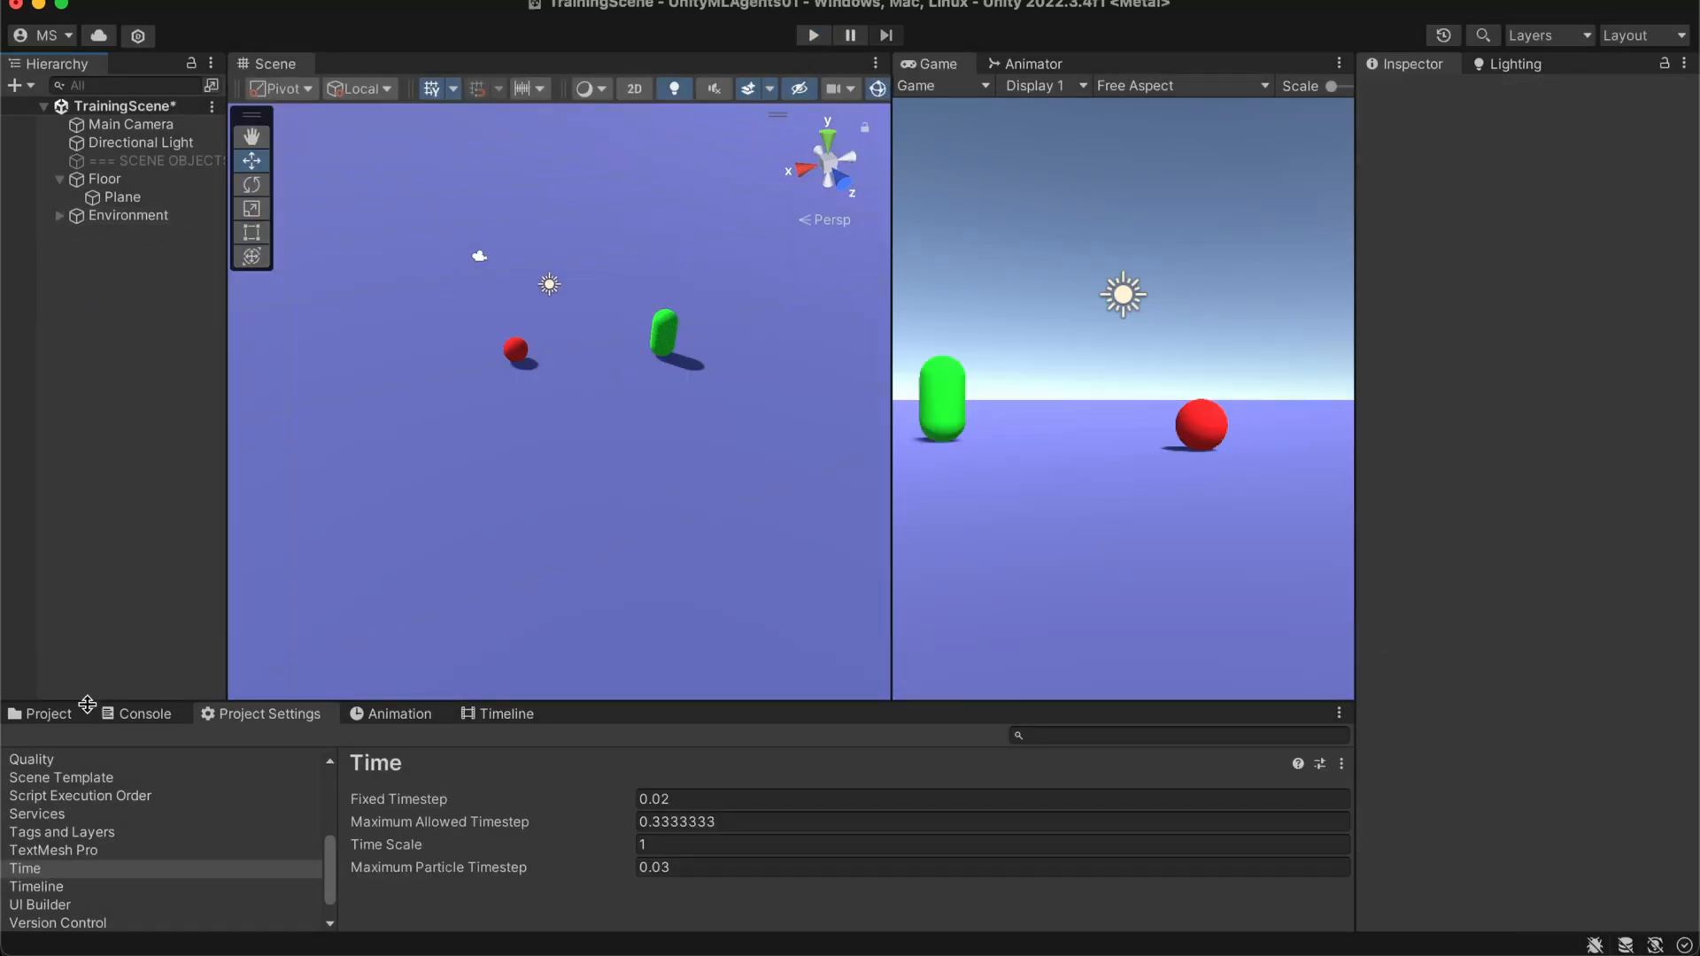
- Create a Prefab folder under Assets and drop the Environment object into it as a prefab
{"action": "right_click", "coordinate": [471, 329]}
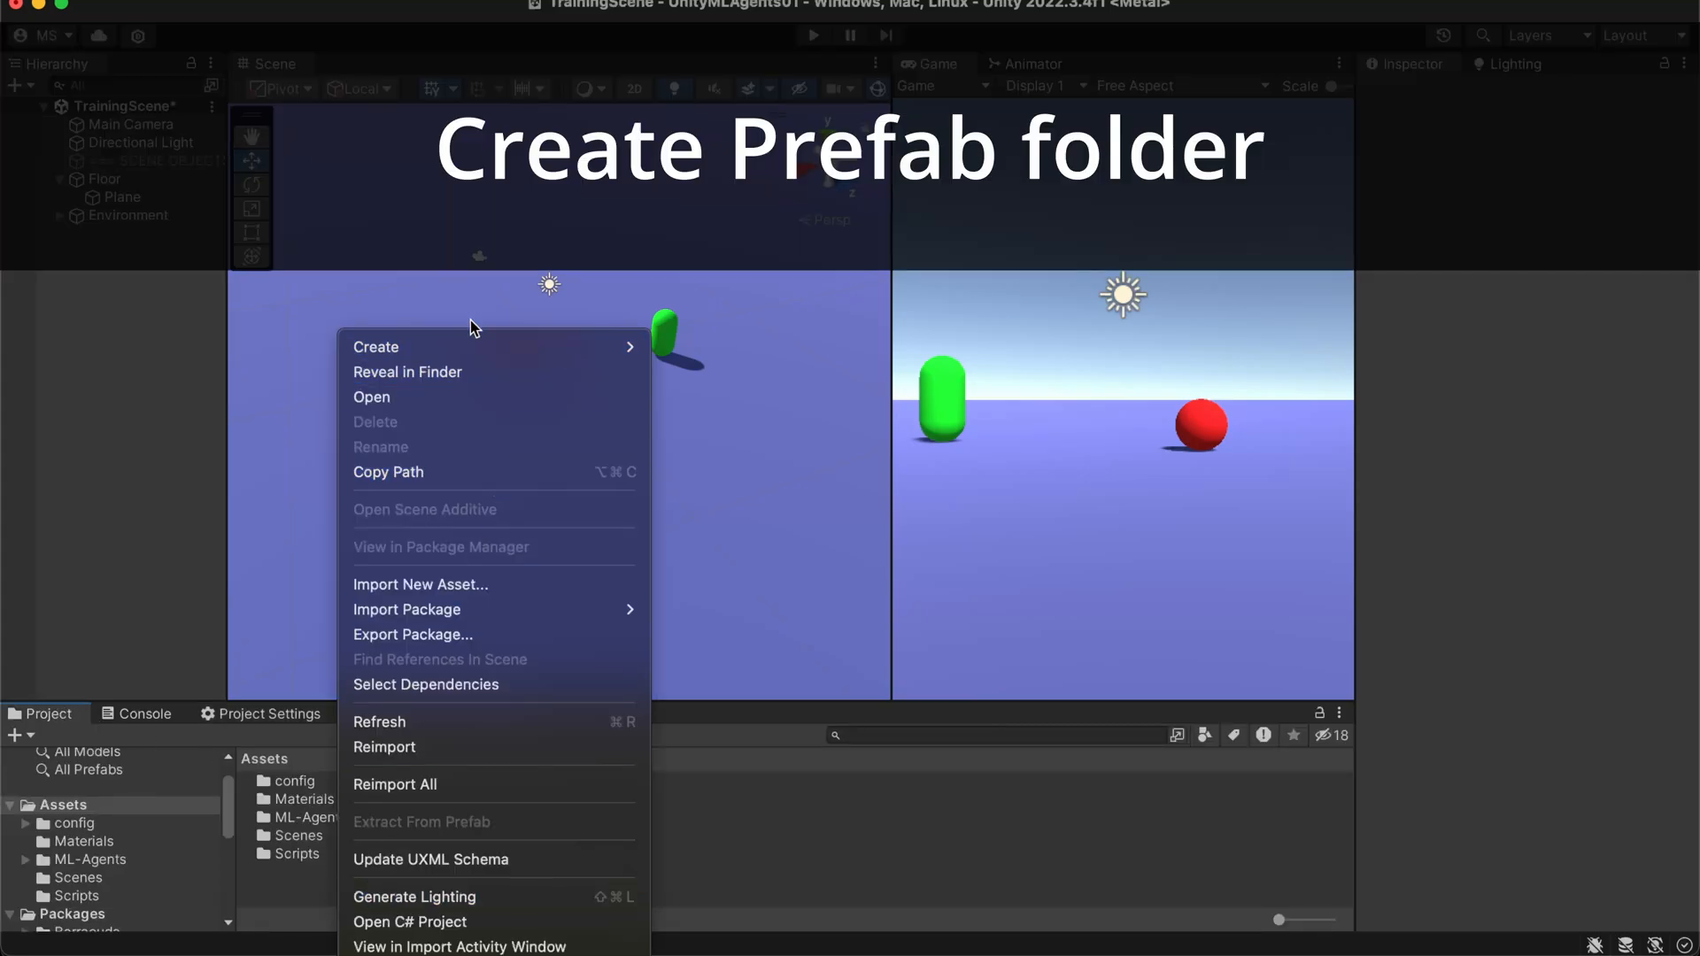
{"action": "left_click", "coordinate": [375, 345]}
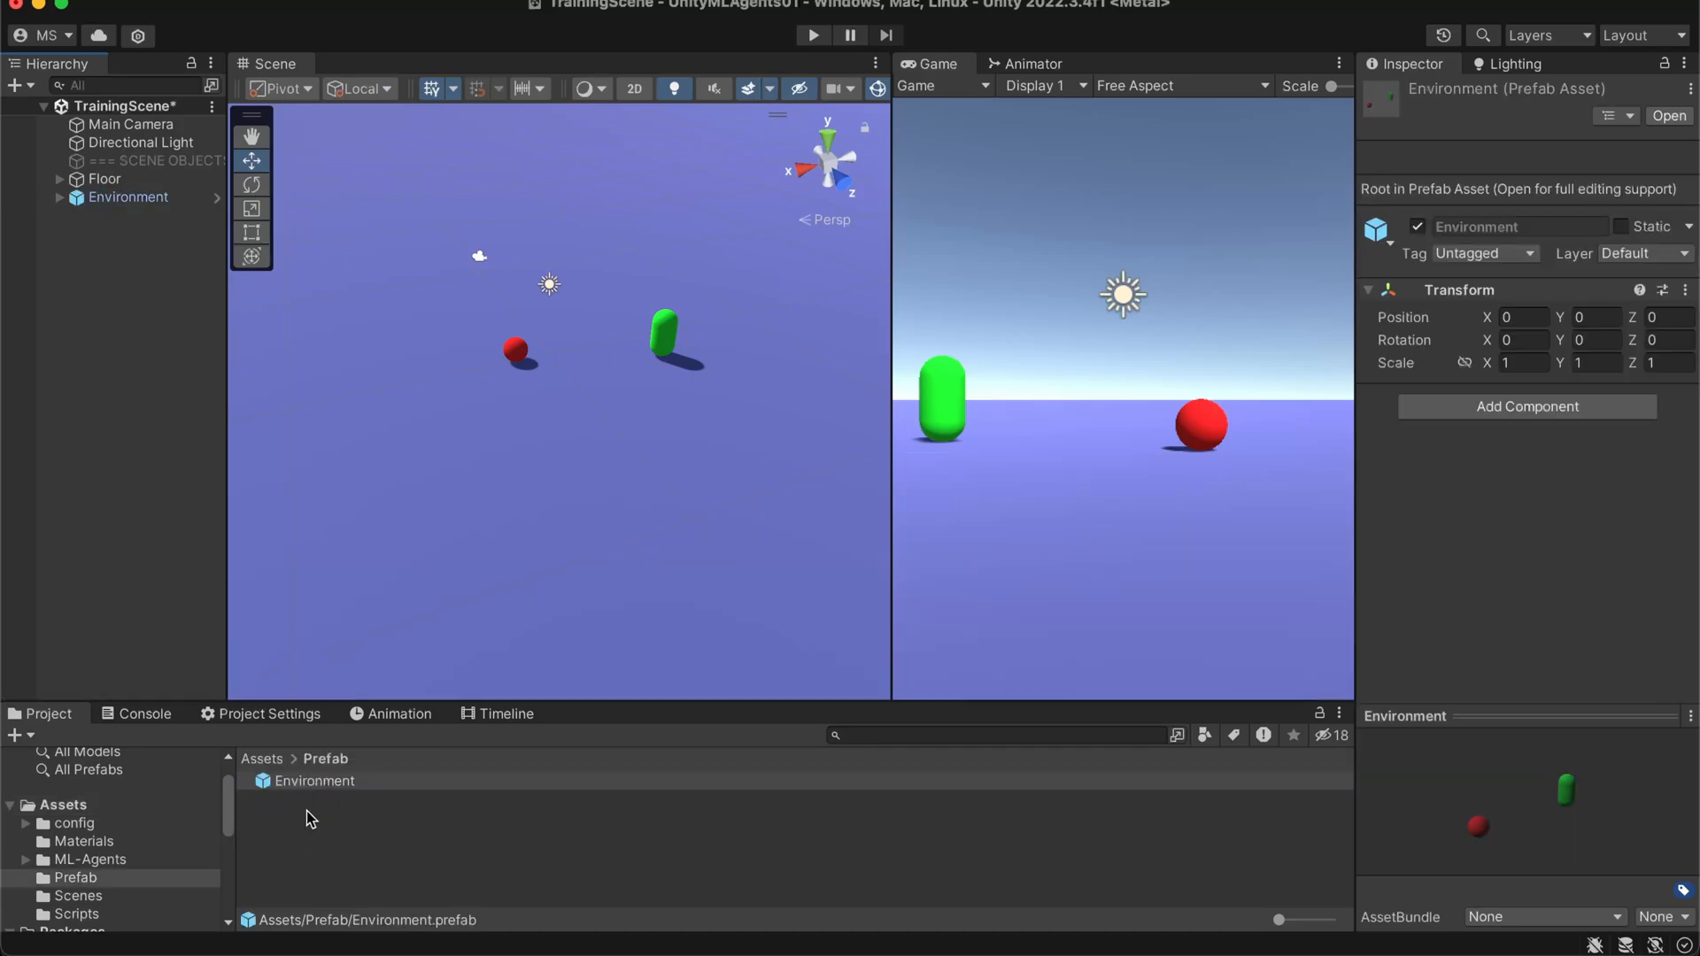
{"action": "left_click", "coordinate": [128, 197]}
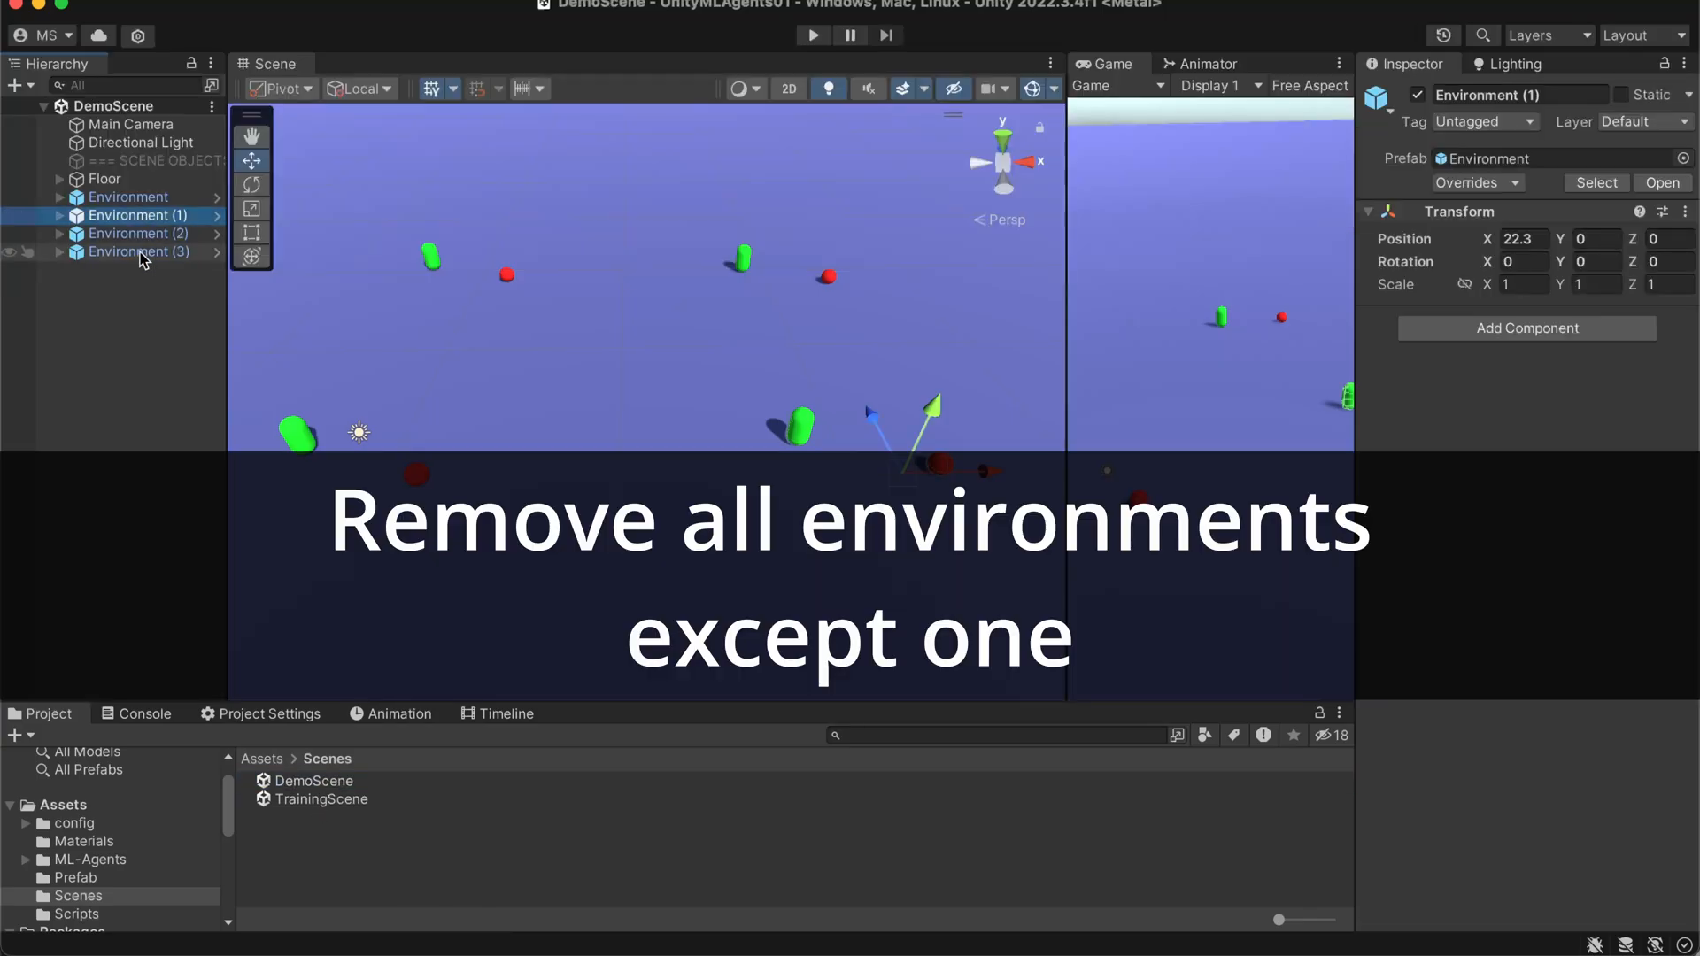
- Remove the extra Environment copies, assign trackingAgent-120918 as the Agent's Behavior Parameters model, and run DemoScene
{"action": "left_click", "coordinate": [138, 252]}
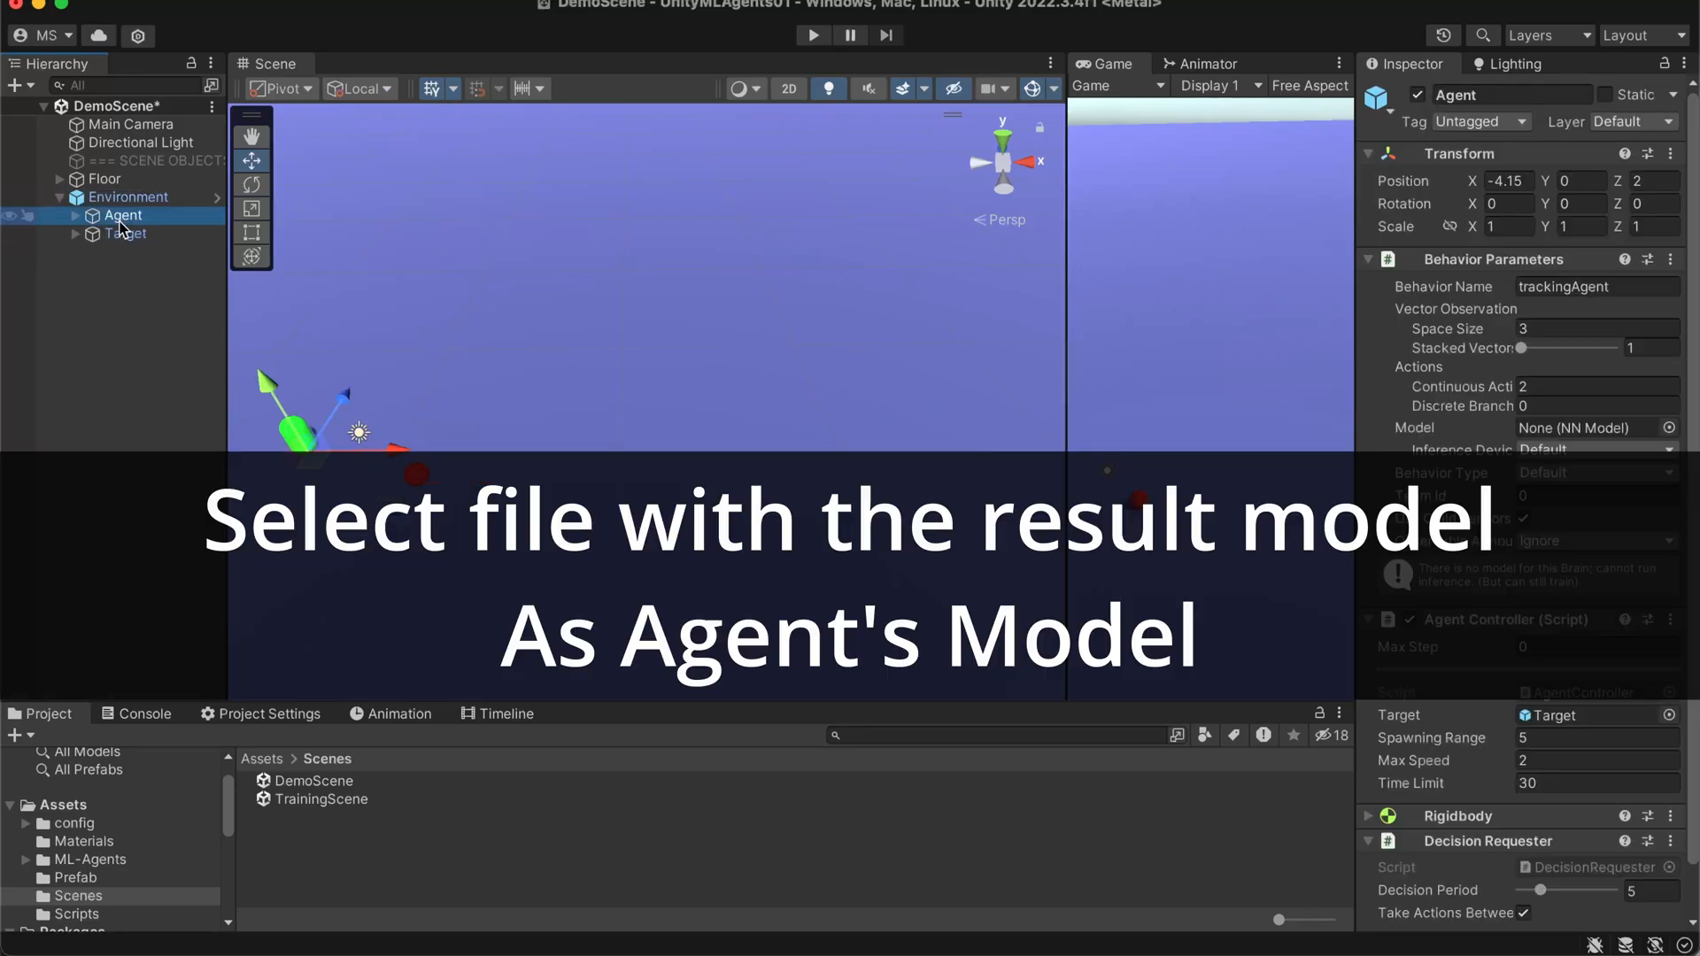
{"action": "left_click", "coordinate": [1673, 426]}
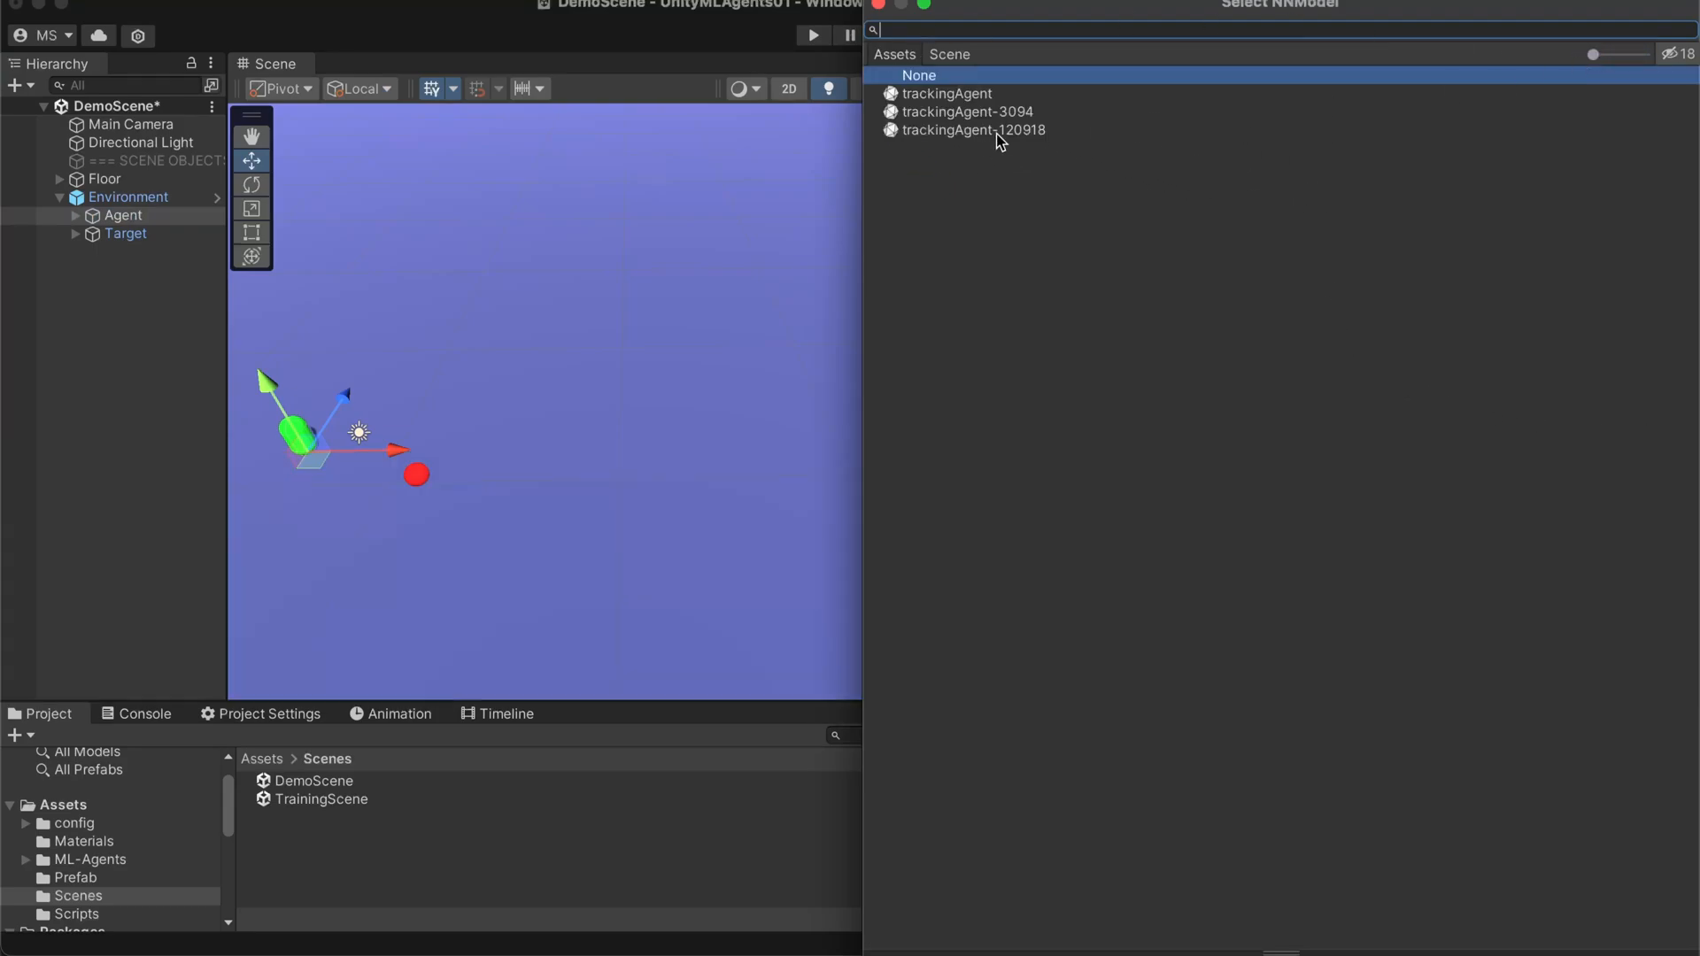
{"action": "left_click", "coordinate": [972, 130]}
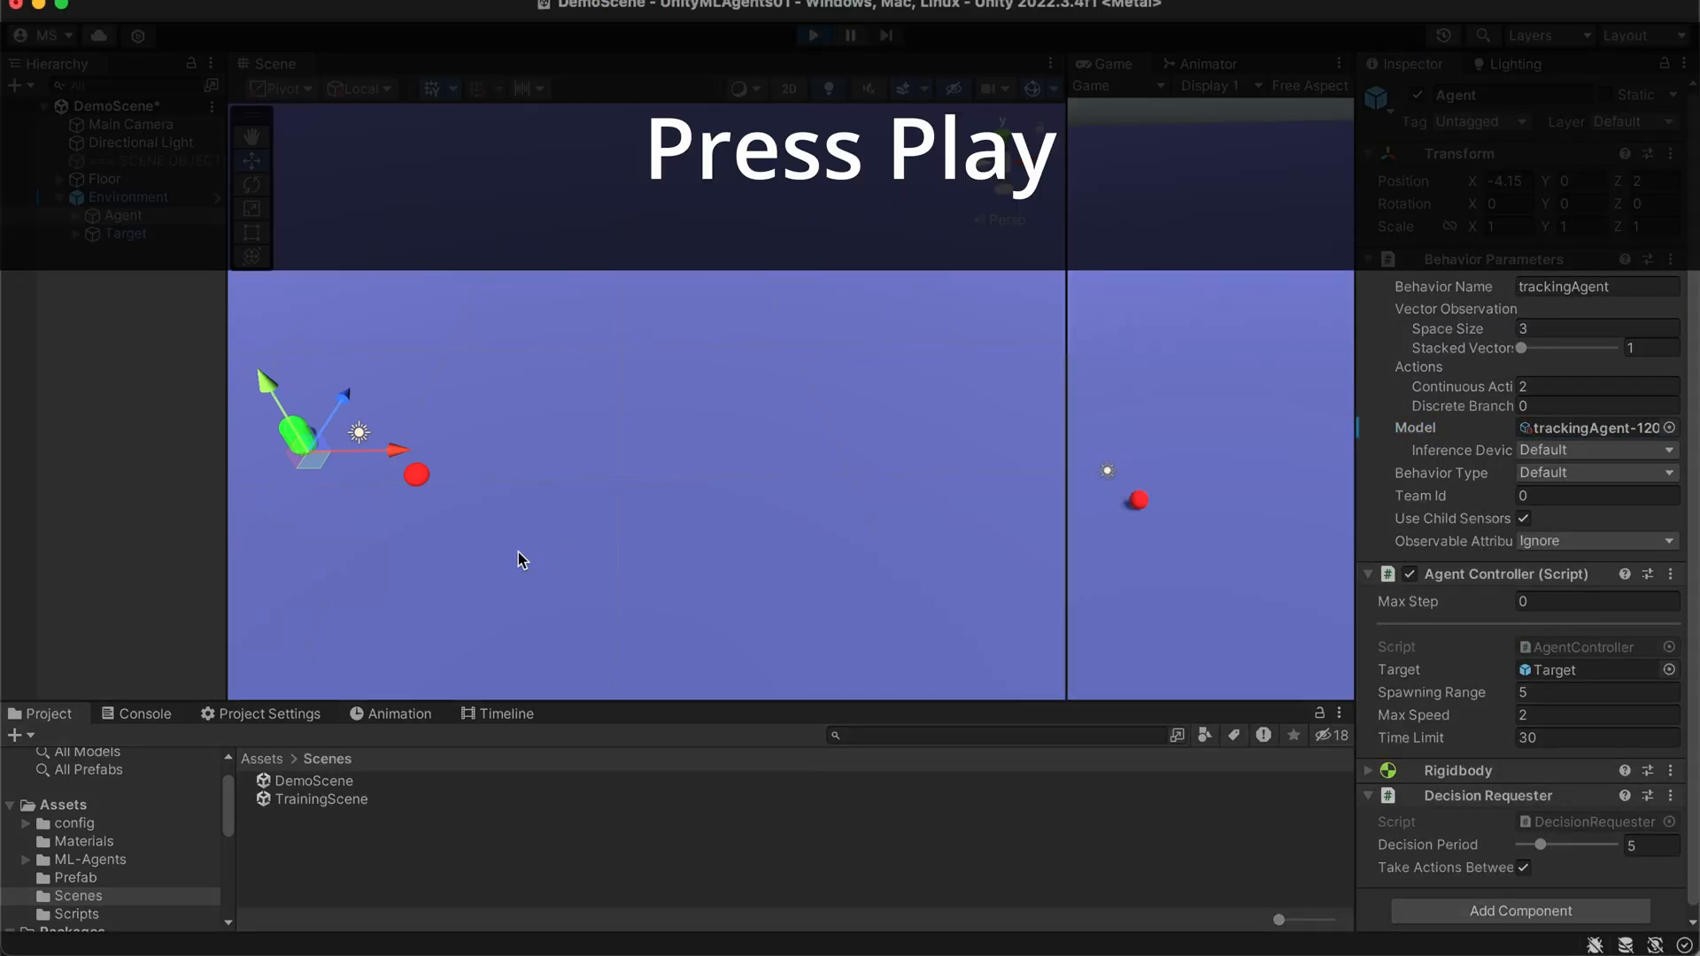
{"action": "left_click", "coordinate": [812, 35]}
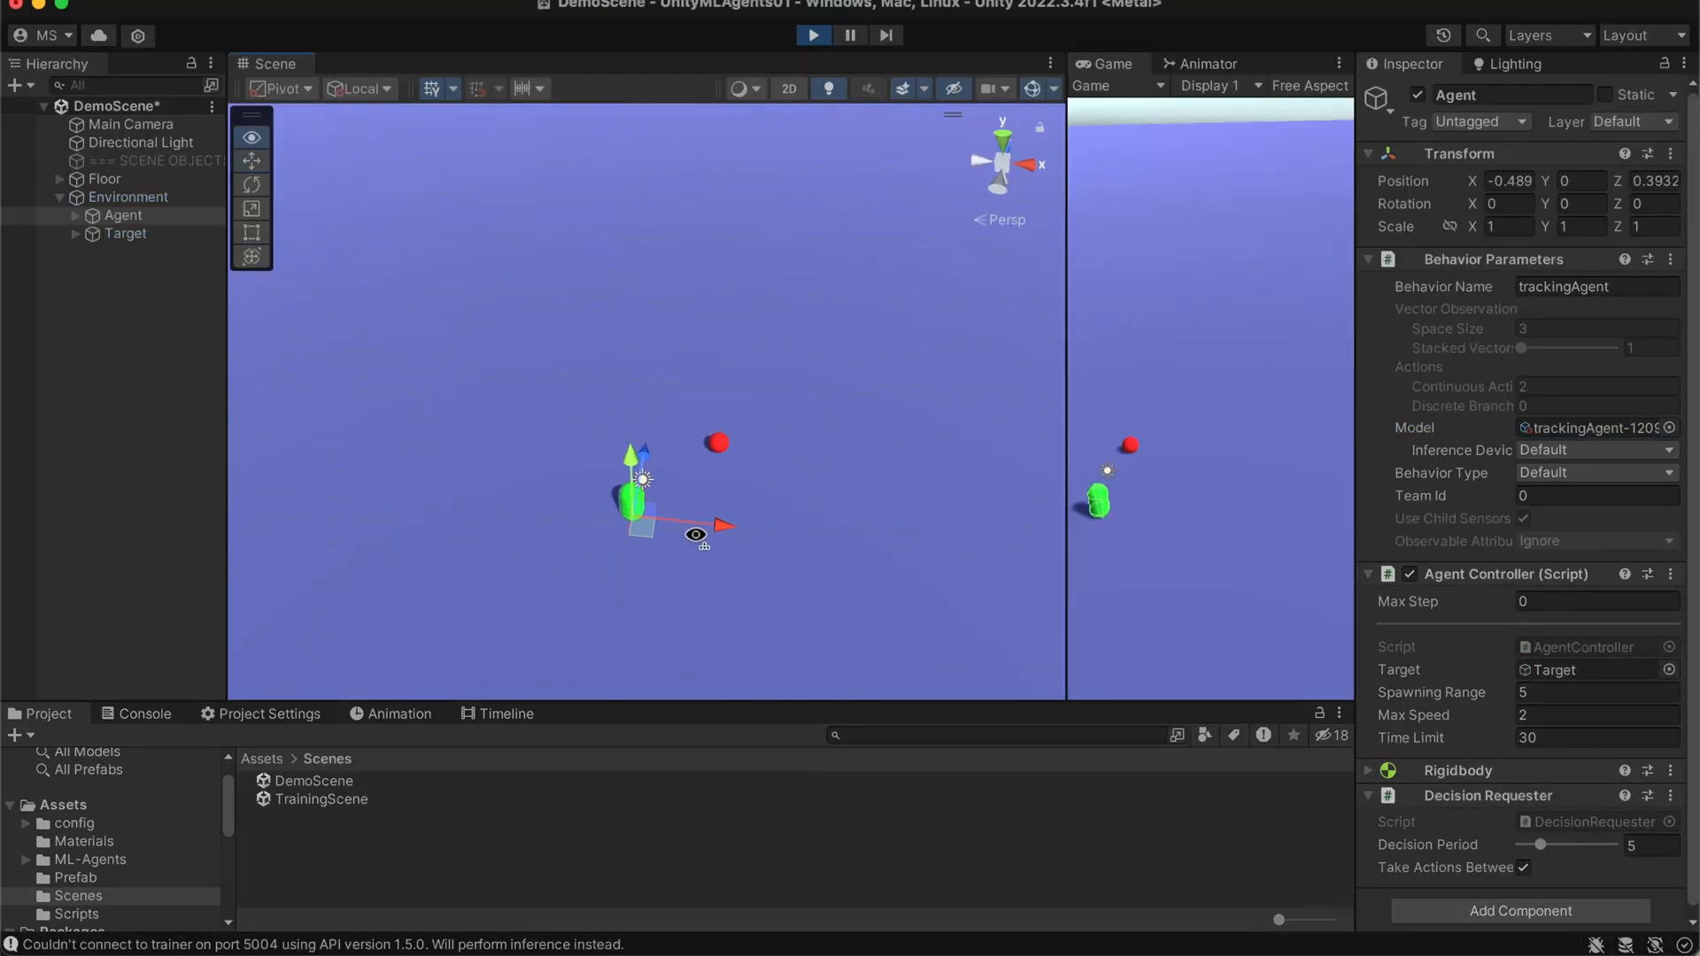